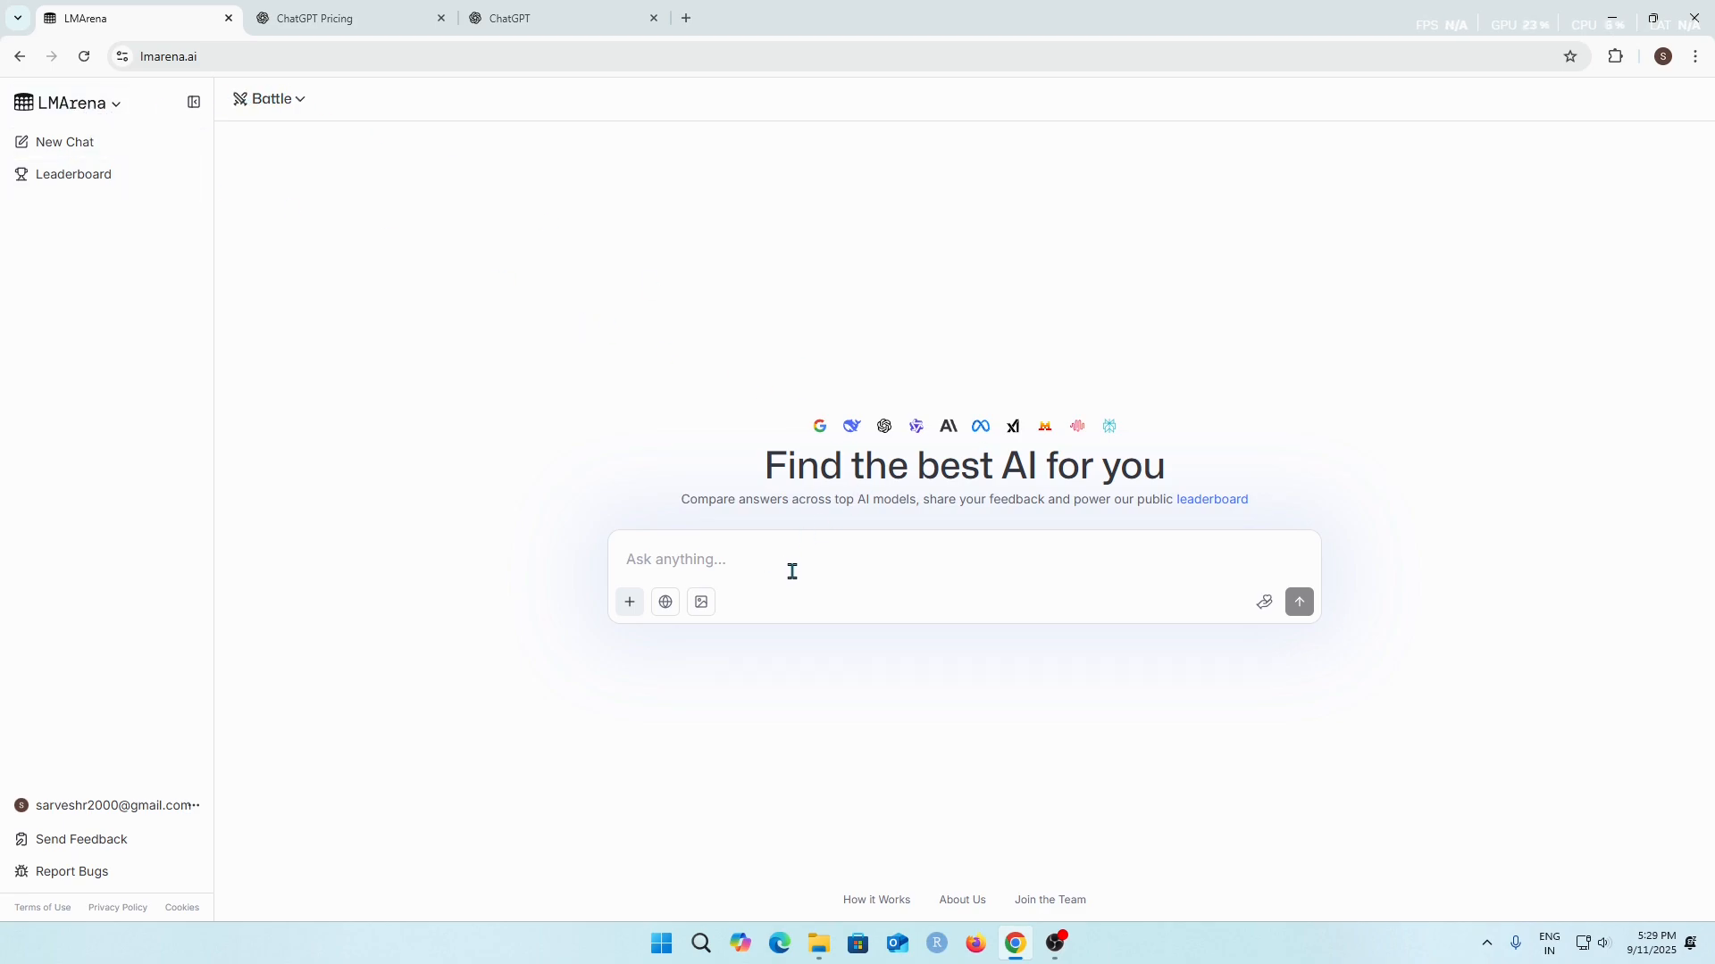
Step: Focus the Ask anything box after briefly viewing the list of chat modes
click(711, 559)
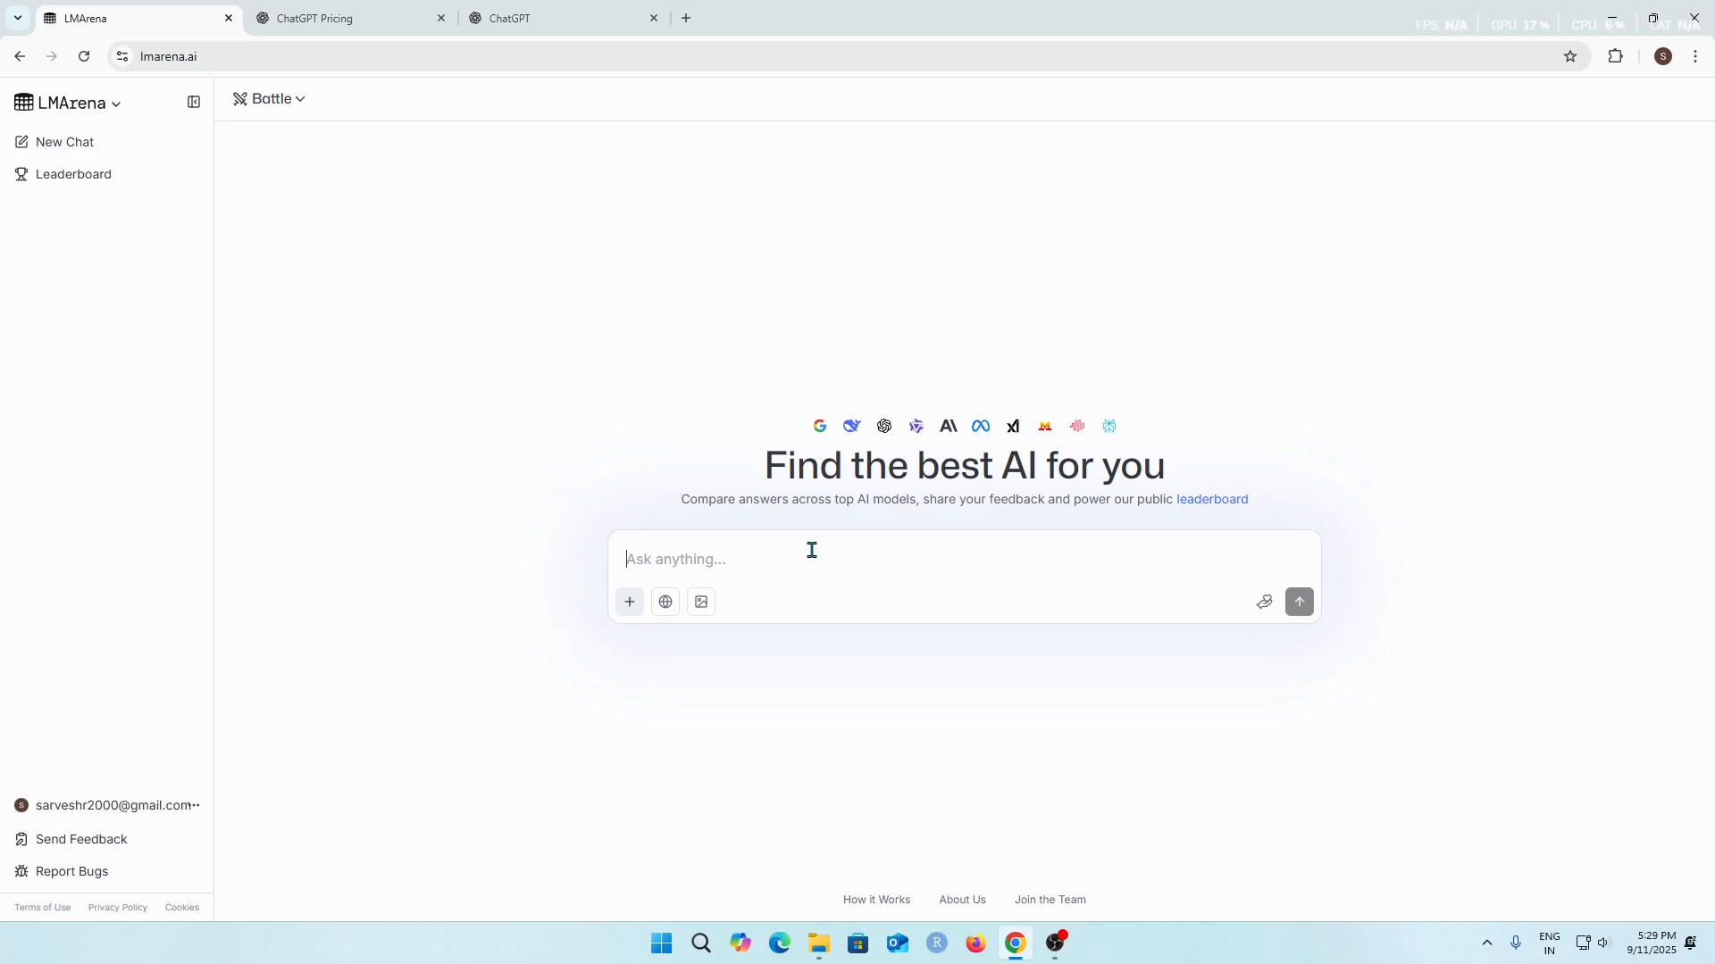
mouse_move(870, 450)
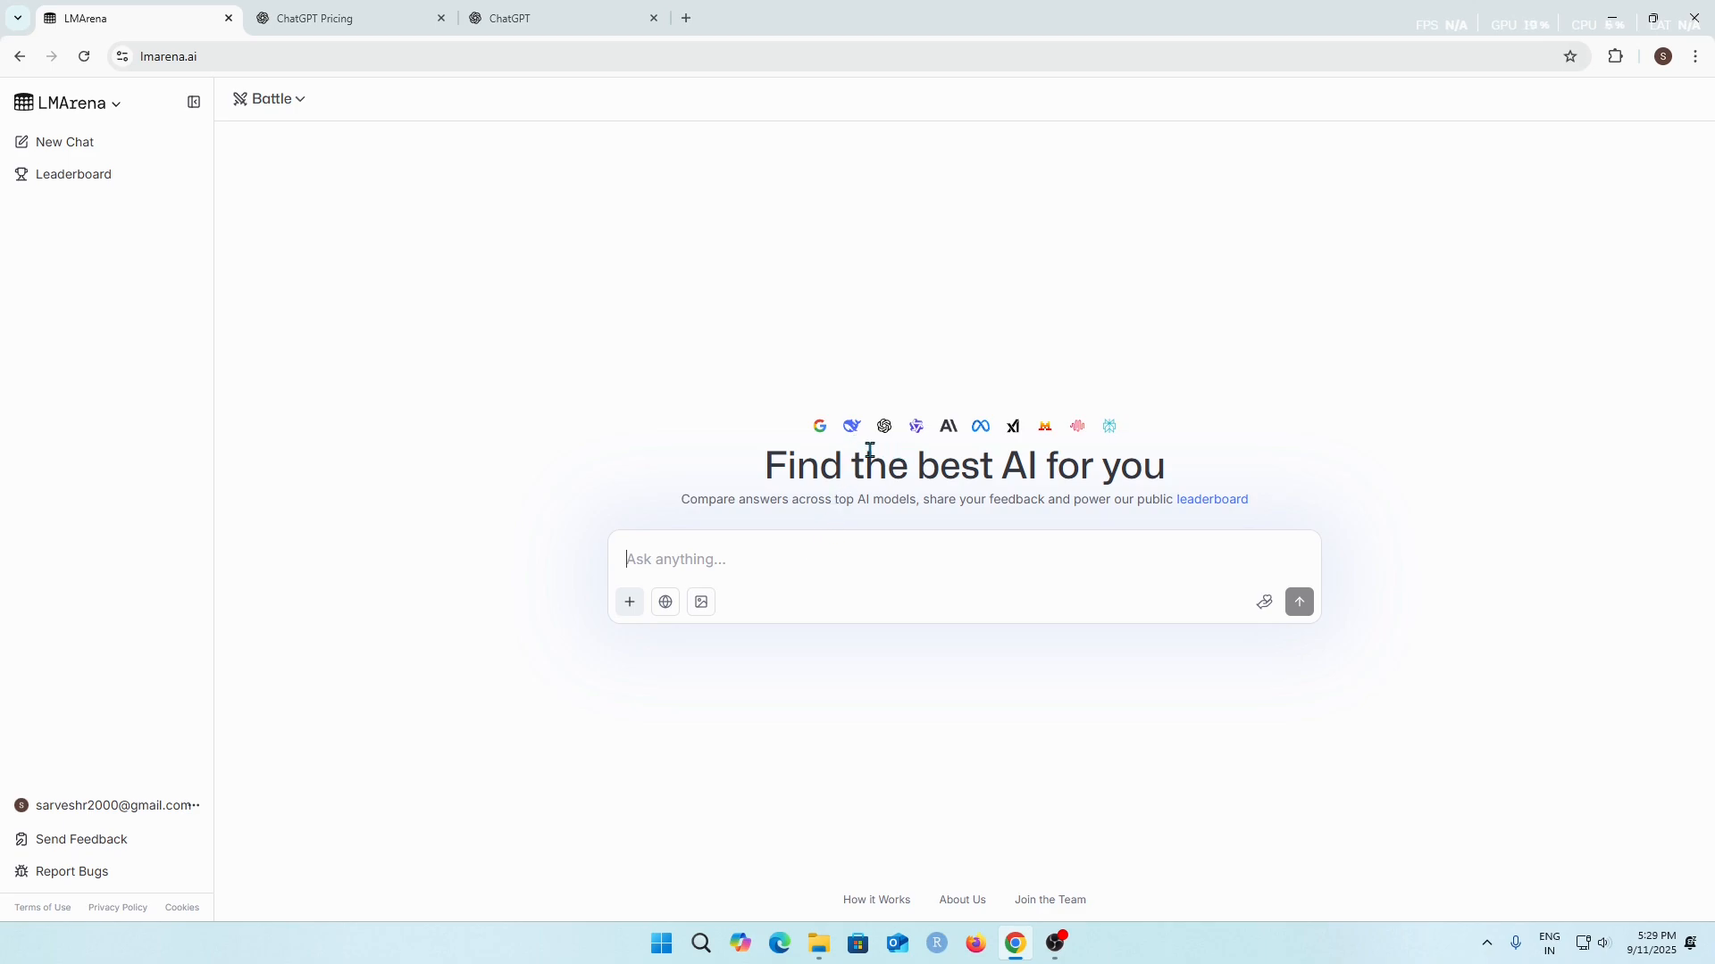
mouse_move(899, 468)
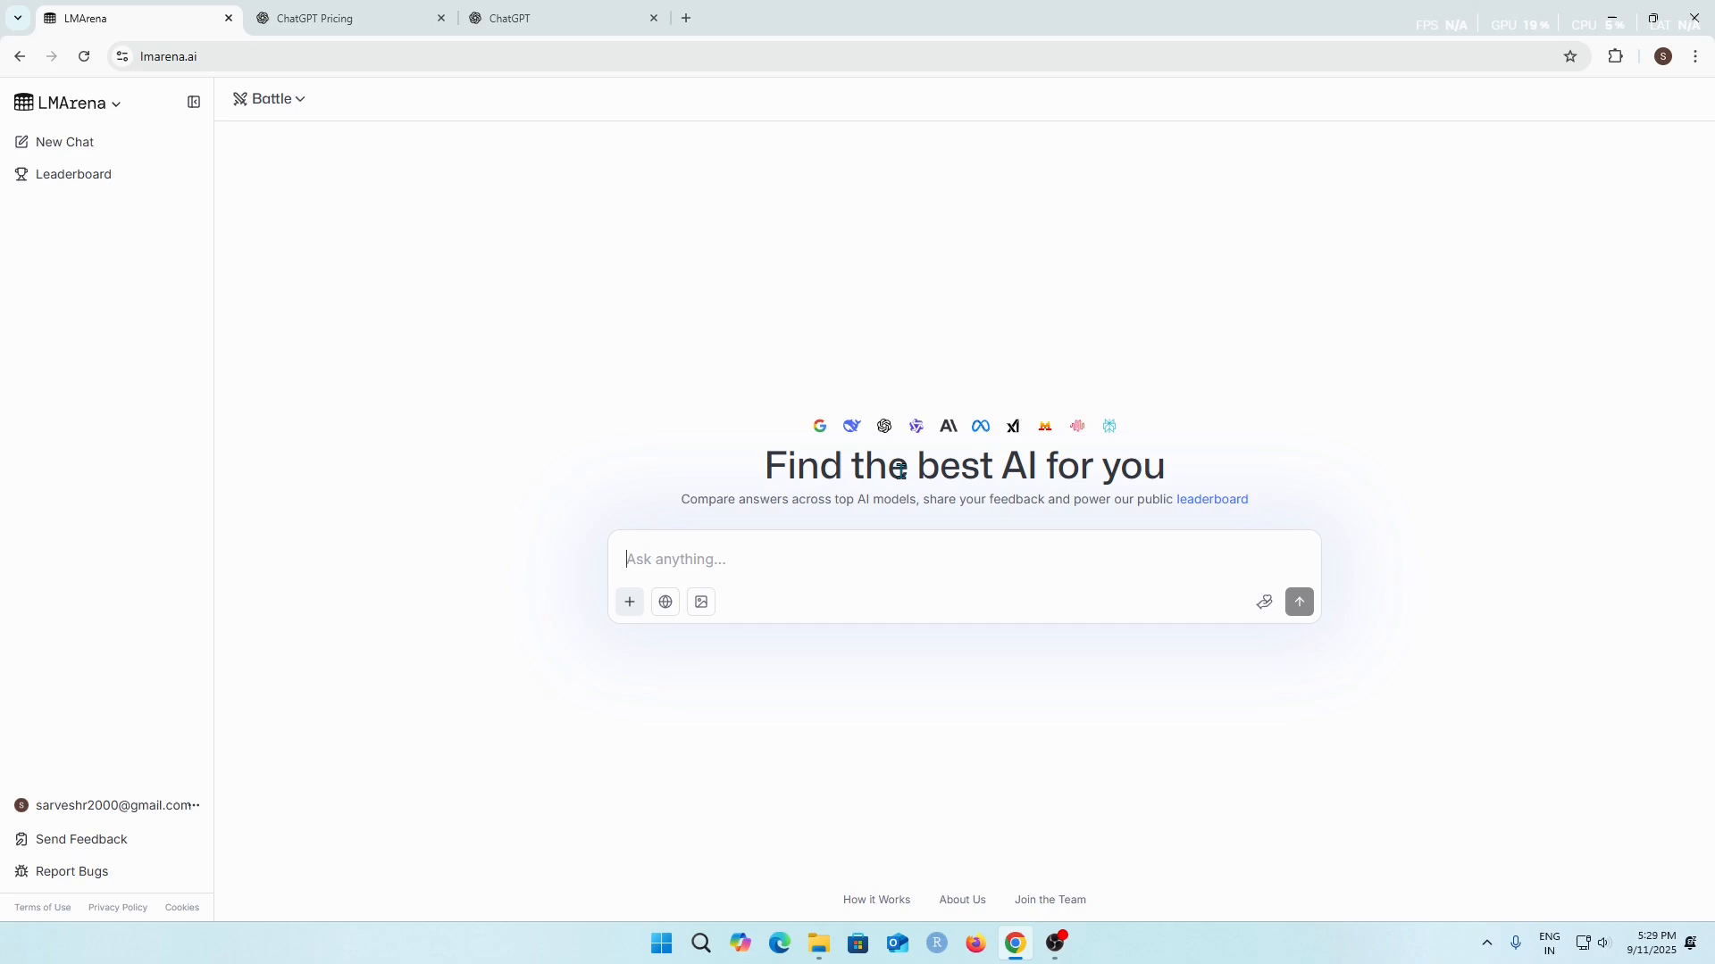
mouse_move(887, 518)
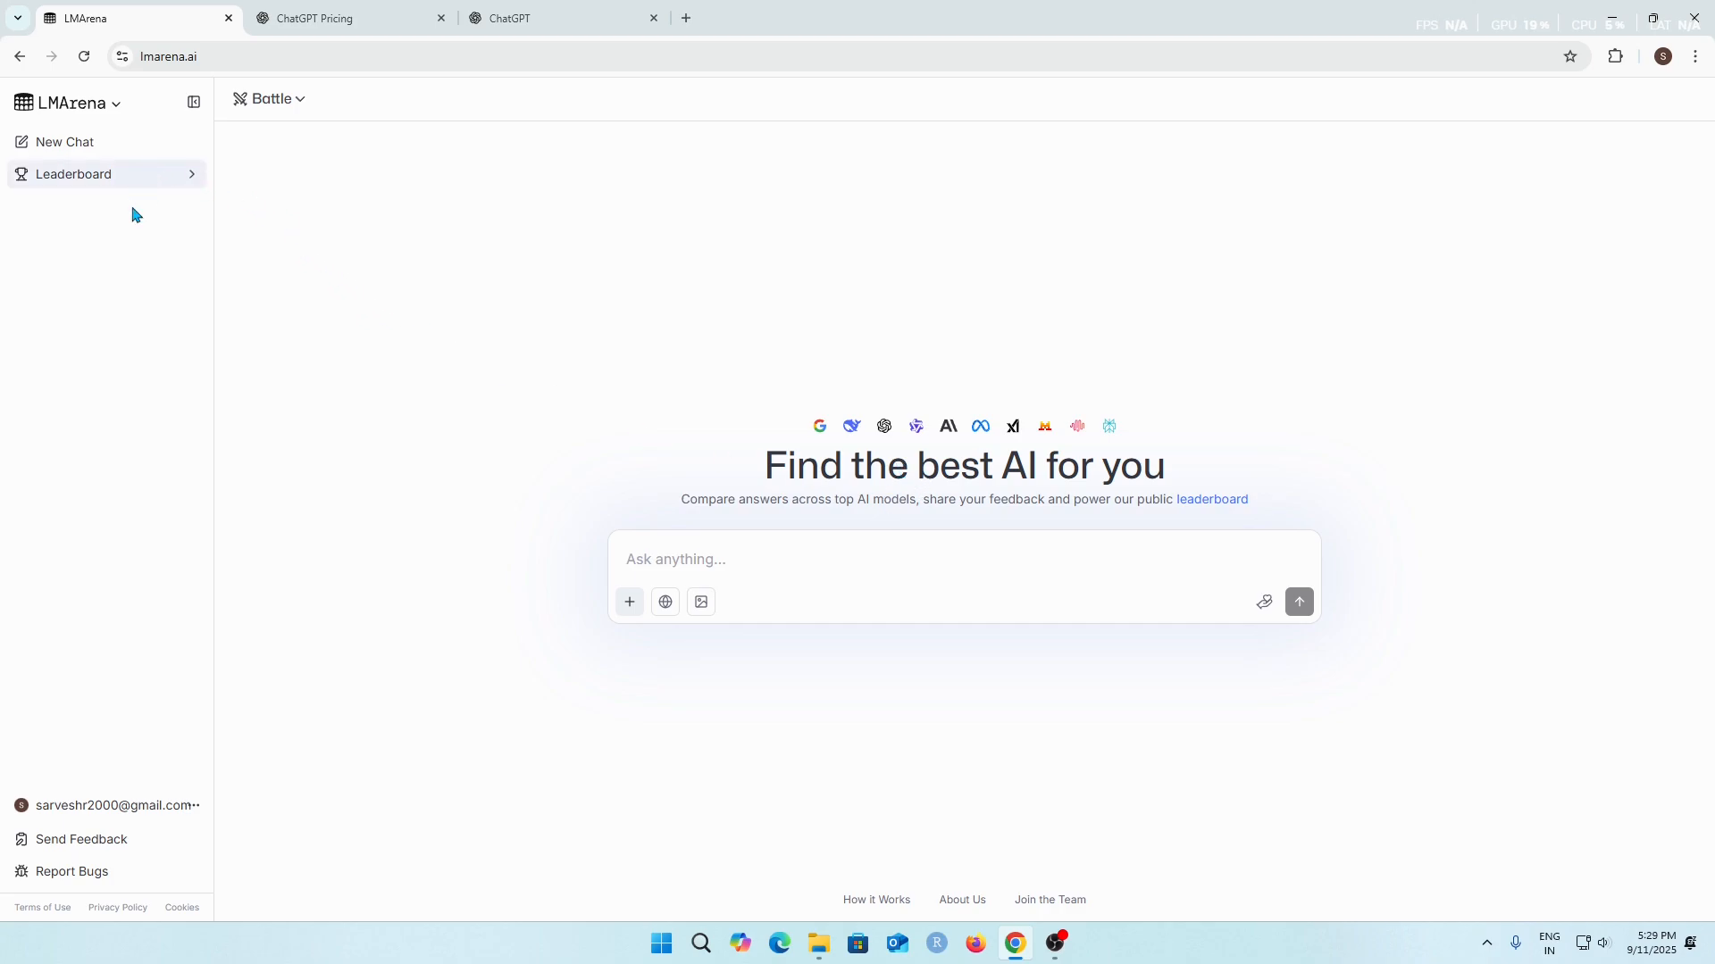
click(270, 98)
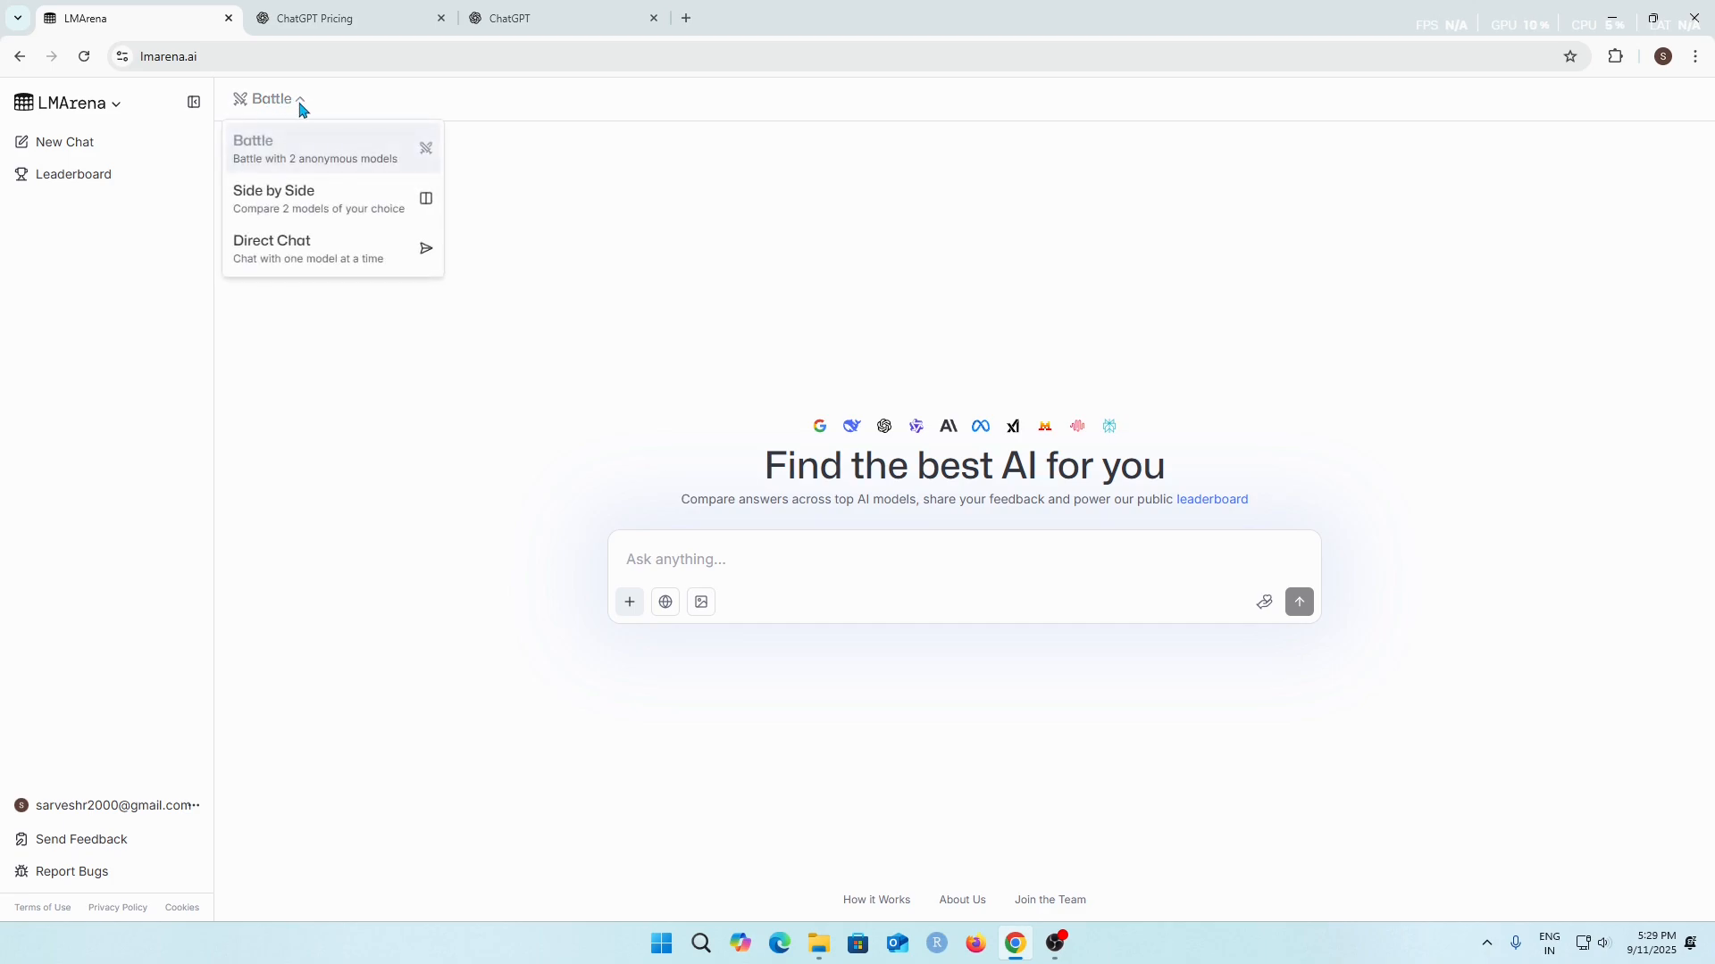
mouse_move(348, 159)
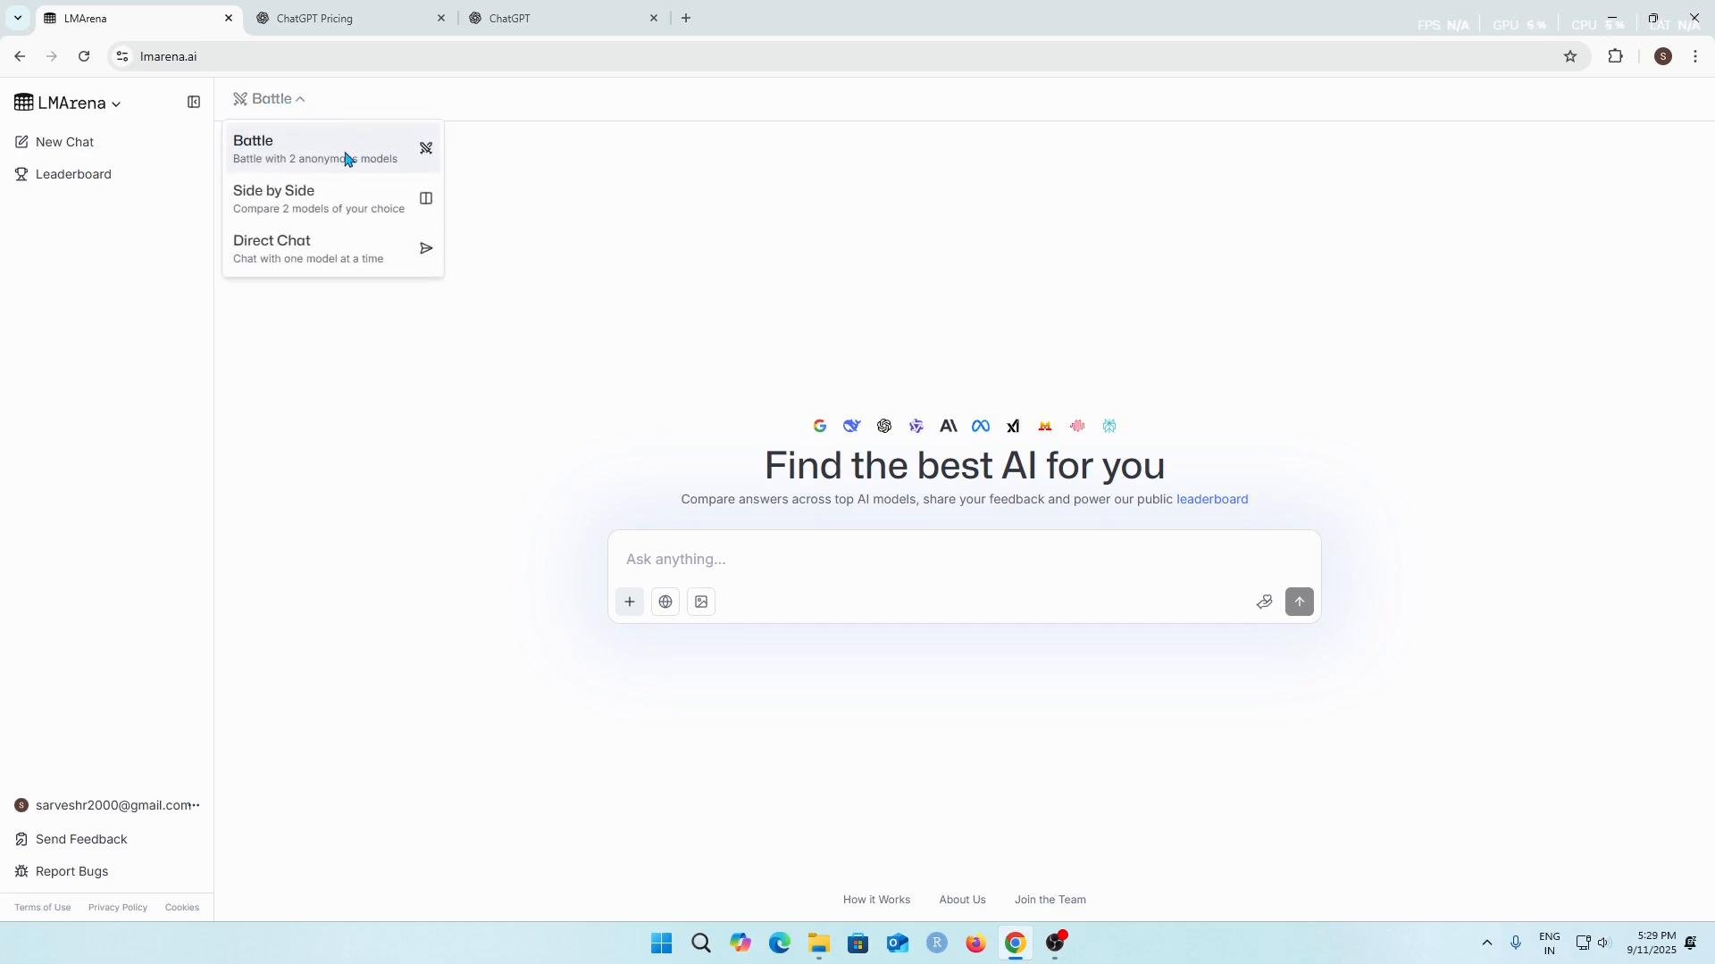
mouse_move(547, 165)
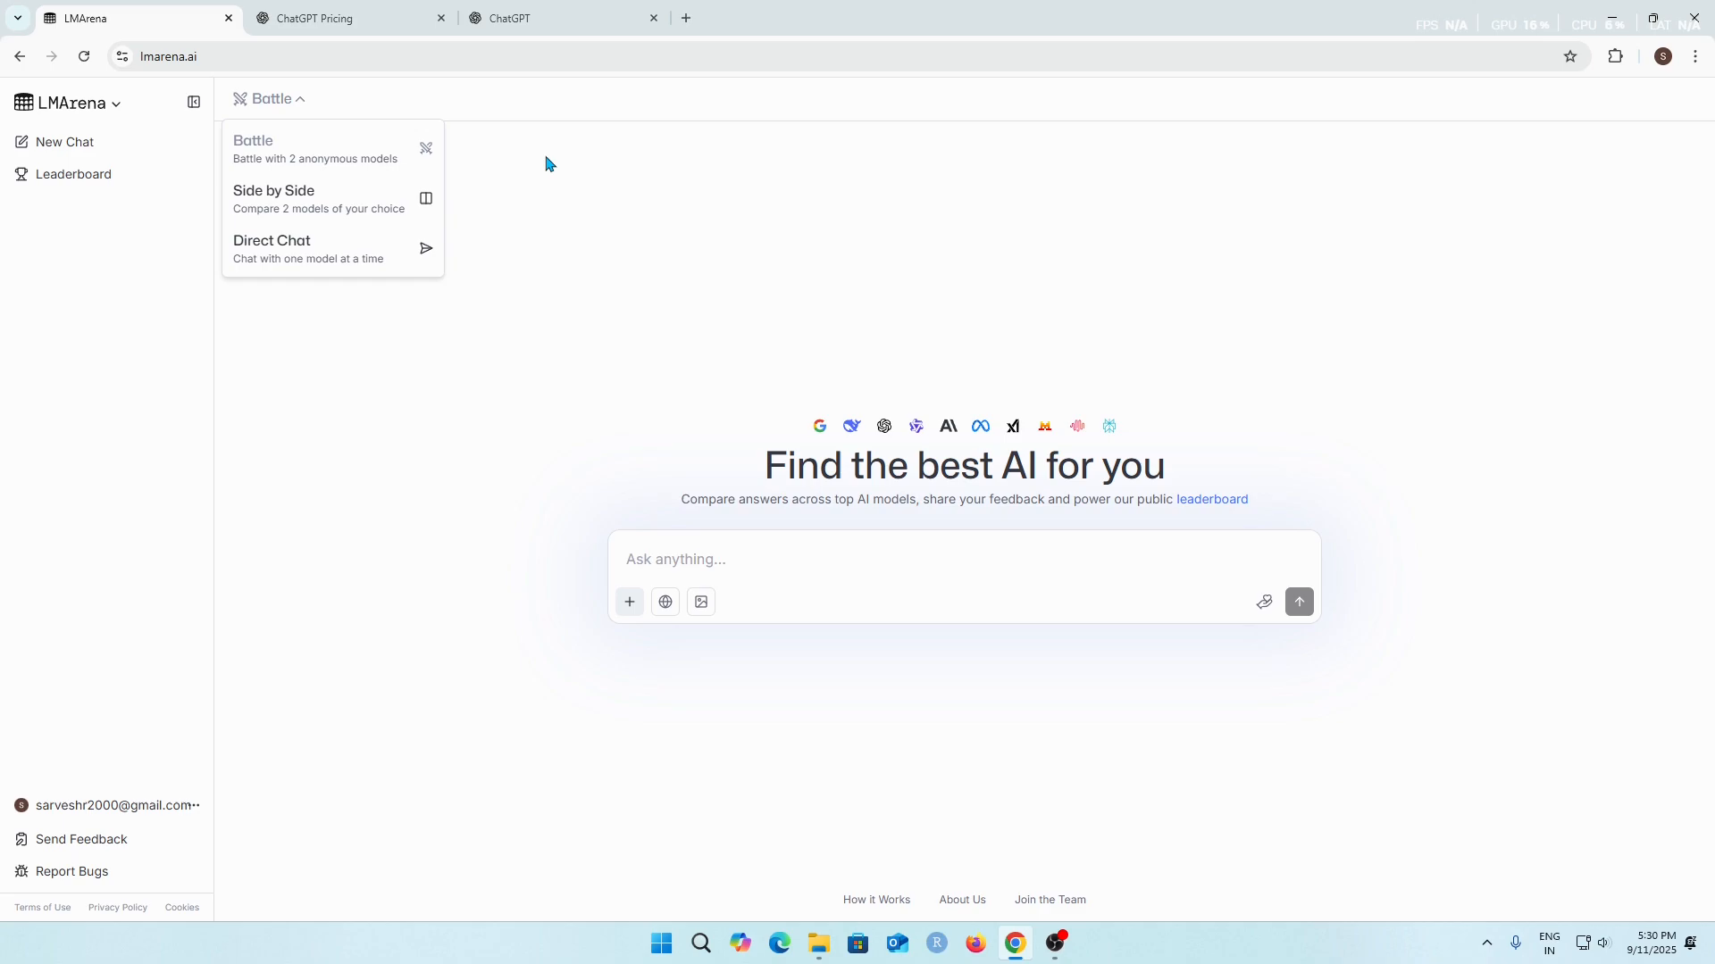
mouse_move(489, 169)
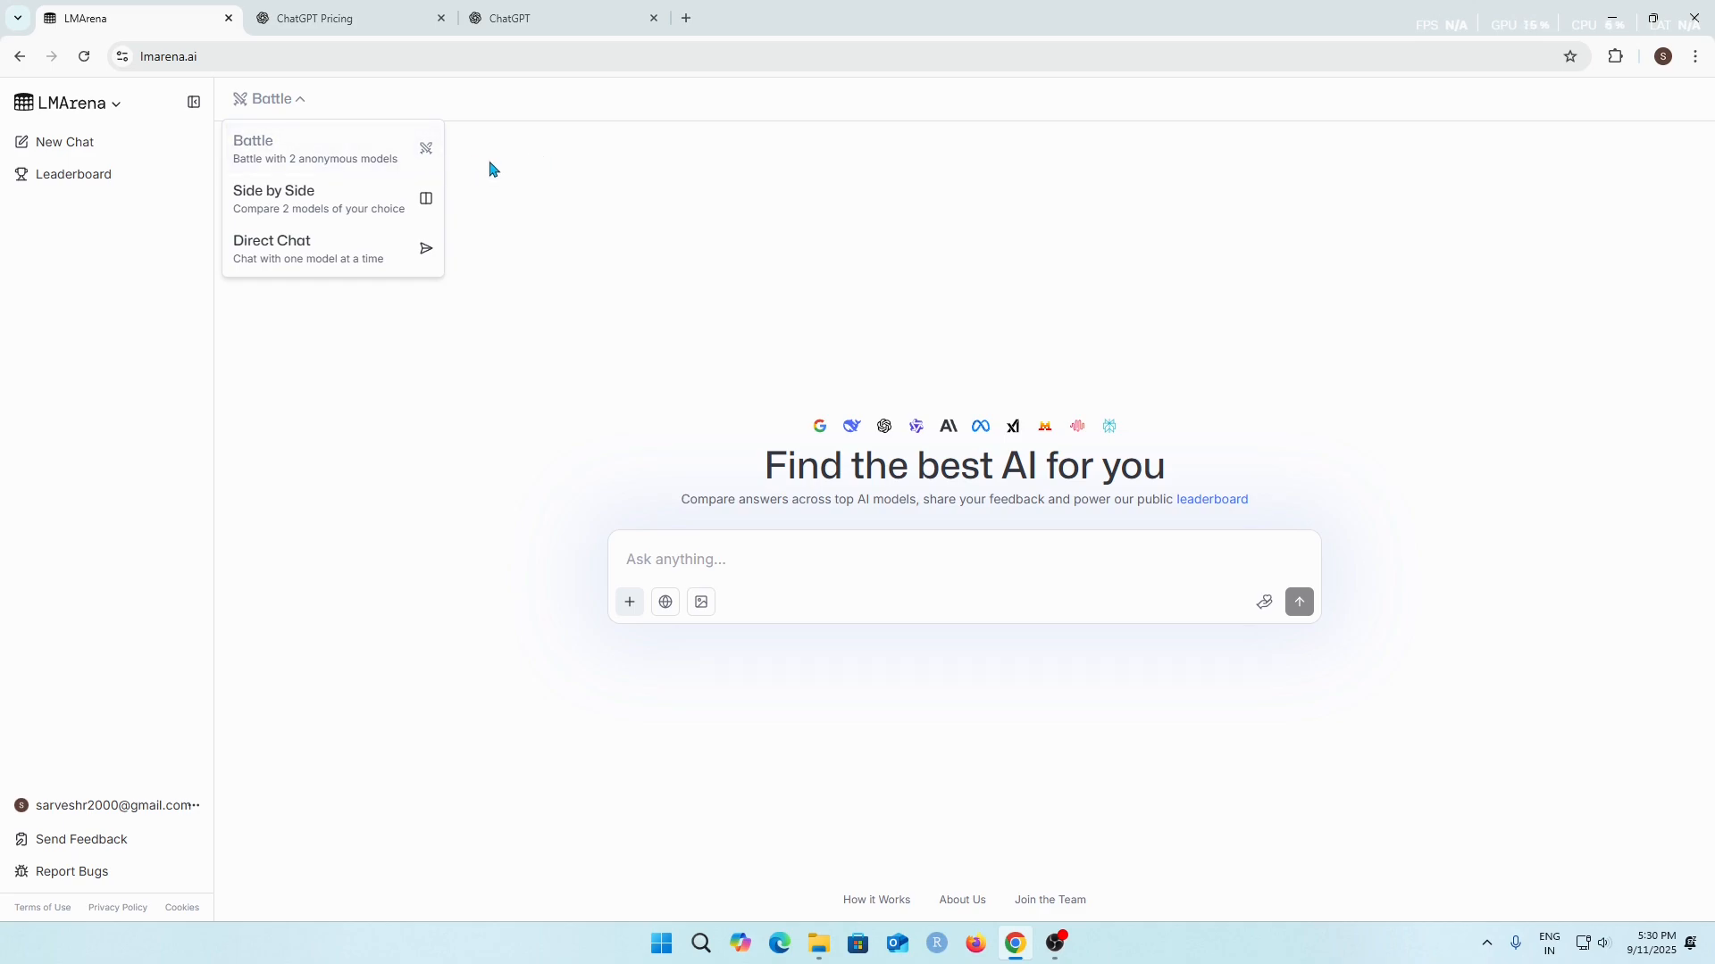
mouse_move(888, 336)
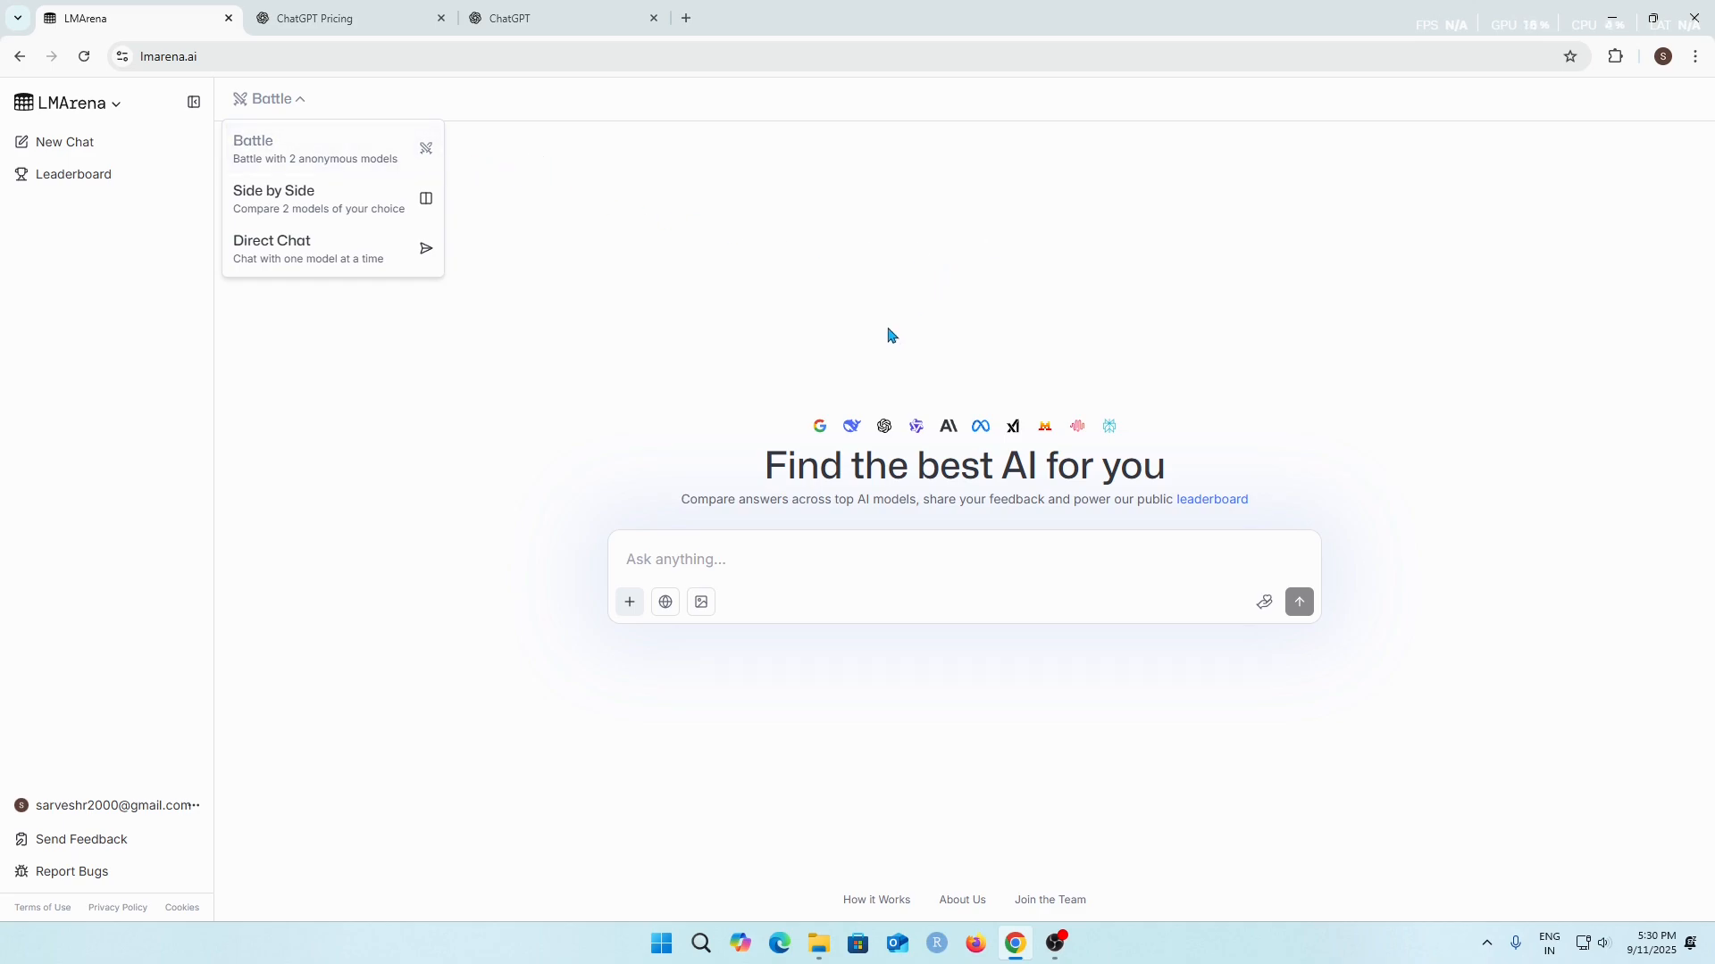
mouse_move(1154, 613)
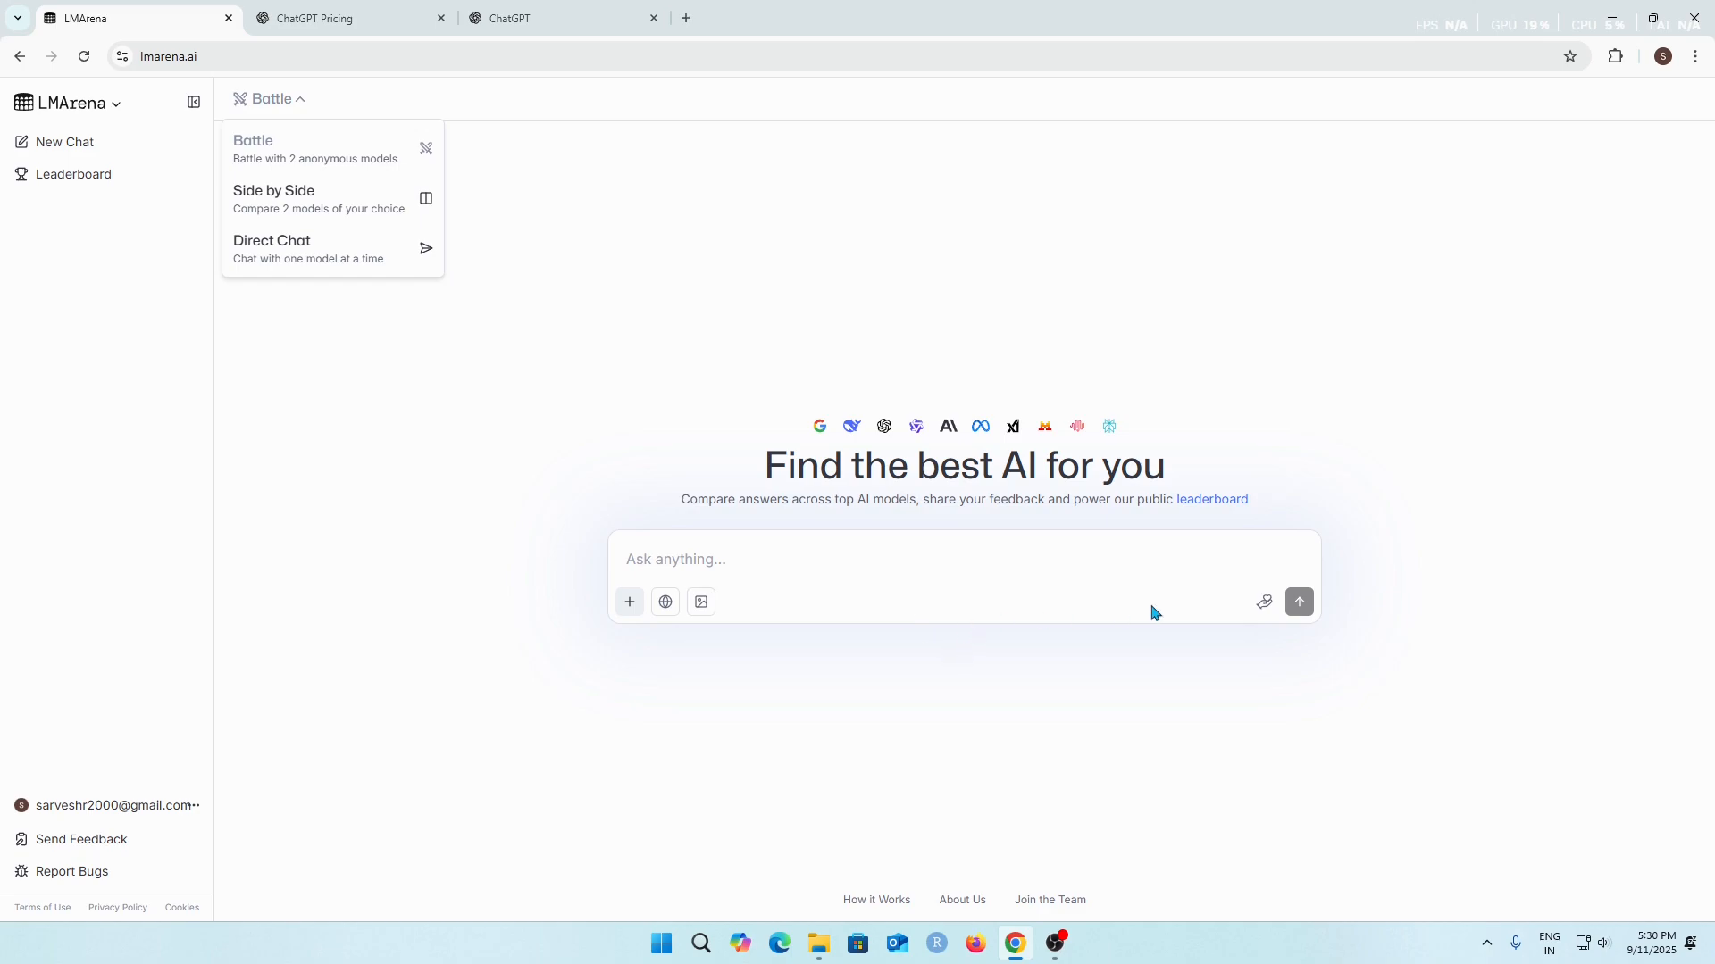
click(791, 566)
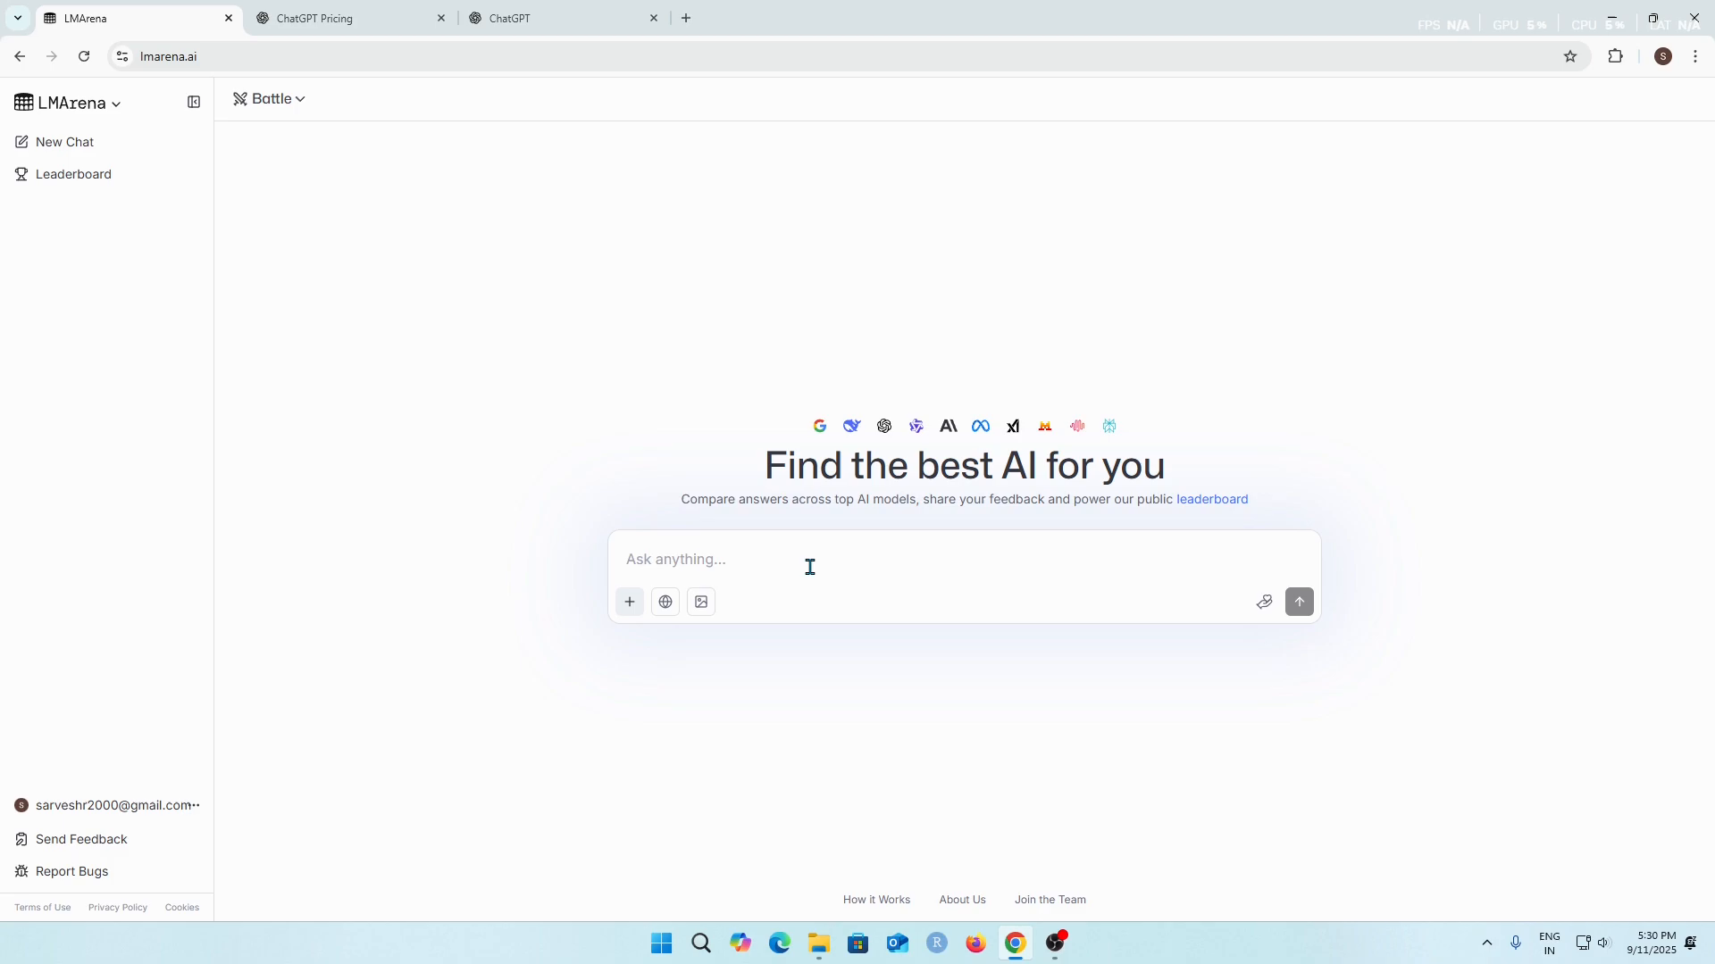
mouse_move(747, 559)
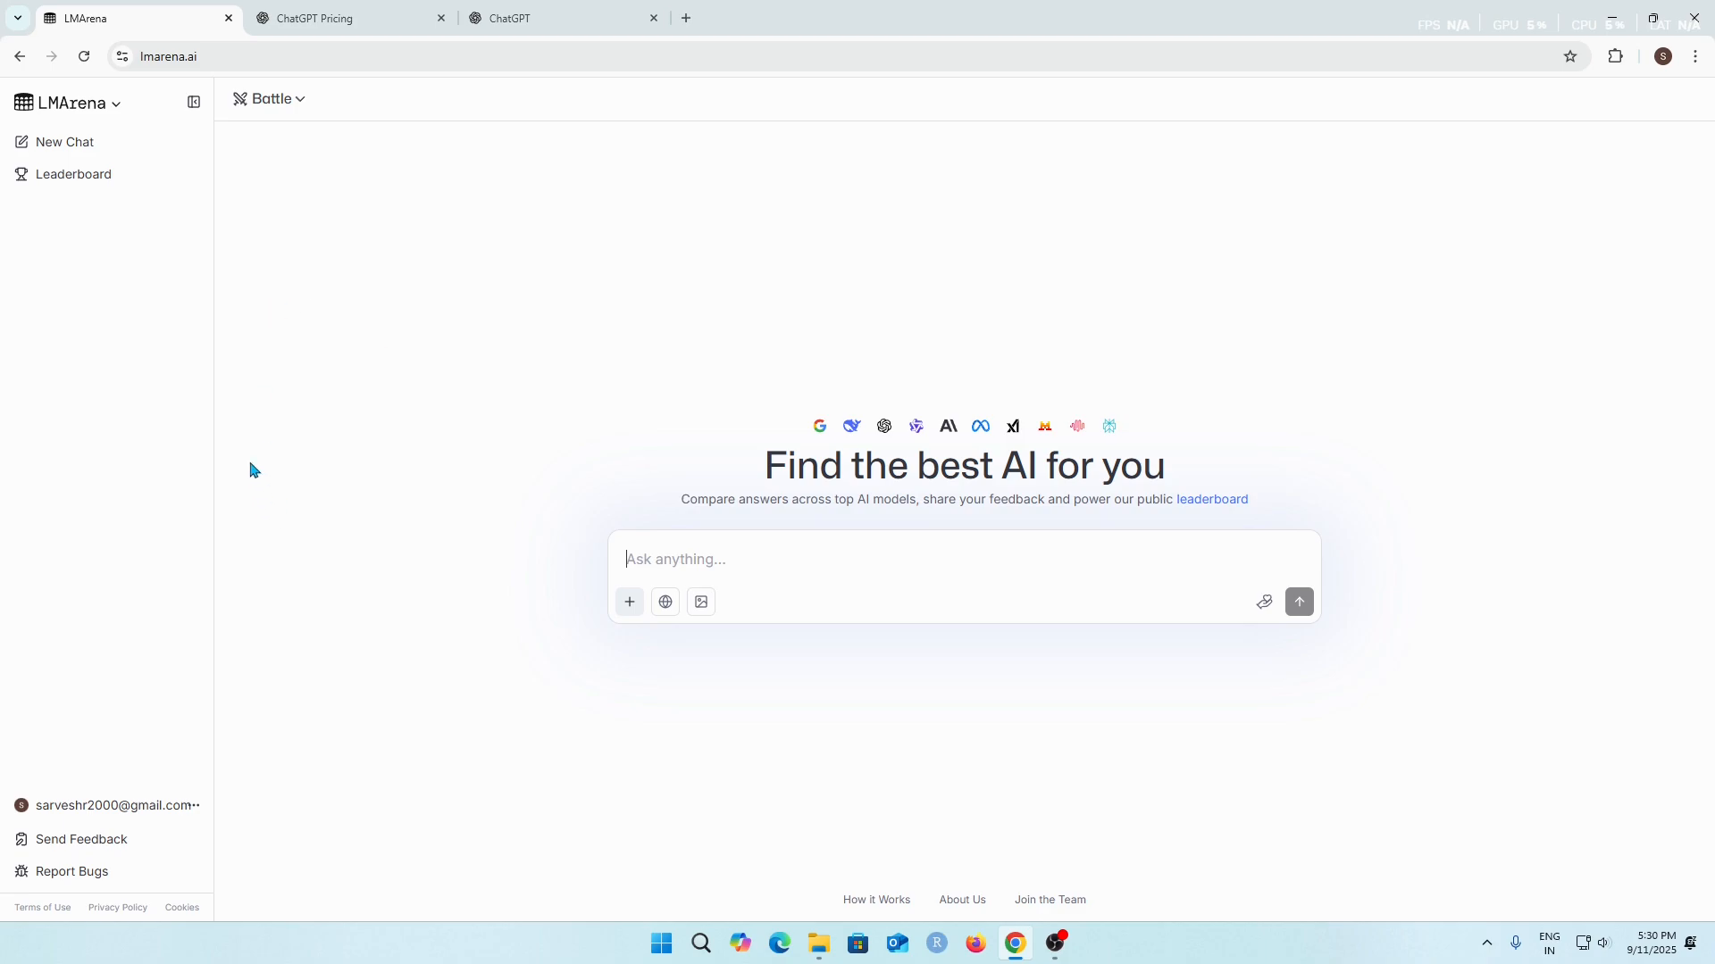
mouse_move(675, 559)
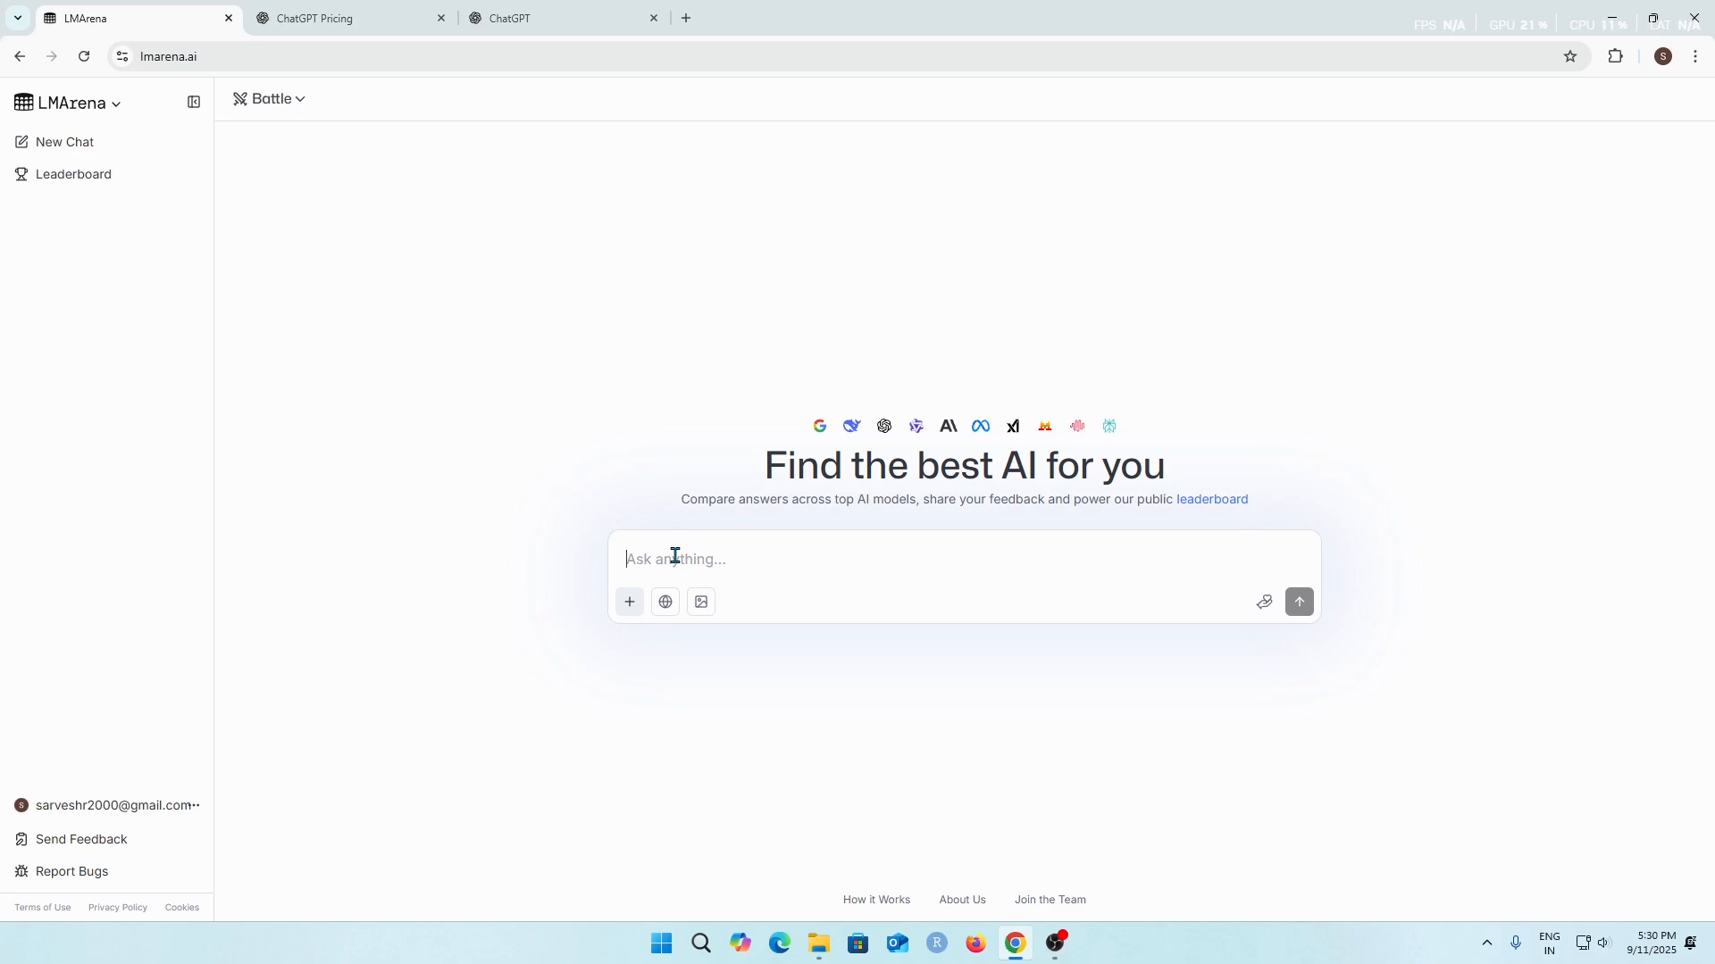
Step: Enter the question 'what are the specifications of the new iphone 17 series', unsent
text(what are the s)
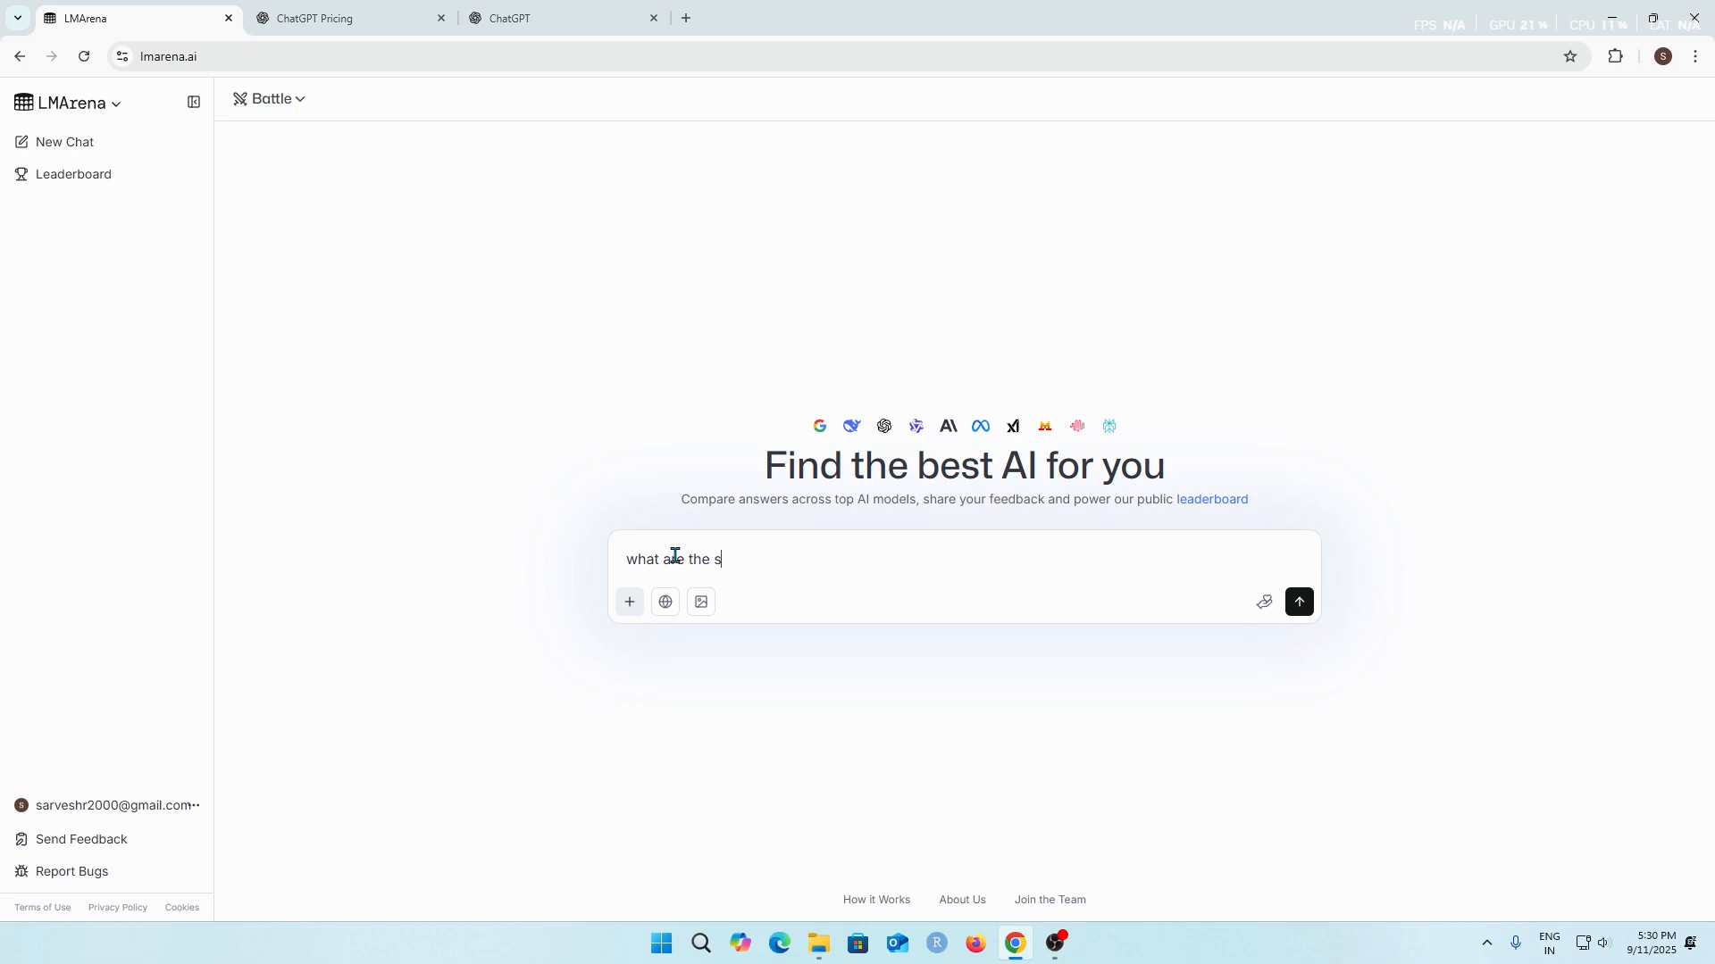
text(pecifications)
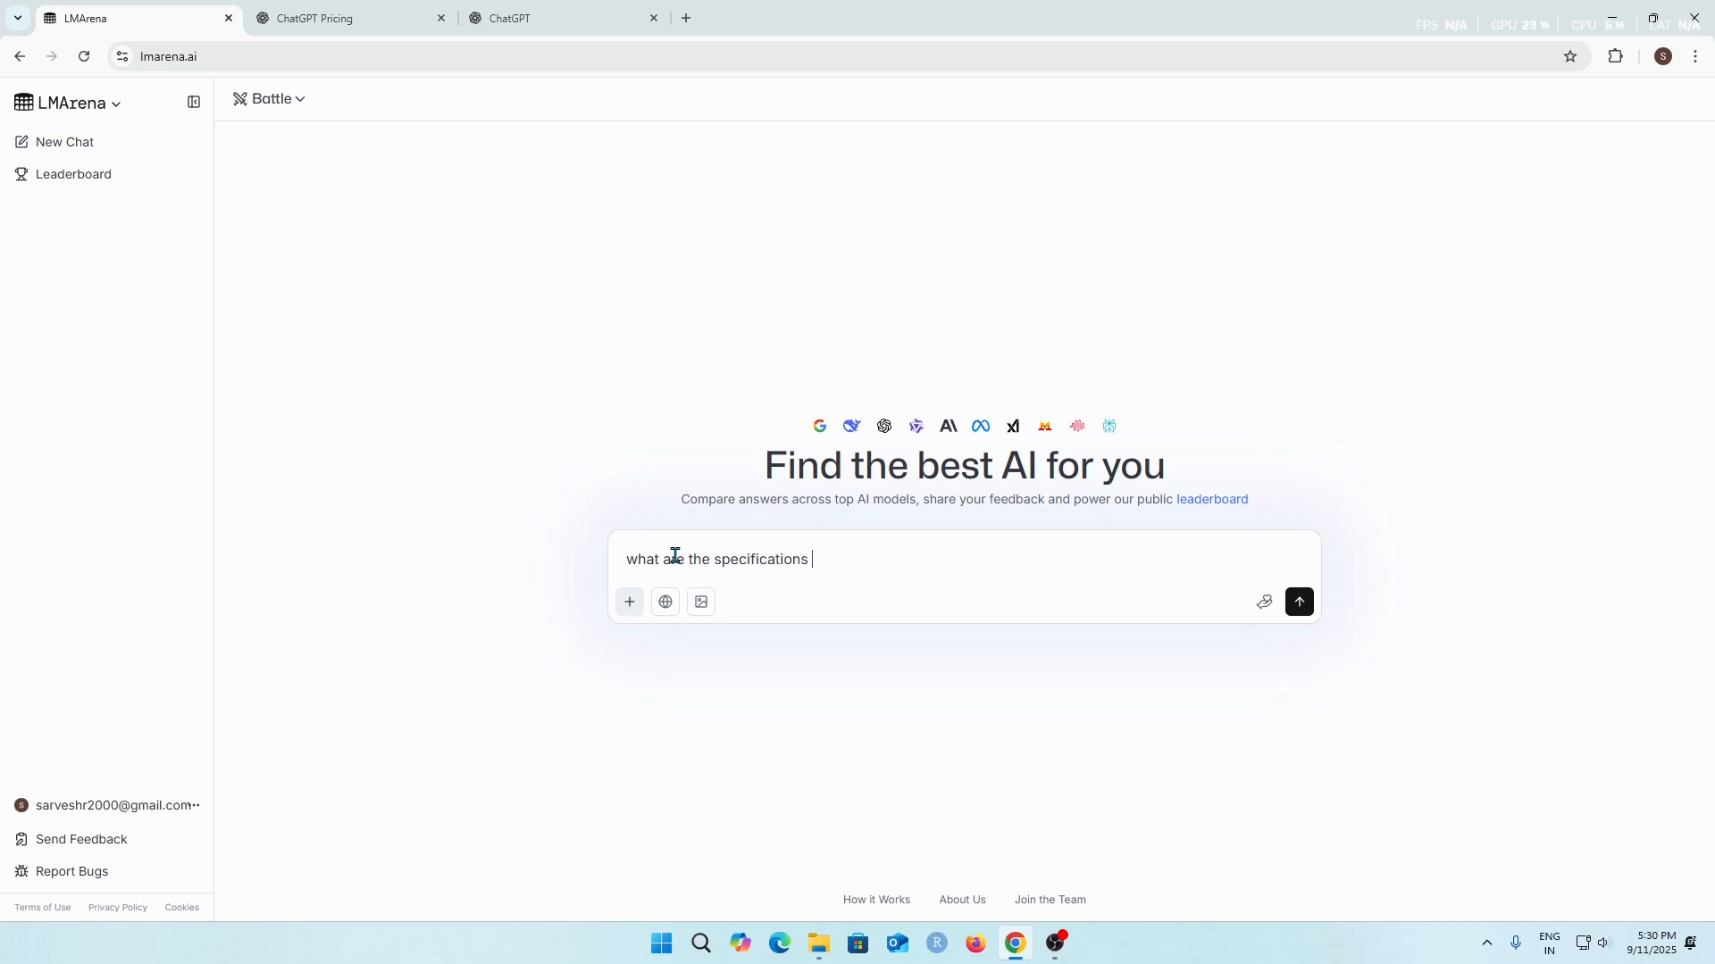
text(of the)
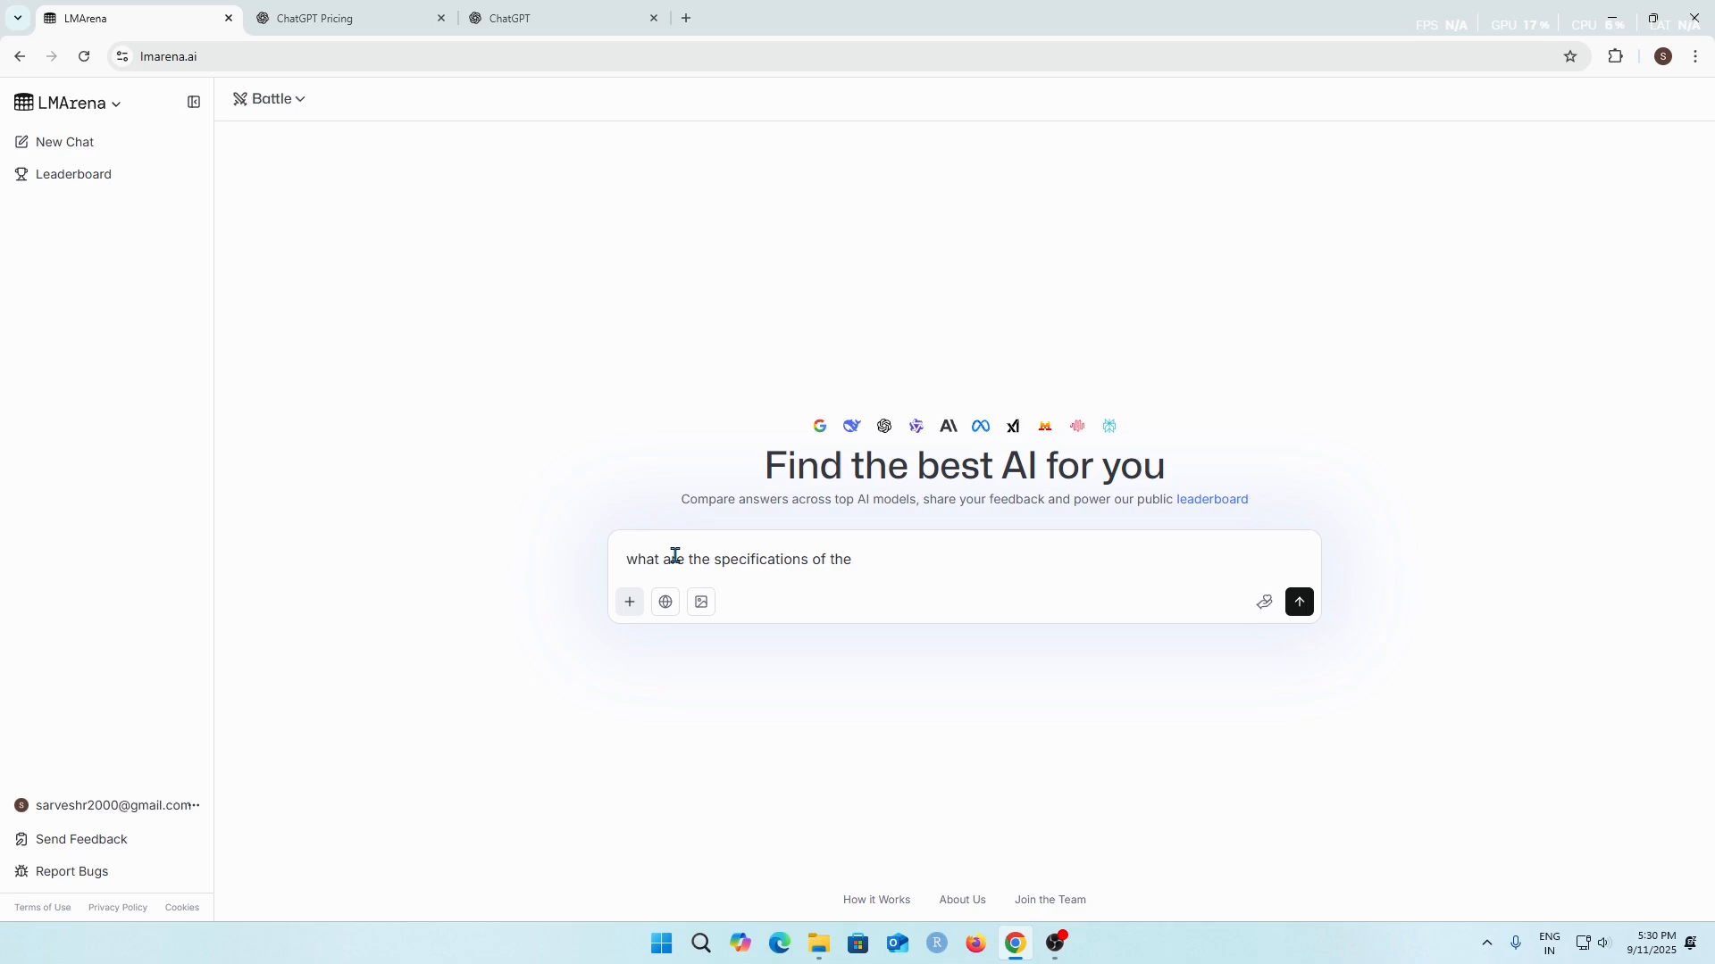
text(new i)
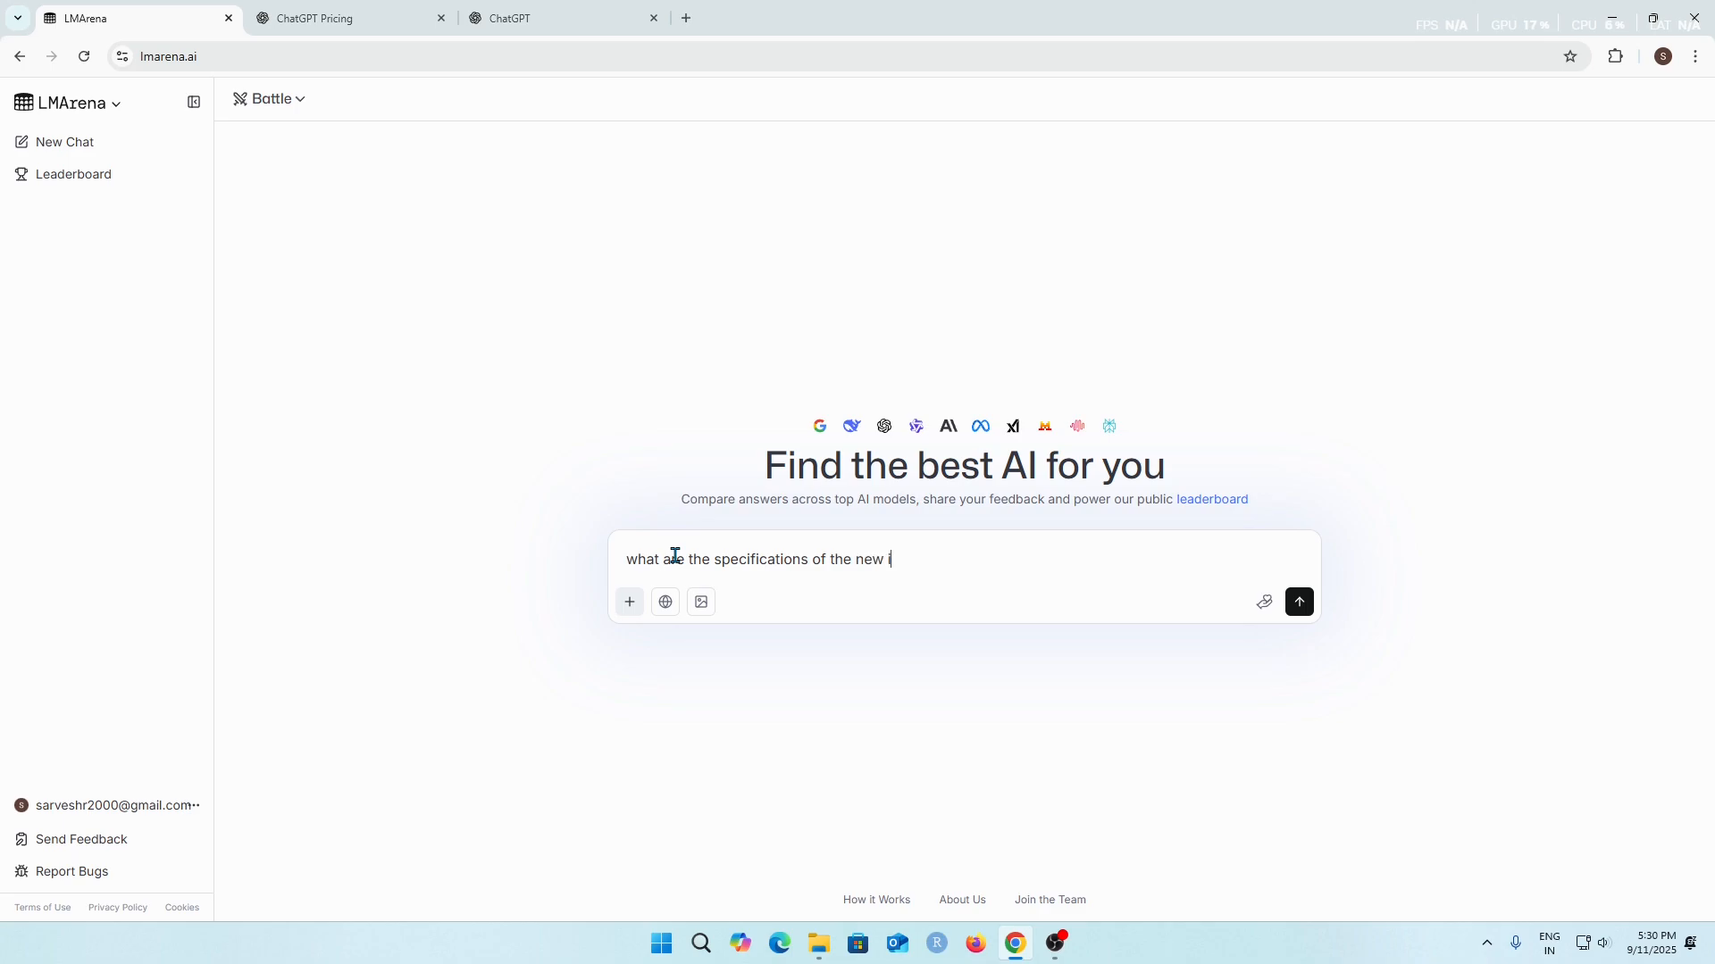
text(iphone)
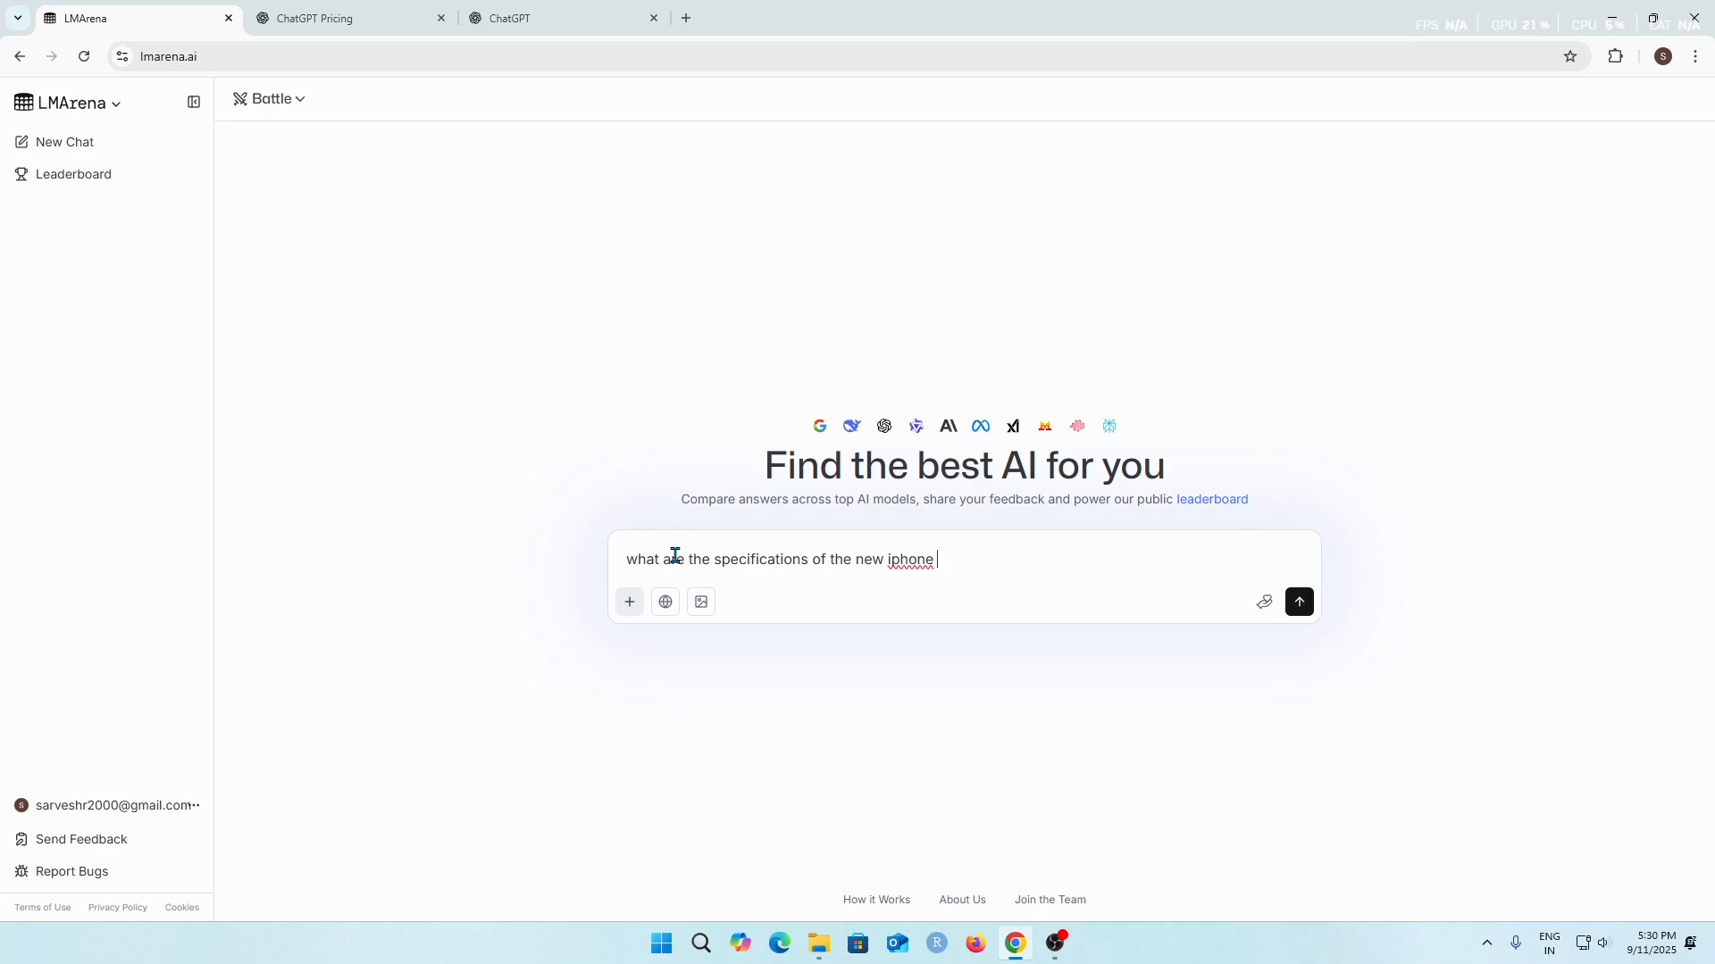
text(17 s)
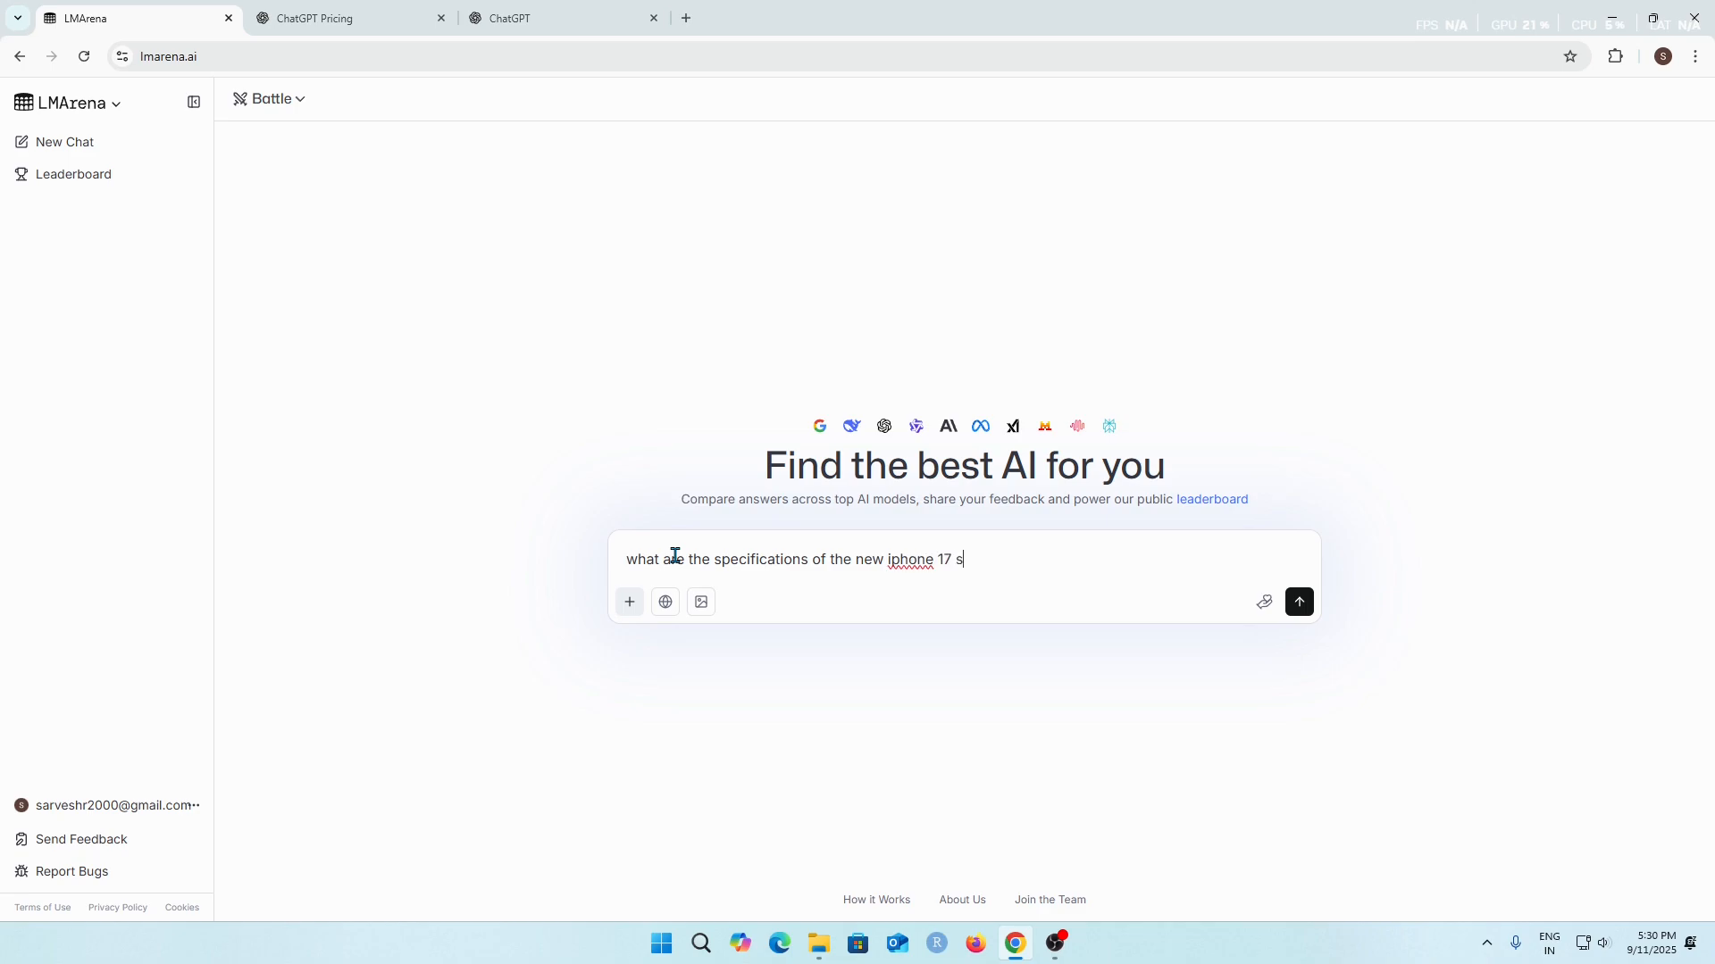
text(er)
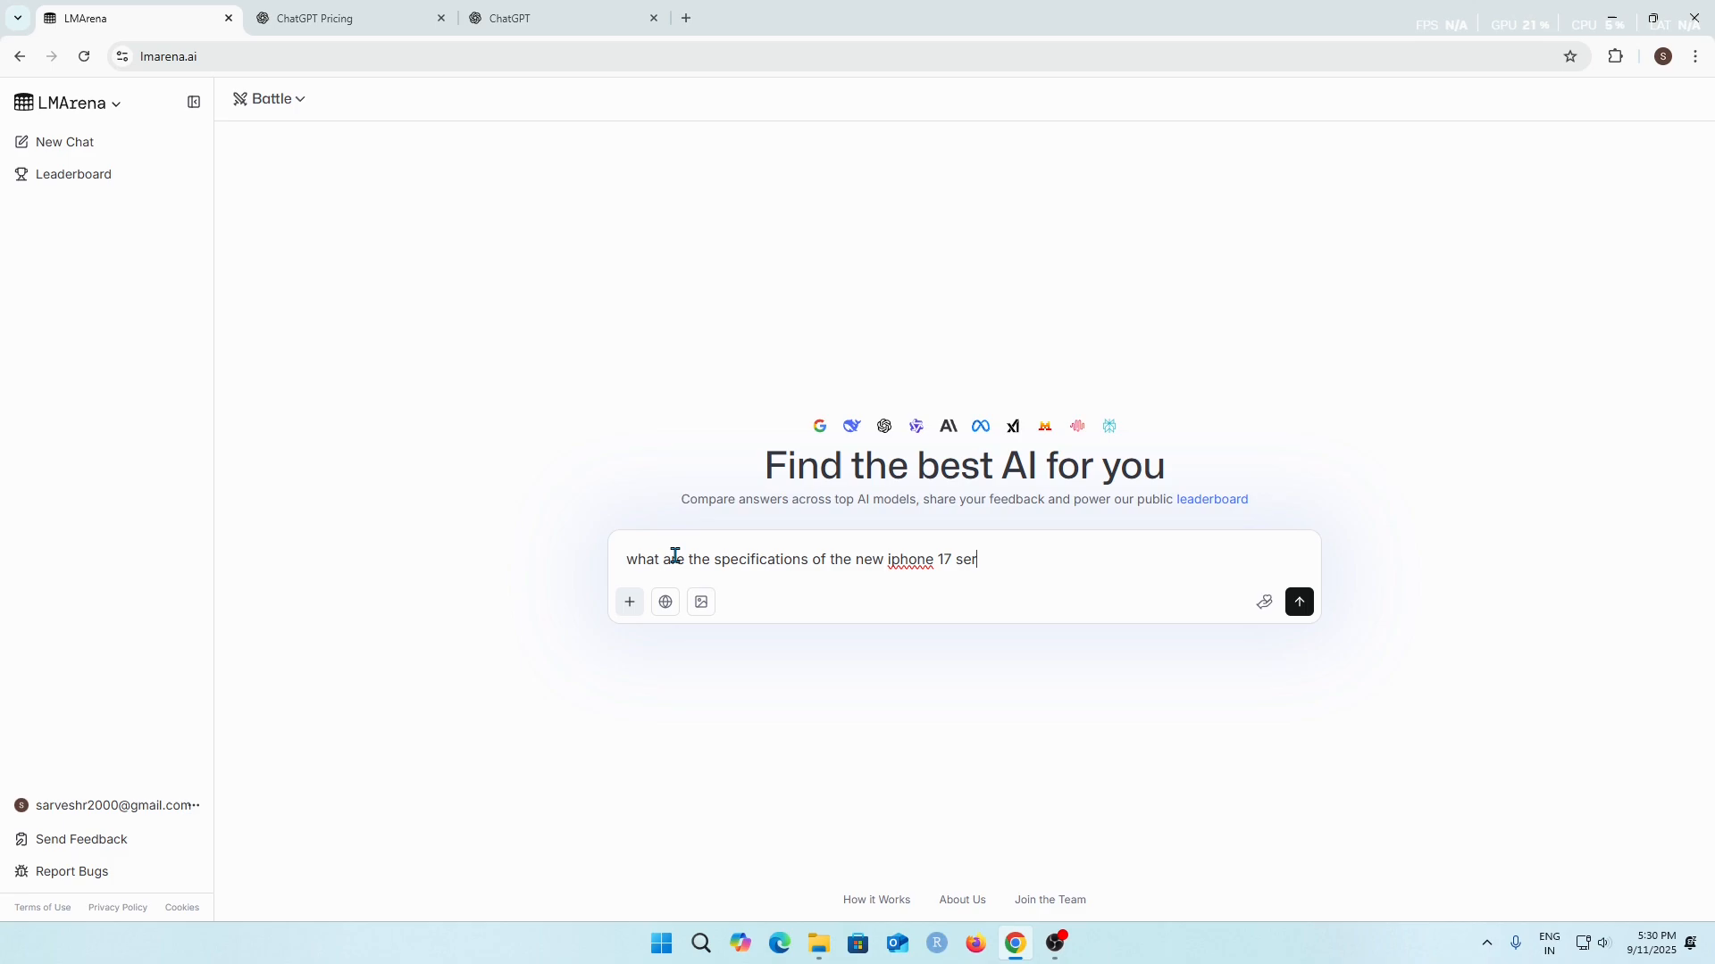
text(ies)
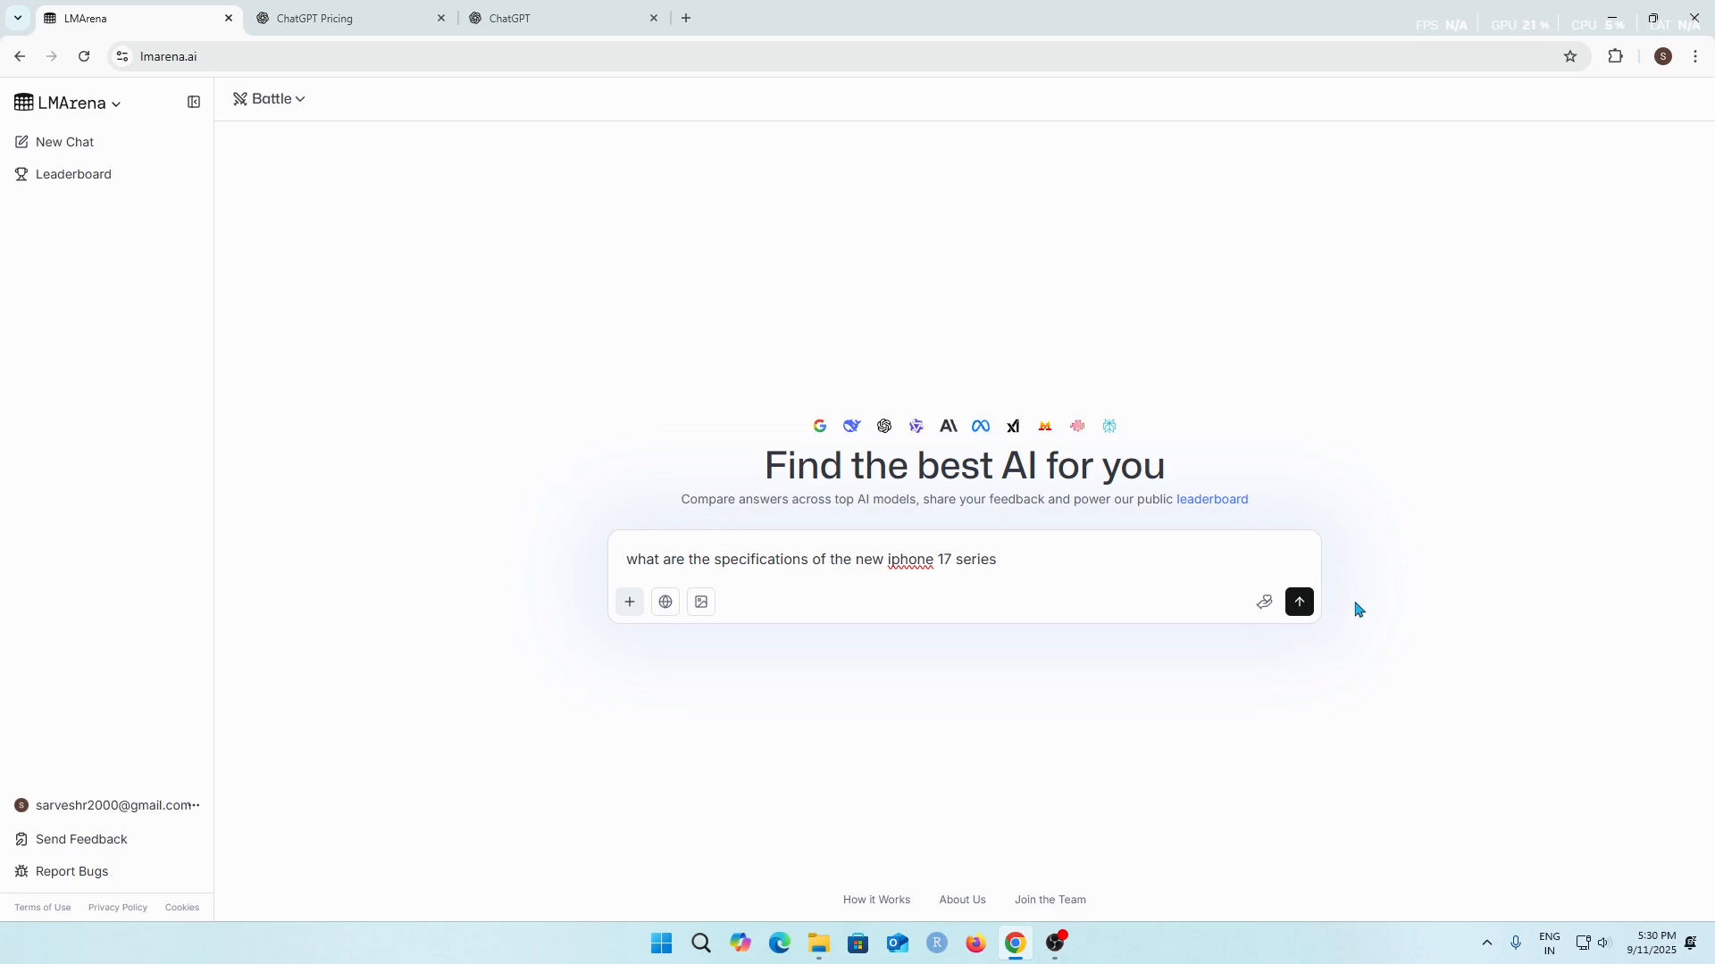
Step: Send the iPhone 17 series question so Assistants A and B start answering
click(1299, 602)
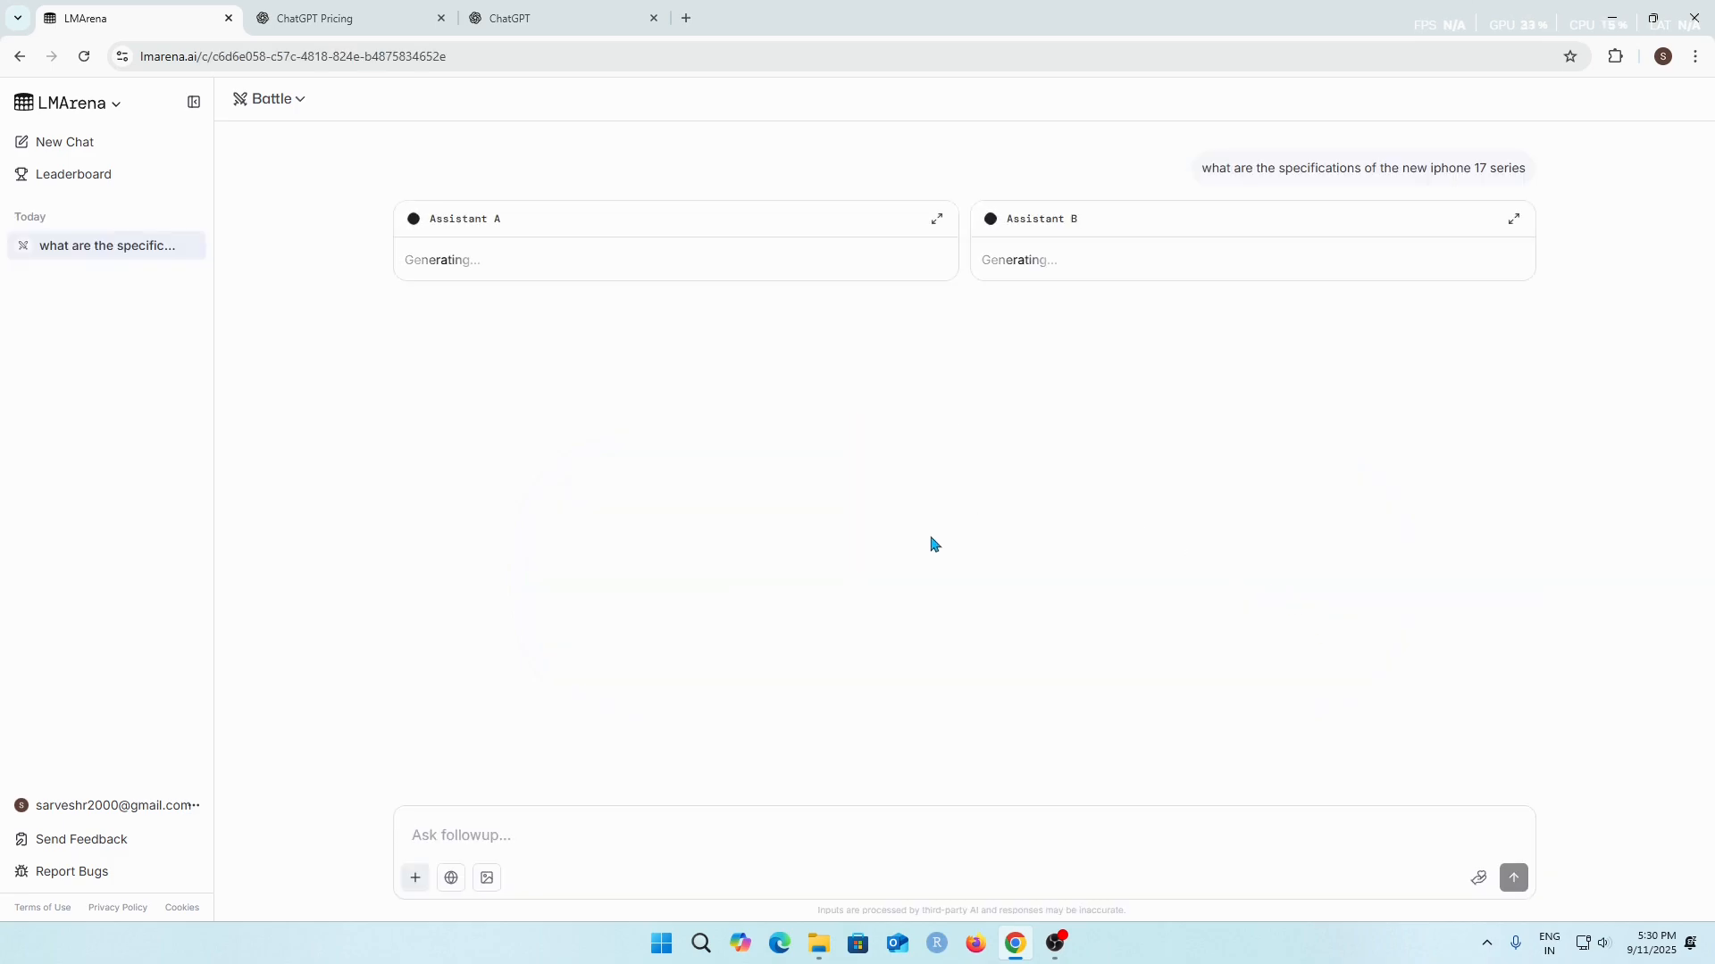
mouse_move(1459, 175)
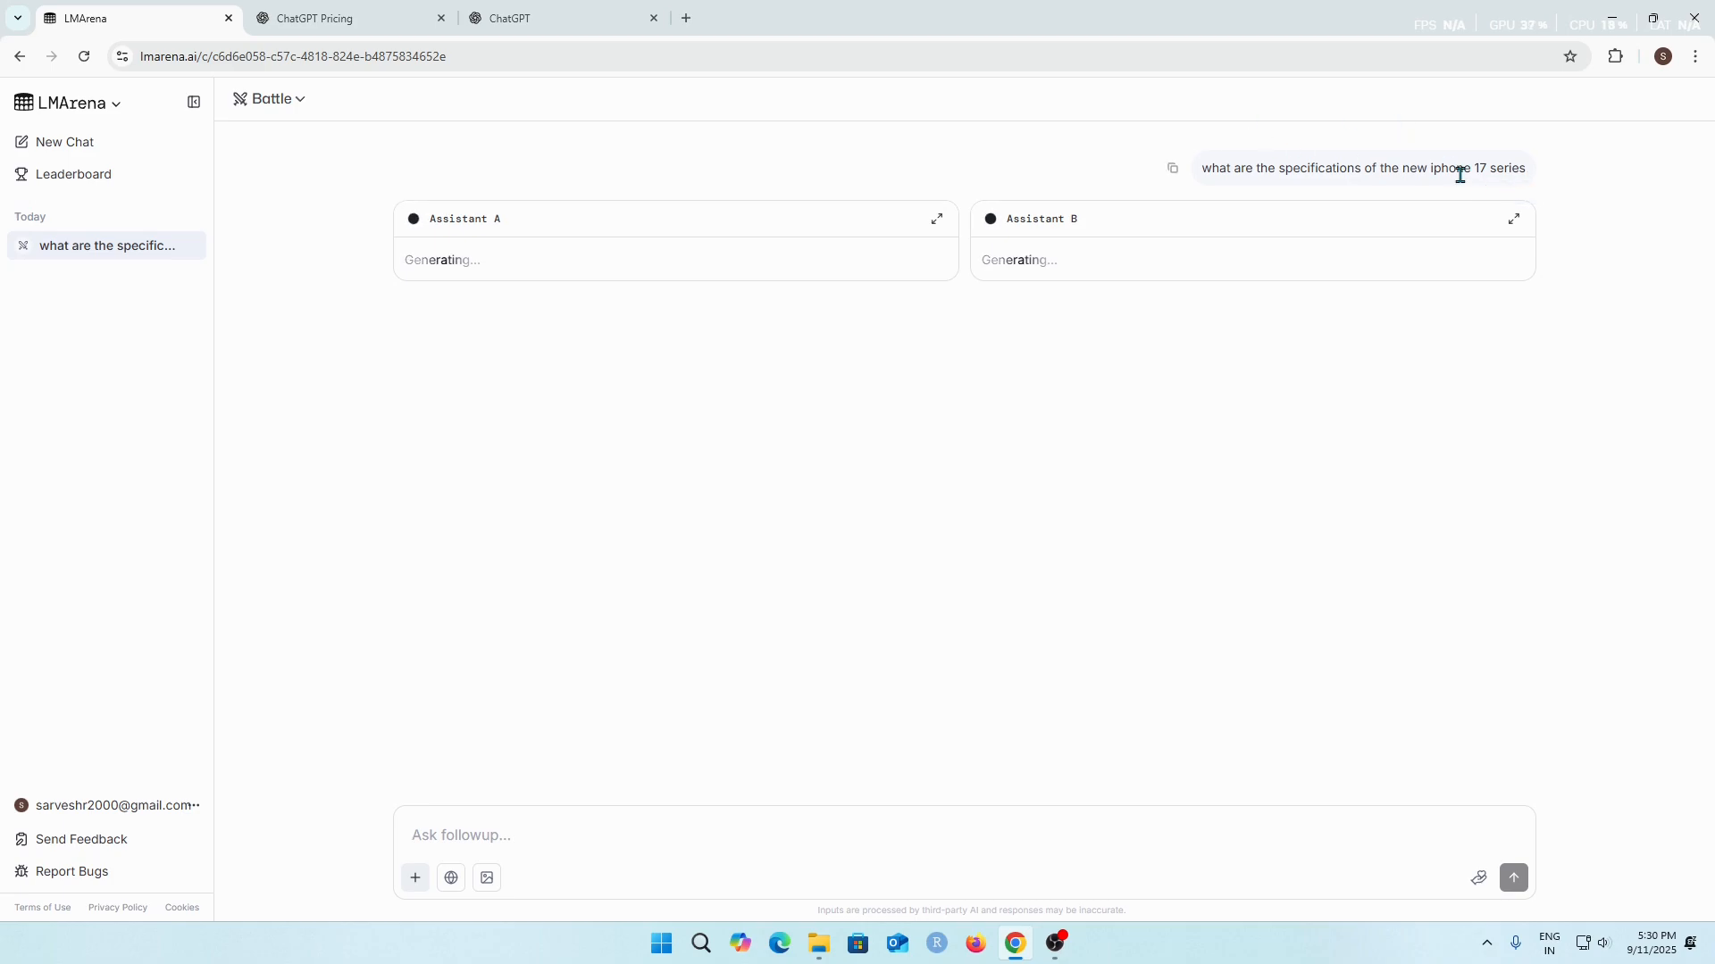
mouse_move(665, 277)
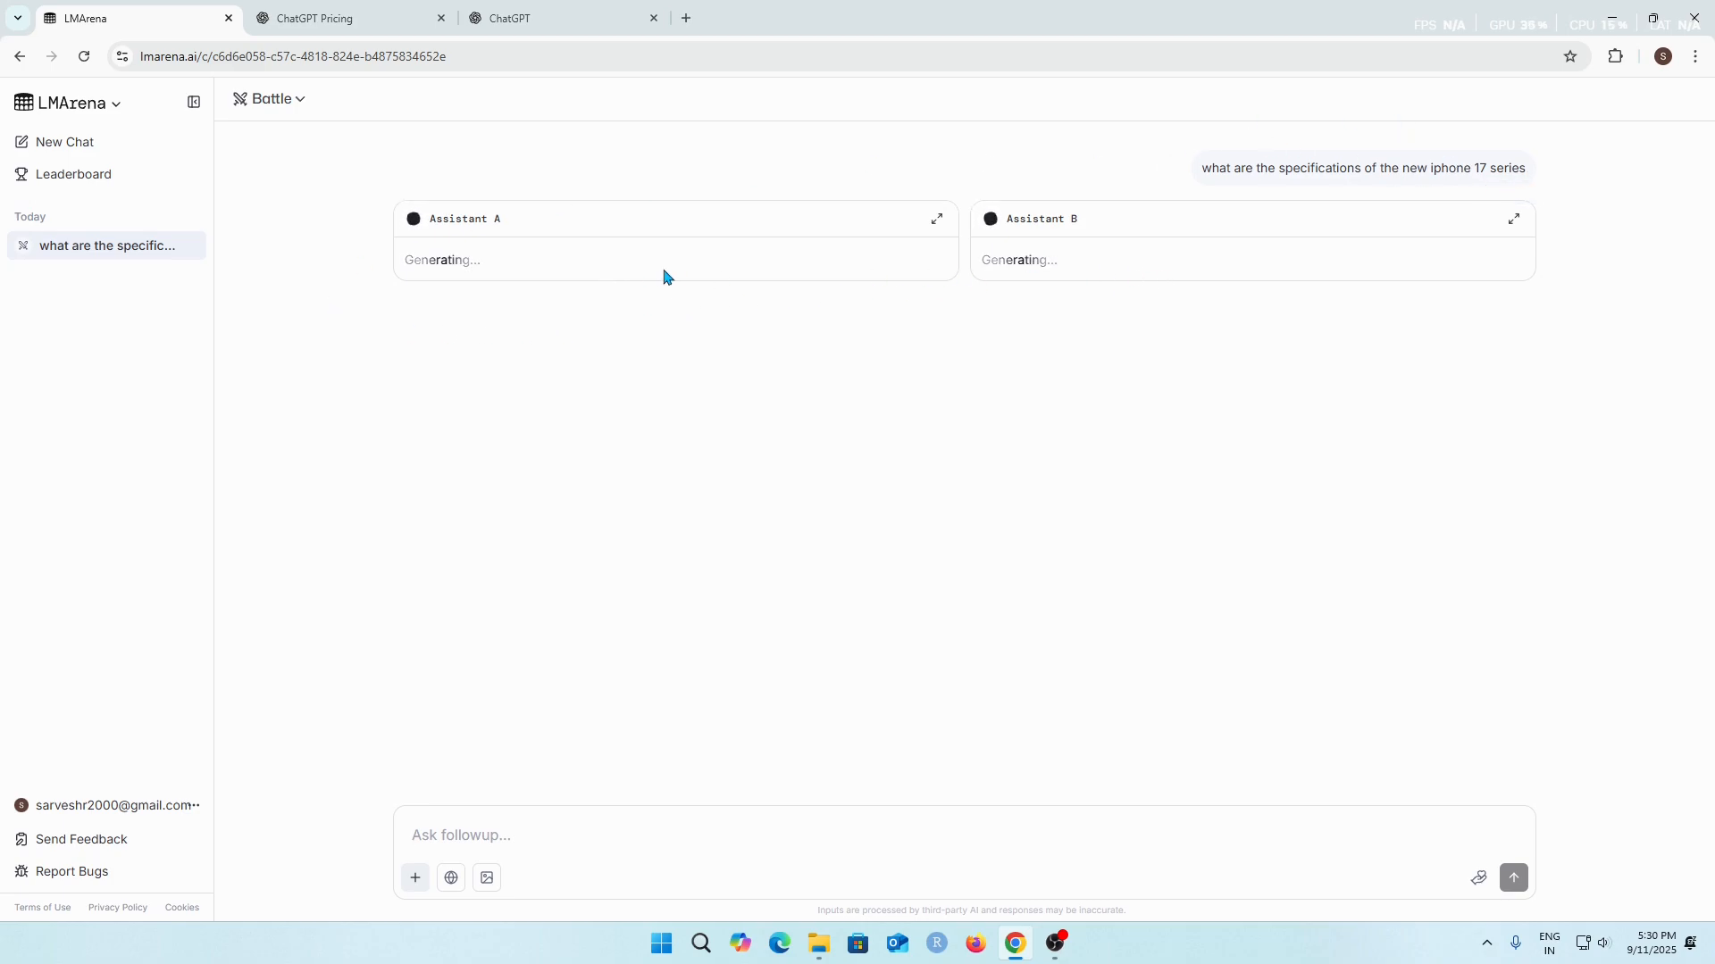
mouse_move(764, 284)
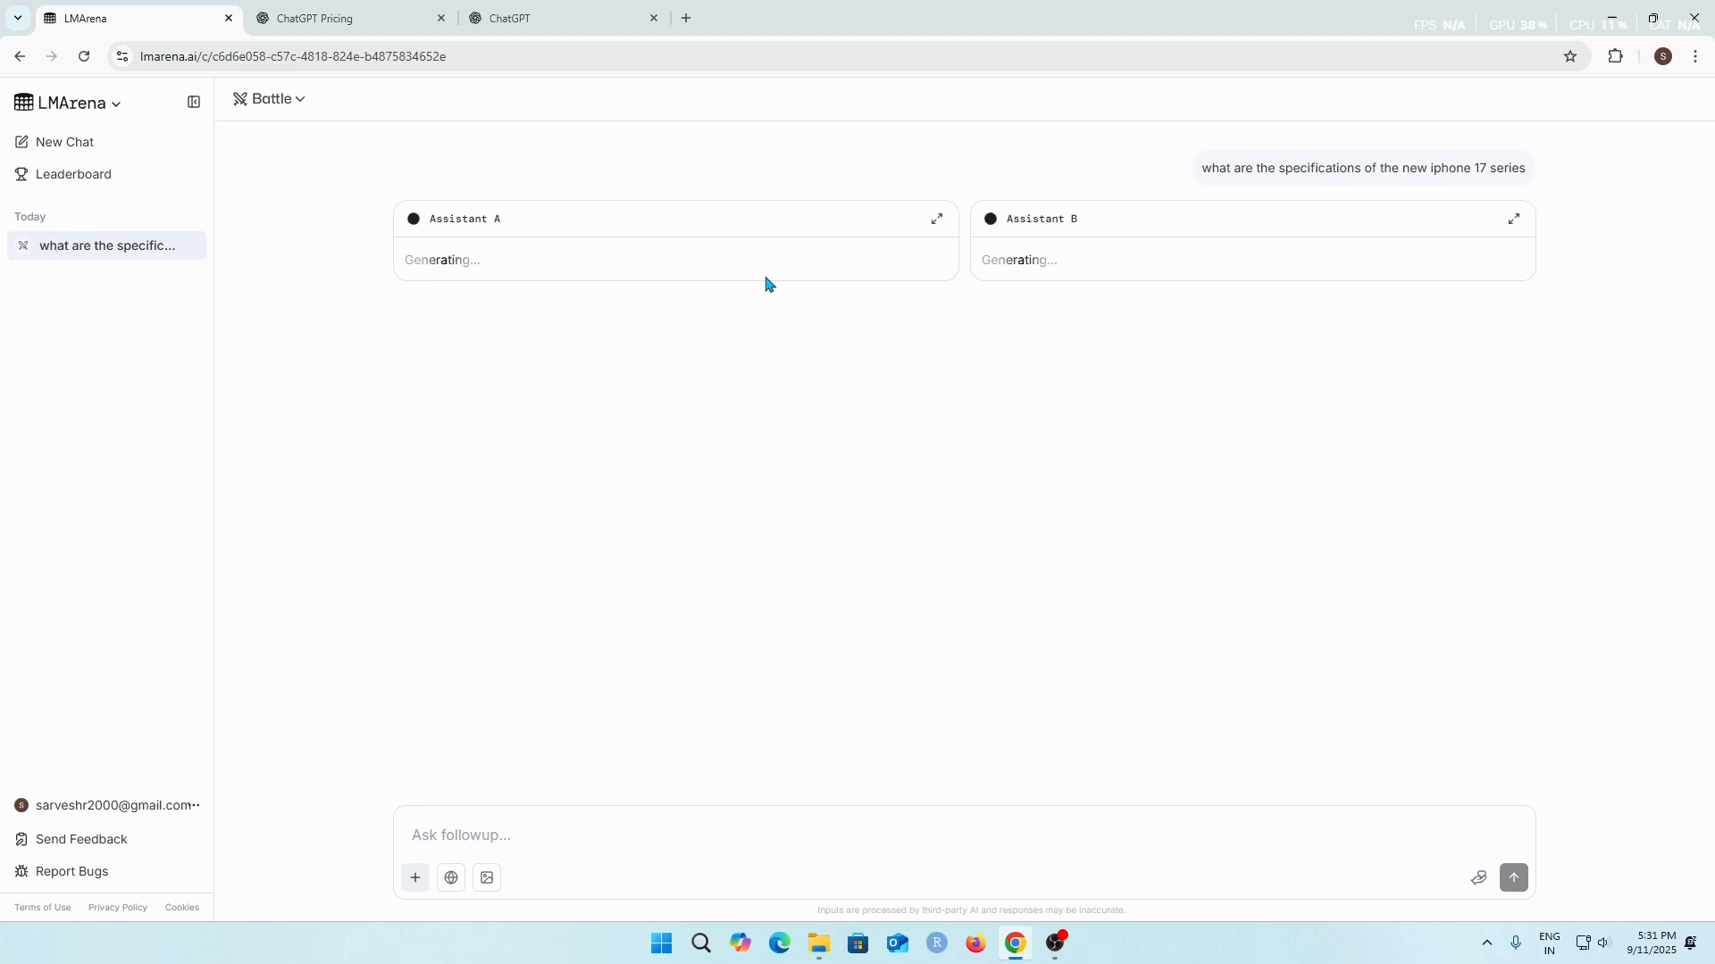
mouse_move(498, 218)
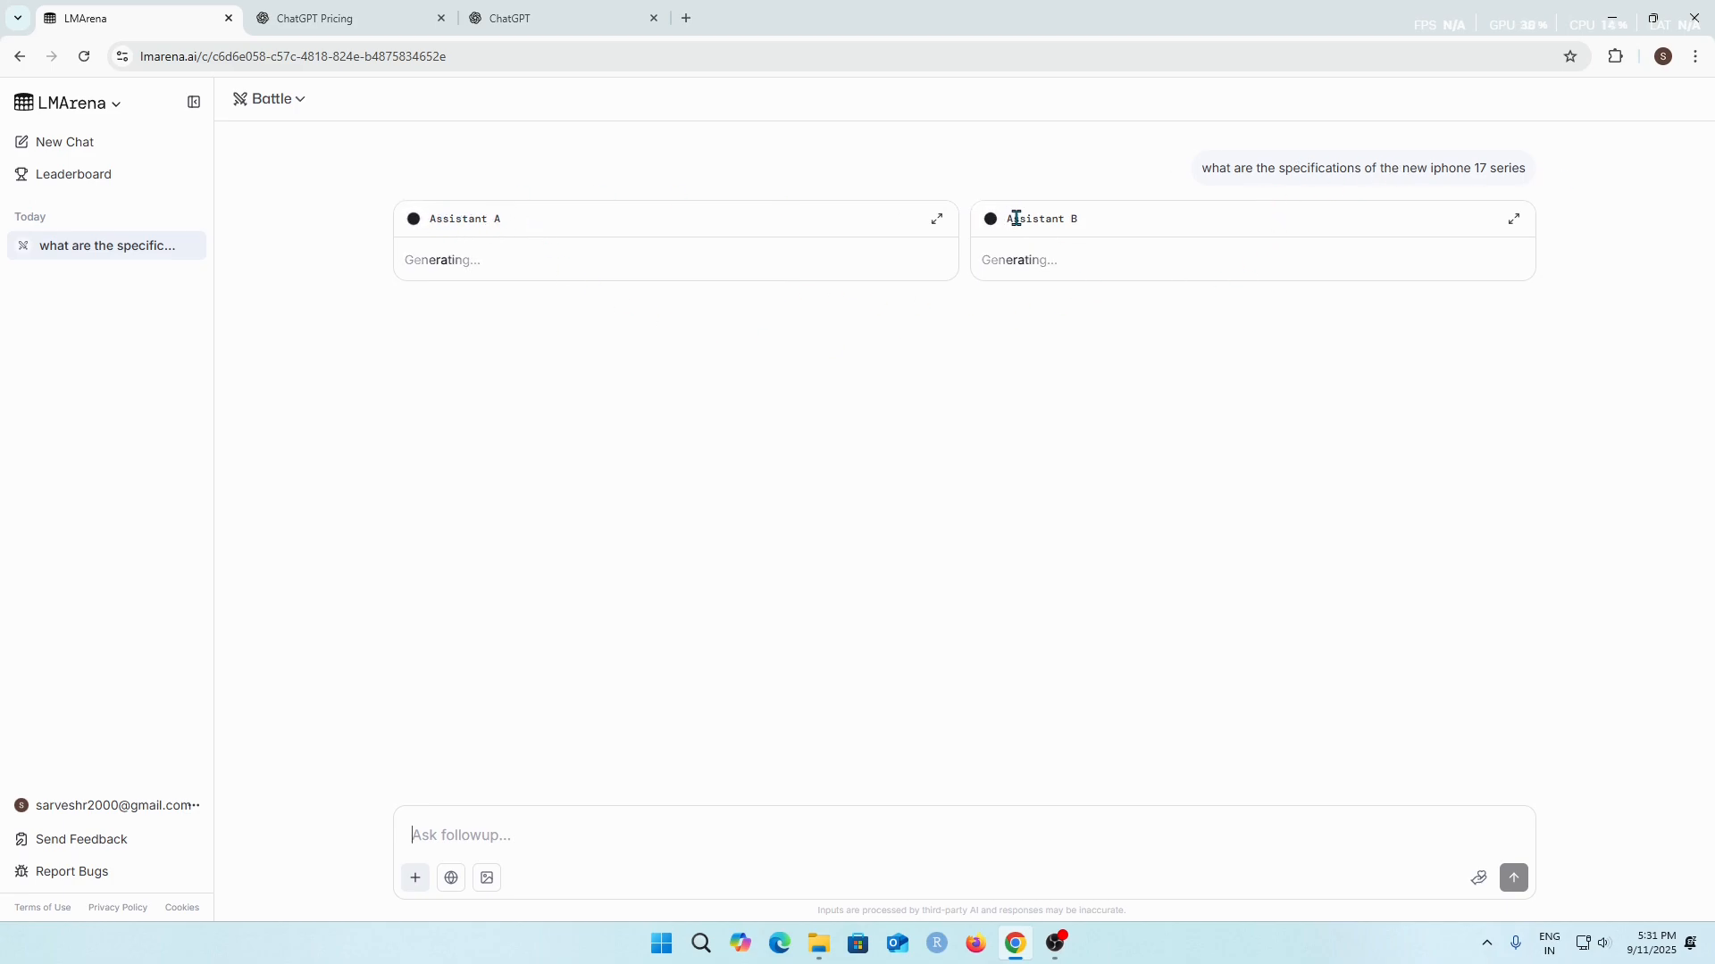
mouse_move(732, 332)
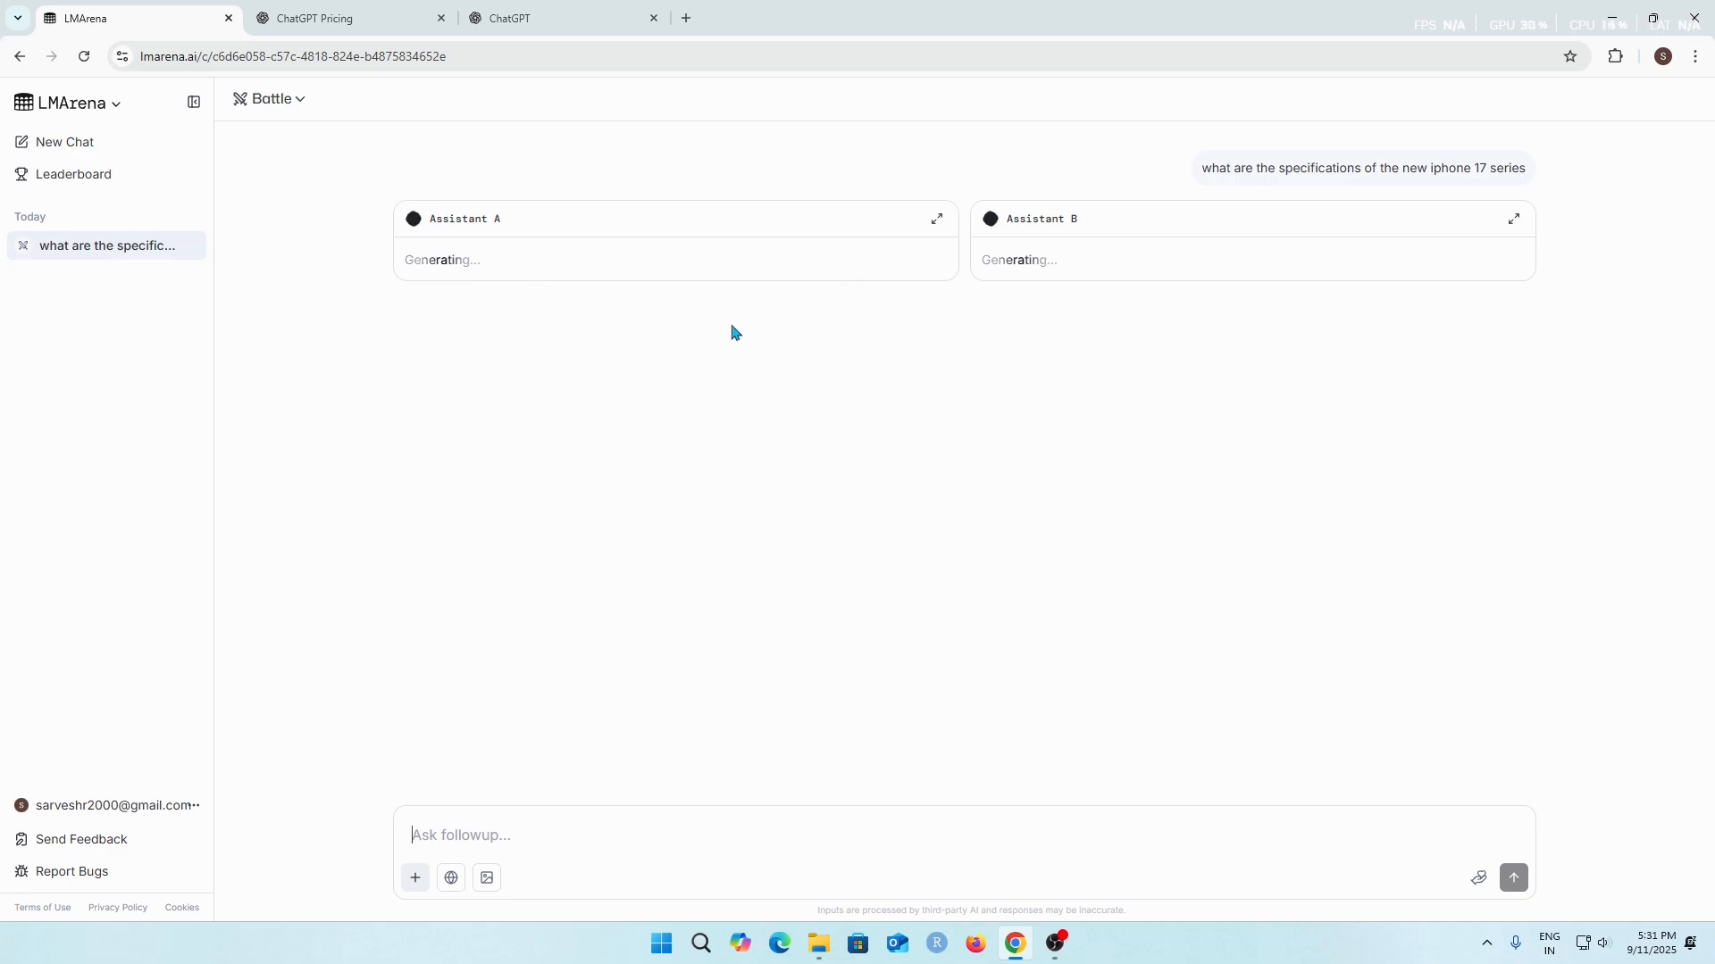
mouse_move(1168, 275)
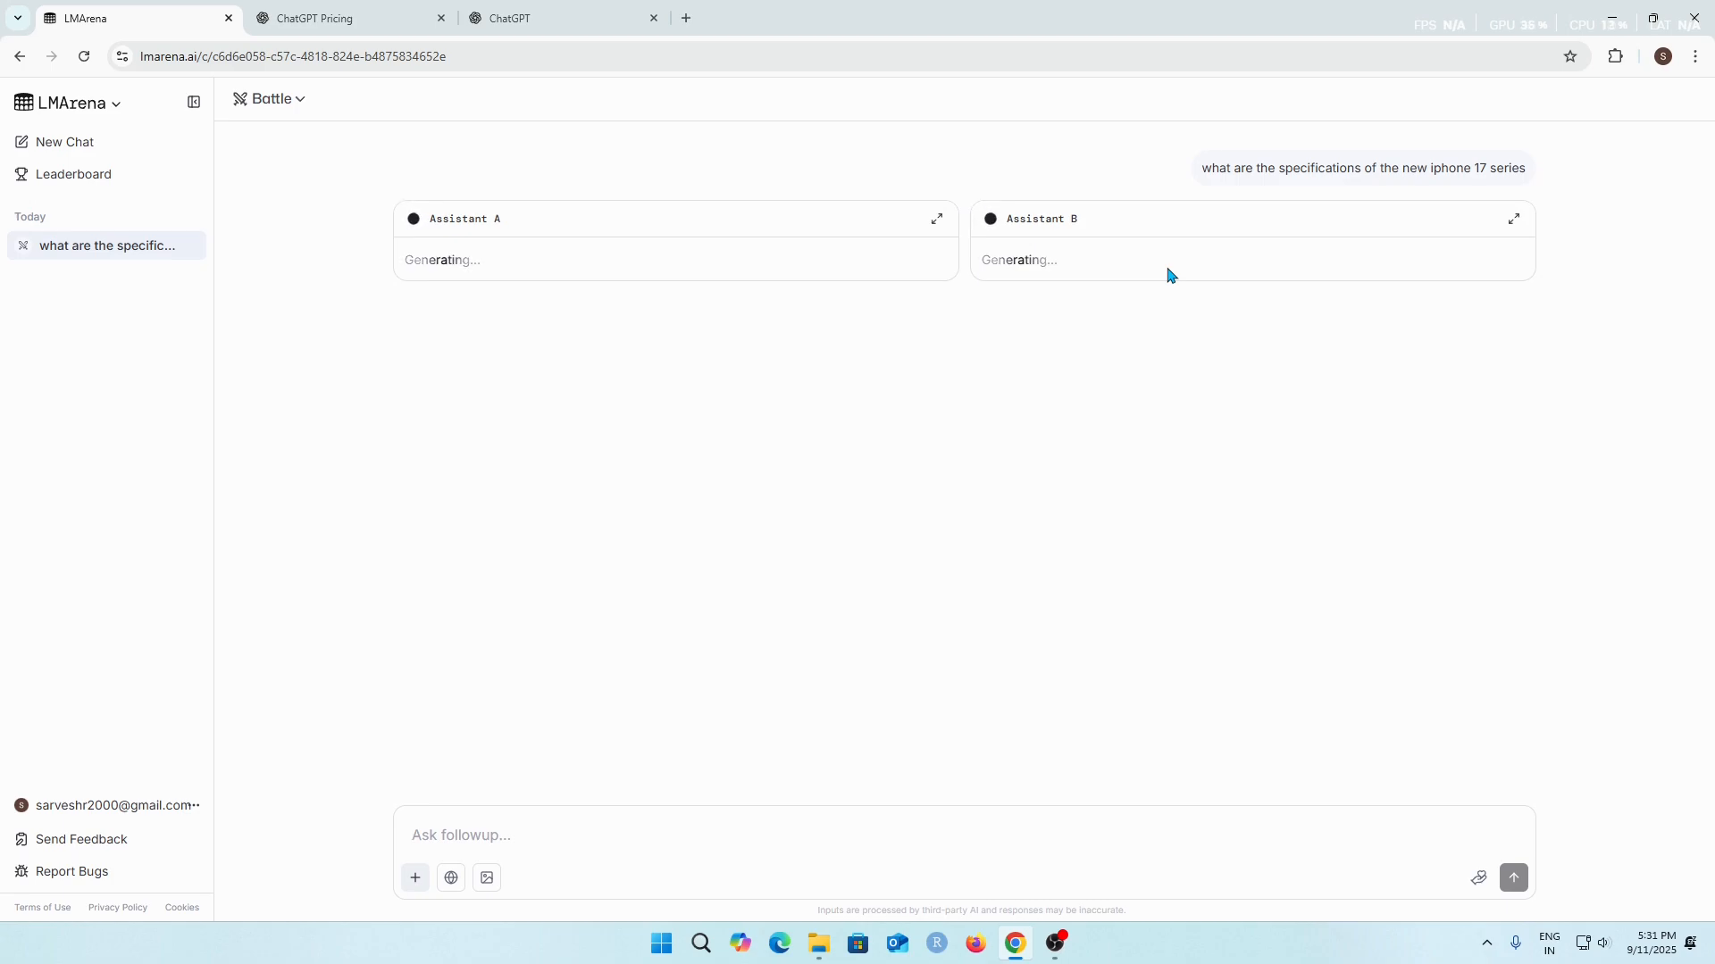
mouse_move(1184, 448)
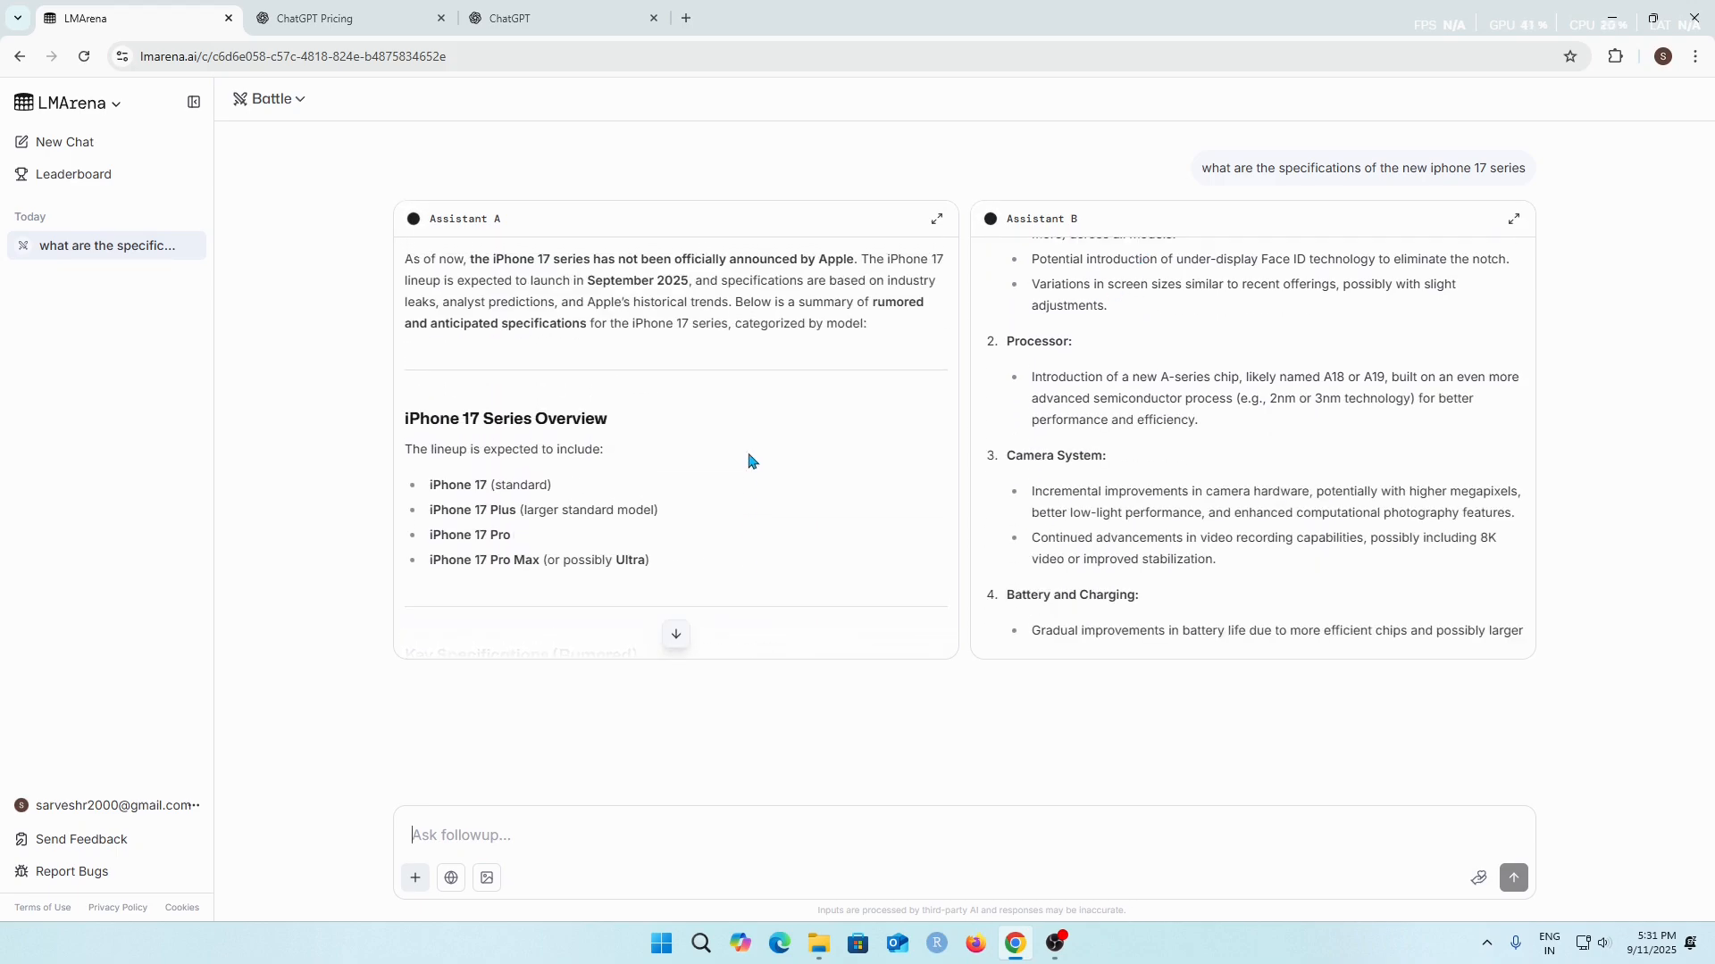
scroll(up, 3)
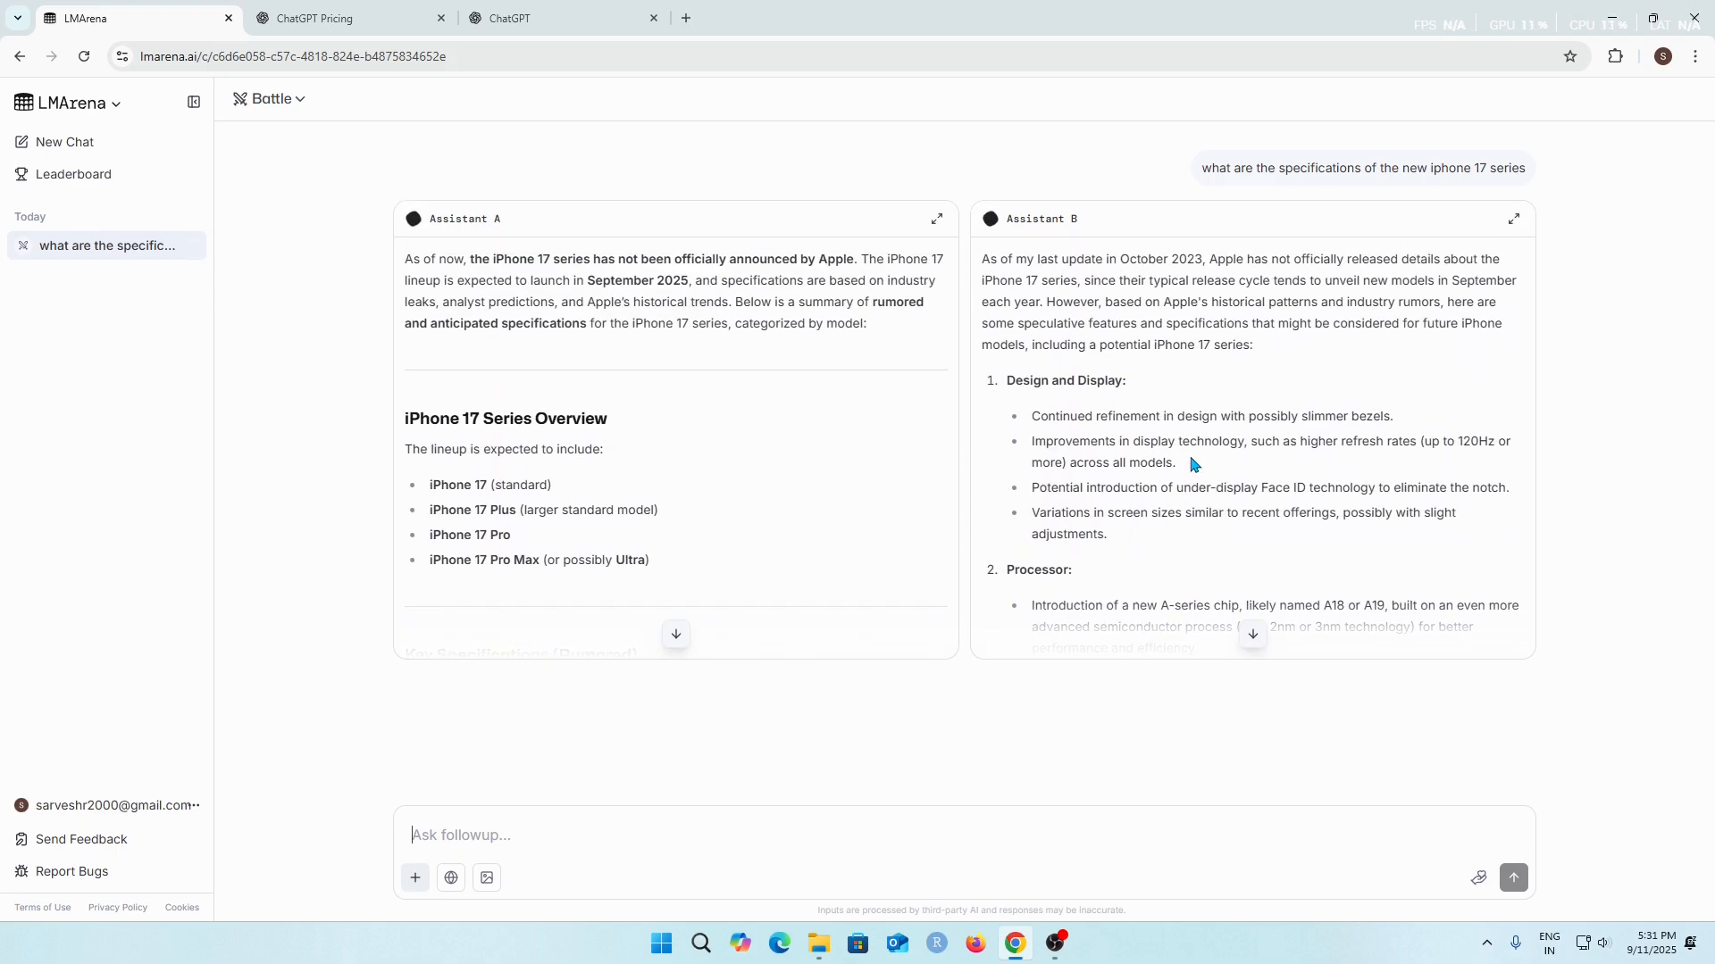
mouse_move(1050, 458)
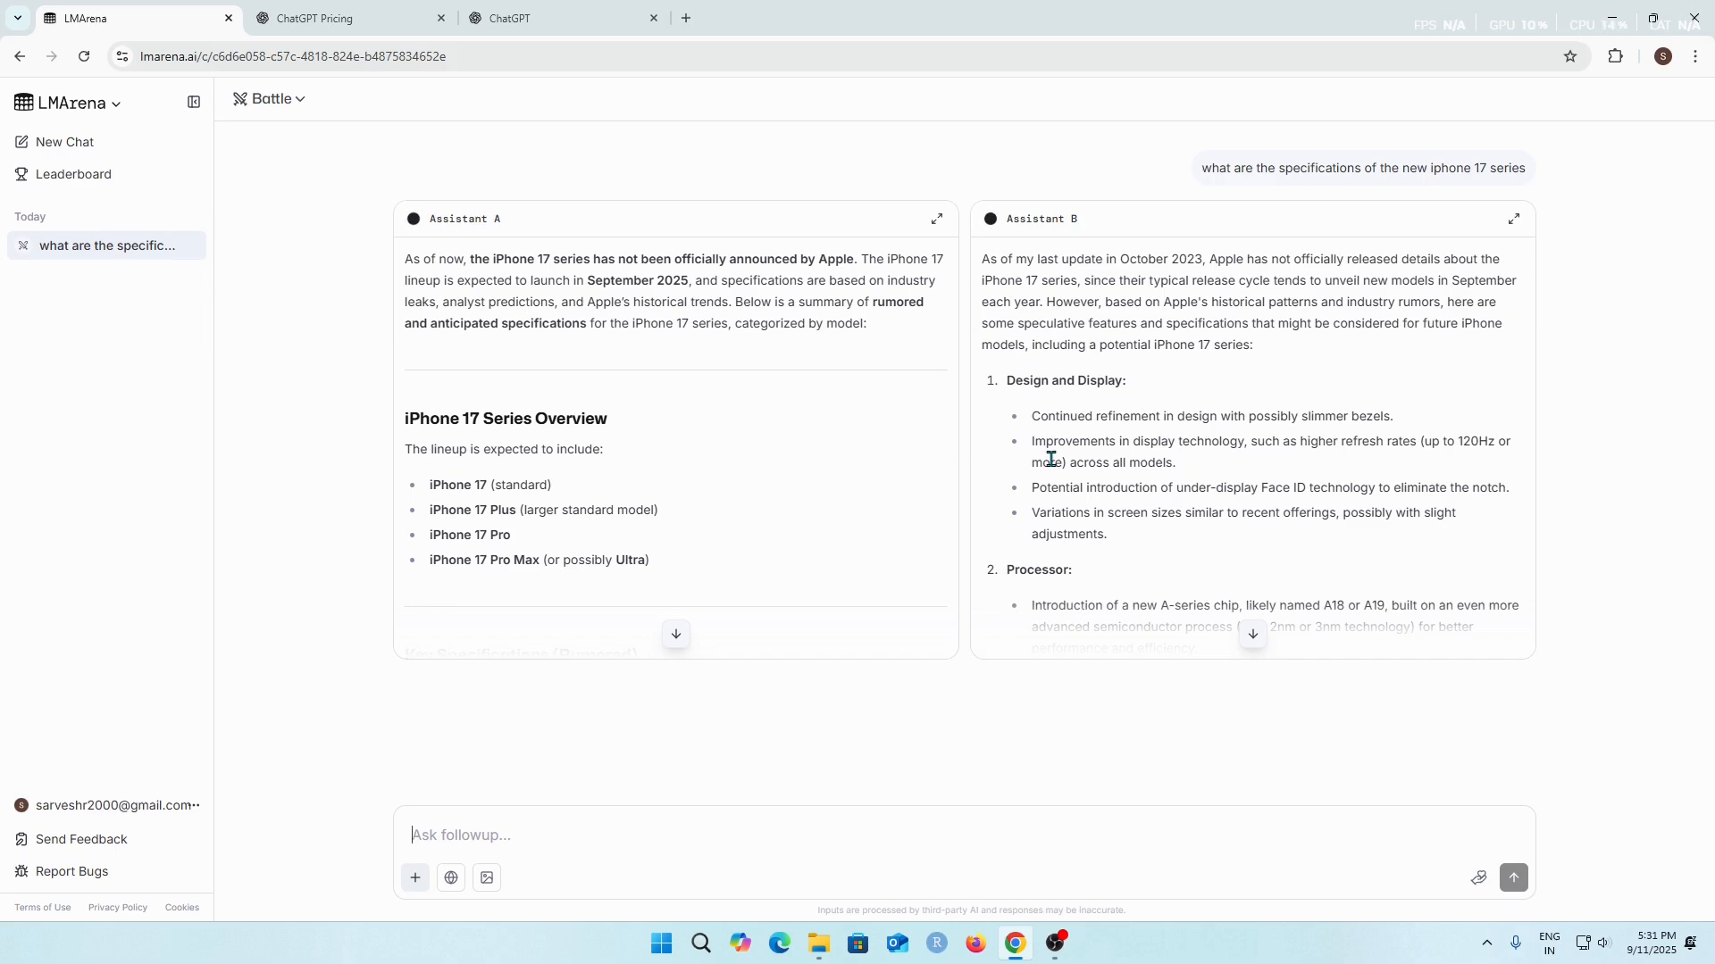
mouse_move(822, 425)
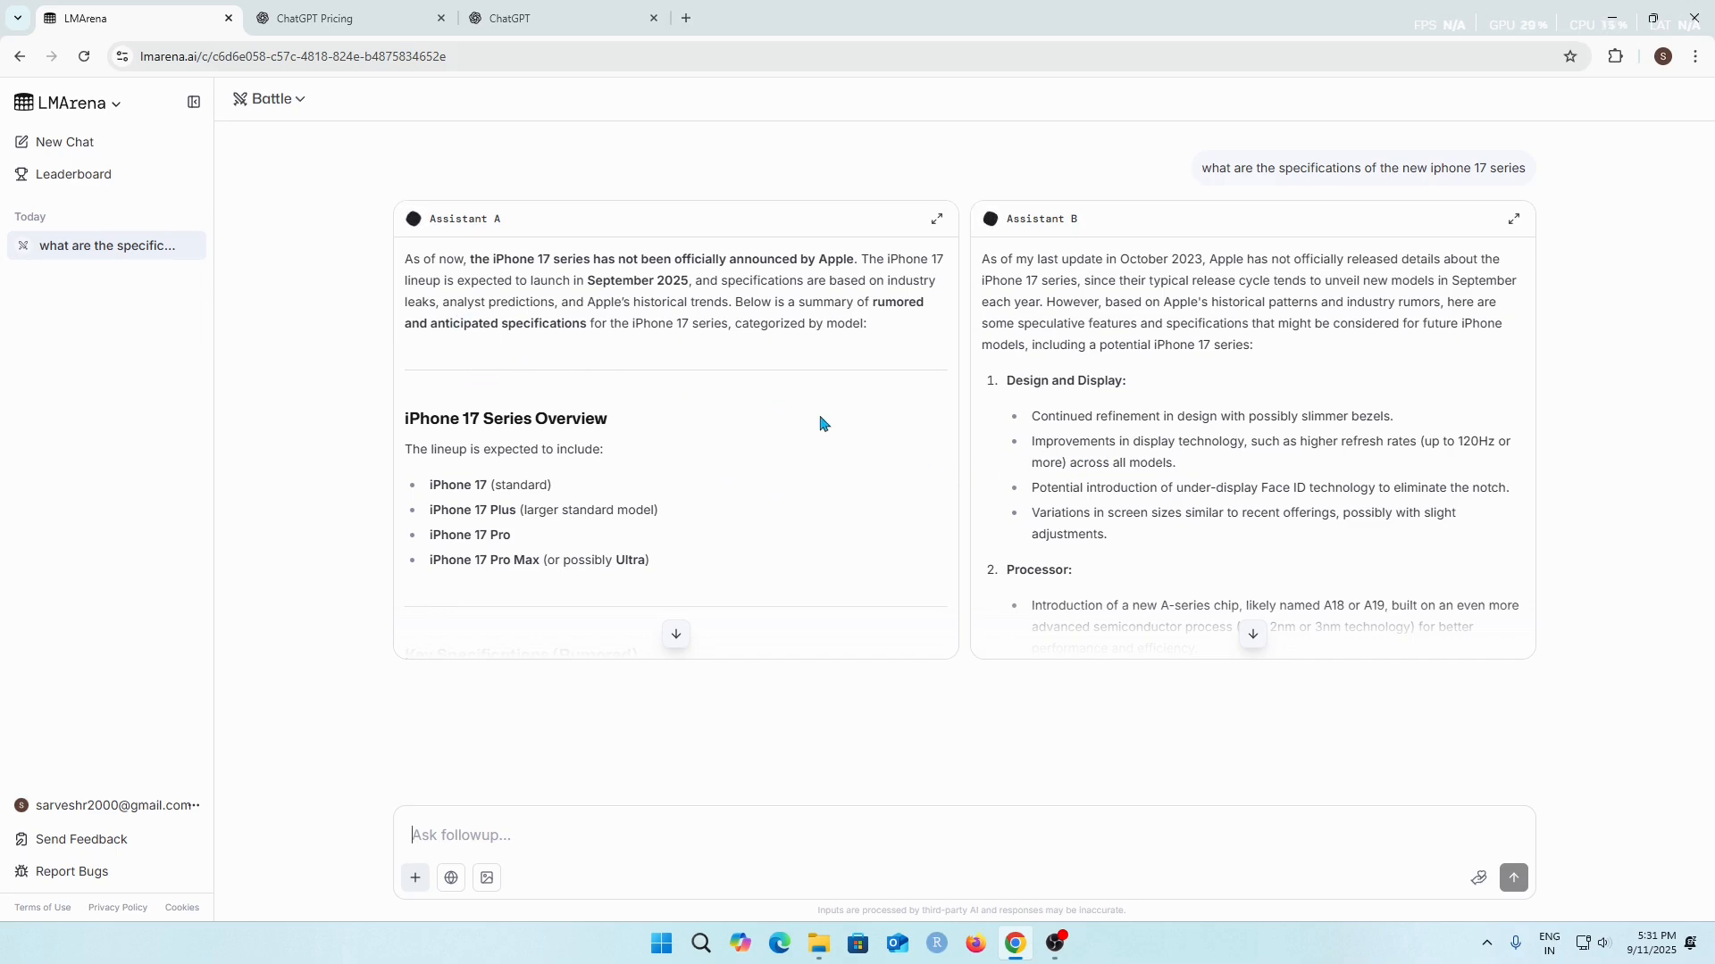
mouse_move(893, 434)
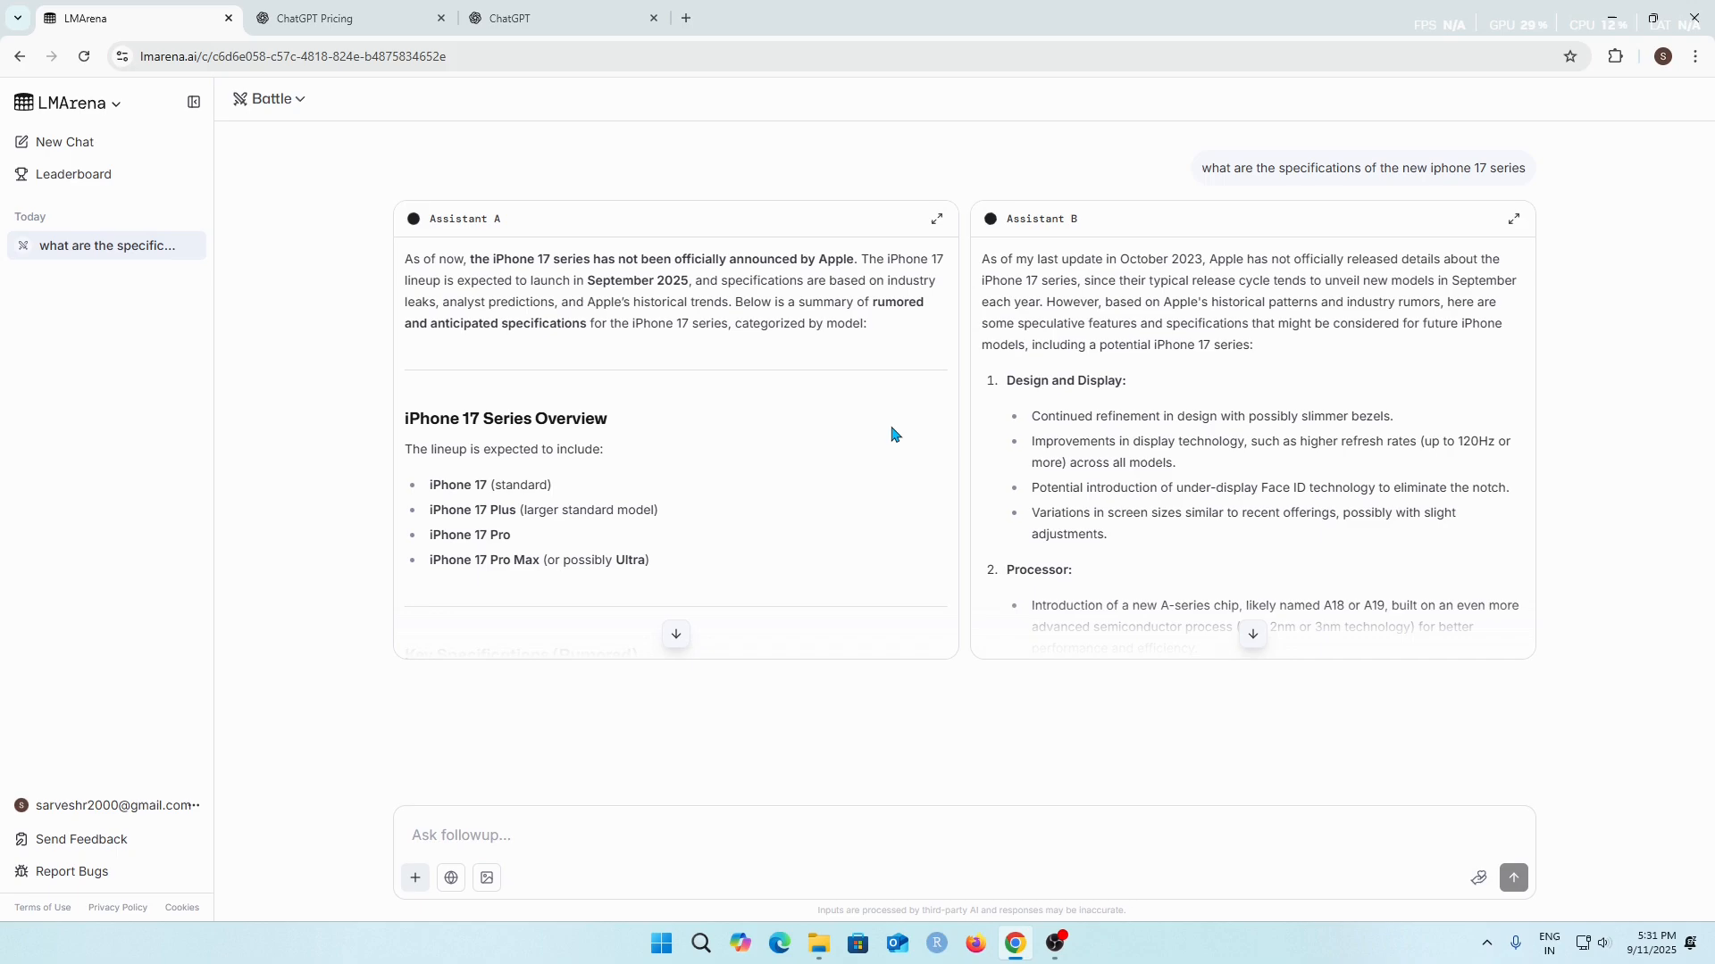
mouse_move(820, 432)
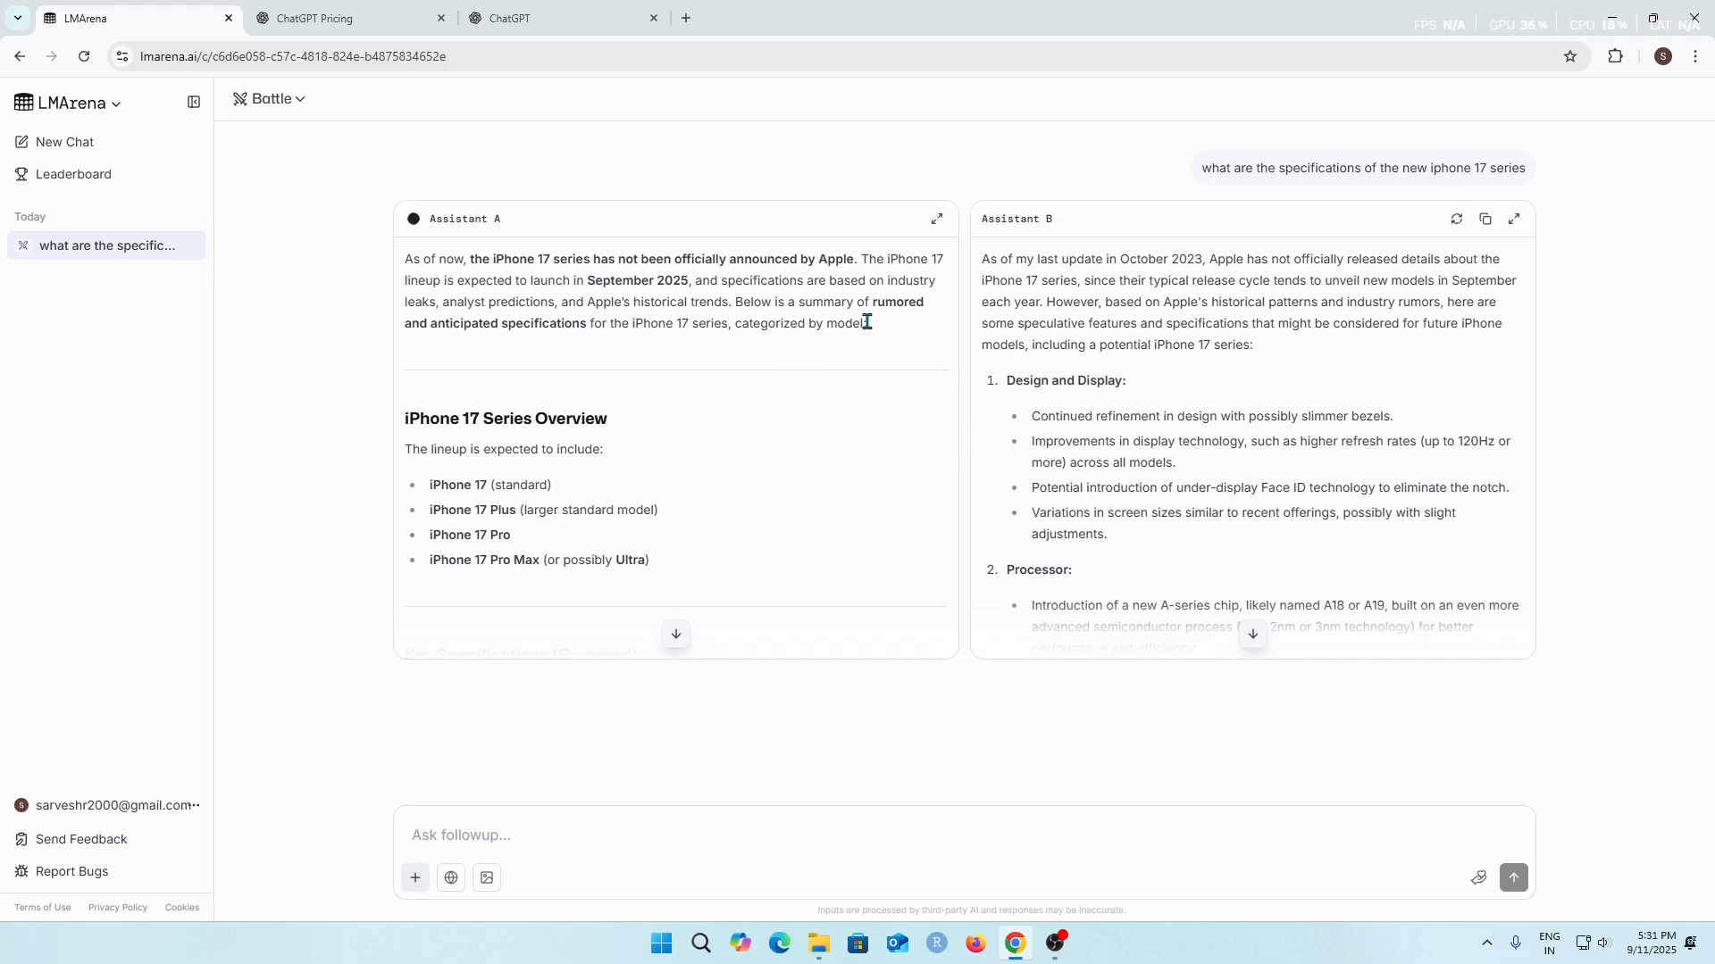
mouse_move(577, 305)
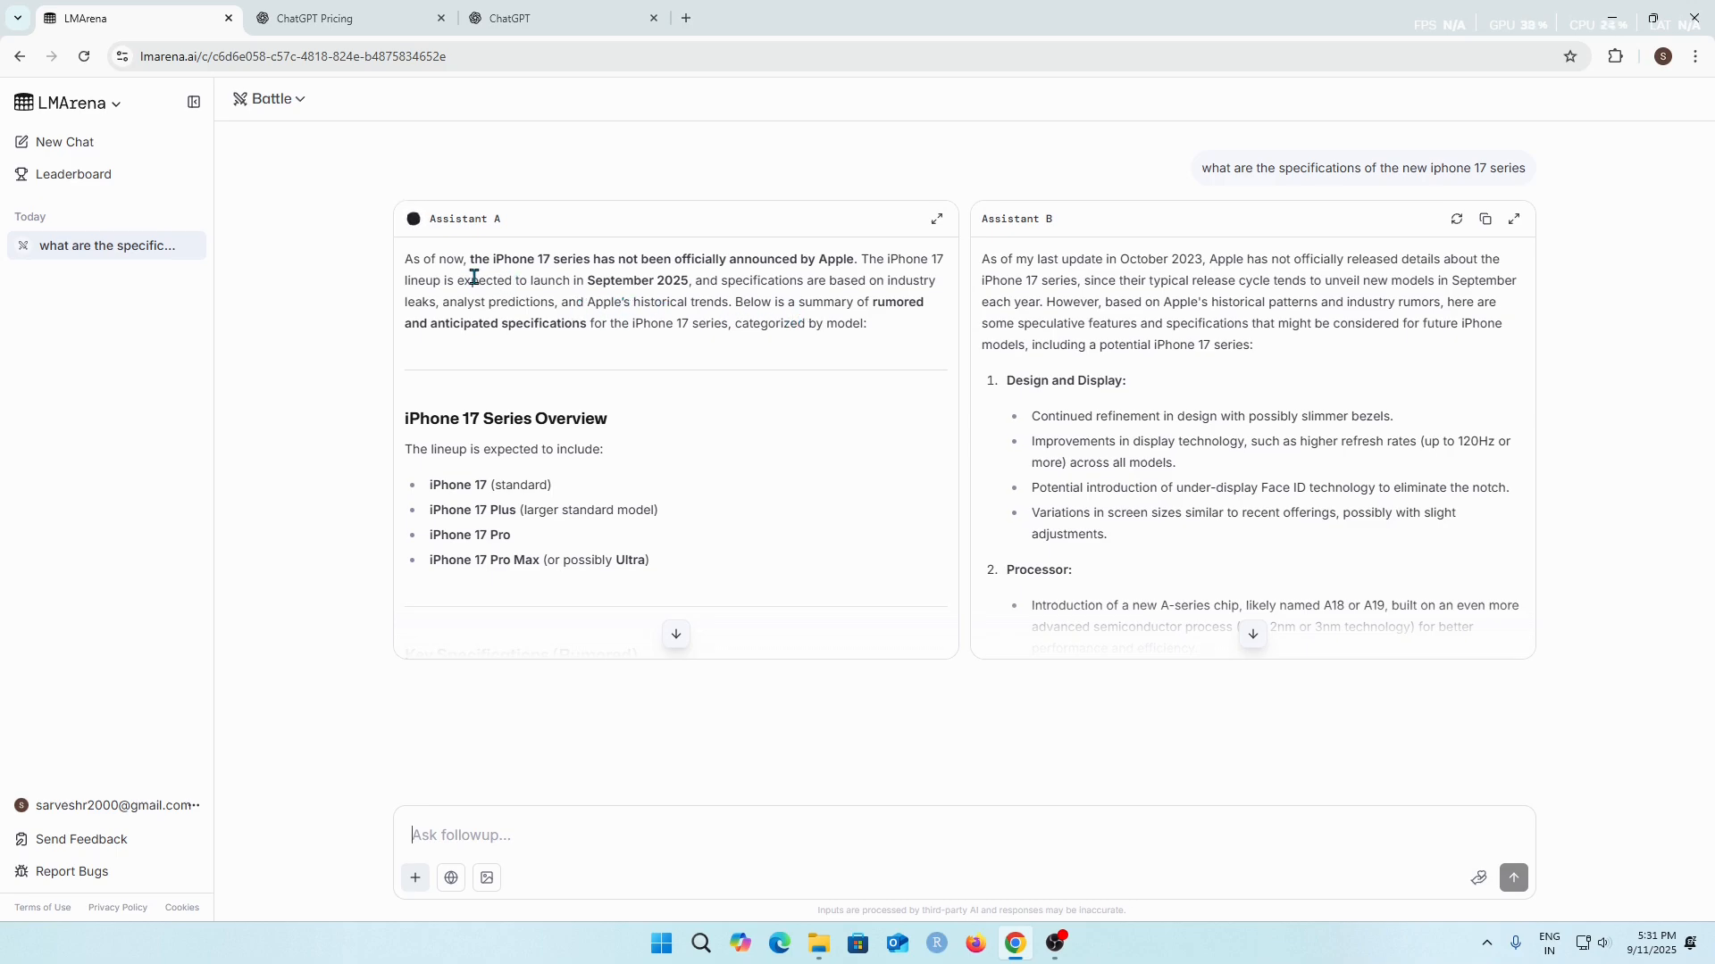
mouse_move(602, 261)
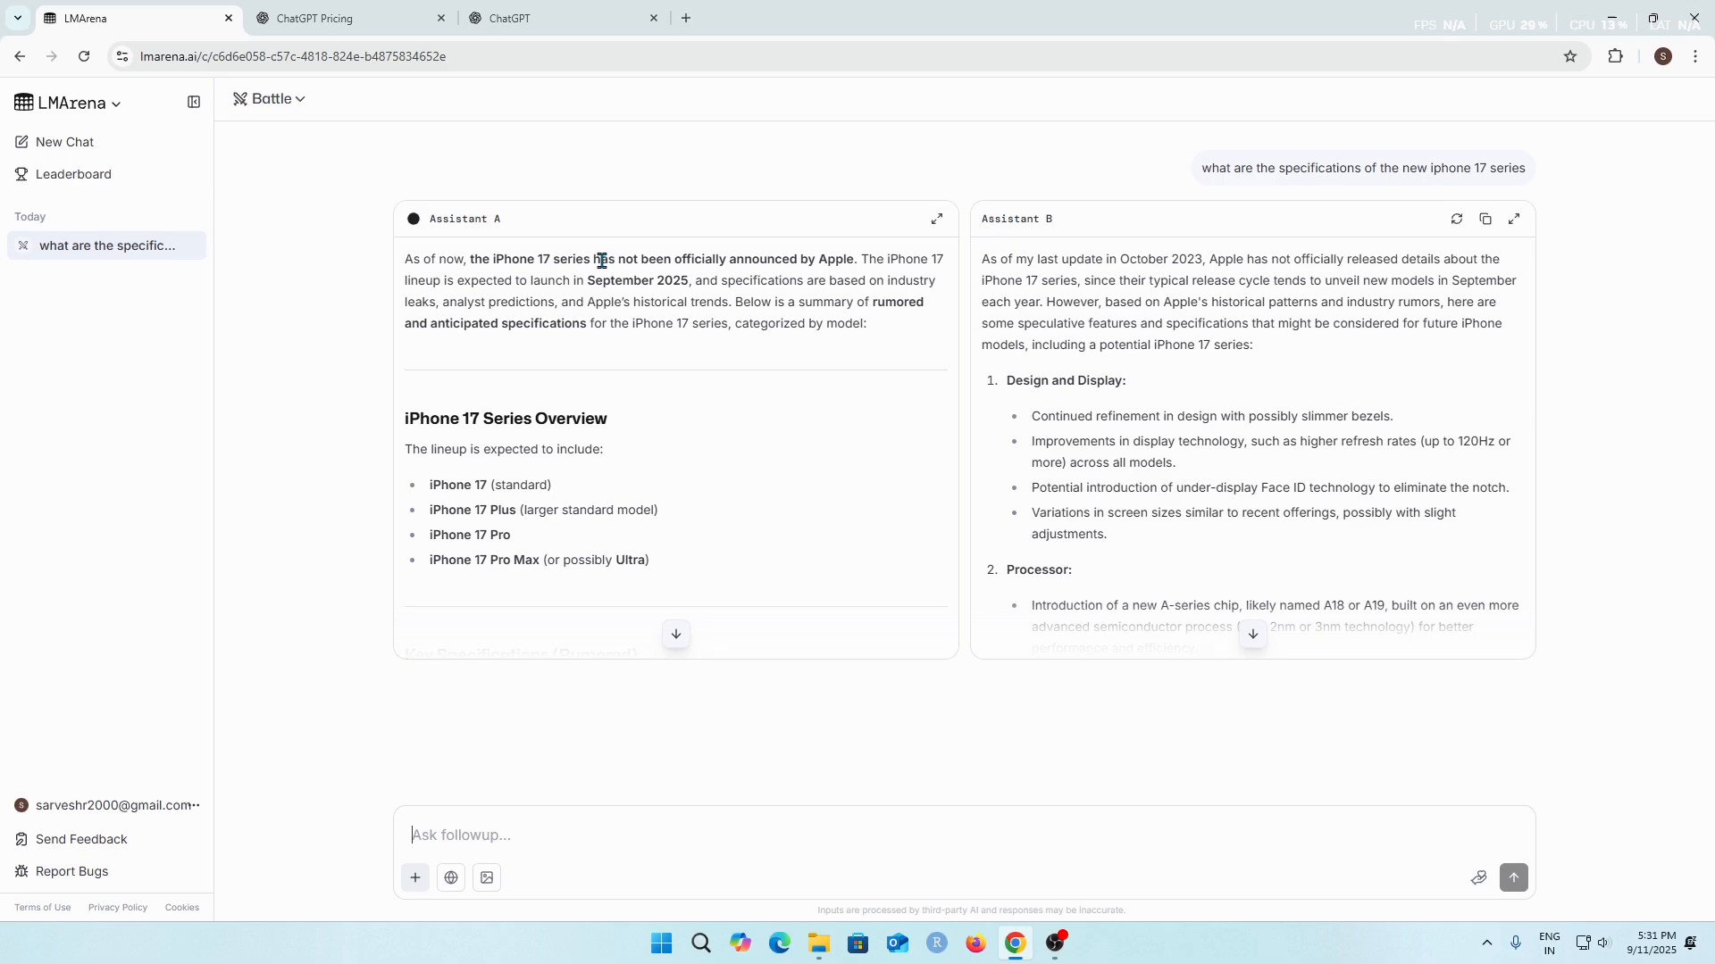
mouse_move(827, 259)
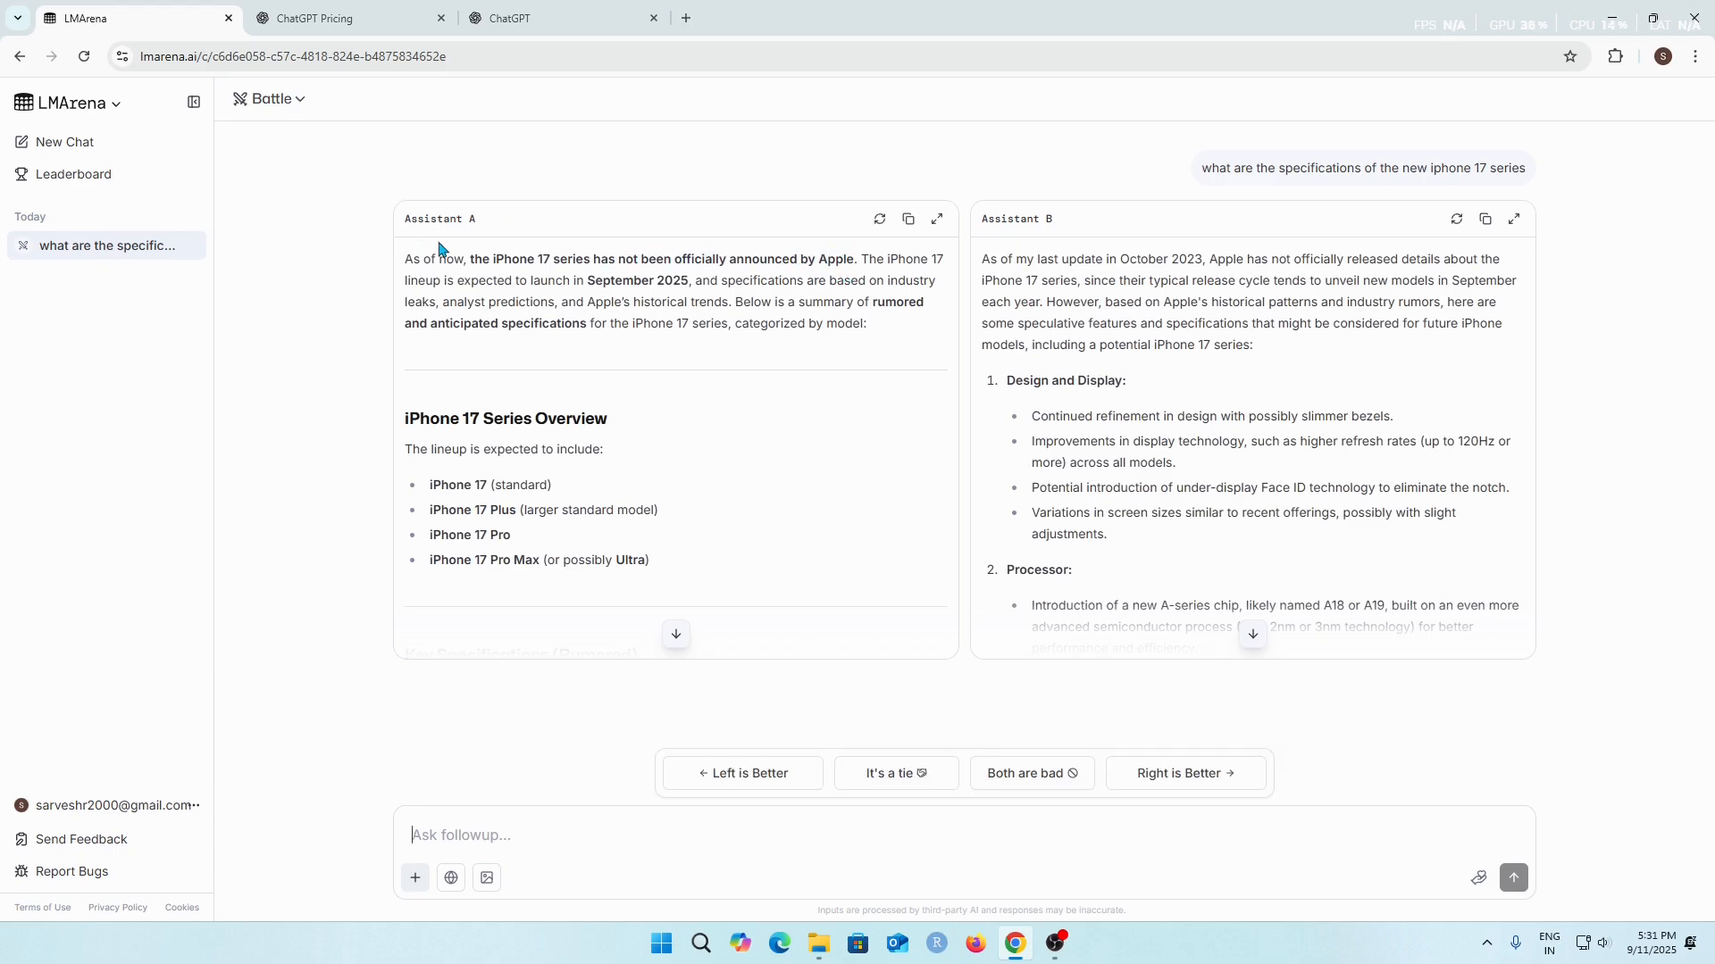
mouse_move(705, 413)
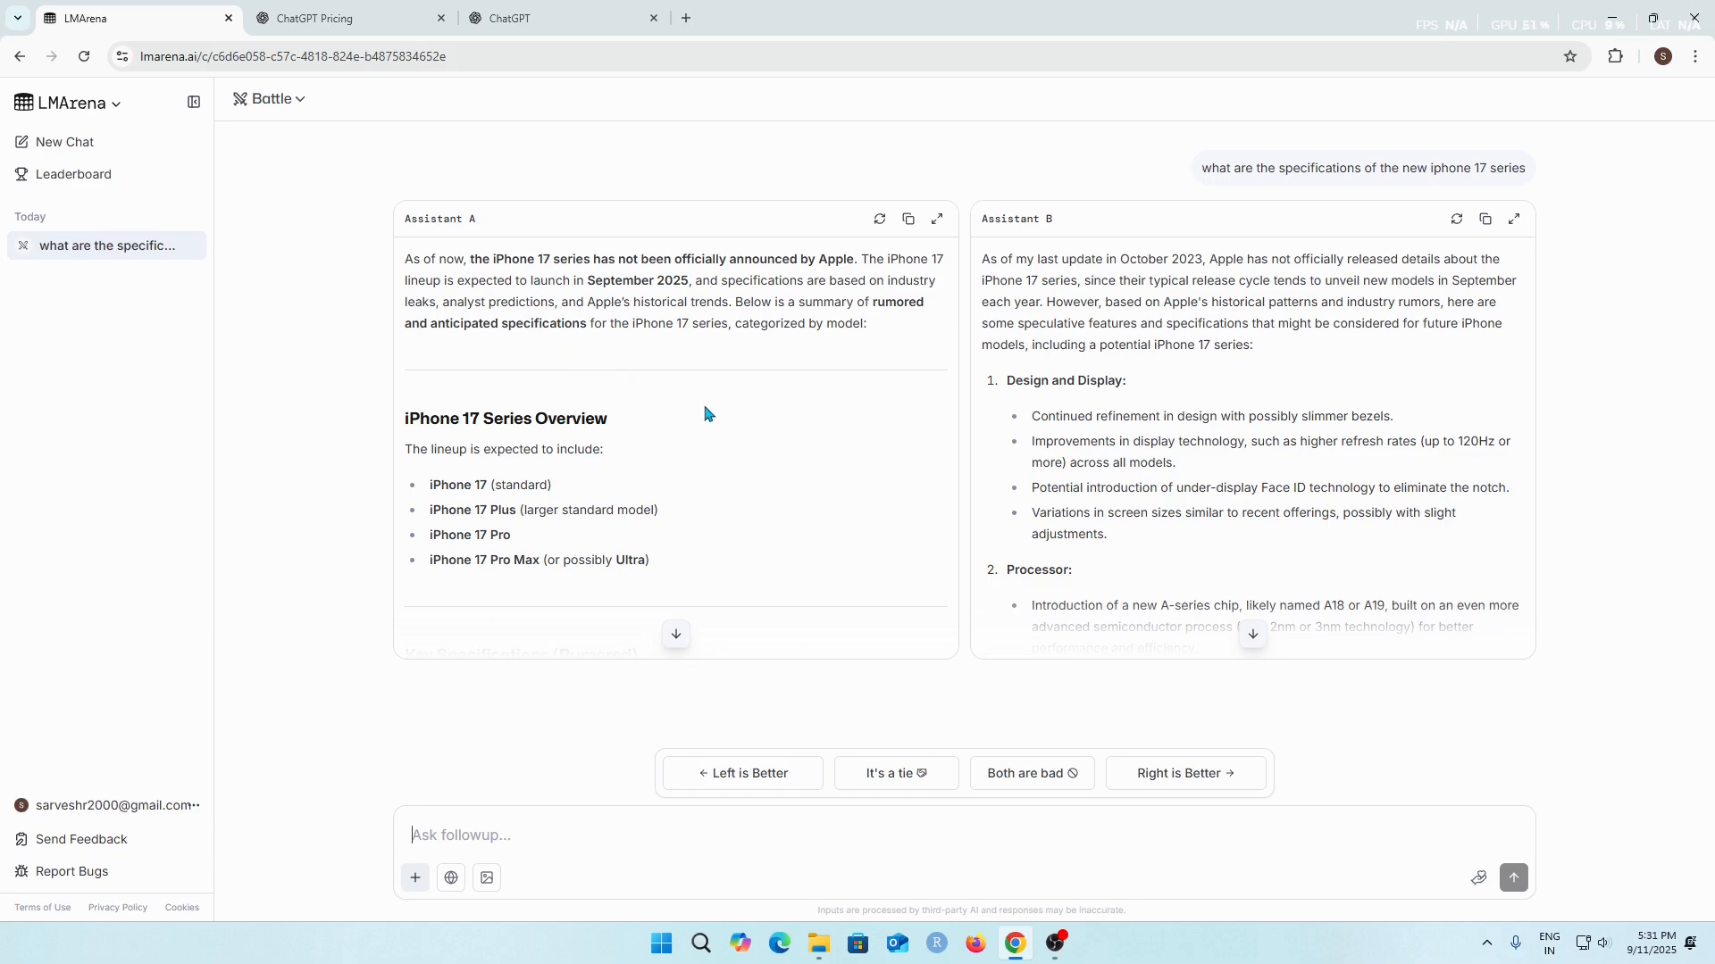
mouse_move(680, 300)
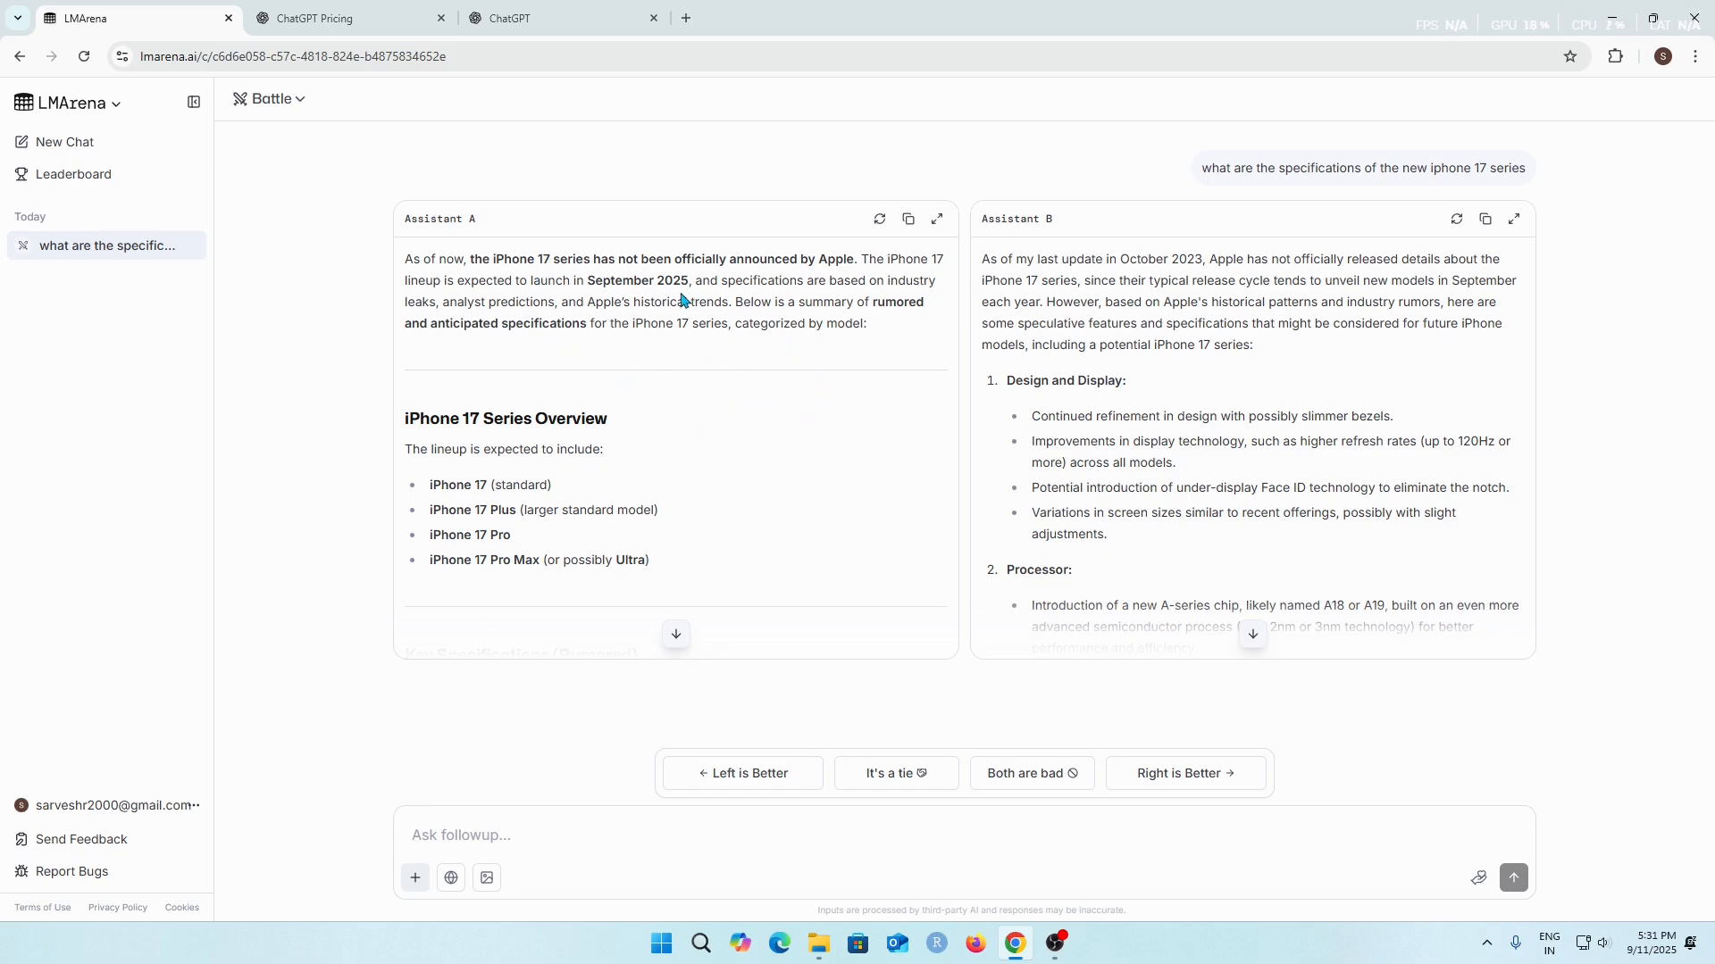
mouse_move(463, 218)
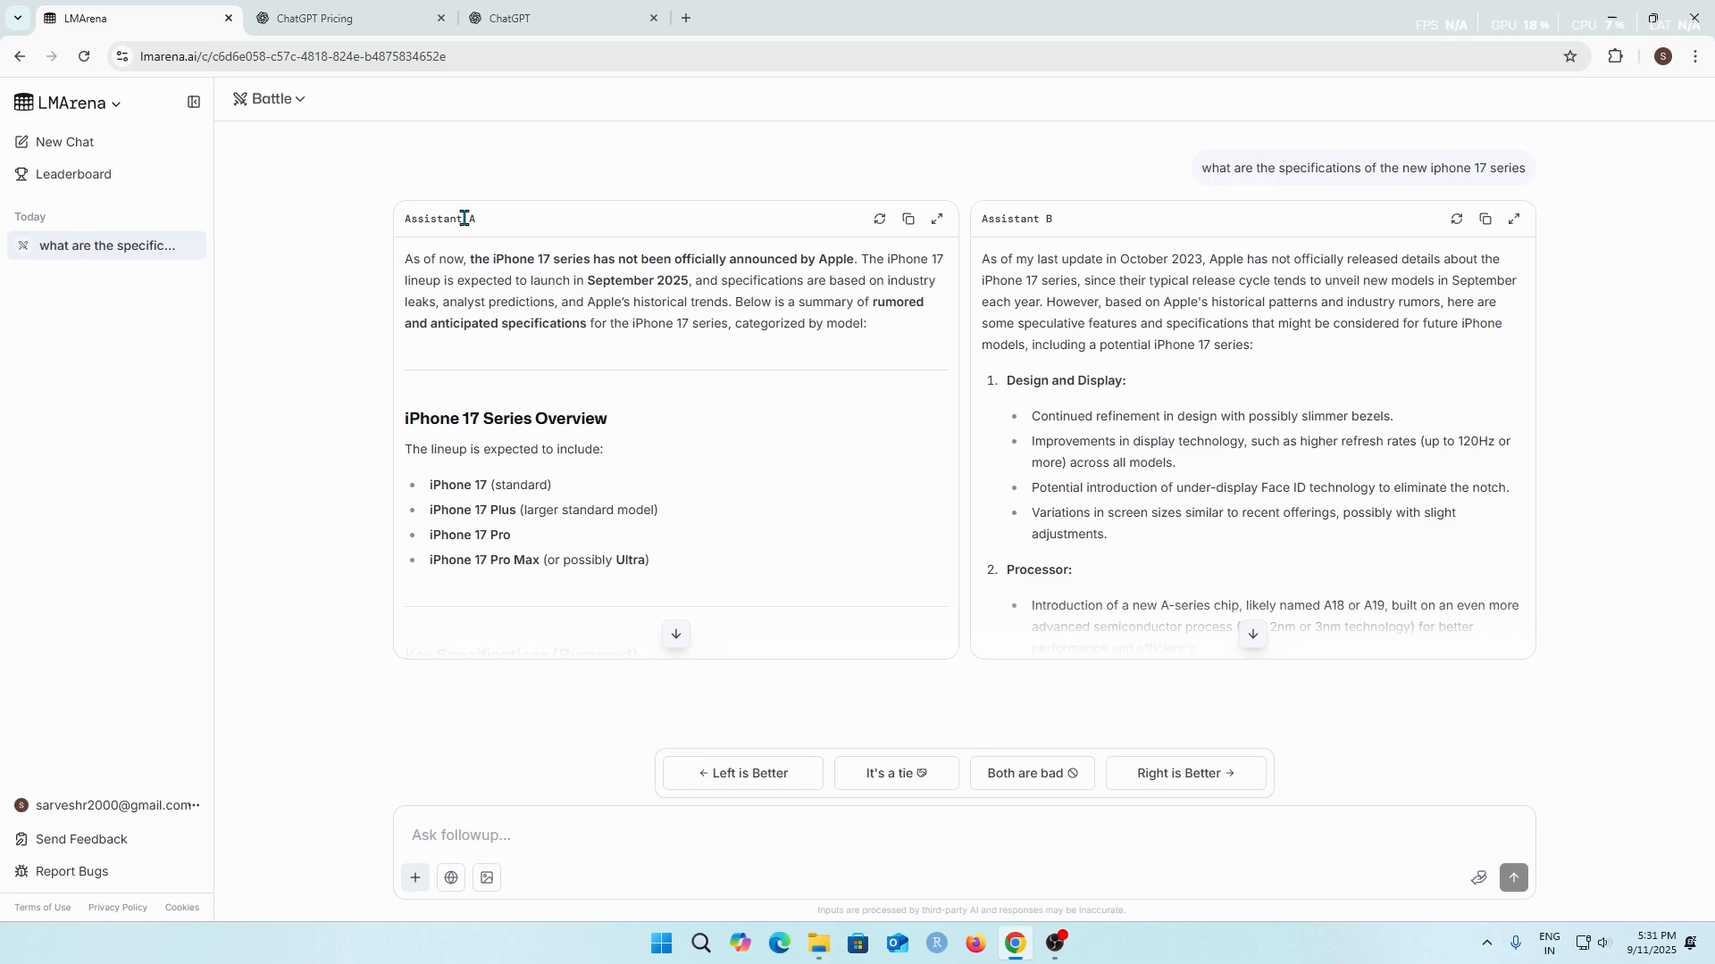
mouse_move(649, 325)
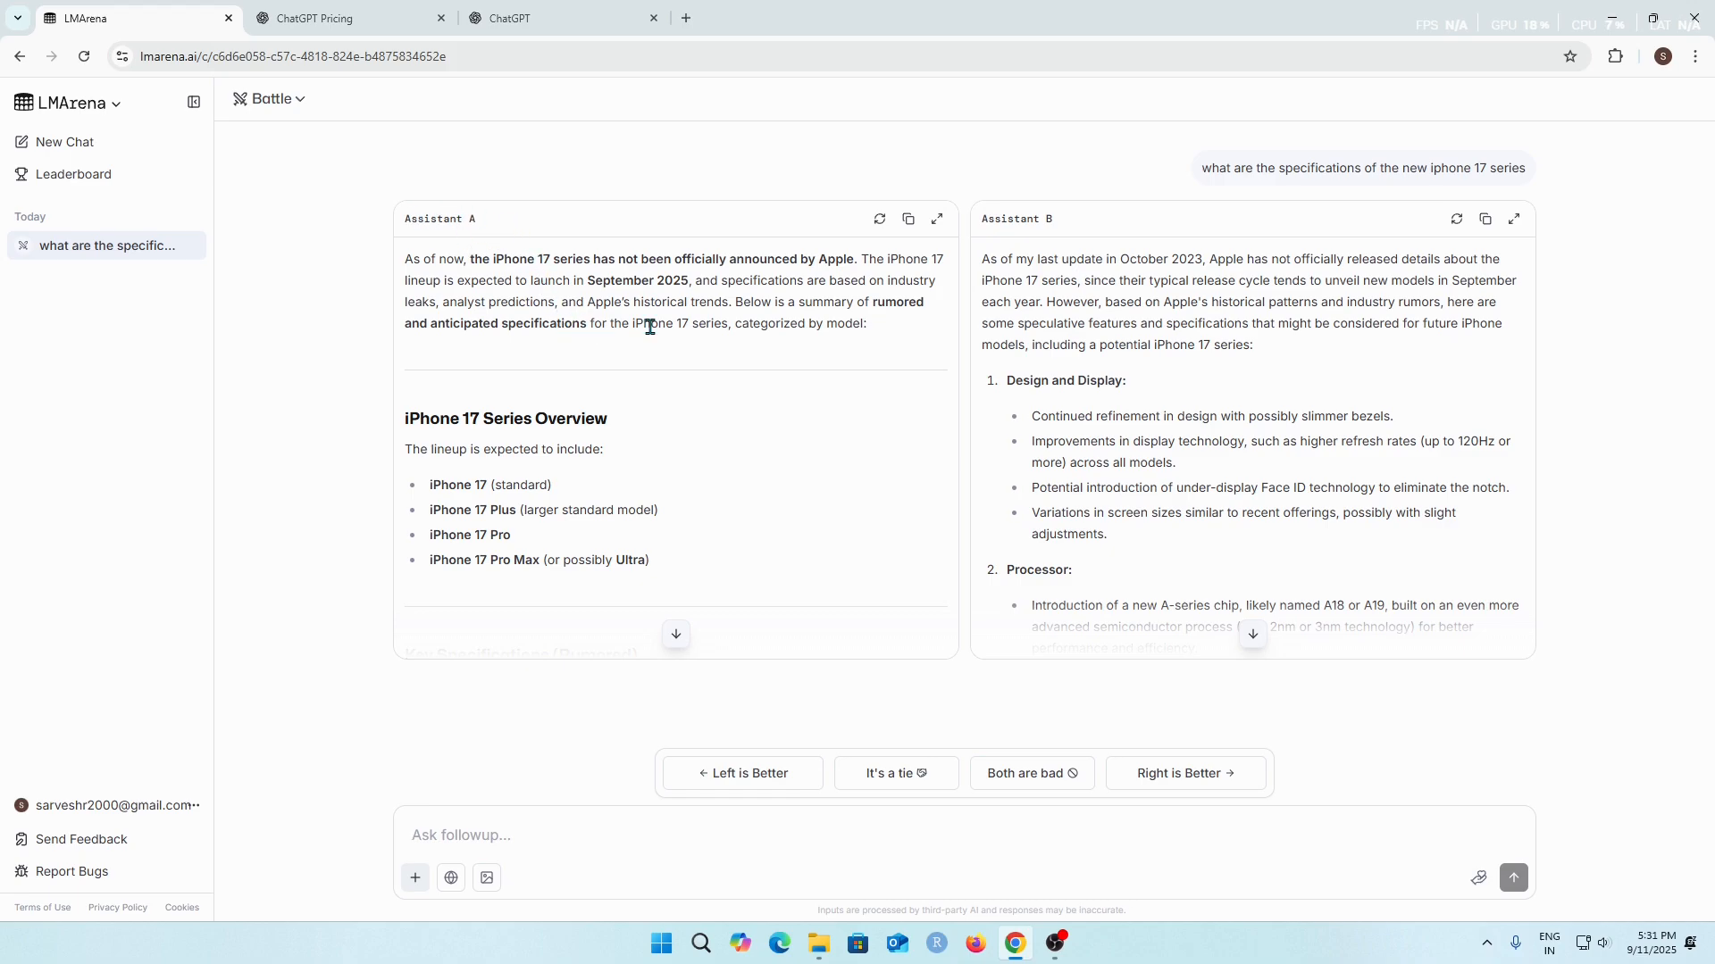
mouse_move(727, 418)
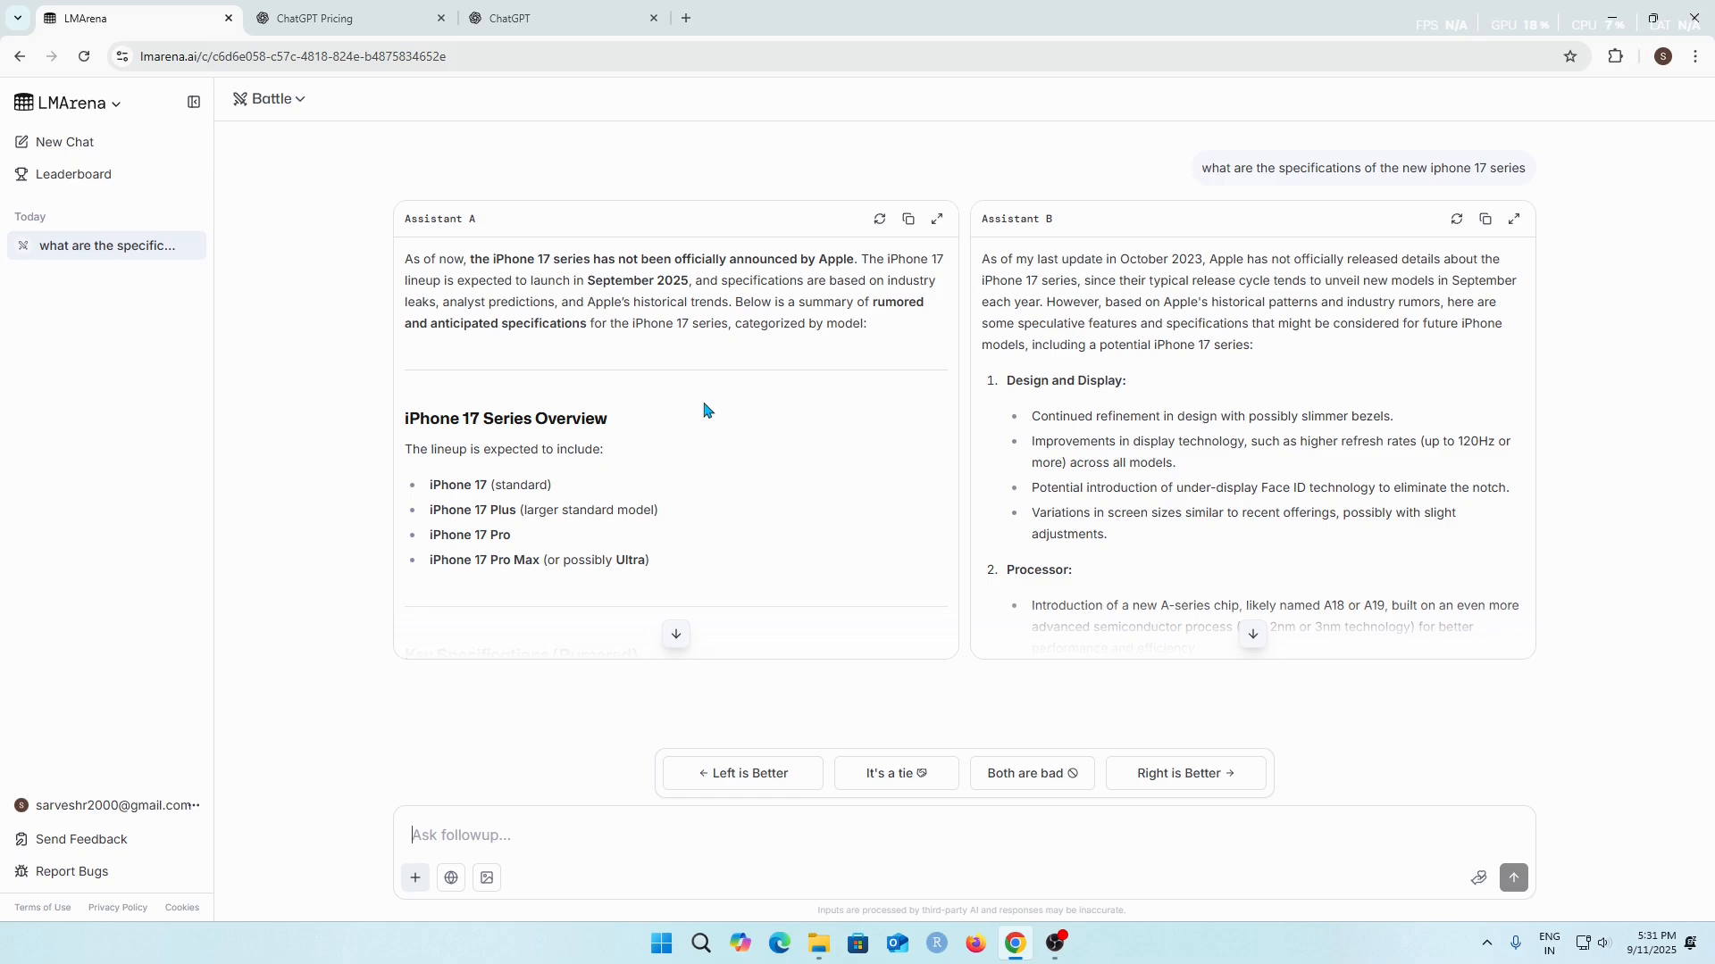
mouse_move(1445, 300)
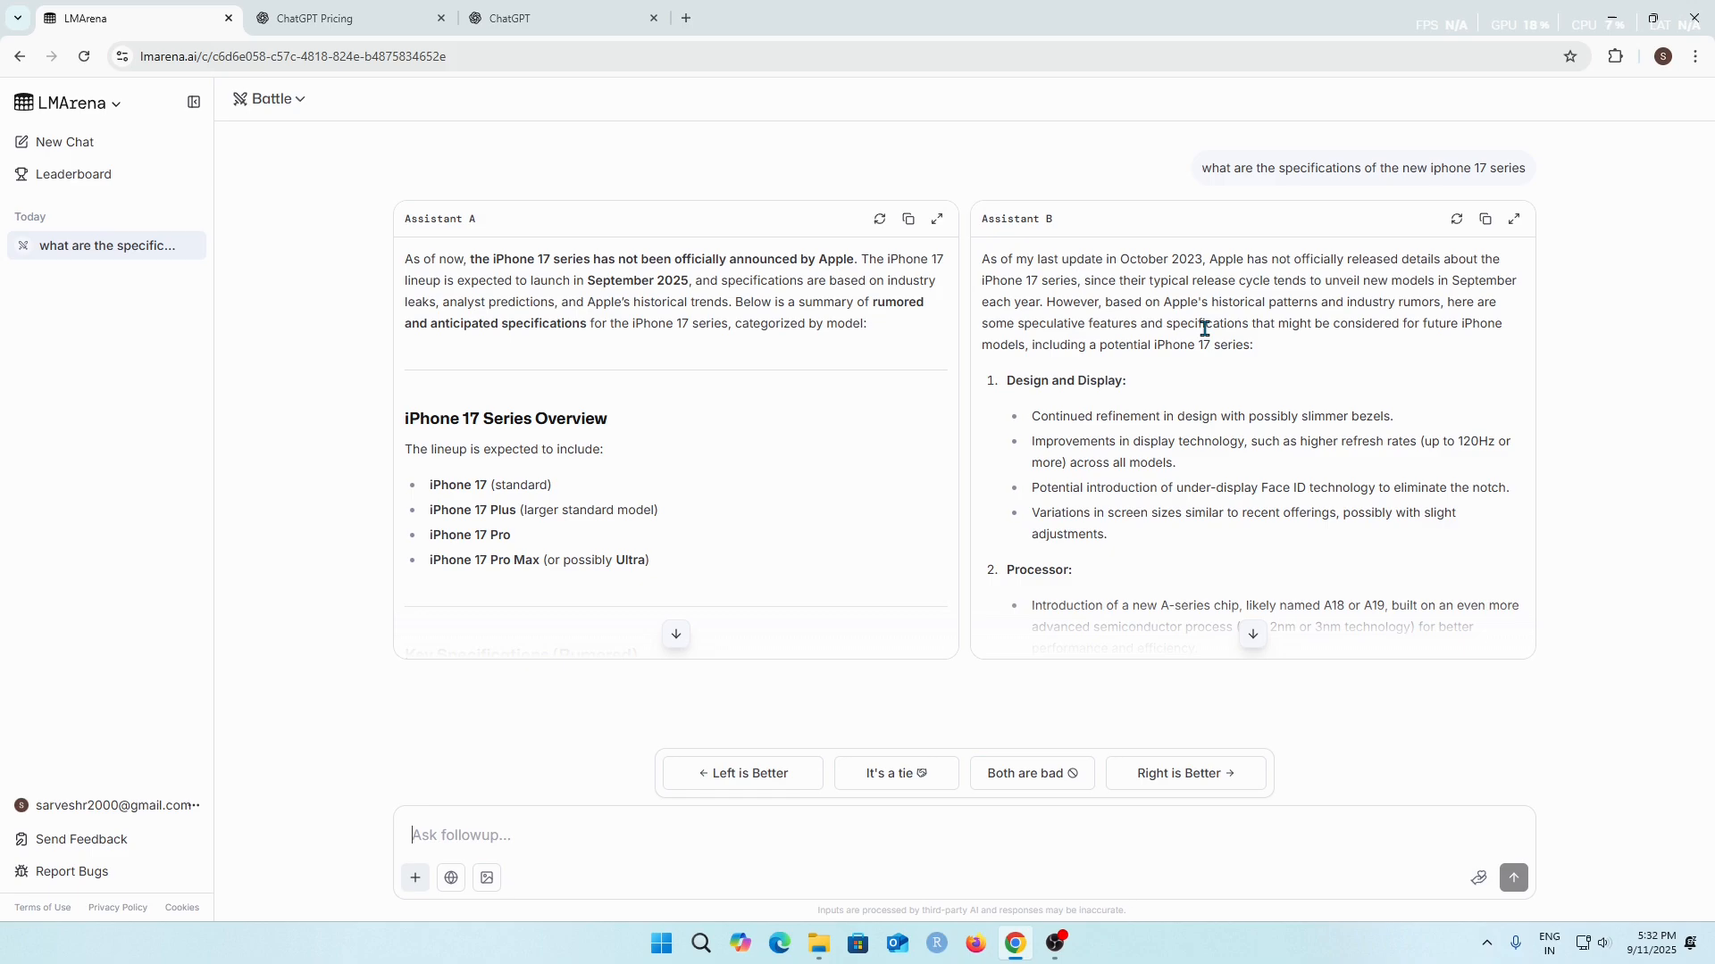
mouse_move(1267, 305)
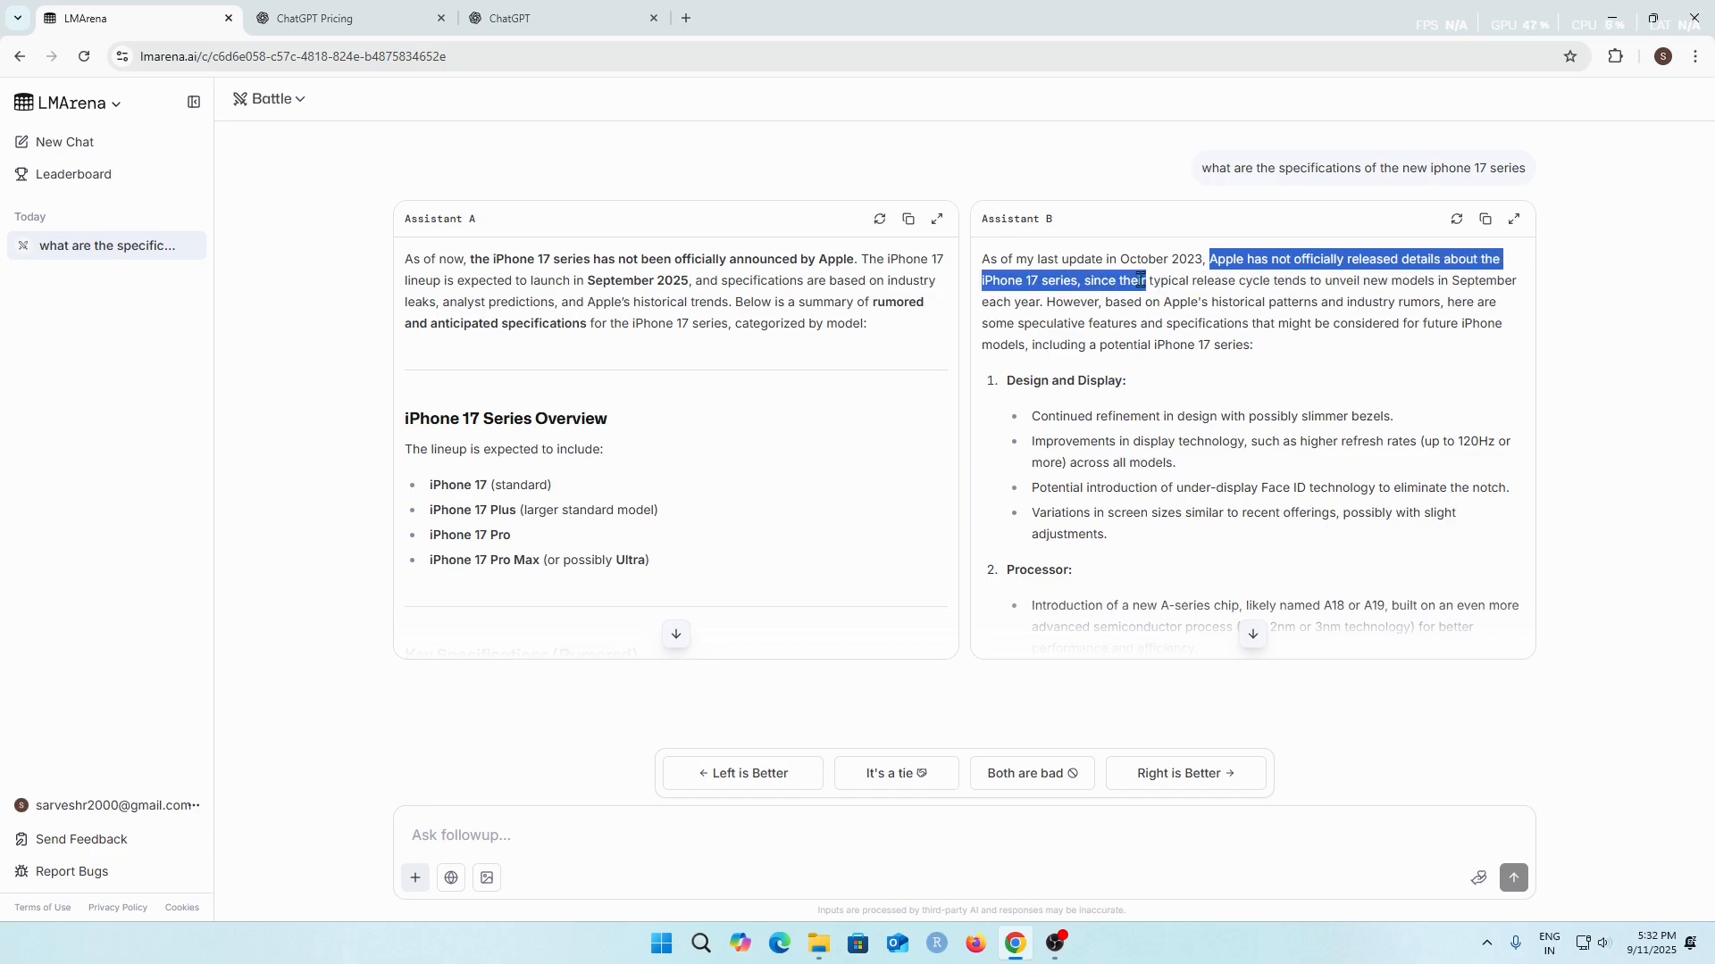
click(1077, 281)
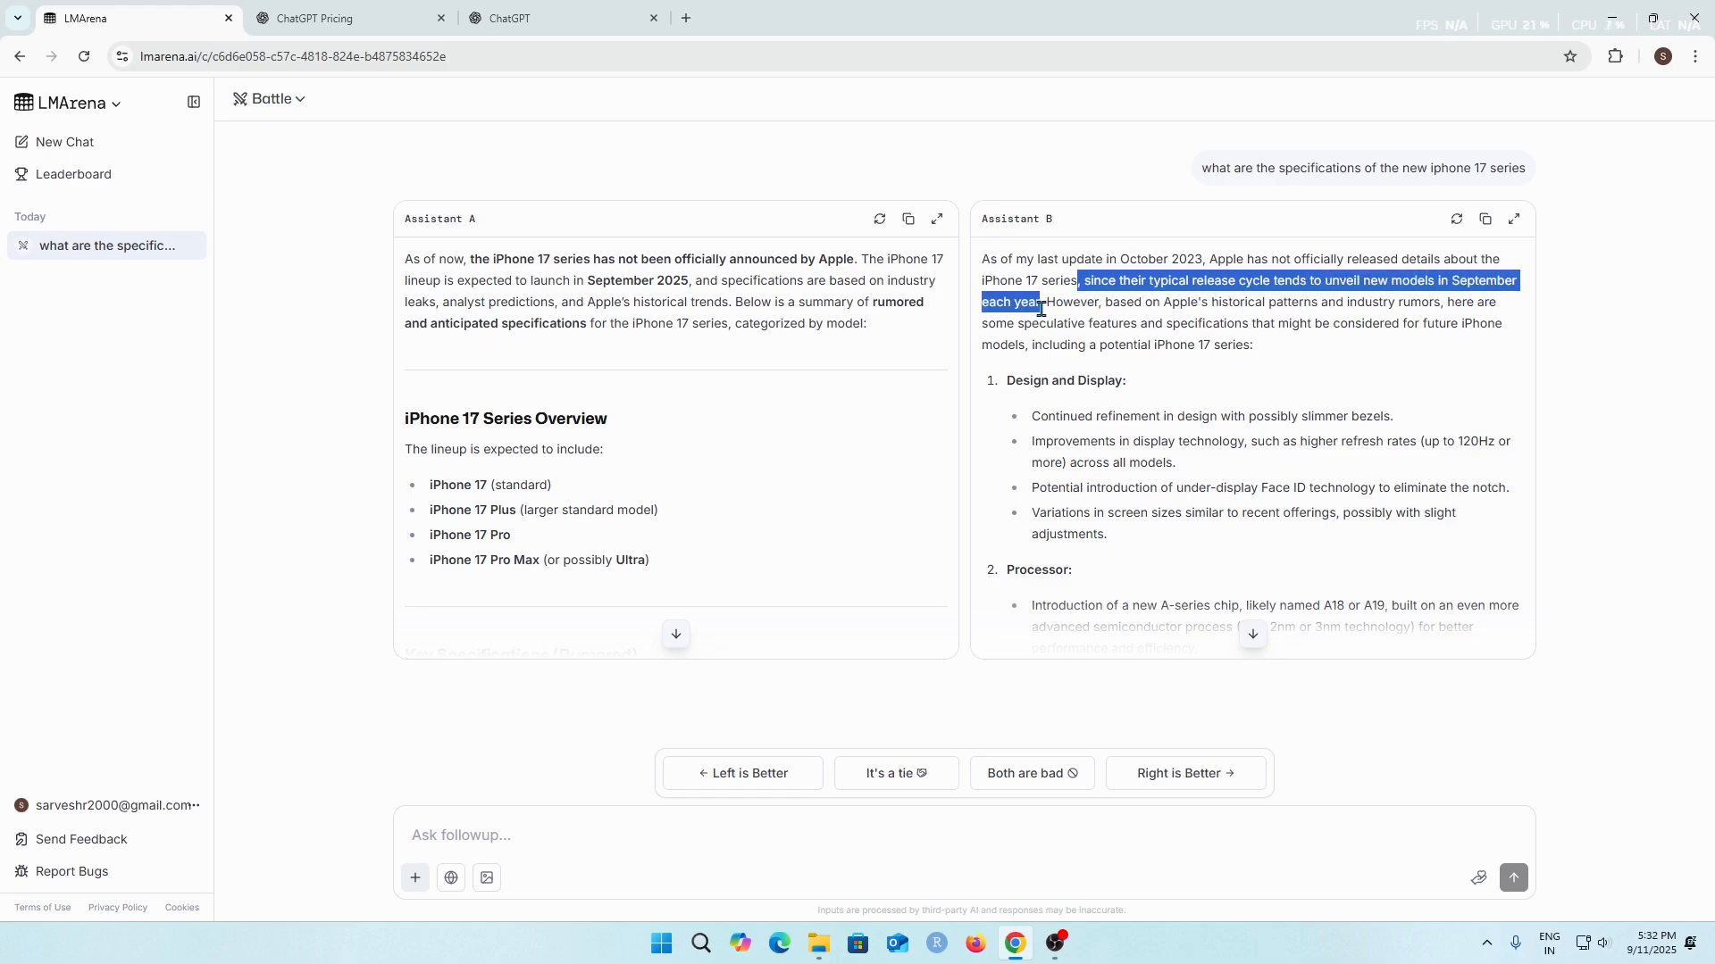
click(1179, 382)
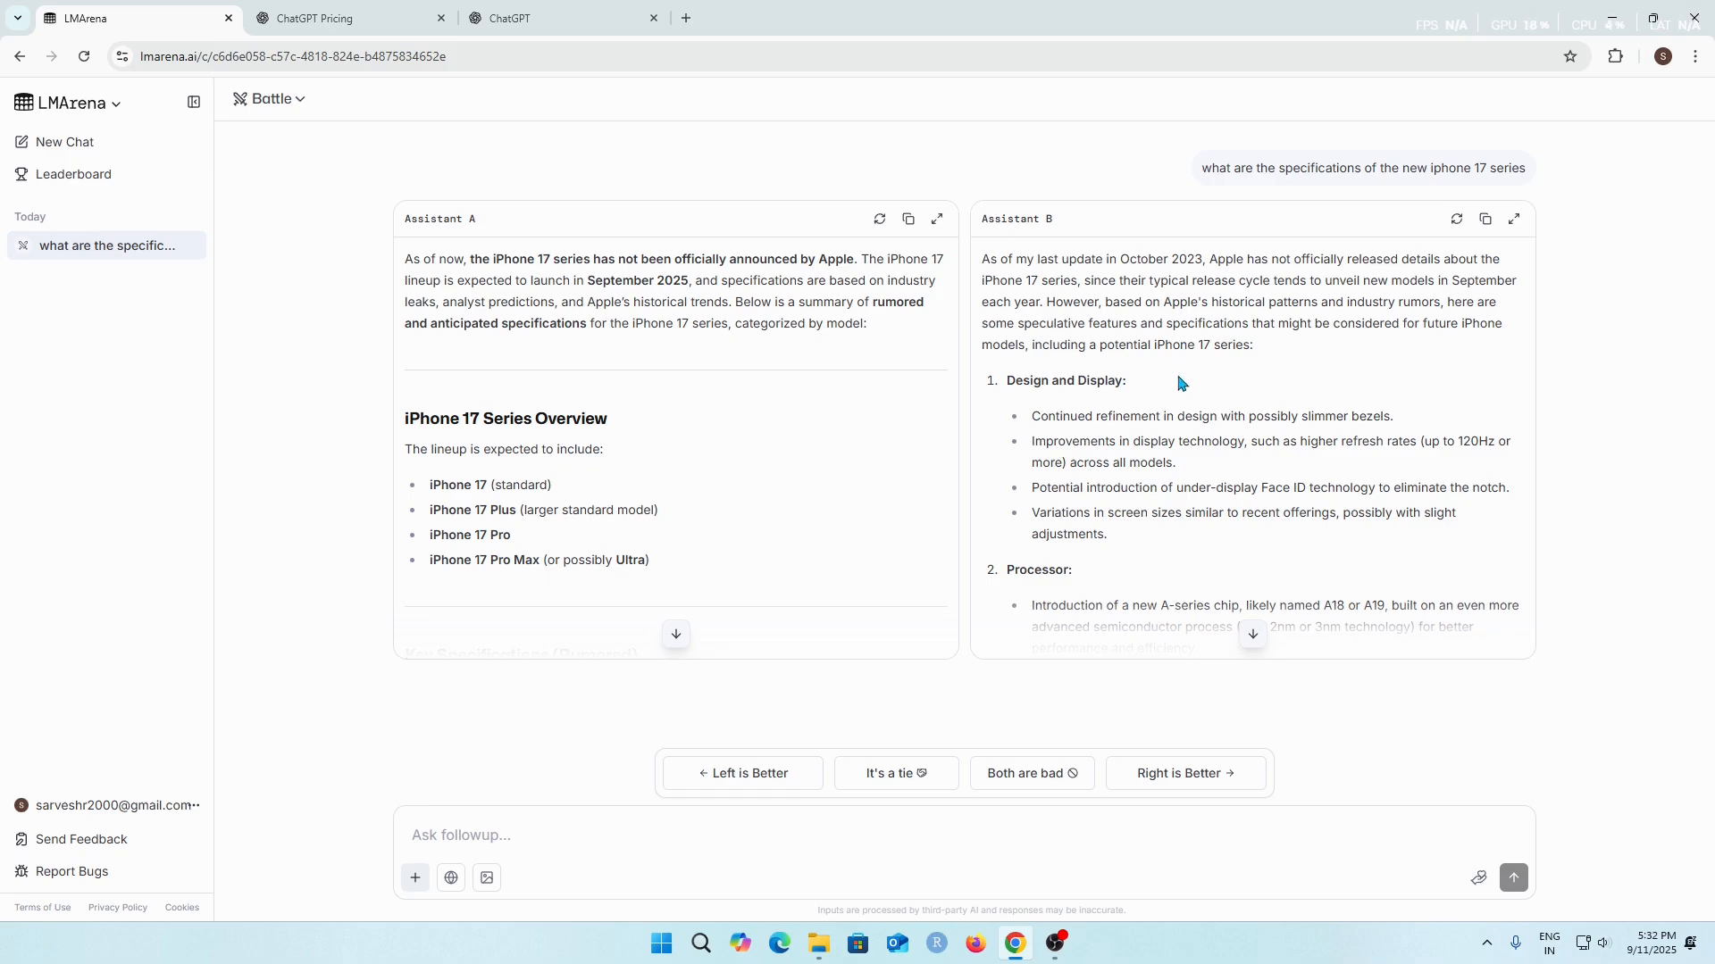
mouse_move(1186, 391)
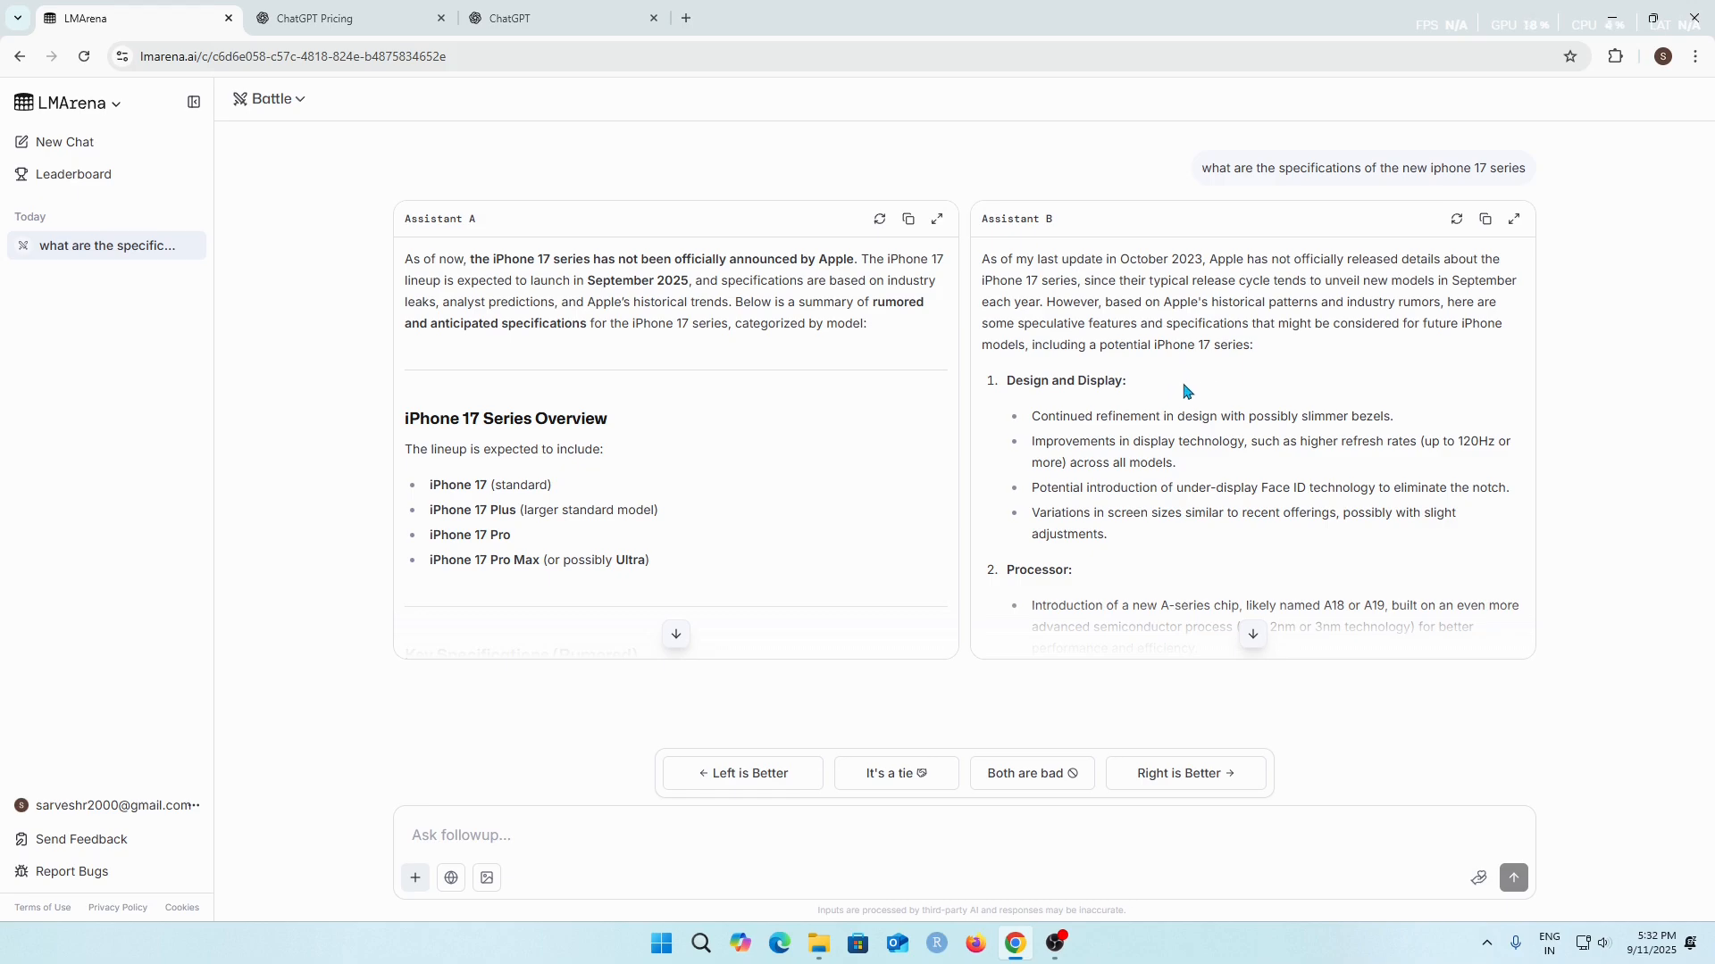
mouse_move(1191, 406)
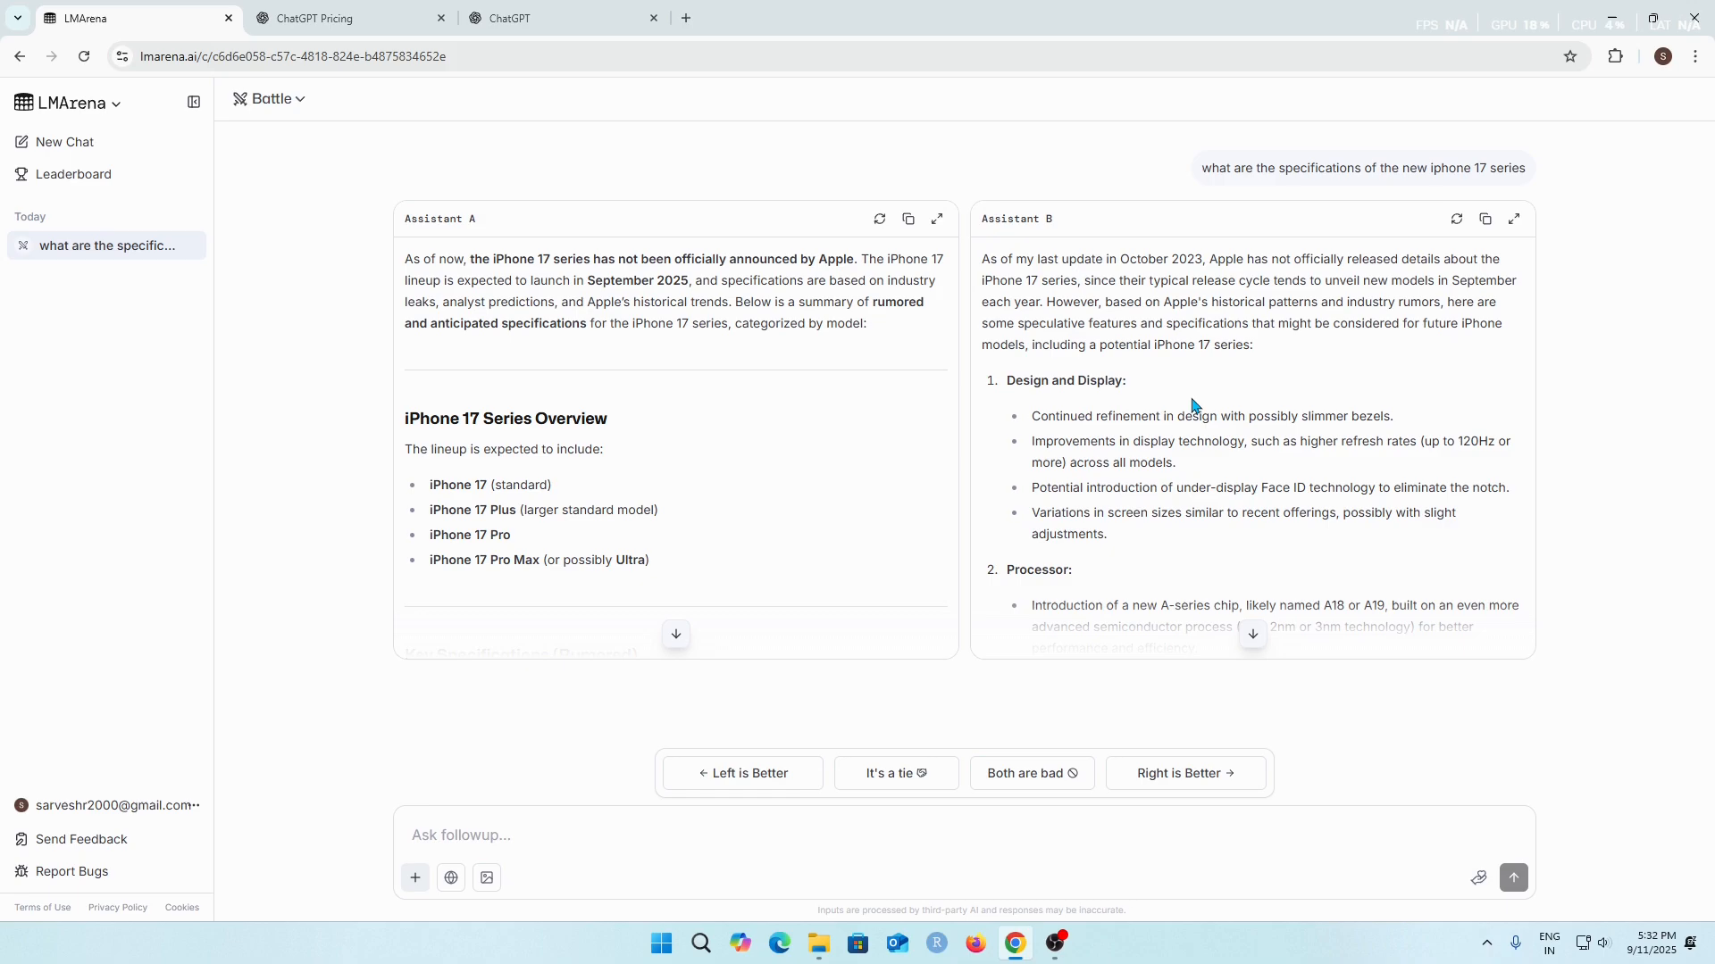
scroll(down, 3)
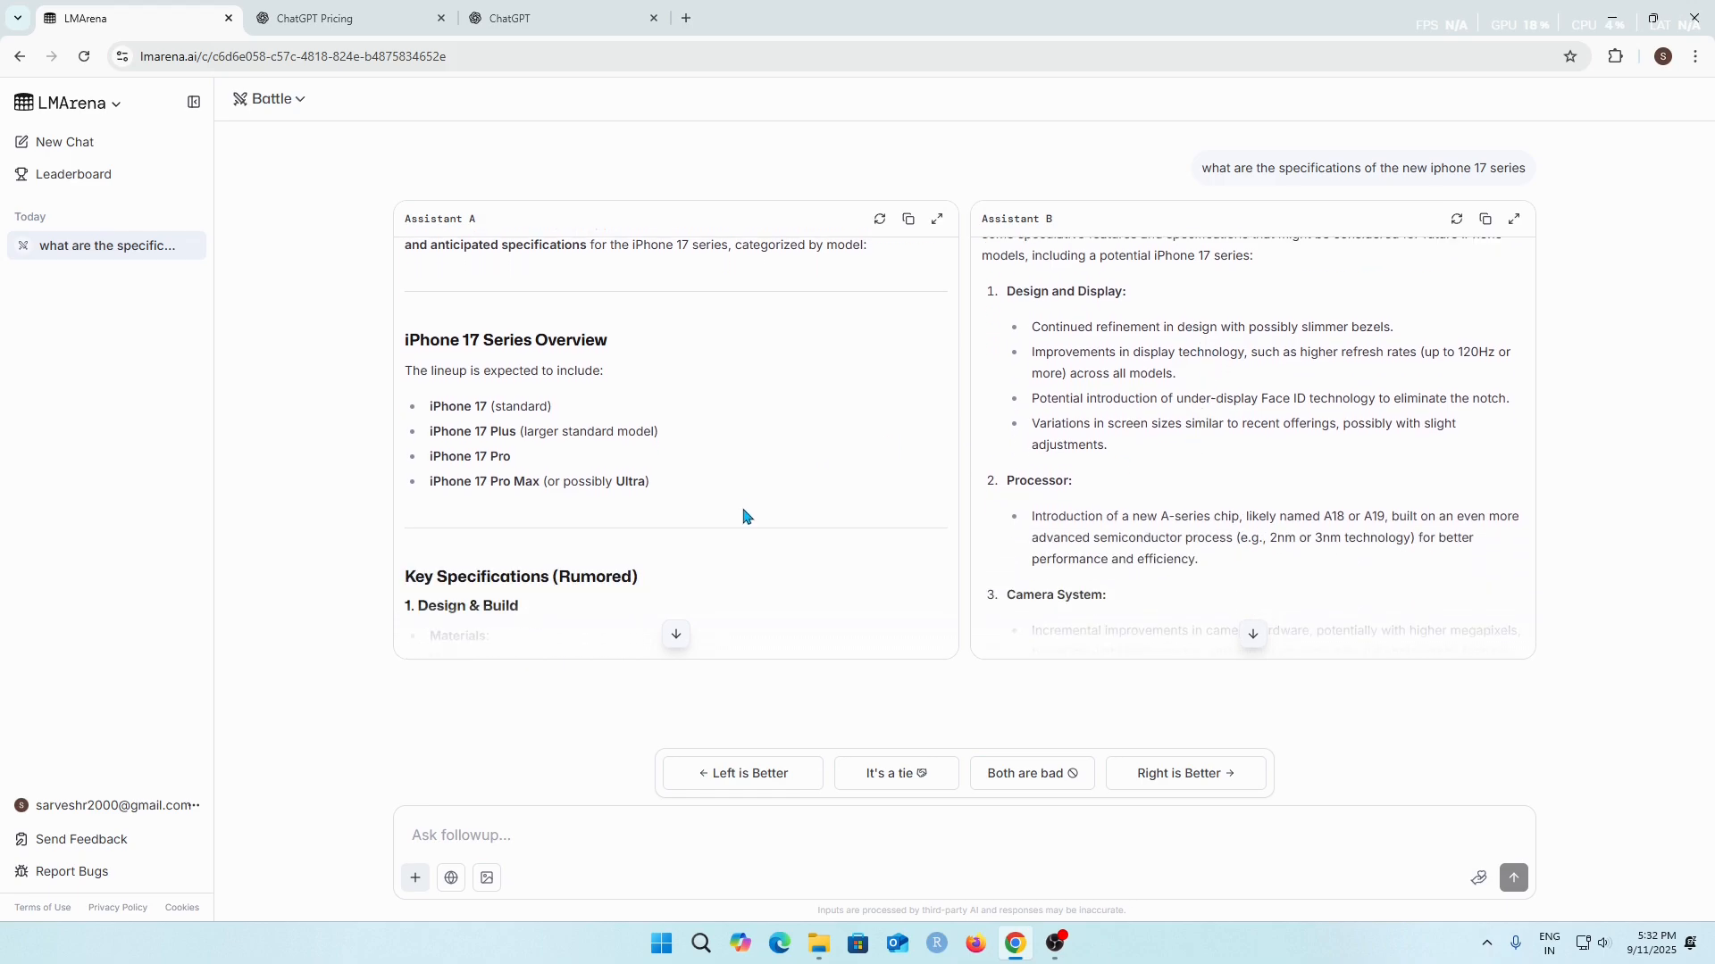
scroll(down, 3)
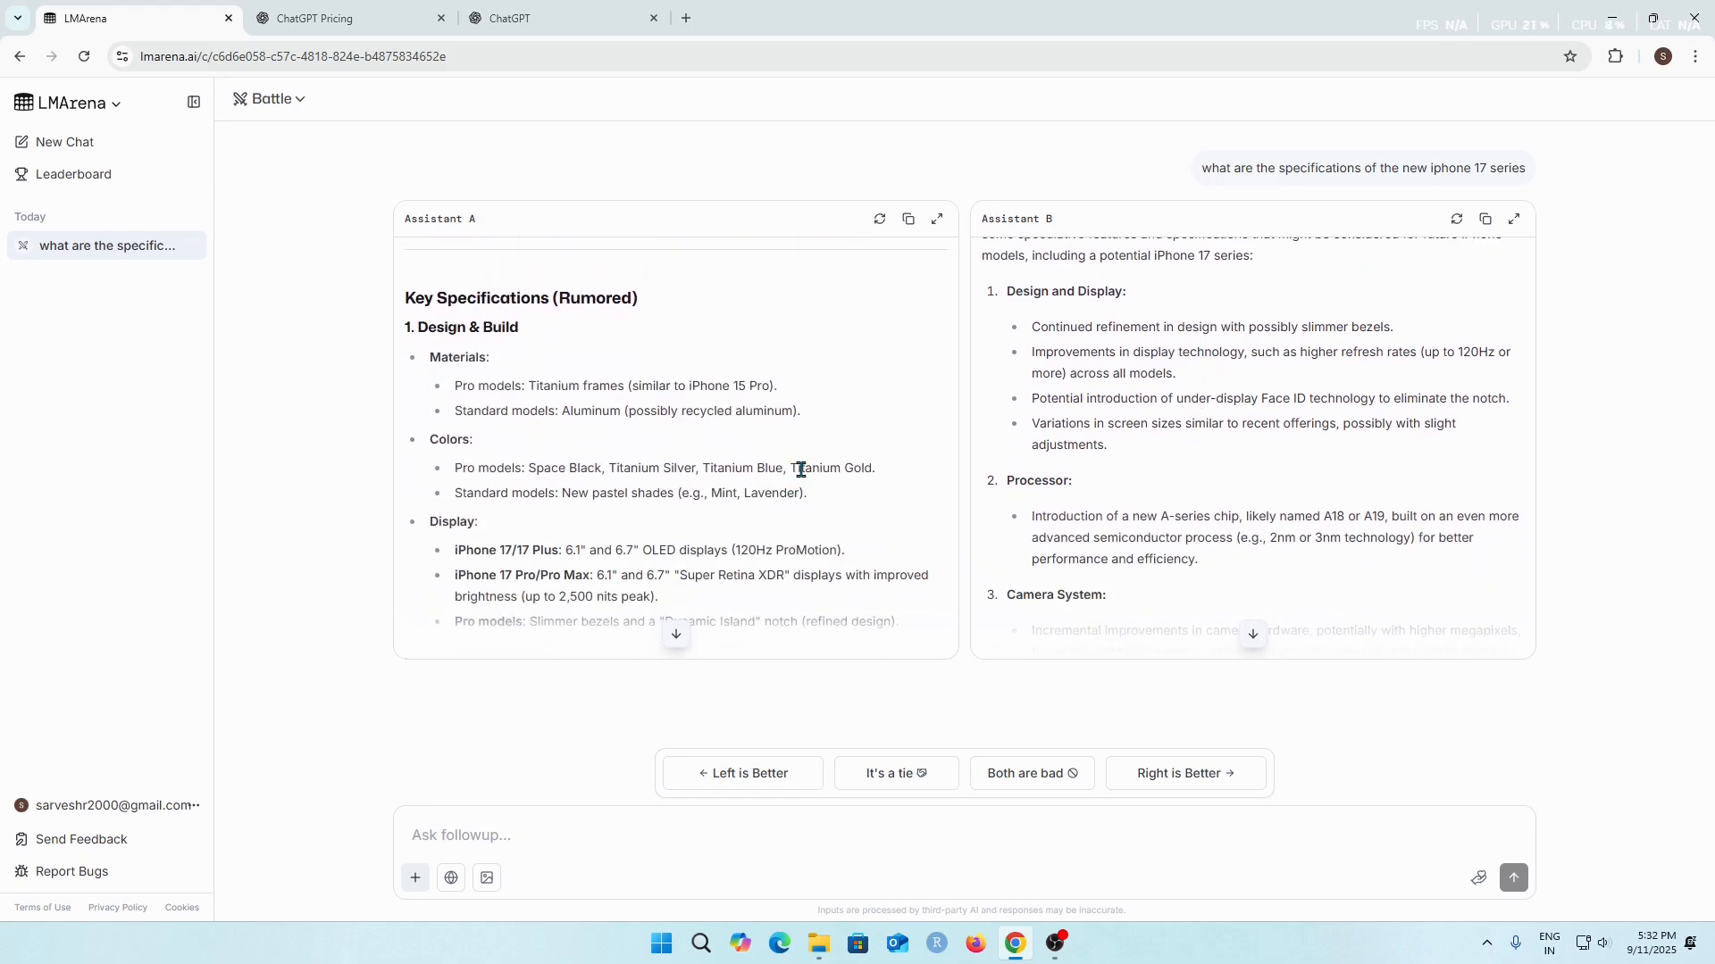
scroll(up, 3)
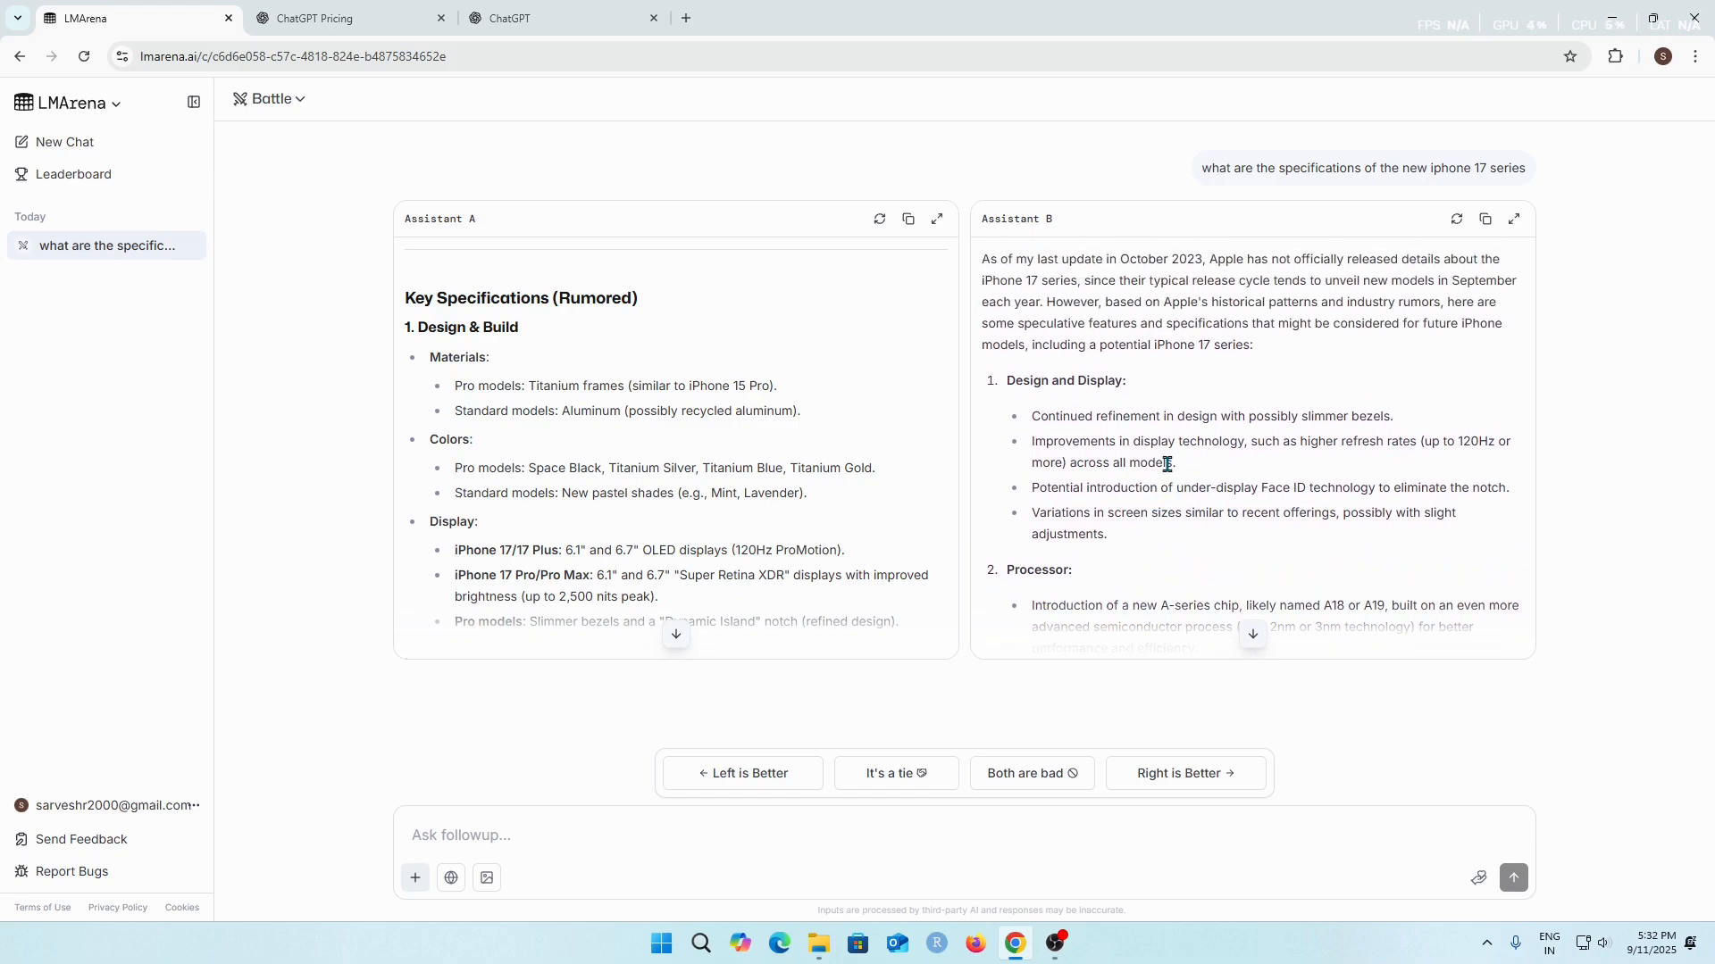
mouse_move(640, 450)
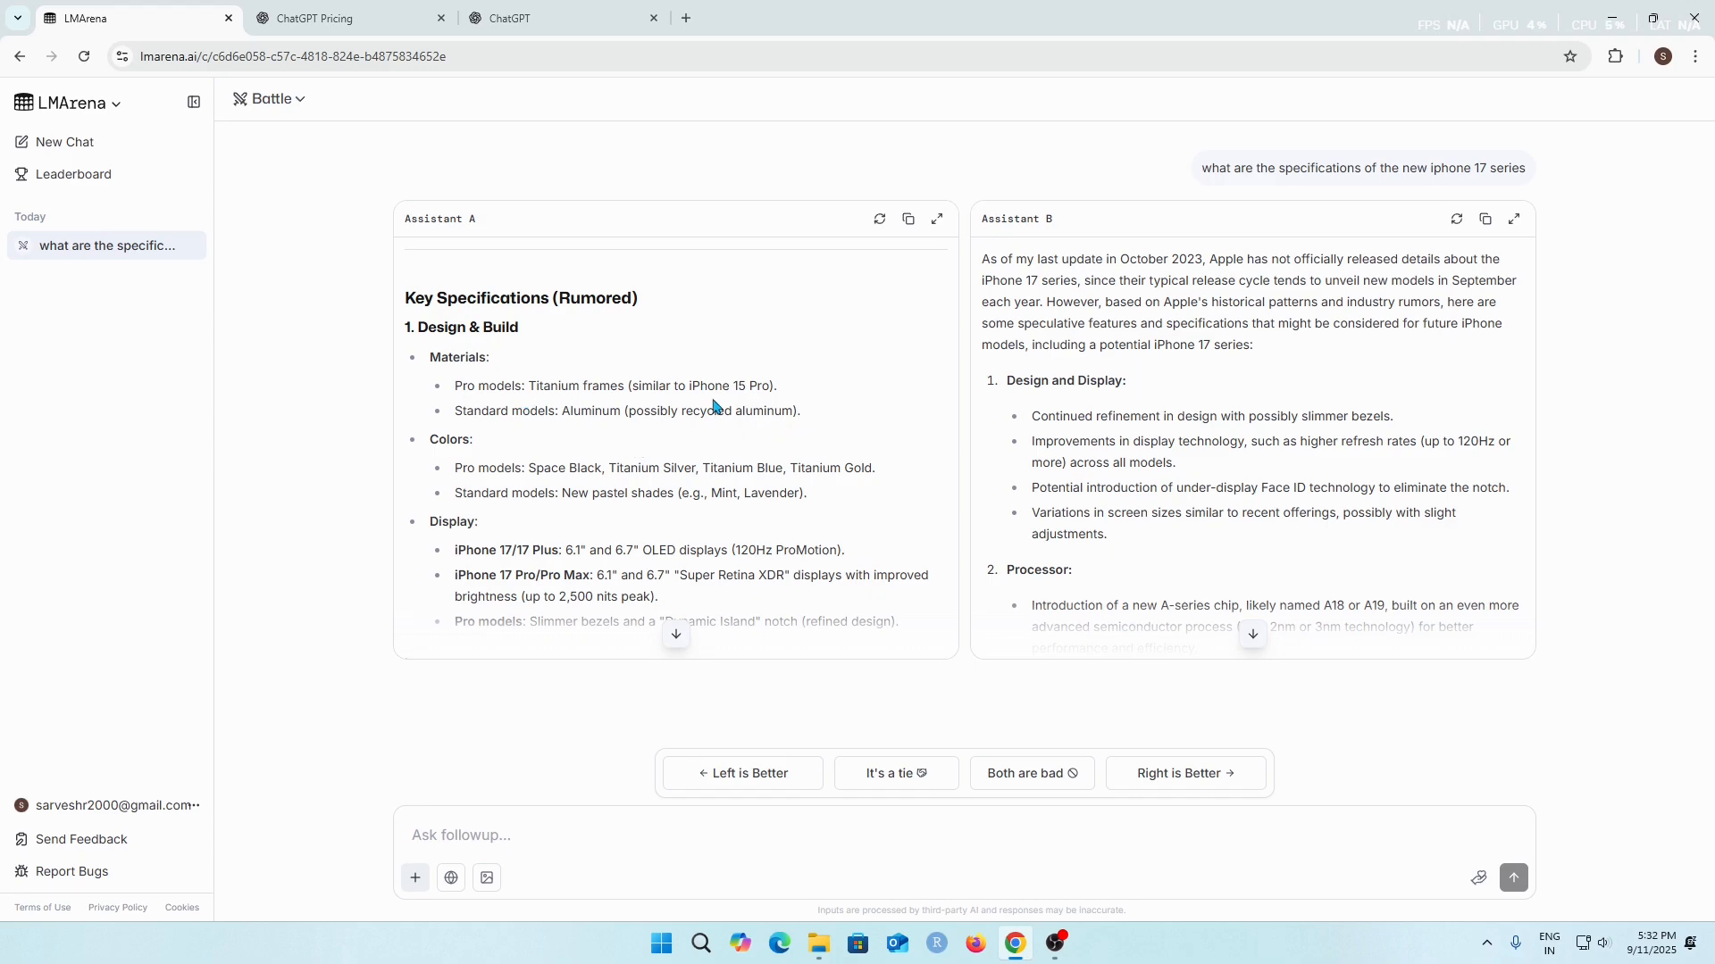
scroll(down, 3)
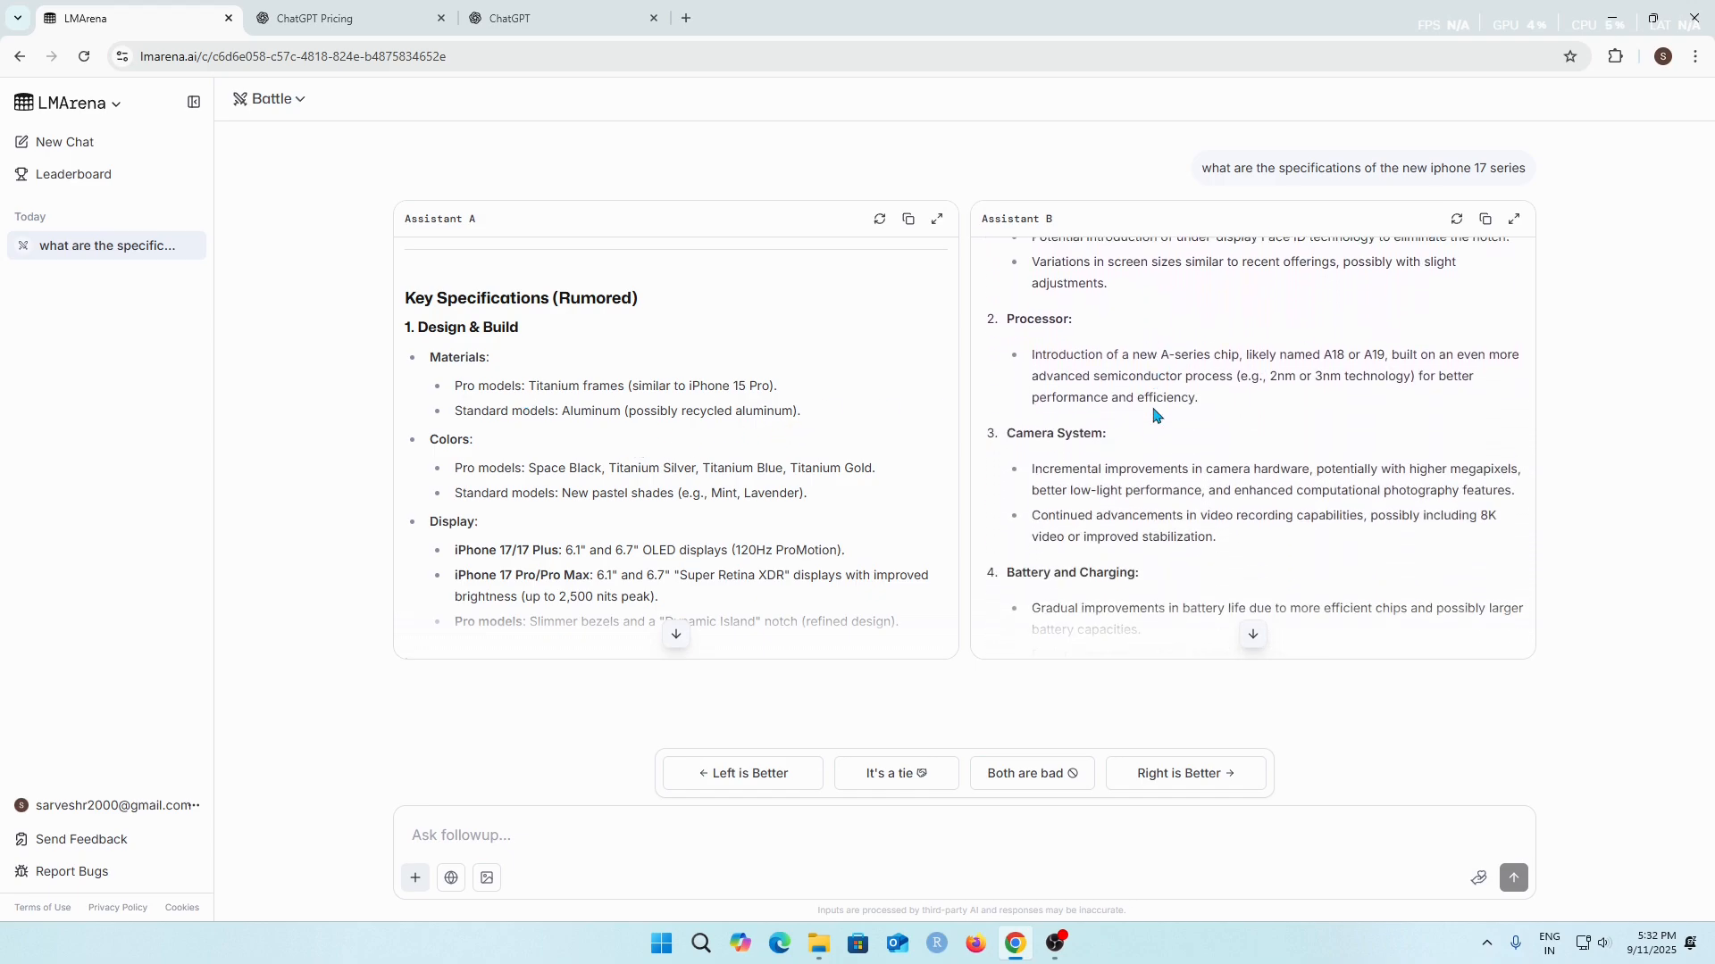
scroll(down, 3)
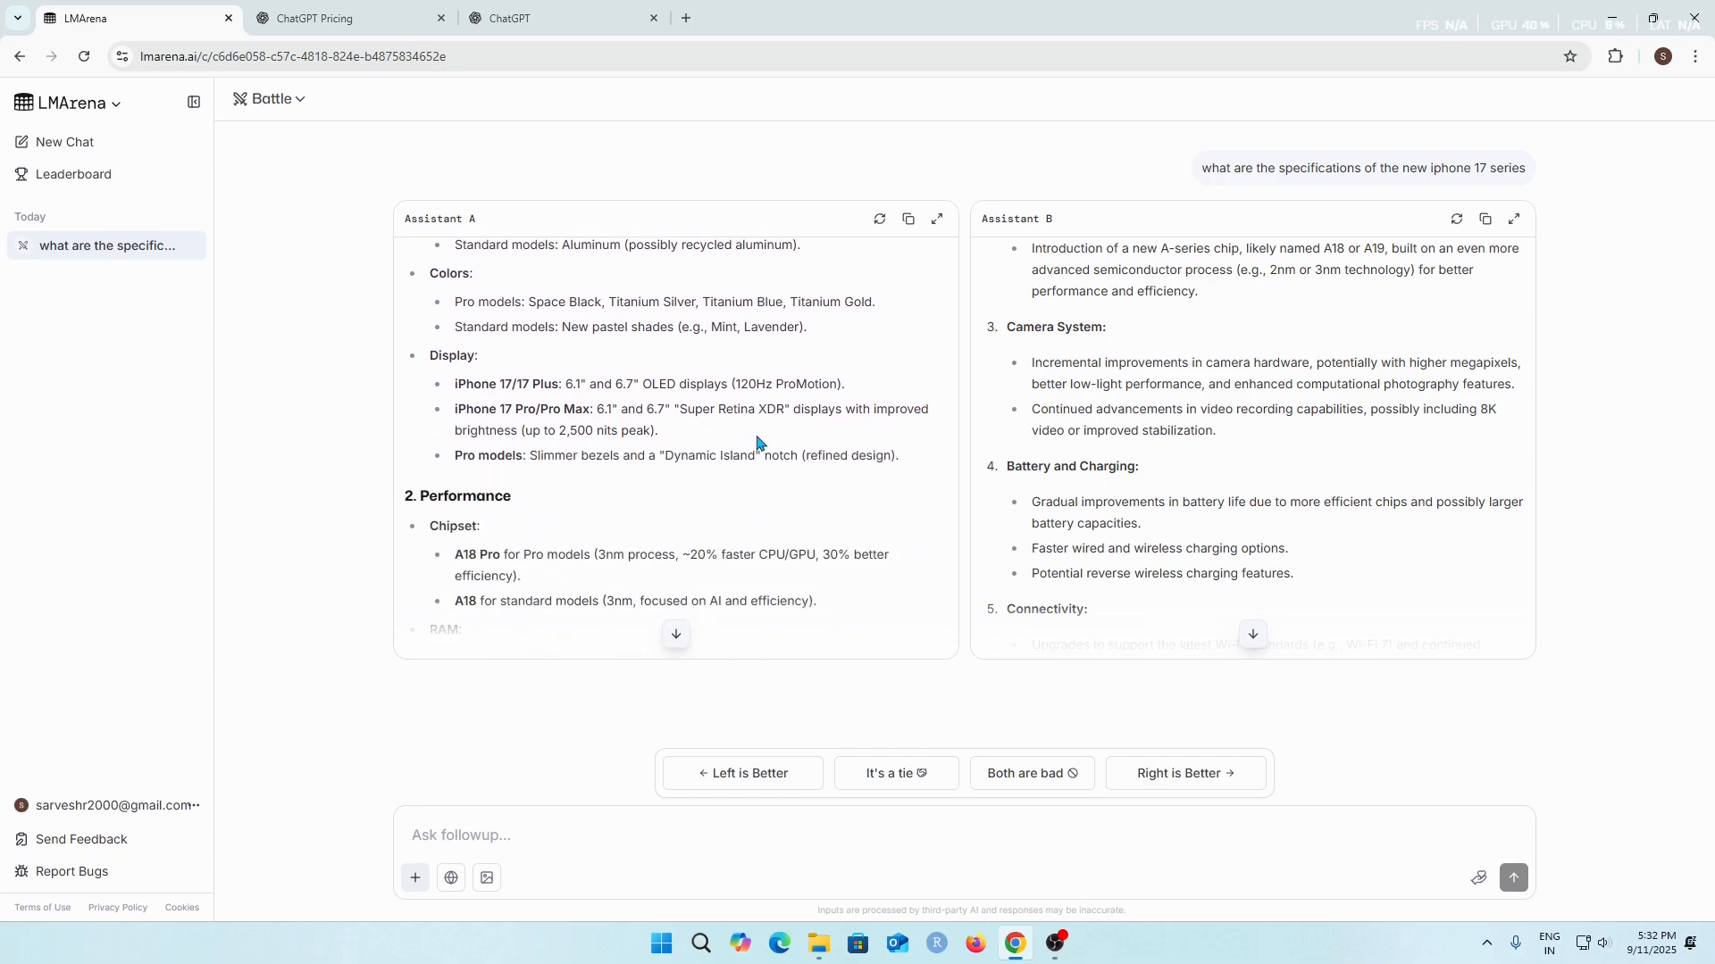
scroll(down, 3)
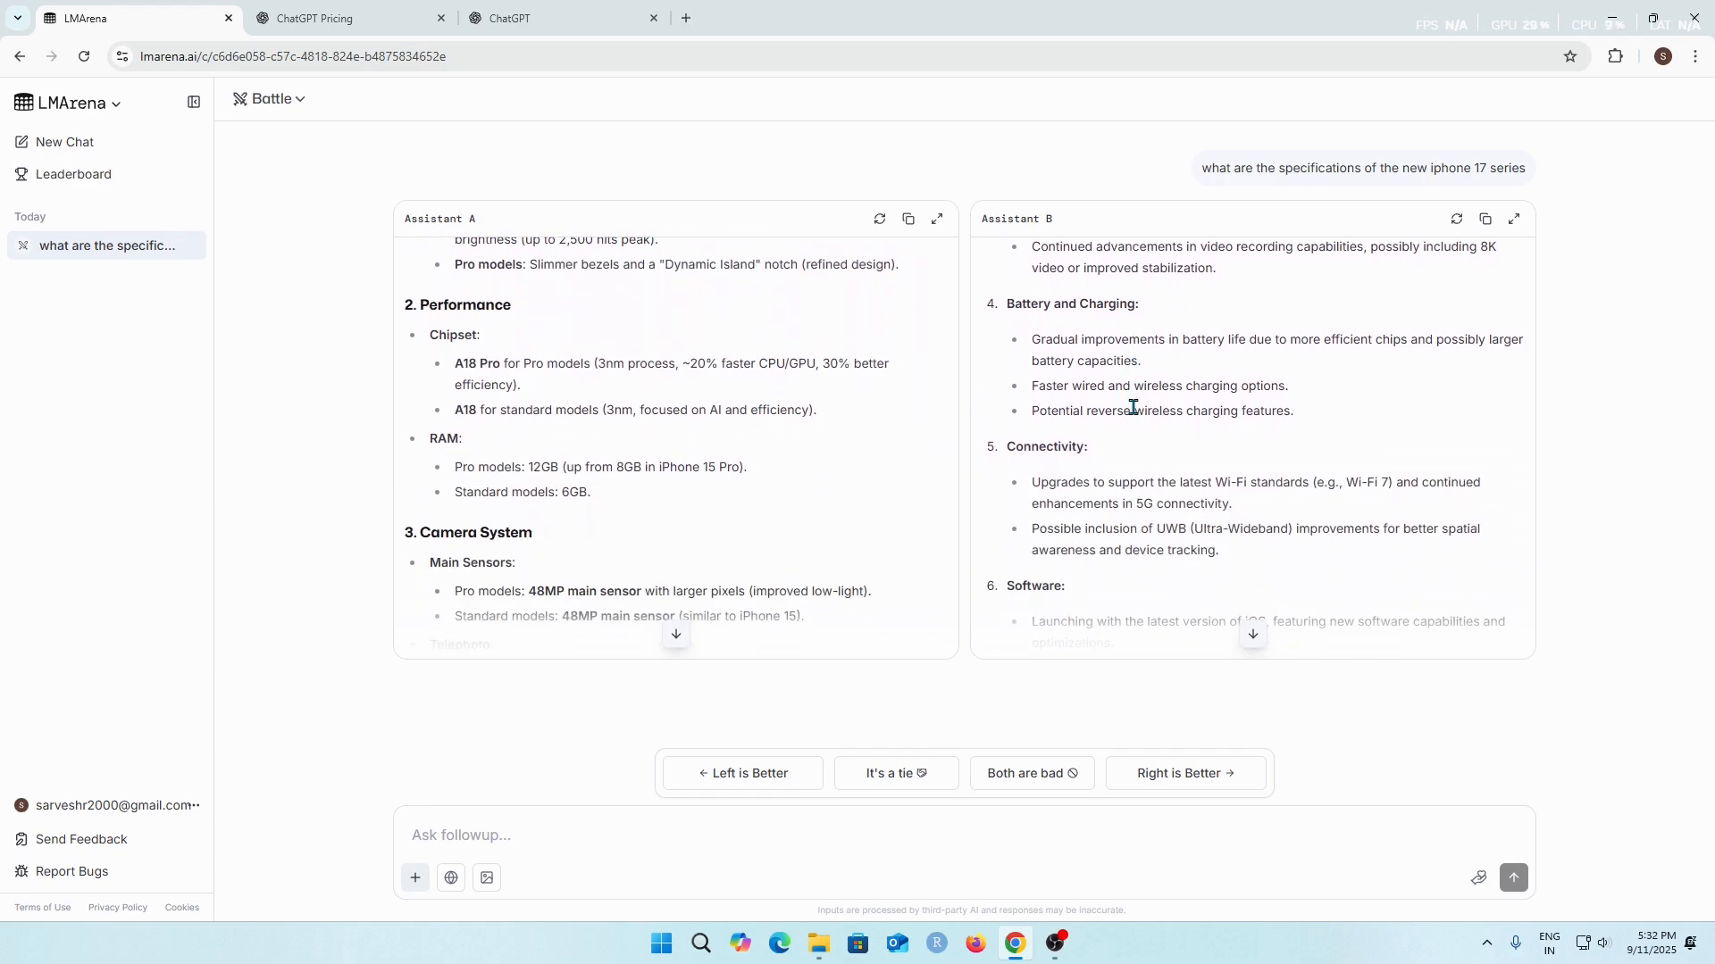
scroll(down, 3)
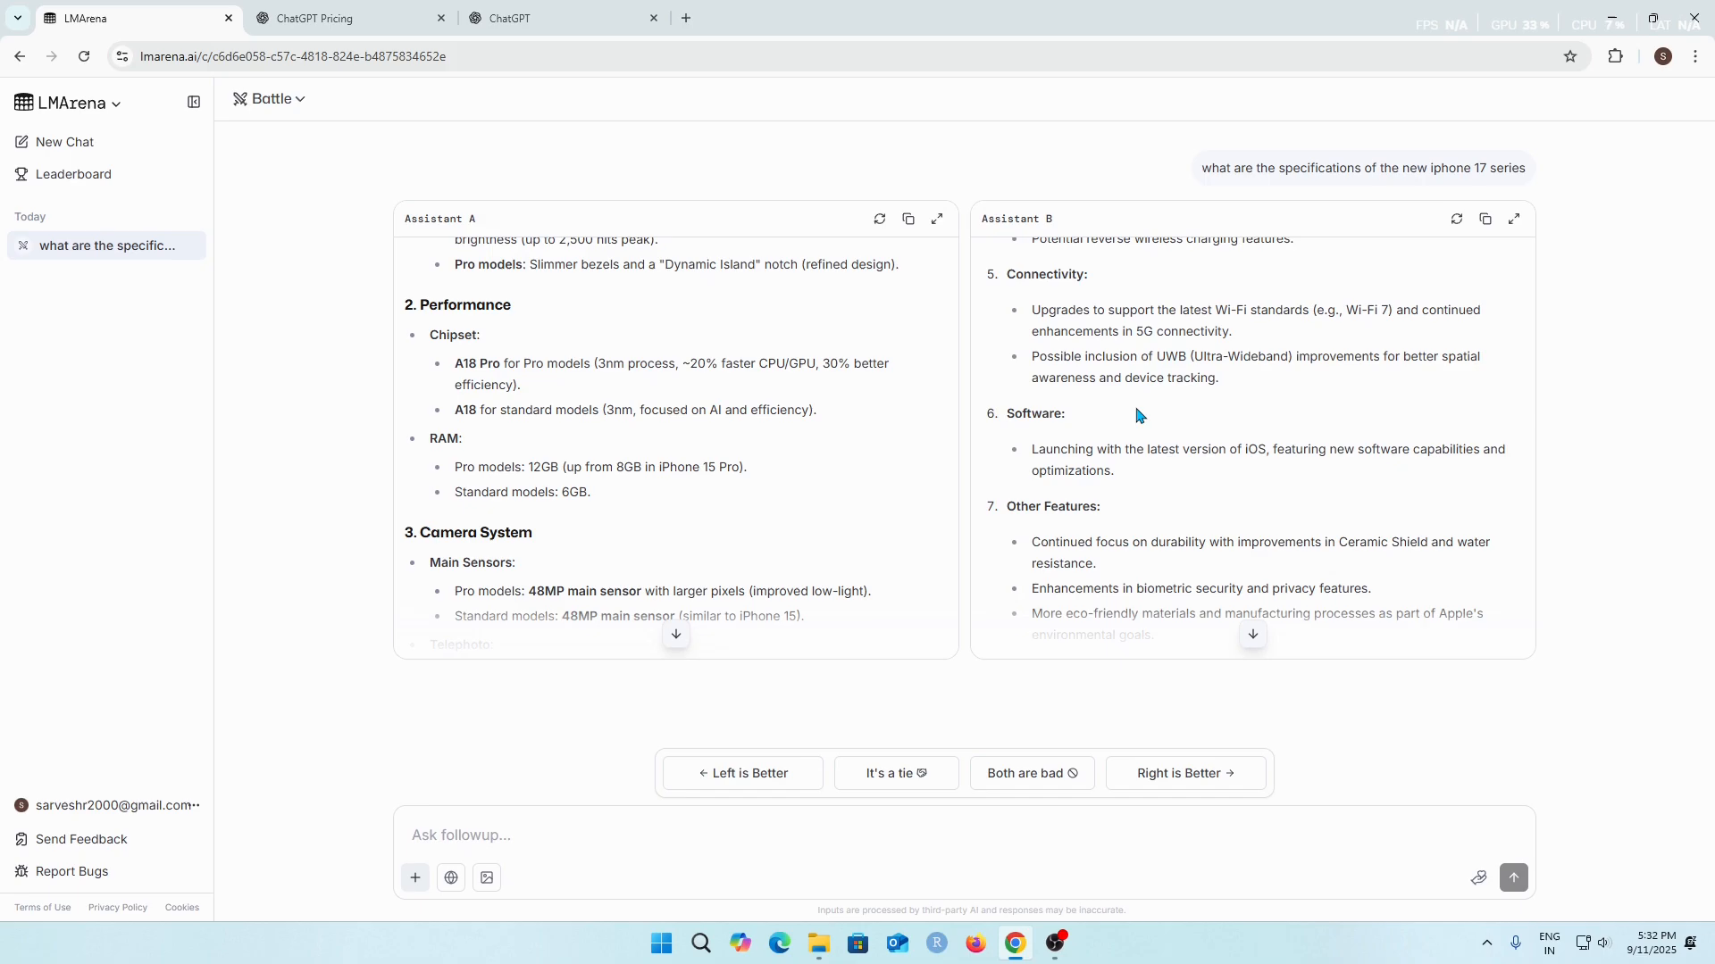
scroll(up, 3)
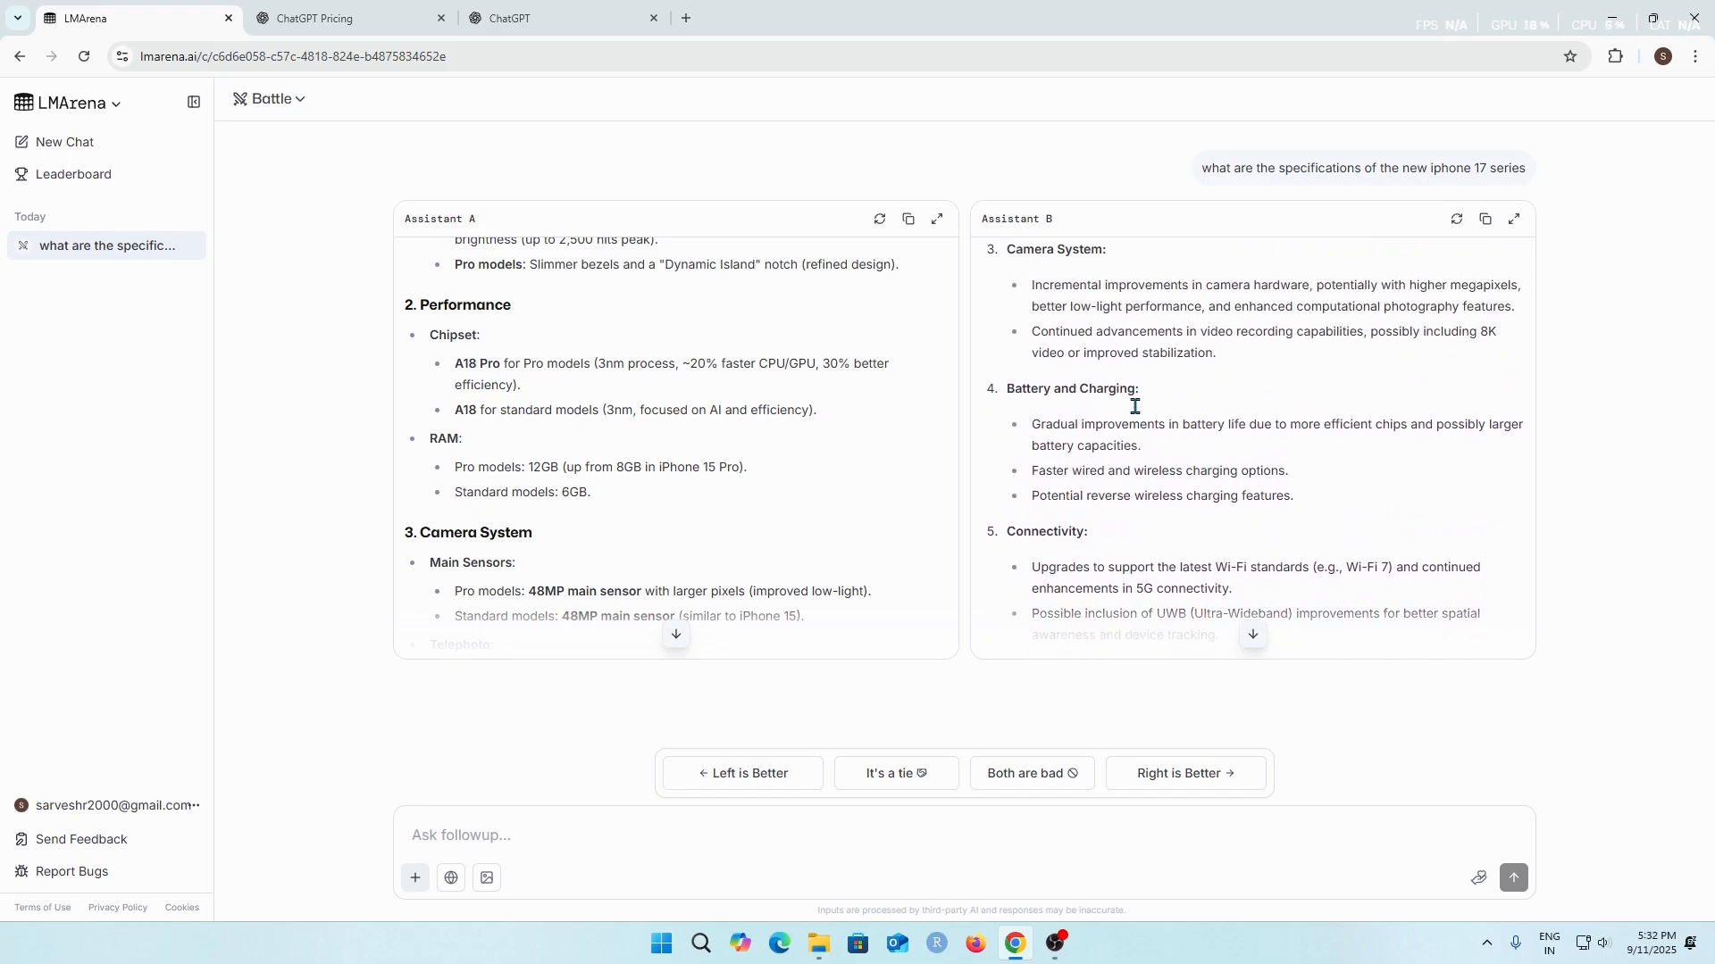
scroll(up, 3)
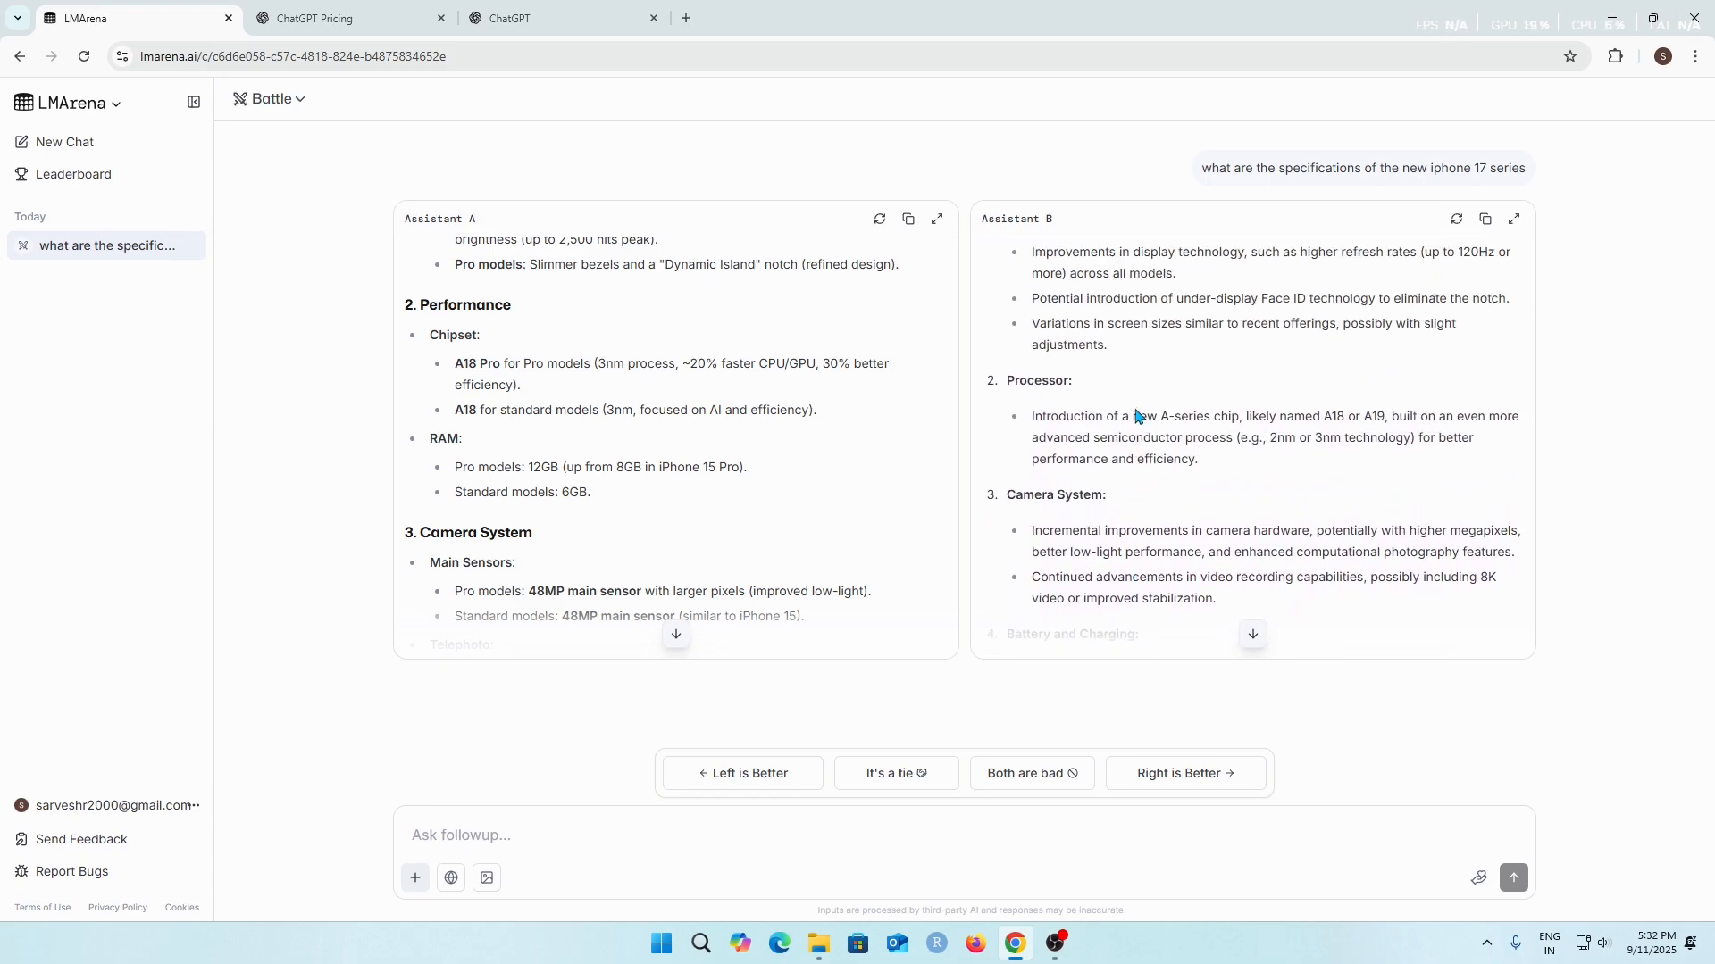
scroll(up, 3)
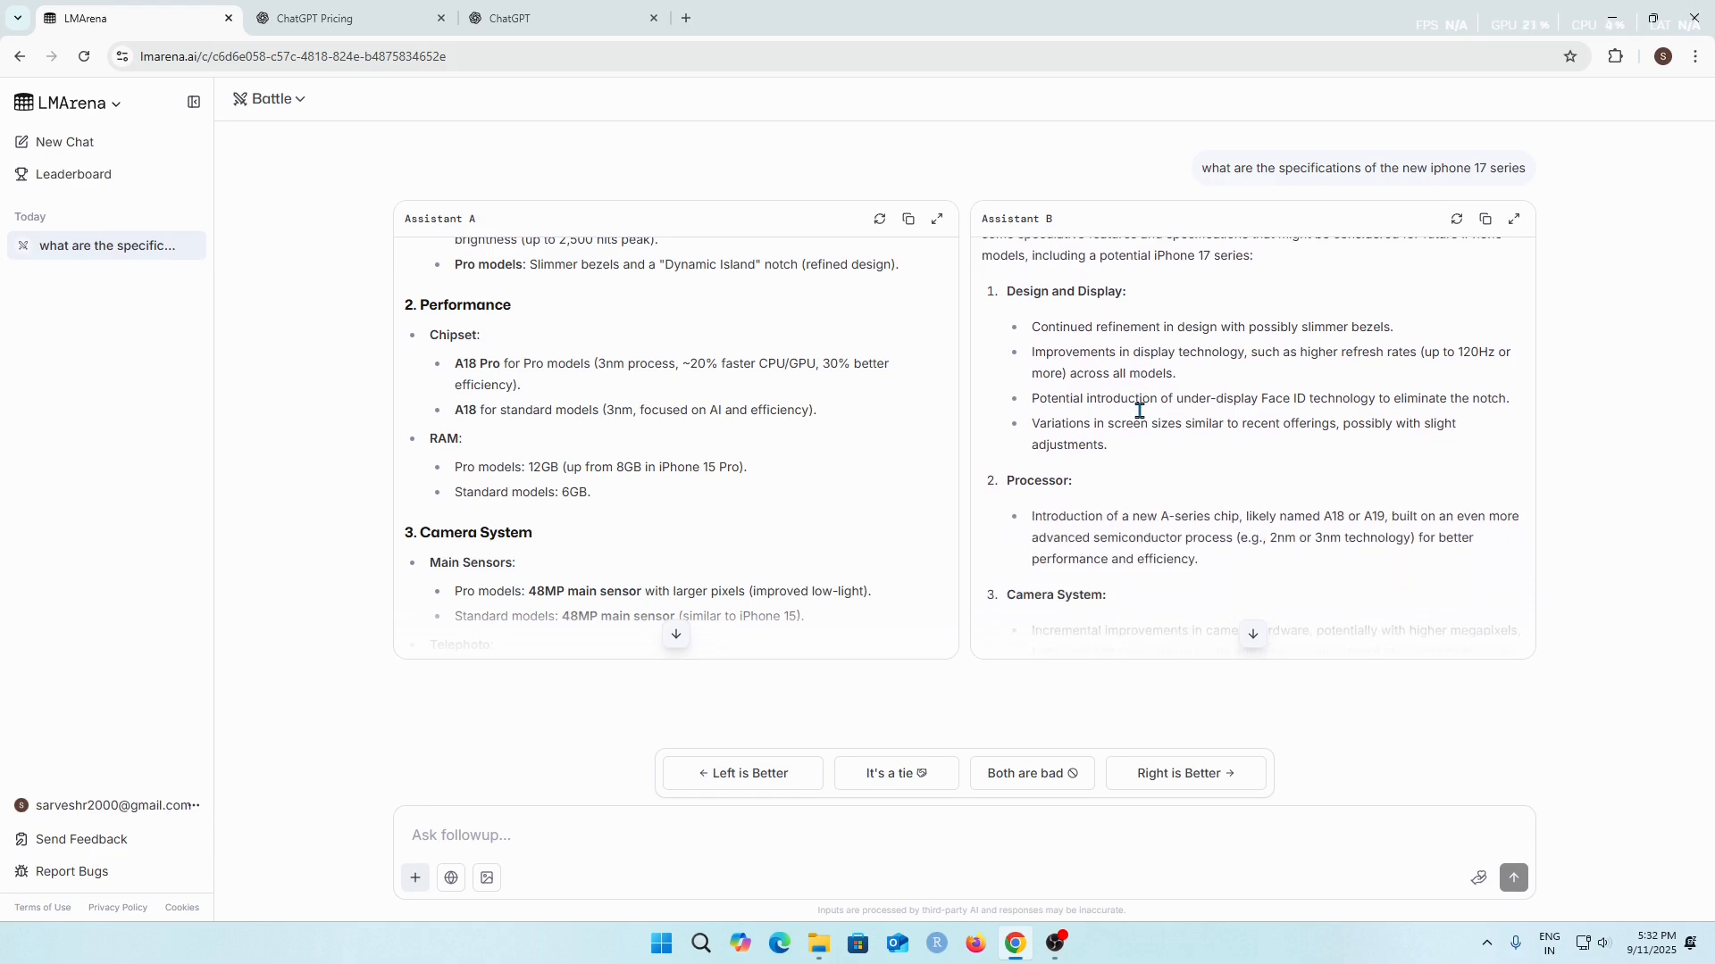
scroll(down, 3)
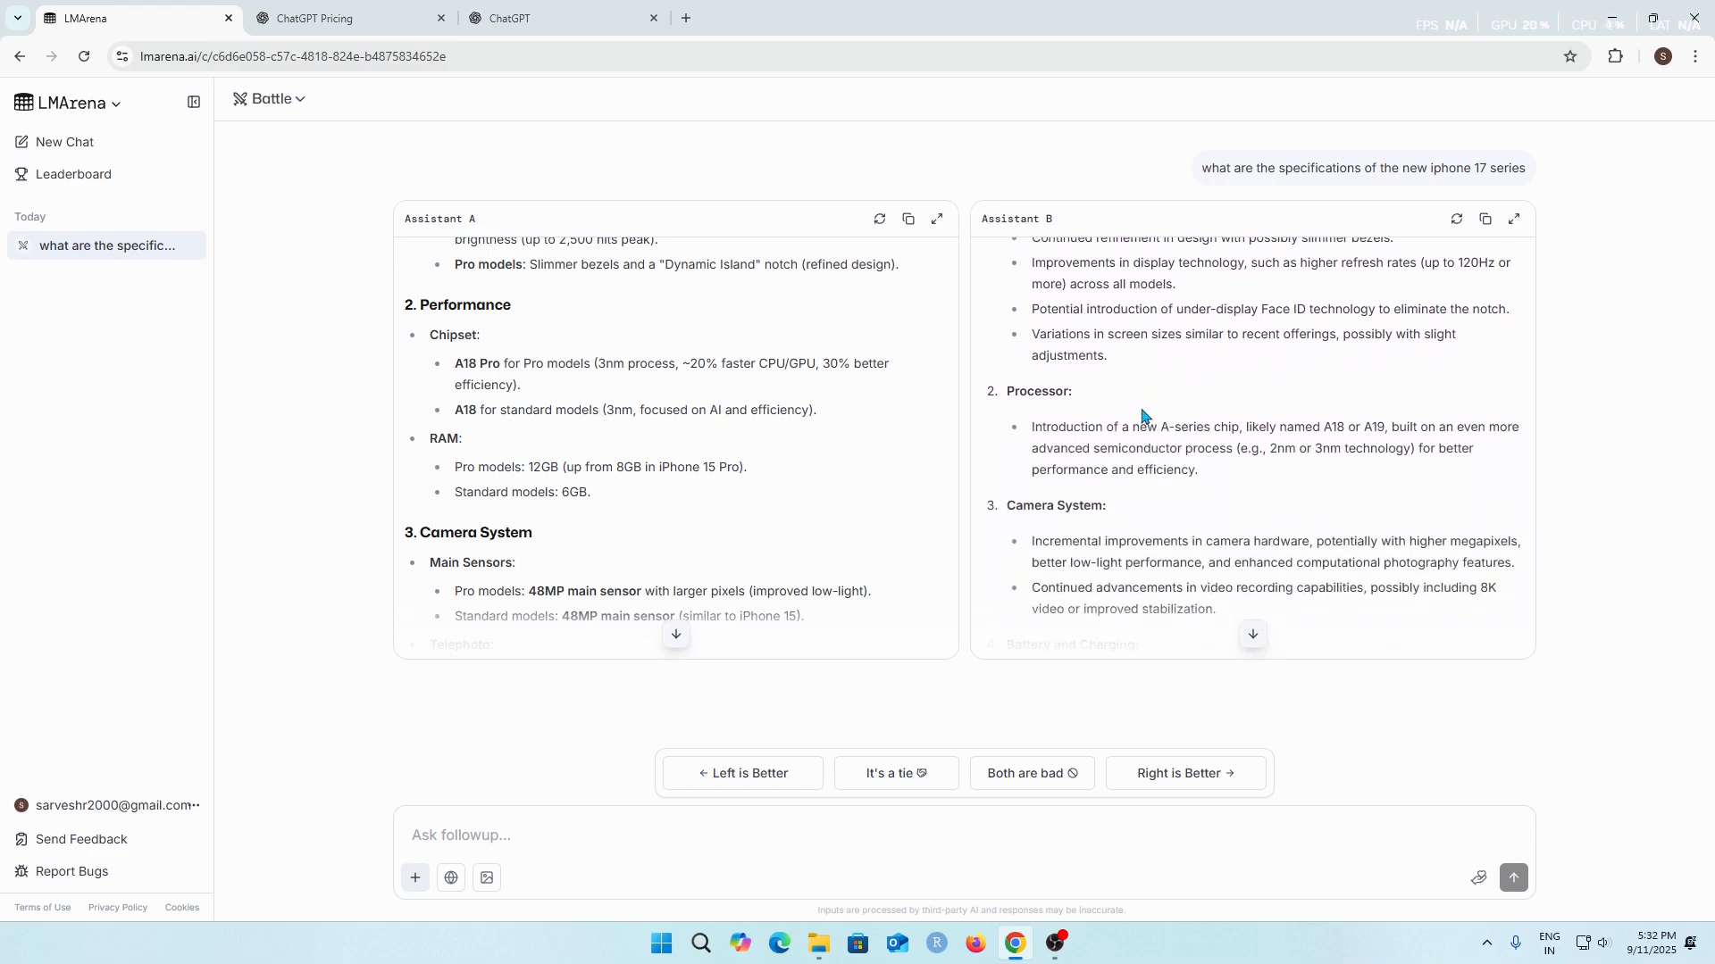
scroll(down, 3)
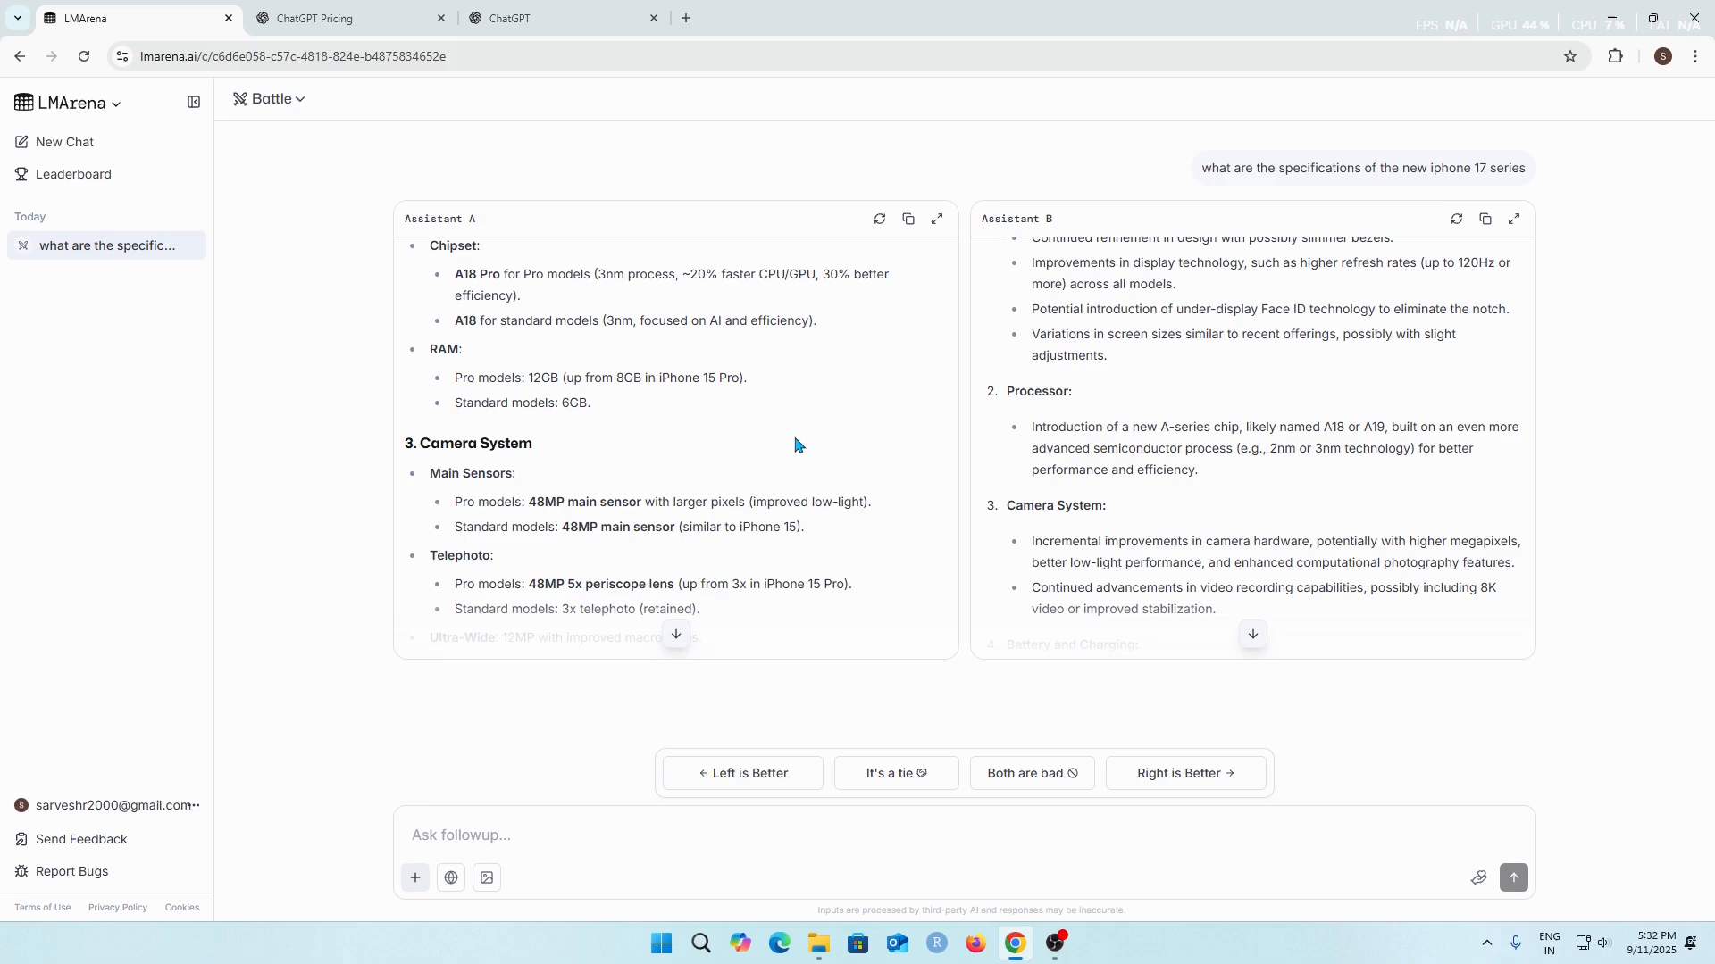
scroll(up, 3)
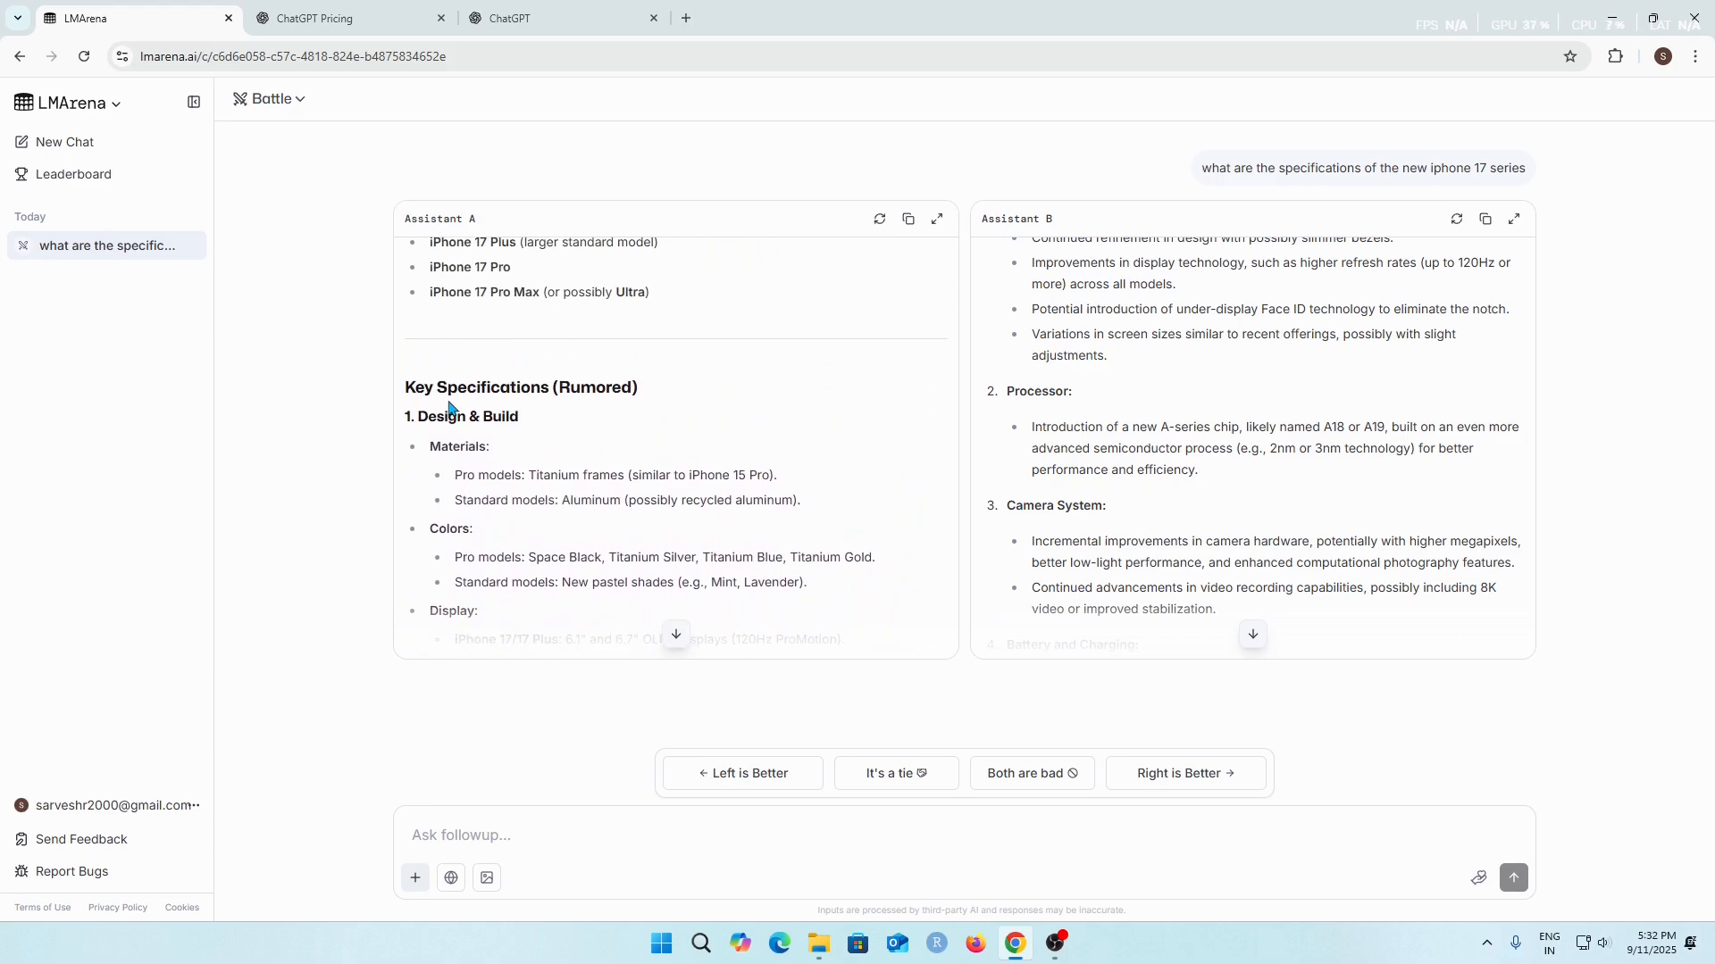
scroll(down, 3)
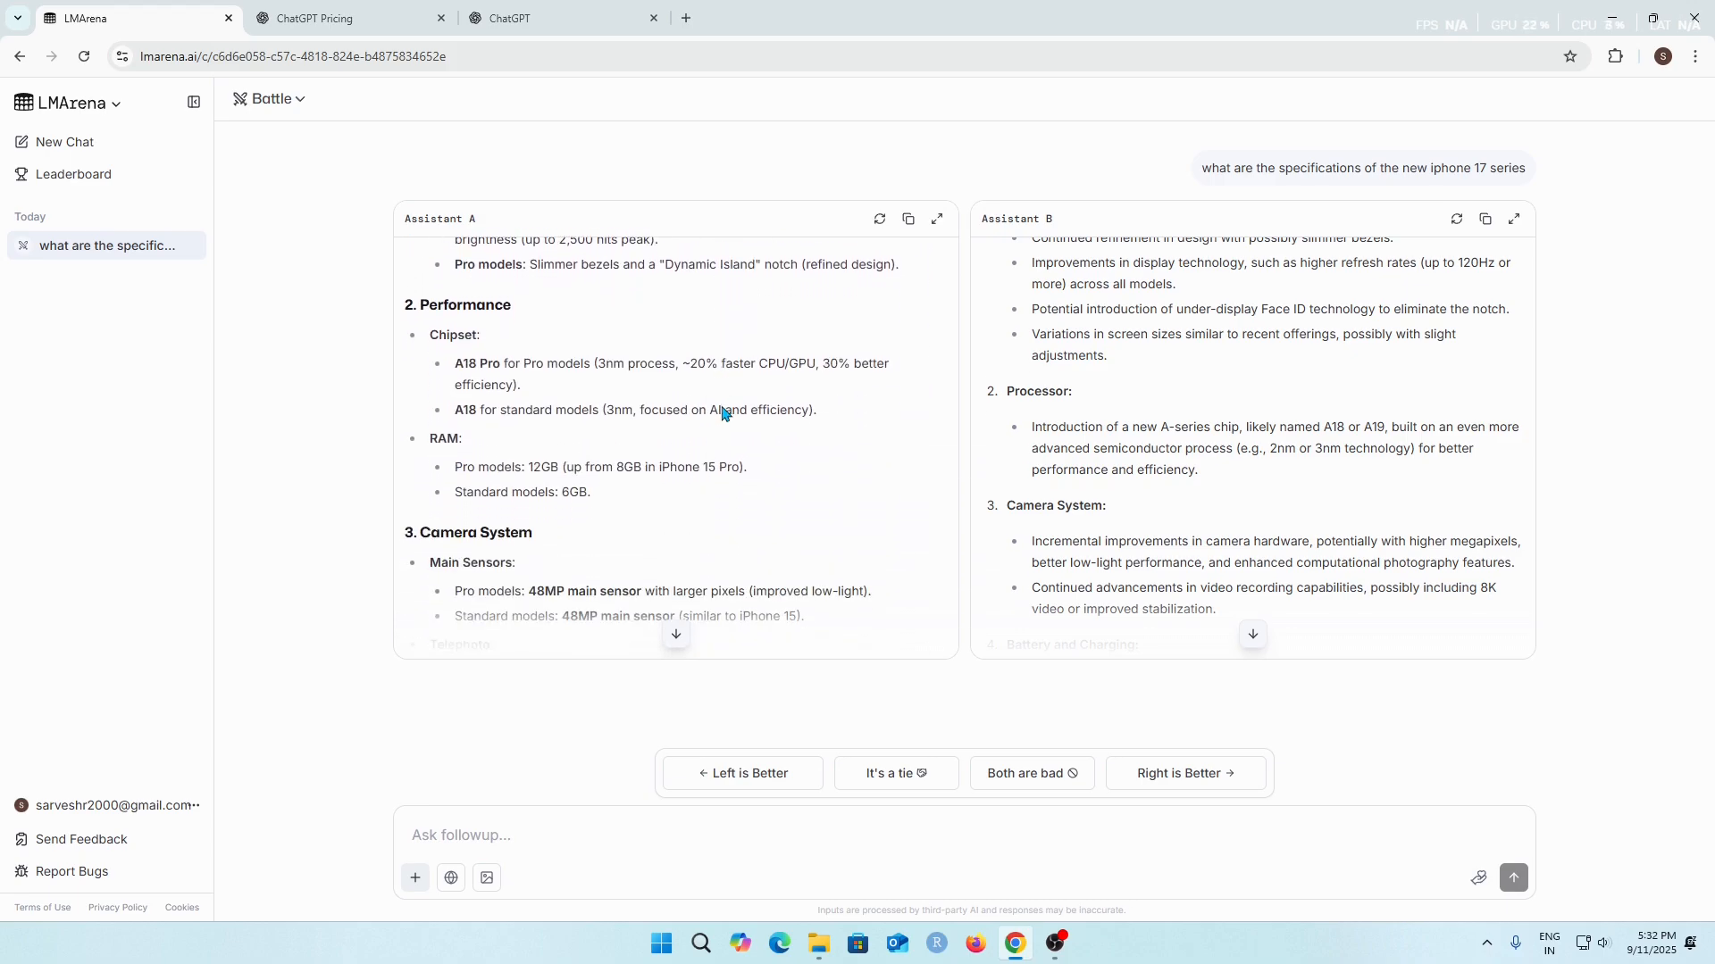
scroll(down, 3)
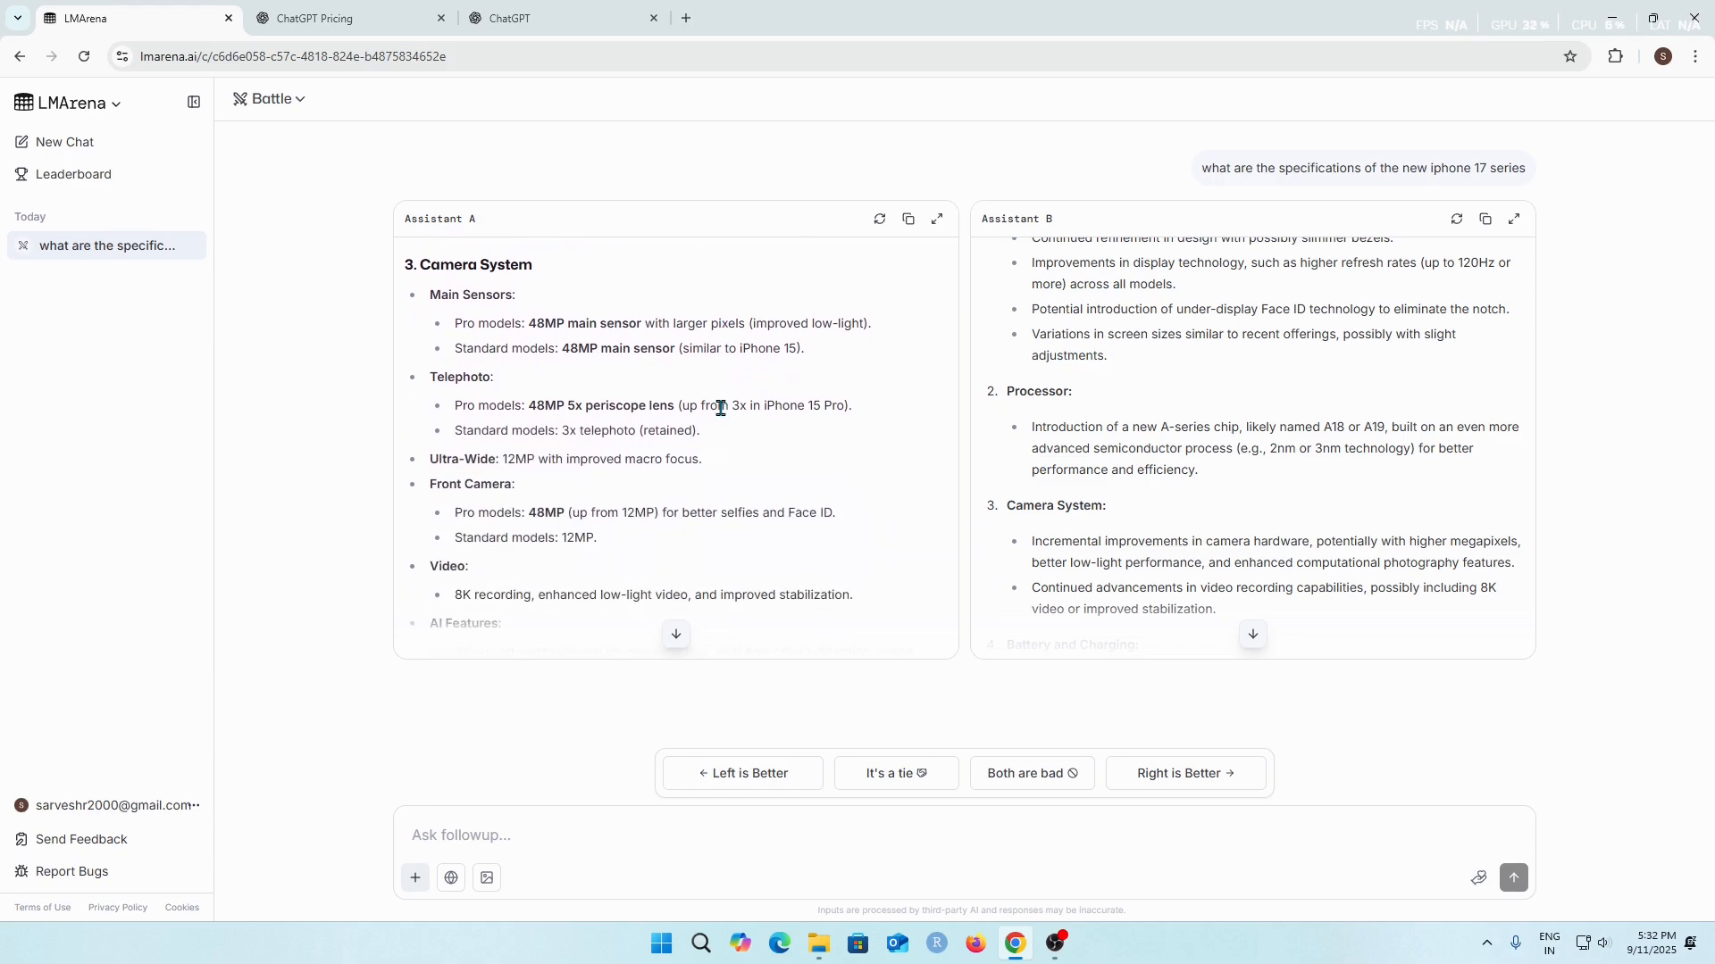
scroll(down, 3)
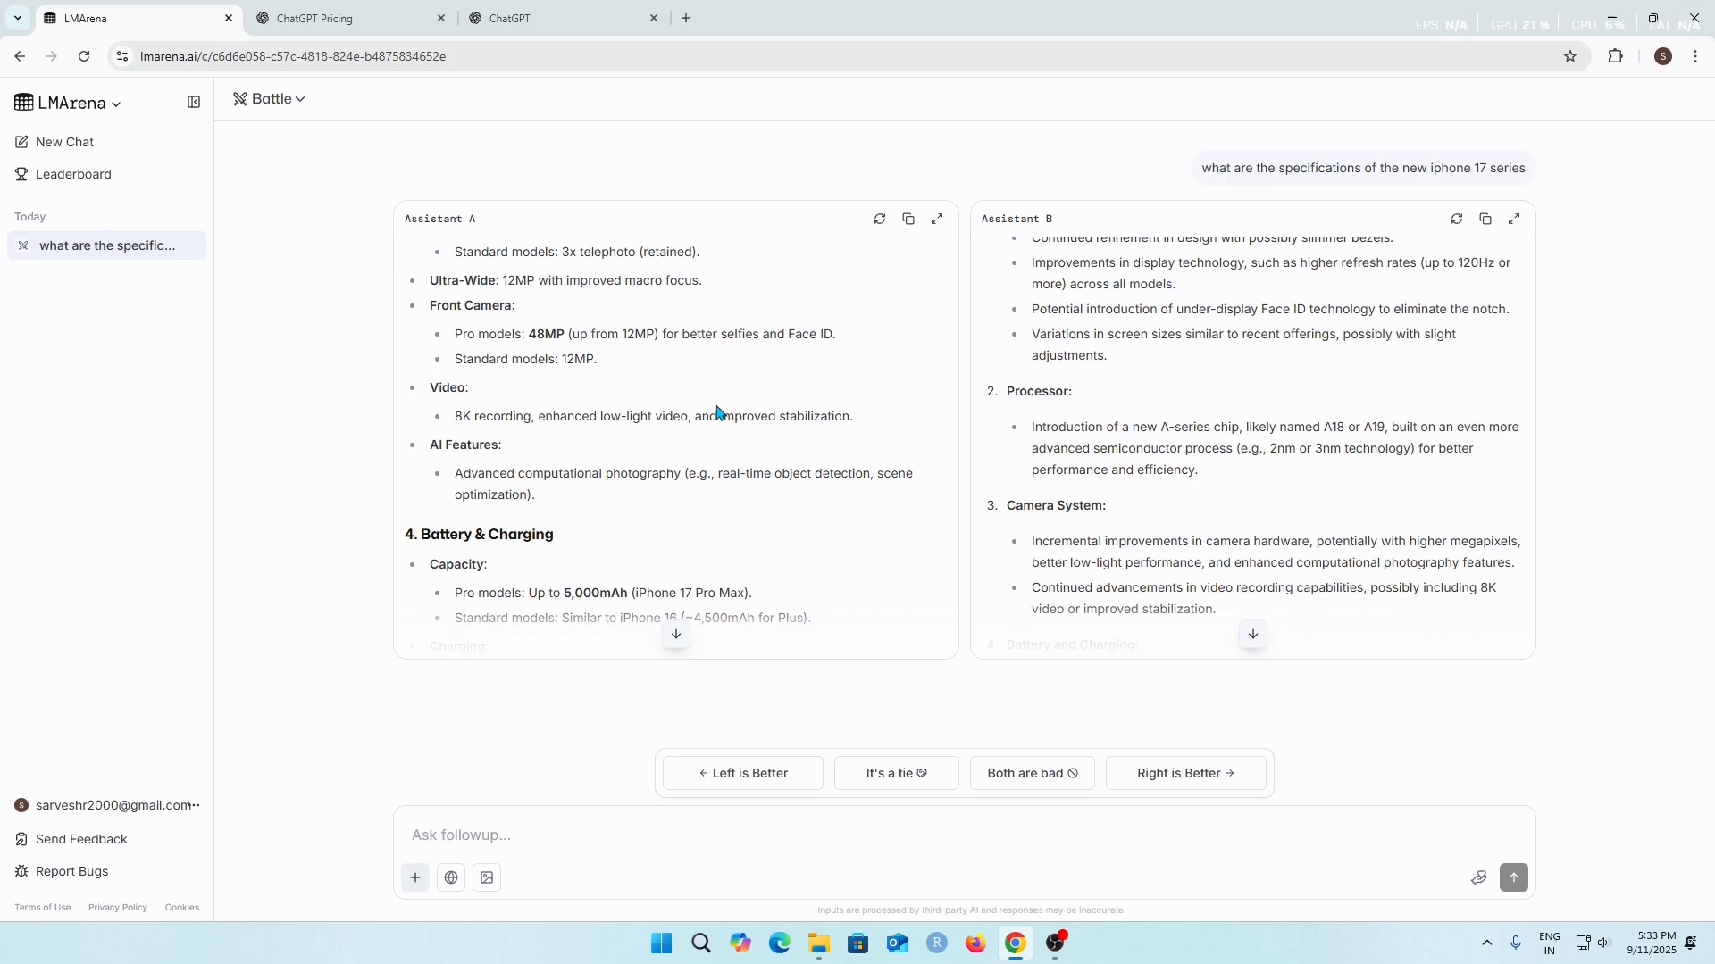
mouse_move(1089, 406)
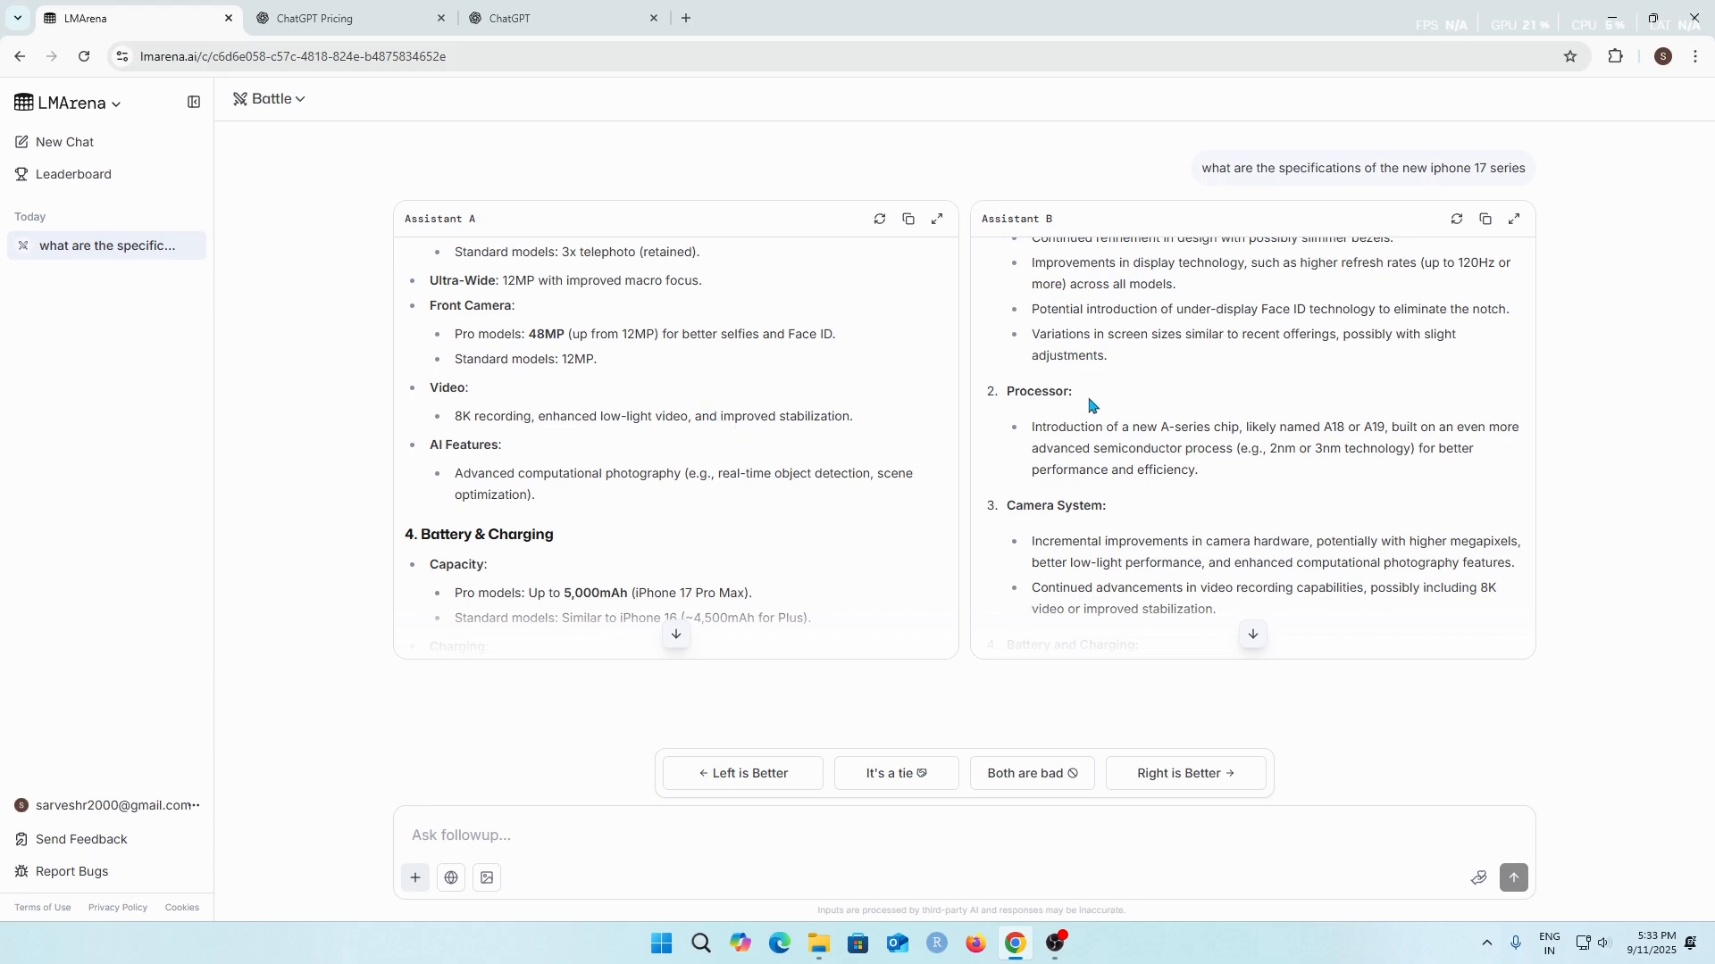
scroll(down, 3)
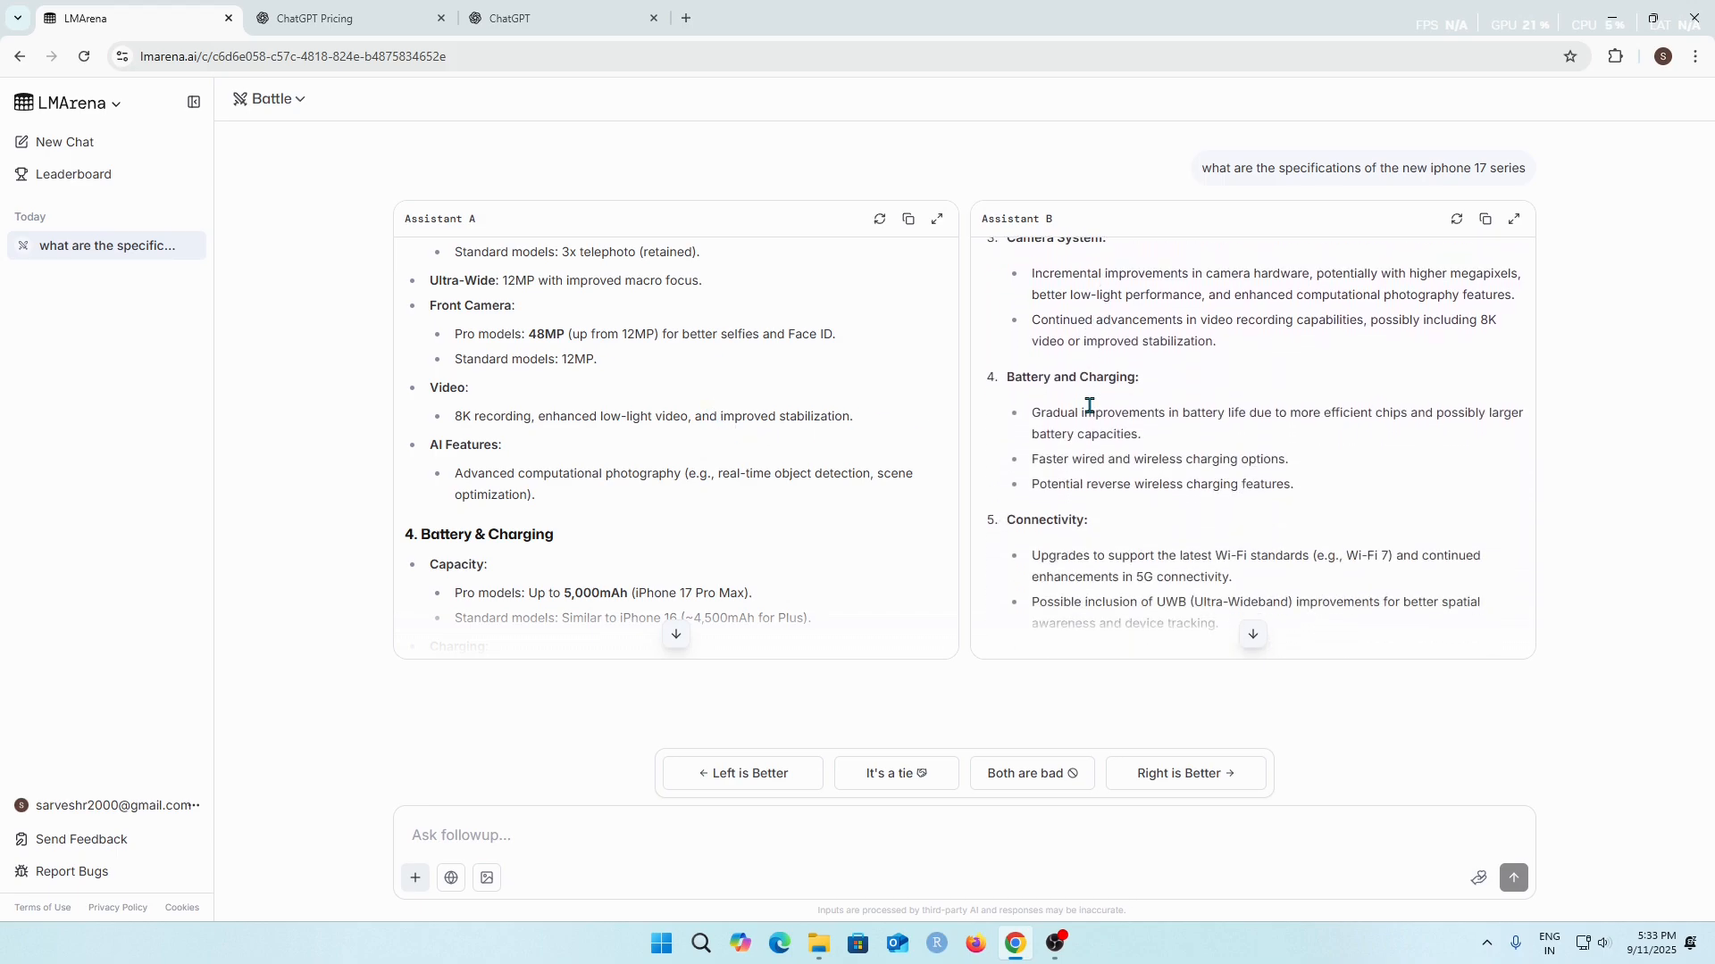
mouse_move(1313, 554)
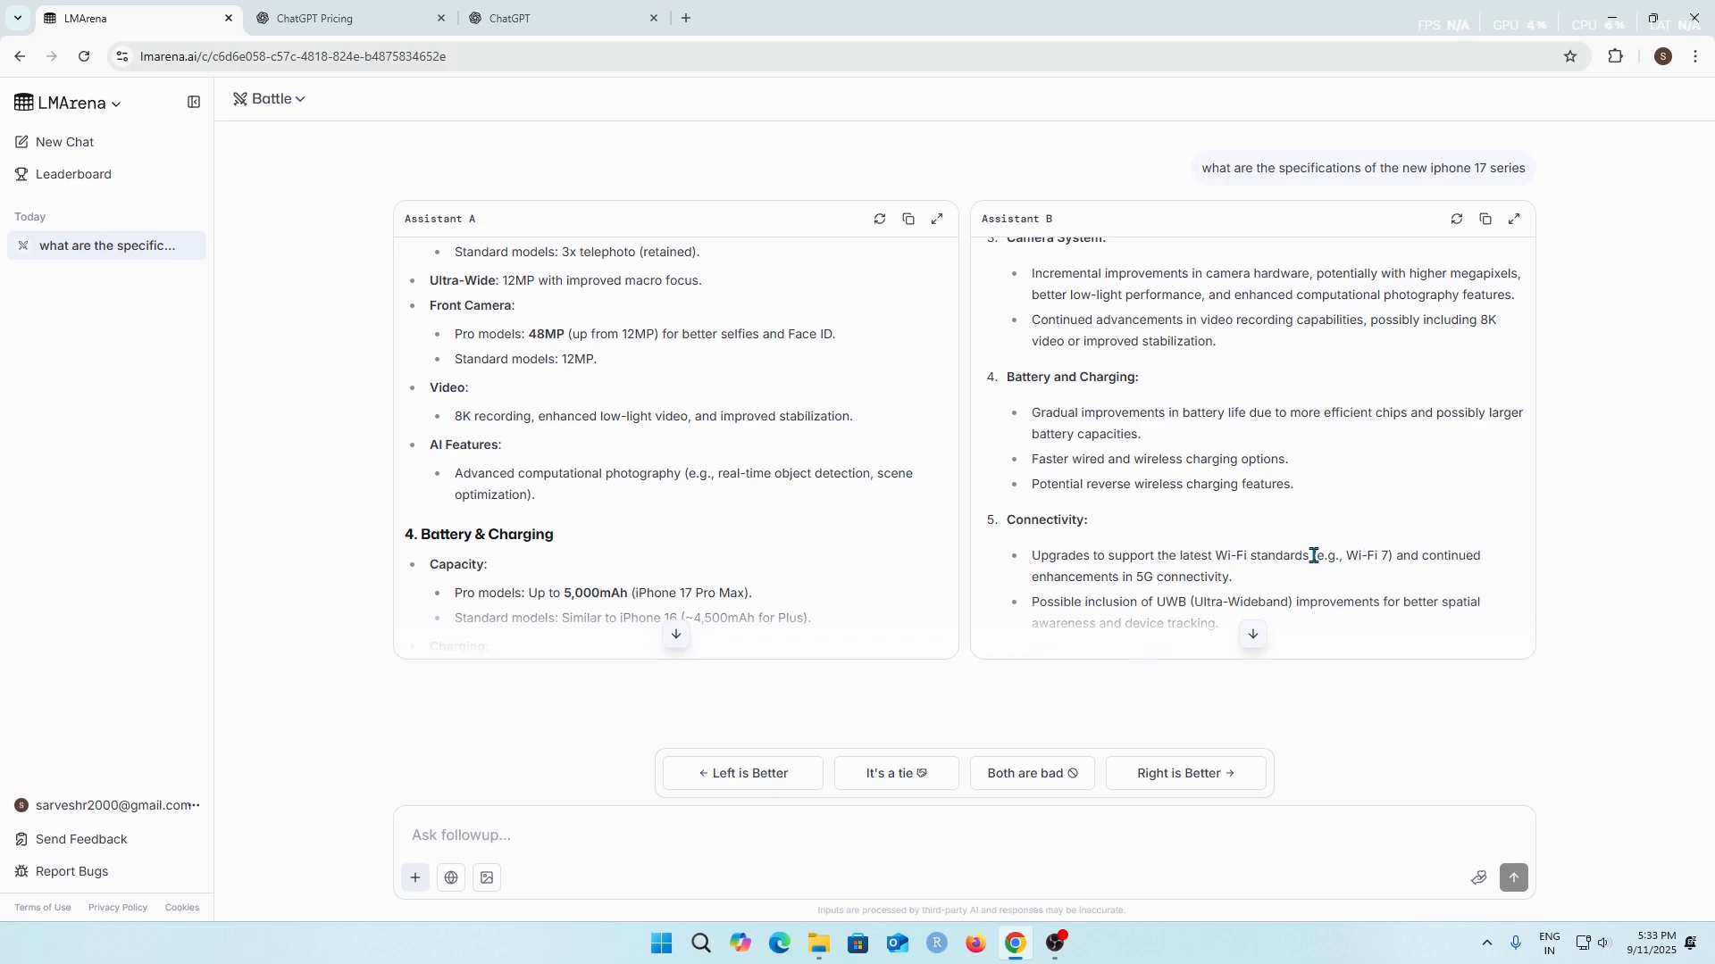
mouse_move(1120, 226)
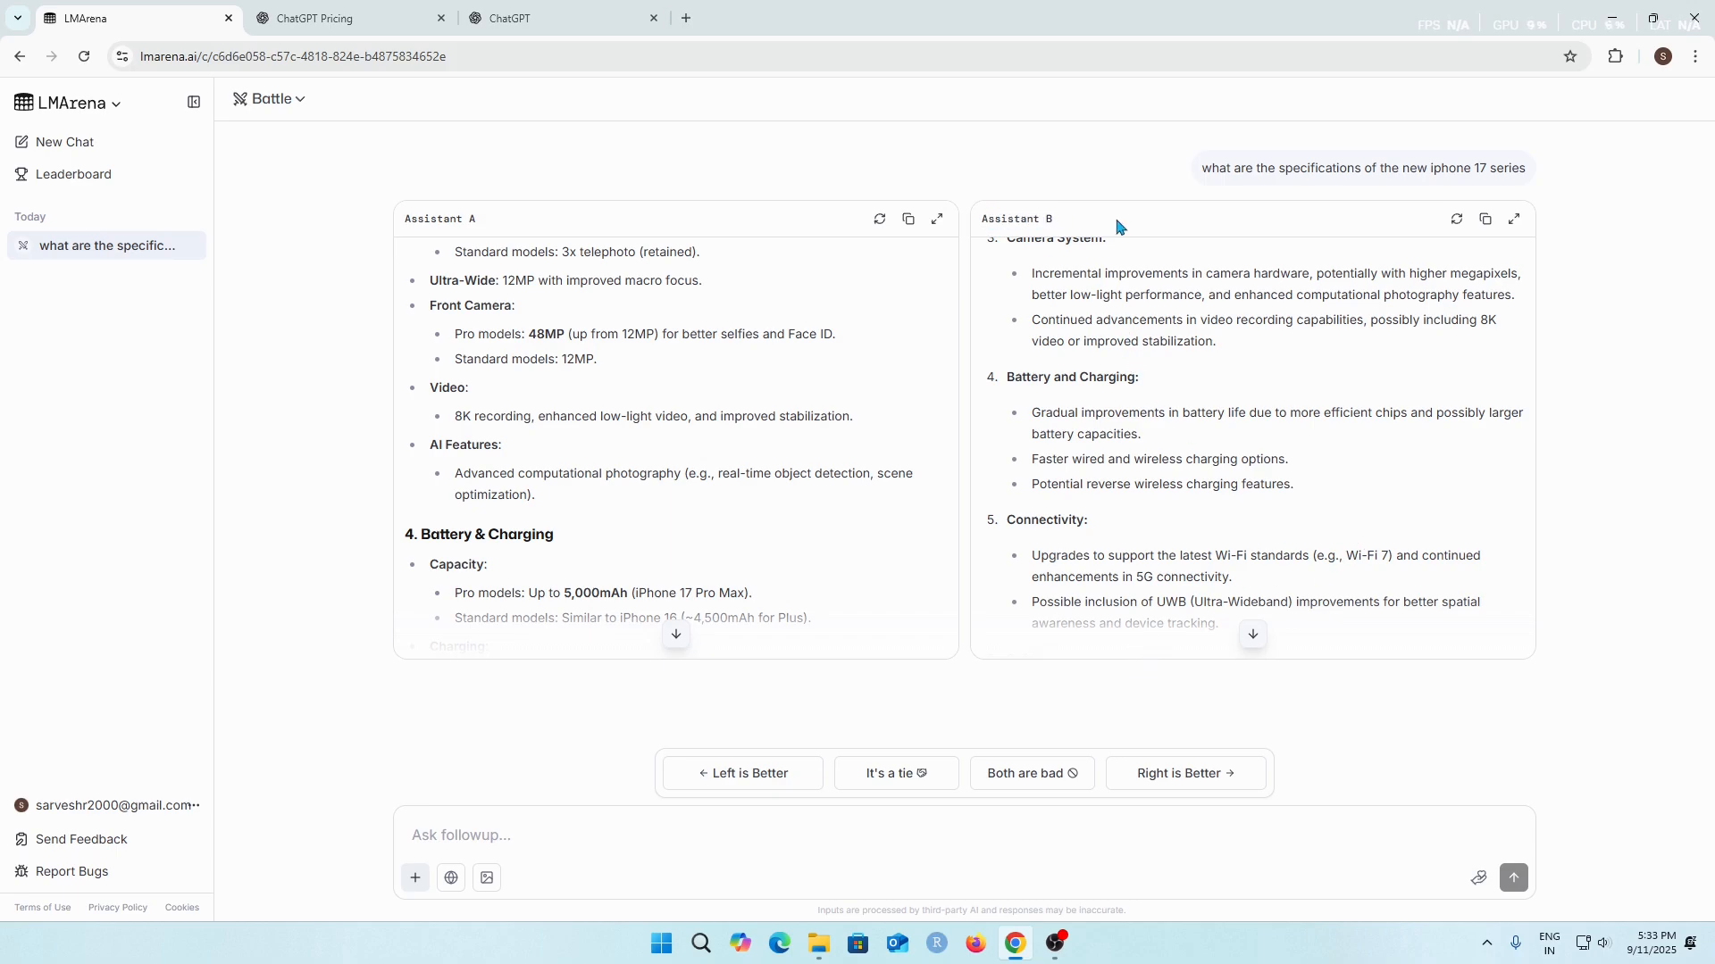
Step: Vote 'Right is Better' on the iPhone 17 answers to reveal both models
click(1184, 774)
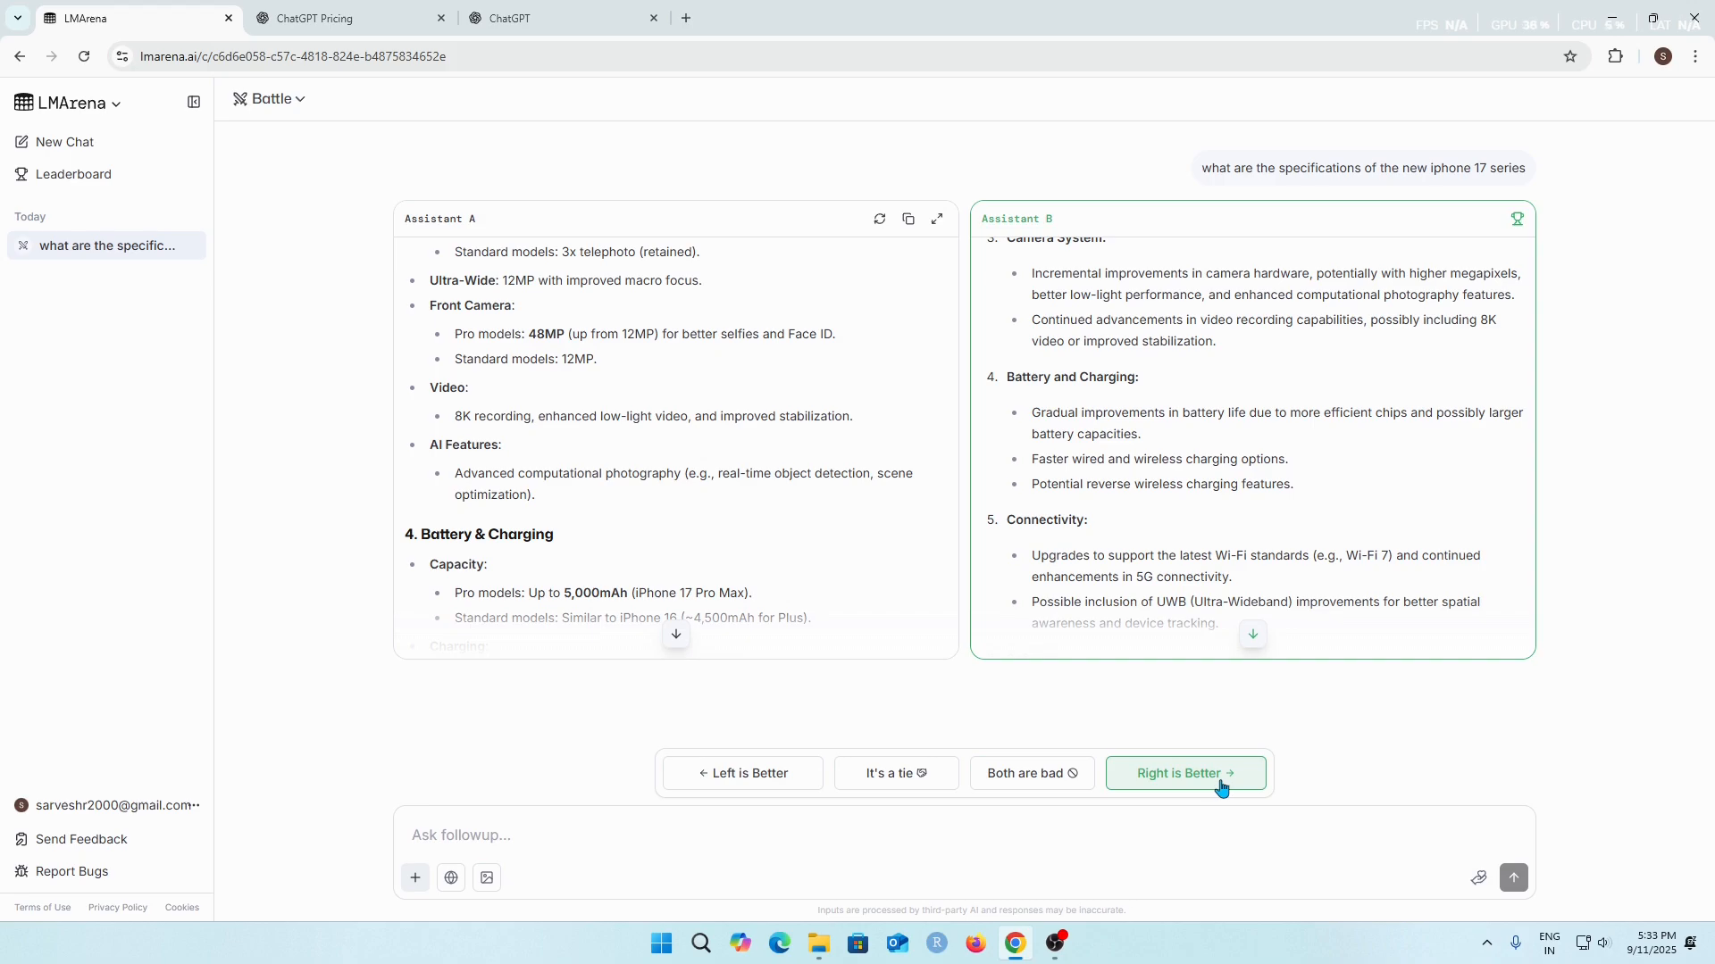
click(1184, 774)
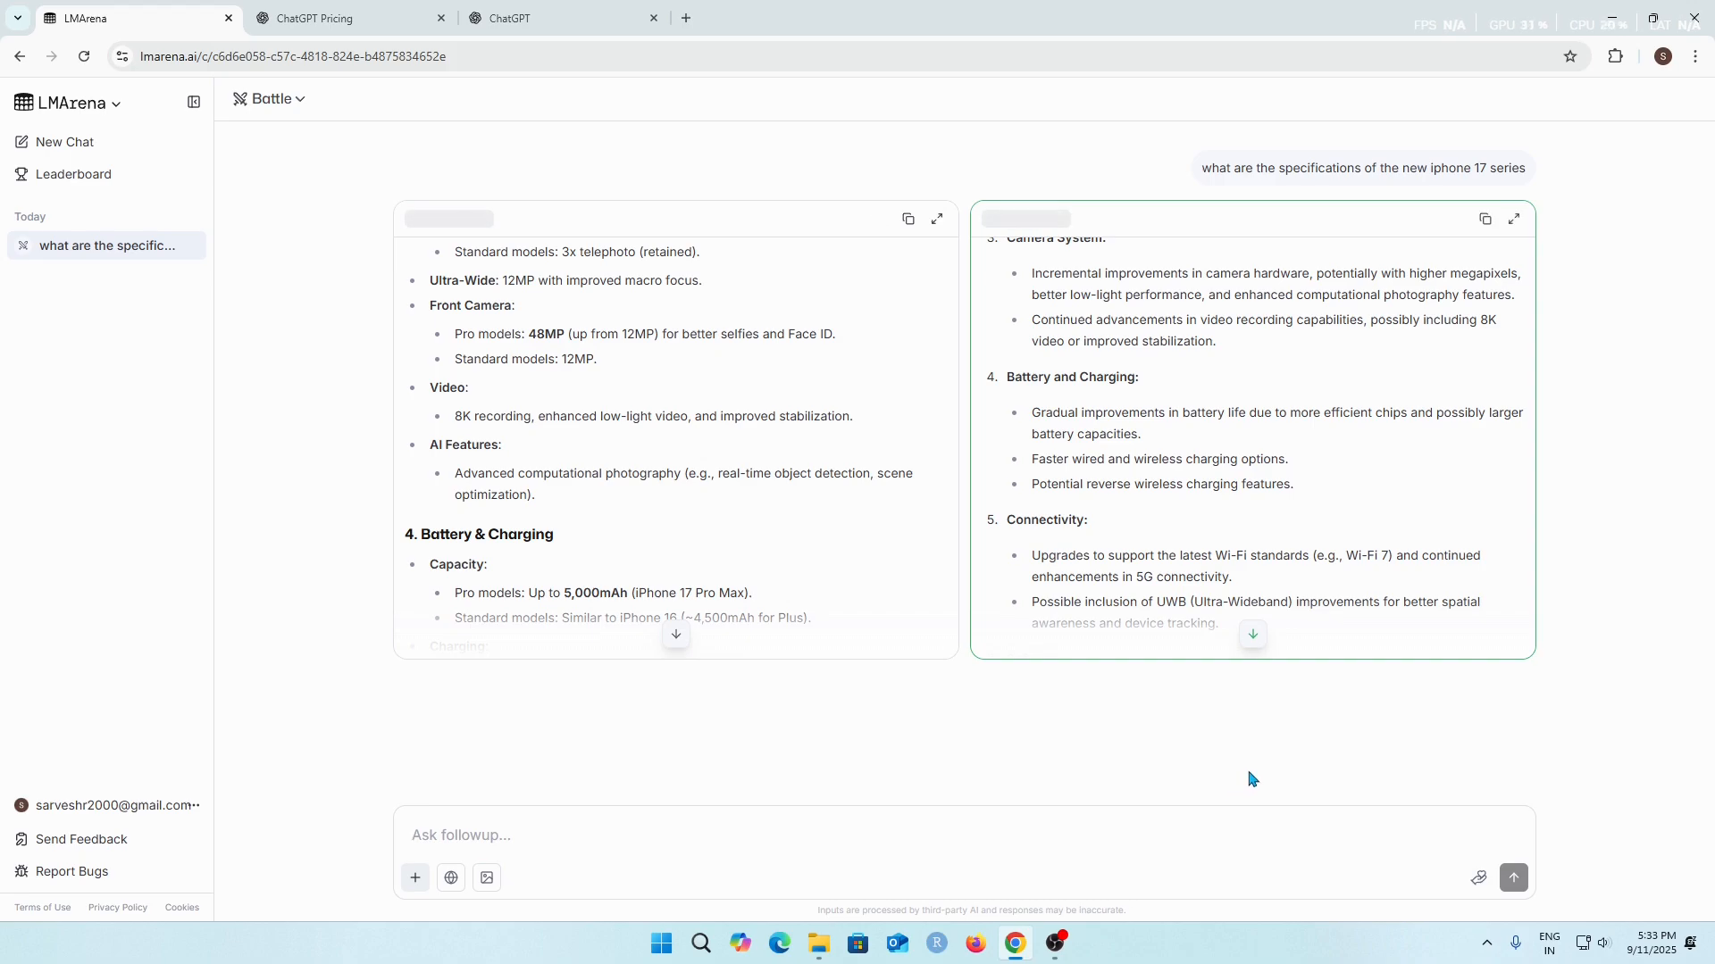
mouse_move(1204, 782)
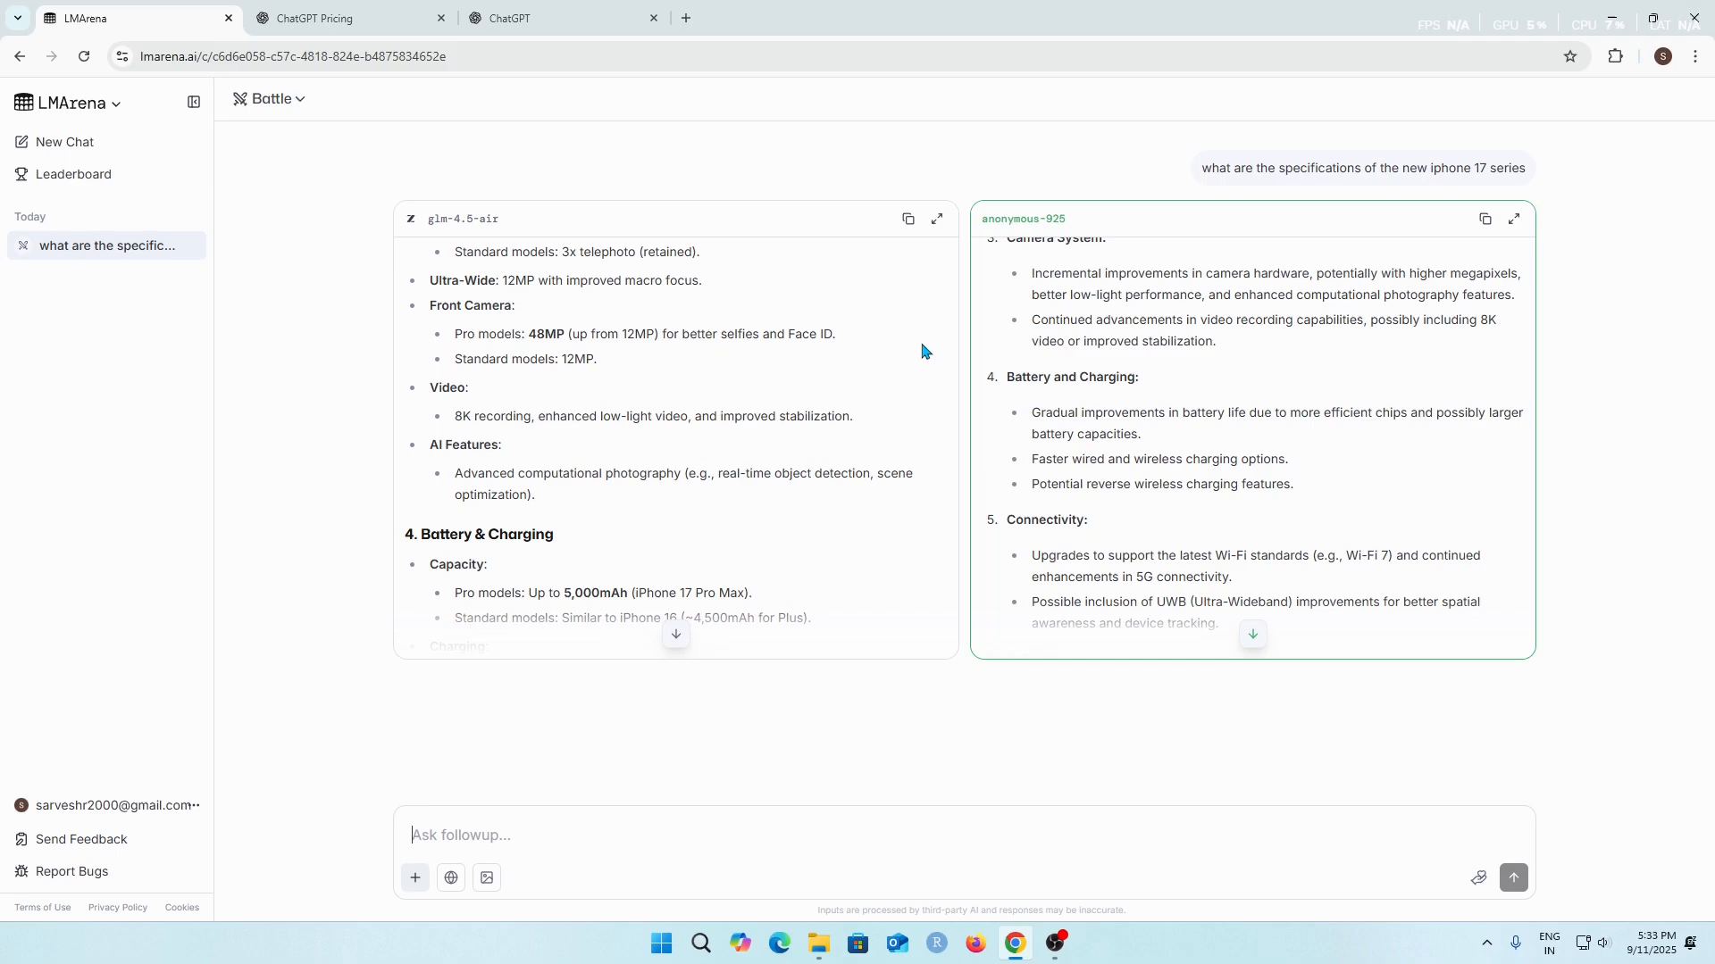
mouse_move(830, 277)
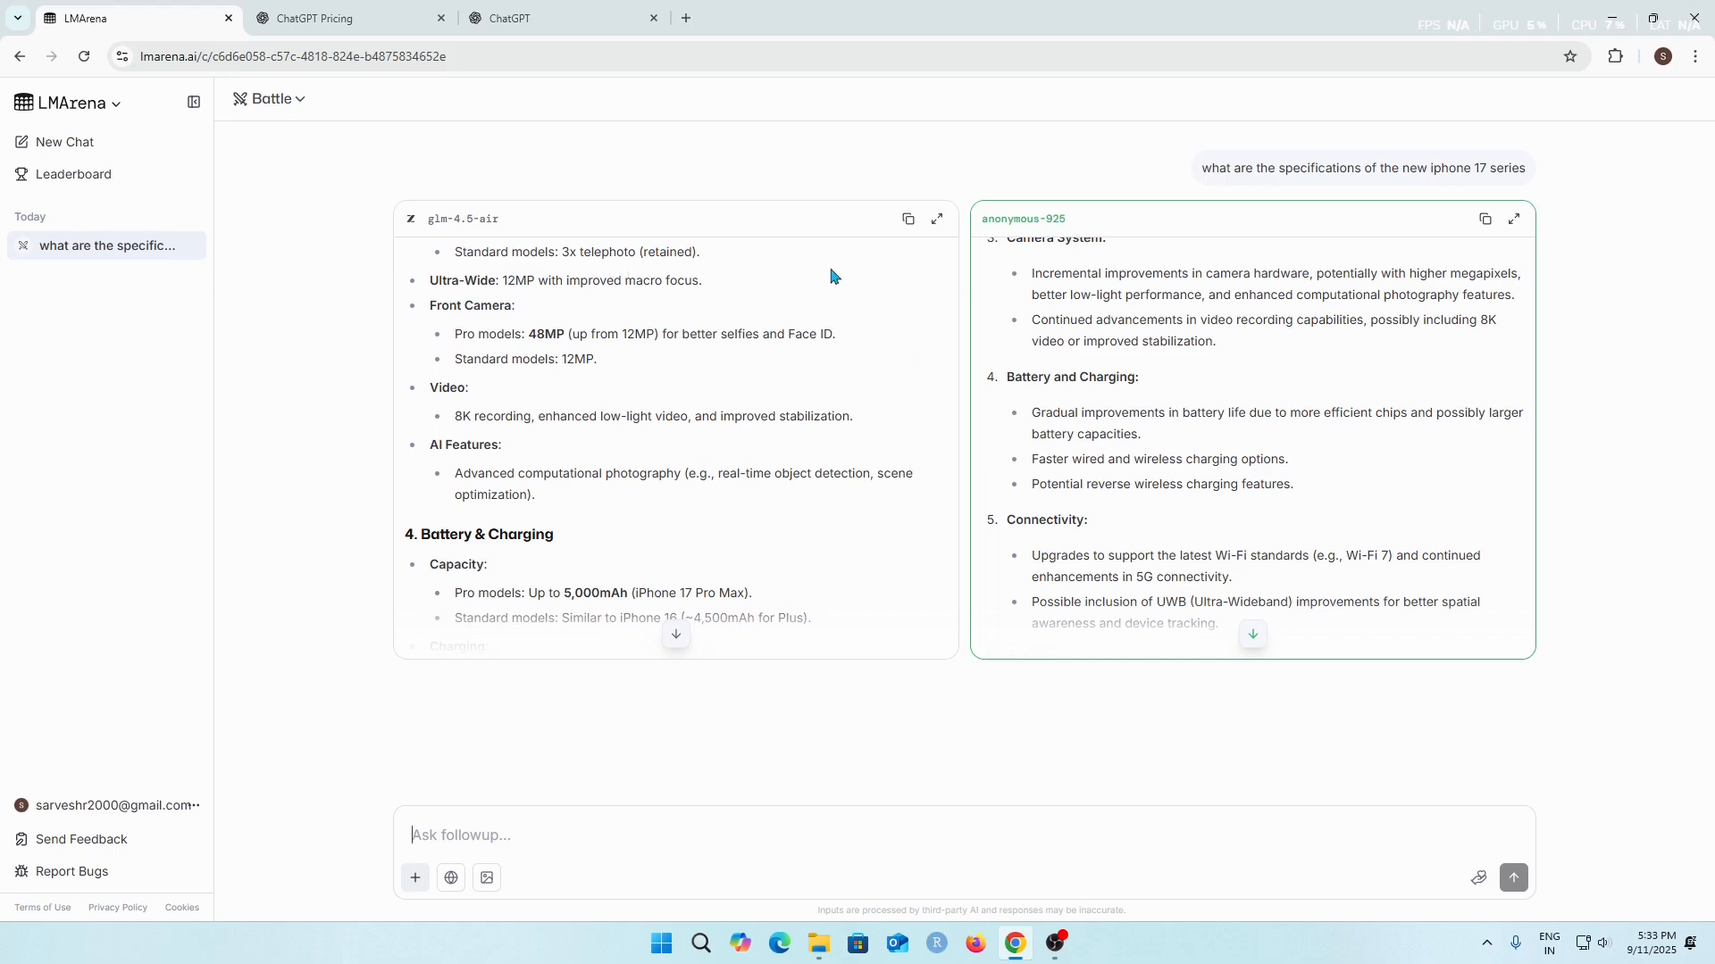
mouse_move(518, 184)
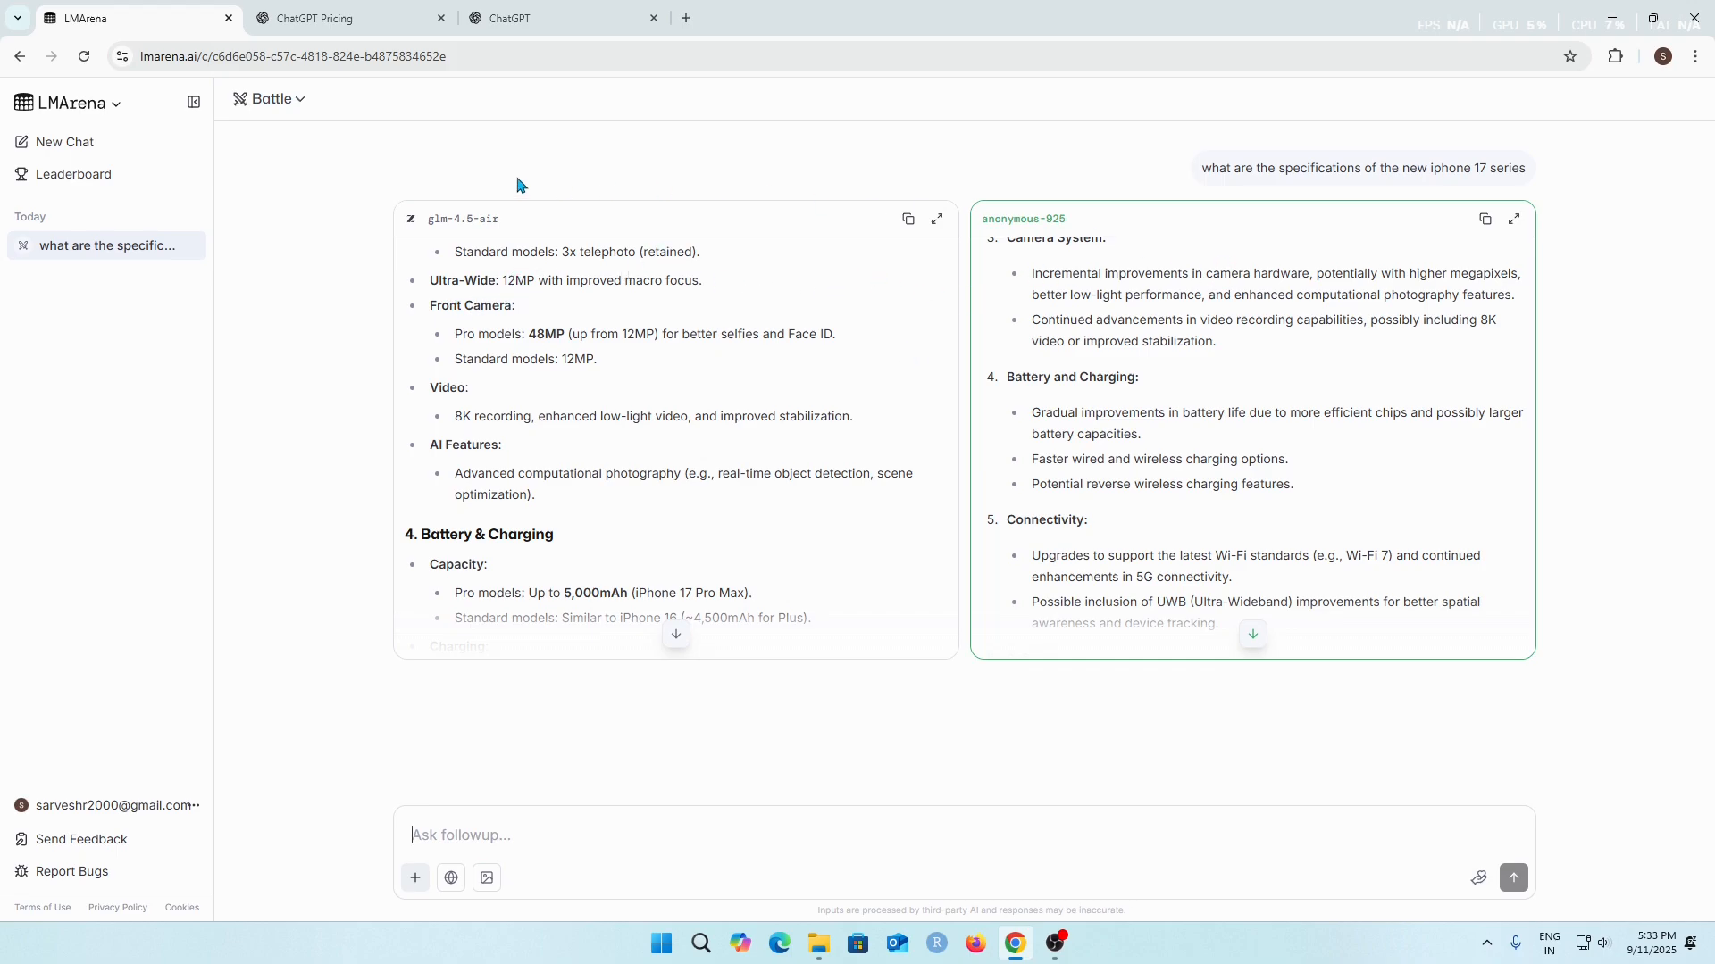
double_click(460, 218)
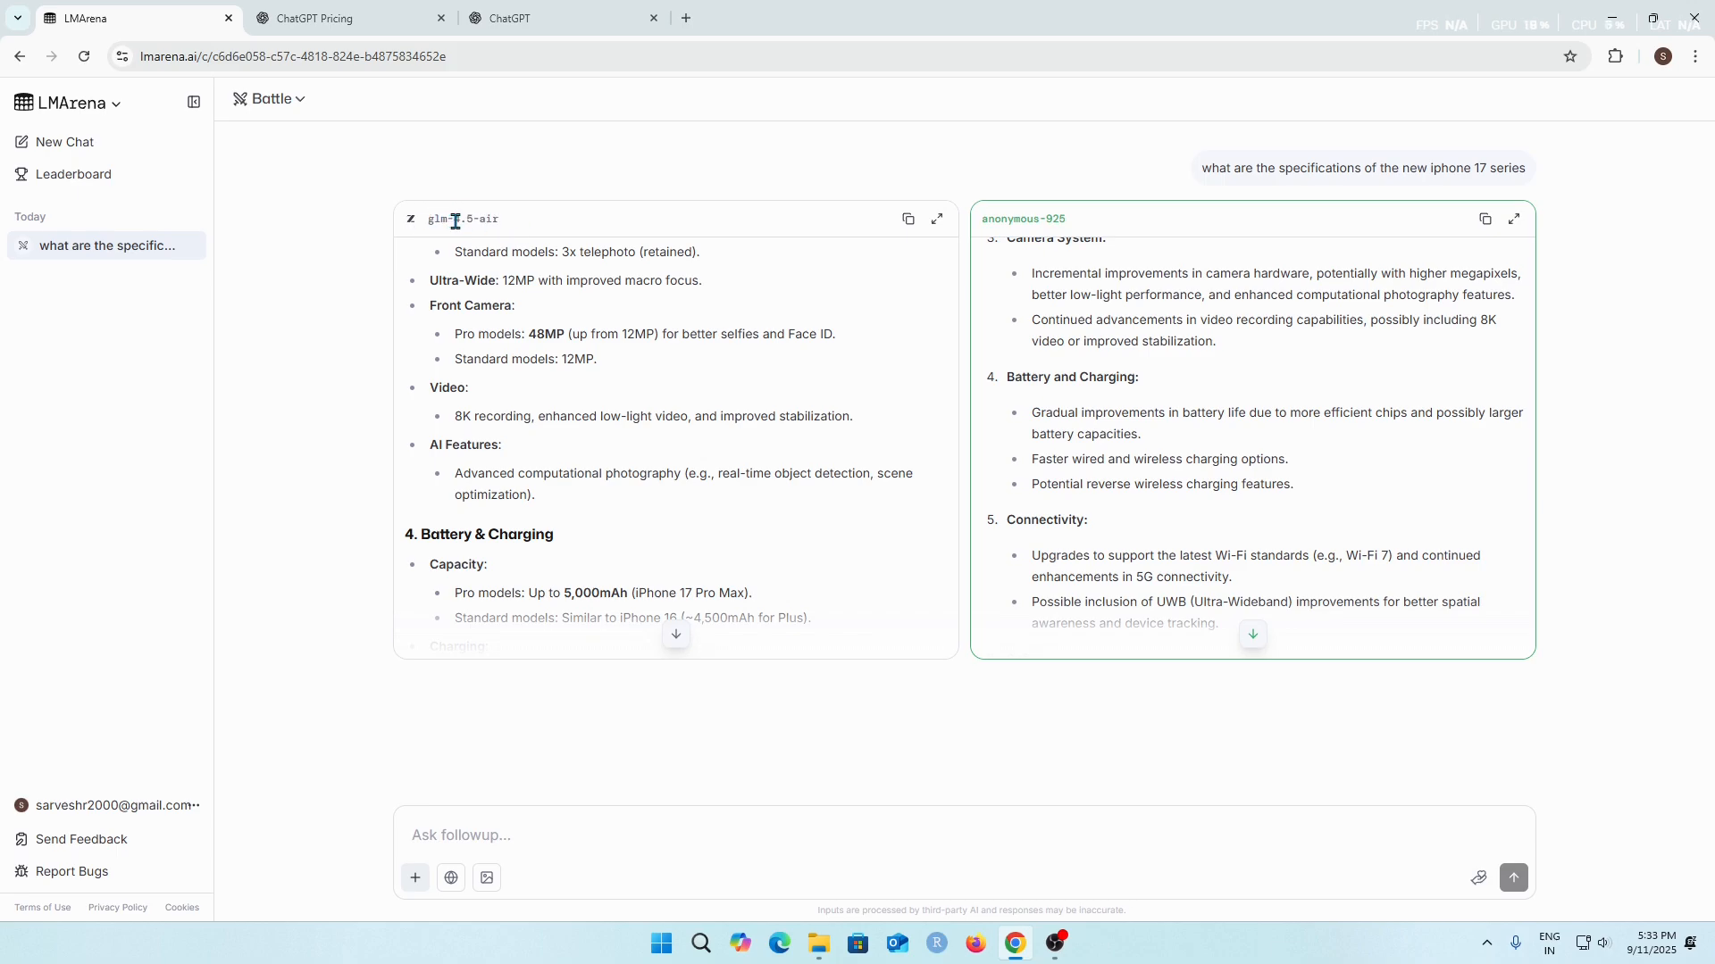
mouse_move(505, 225)
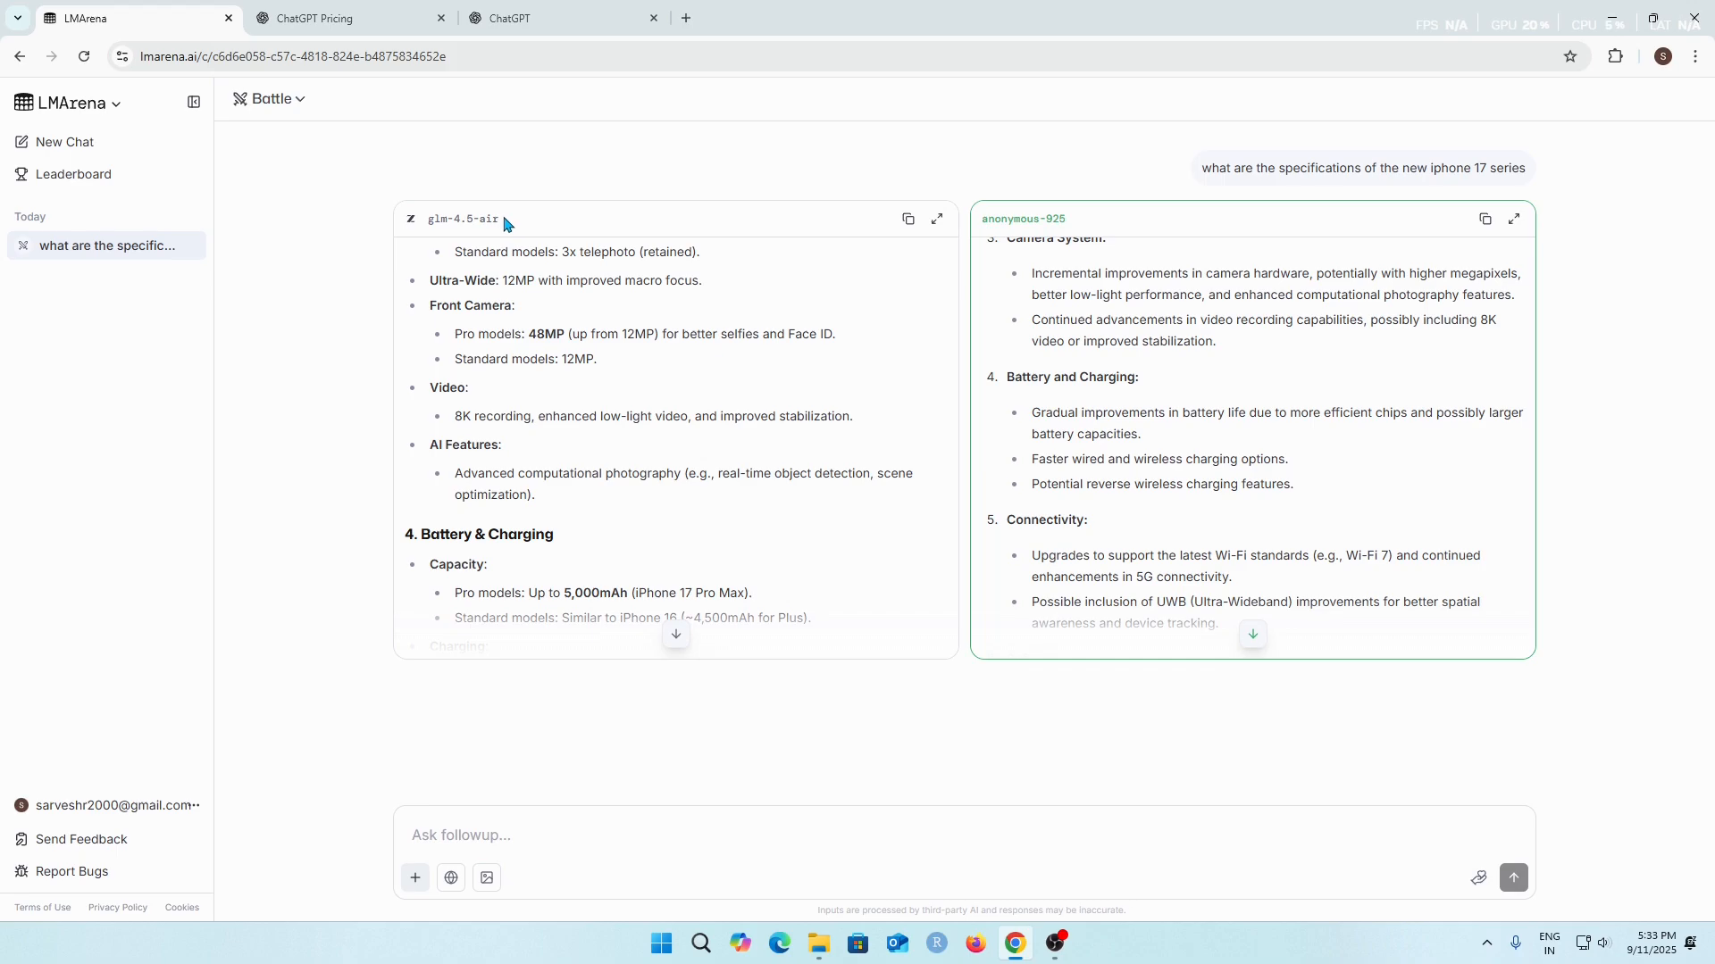
mouse_move(1017, 241)
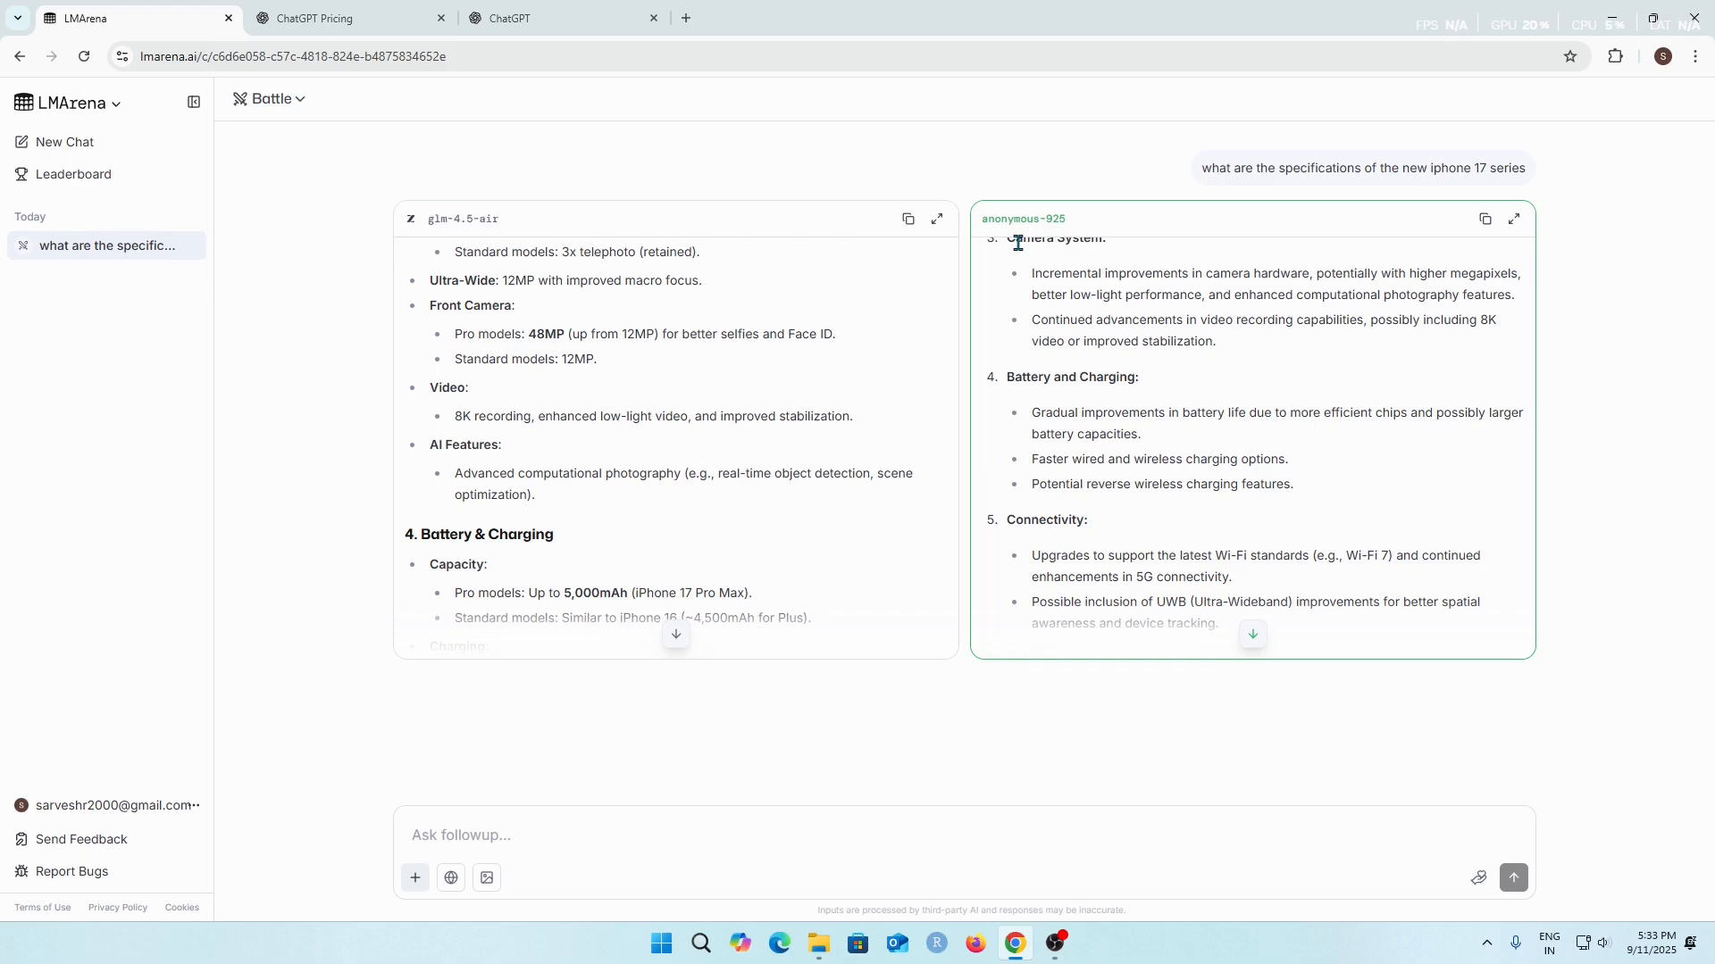
double_click(1022, 218)
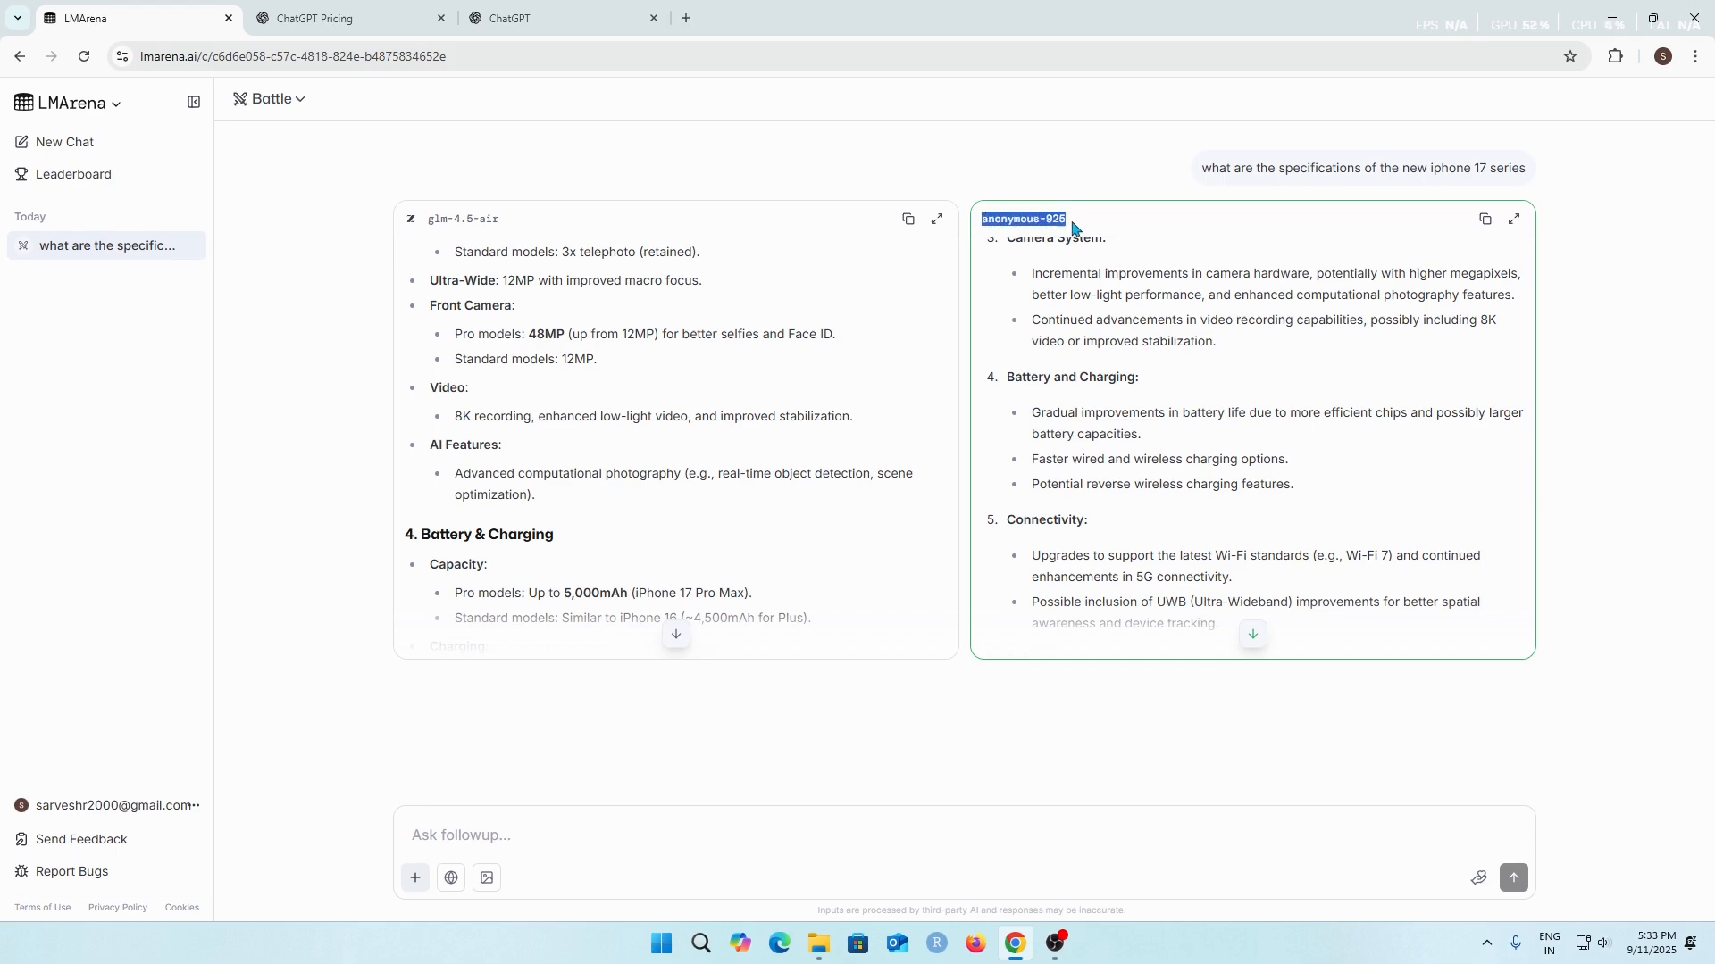
click(1022, 218)
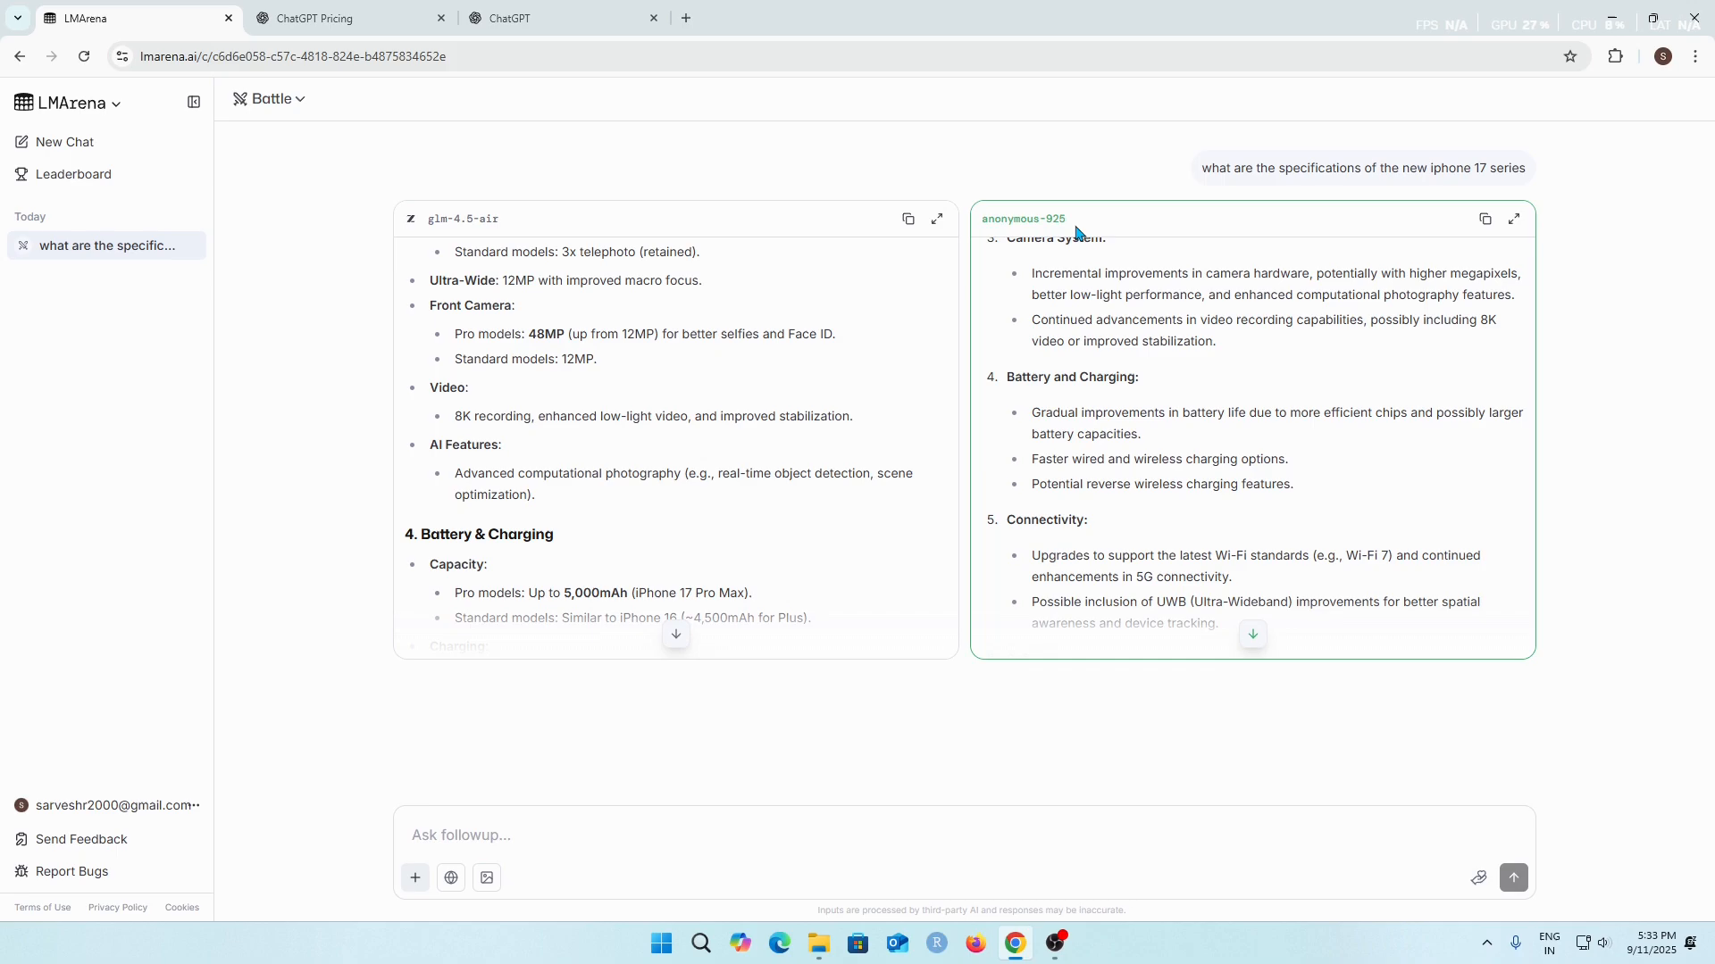
mouse_move(1027, 224)
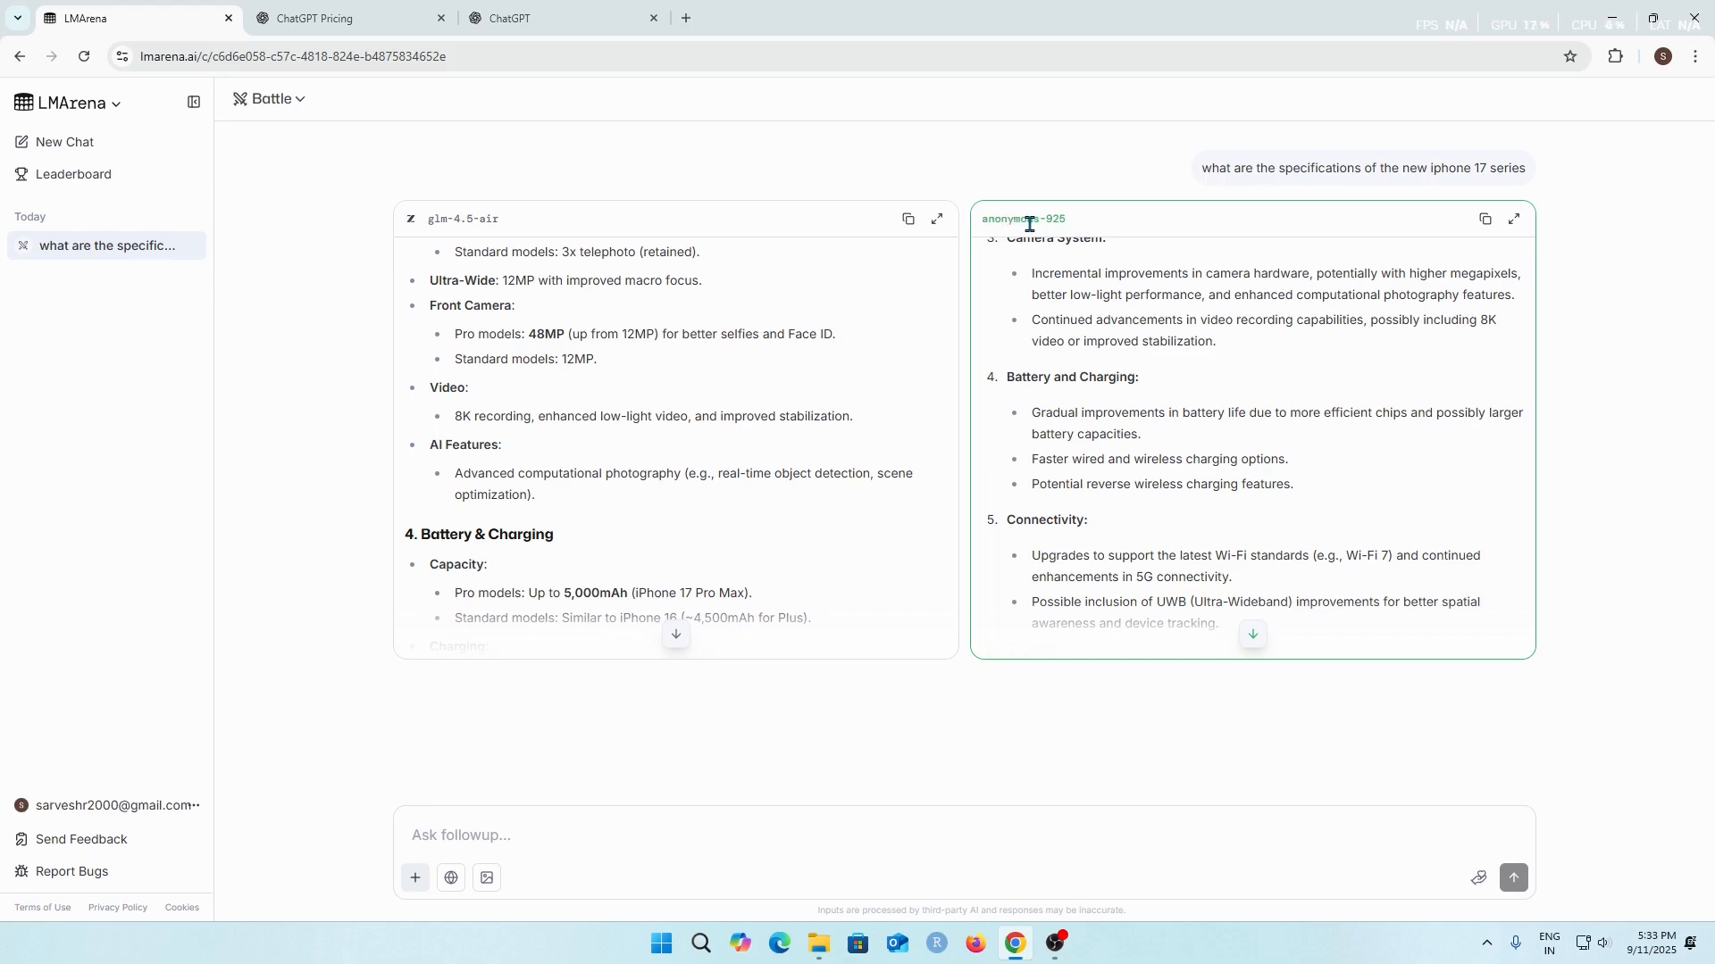
mouse_move(1245, 375)
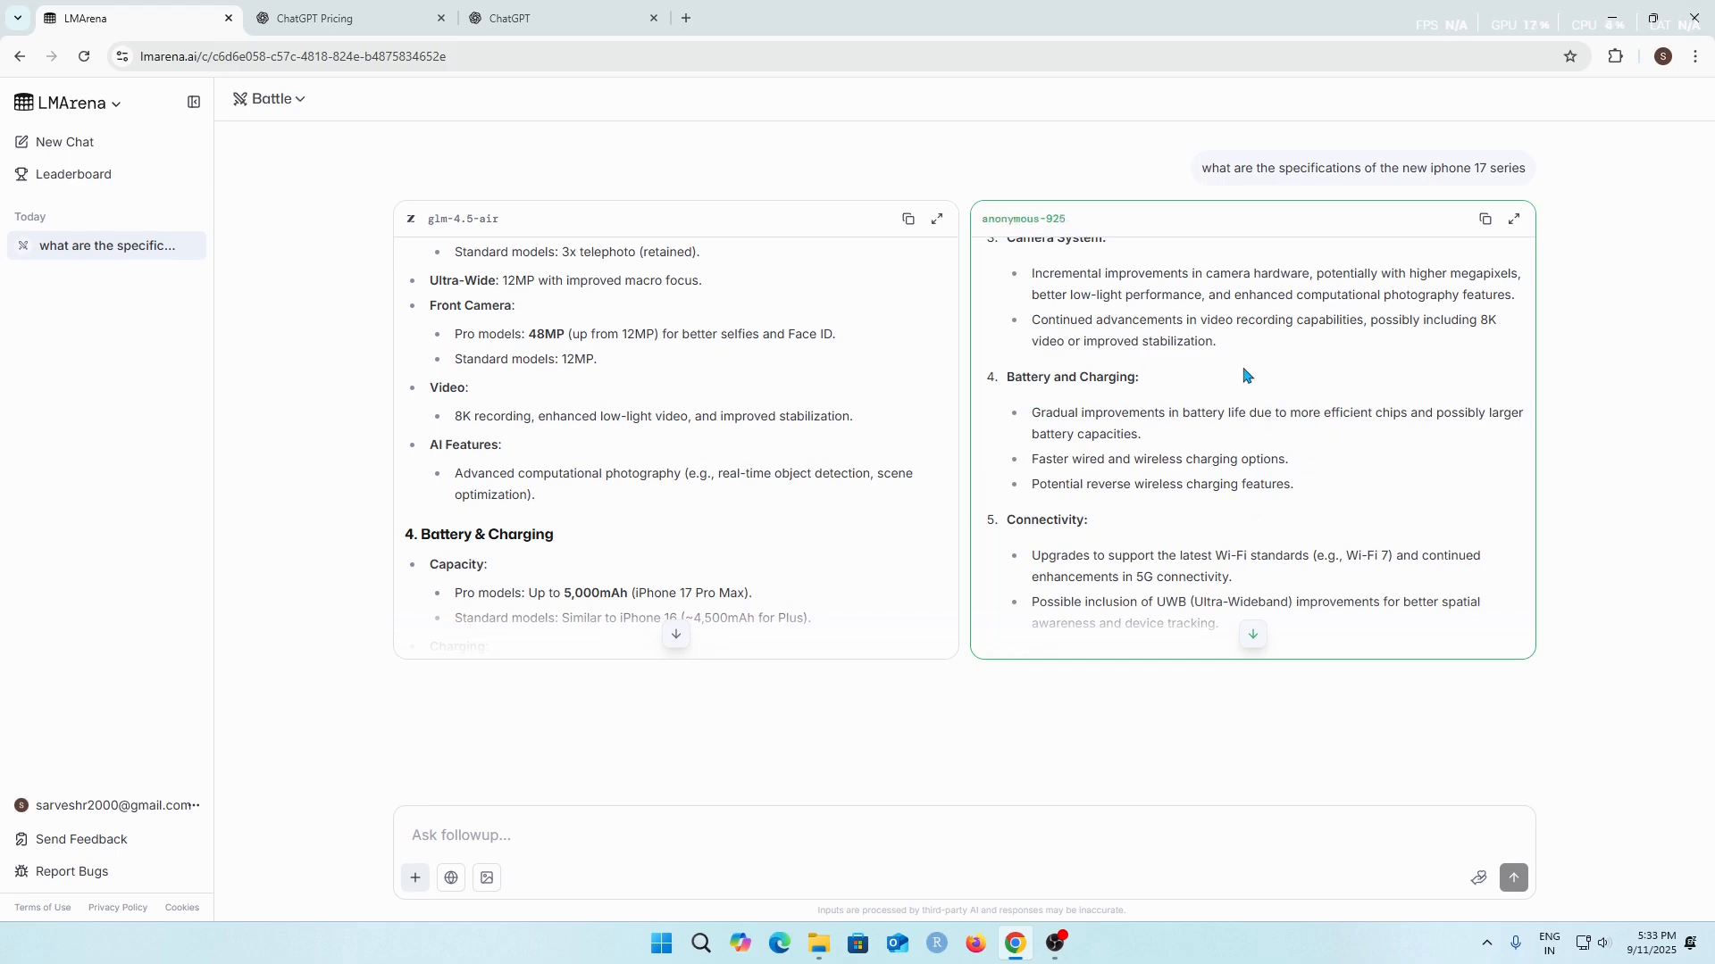
mouse_move(1229, 391)
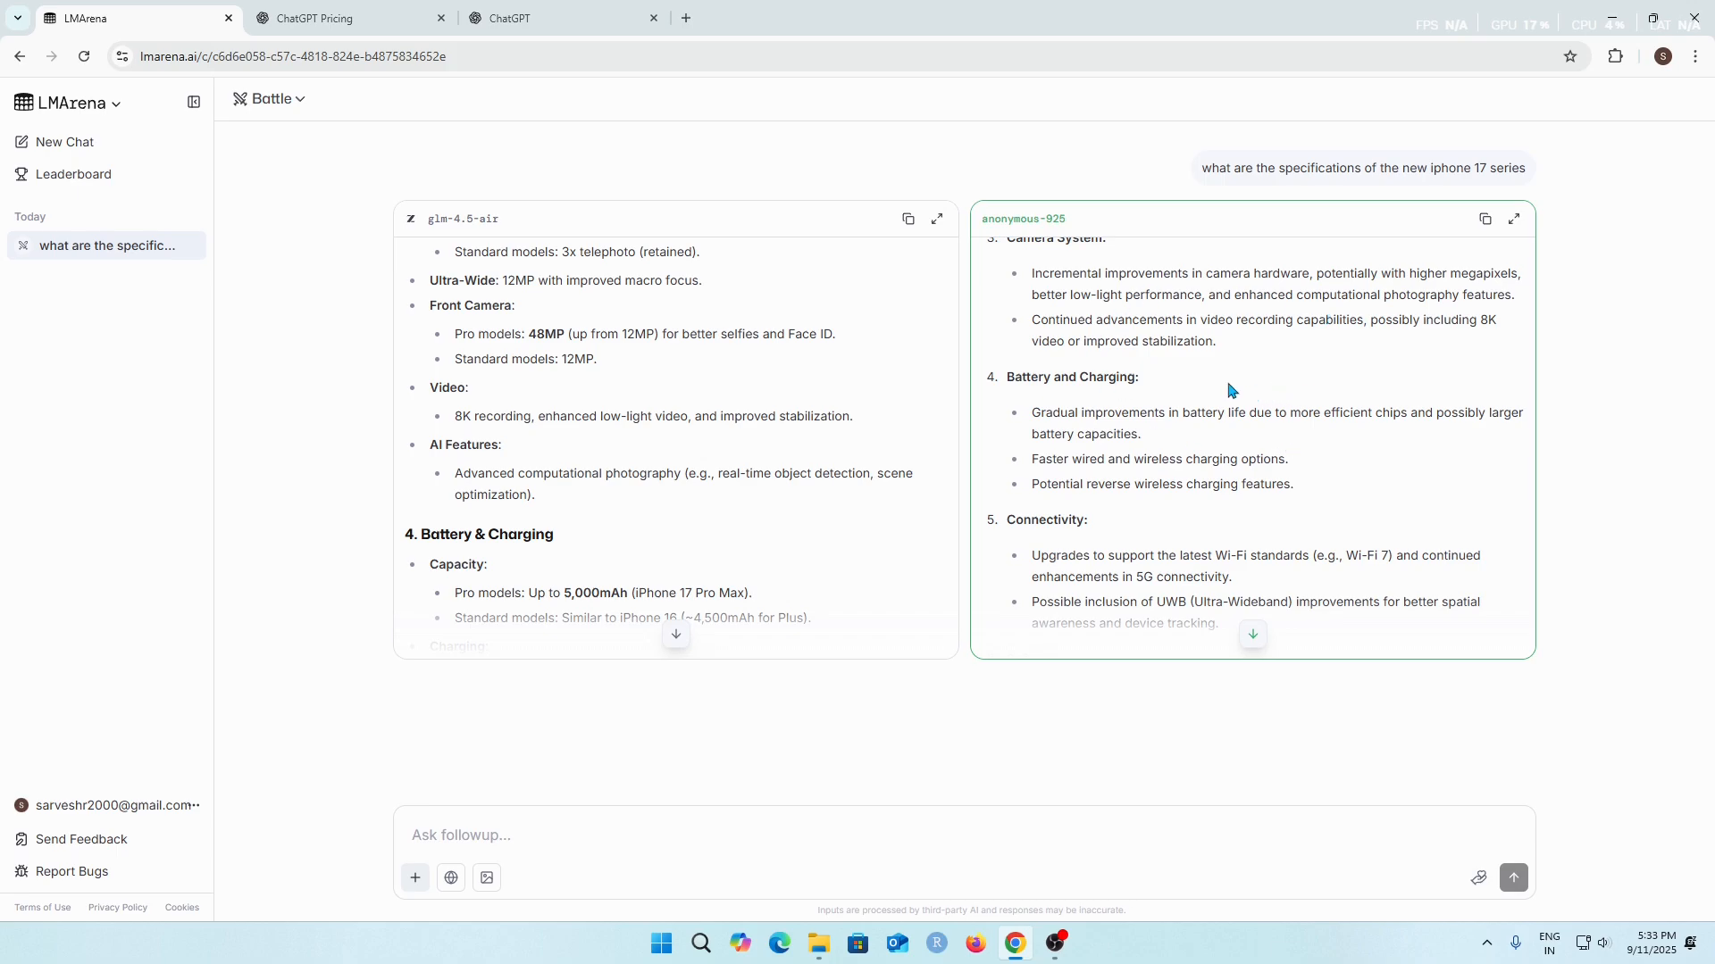
mouse_move(1182, 534)
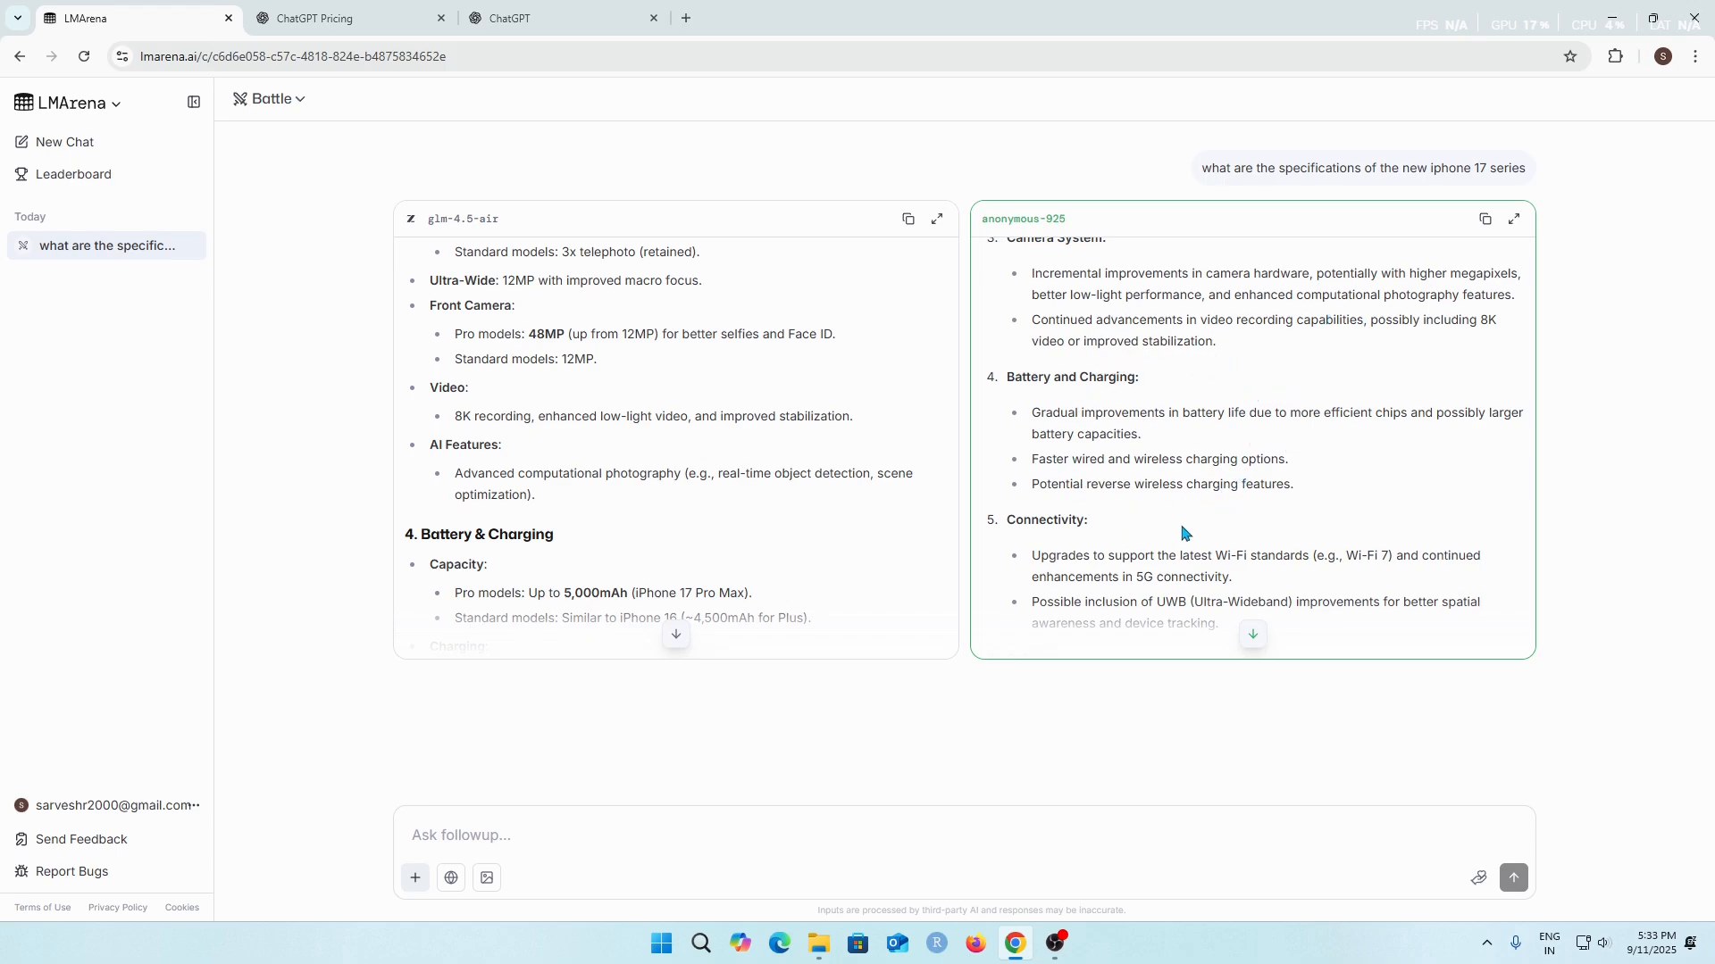
mouse_move(1122, 220)
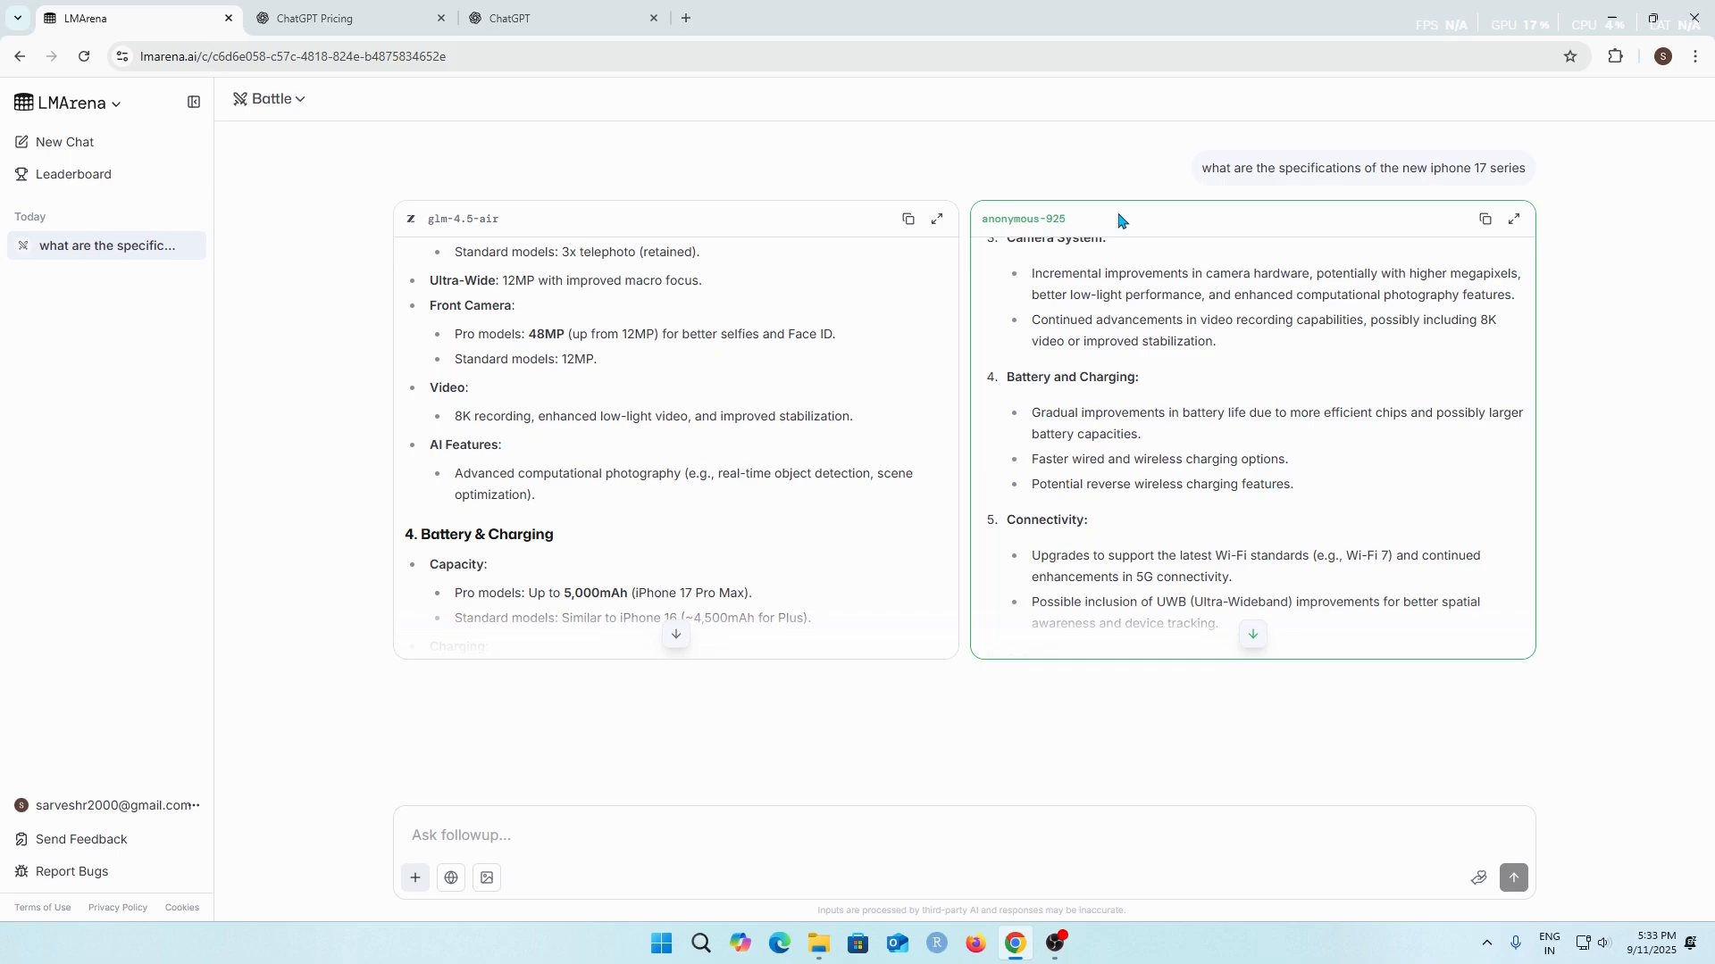
mouse_move(1028, 256)
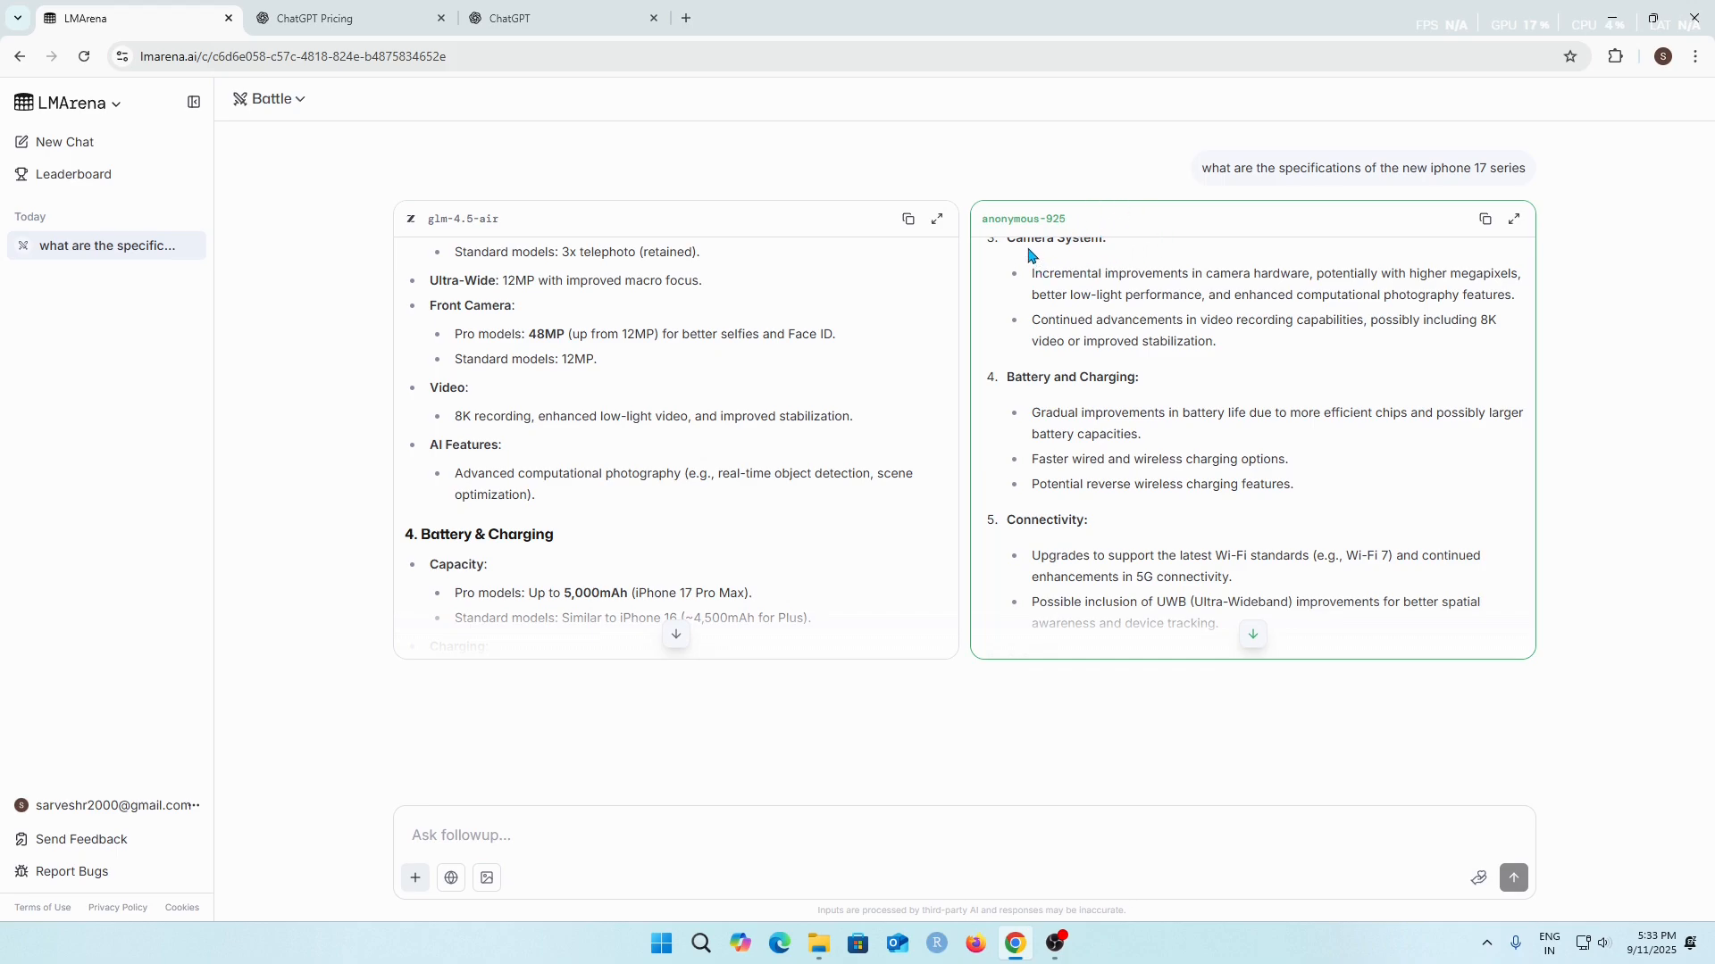
mouse_move(1235, 320)
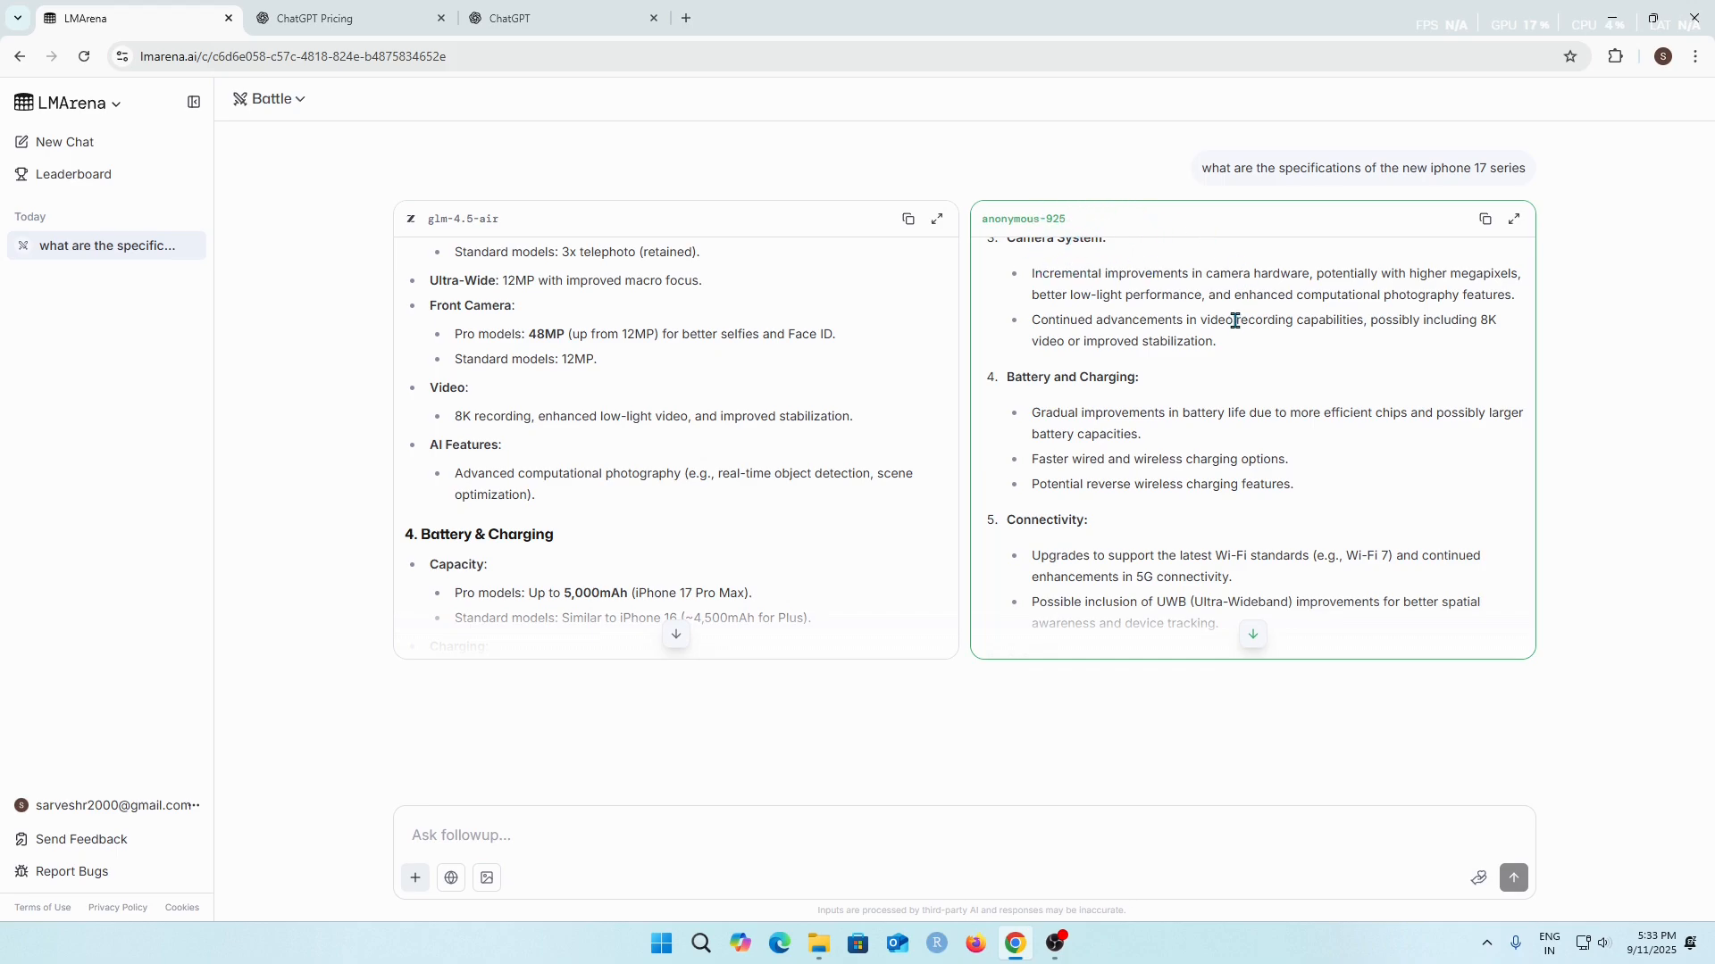
scroll(down, 3)
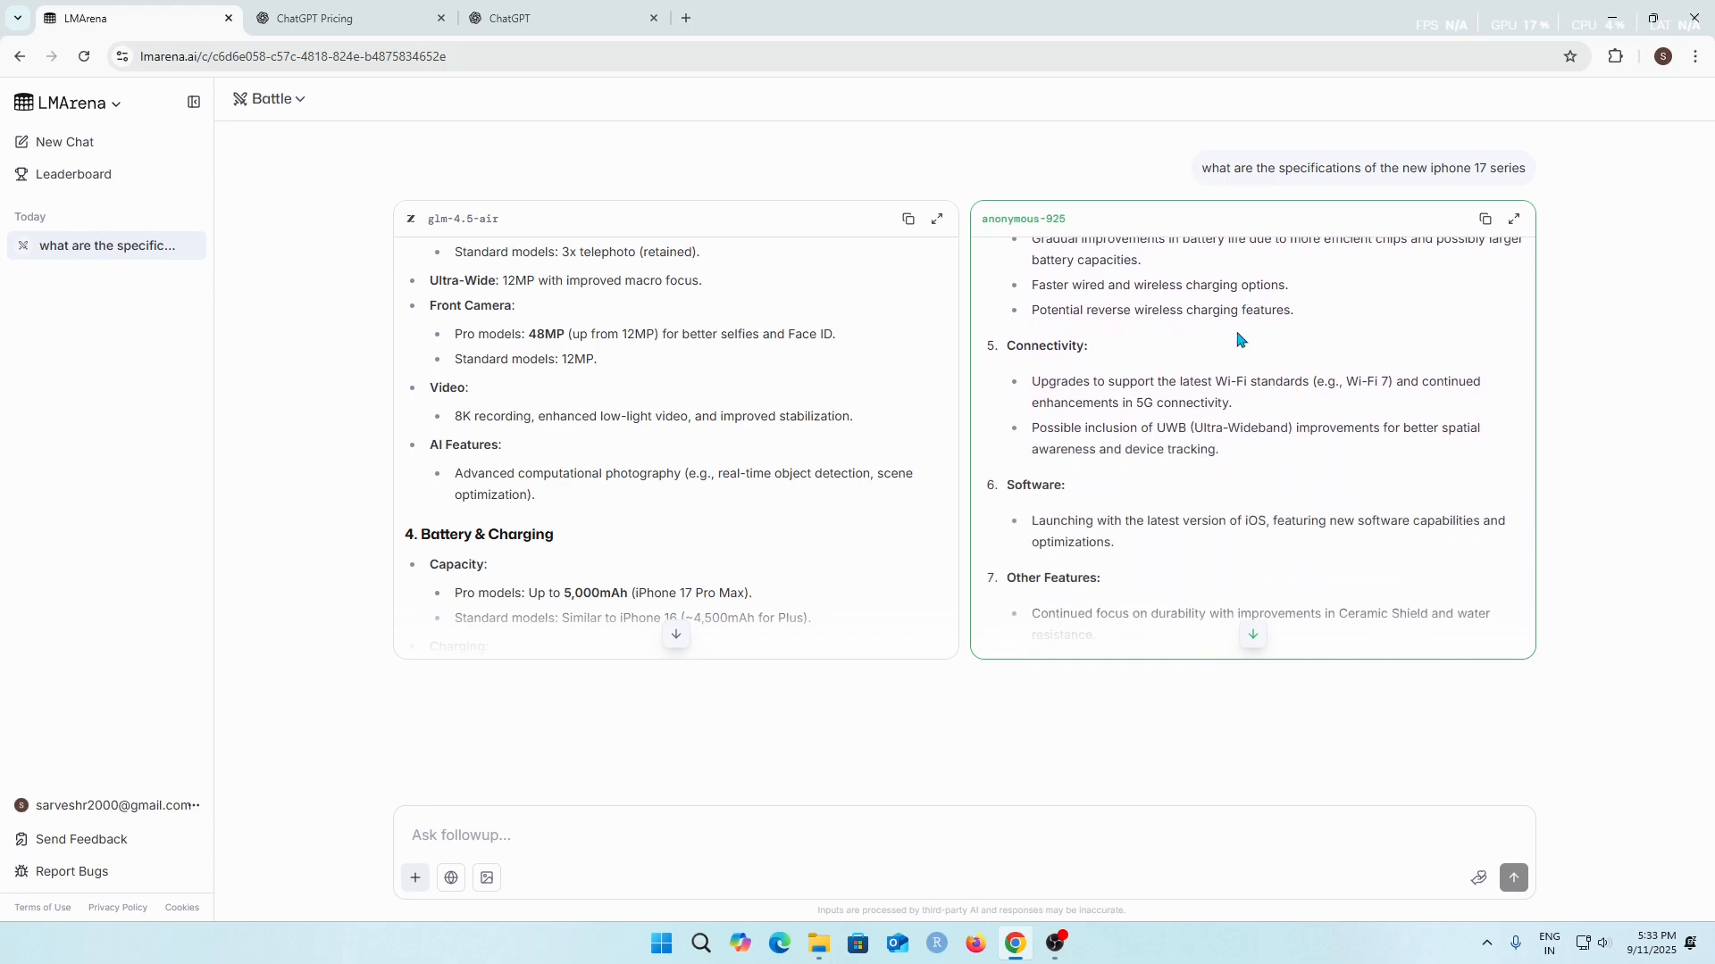
scroll(down, 3)
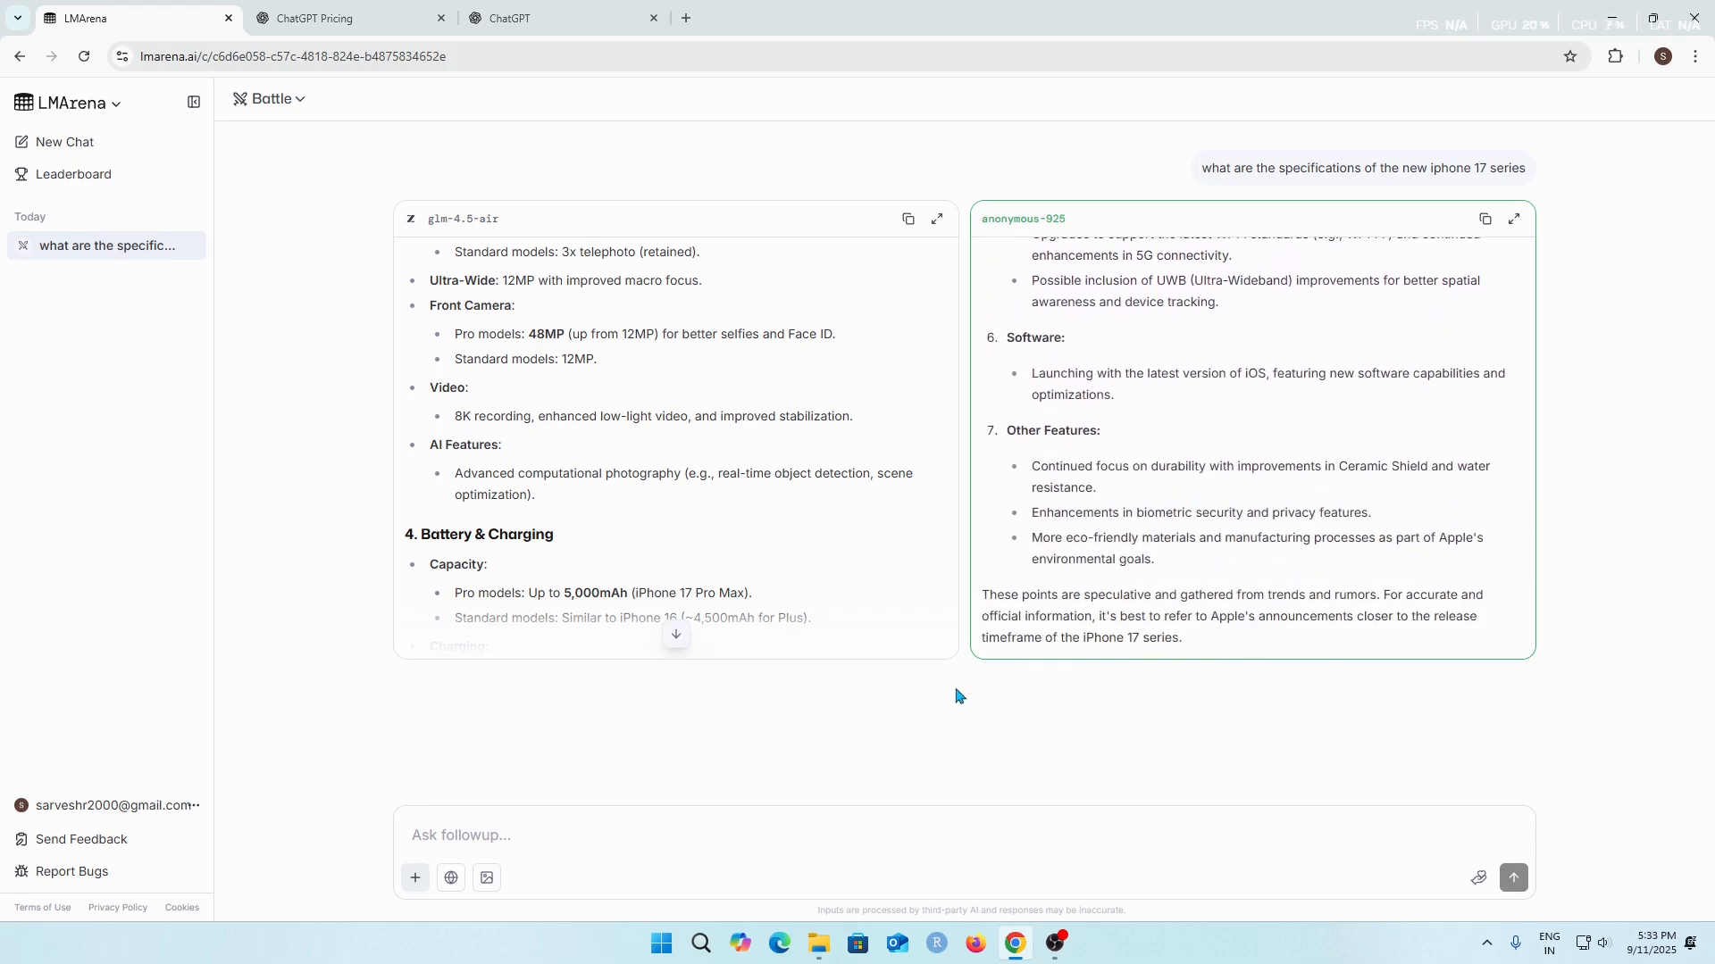
mouse_move(399, 129)
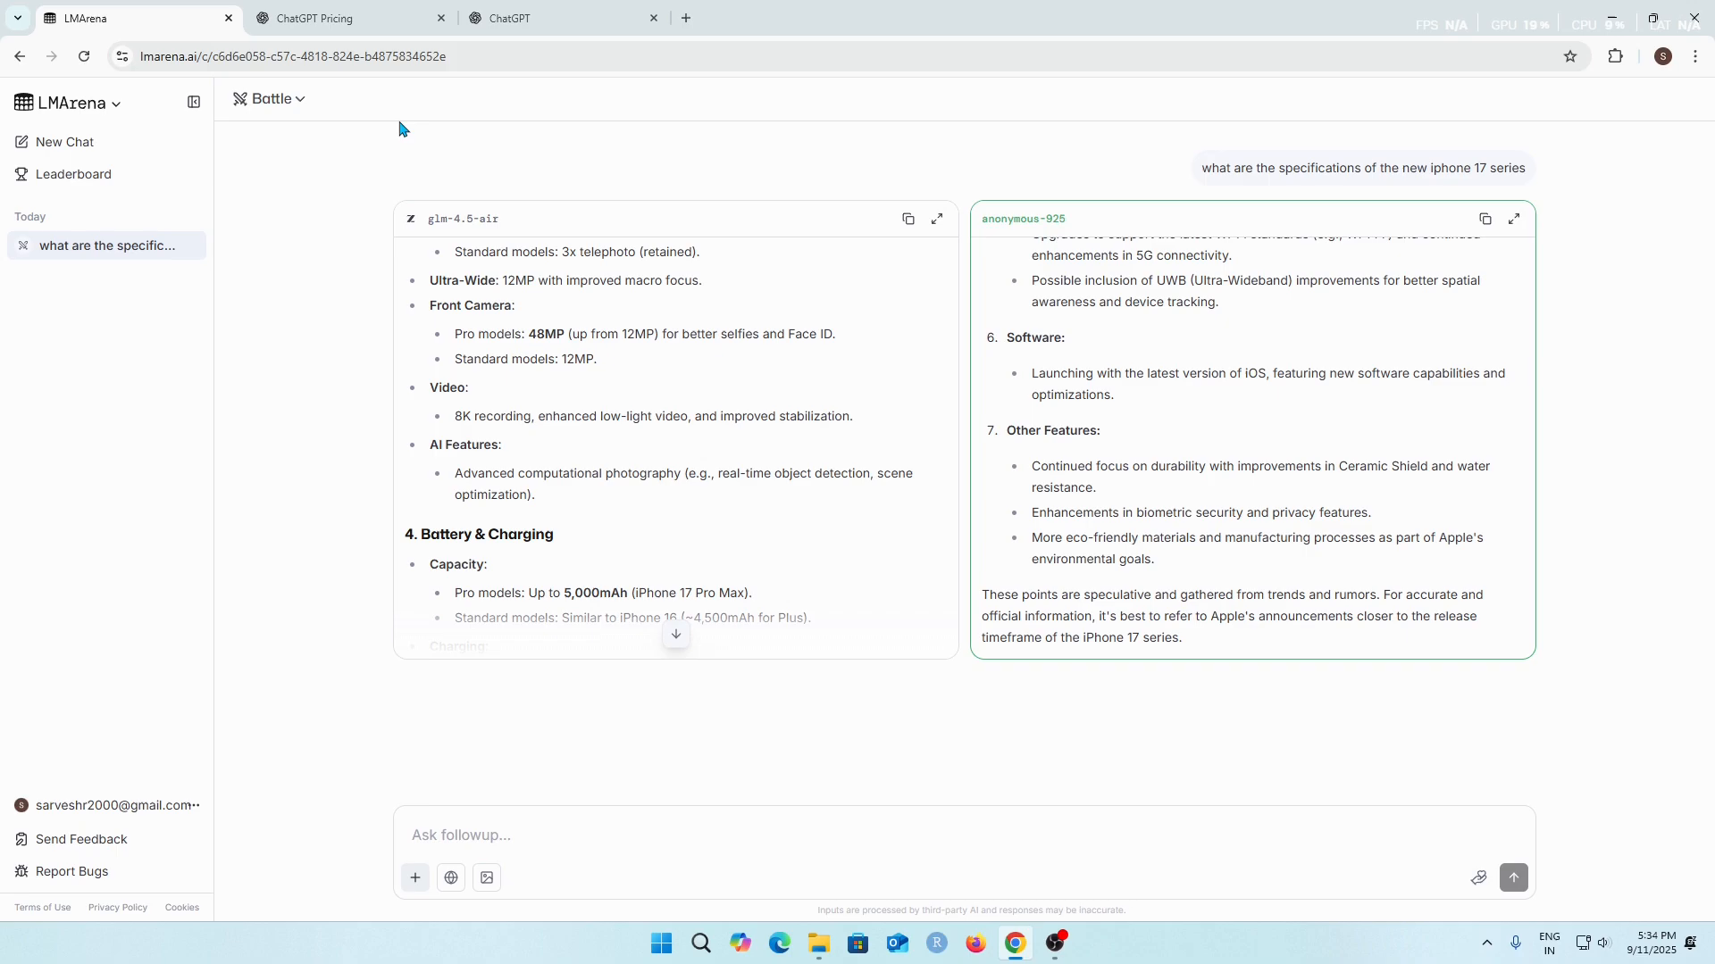
Step: View the list of chat modes above the glm-4.5-air and anonymous-925 answers
click(268, 98)
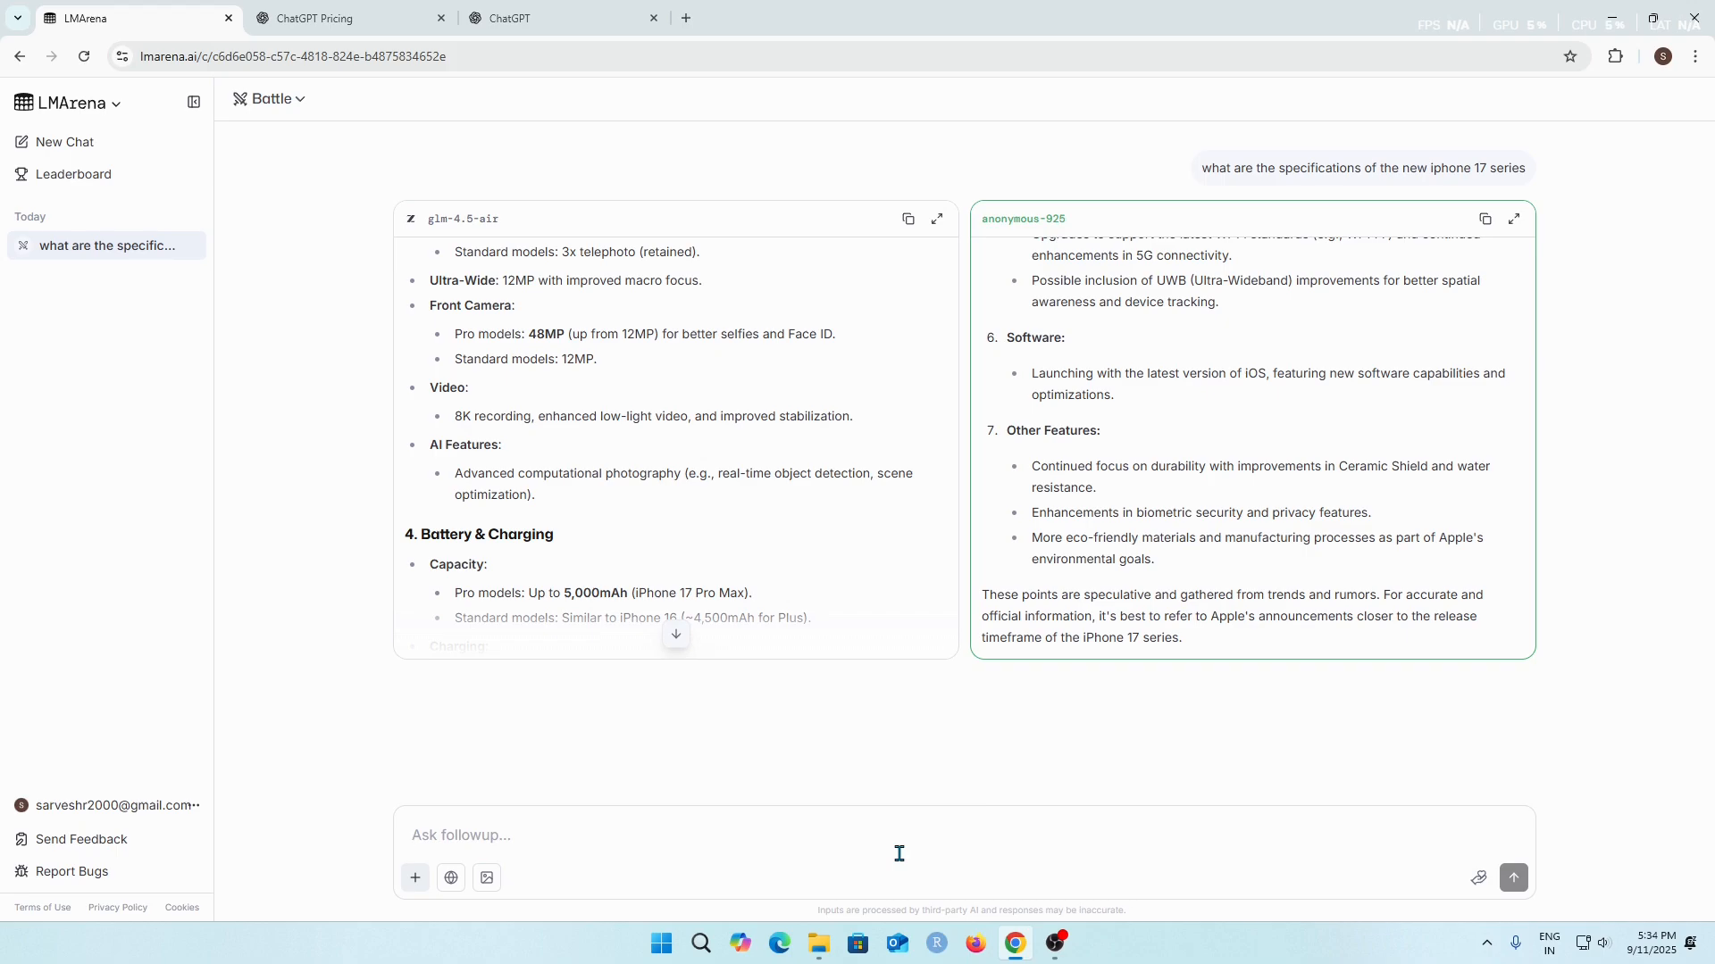
Step: Send the follow-up 'create a short and concise recipe to make cheese pizza with pineapple toppings'
text(create a sho)
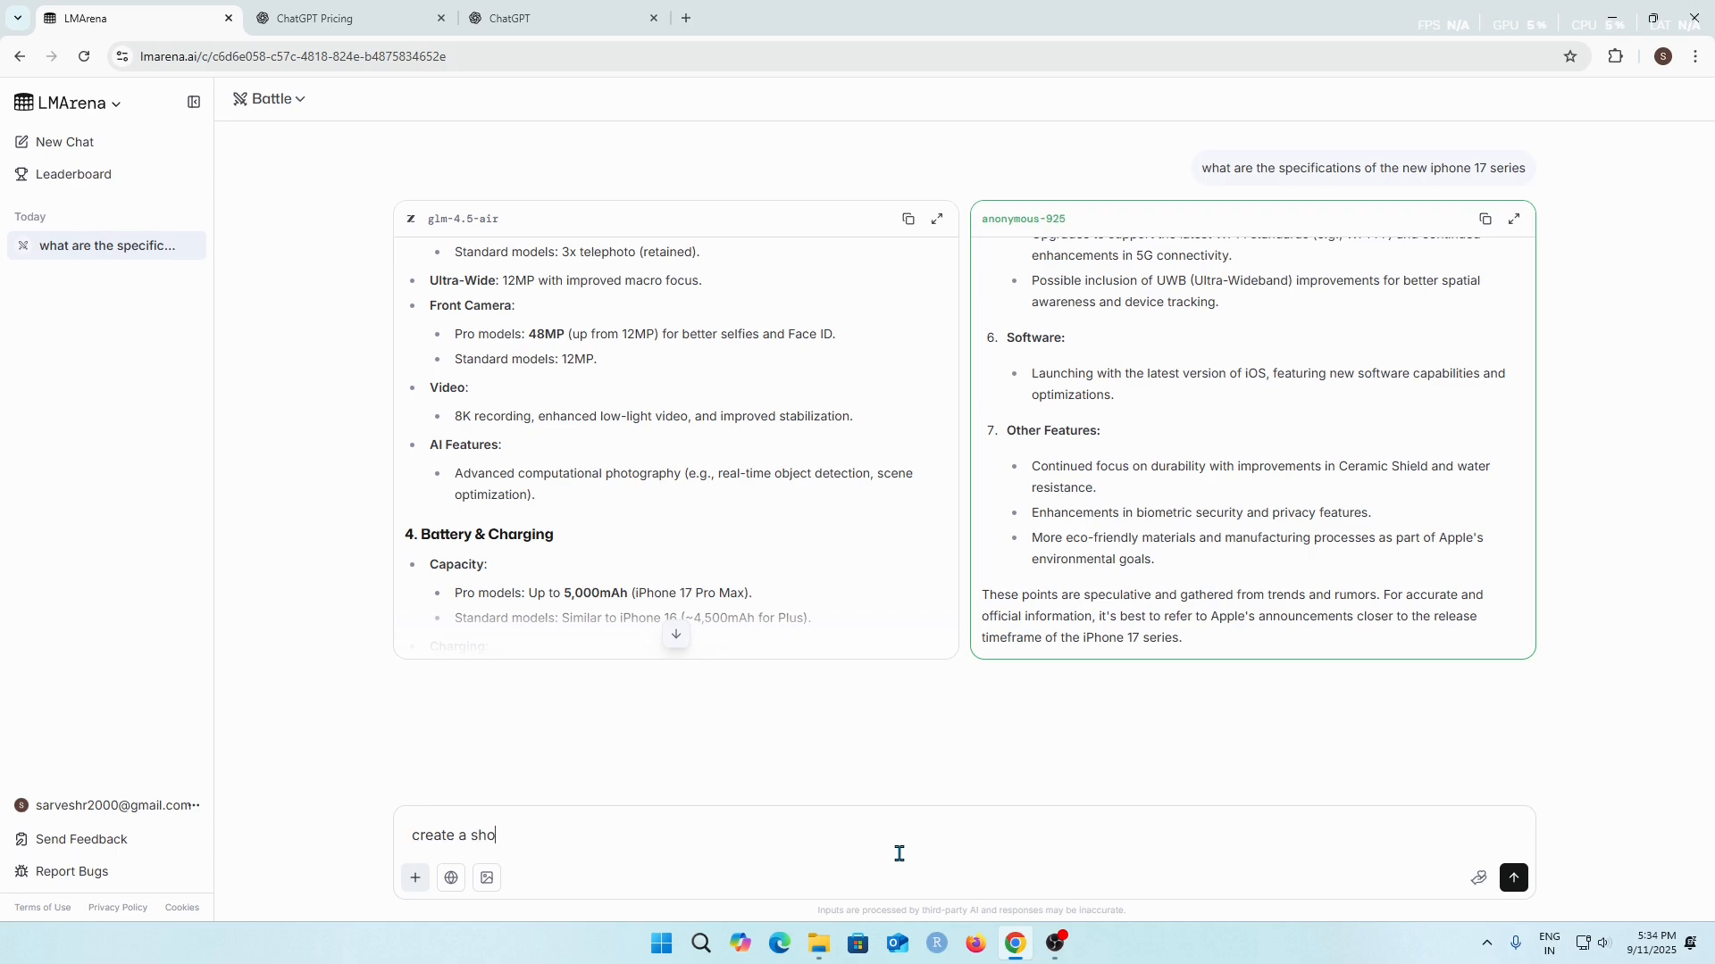
text(rt and concise)
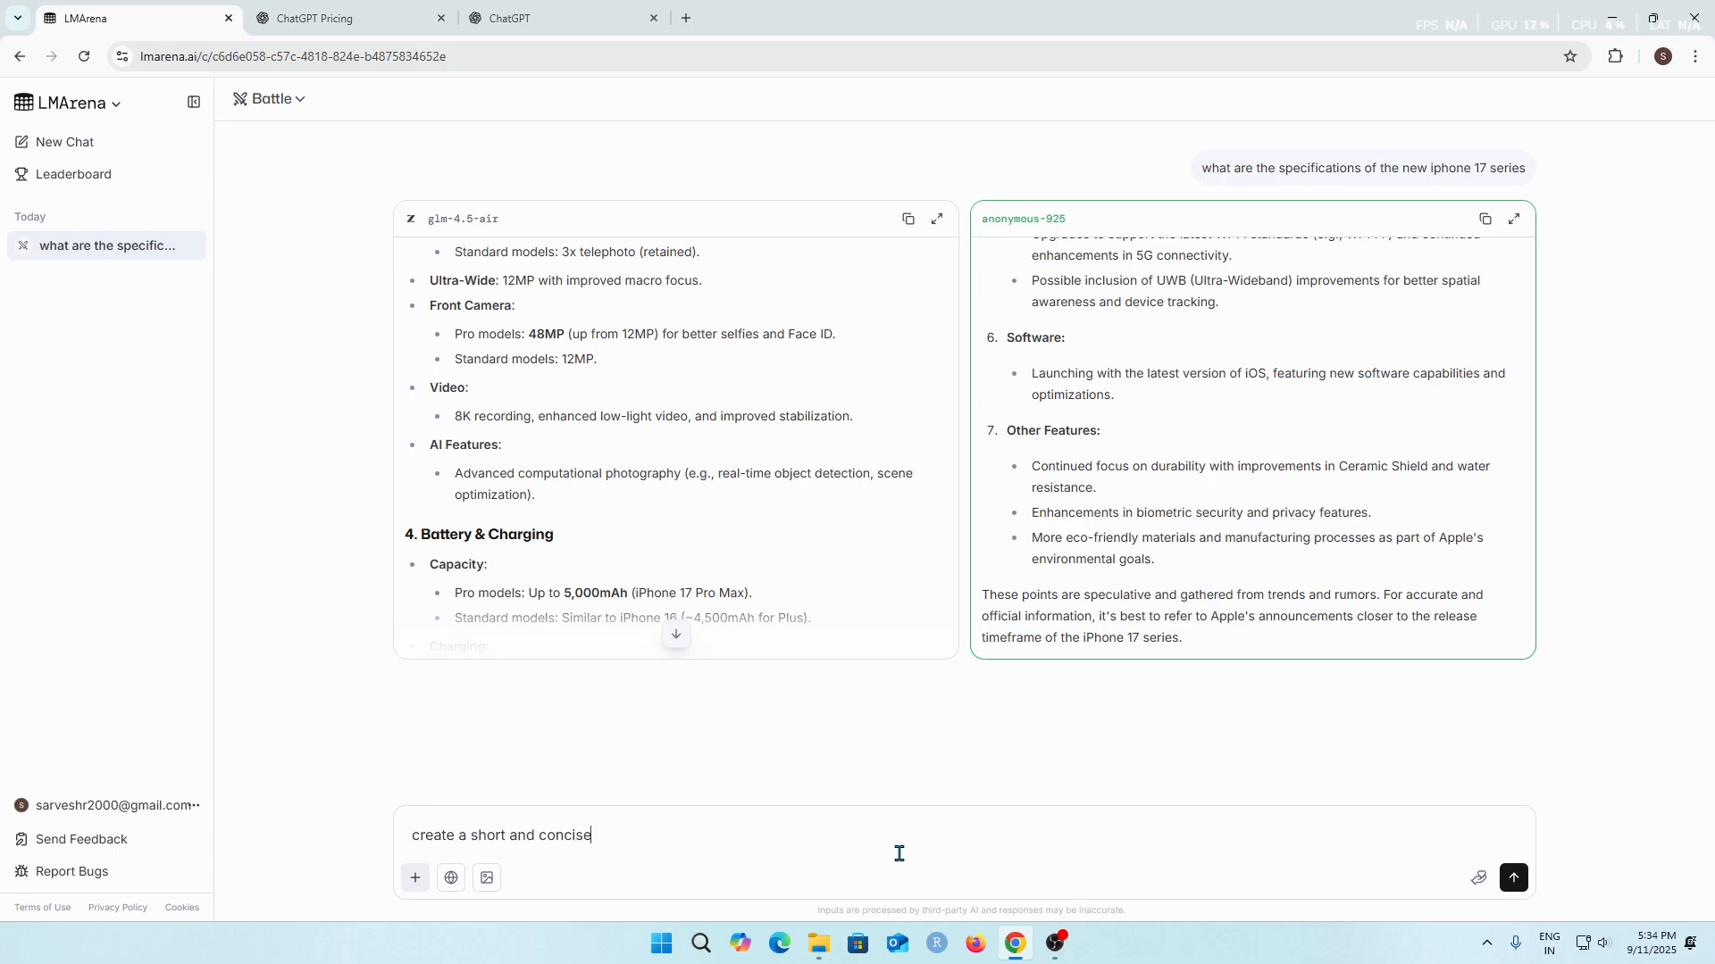
text(recipe)
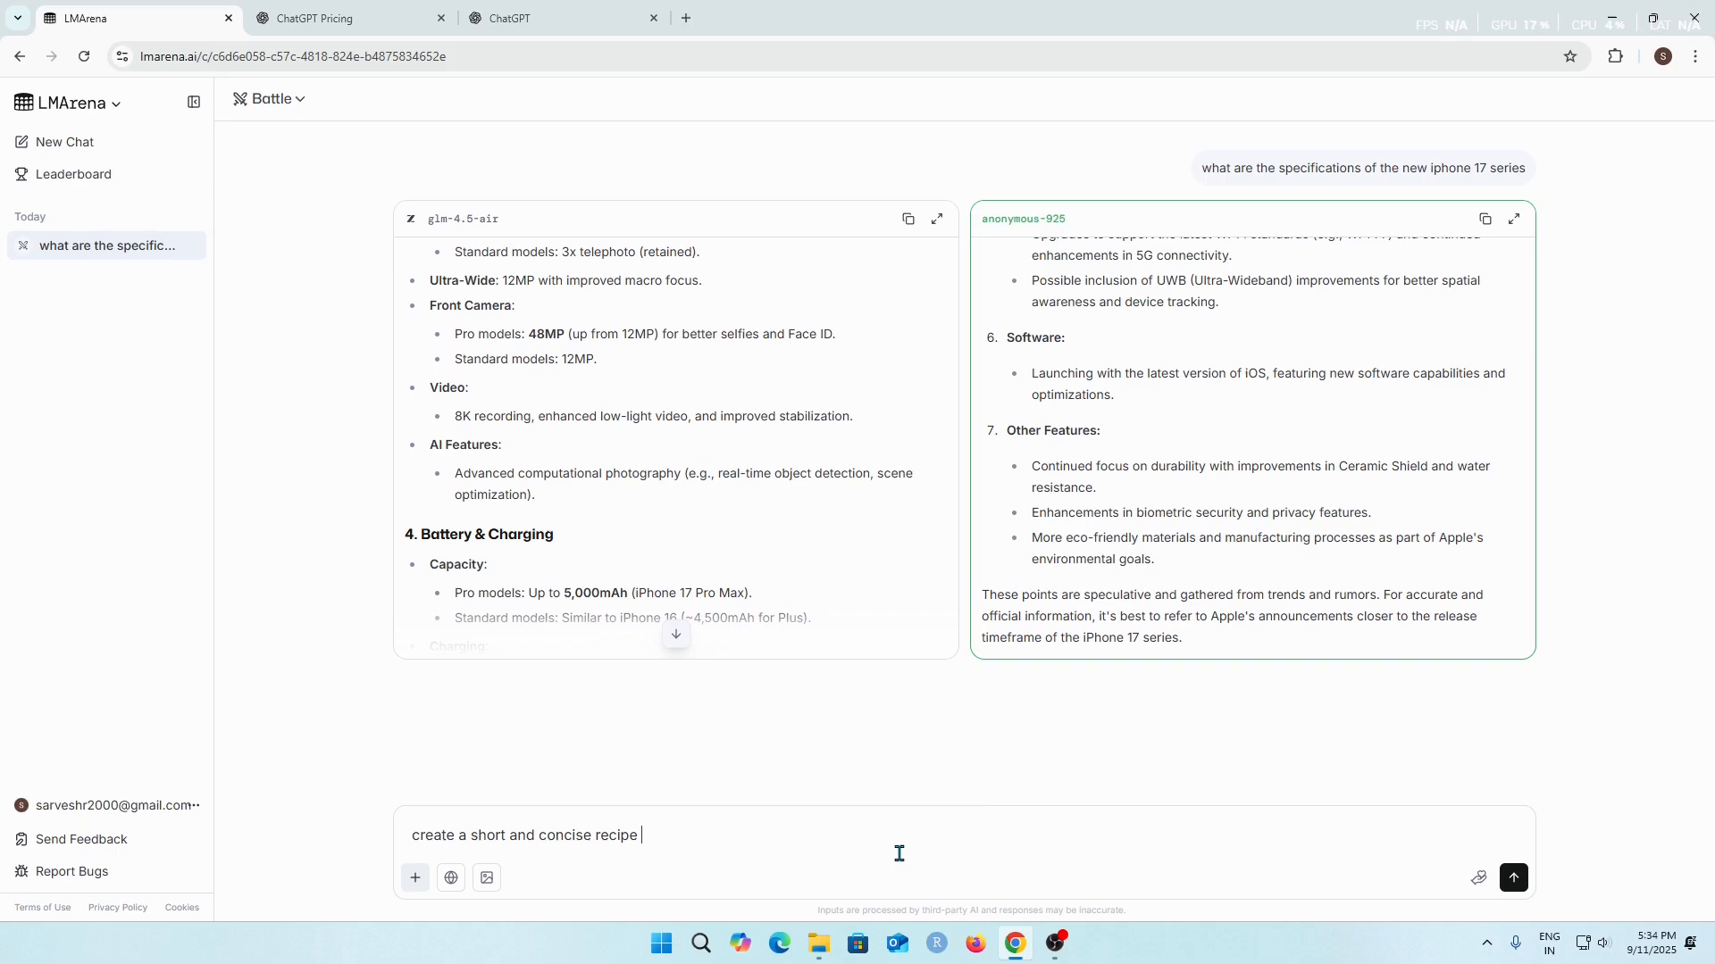
text(to make)
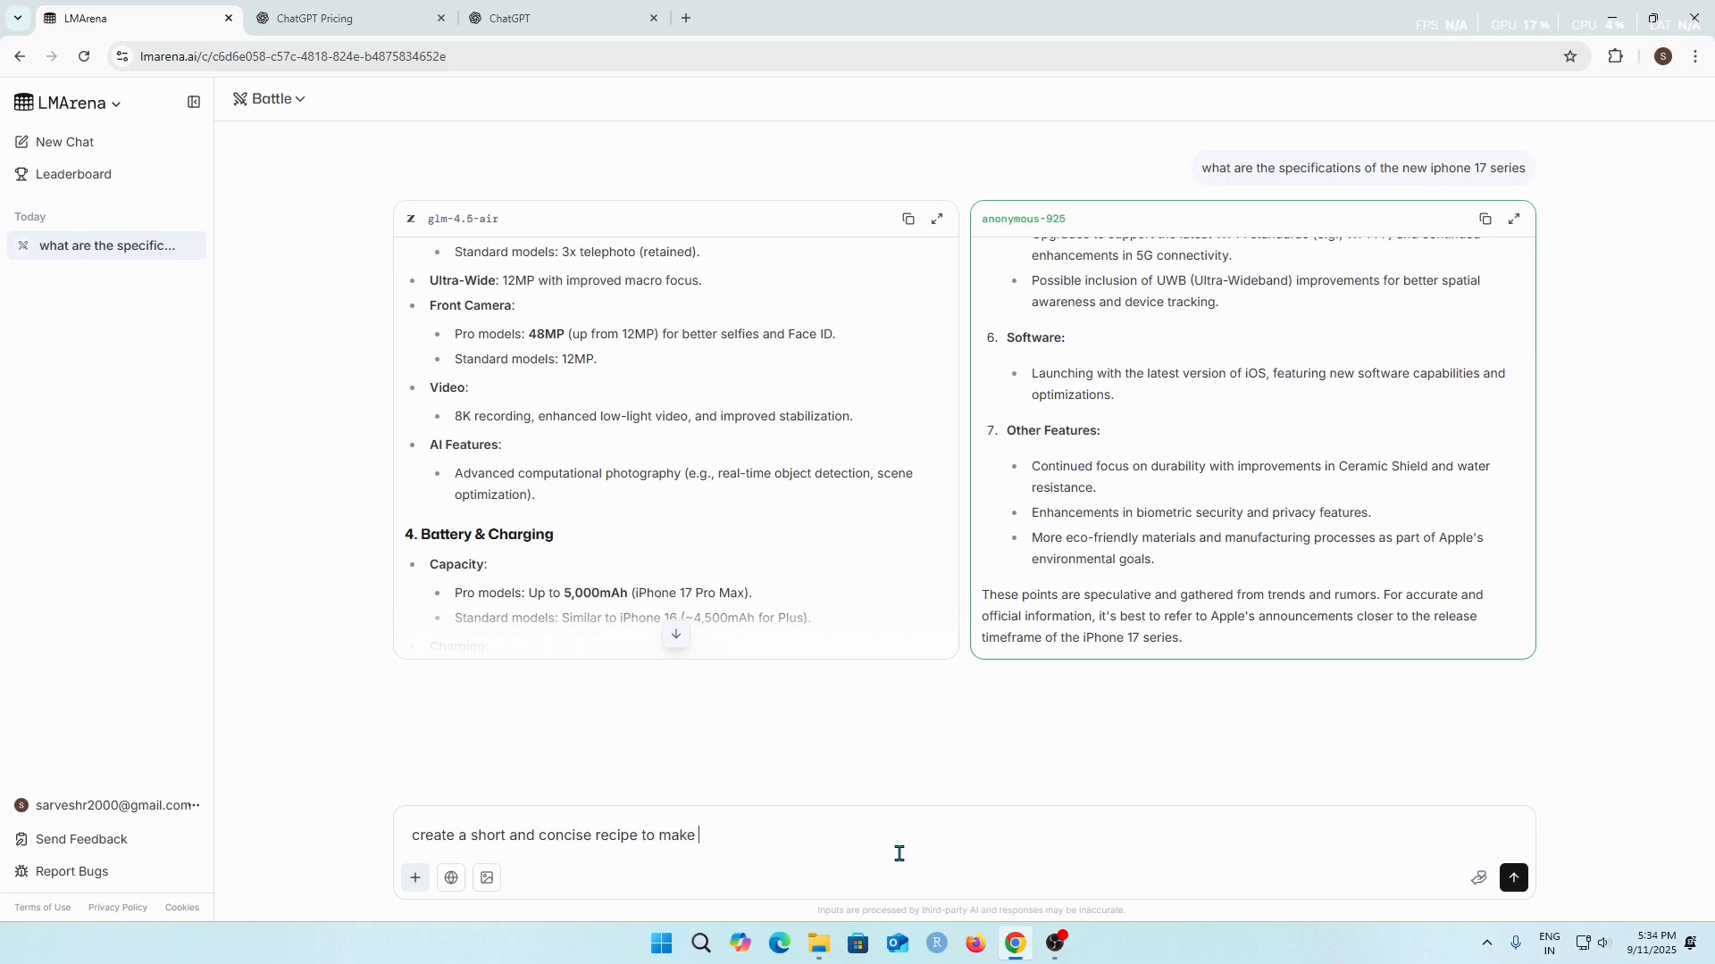
text(c)
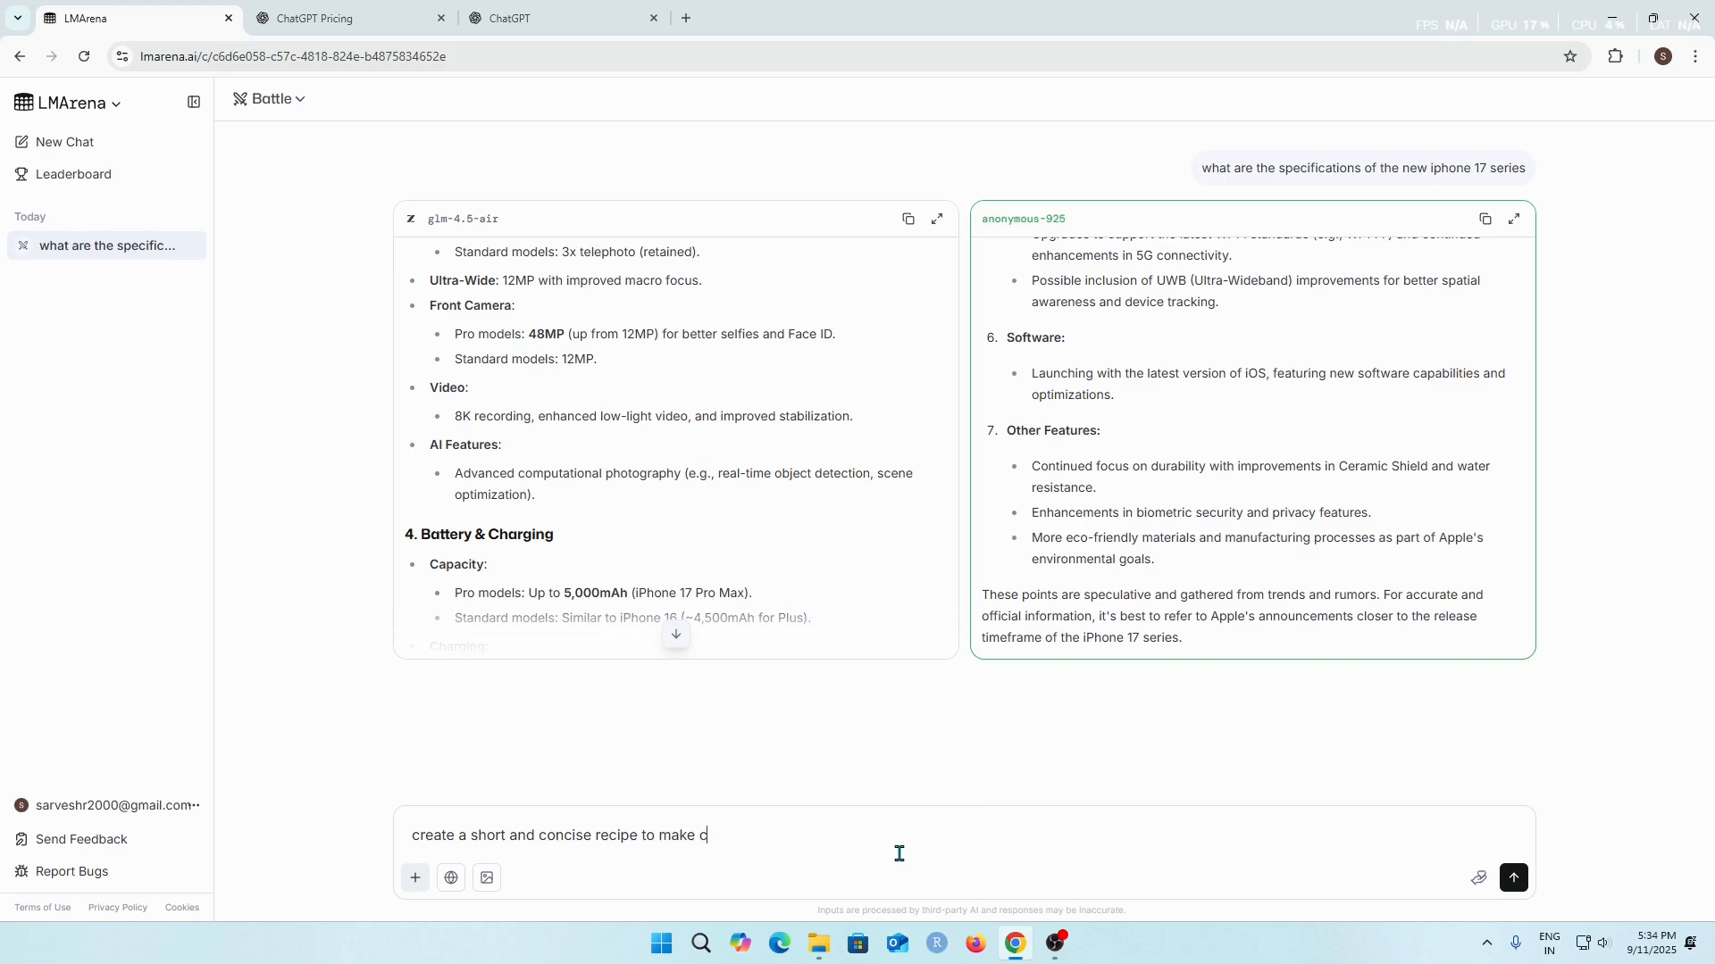
text(heese)
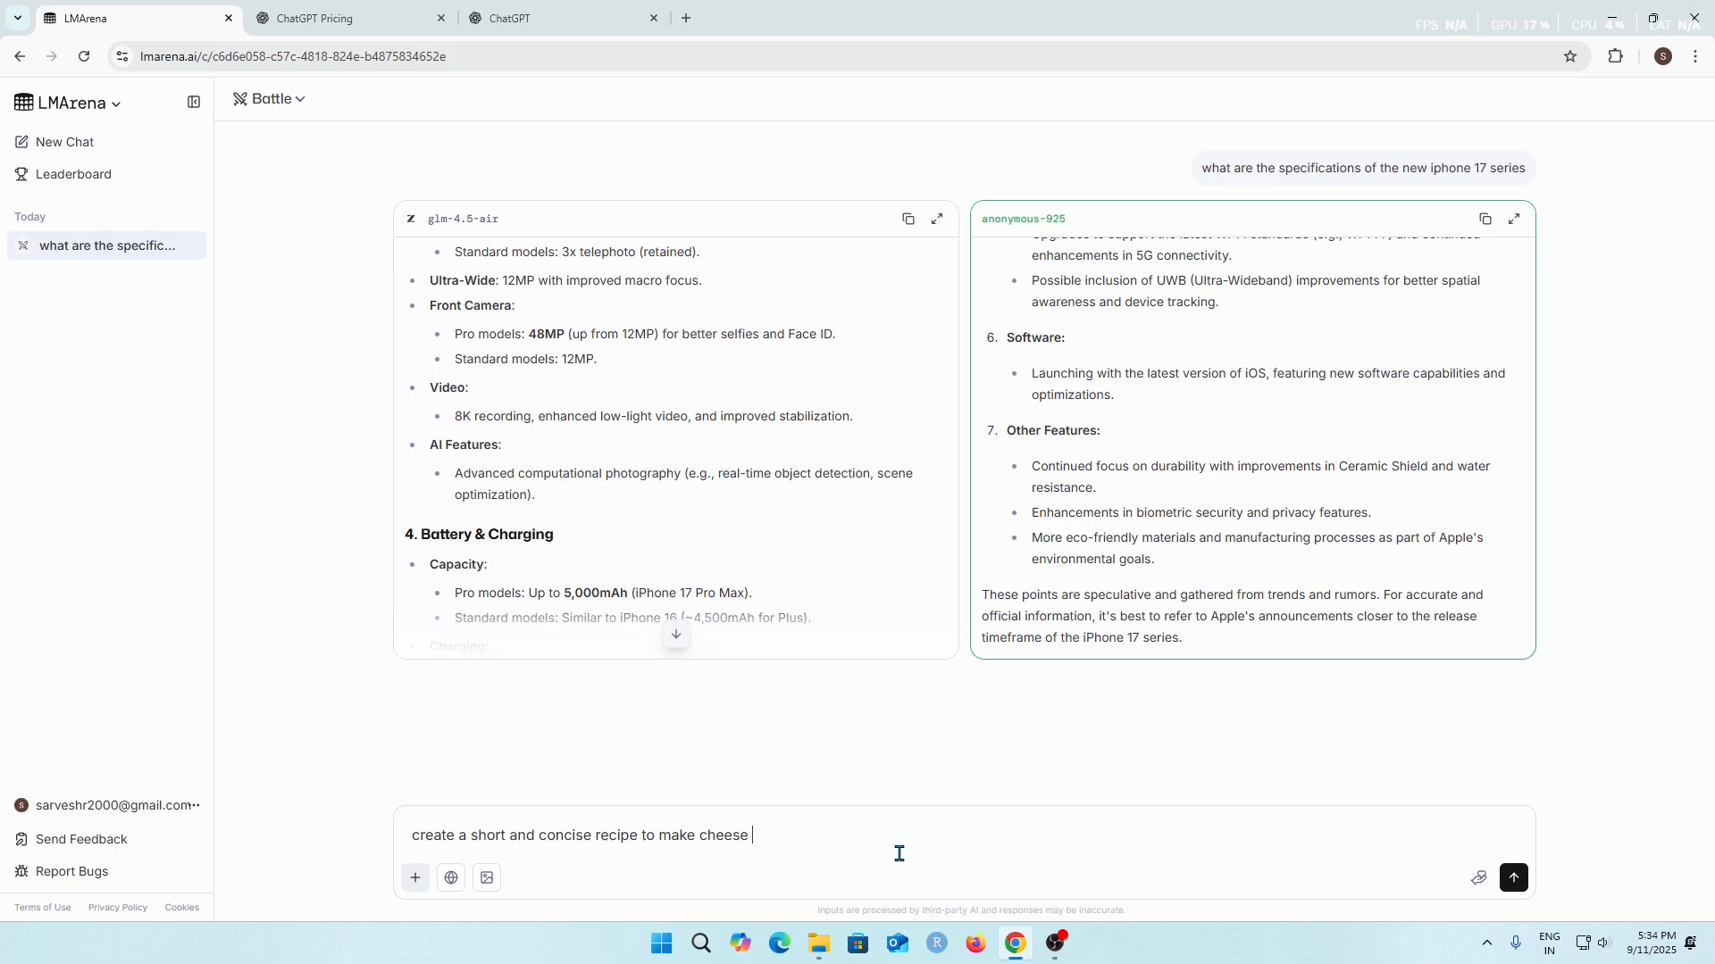
text(pizza)
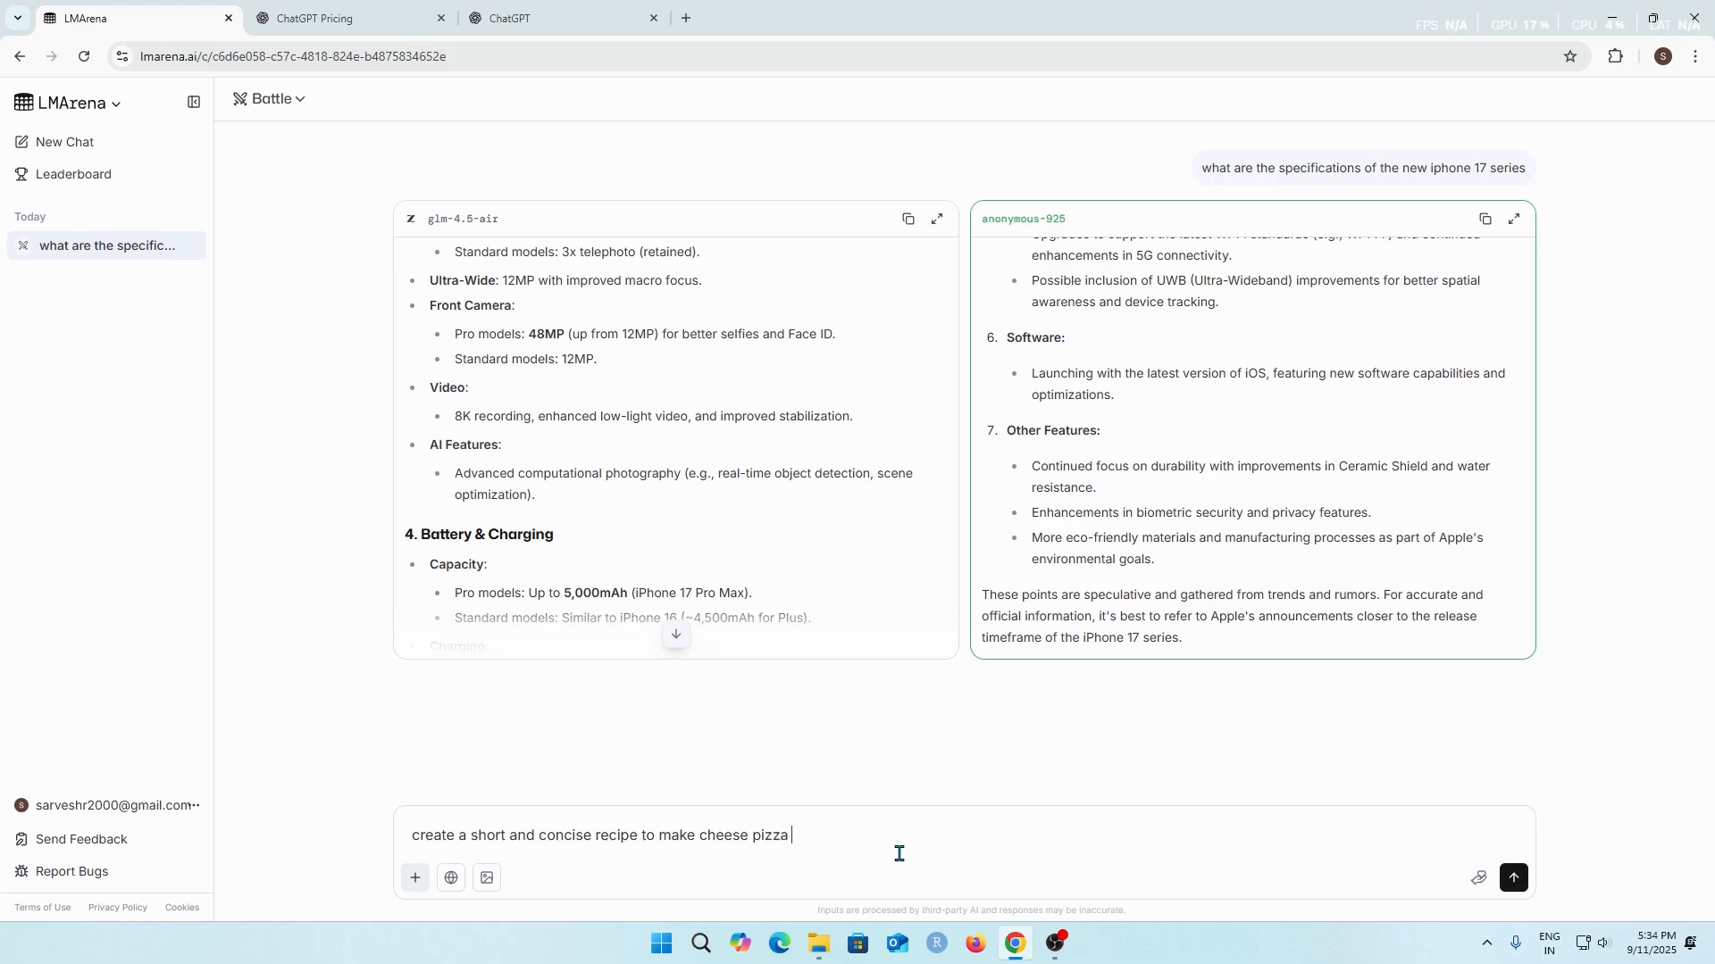
text(with pinea)
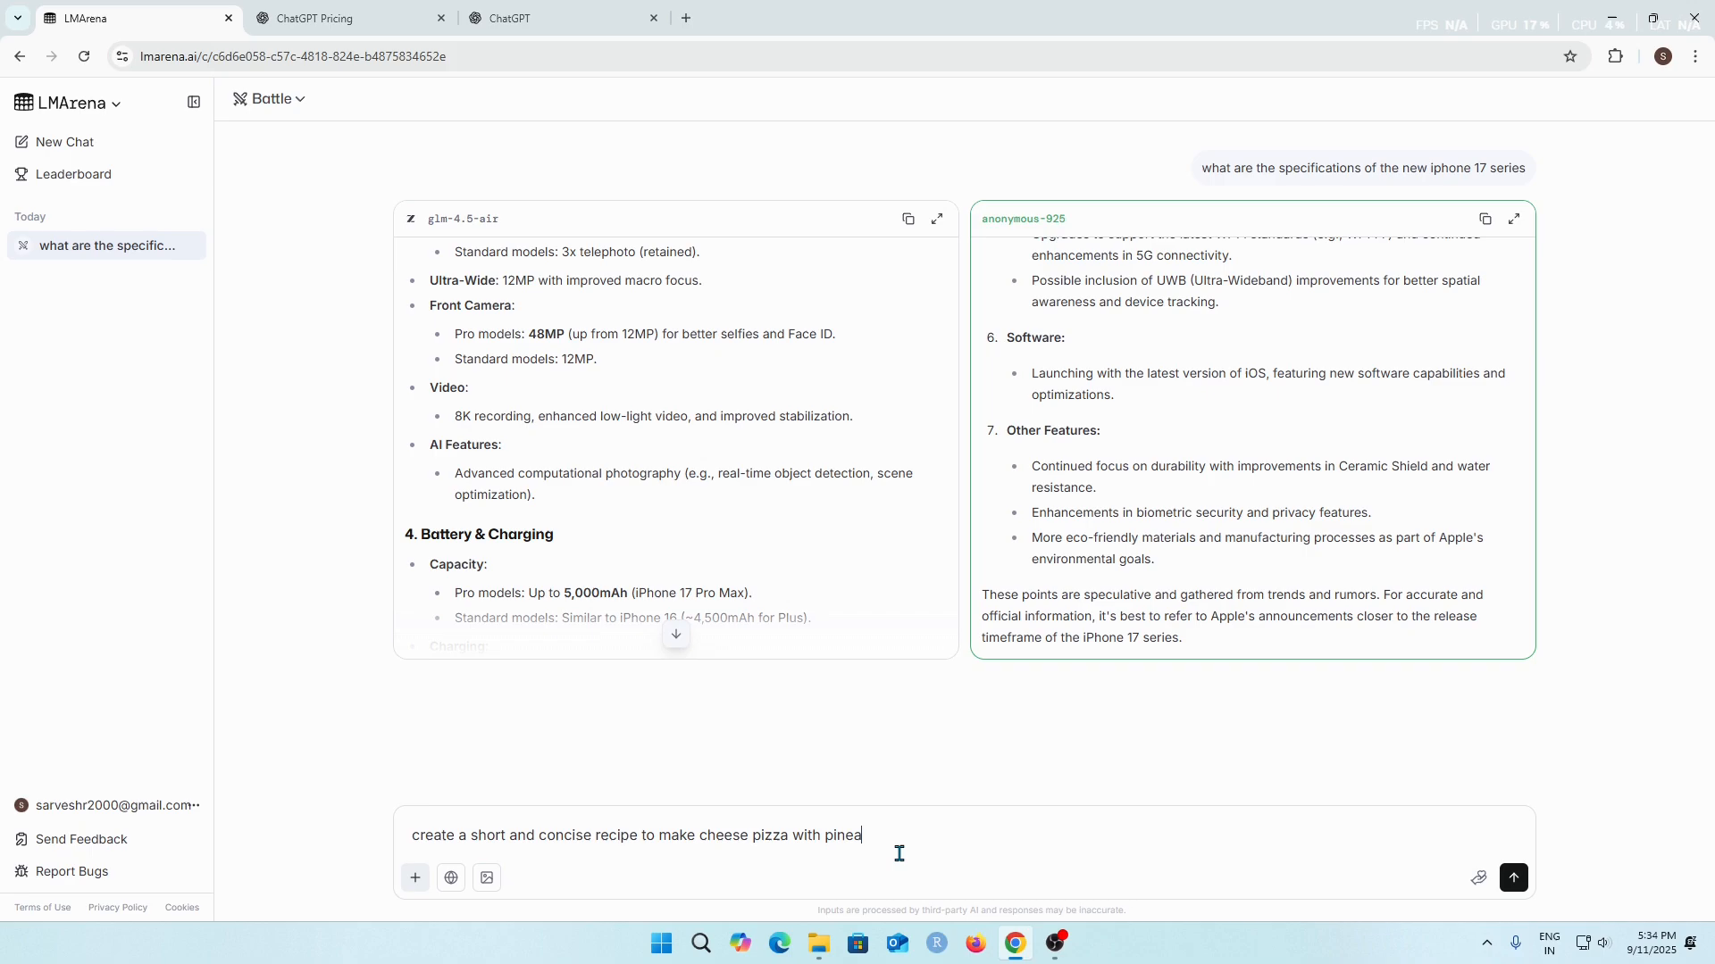
text(pple topping)
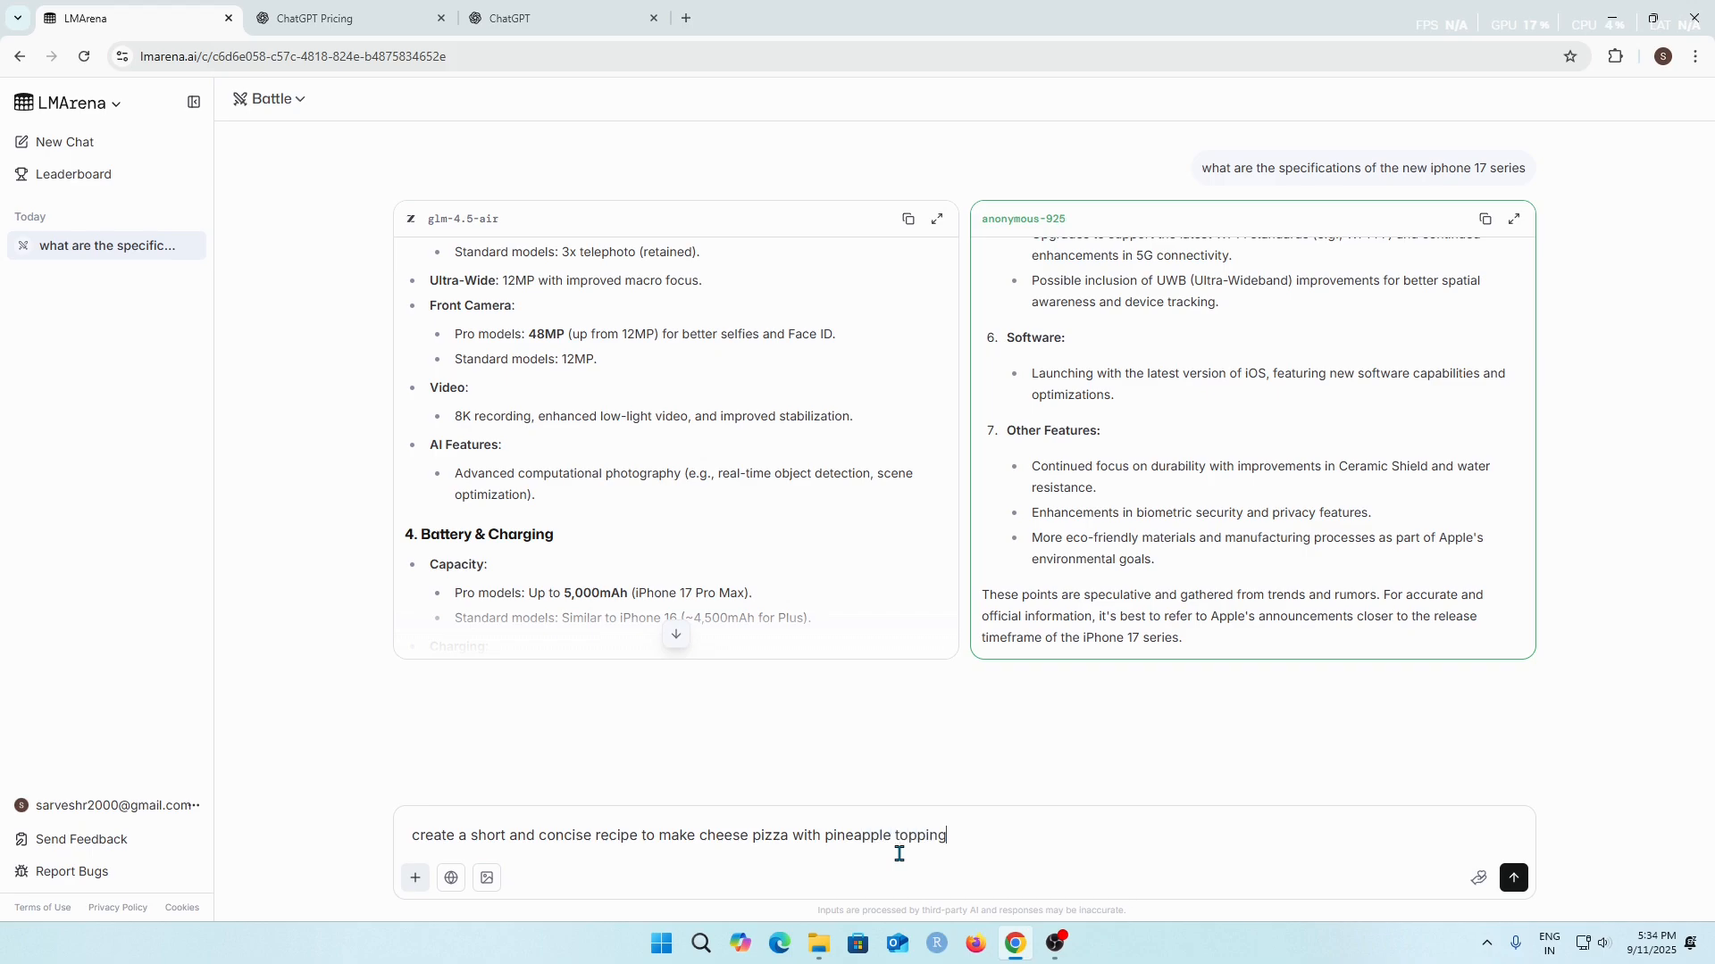
text(s)
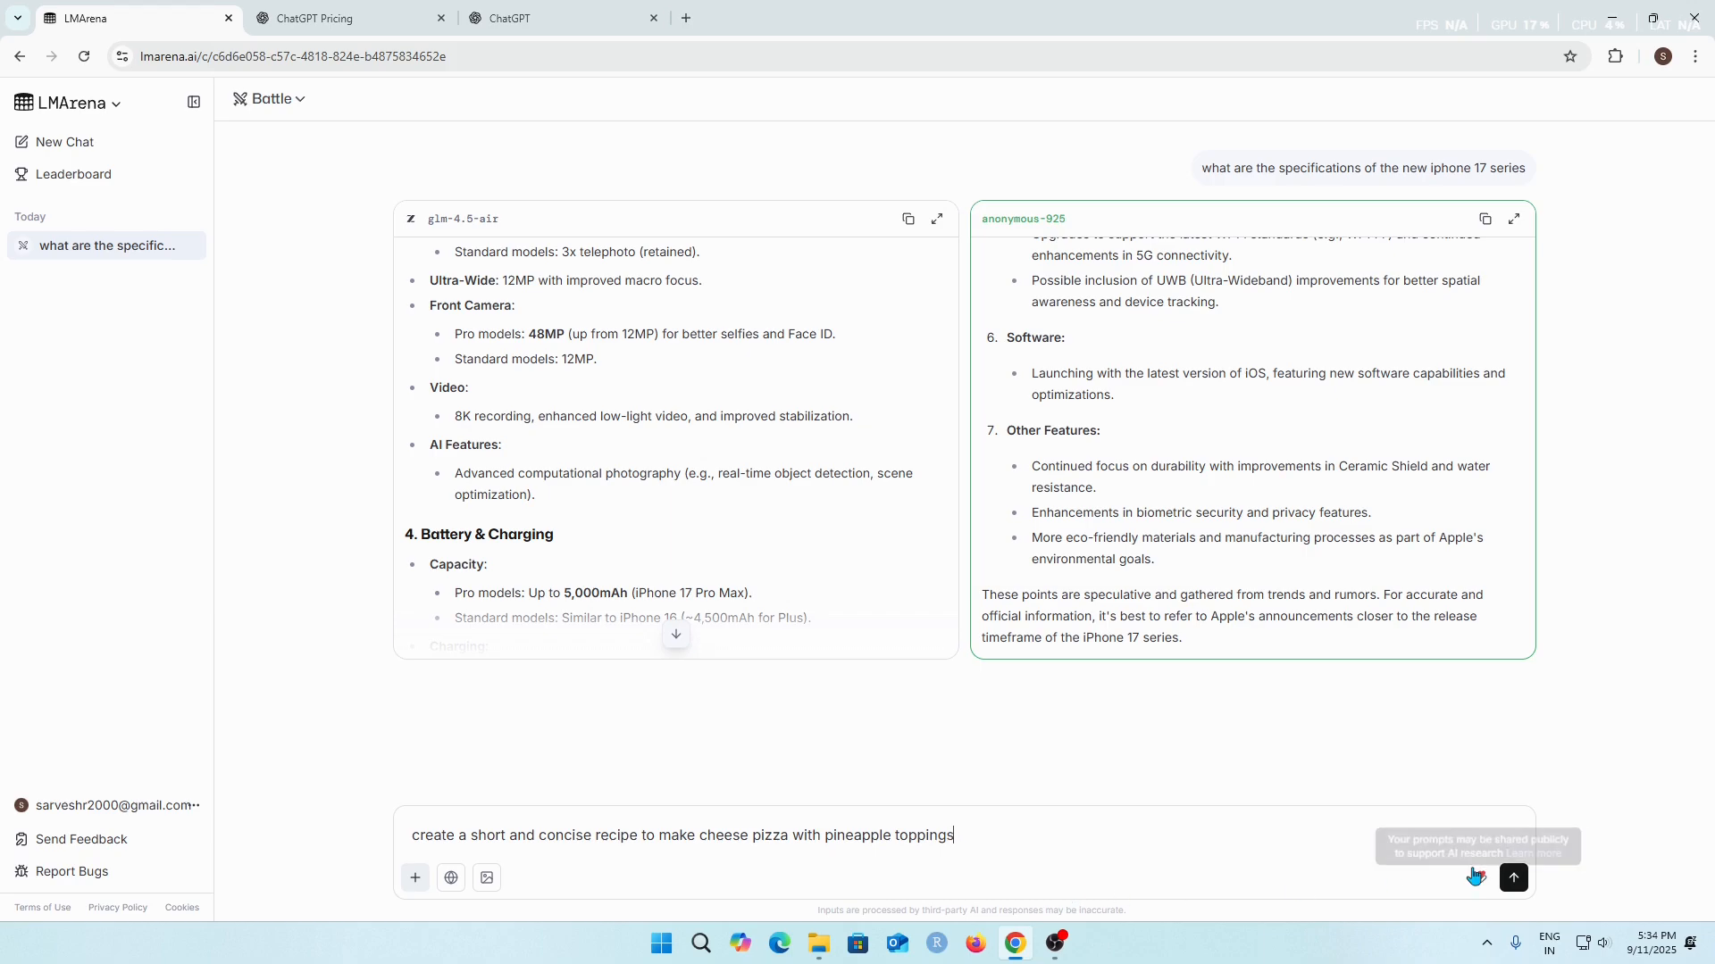
click(1512, 877)
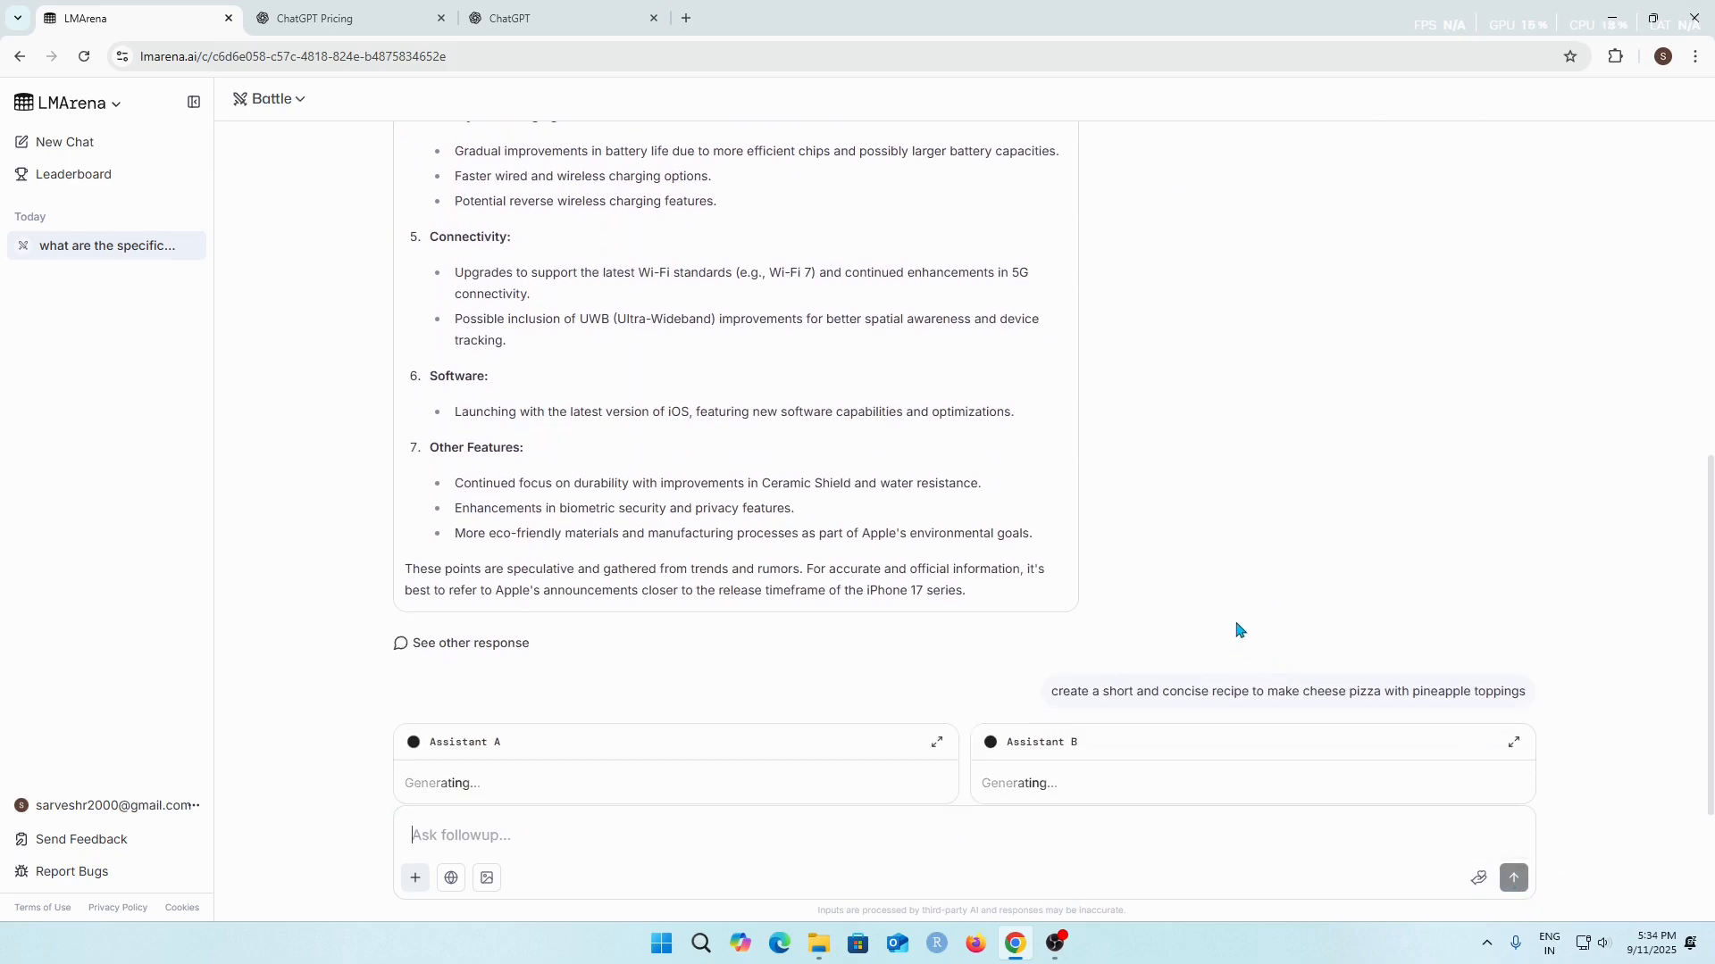
mouse_move(1250, 612)
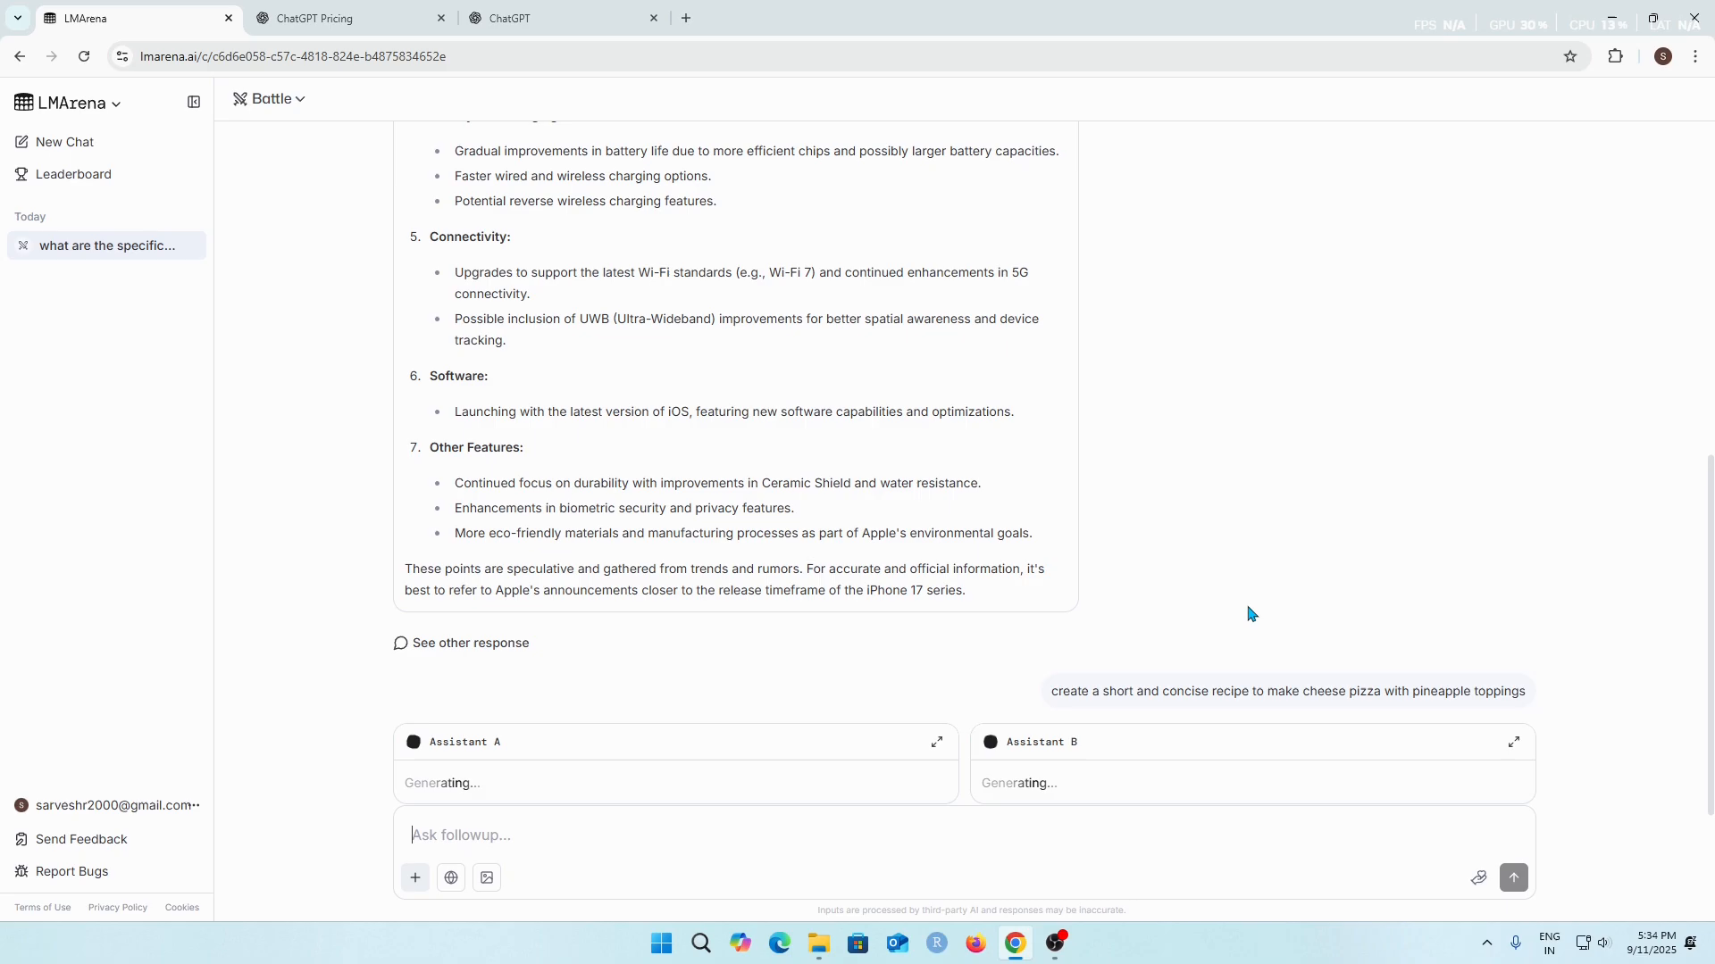
mouse_move(1148, 708)
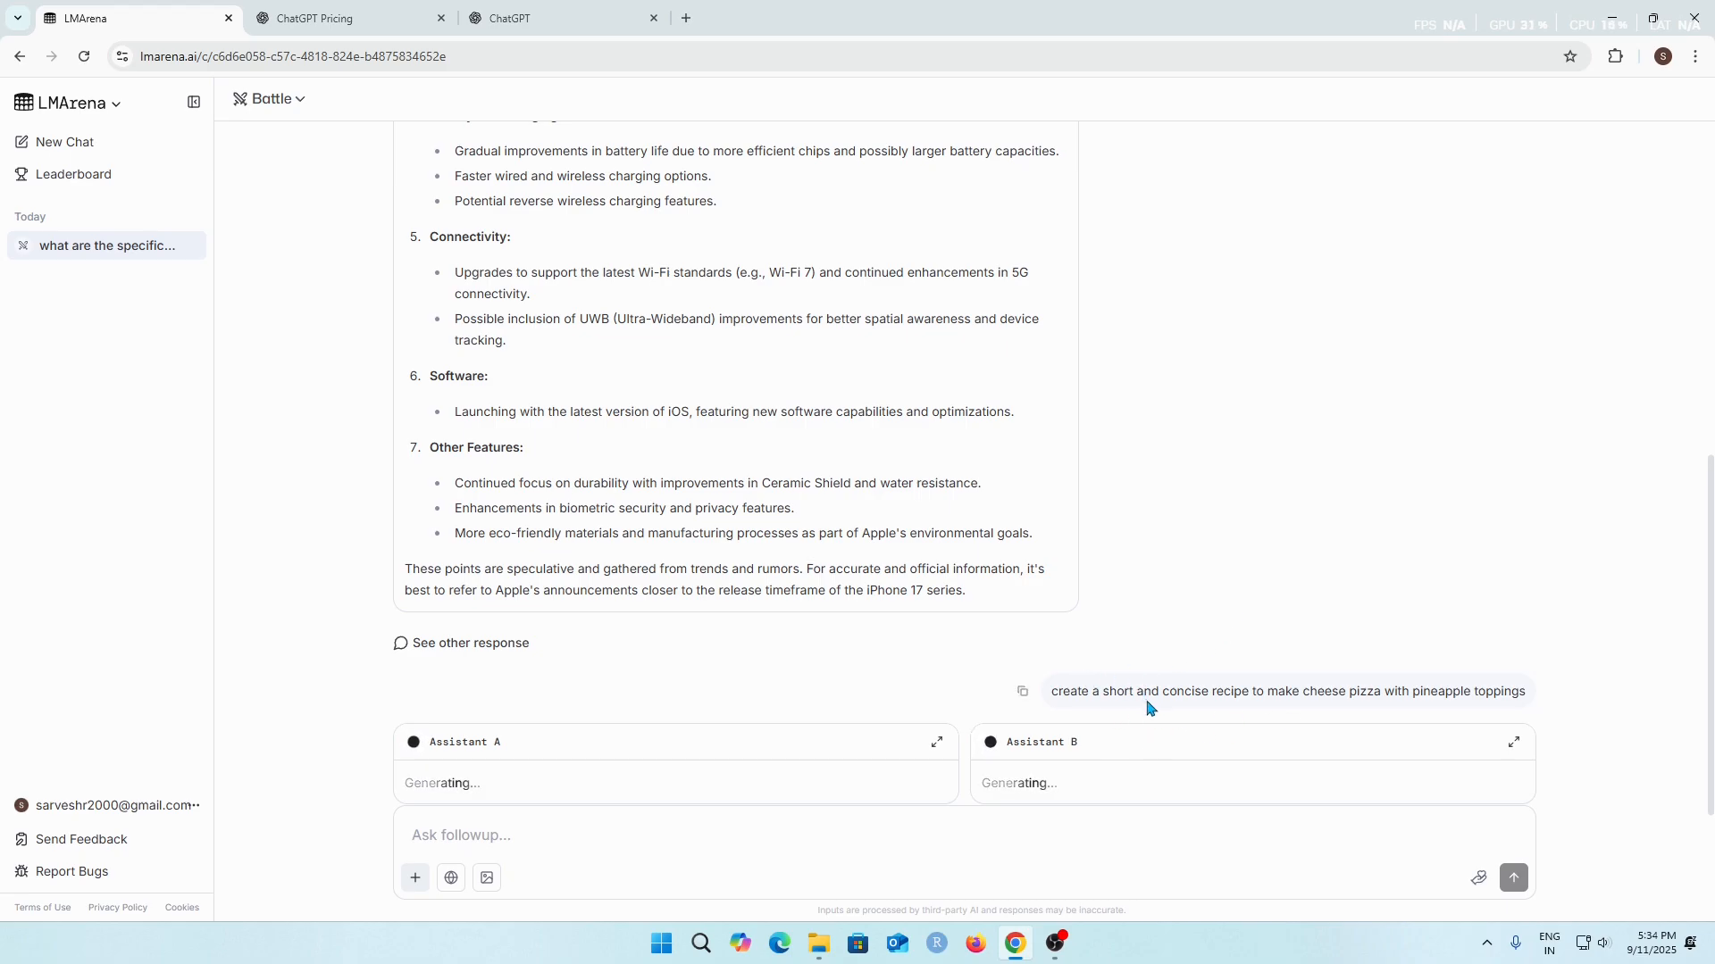
mouse_move(1215, 816)
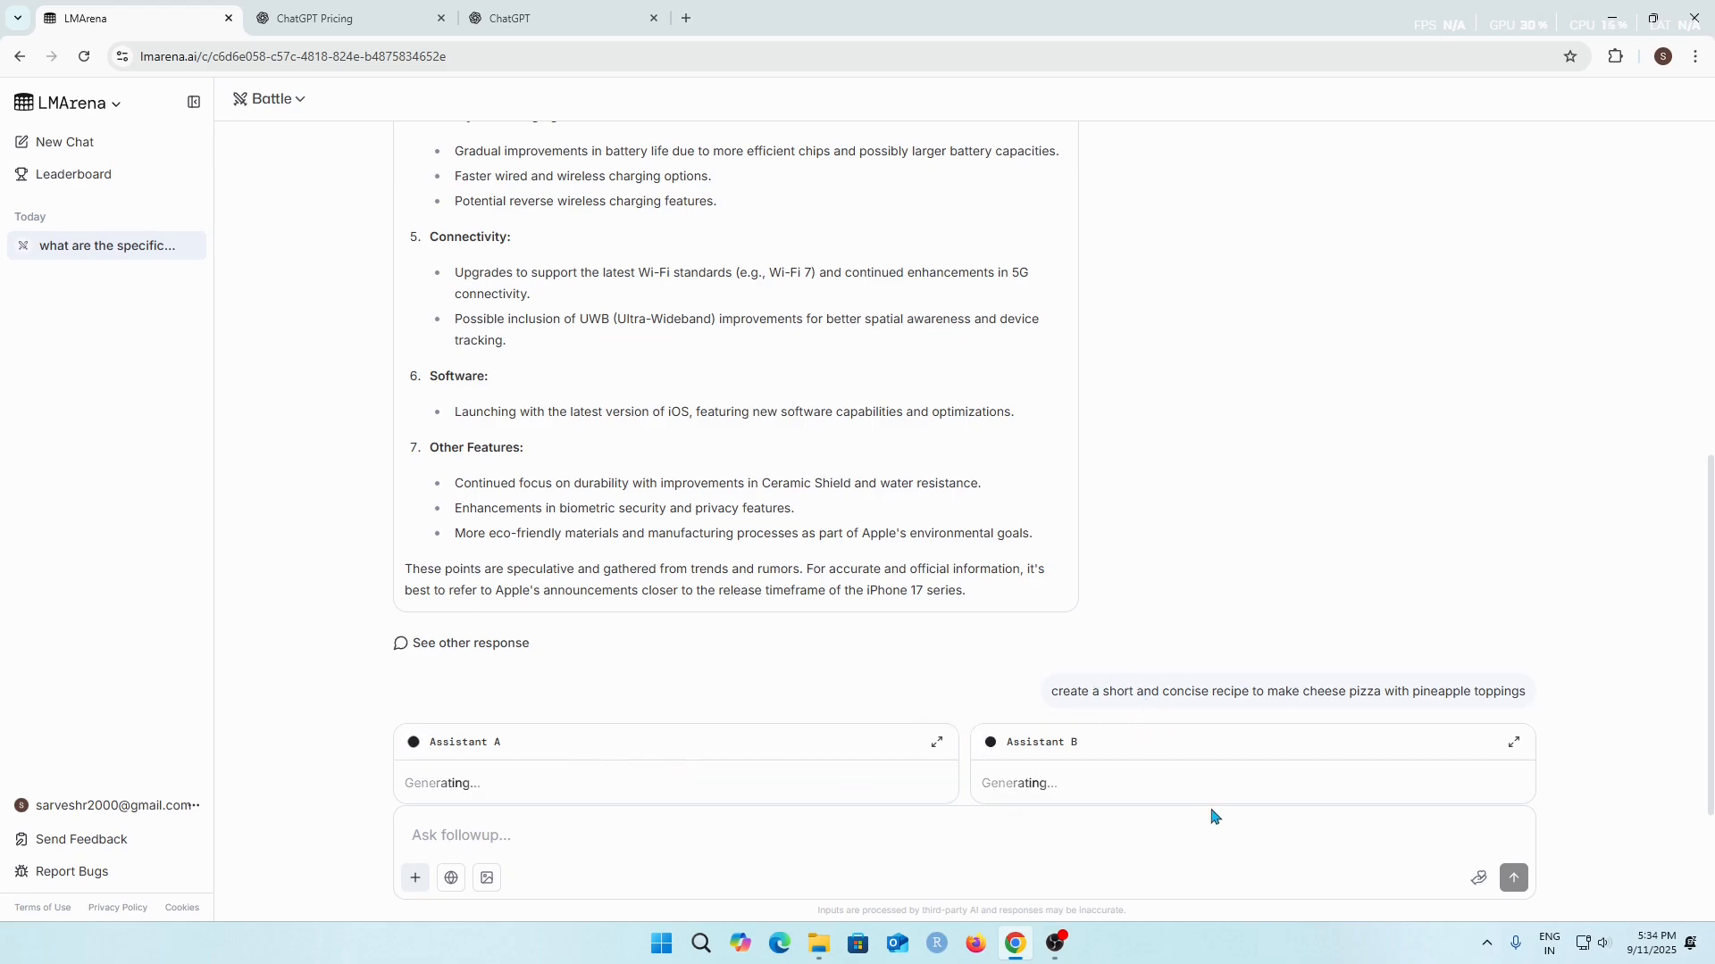
mouse_move(1220, 797)
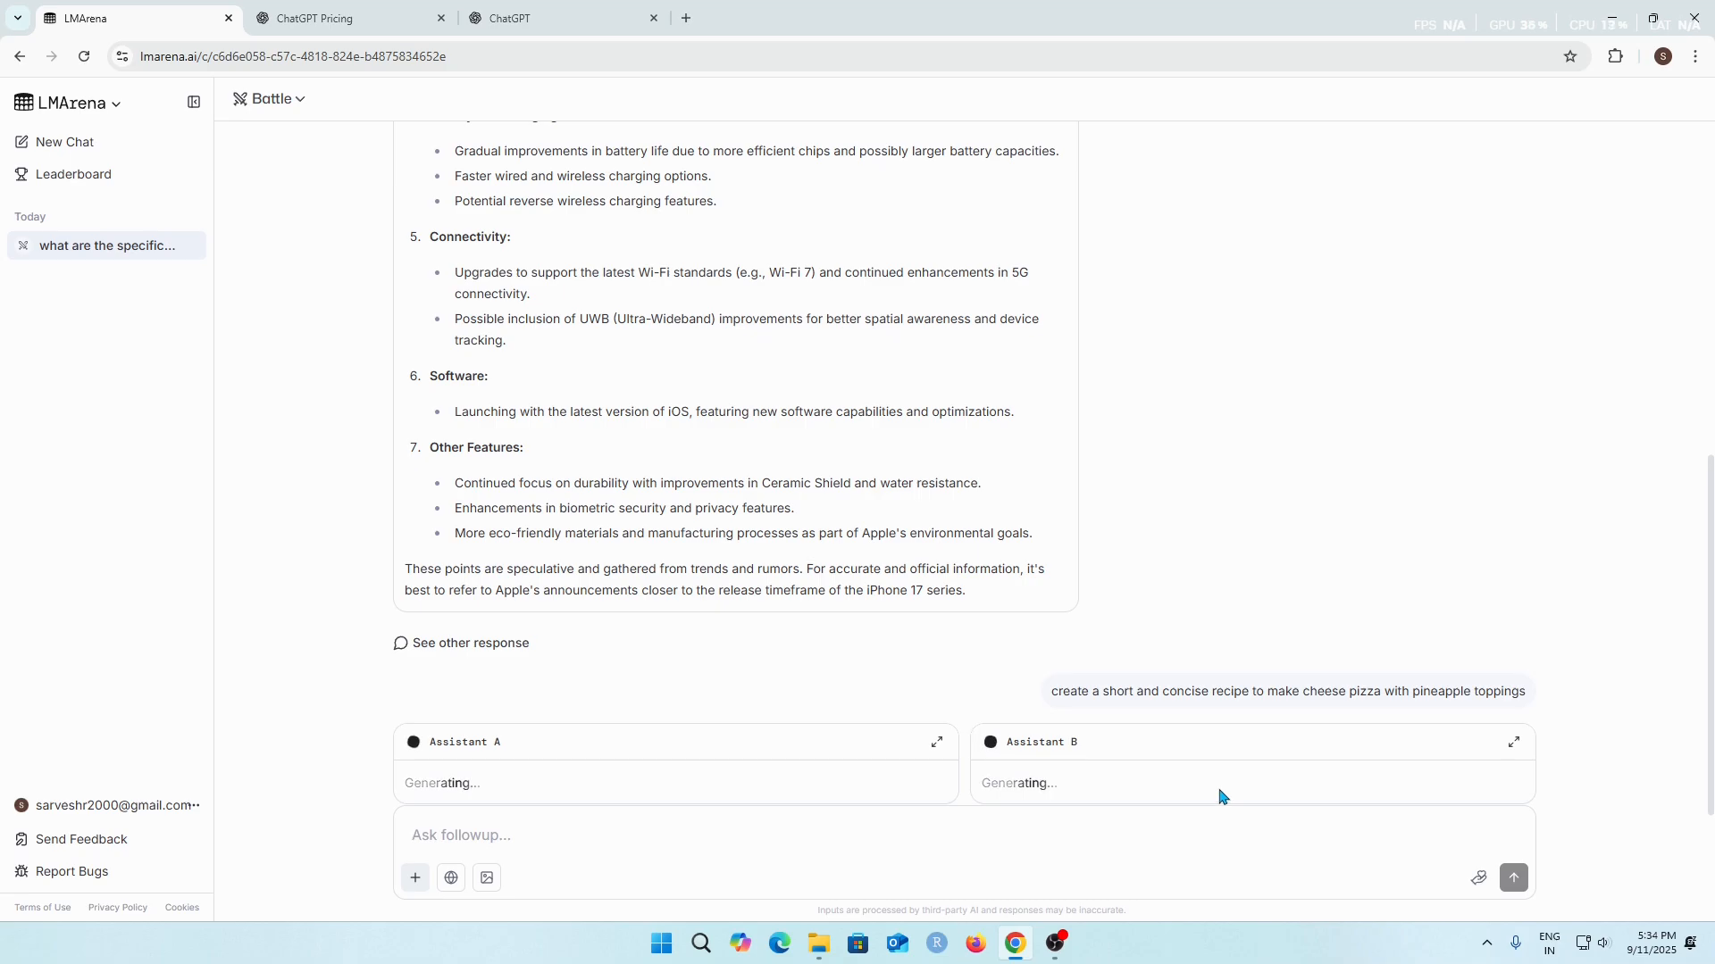
mouse_move(1008, 743)
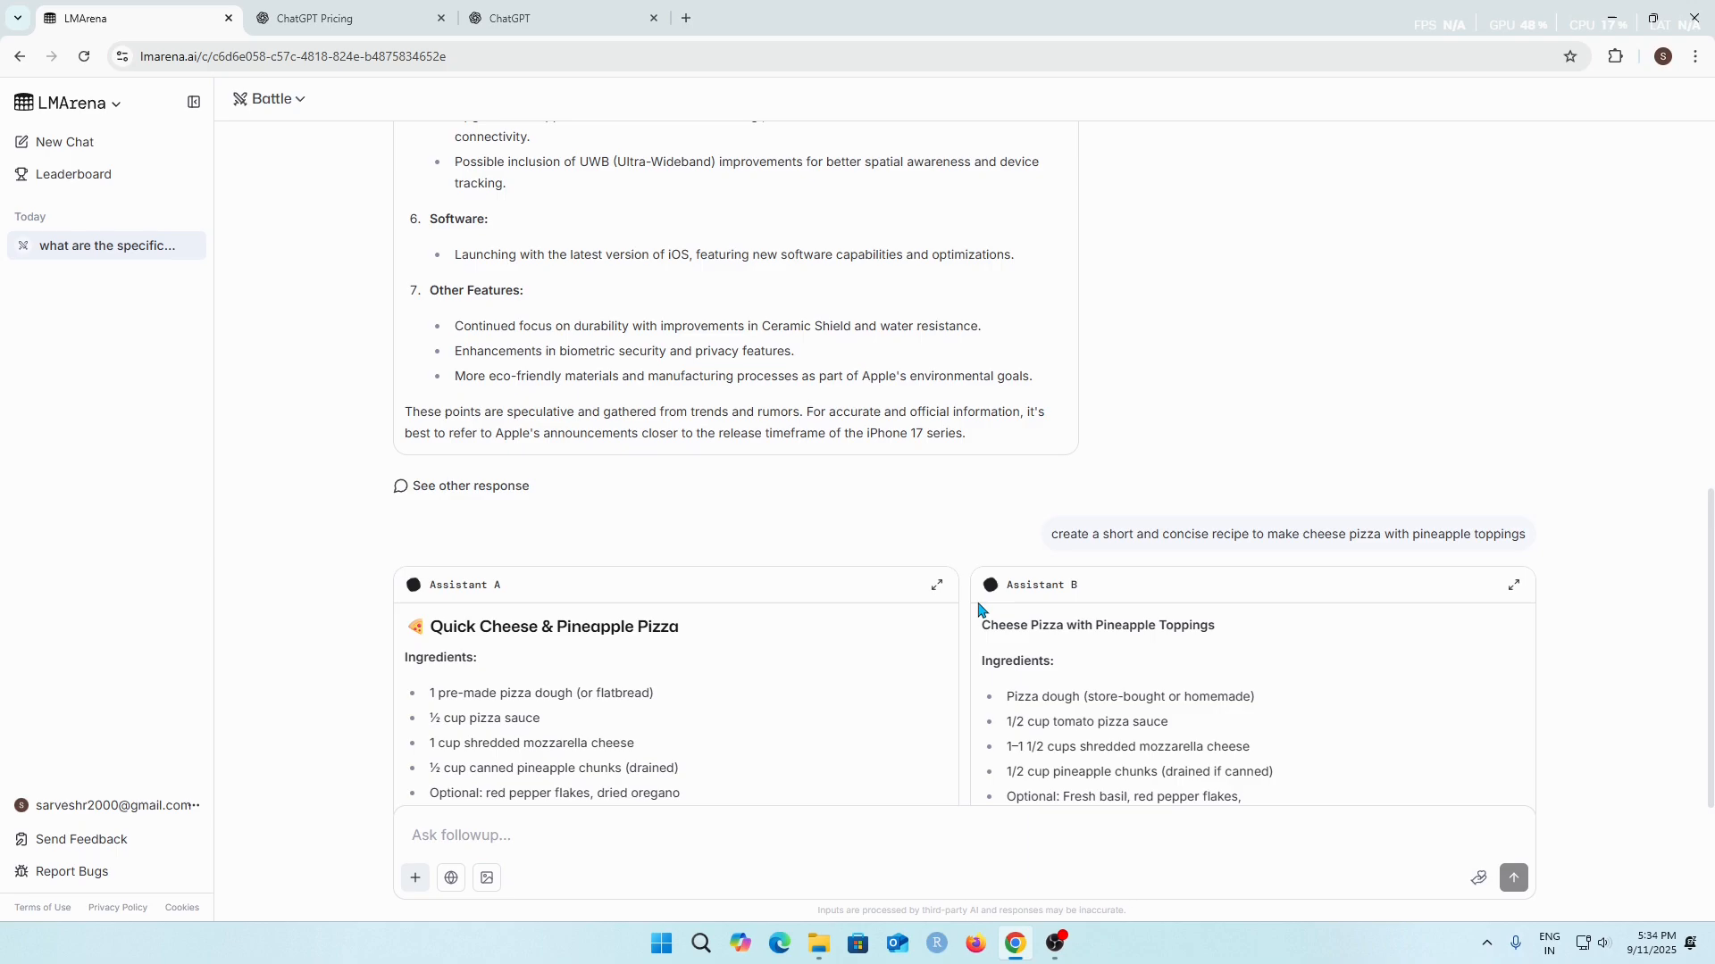
Step: Scroll down to follow both assistants' pineapple cheese pizza recipes as they generate
scroll(down, 3)
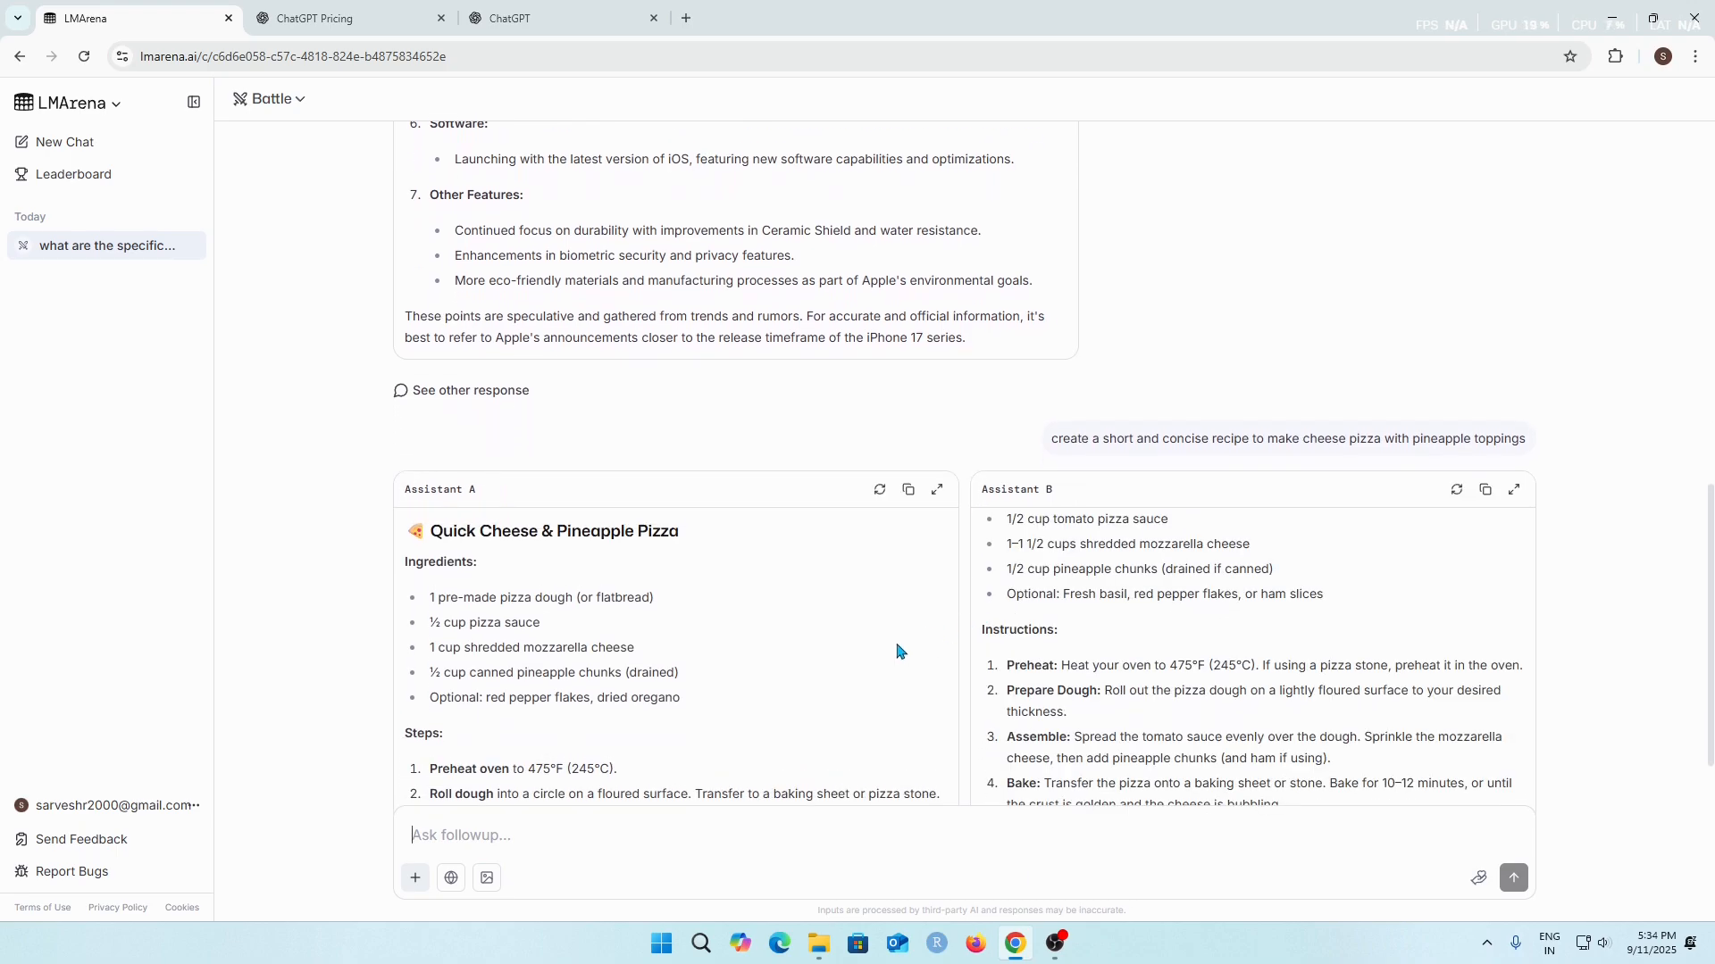
scroll(down, 3)
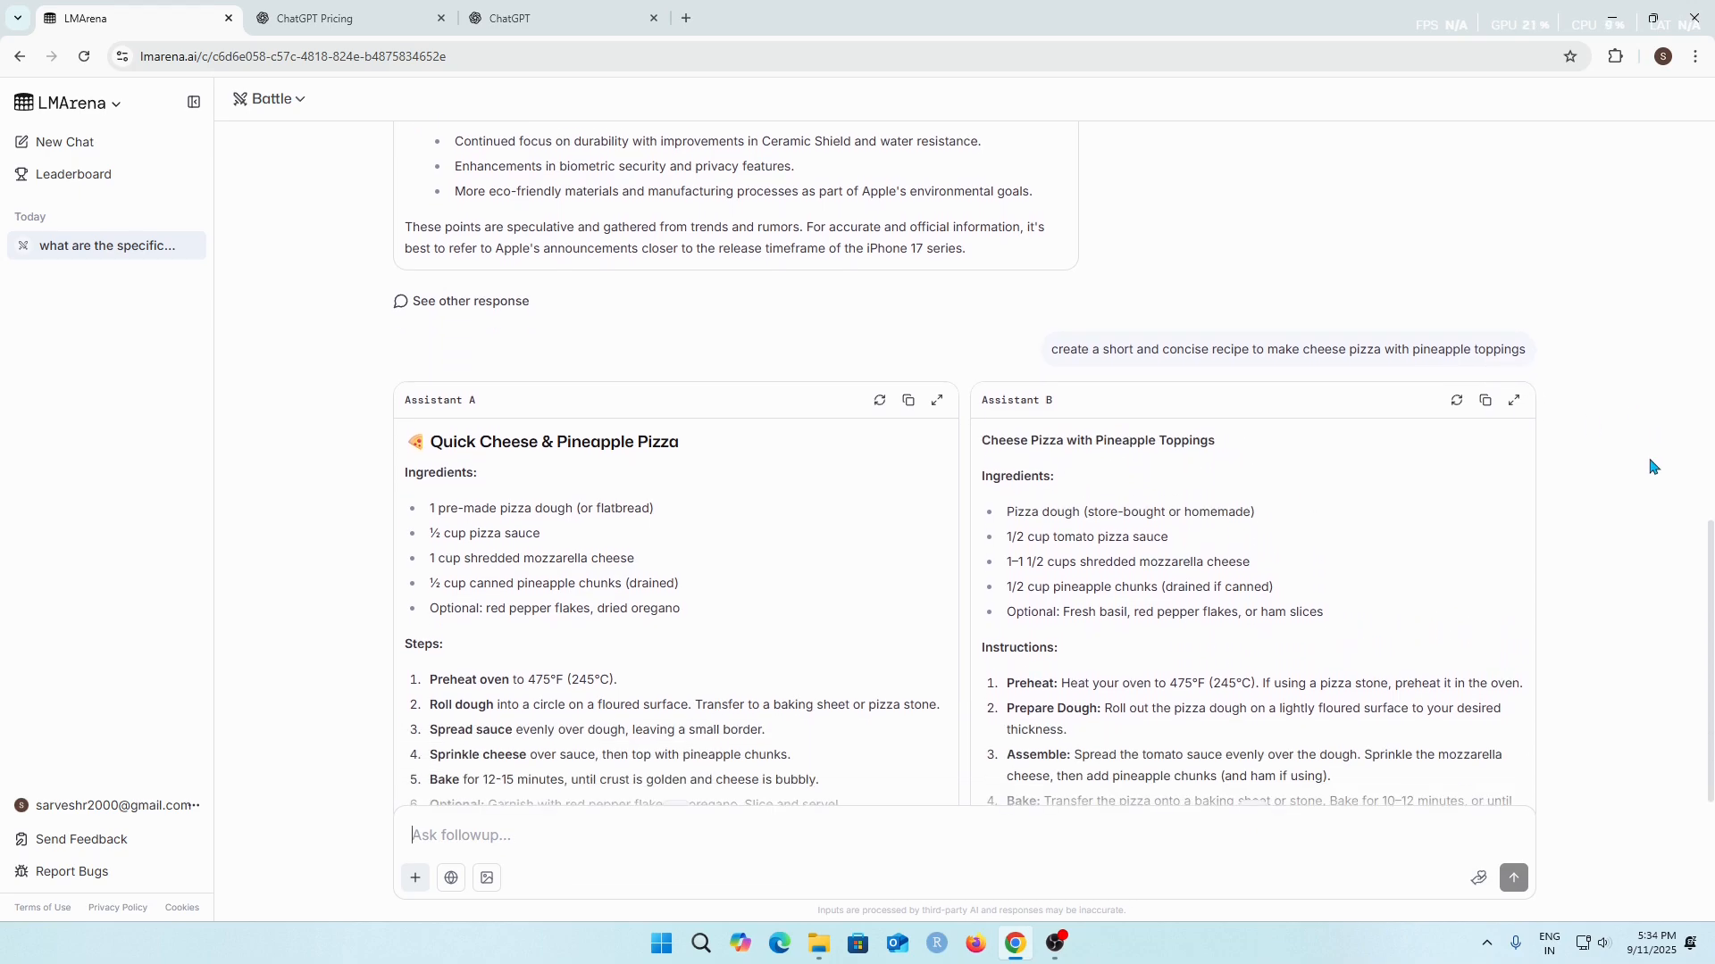
scroll(down, 3)
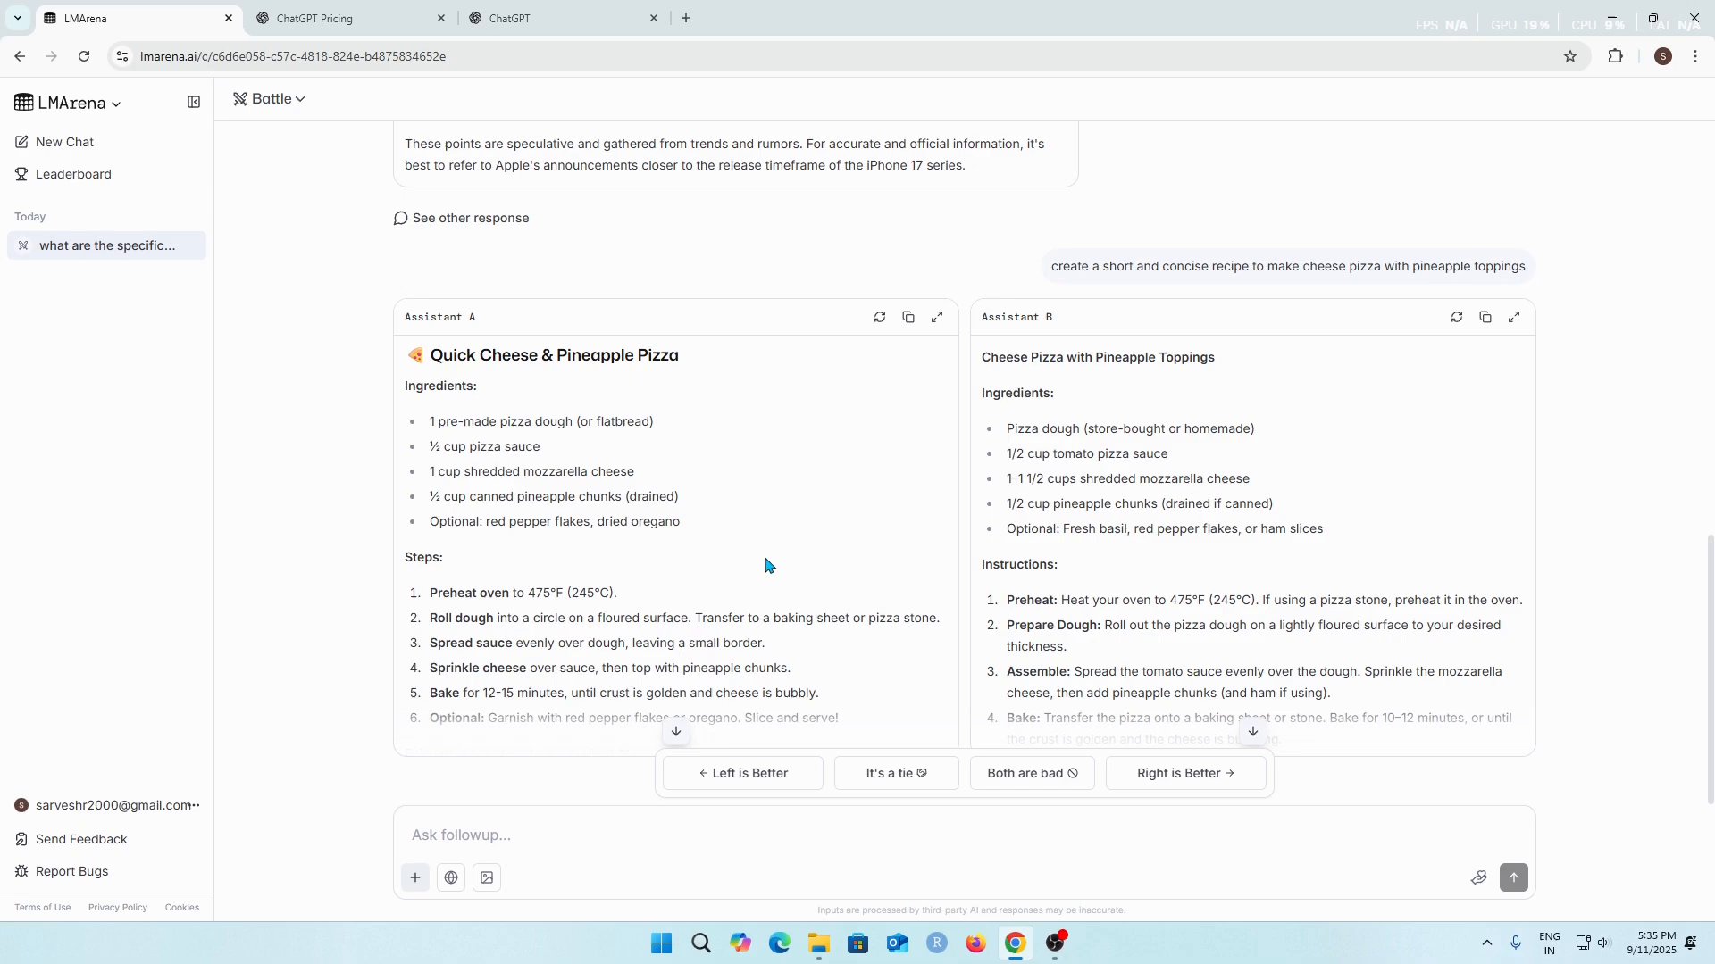
Step: Read both pizza recipes to the end and vote 'Right is Better', revealing mai-1-preview and o3-mini
scroll(down, 3)
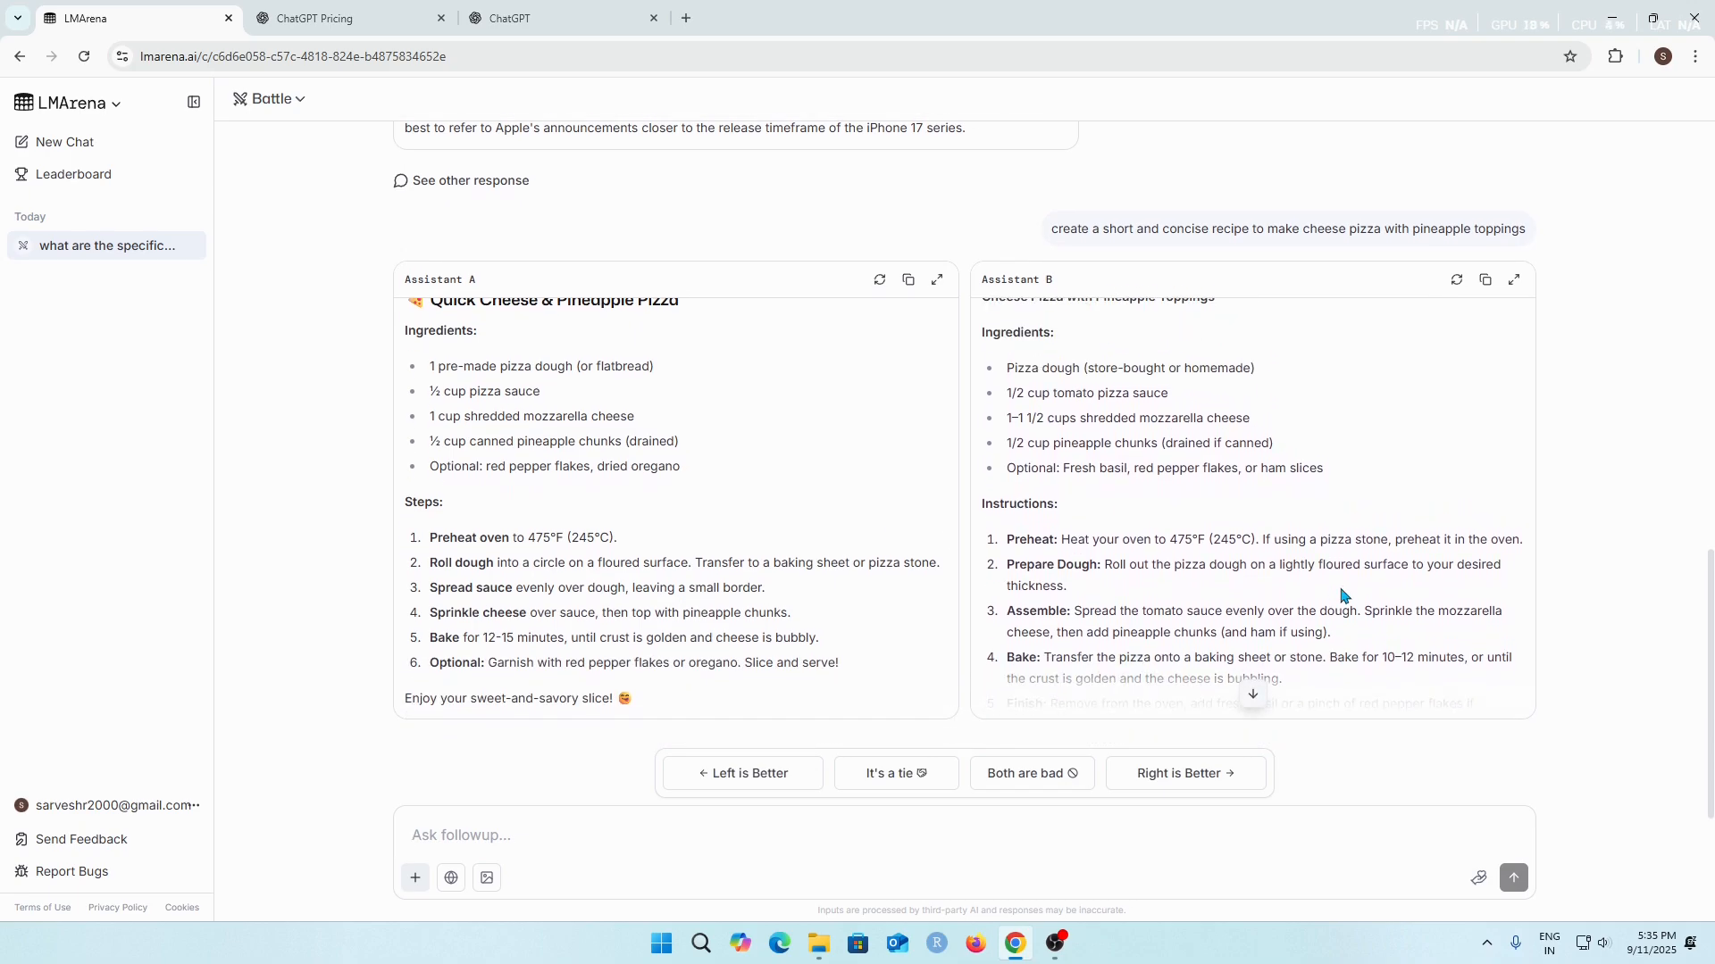
scroll(up, 3)
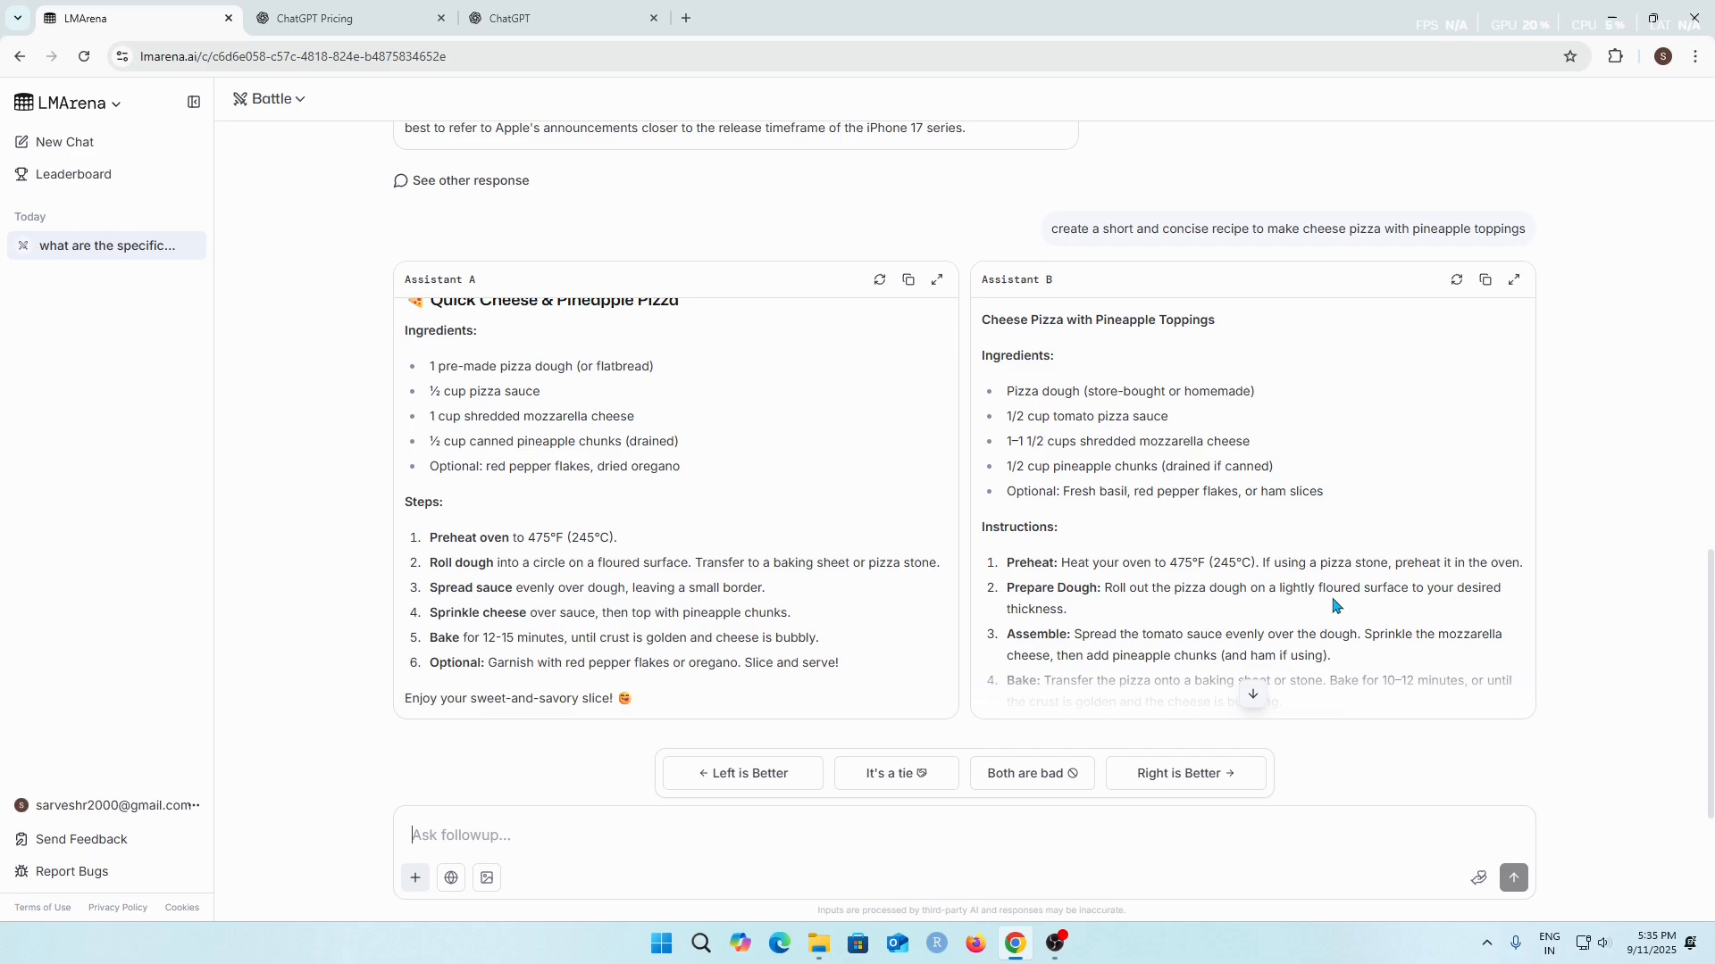
mouse_move(886, 566)
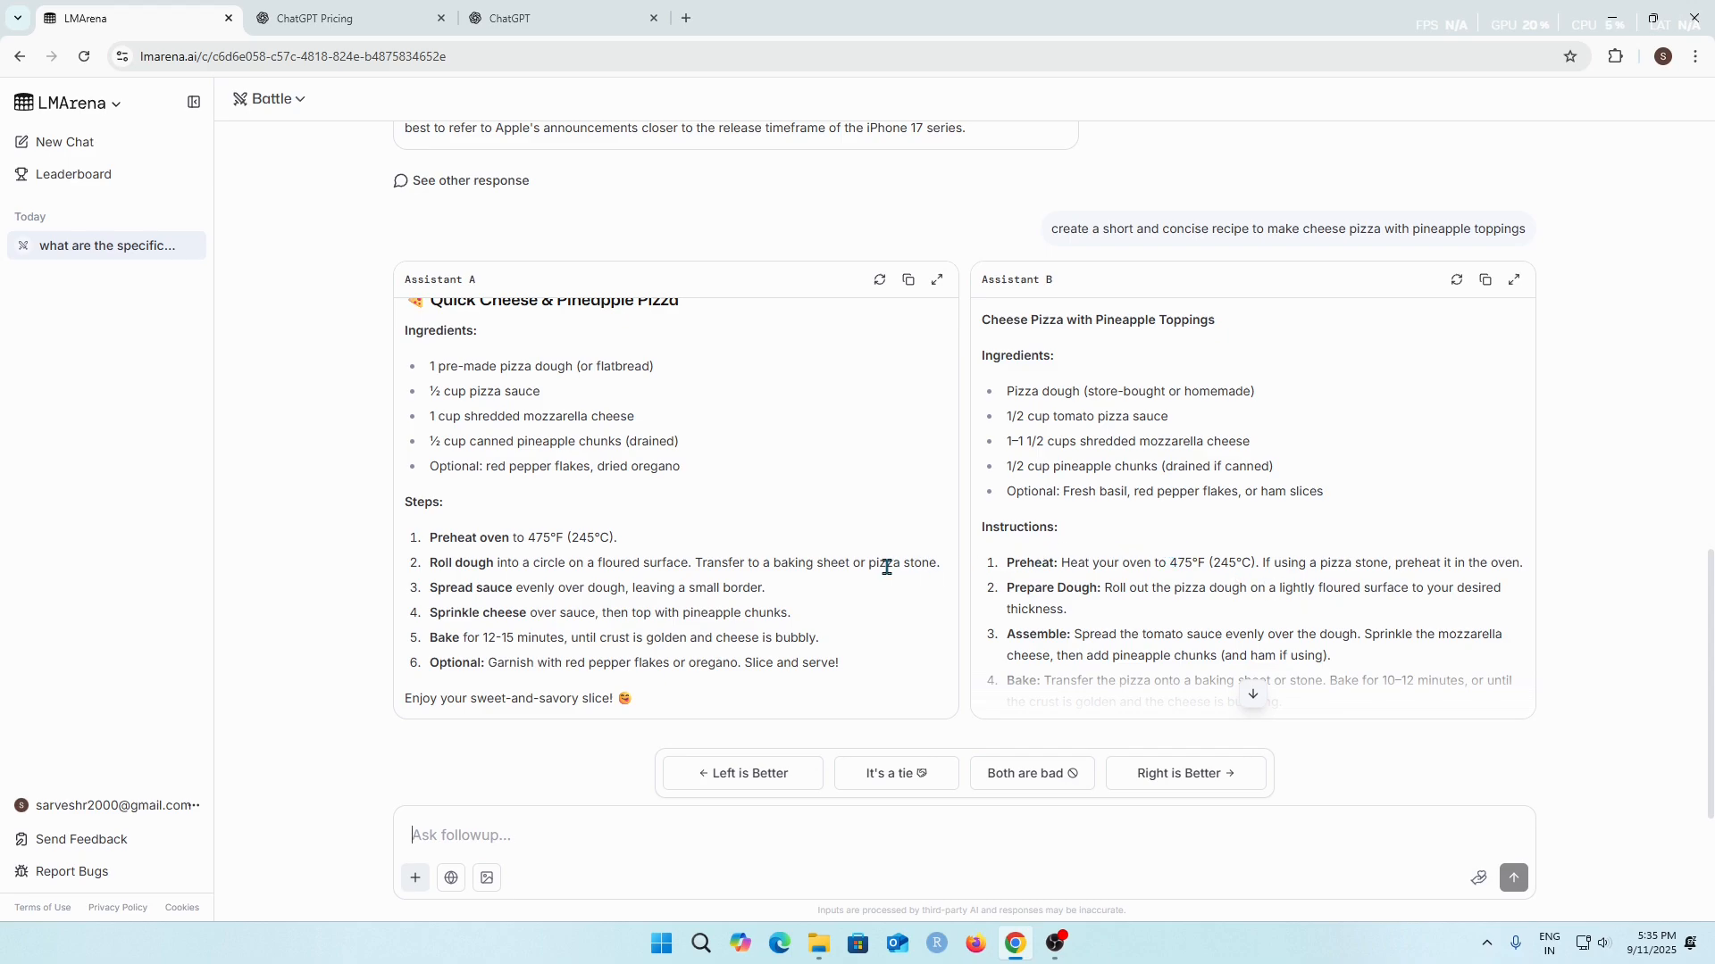
scroll(down, 3)
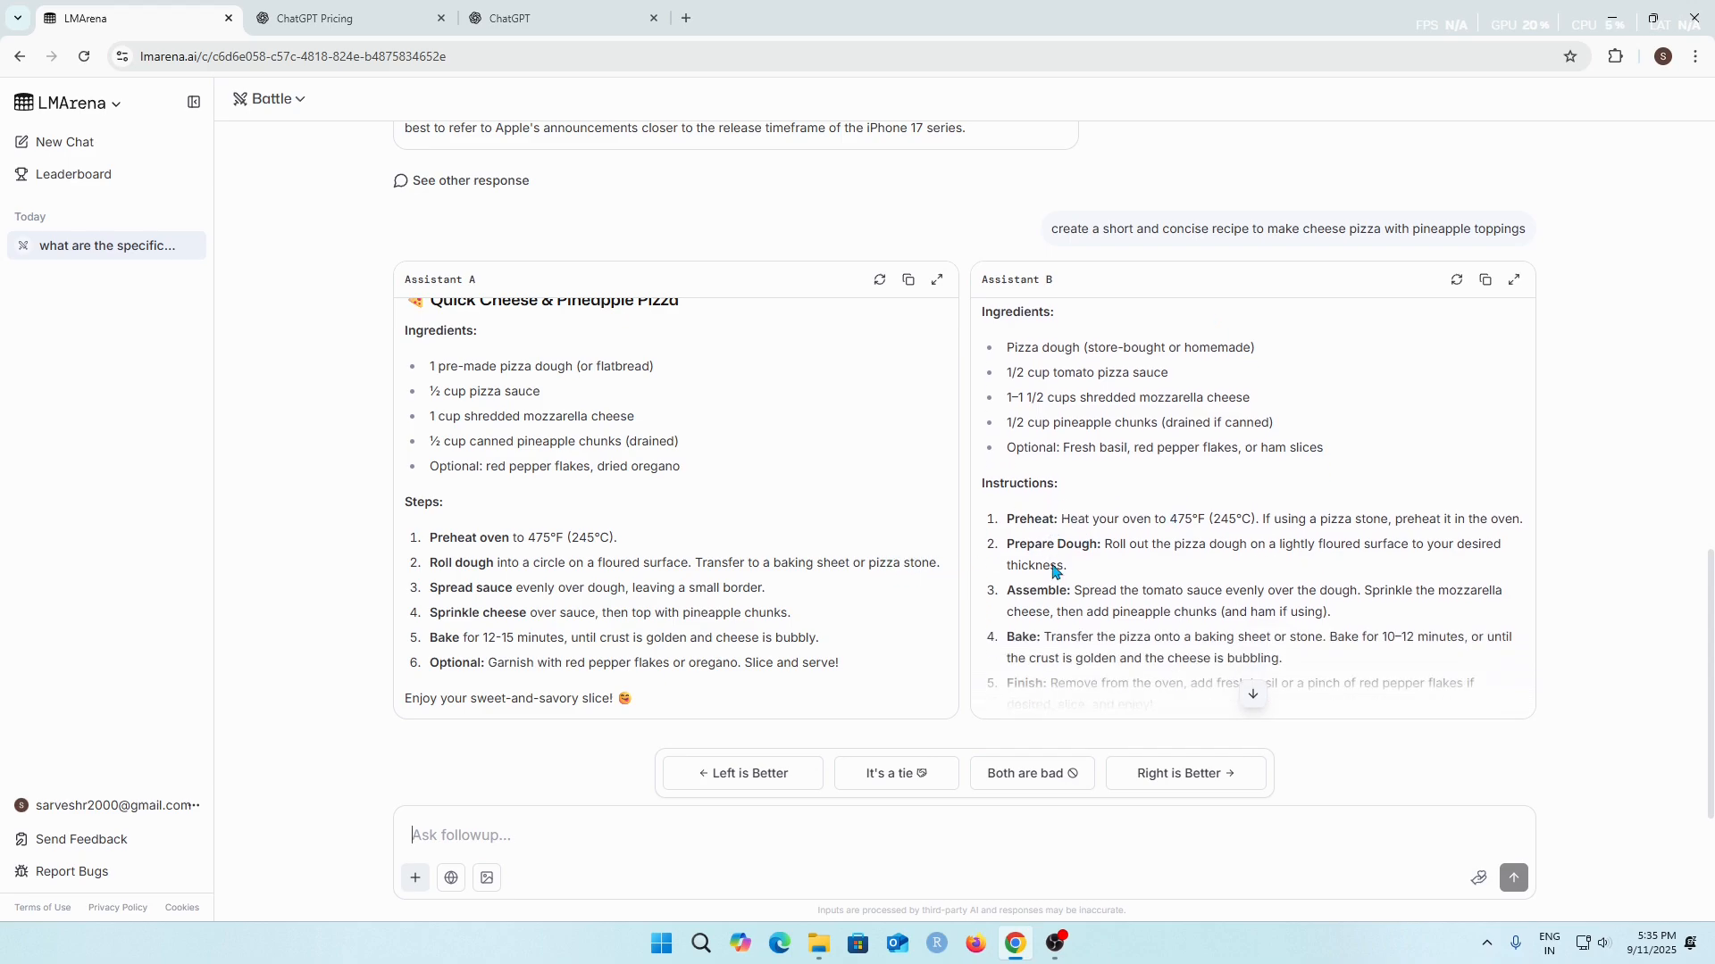
scroll(down, 3)
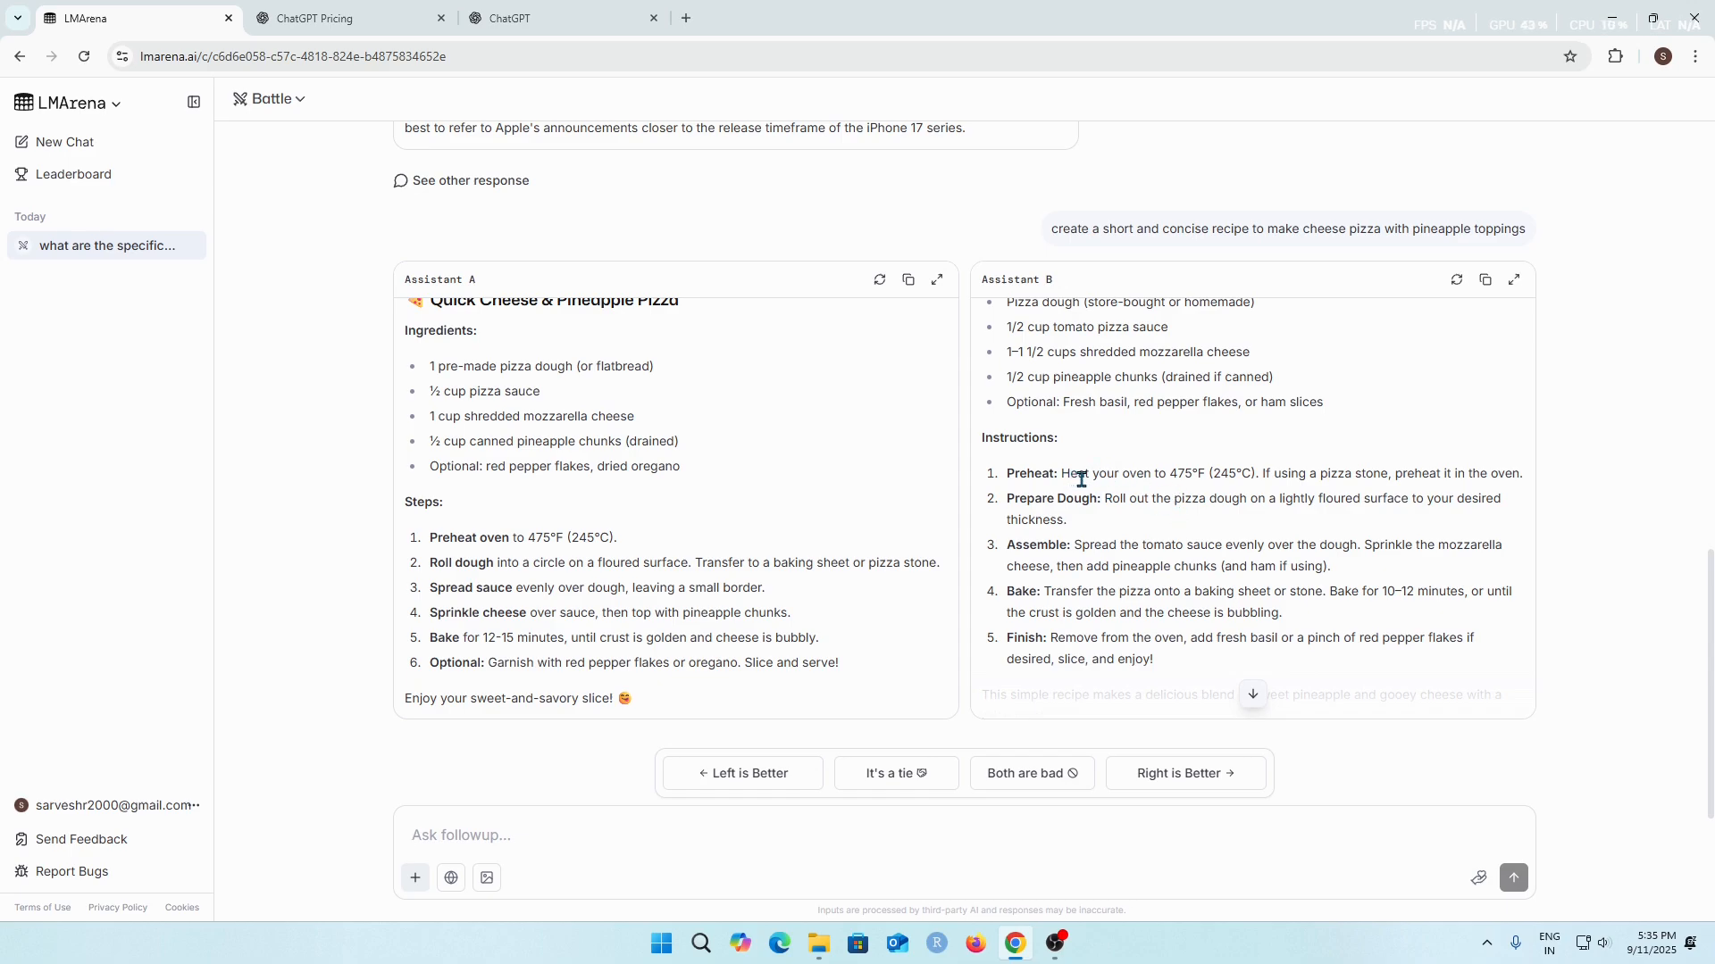
mouse_move(1315, 498)
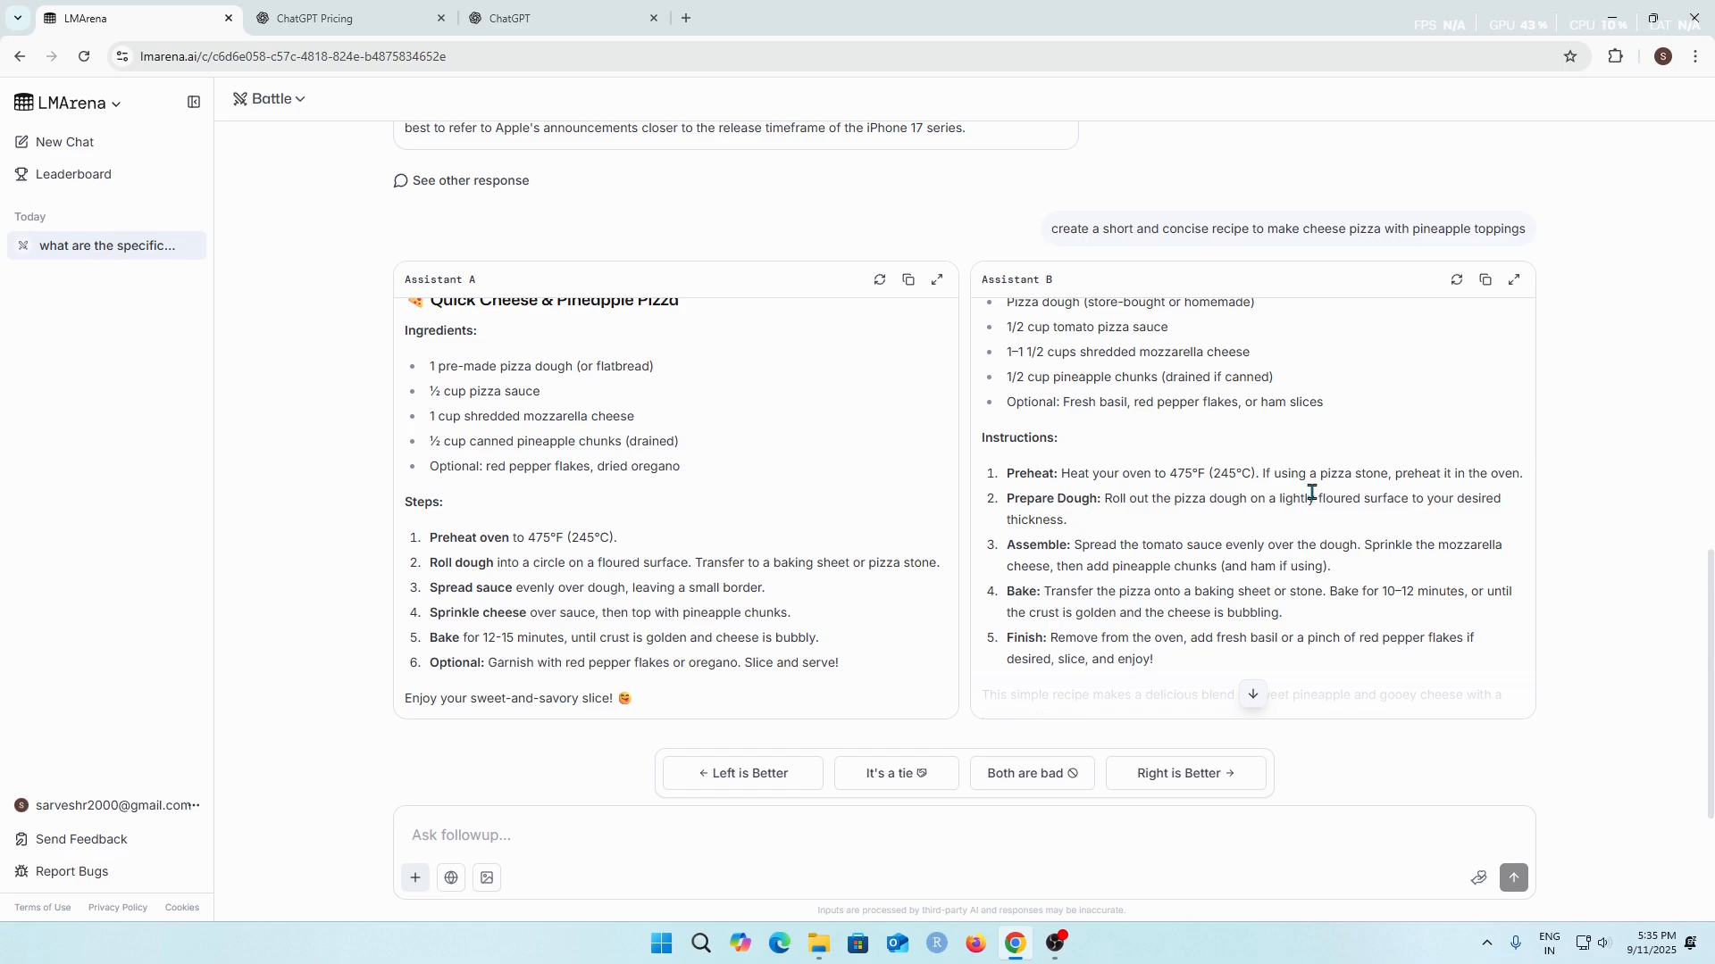
mouse_move(1309, 516)
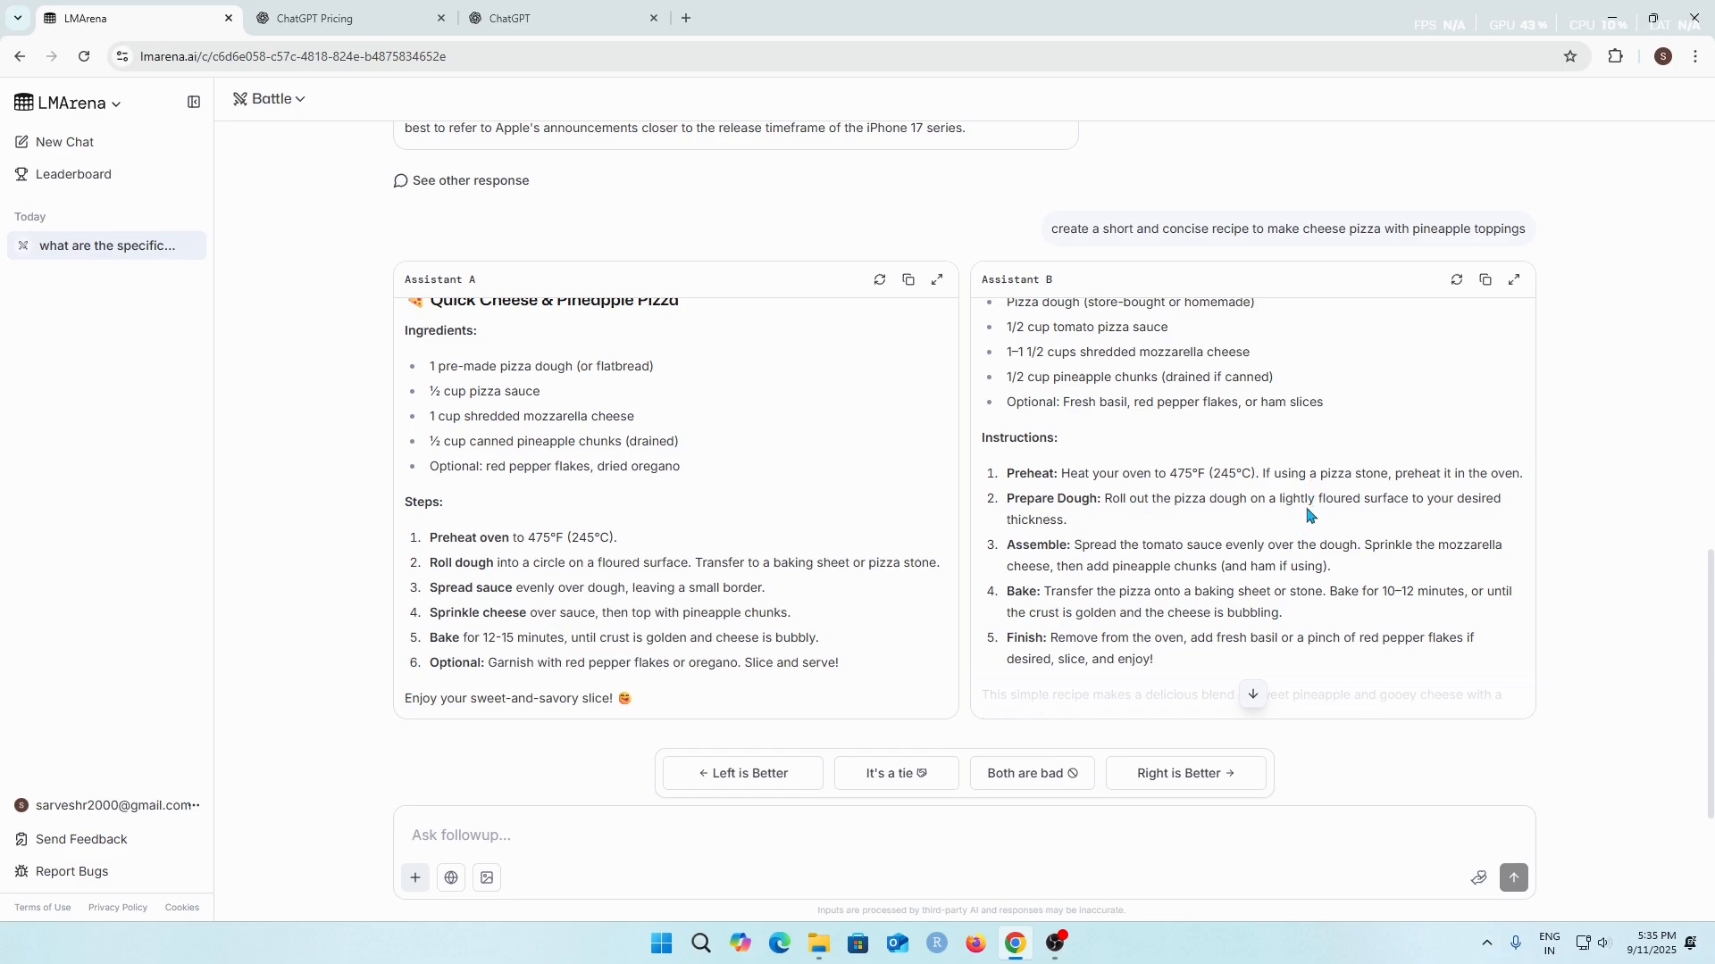
scroll(down, 3)
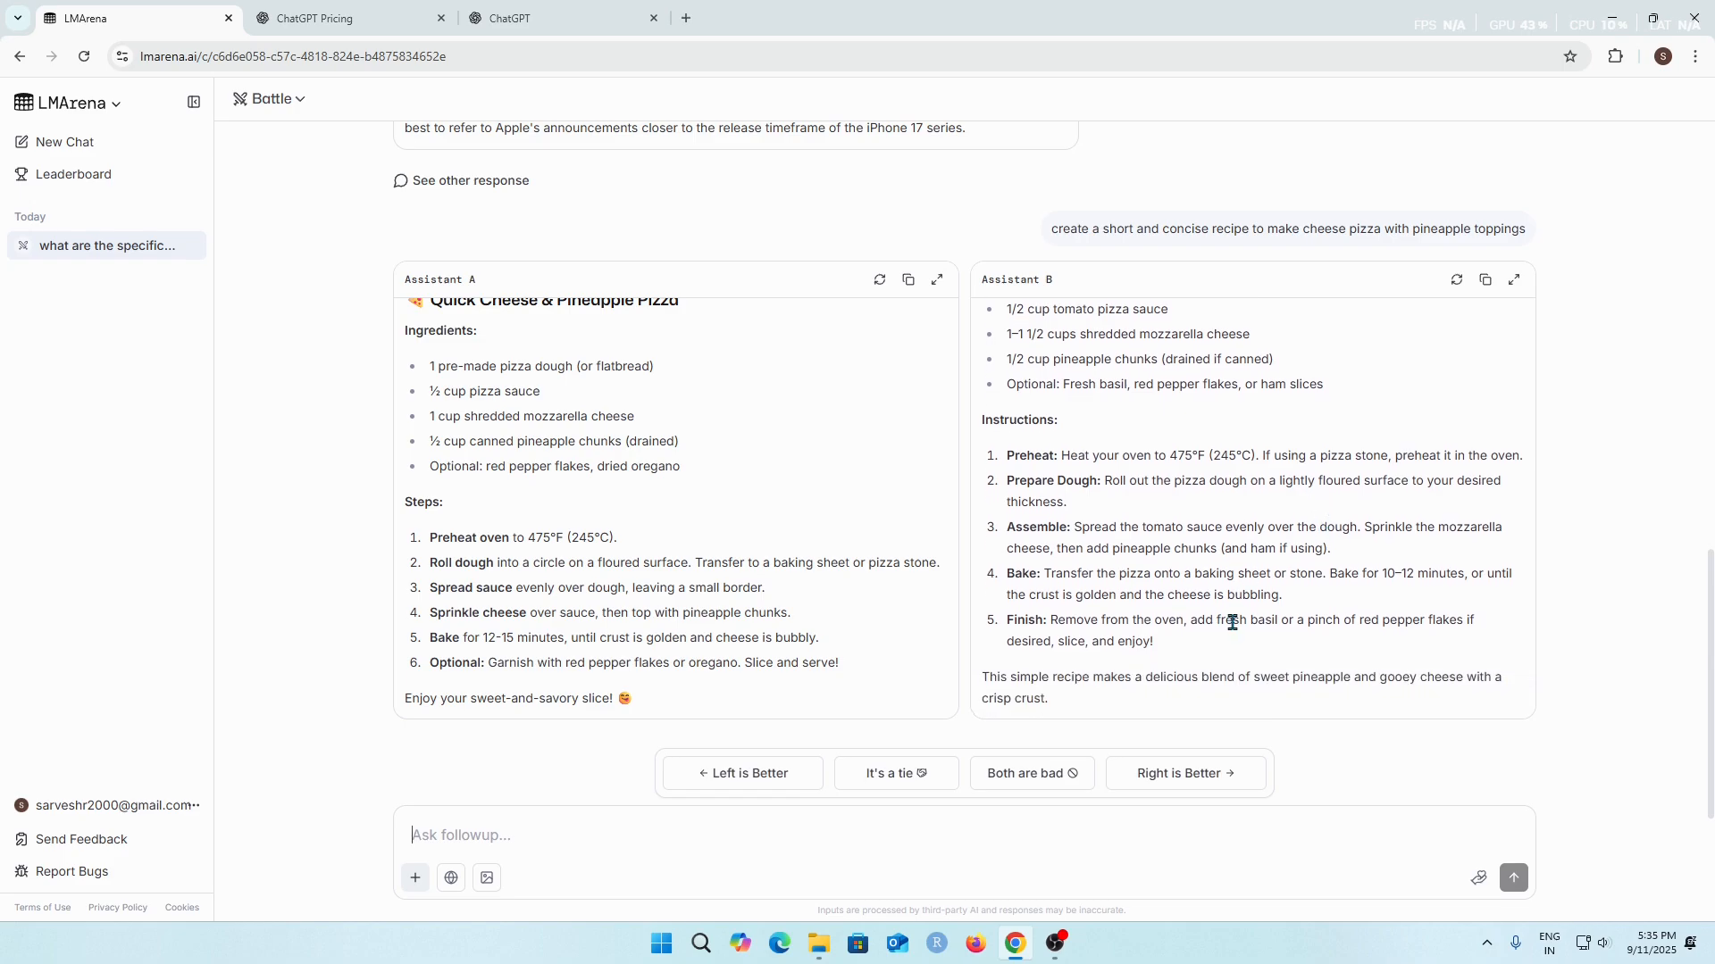
mouse_move(1216, 754)
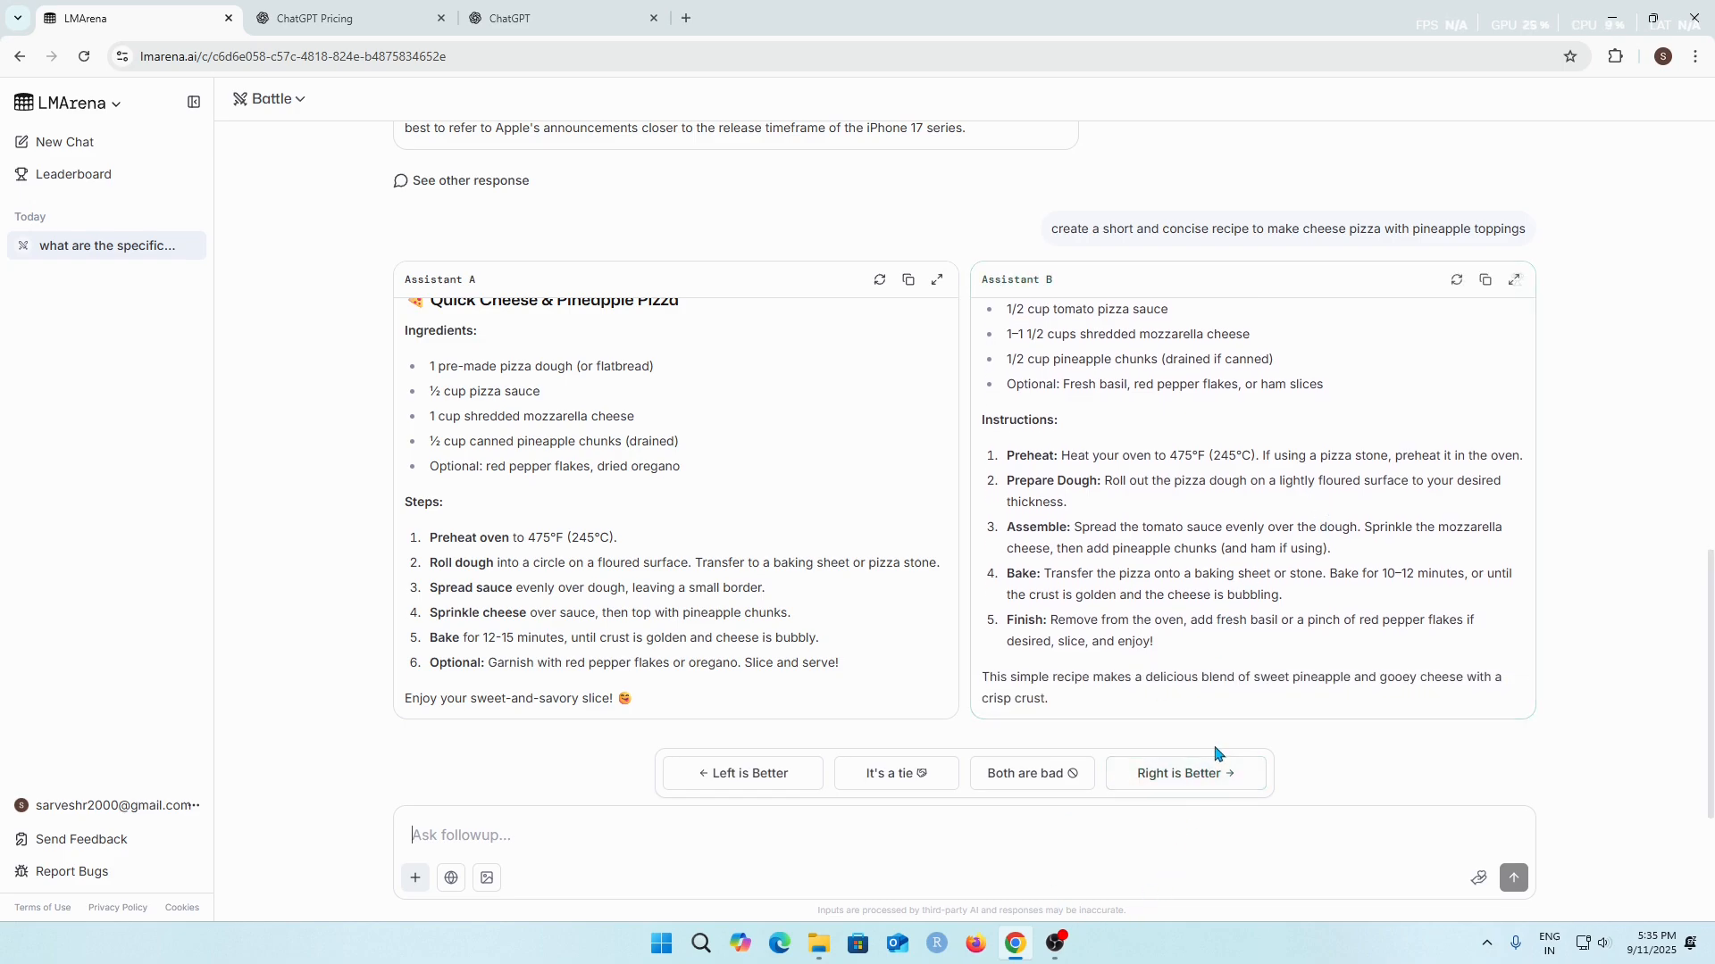
click(1184, 773)
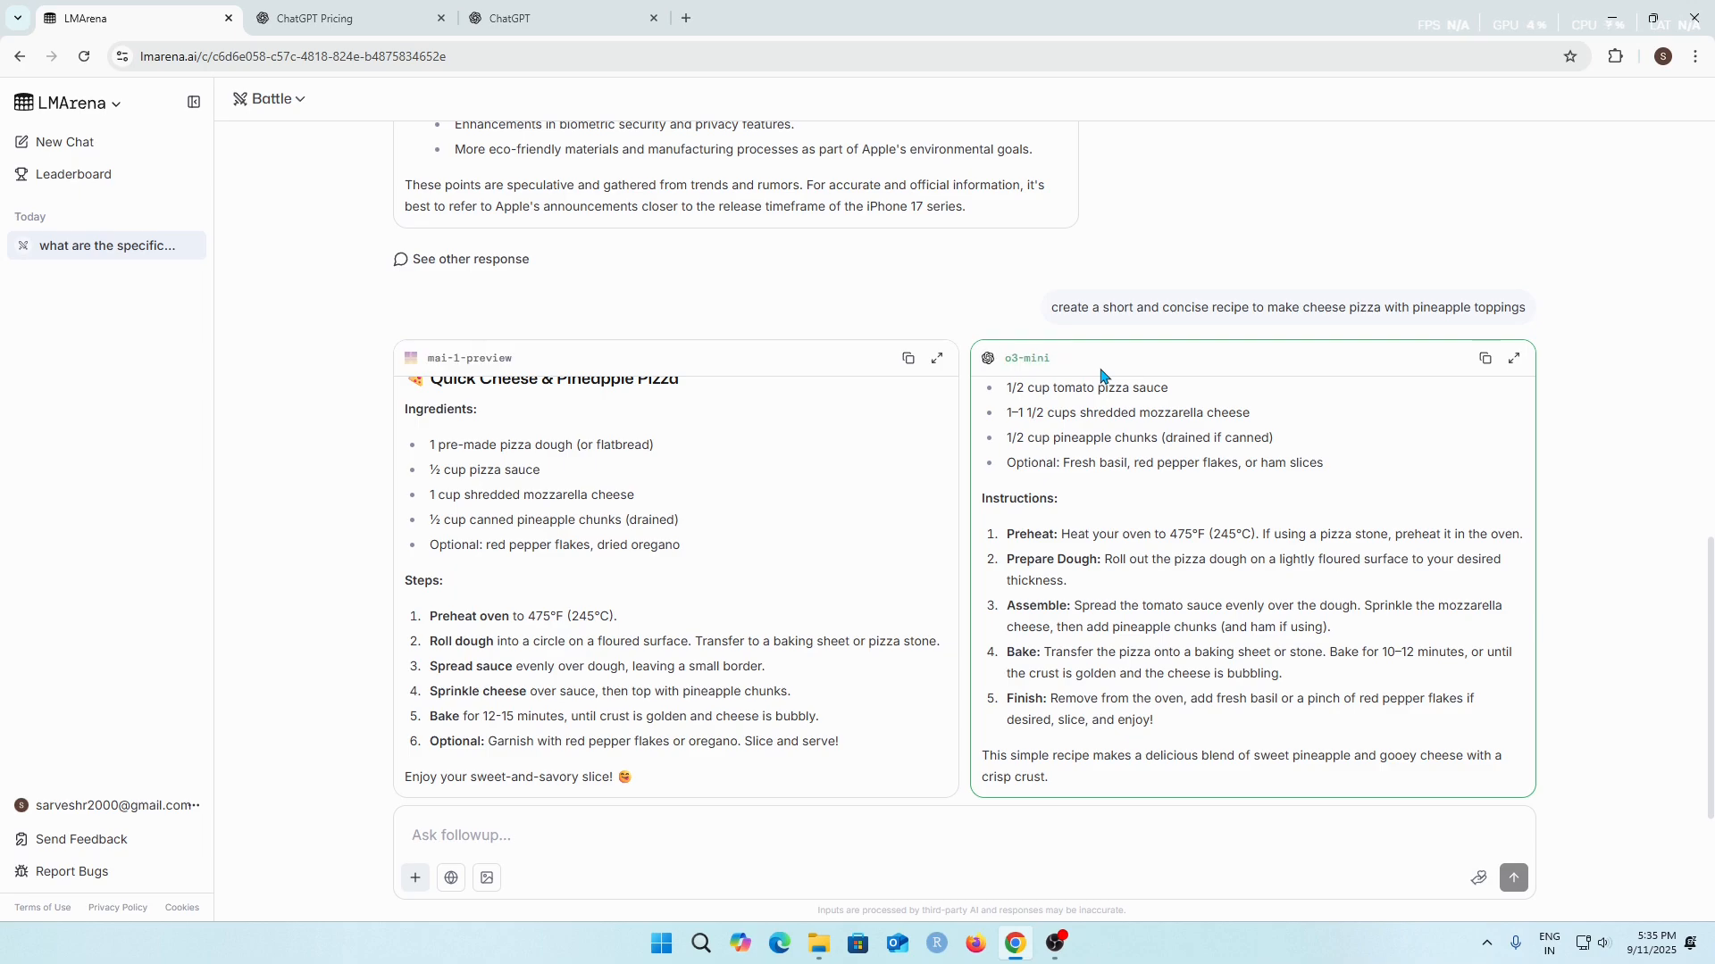
mouse_move(1068, 447)
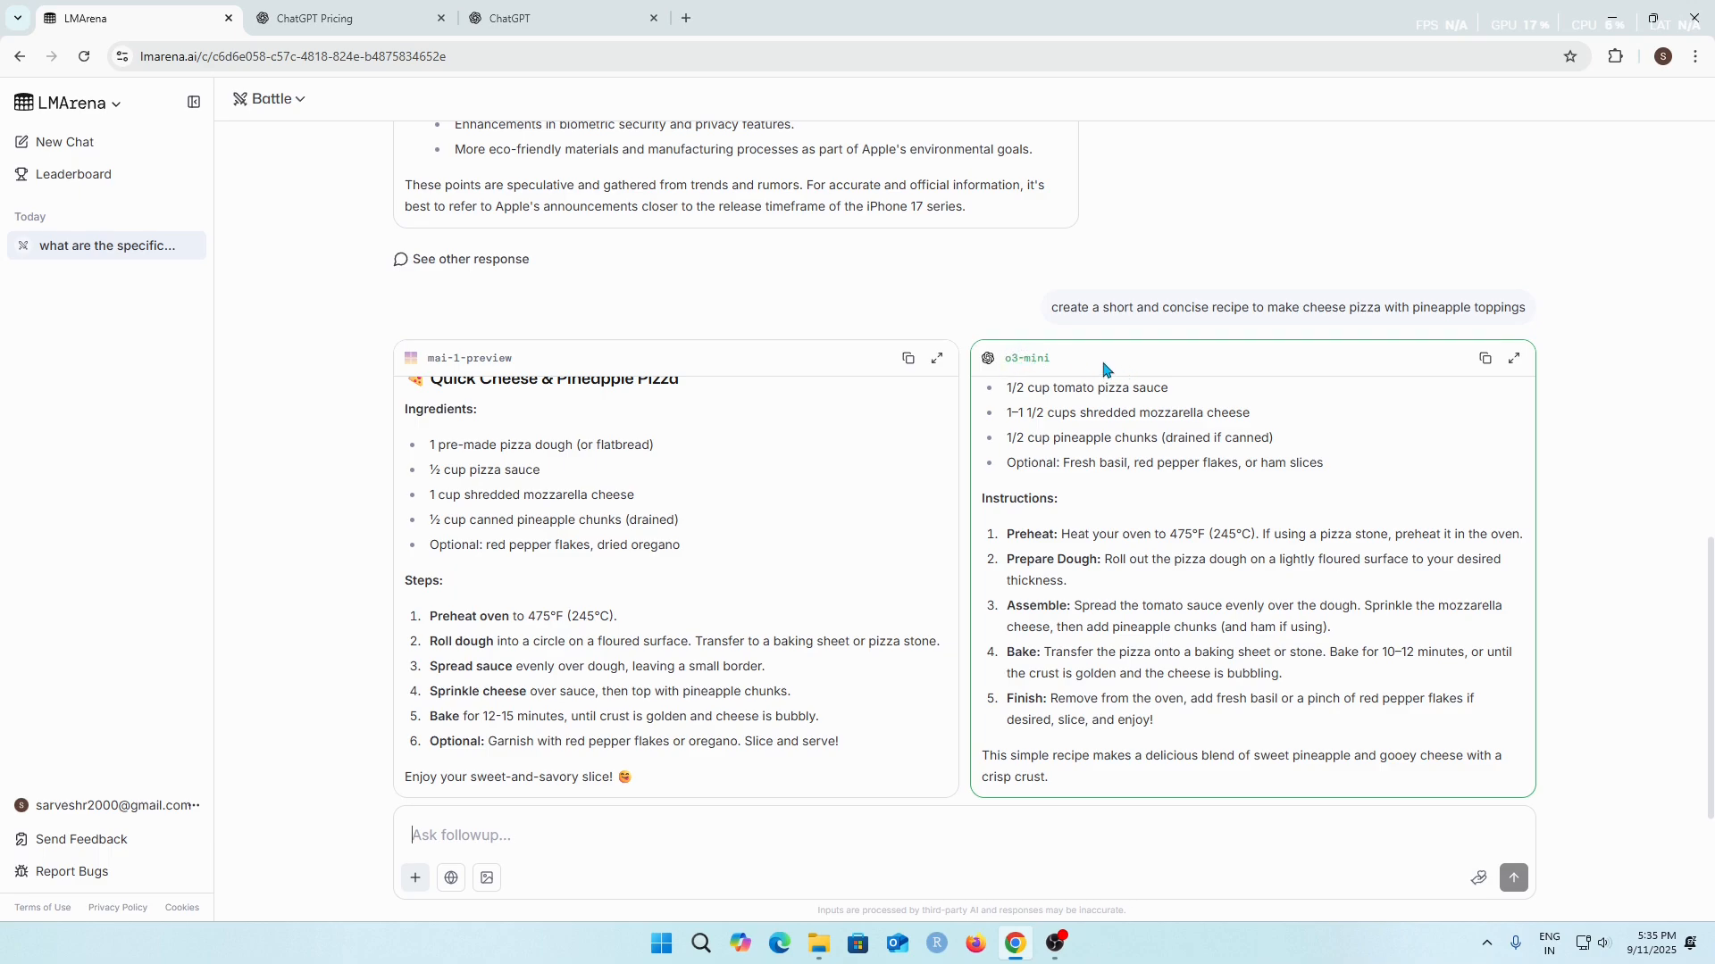
mouse_move(1168, 377)
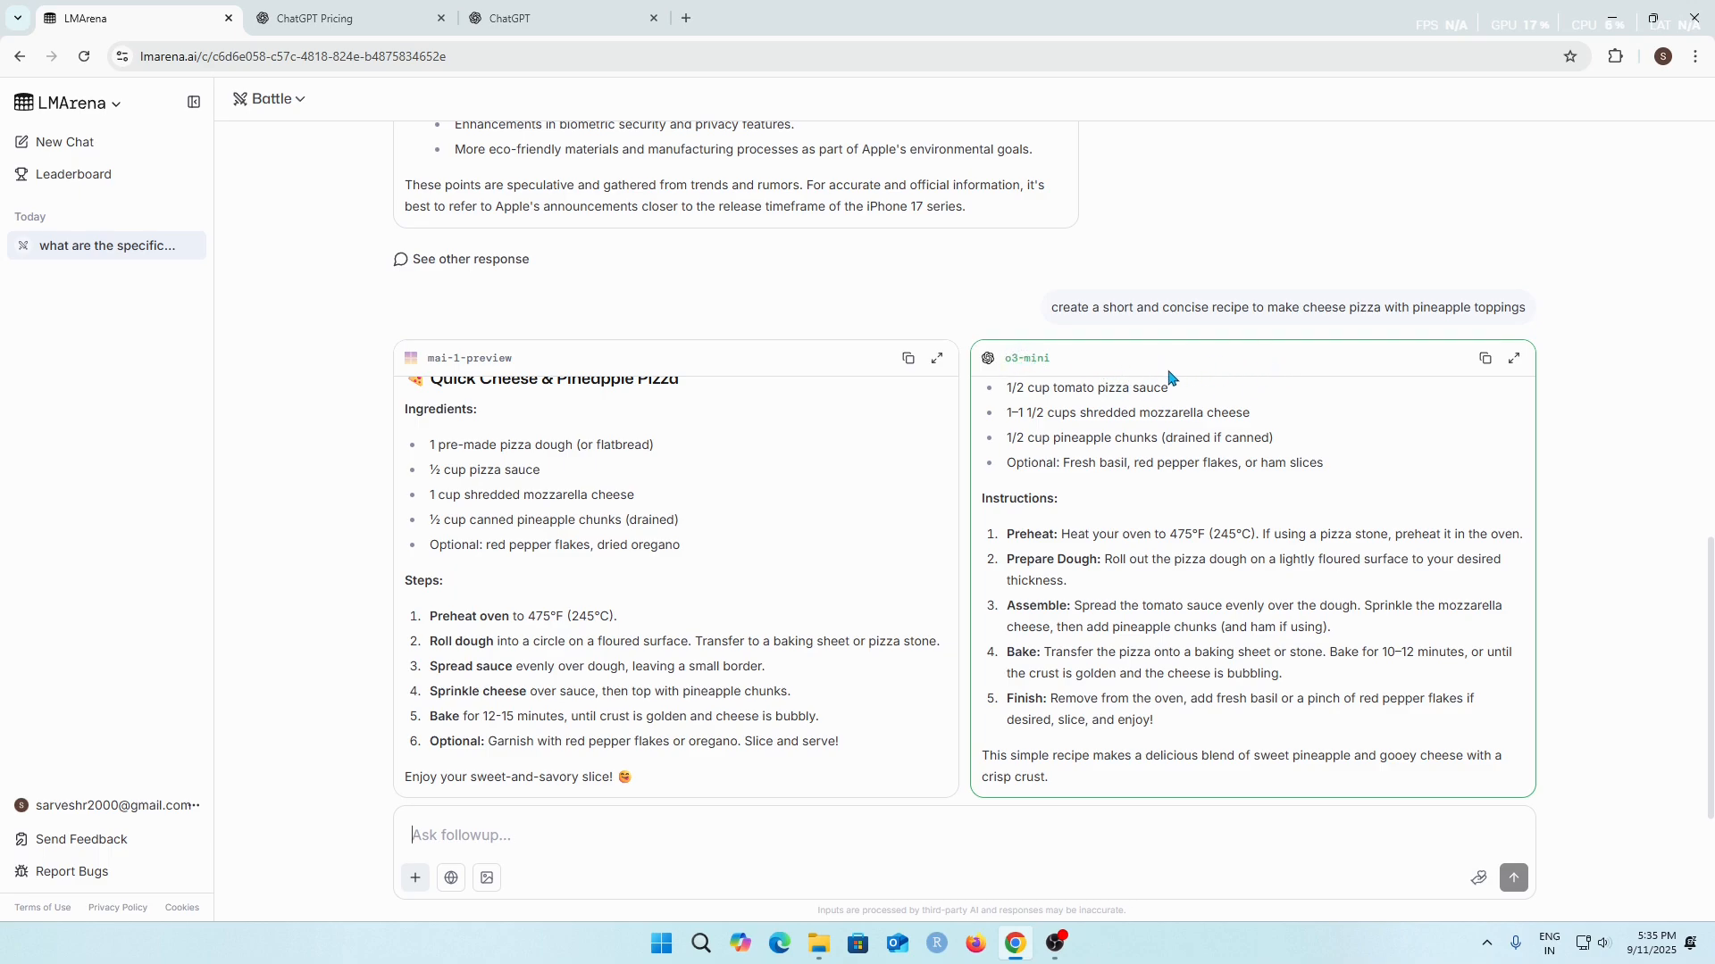
mouse_move(1077, 379)
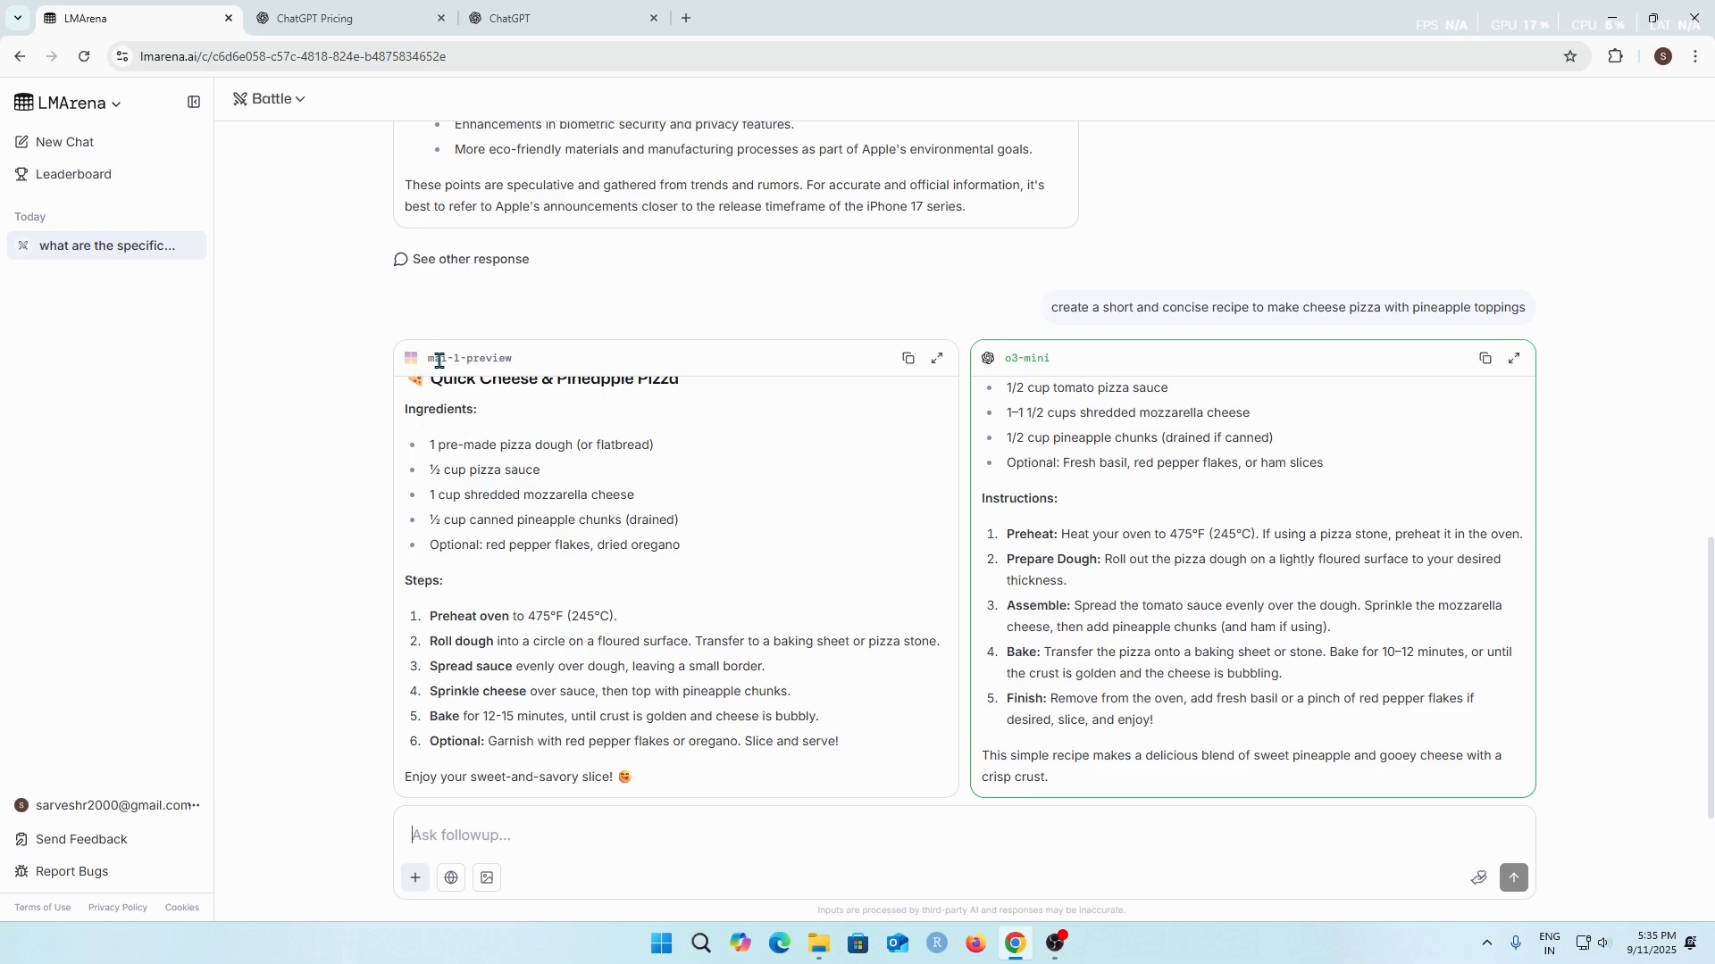
double_click(465, 357)
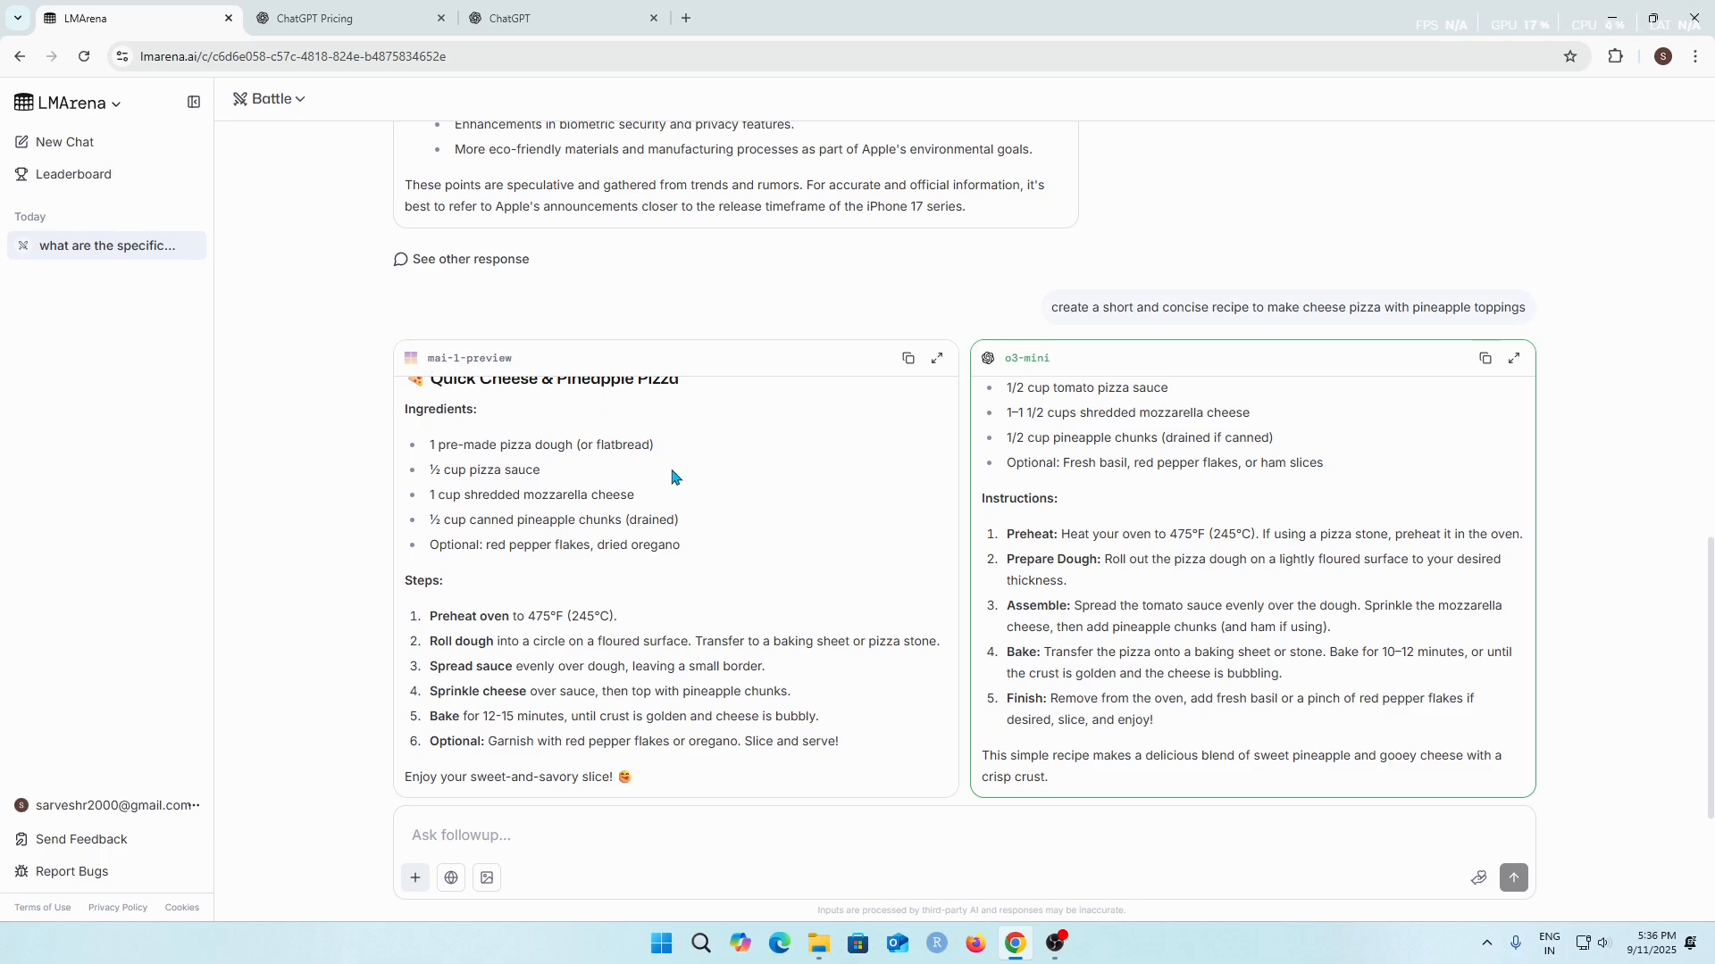
mouse_move(711, 487)
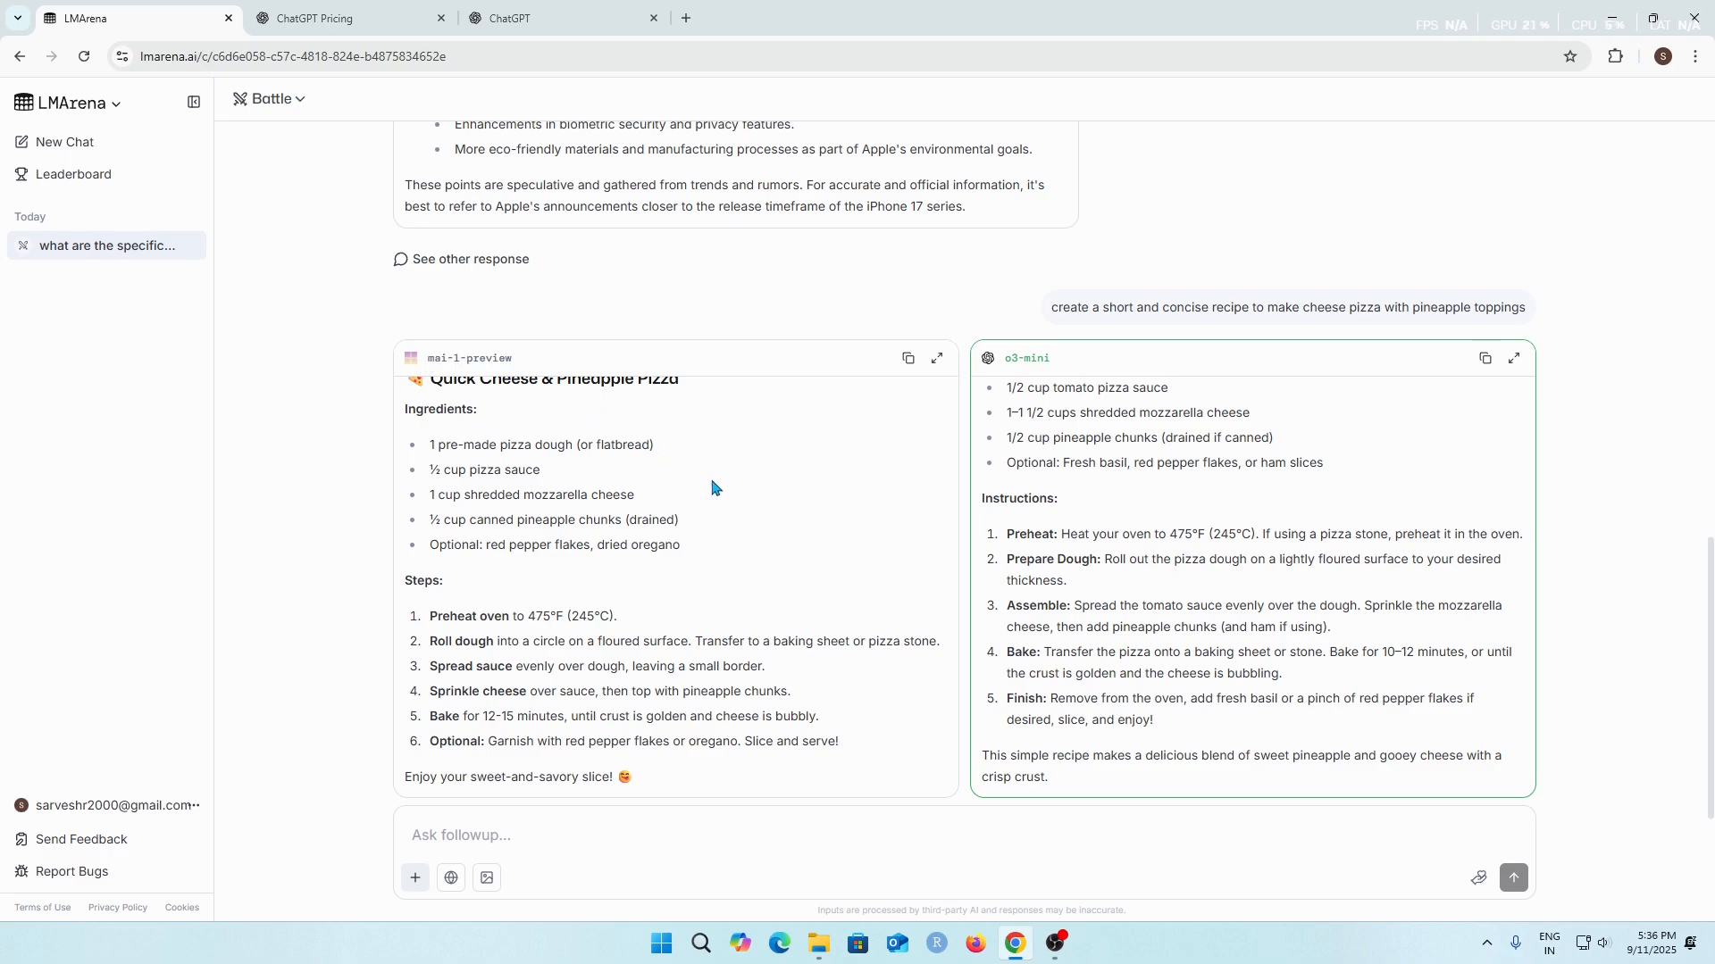
mouse_move(963, 594)
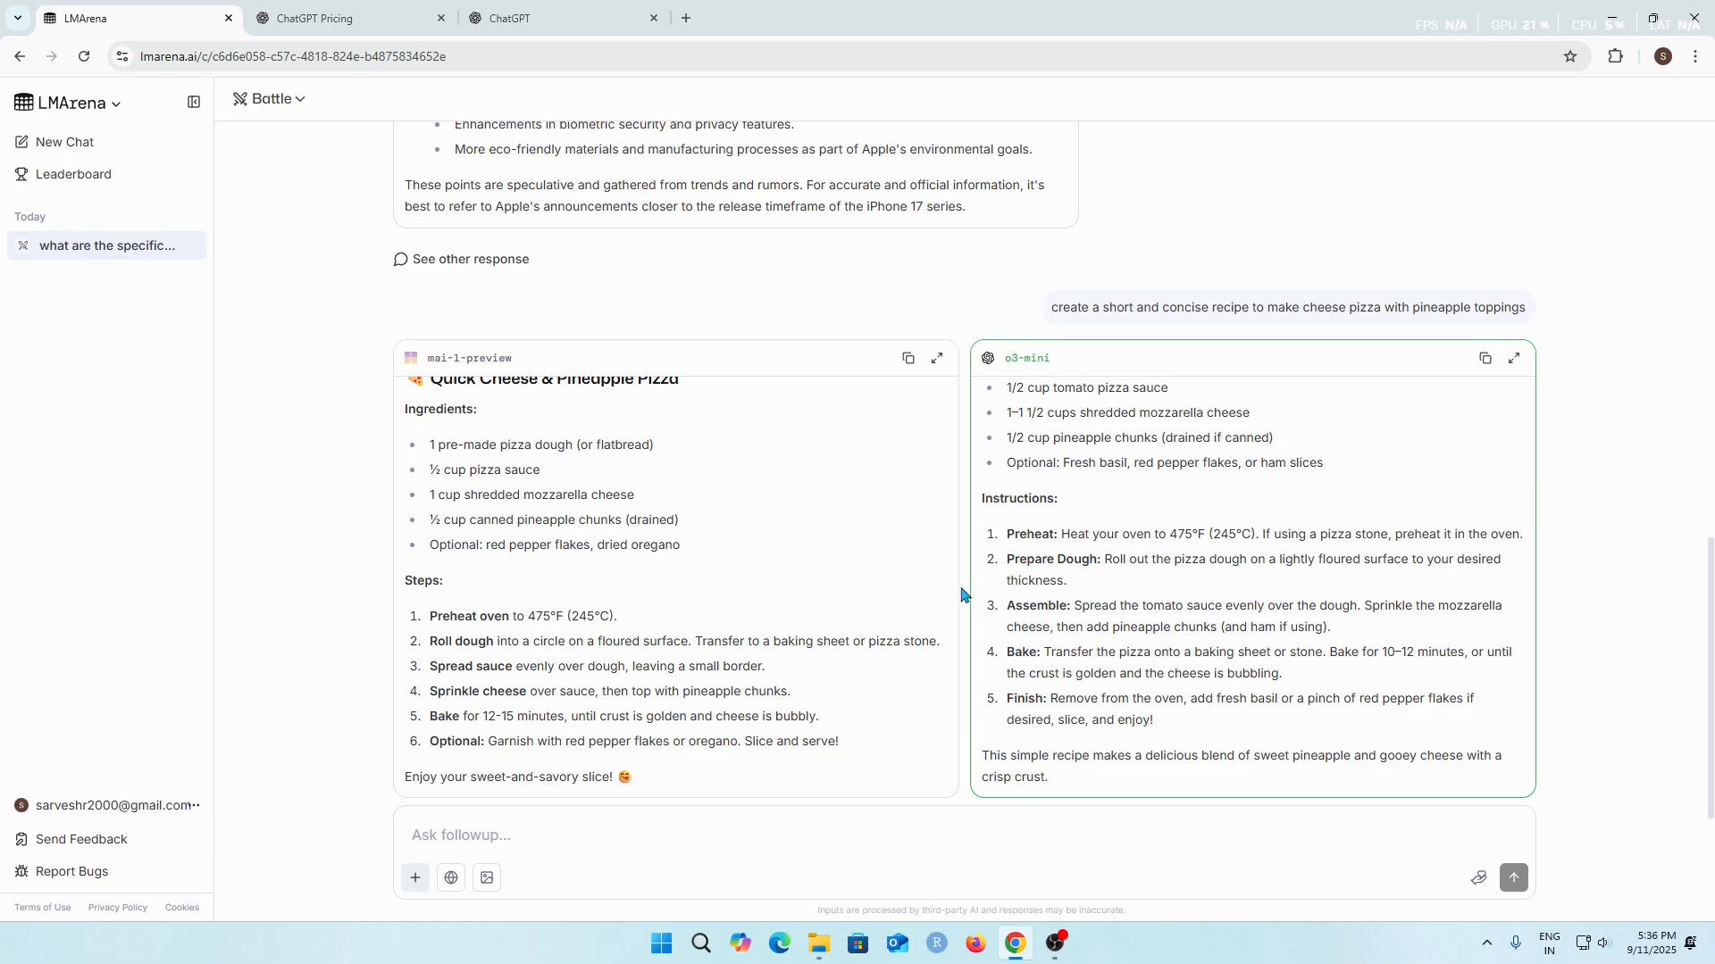
scroll(up, 3)
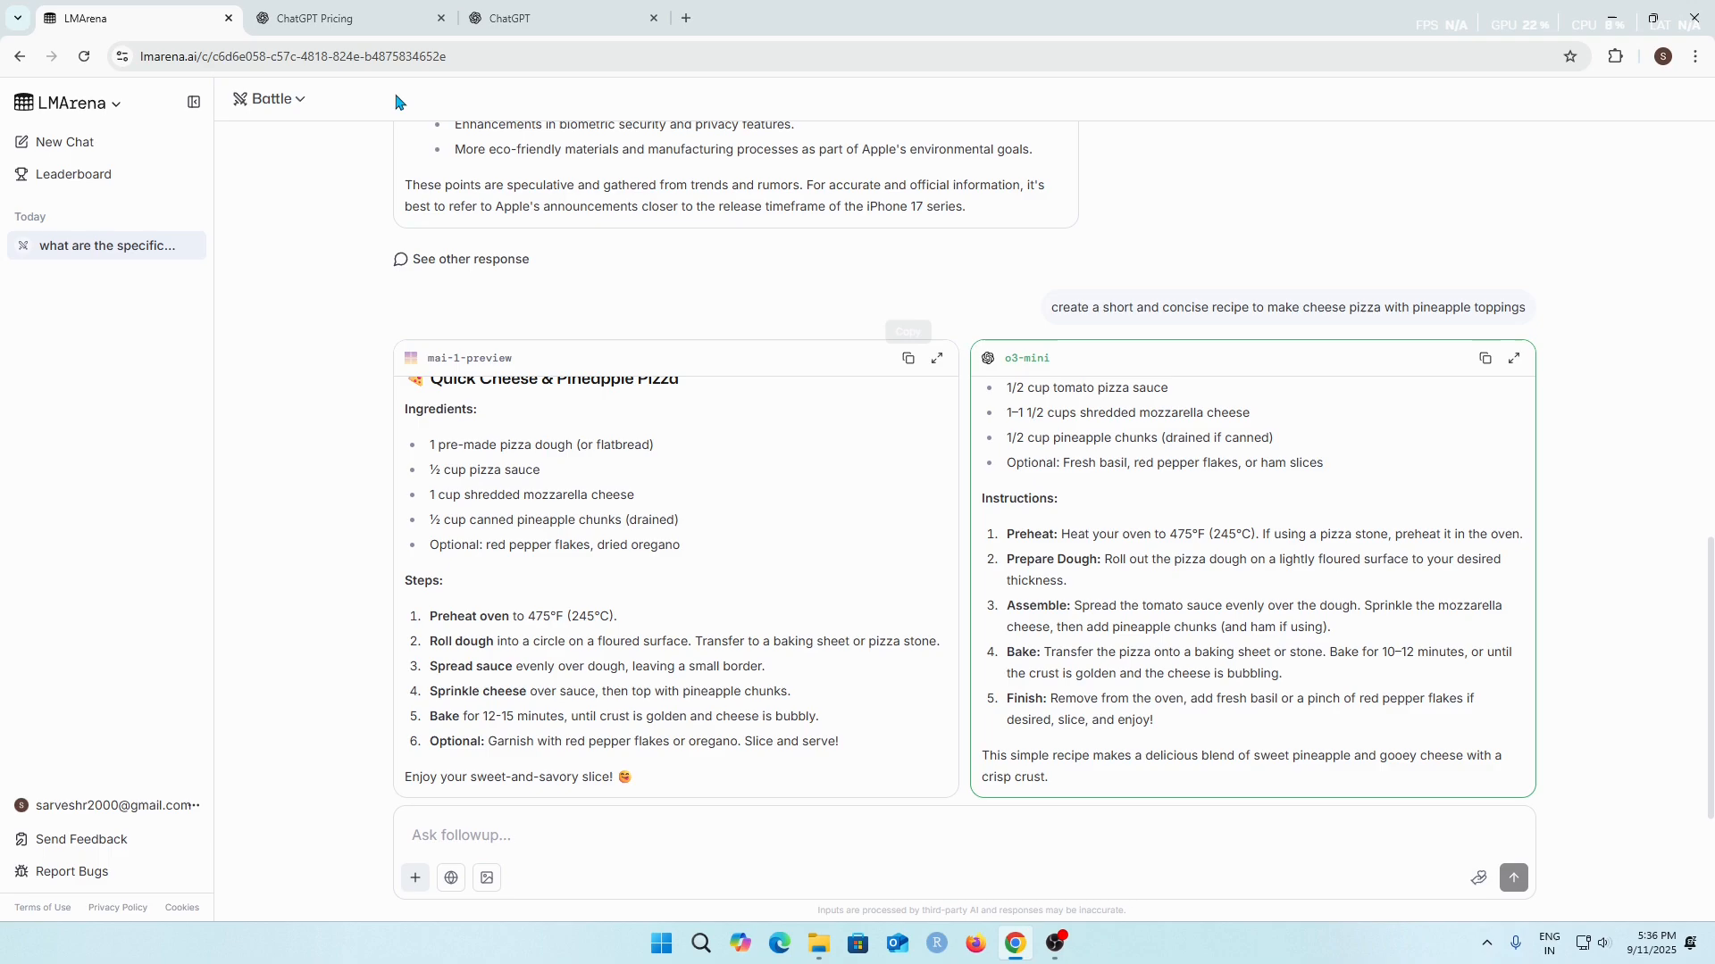
Step: Switch the chat mode from Battle to Side by Side
click(270, 98)
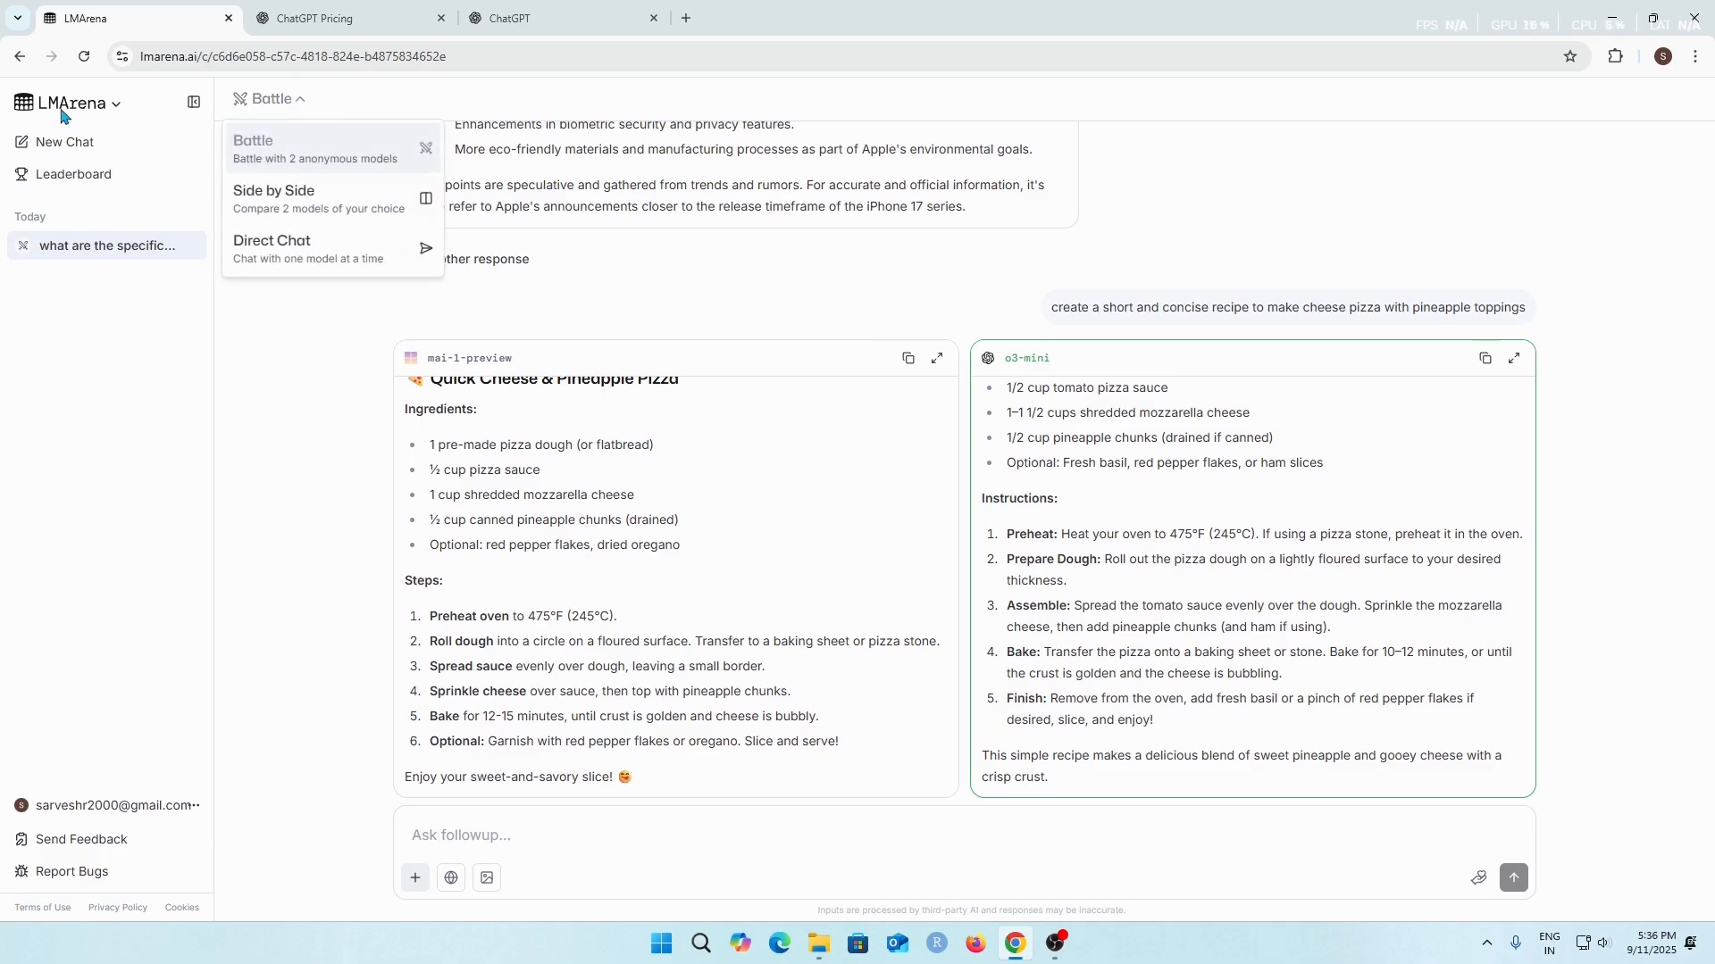
mouse_move(464, 211)
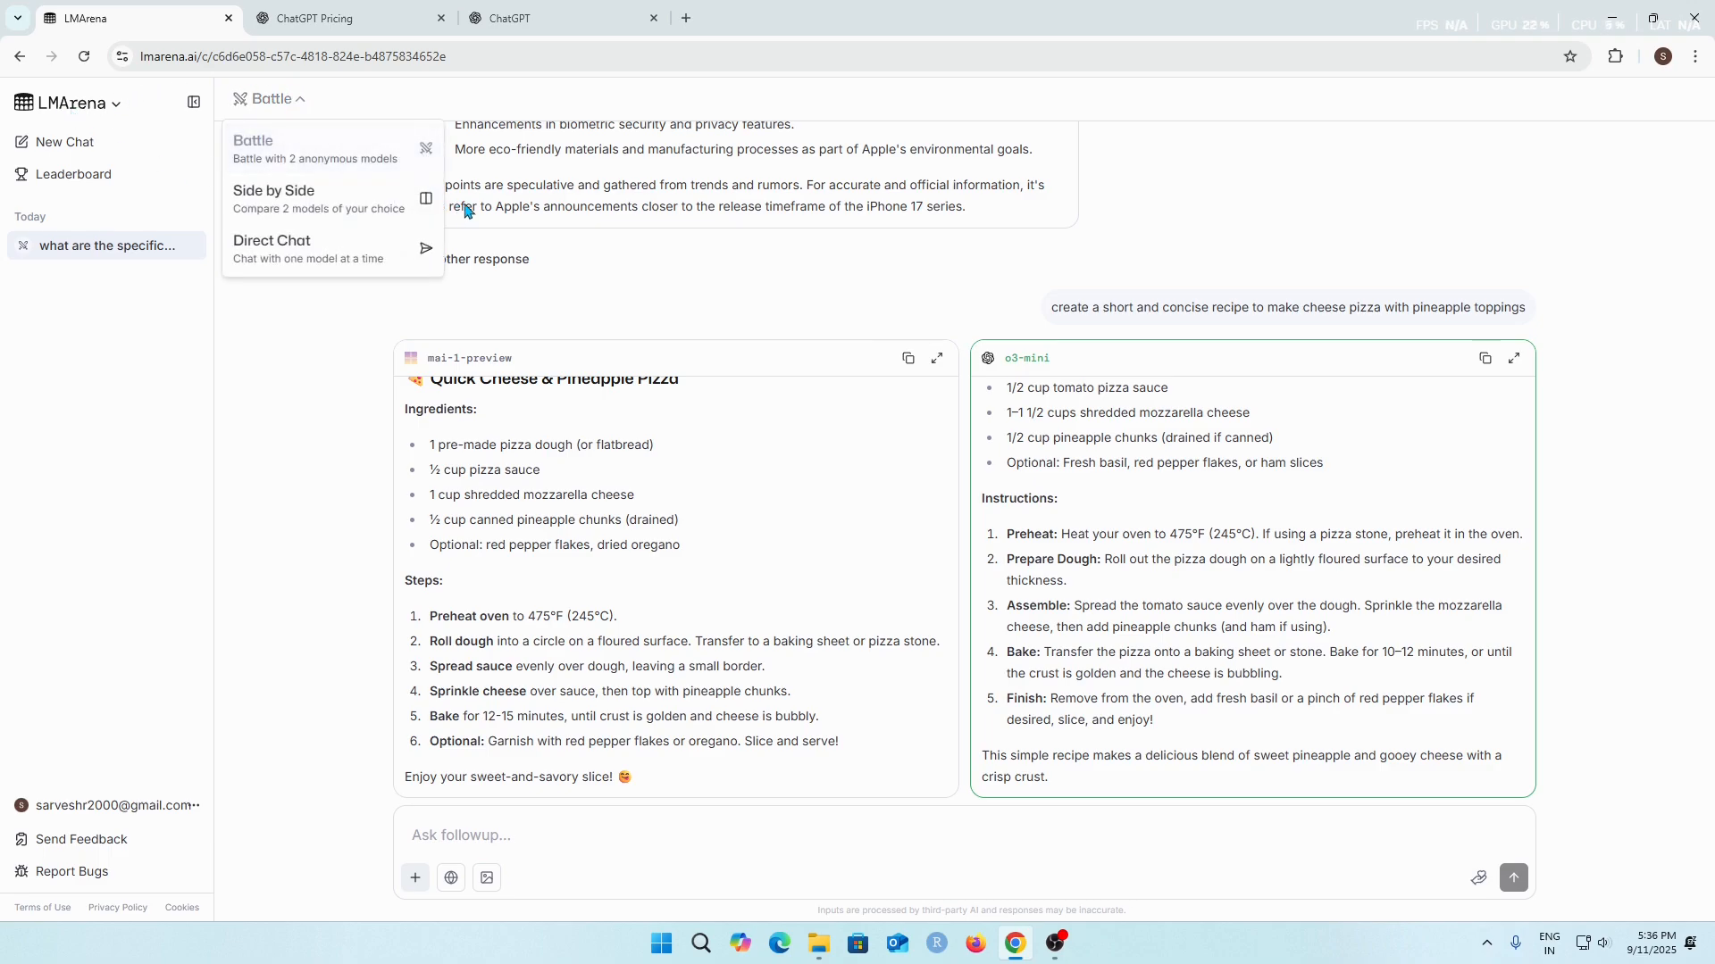
mouse_move(318, 198)
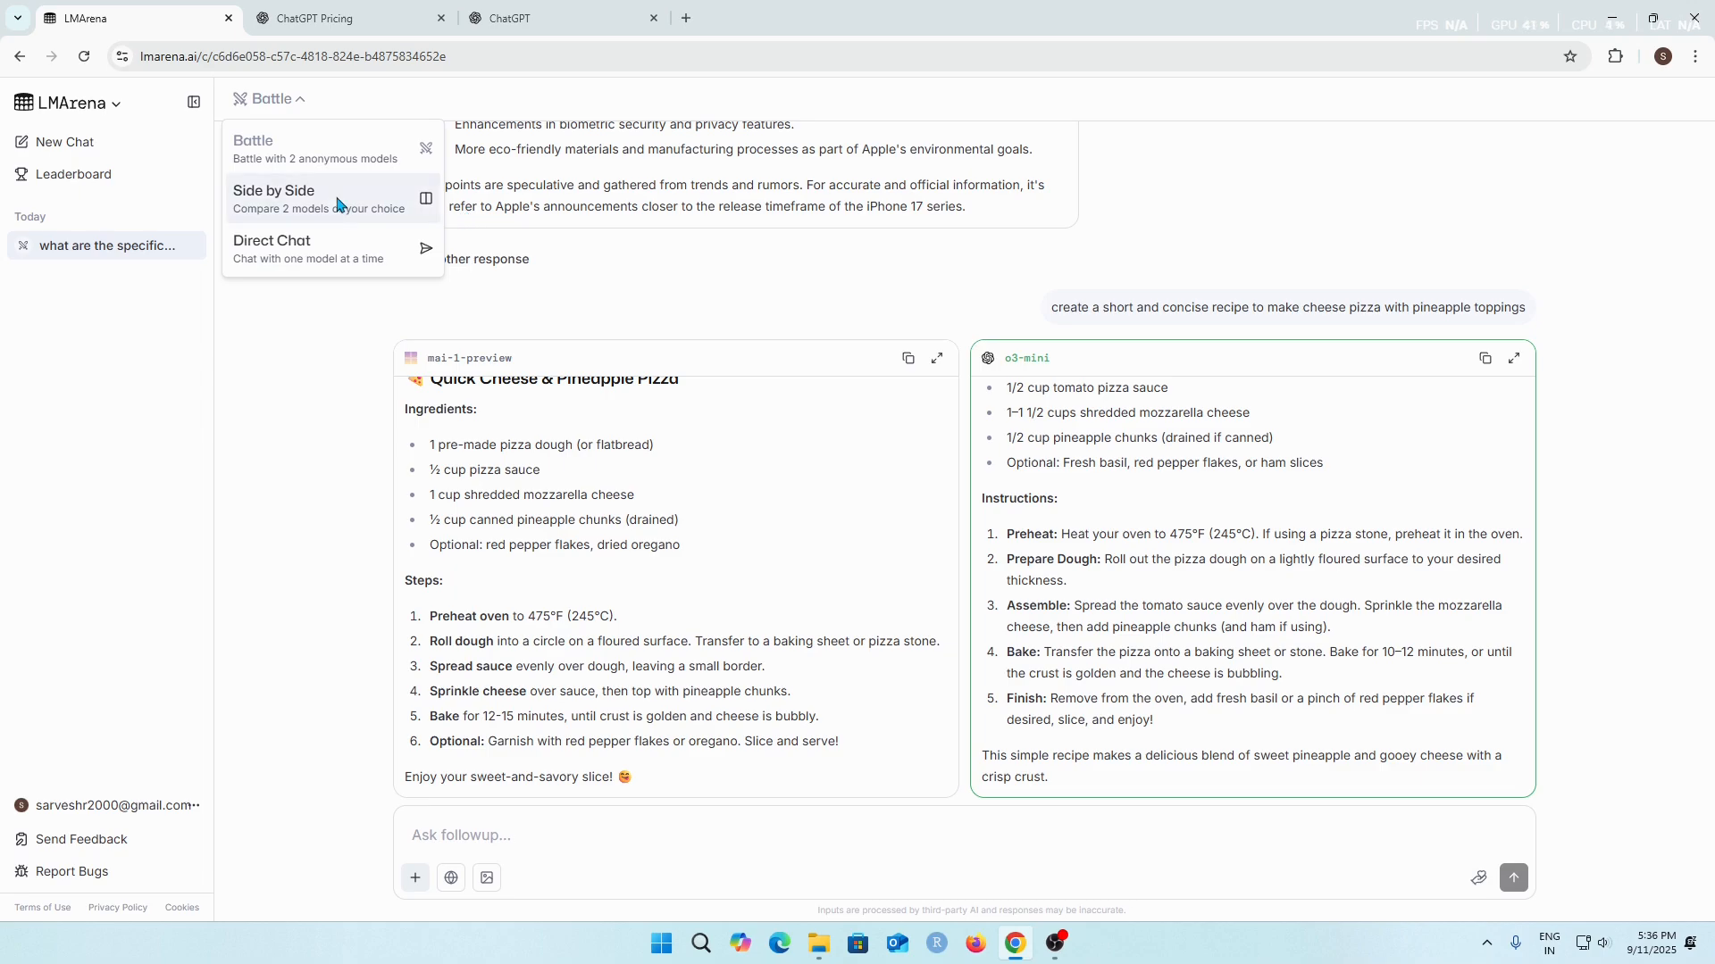
click(318, 199)
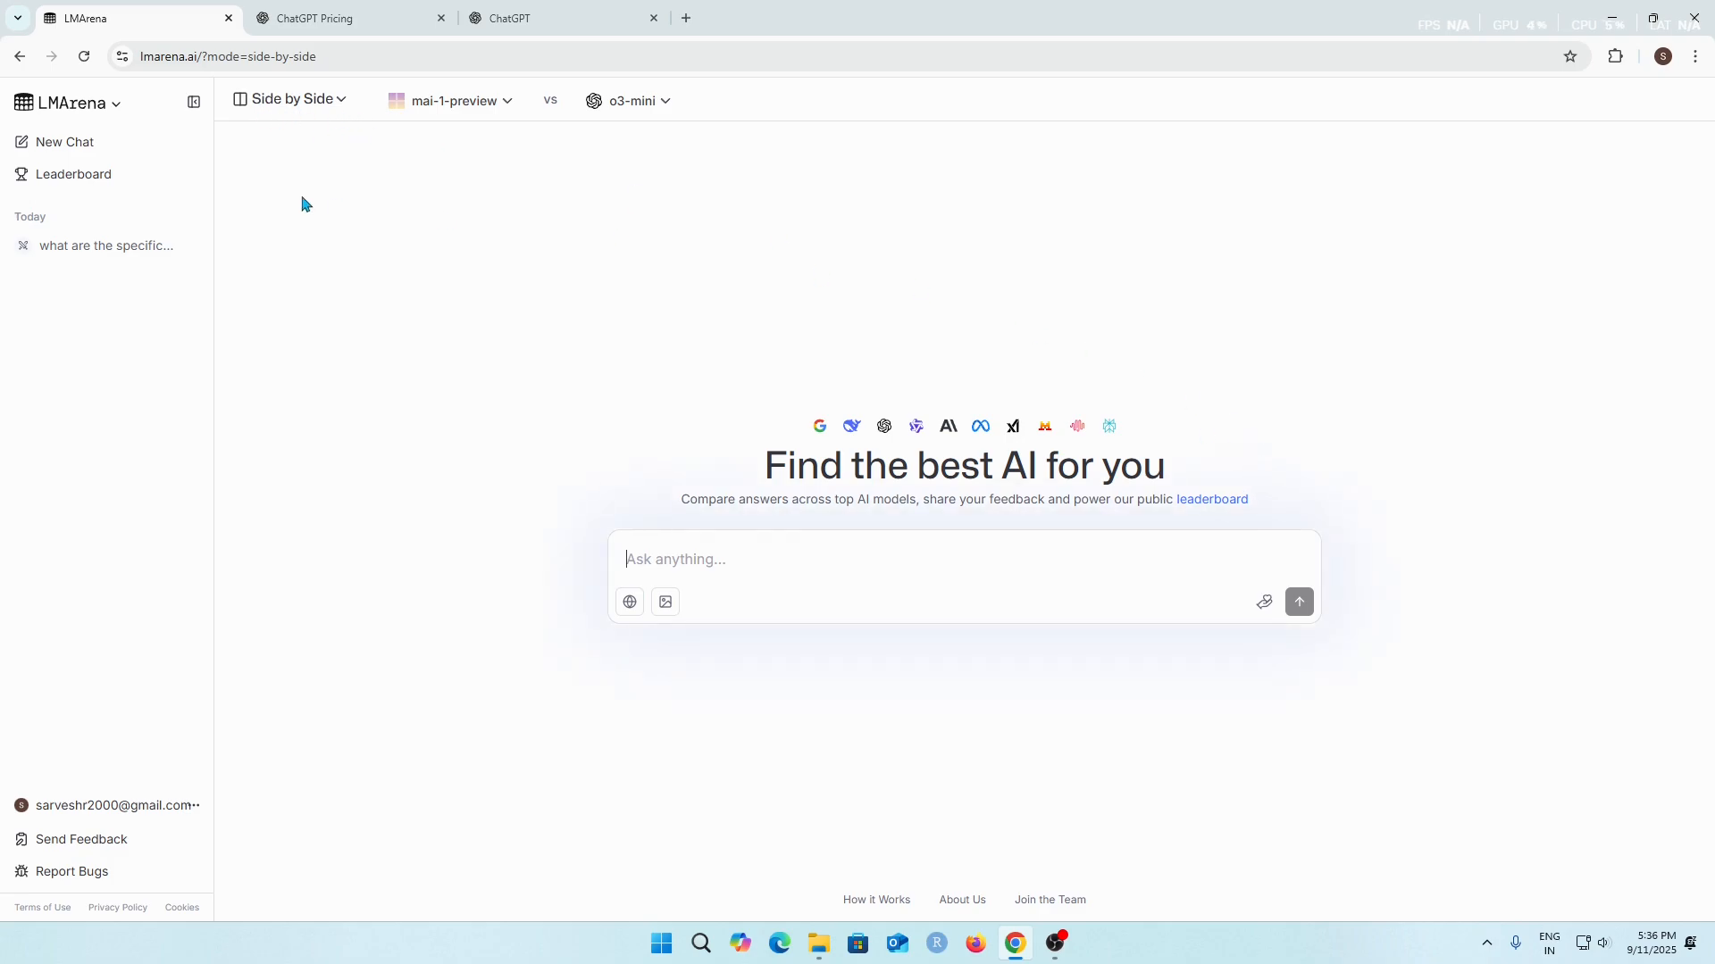
mouse_move(450, 100)
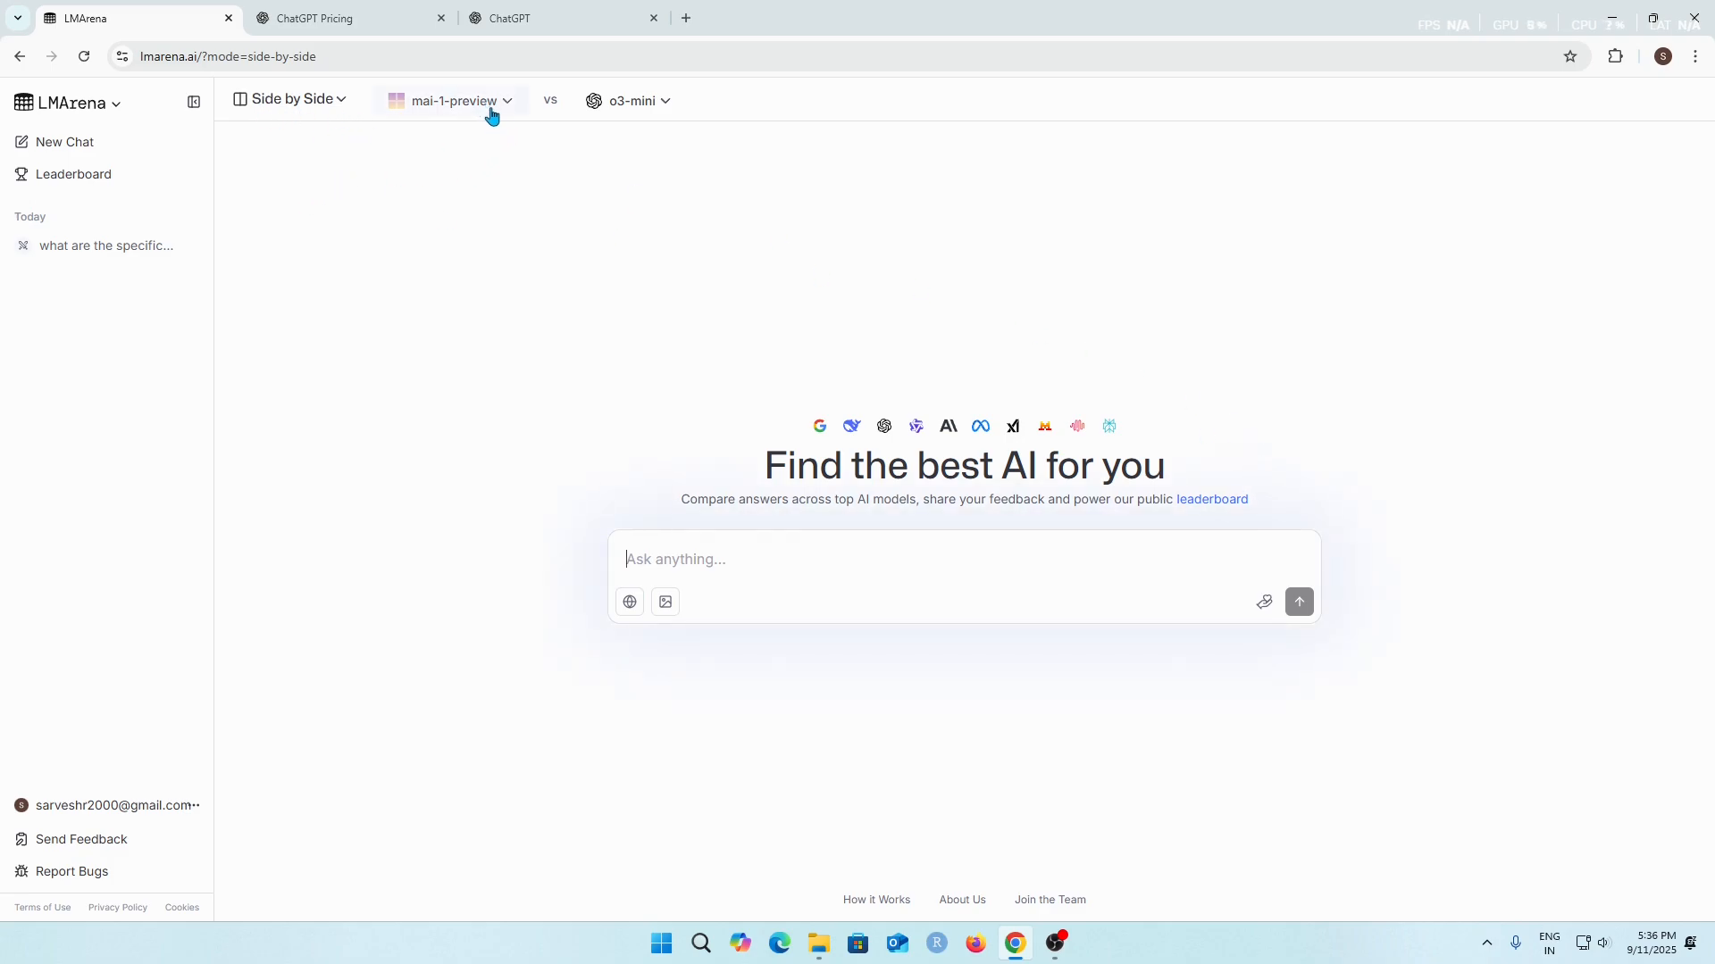
Step: Search 'gem' and set gemini-2.5-pro as the first side-by-side model
click(450, 100)
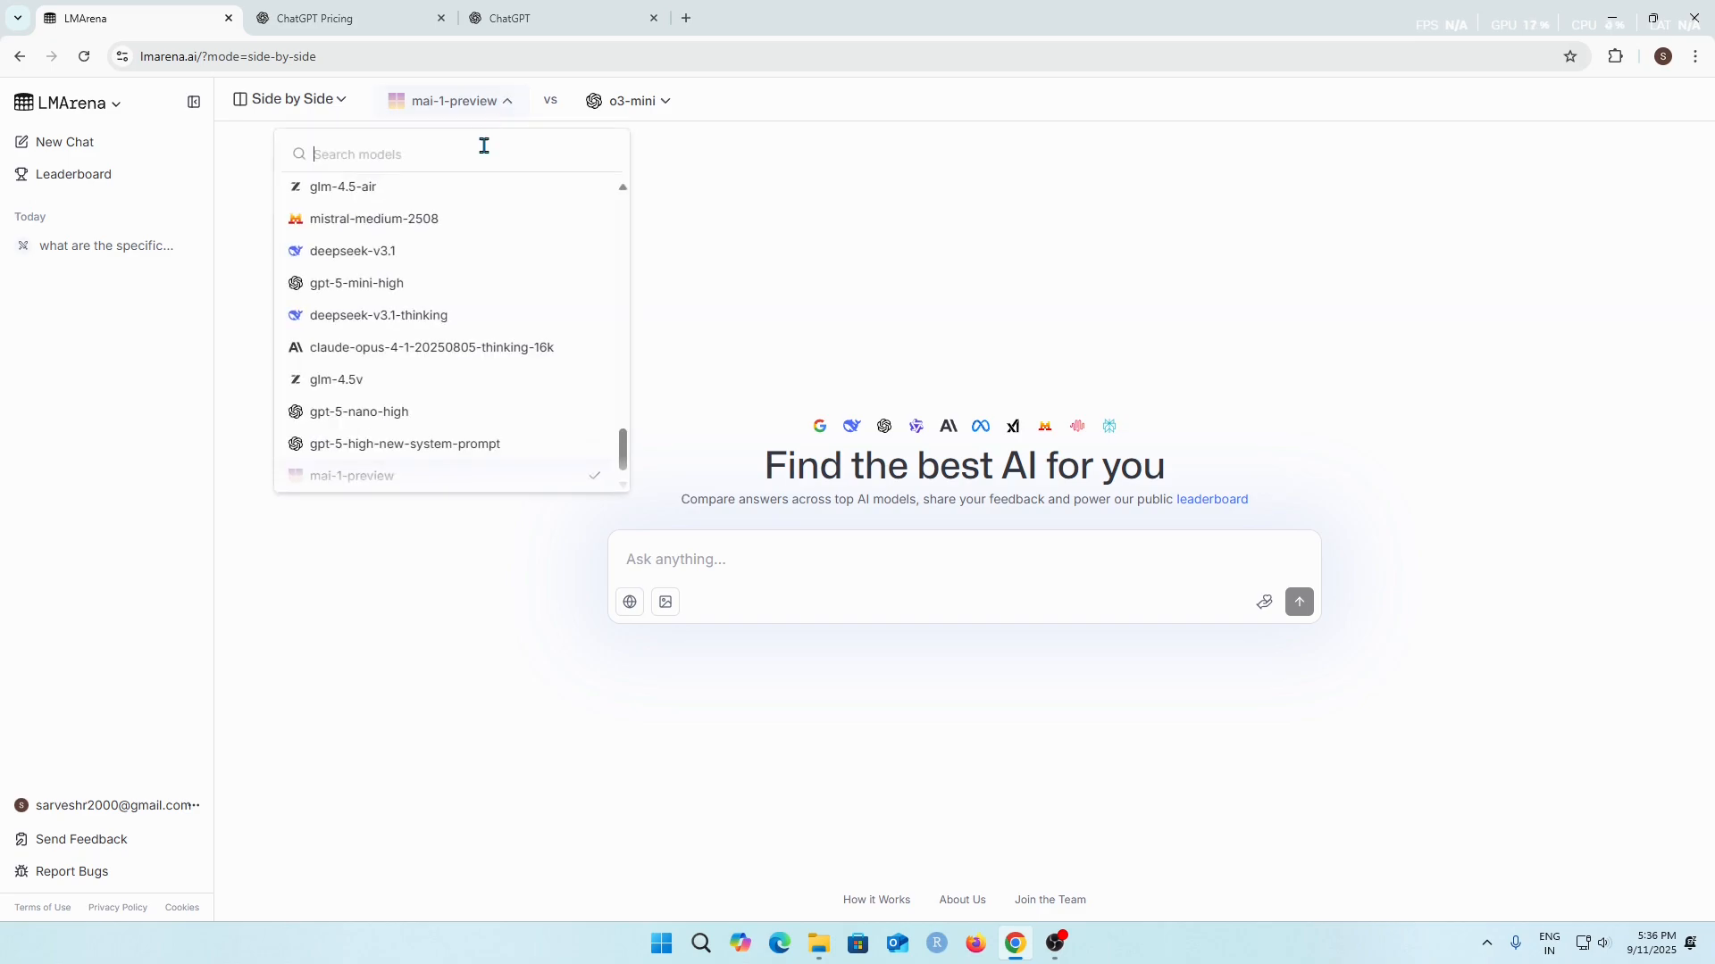
mouse_move(460, 268)
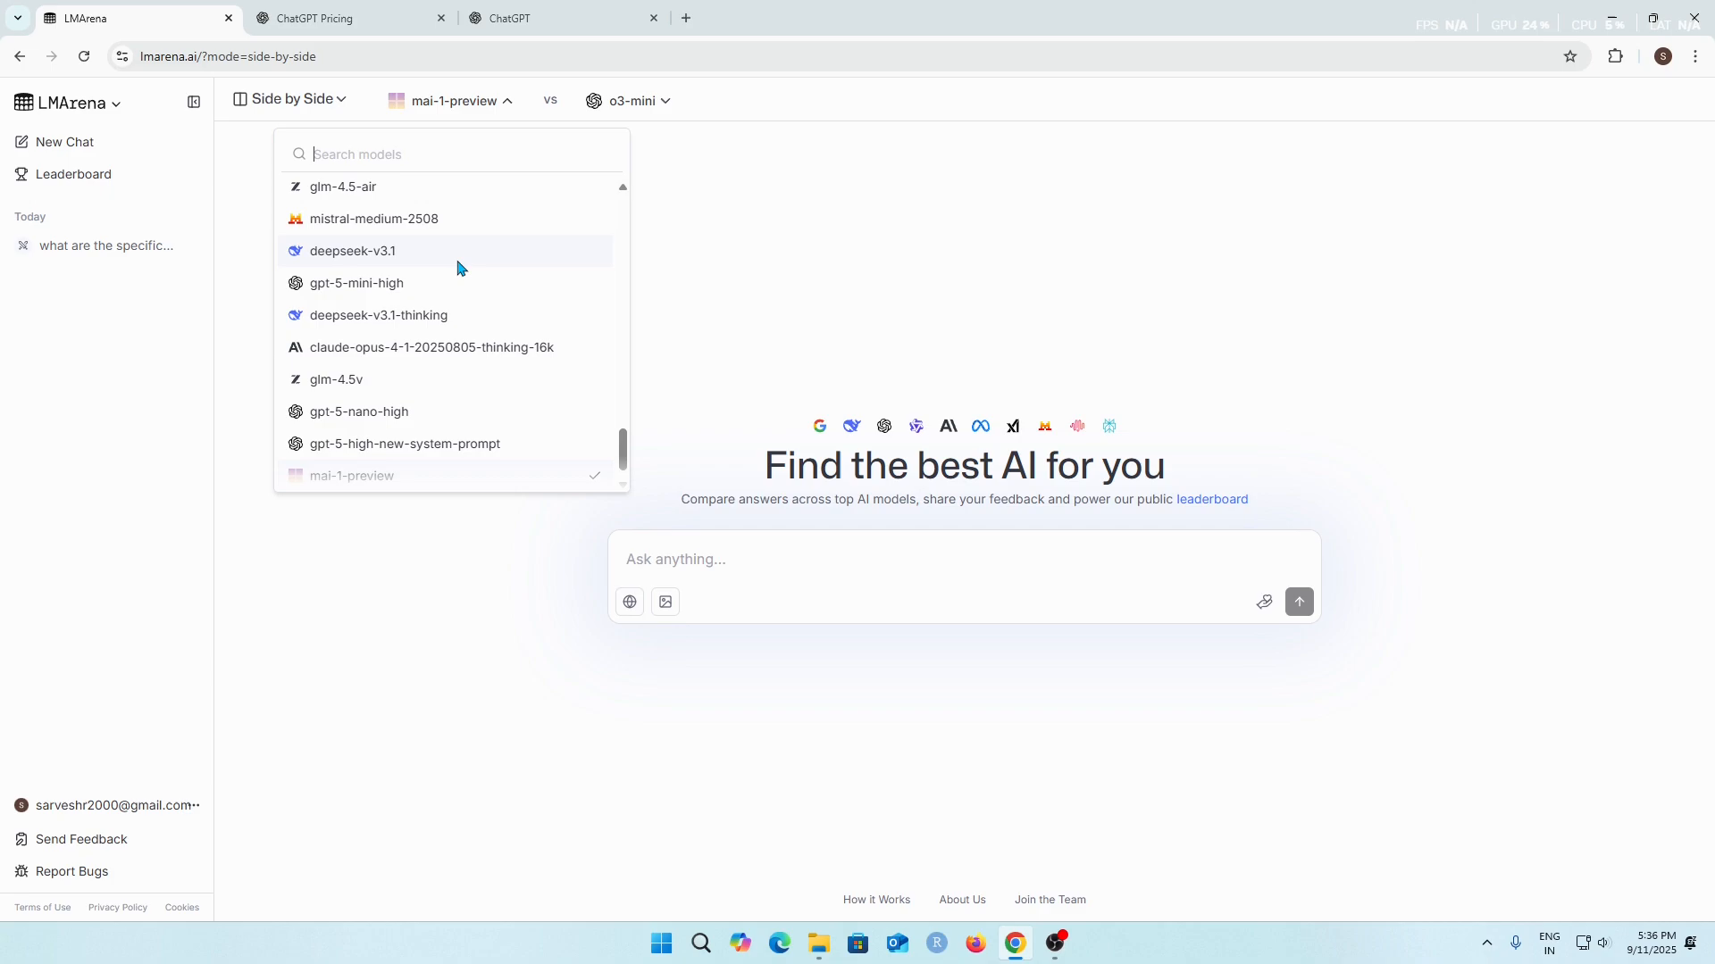
scroll(up, 3)
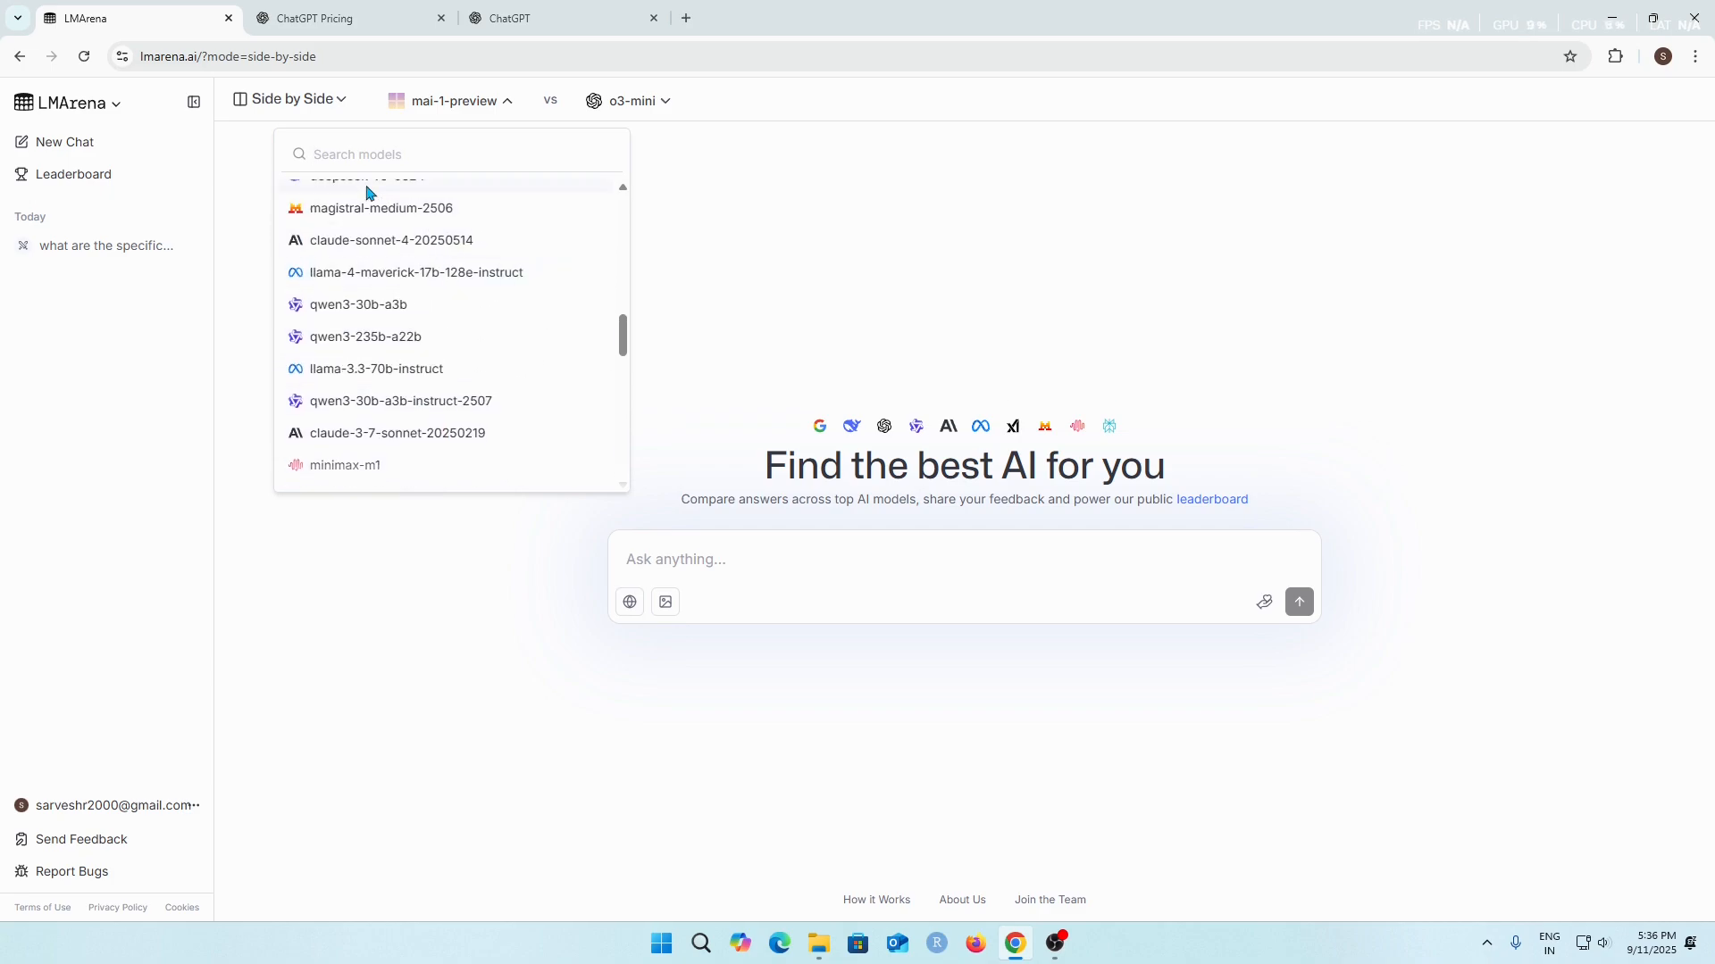
text(g)
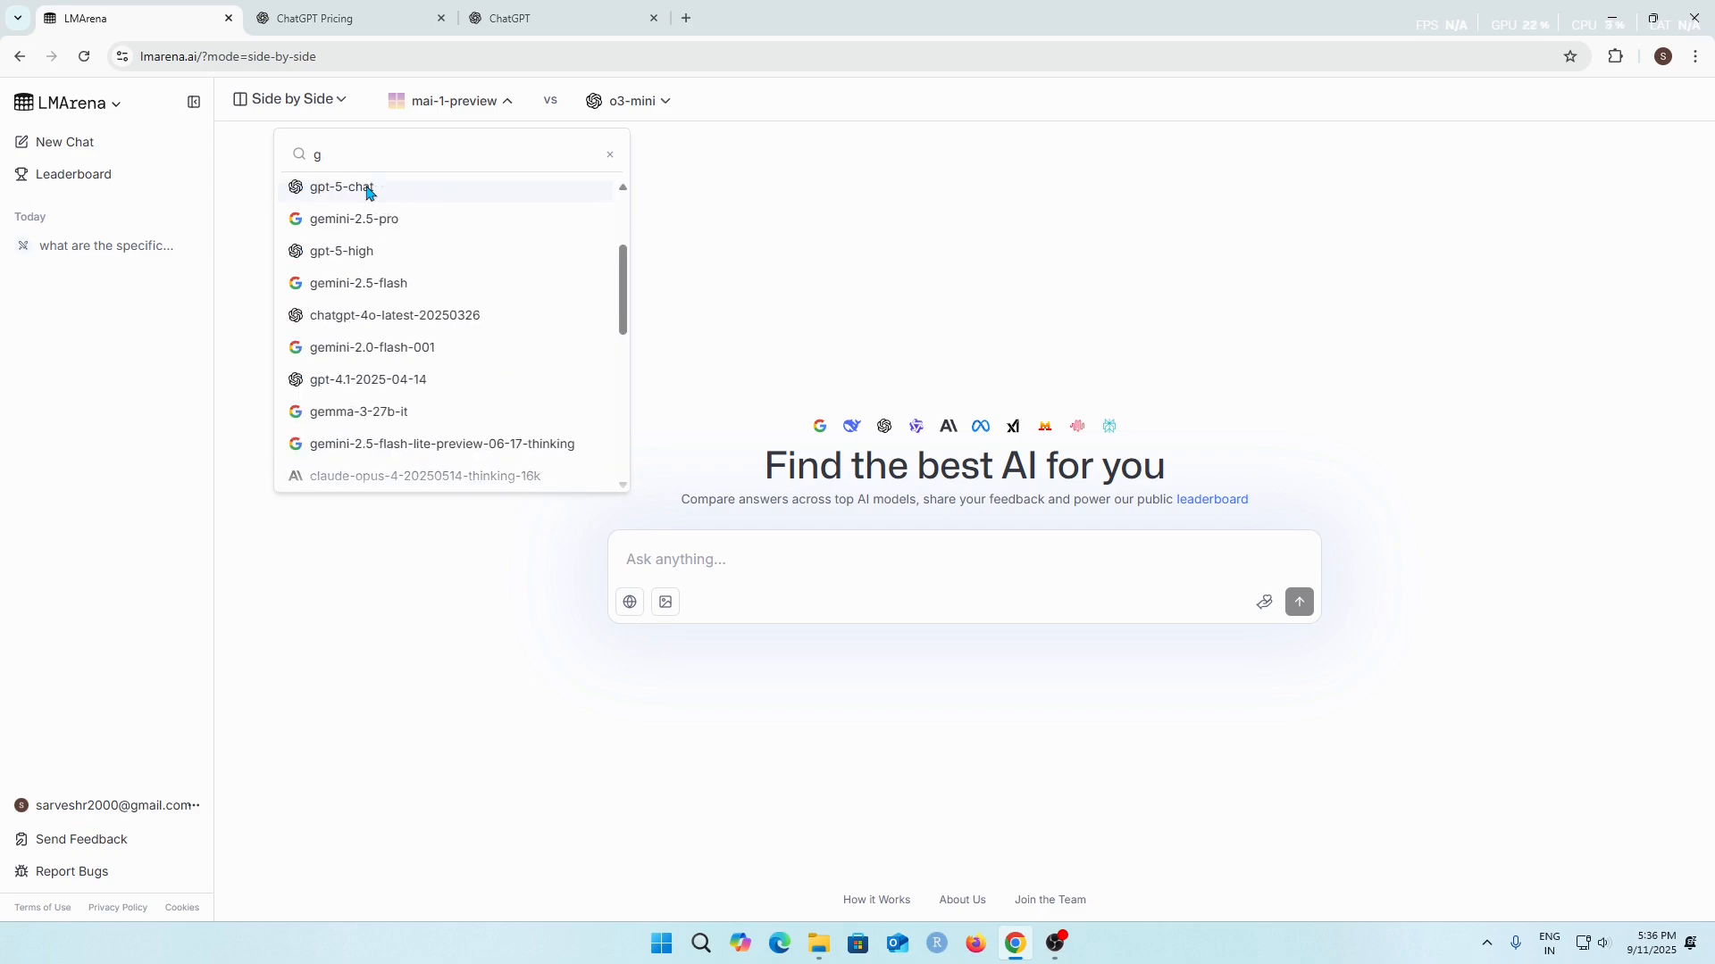
text(emini)
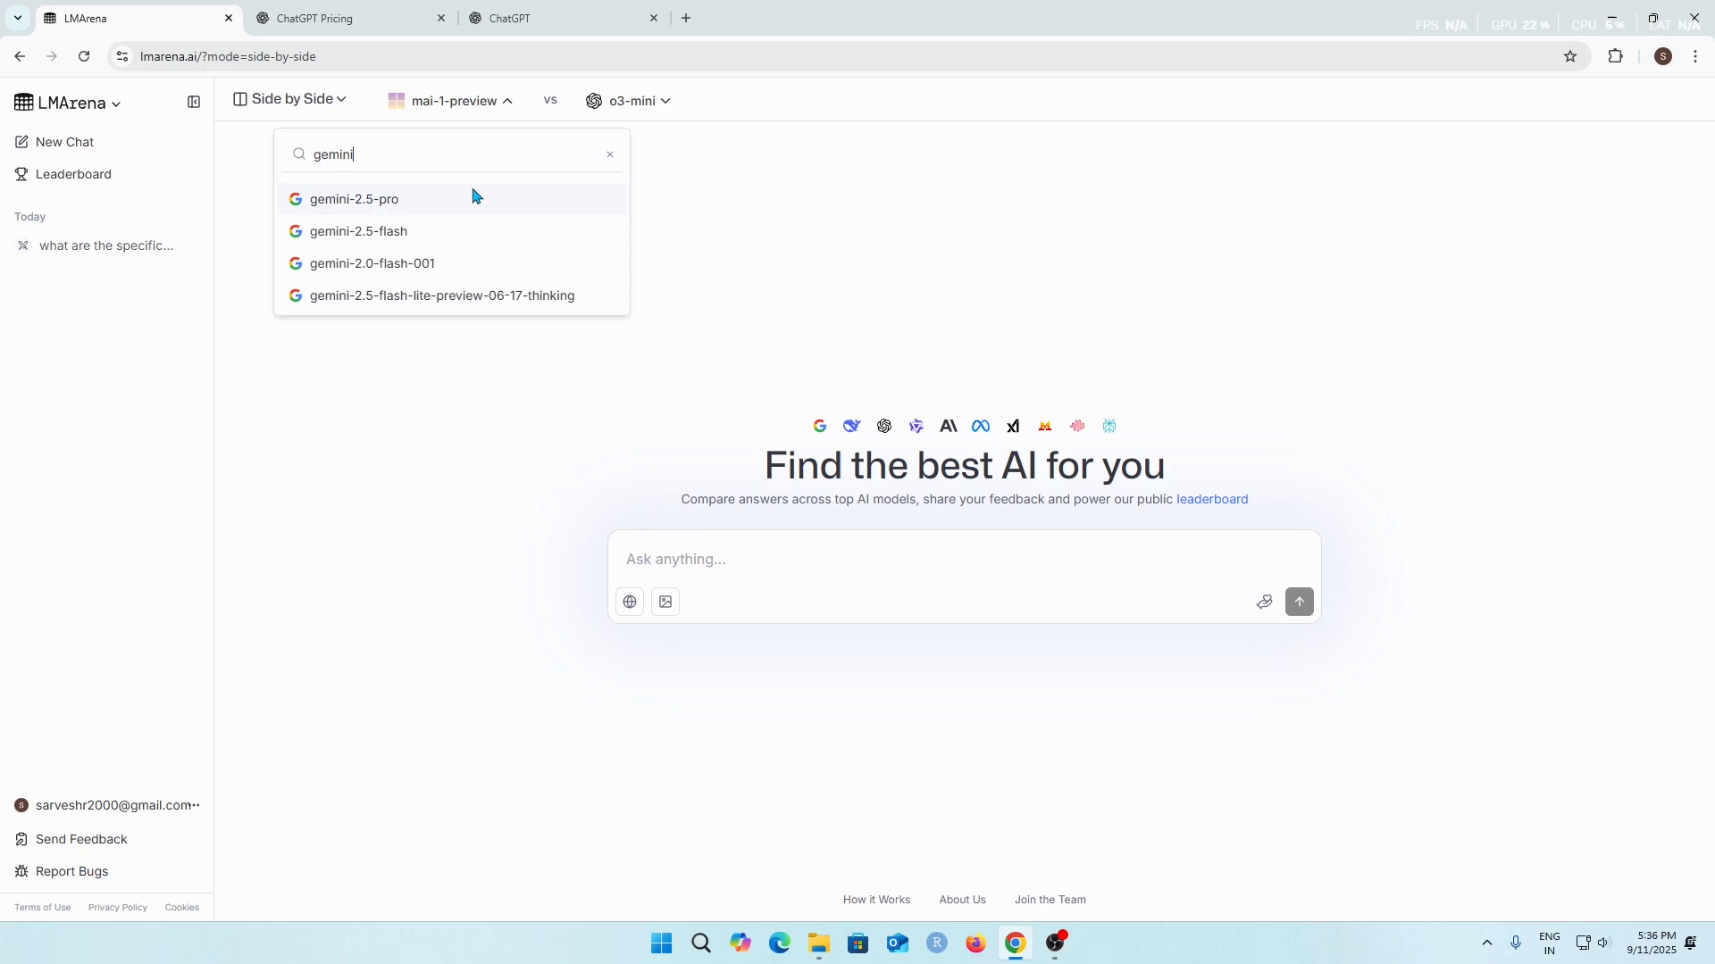
mouse_move(345, 207)
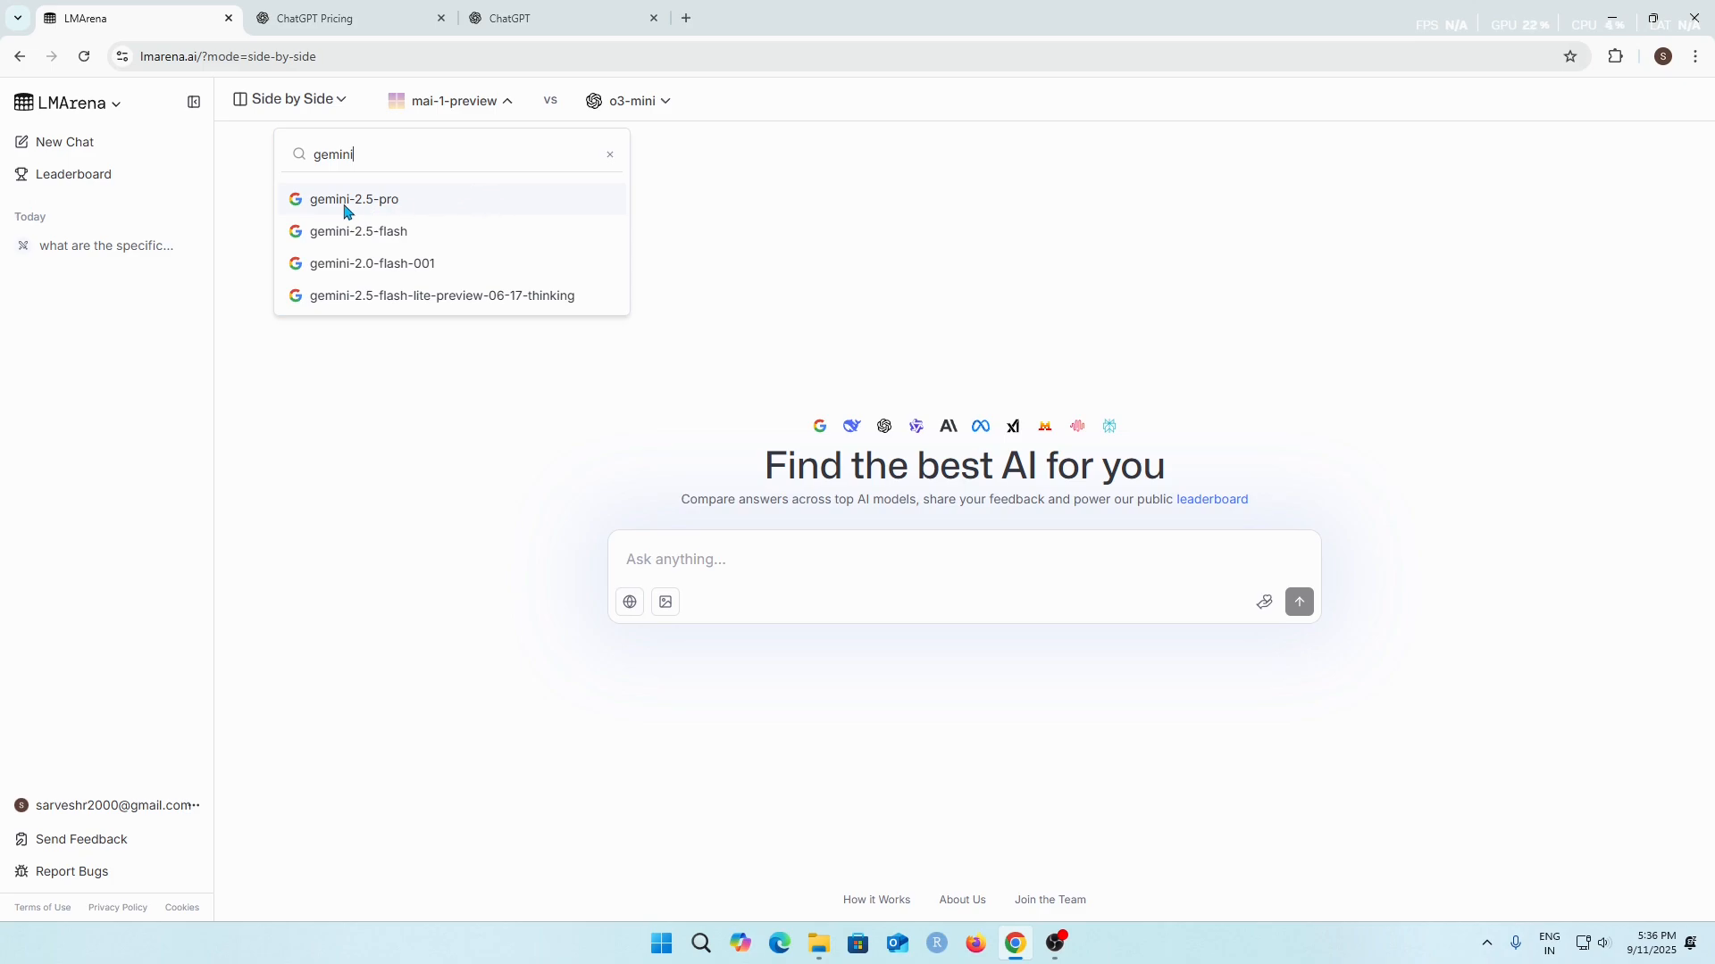
click(353, 199)
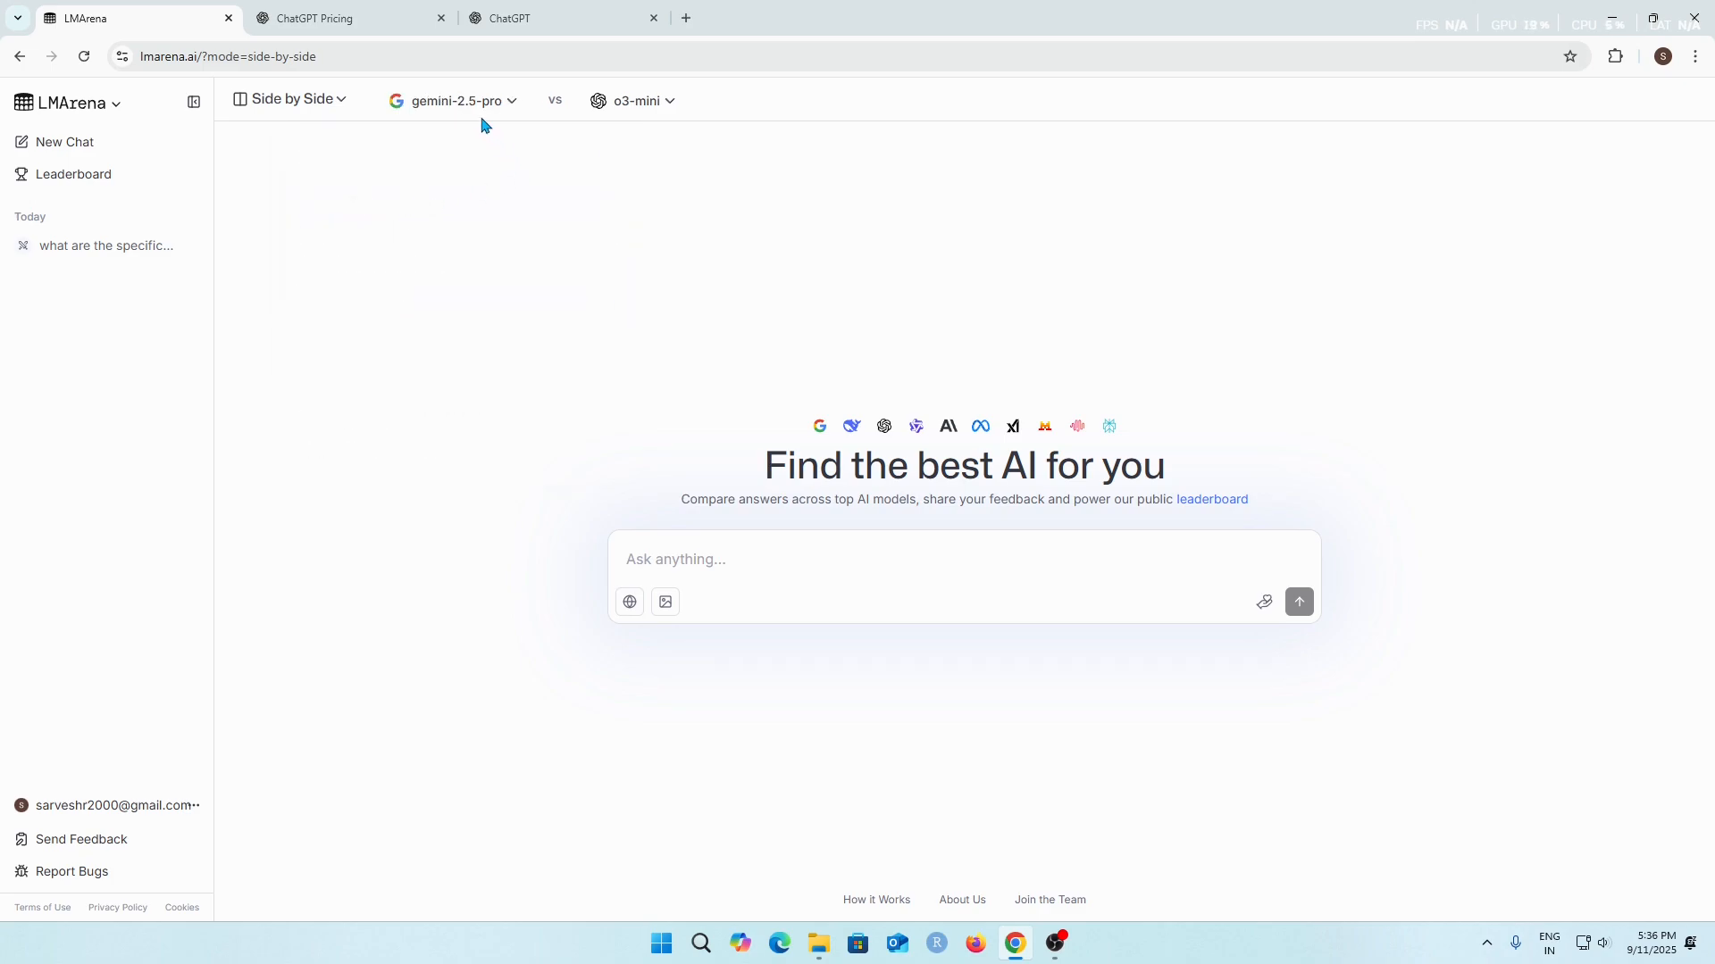
mouse_move(481, 114)
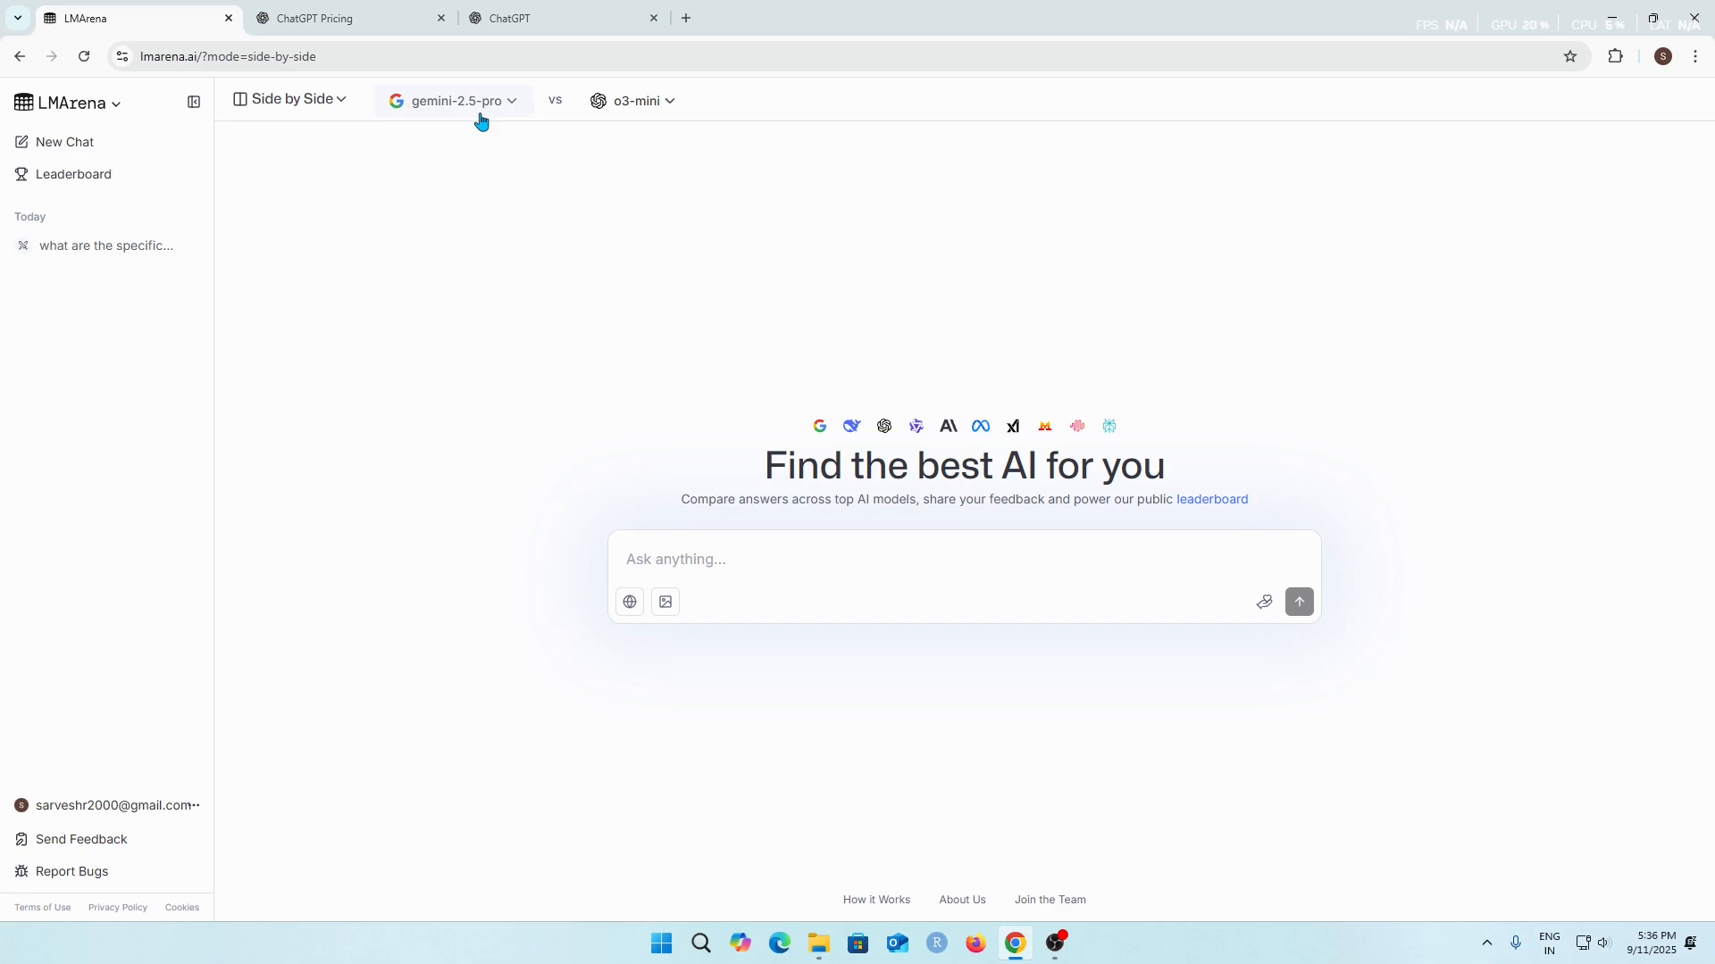
click(632, 100)
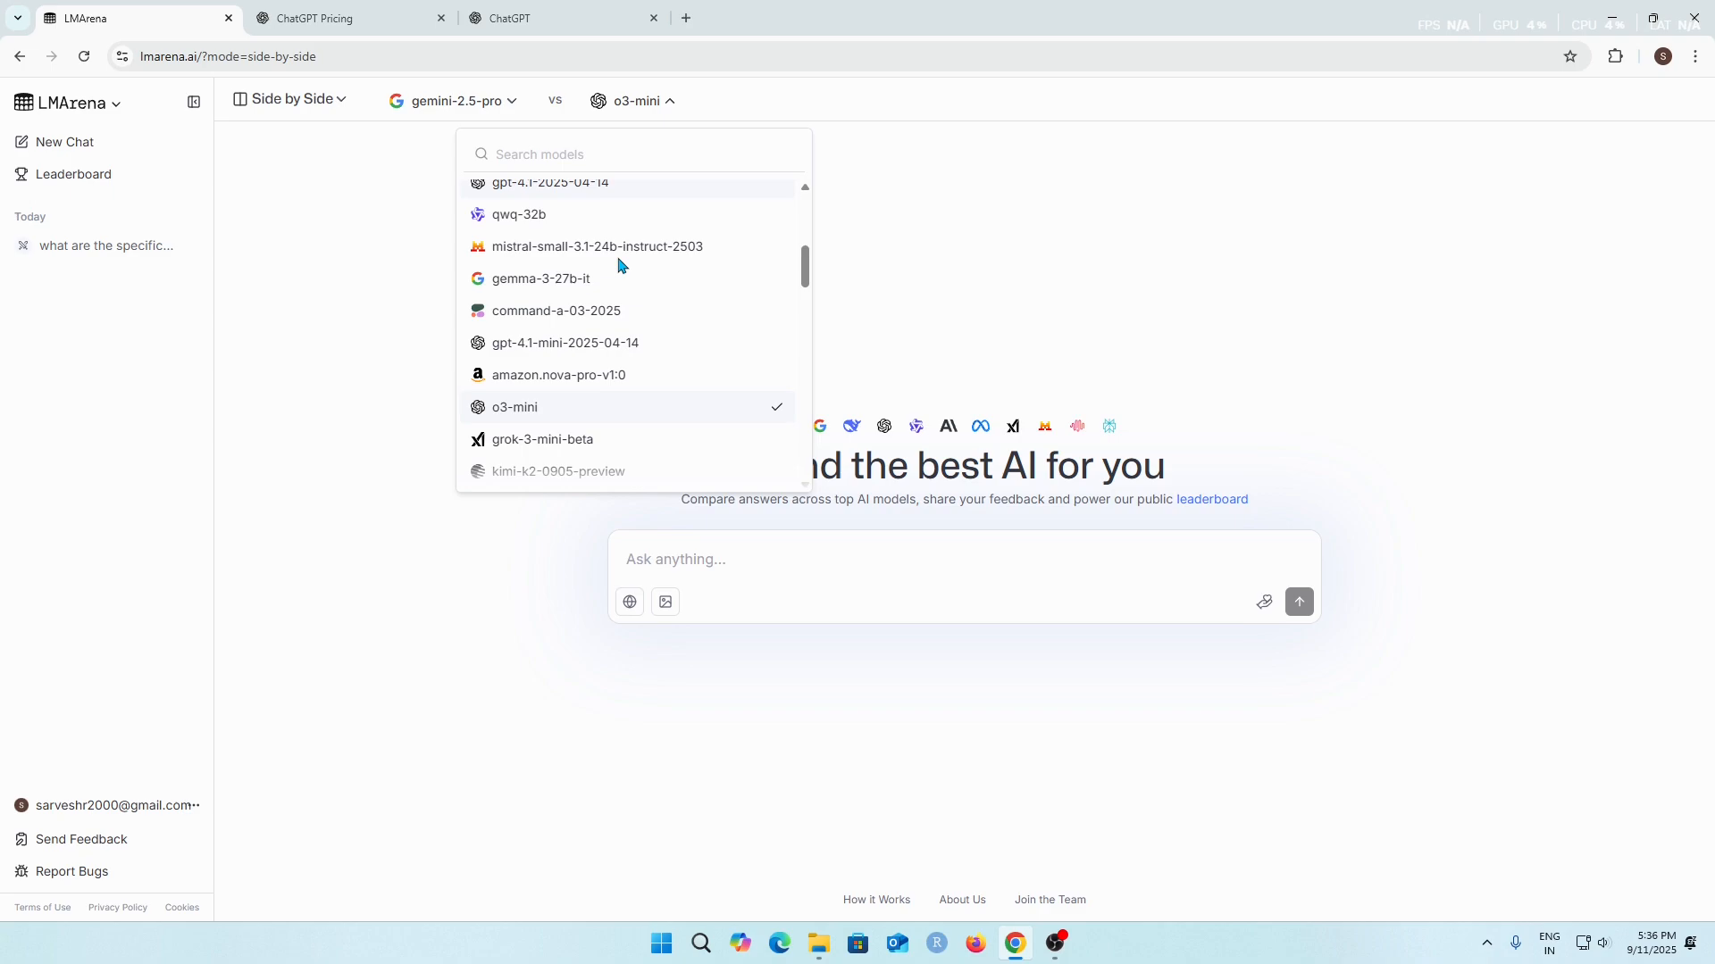
Step: Set gpt-5-chat as the second model, making it gemini-2.5-pro versus gpt-5-chat
scroll(down, 3)
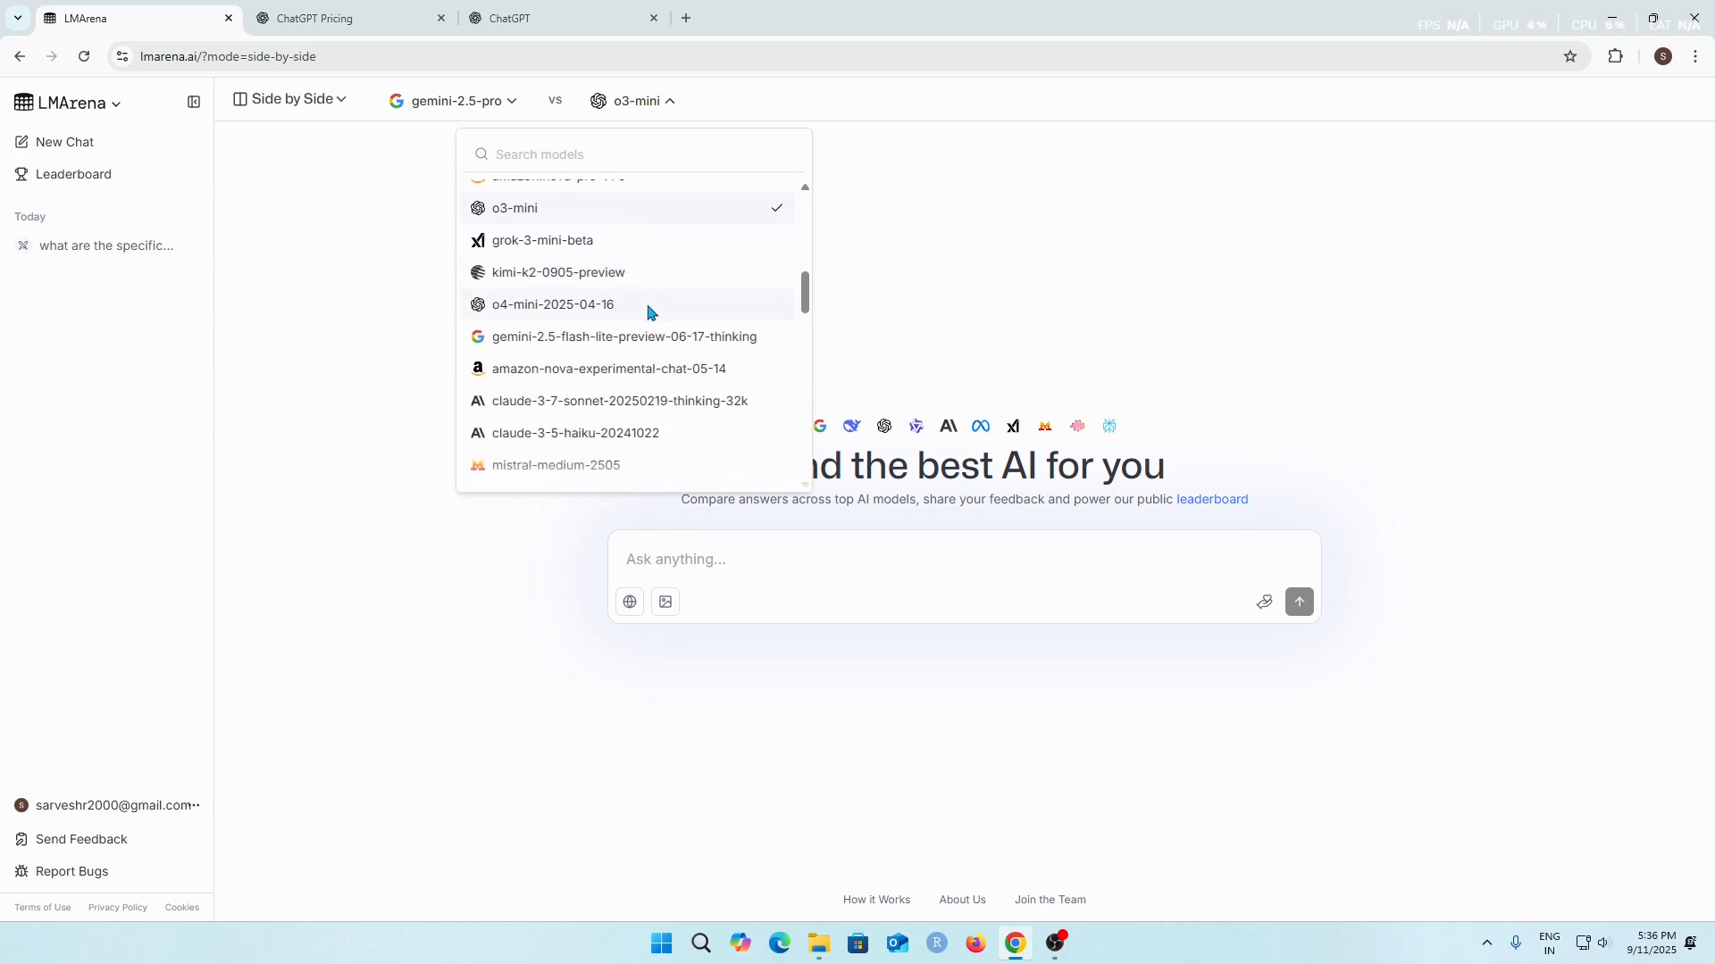
scroll(up, 3)
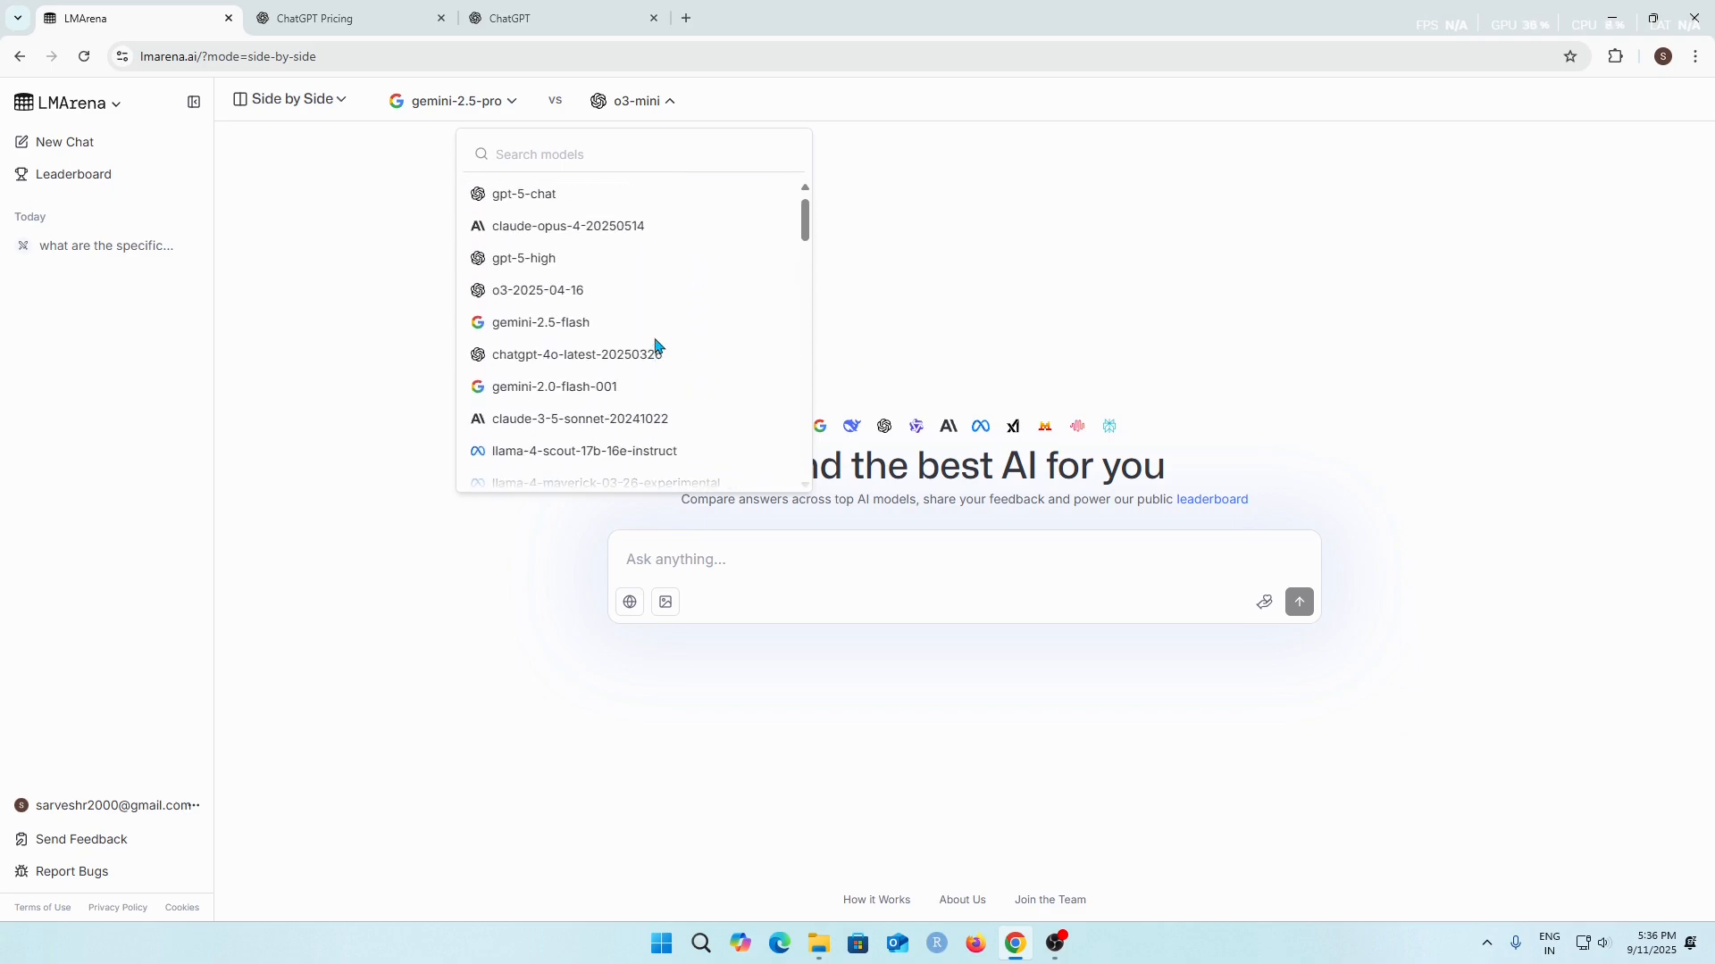
click(524, 193)
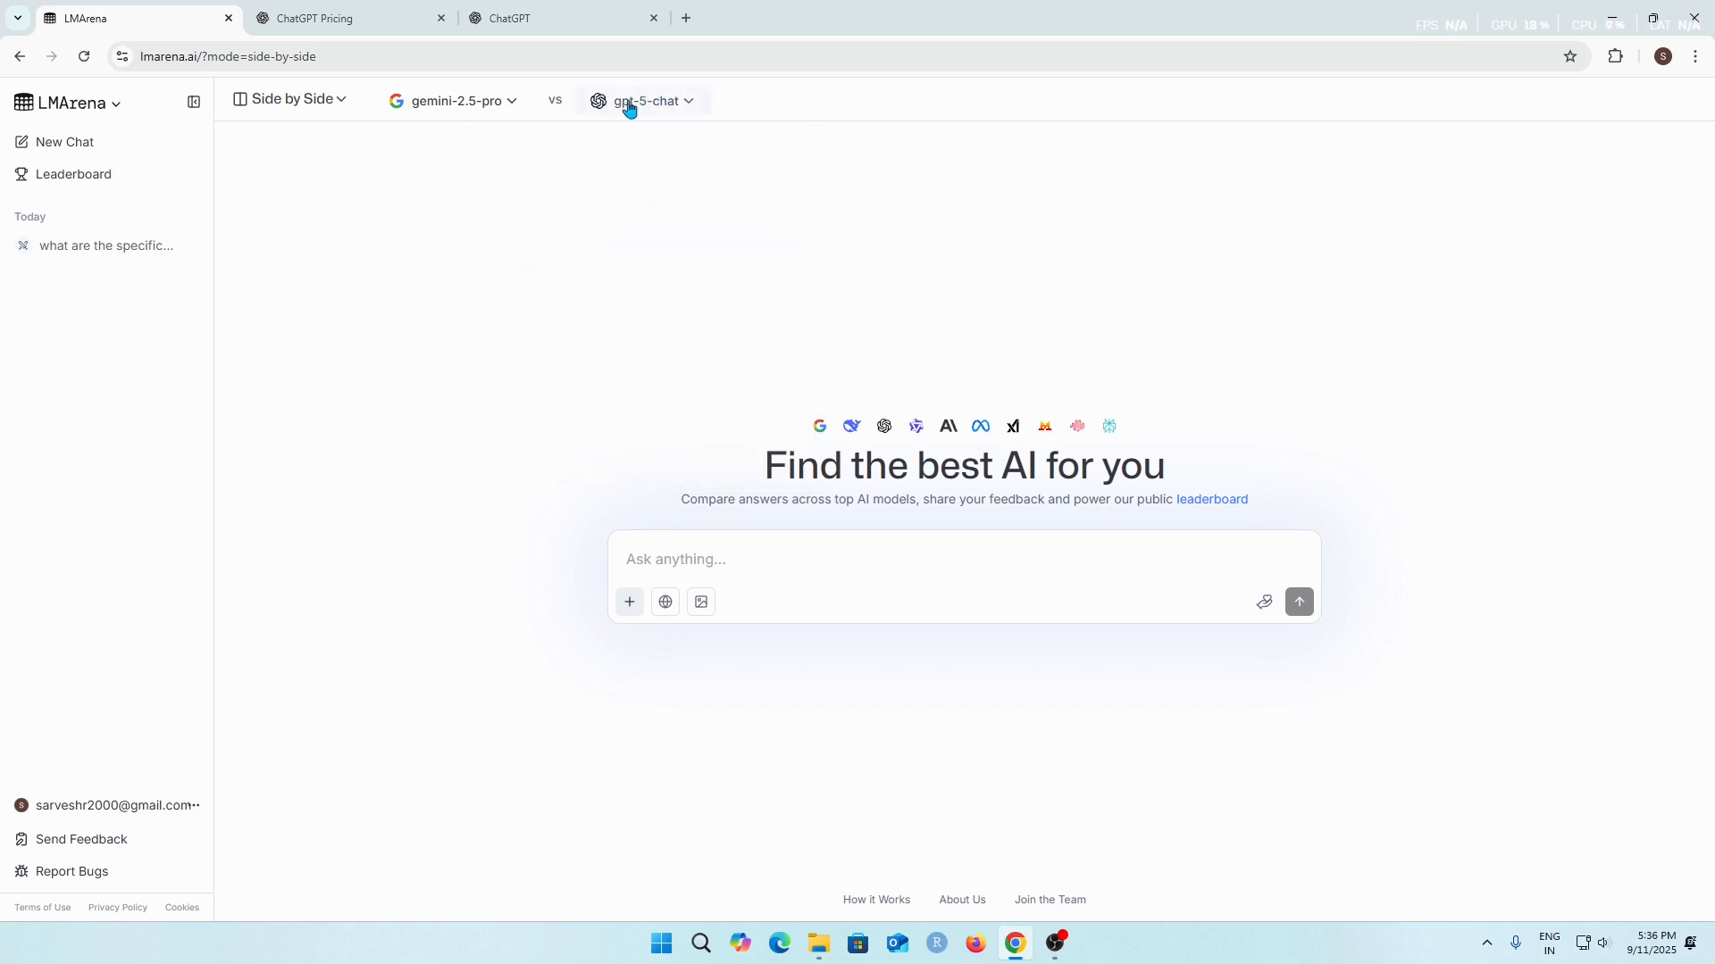
mouse_move(767, 318)
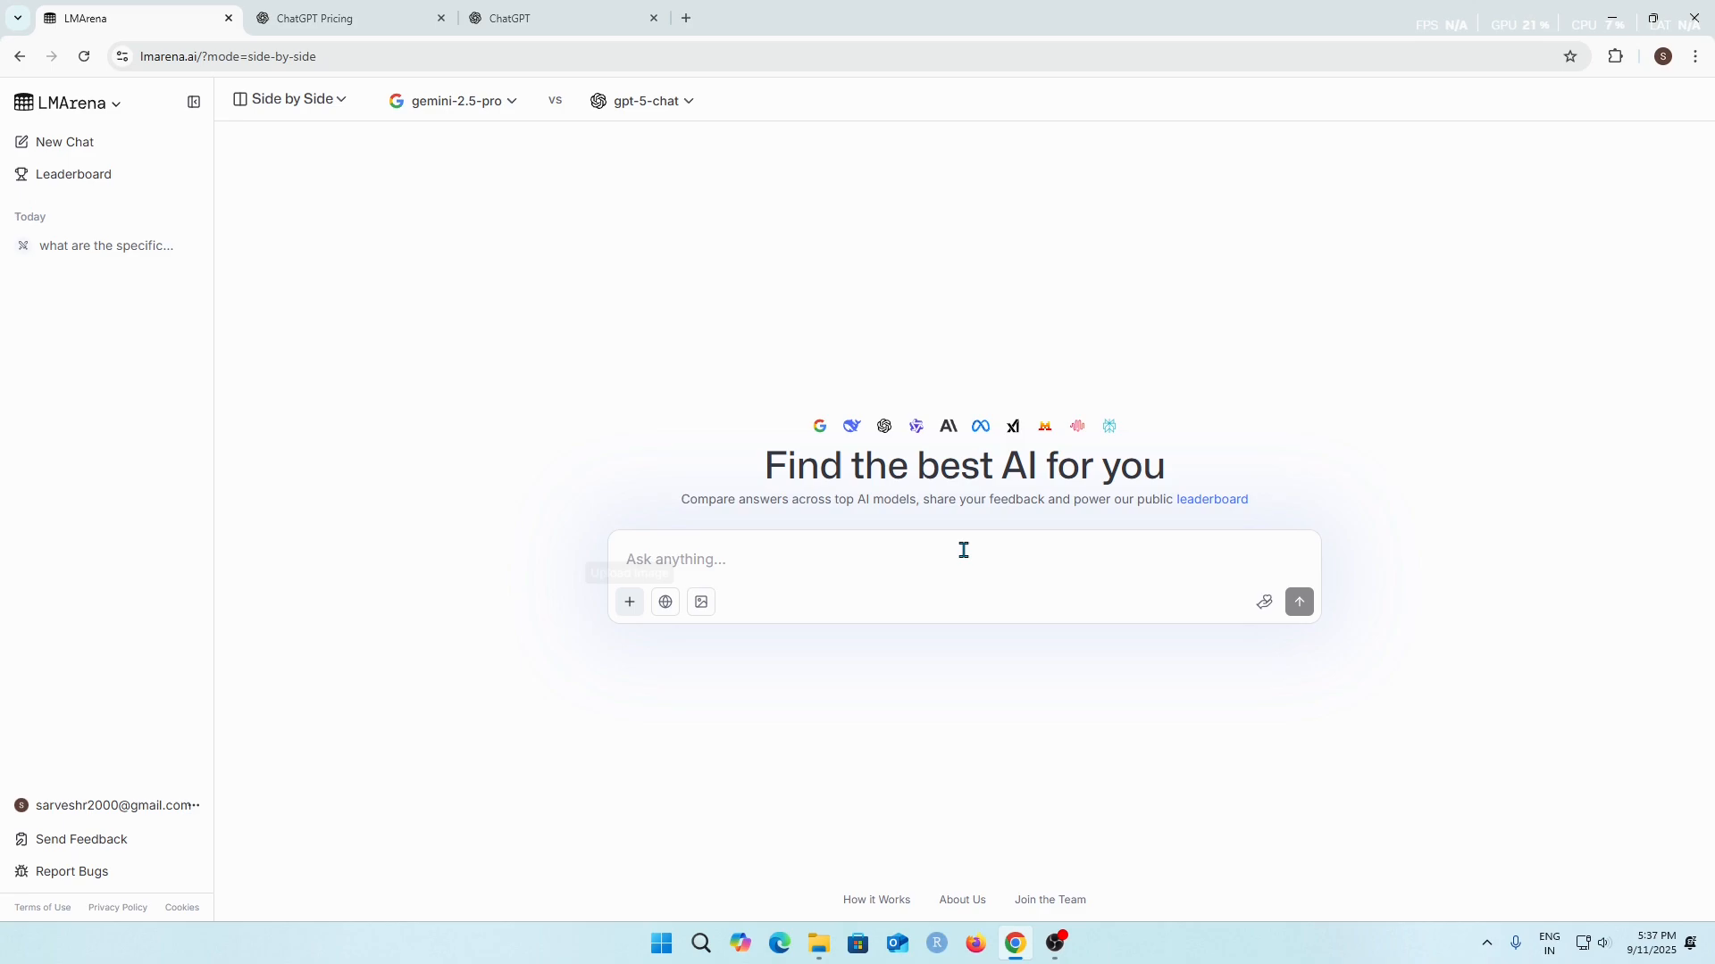
mouse_move(854, 217)
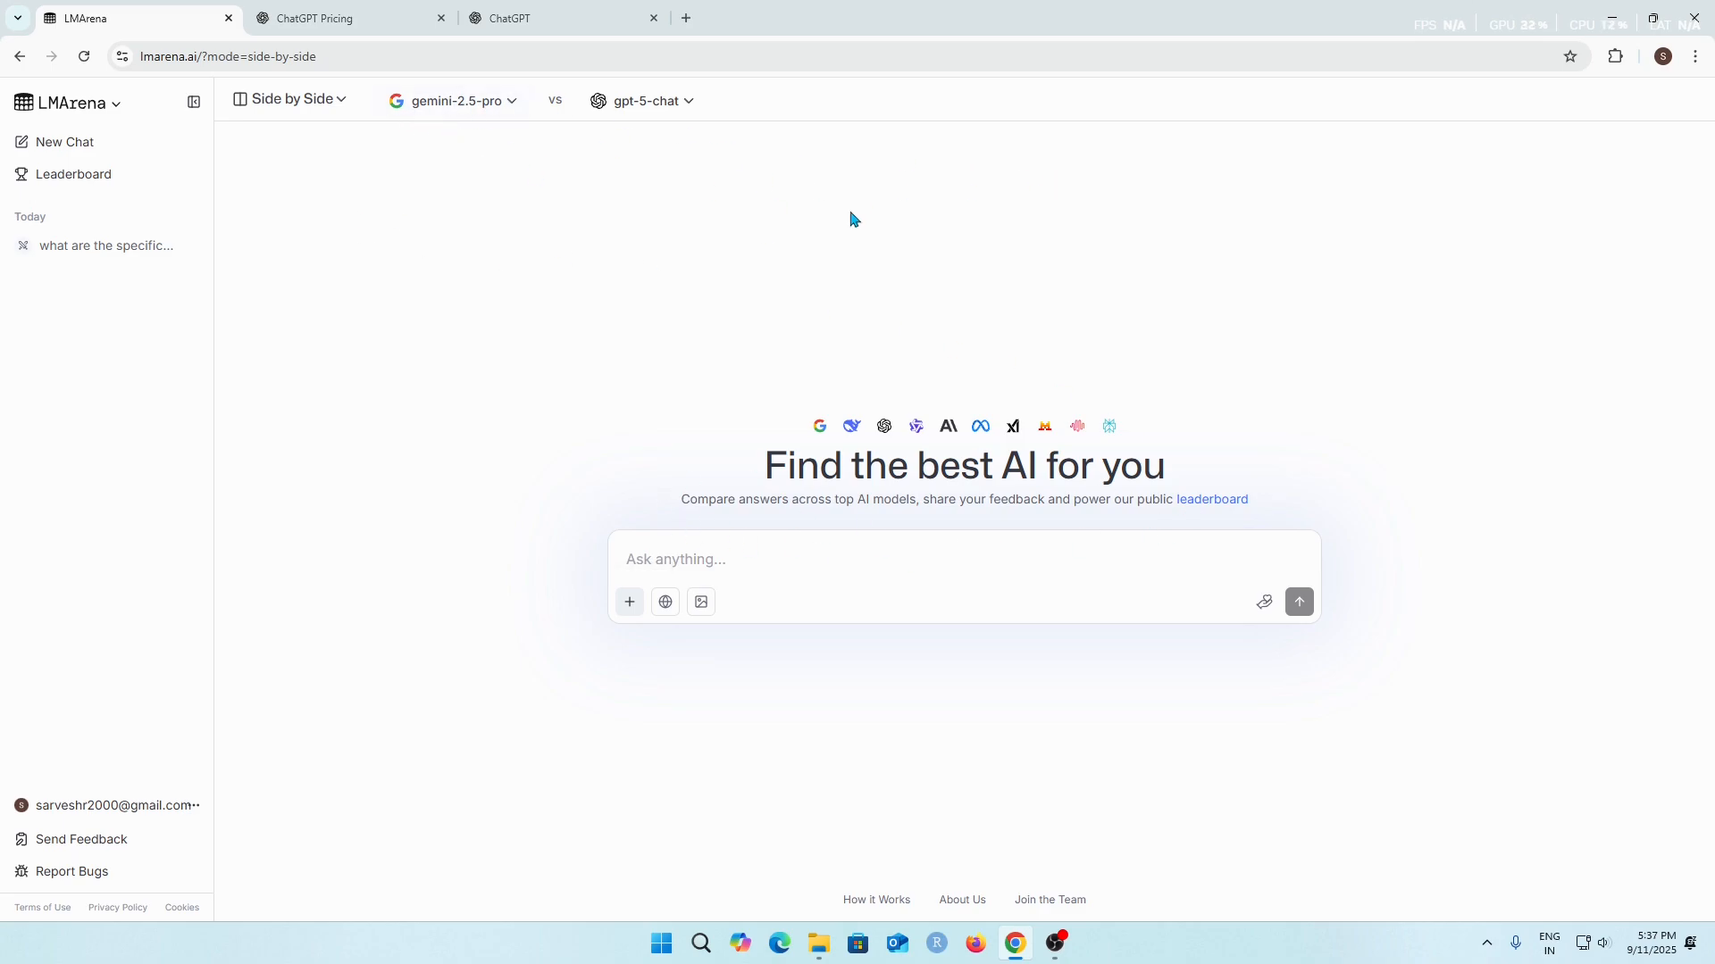
click(288, 98)
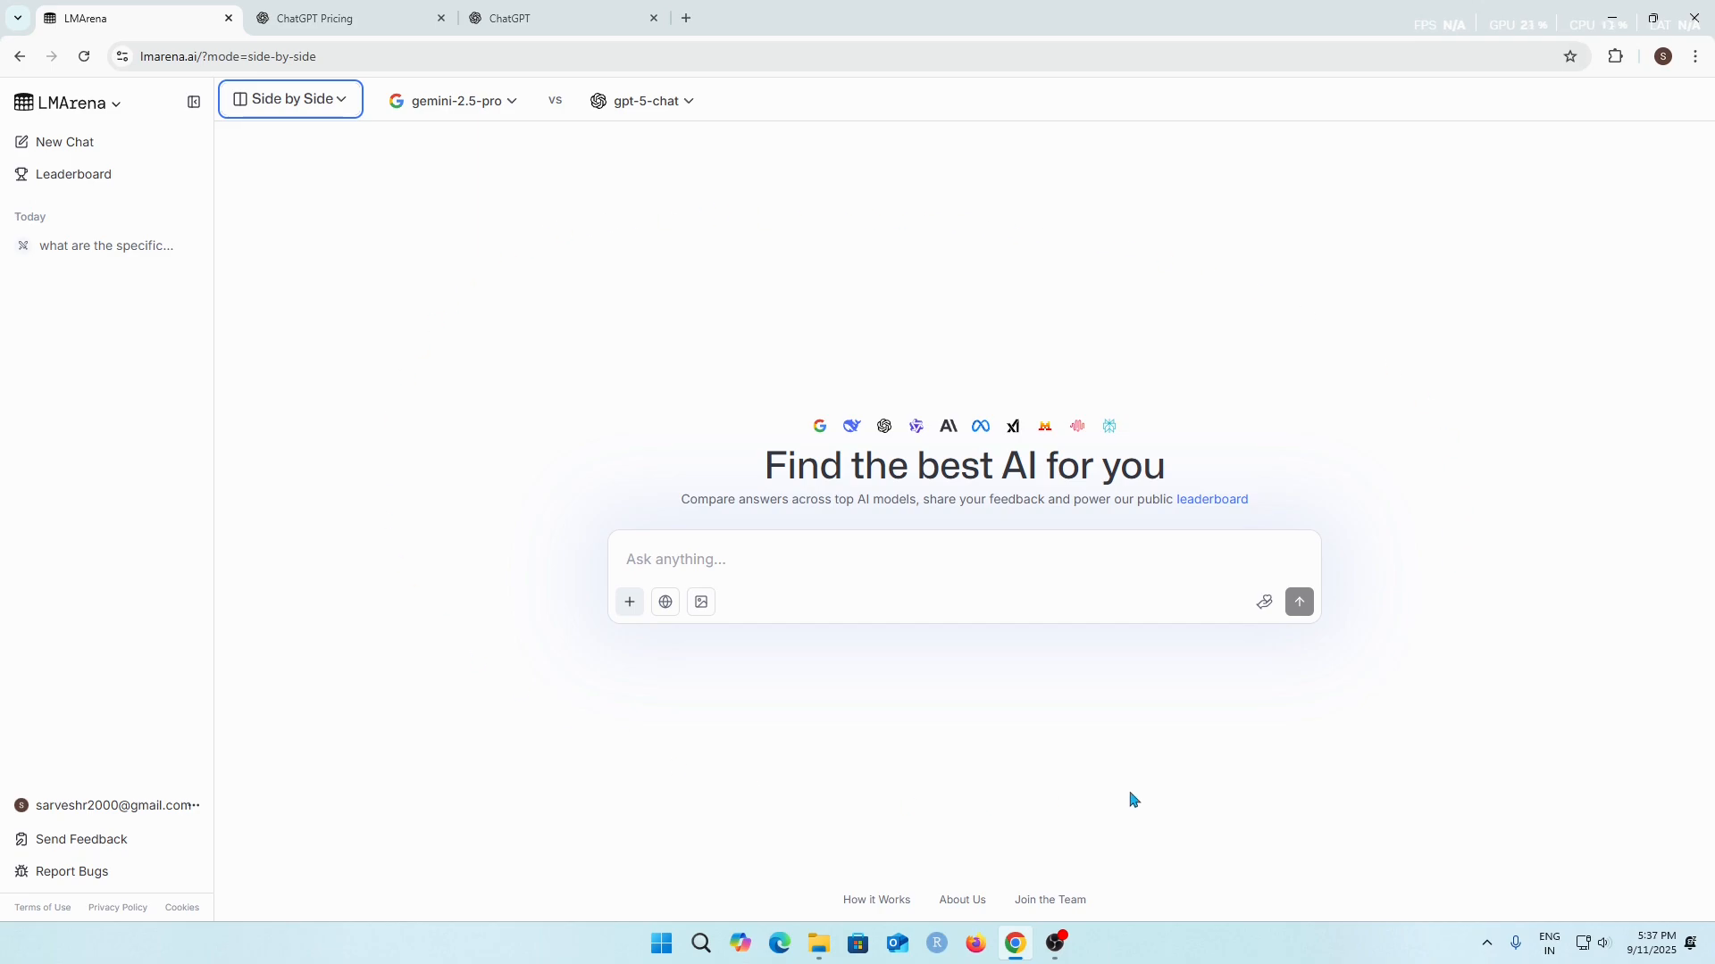
click(289, 100)
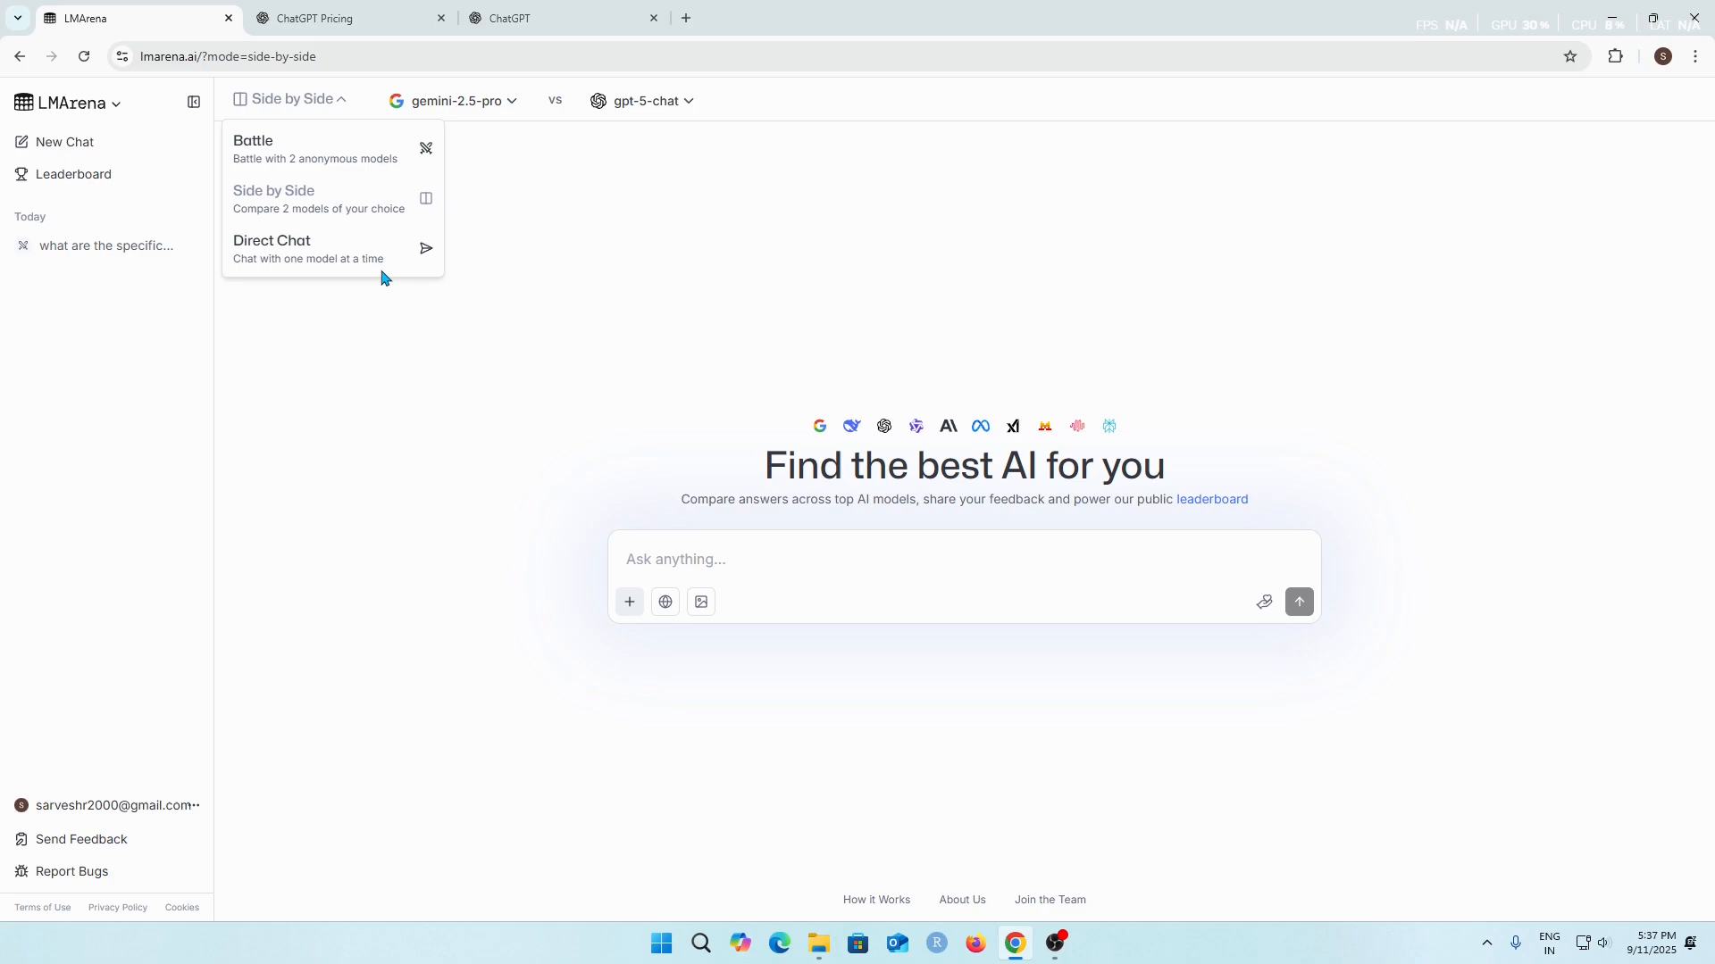
Step: Switch to Direct Chat and pick claude-3-5-haiku-20241022 as its single model
click(272, 248)
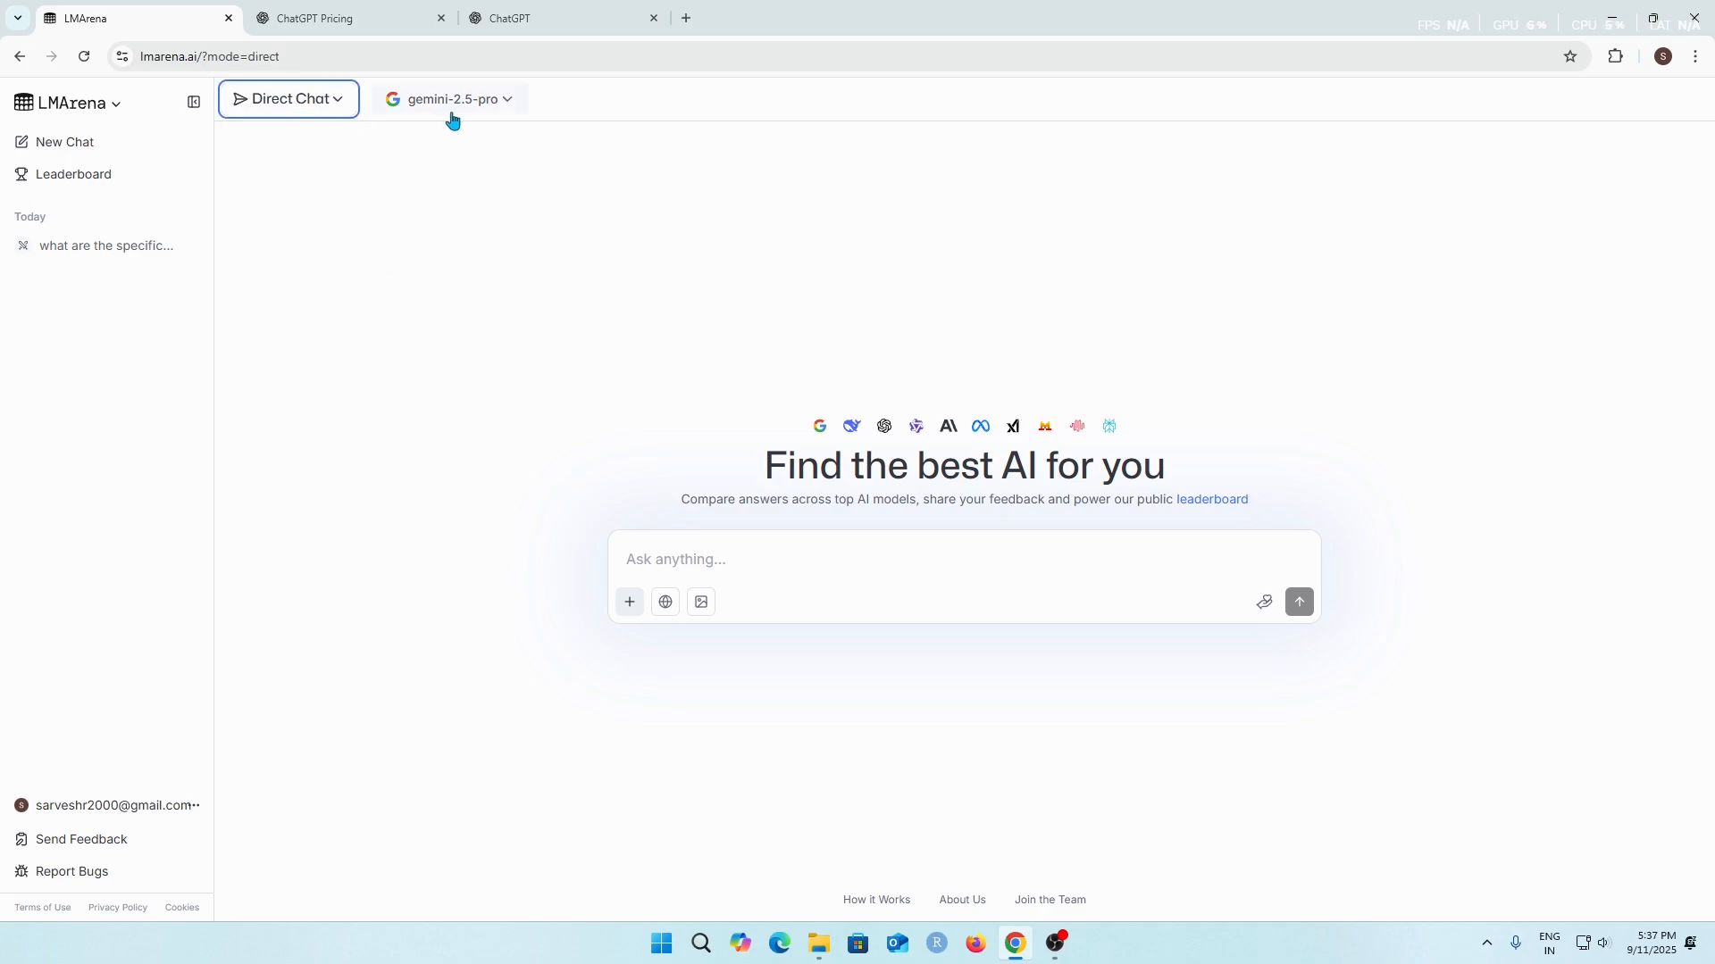
click(448, 98)
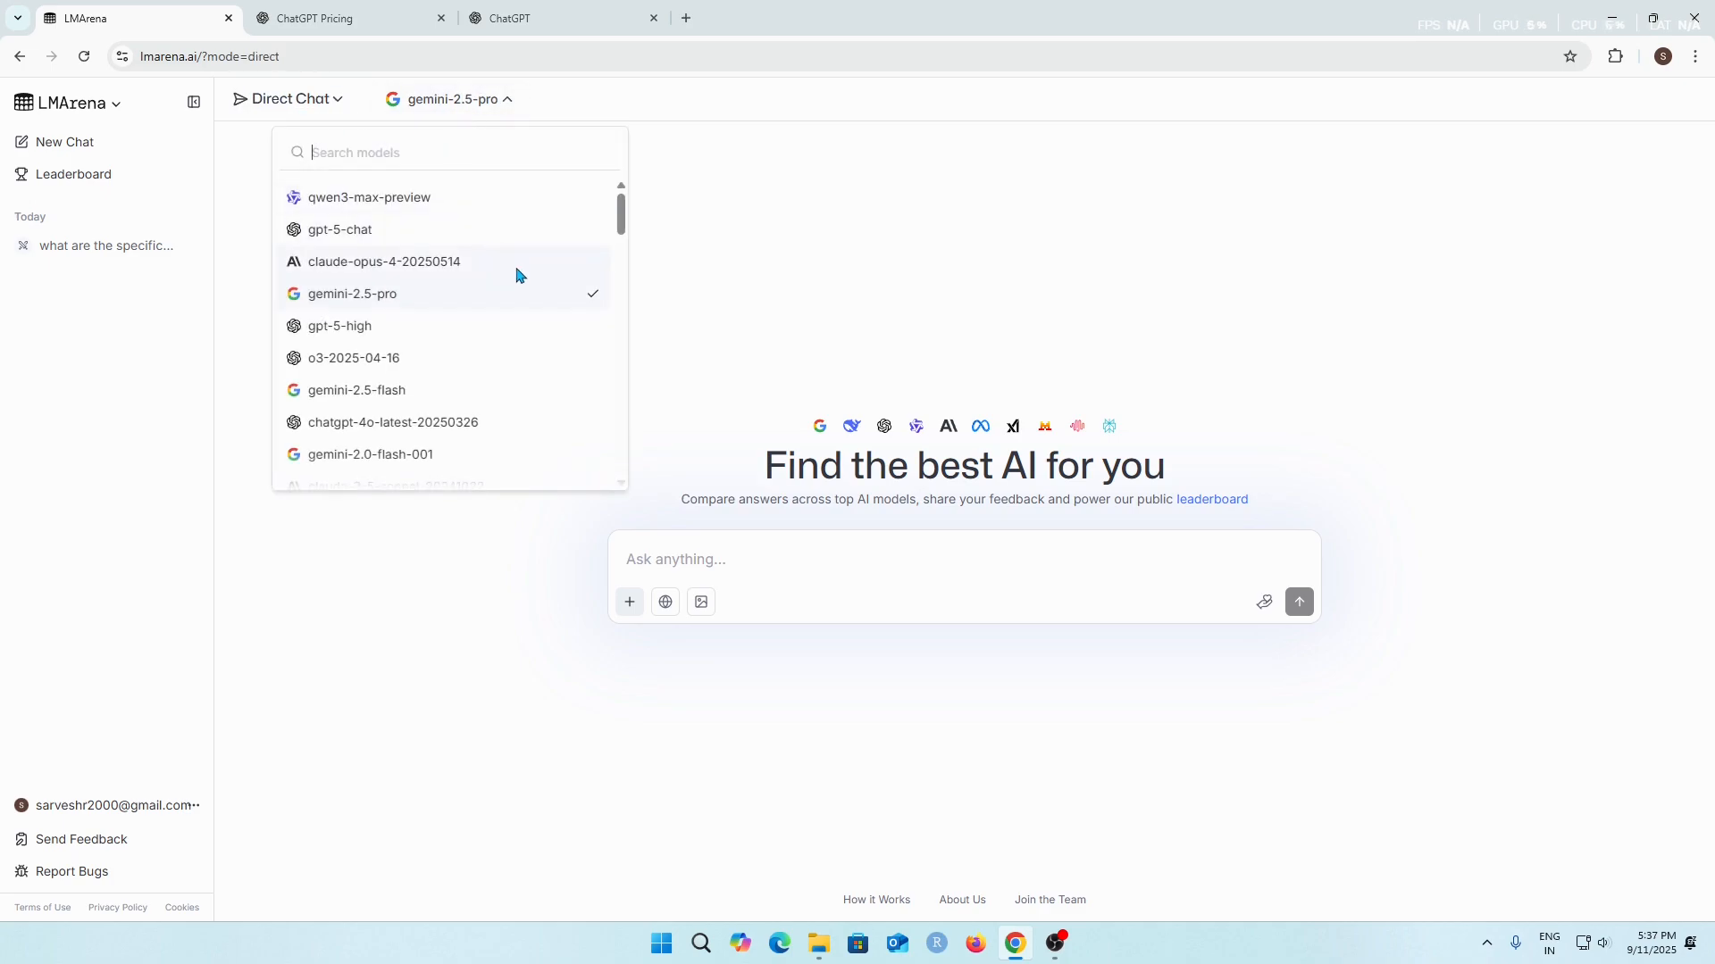
scroll(down, 3)
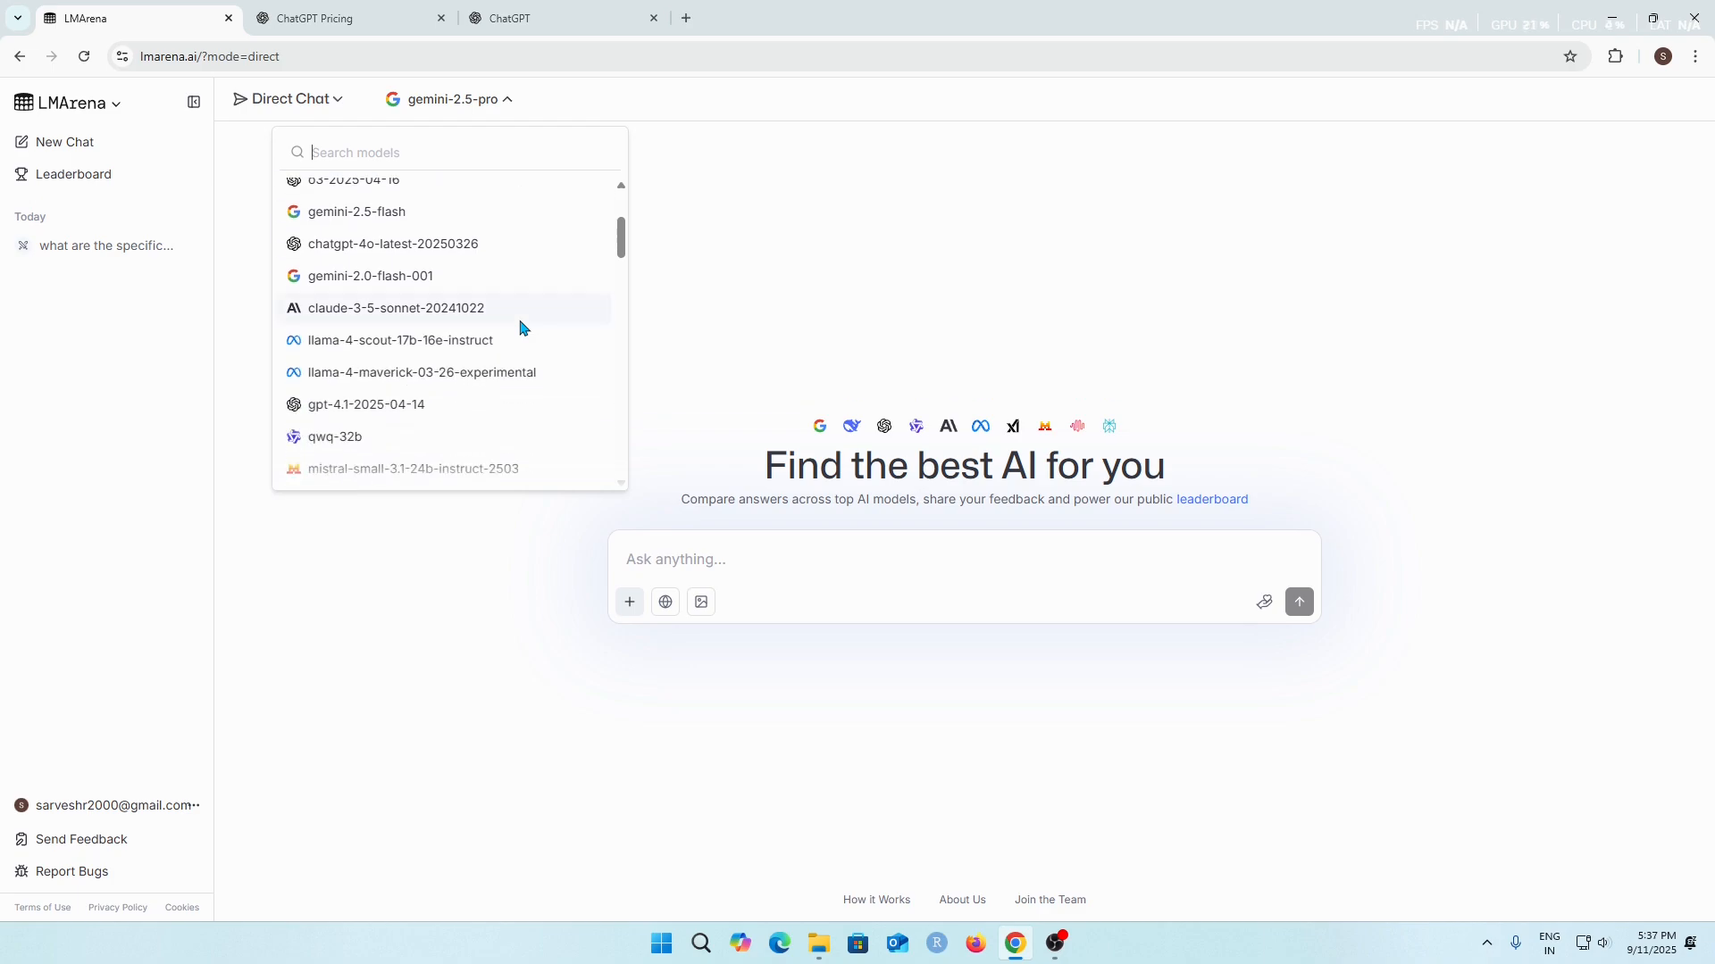
mouse_move(537, 320)
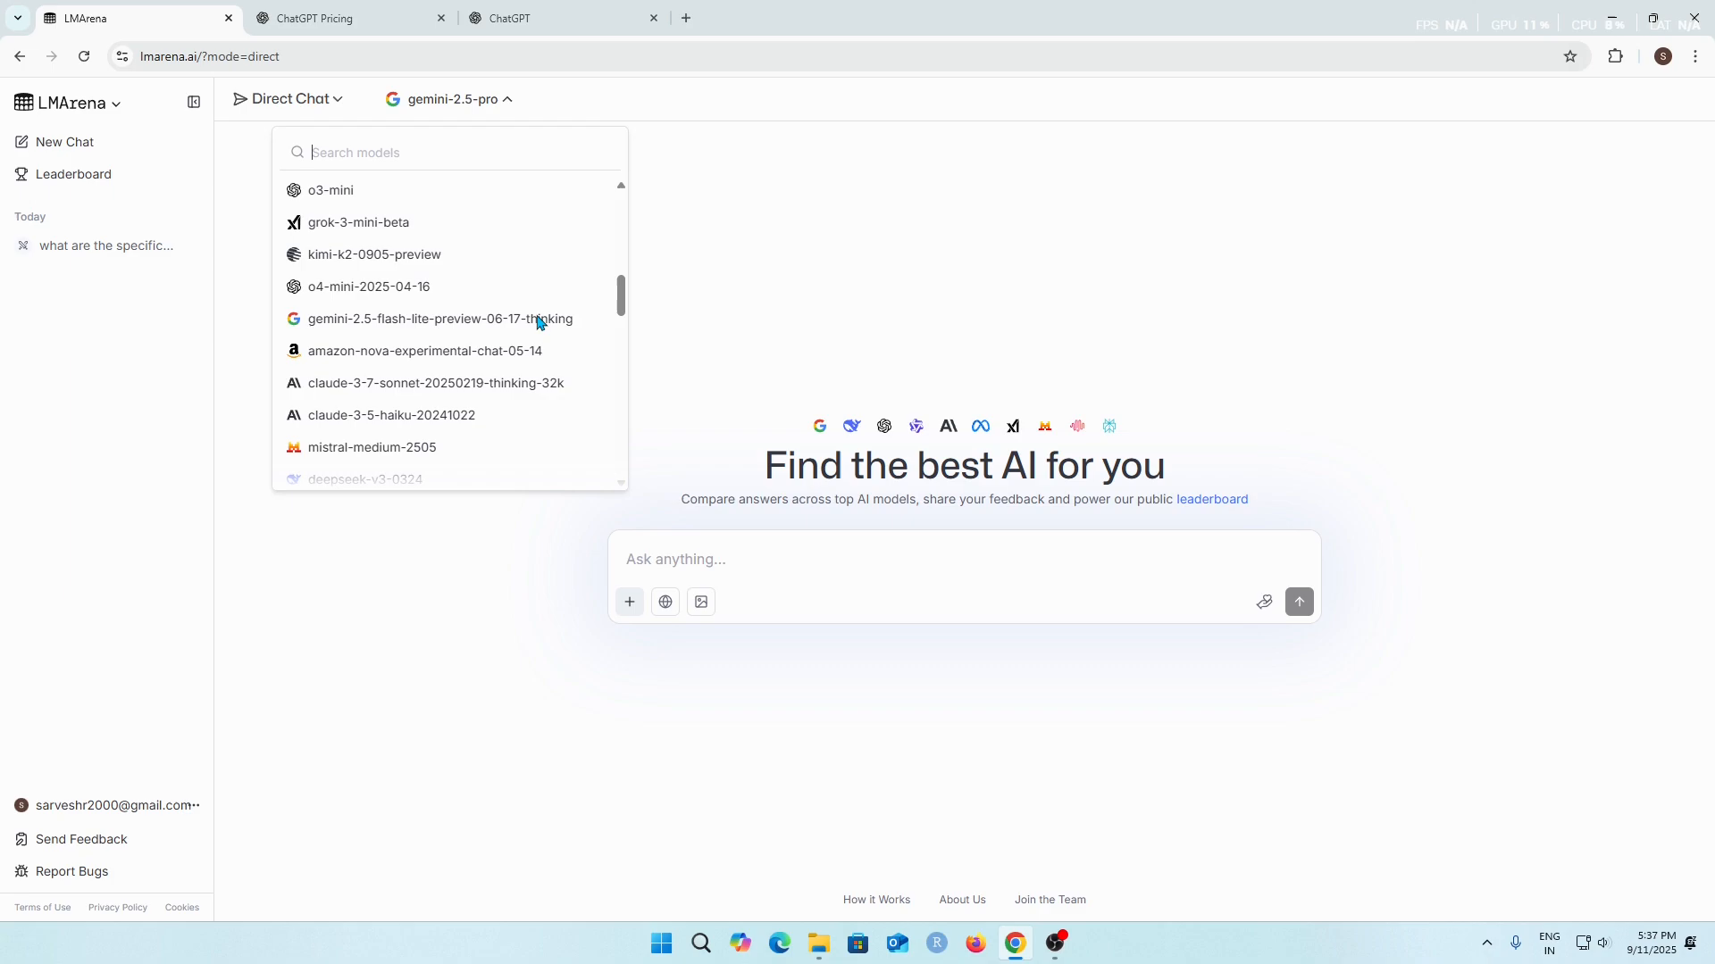
scroll(down, 3)
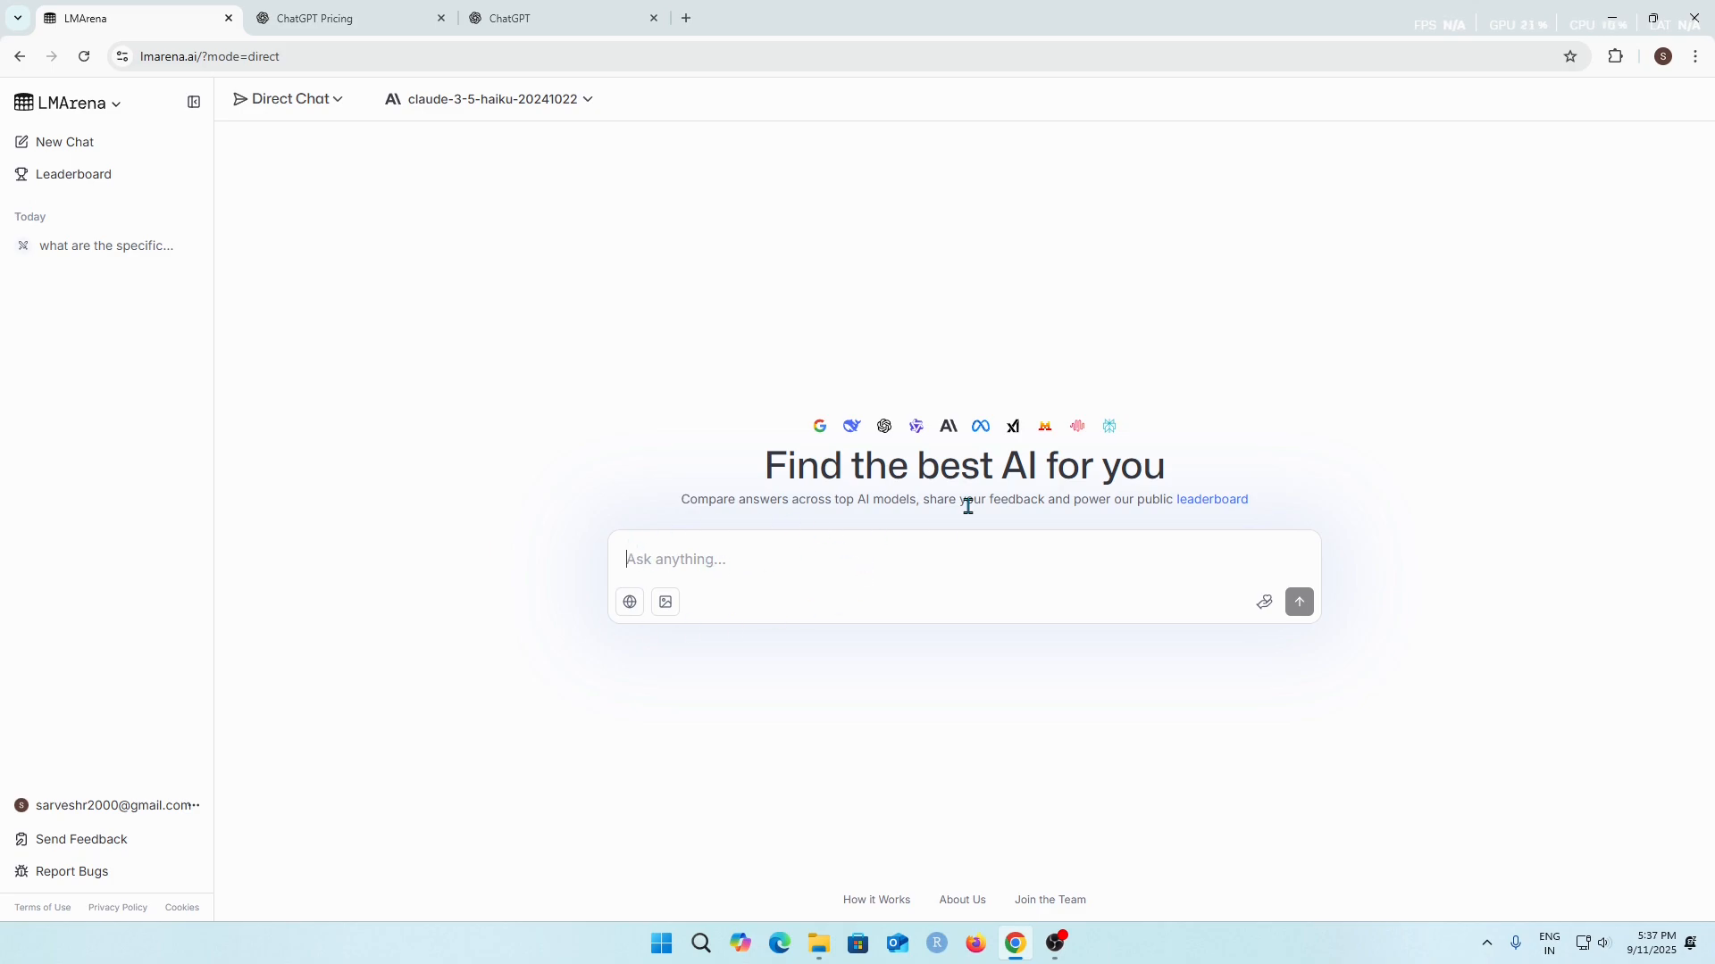
mouse_move(489, 184)
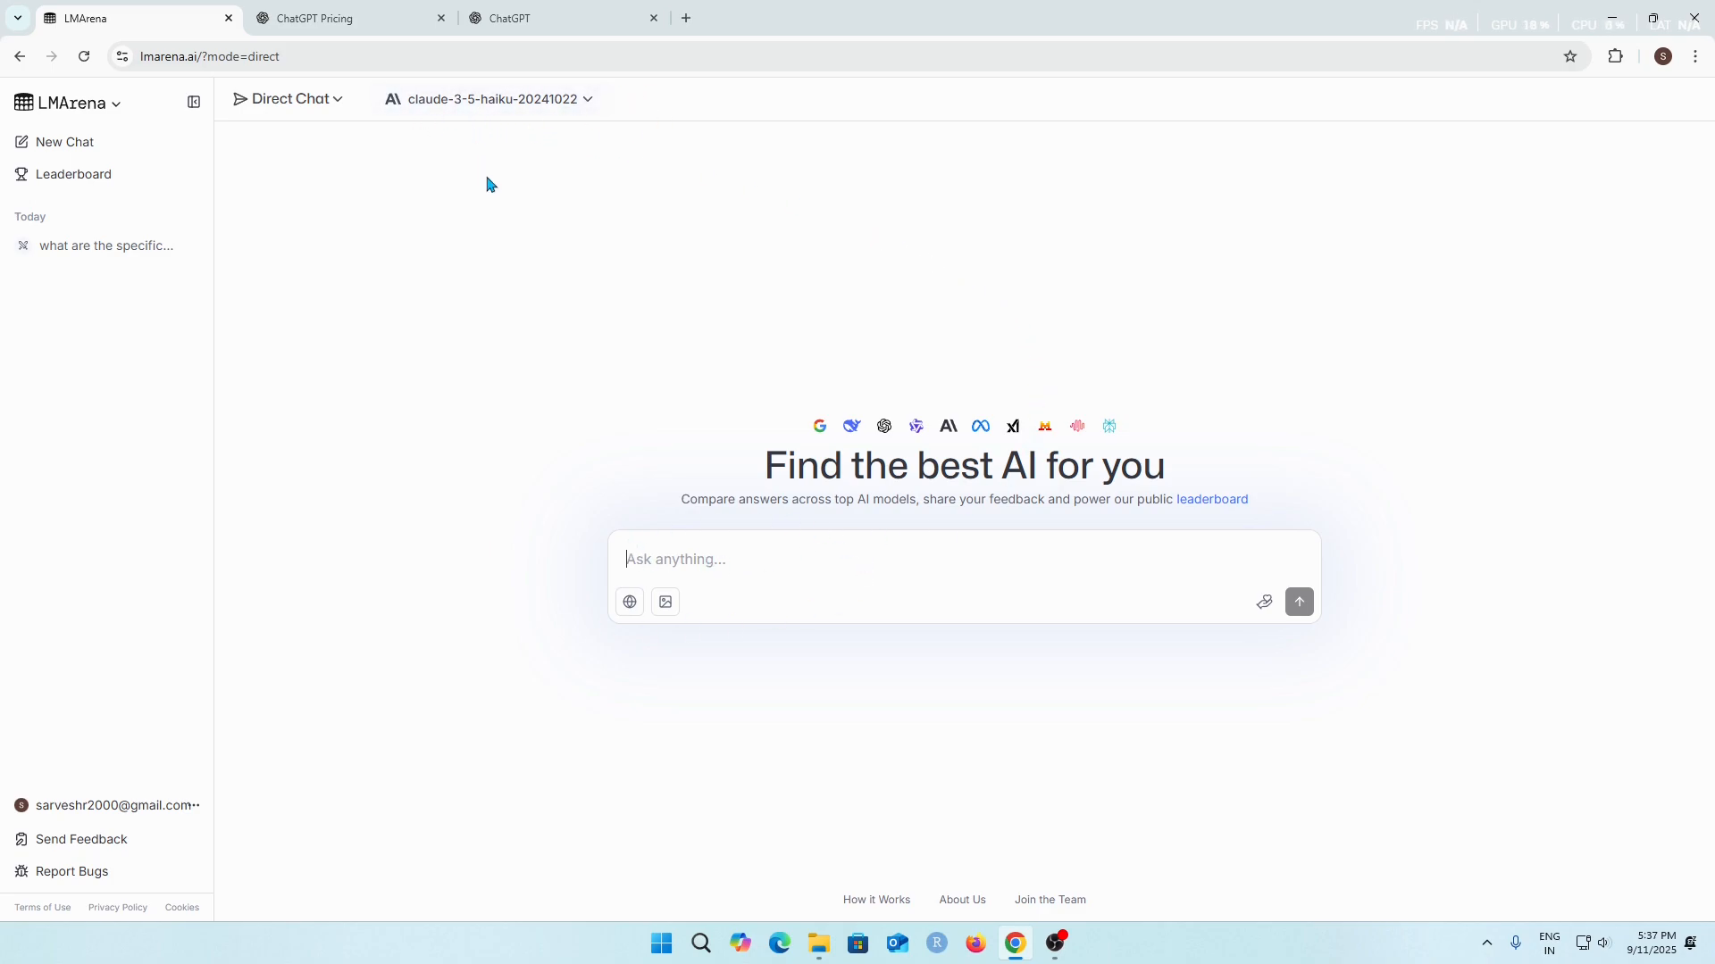
click(286, 99)
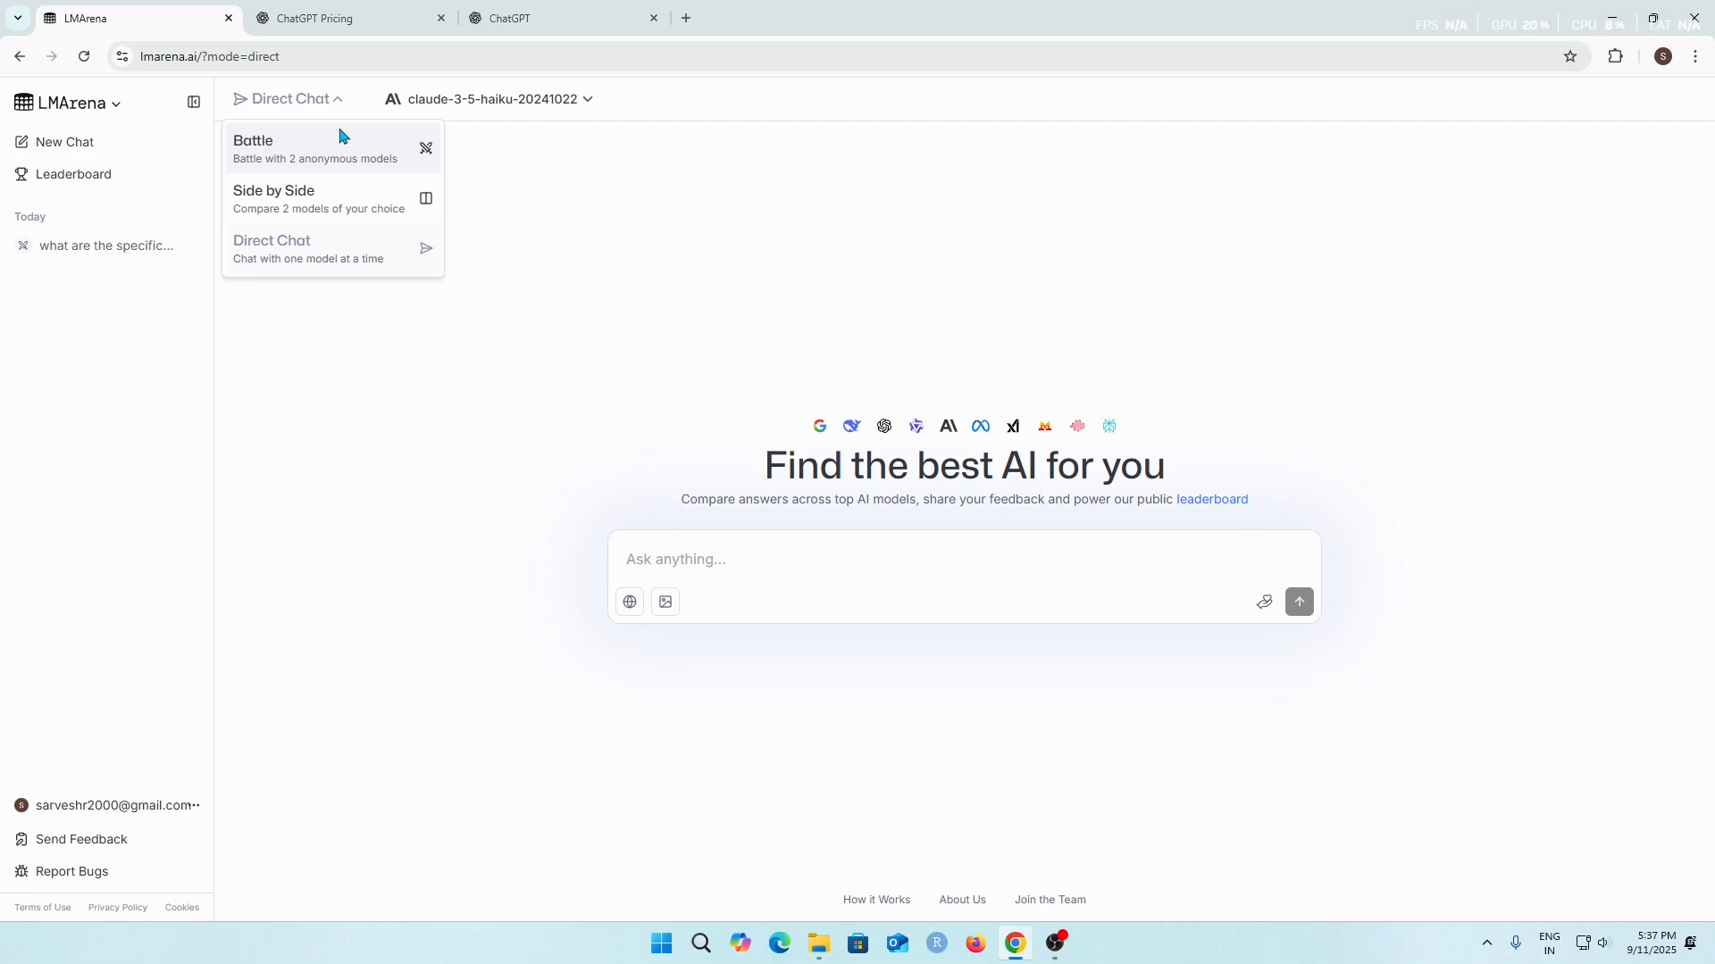
Step: Switch to Battle mode and scroll through the earlier iPhone 17 and pineapple pizza battle chat
click(315, 149)
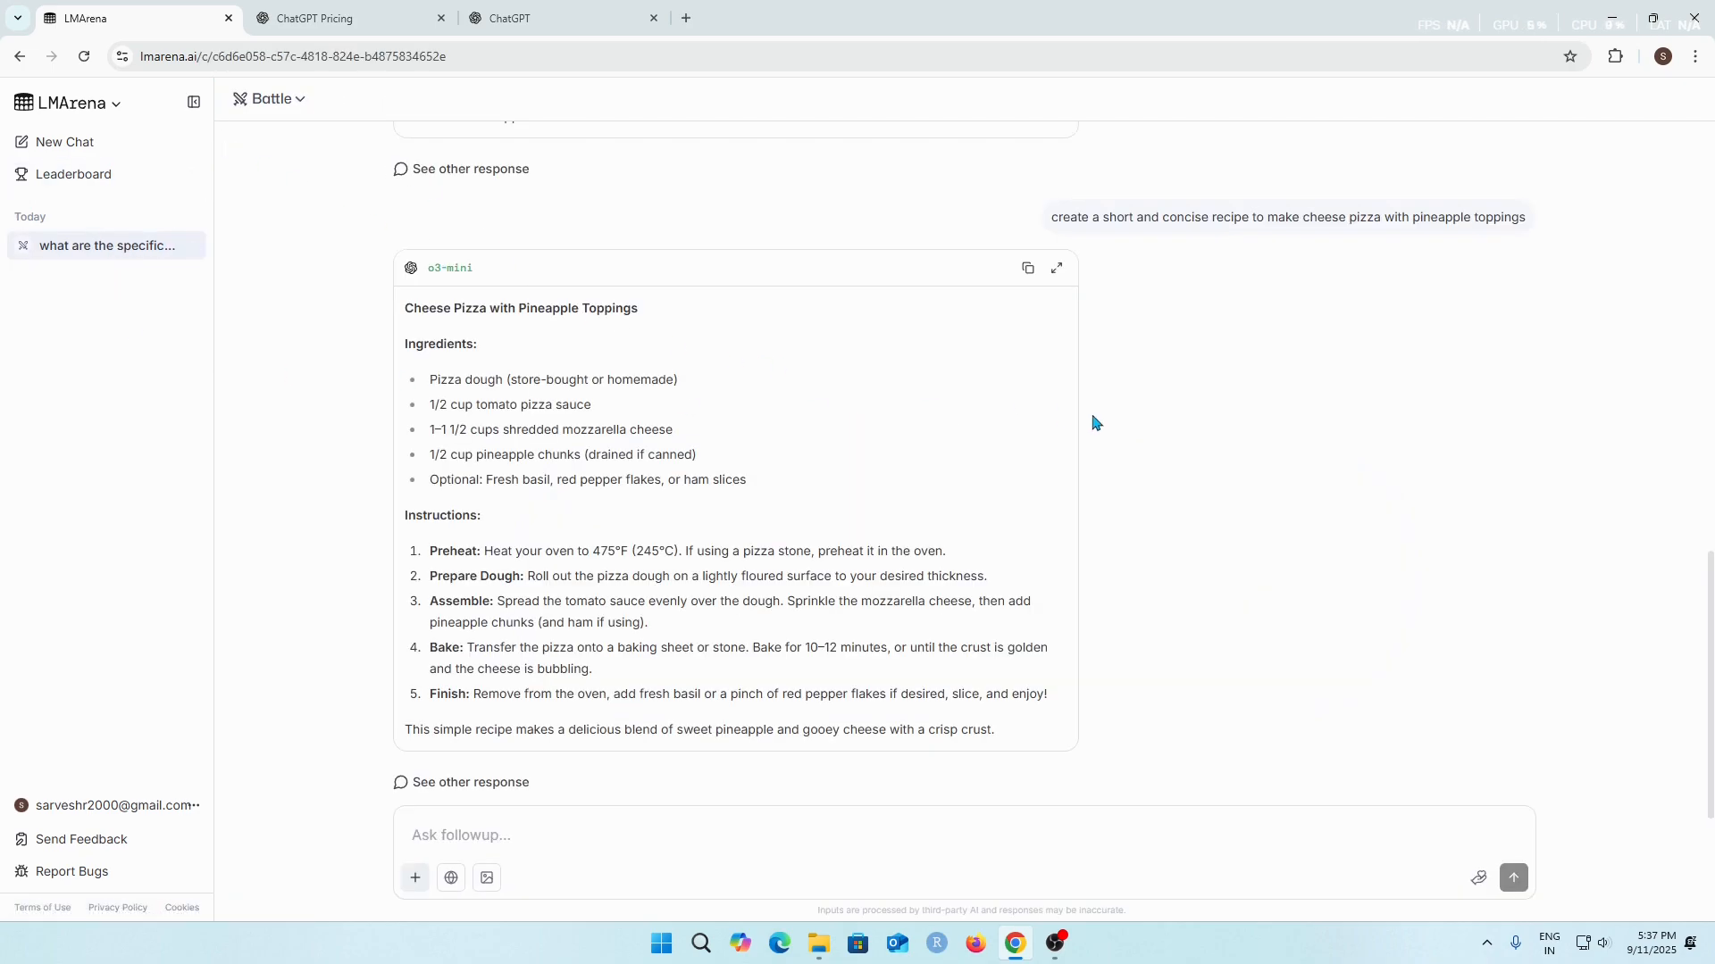
mouse_move(1163, 442)
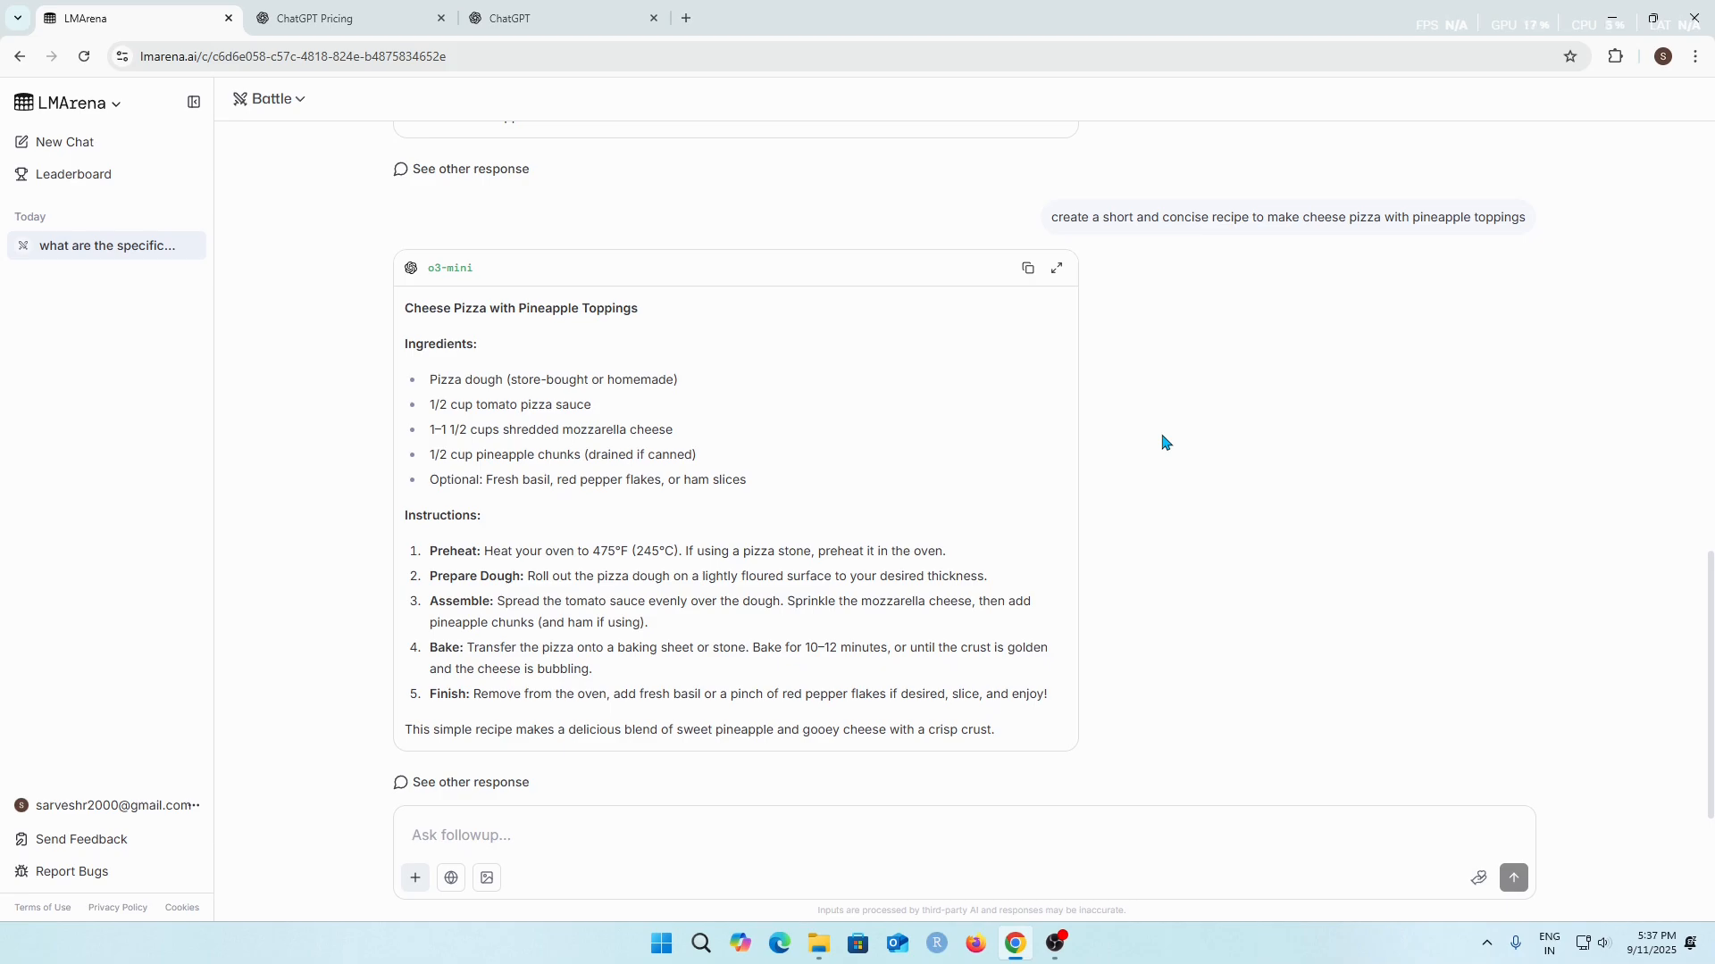
scroll(up, 3)
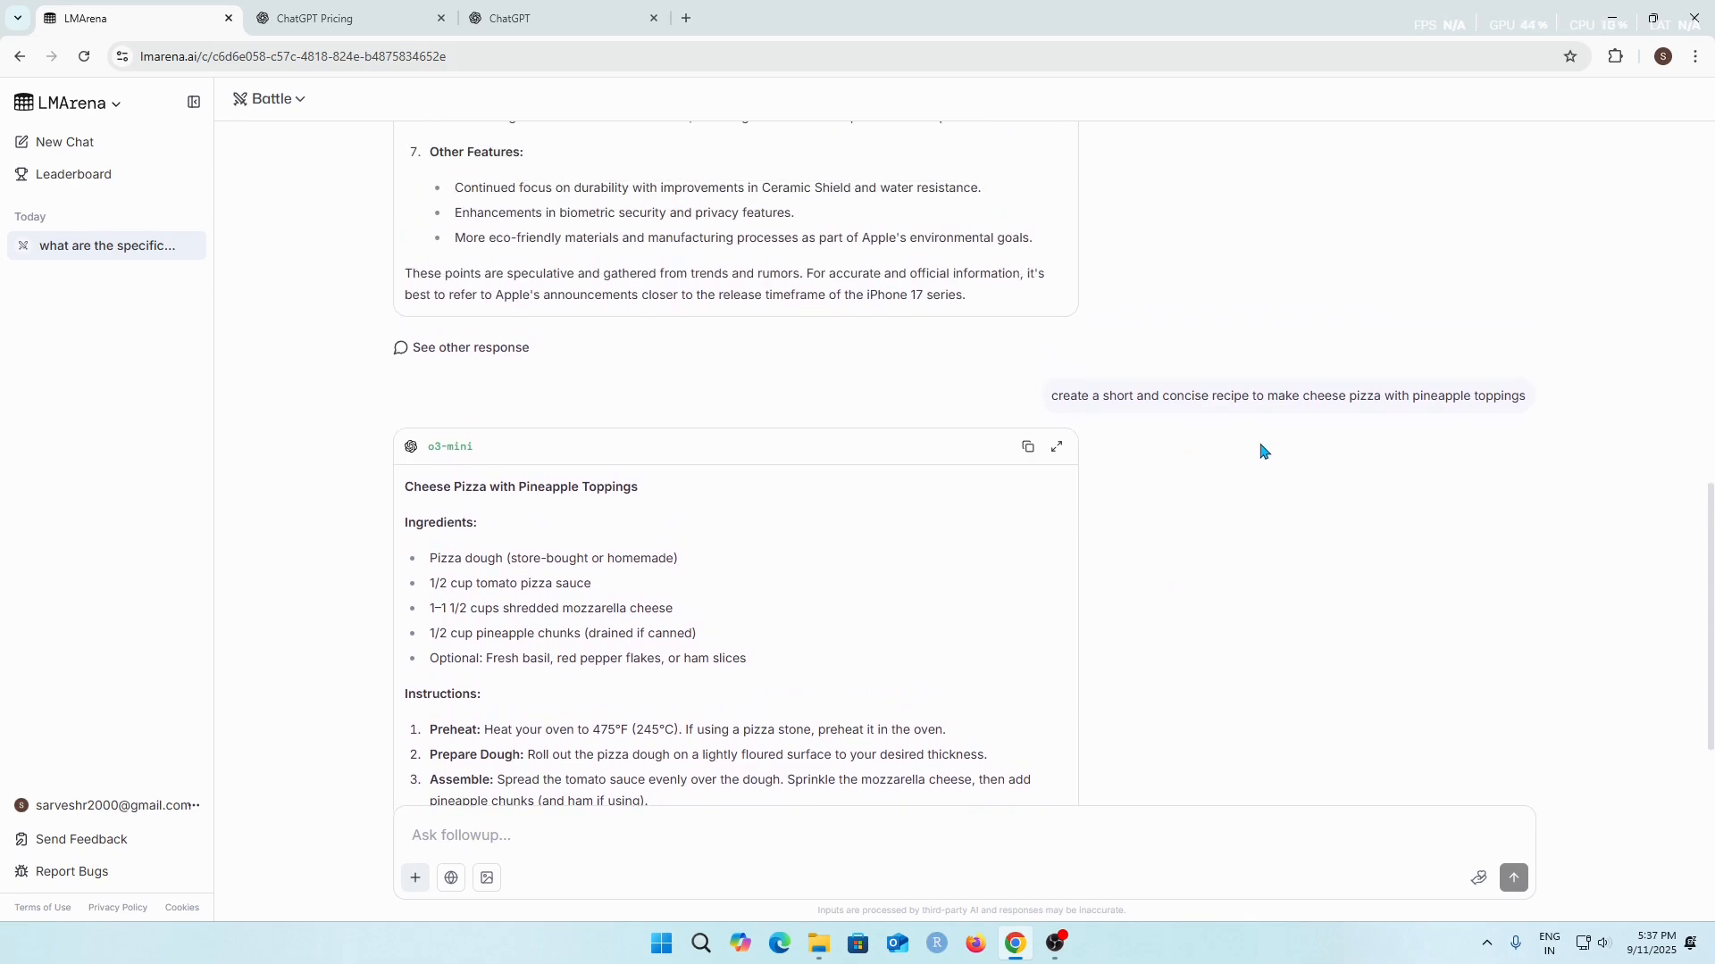
mouse_move(1340, 520)
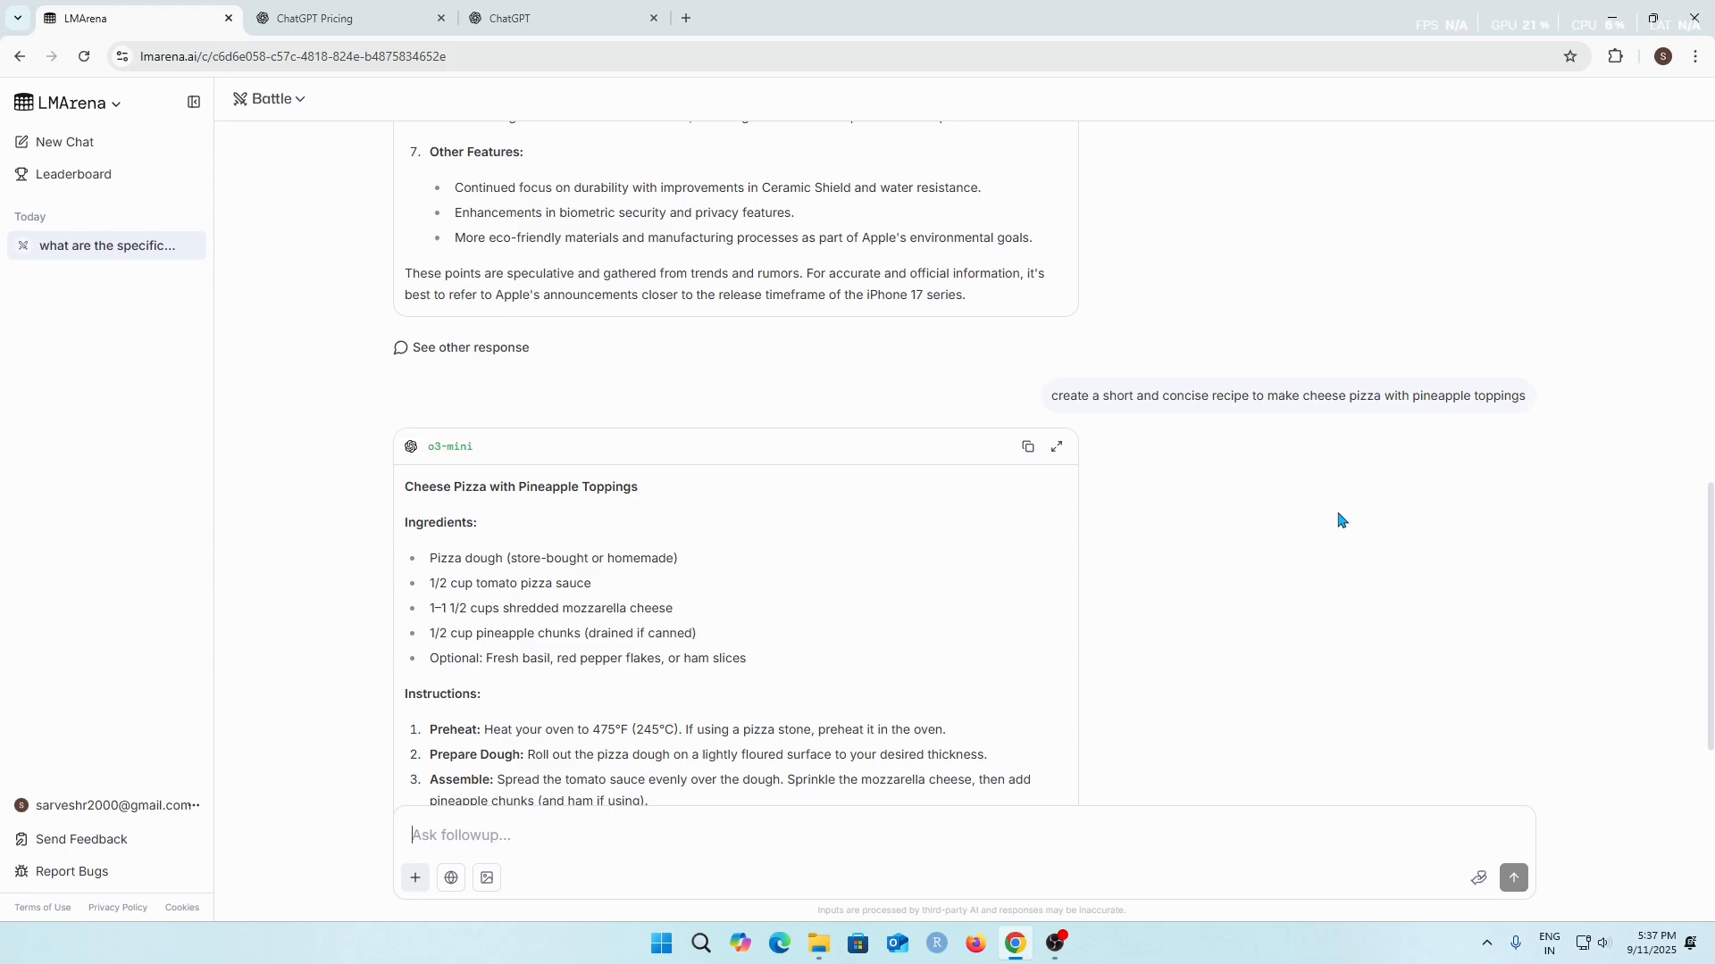
scroll(down, 3)
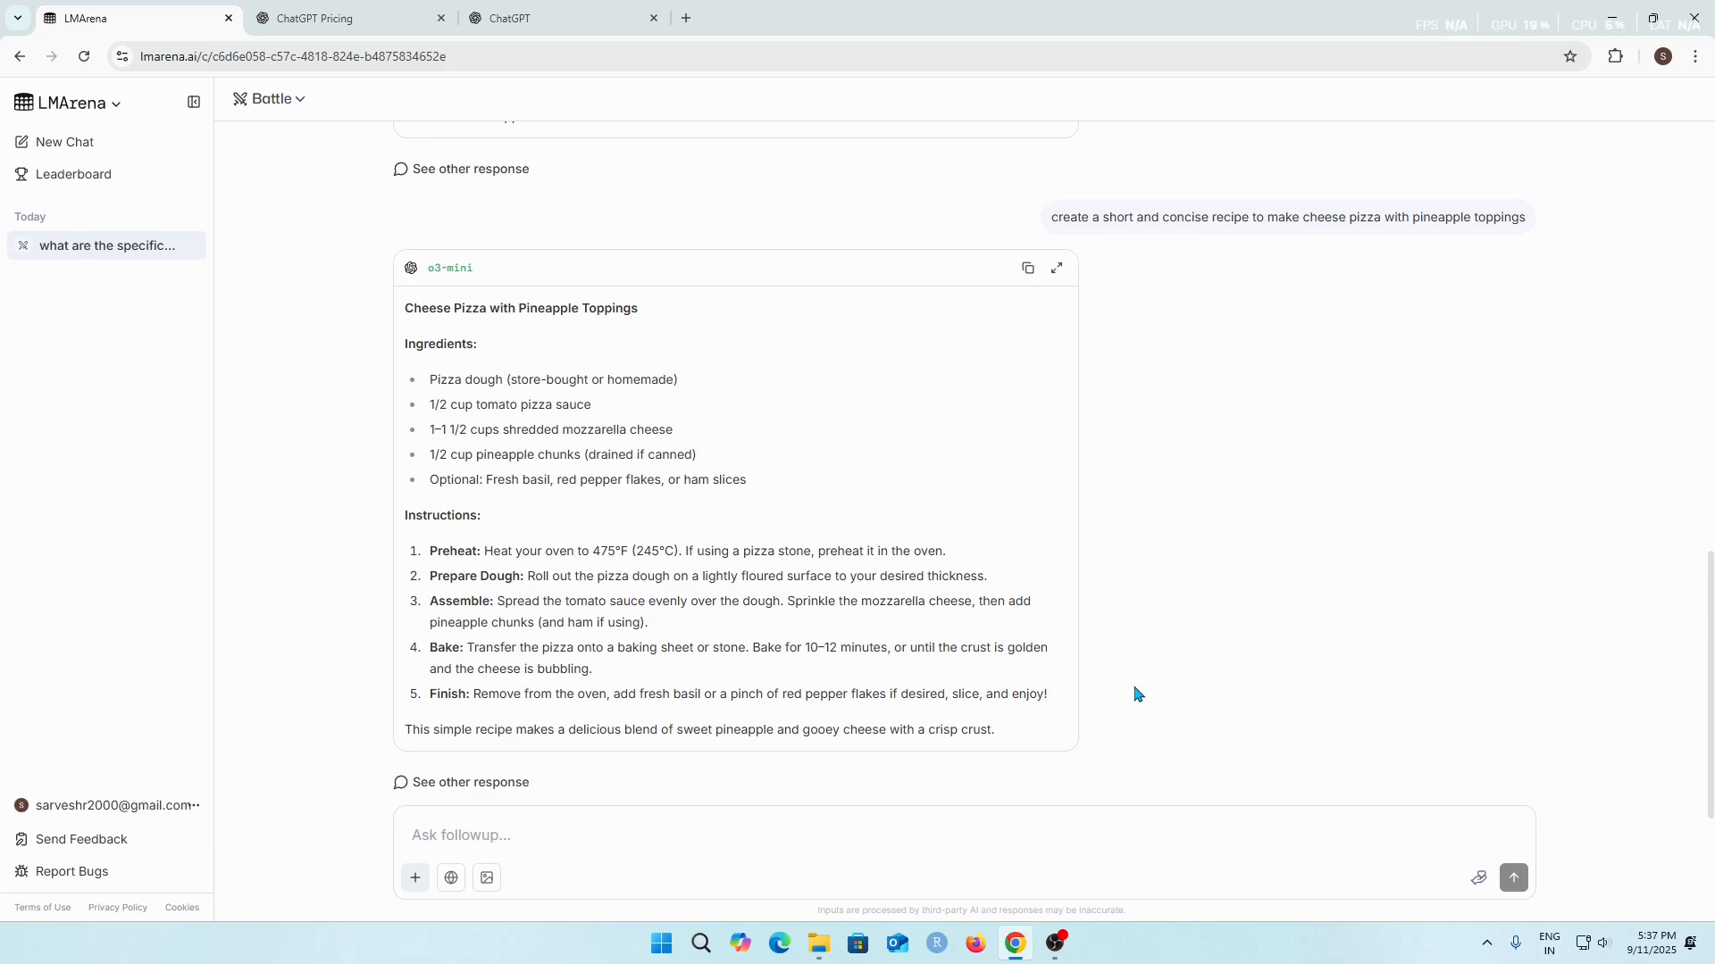
mouse_move(1106, 696)
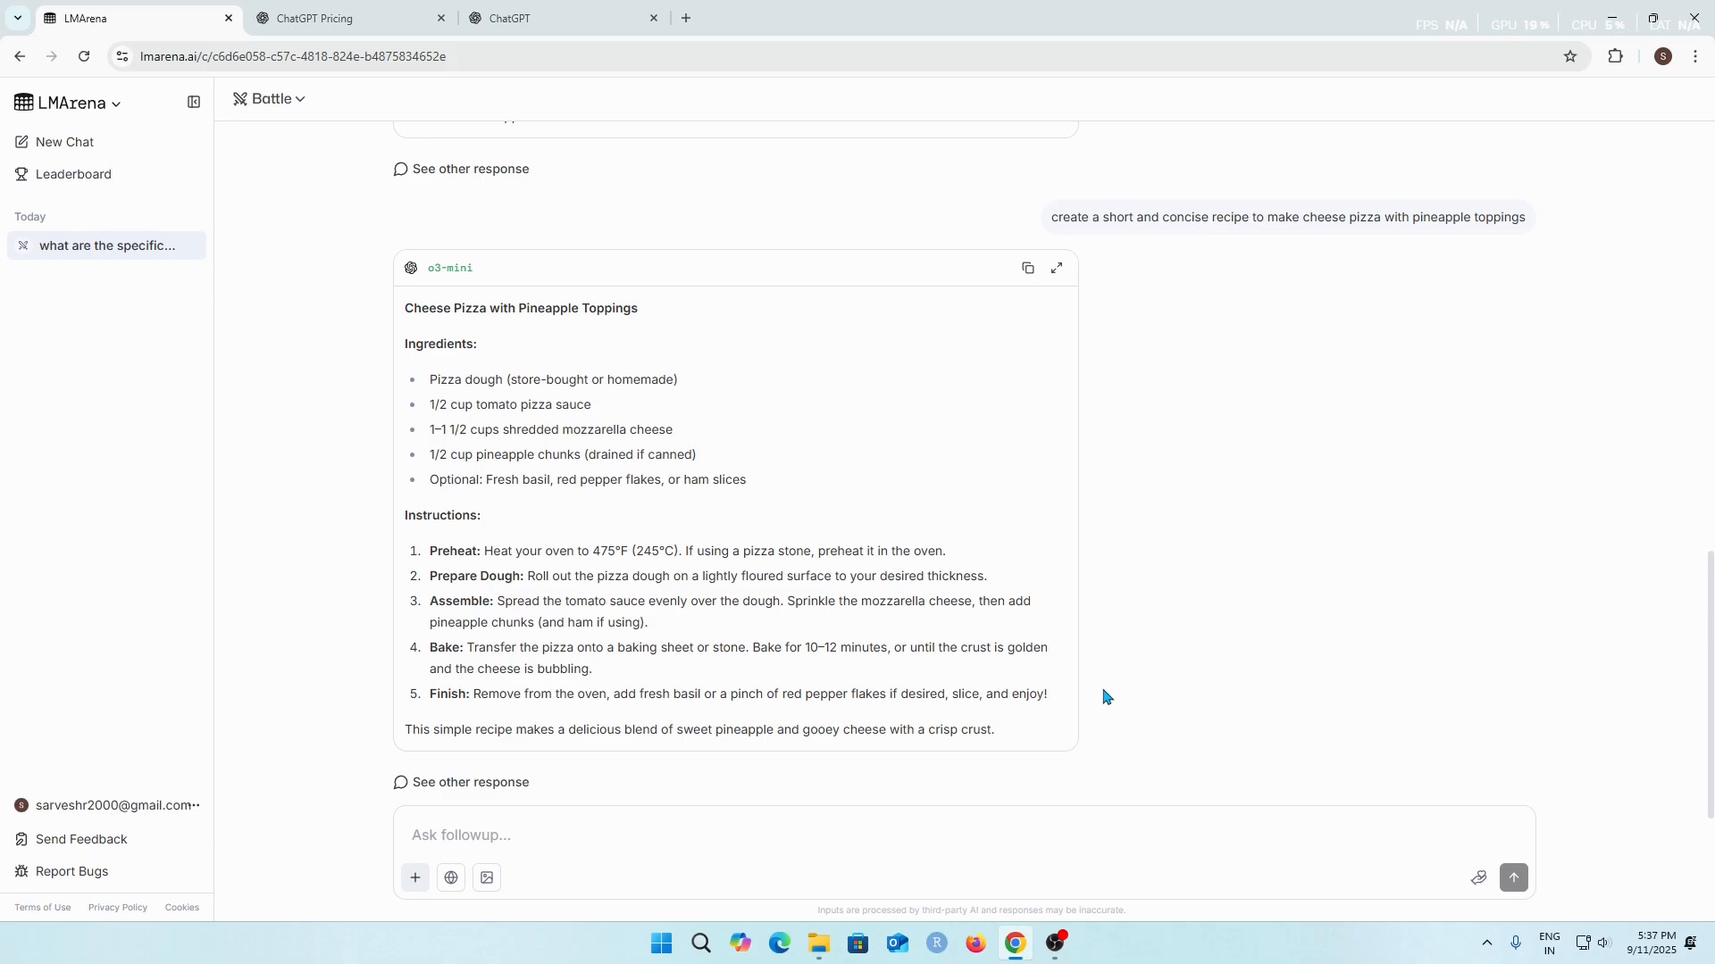
mouse_move(1114, 684)
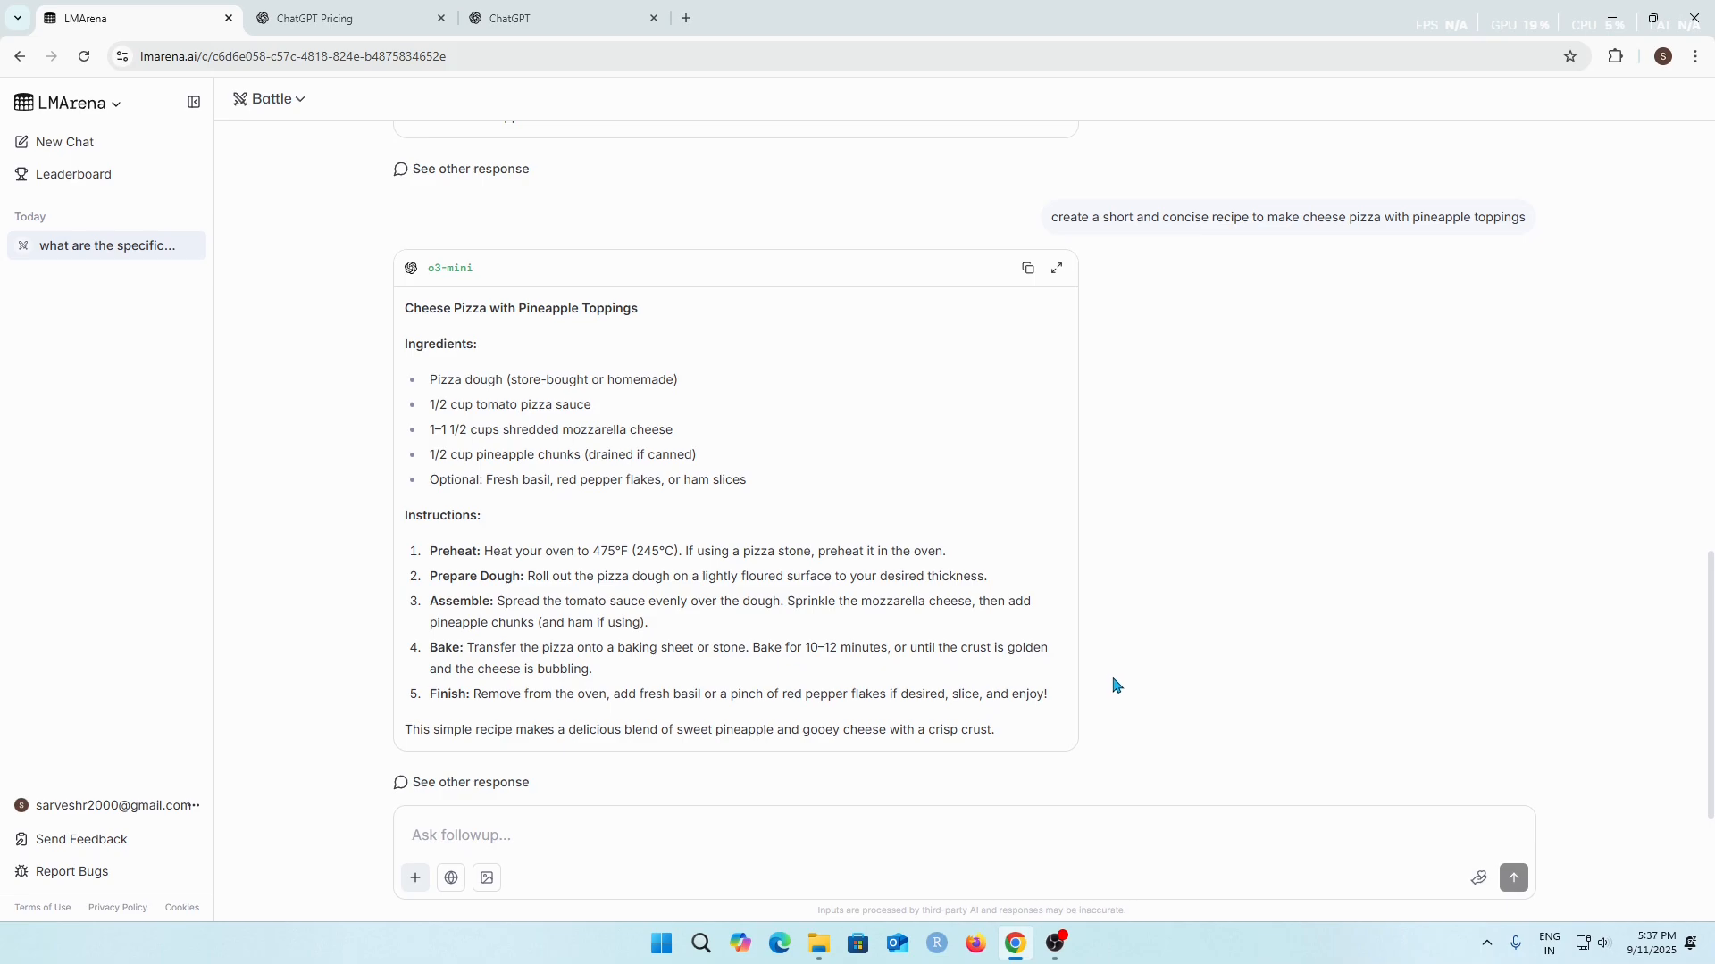
mouse_move(1198, 709)
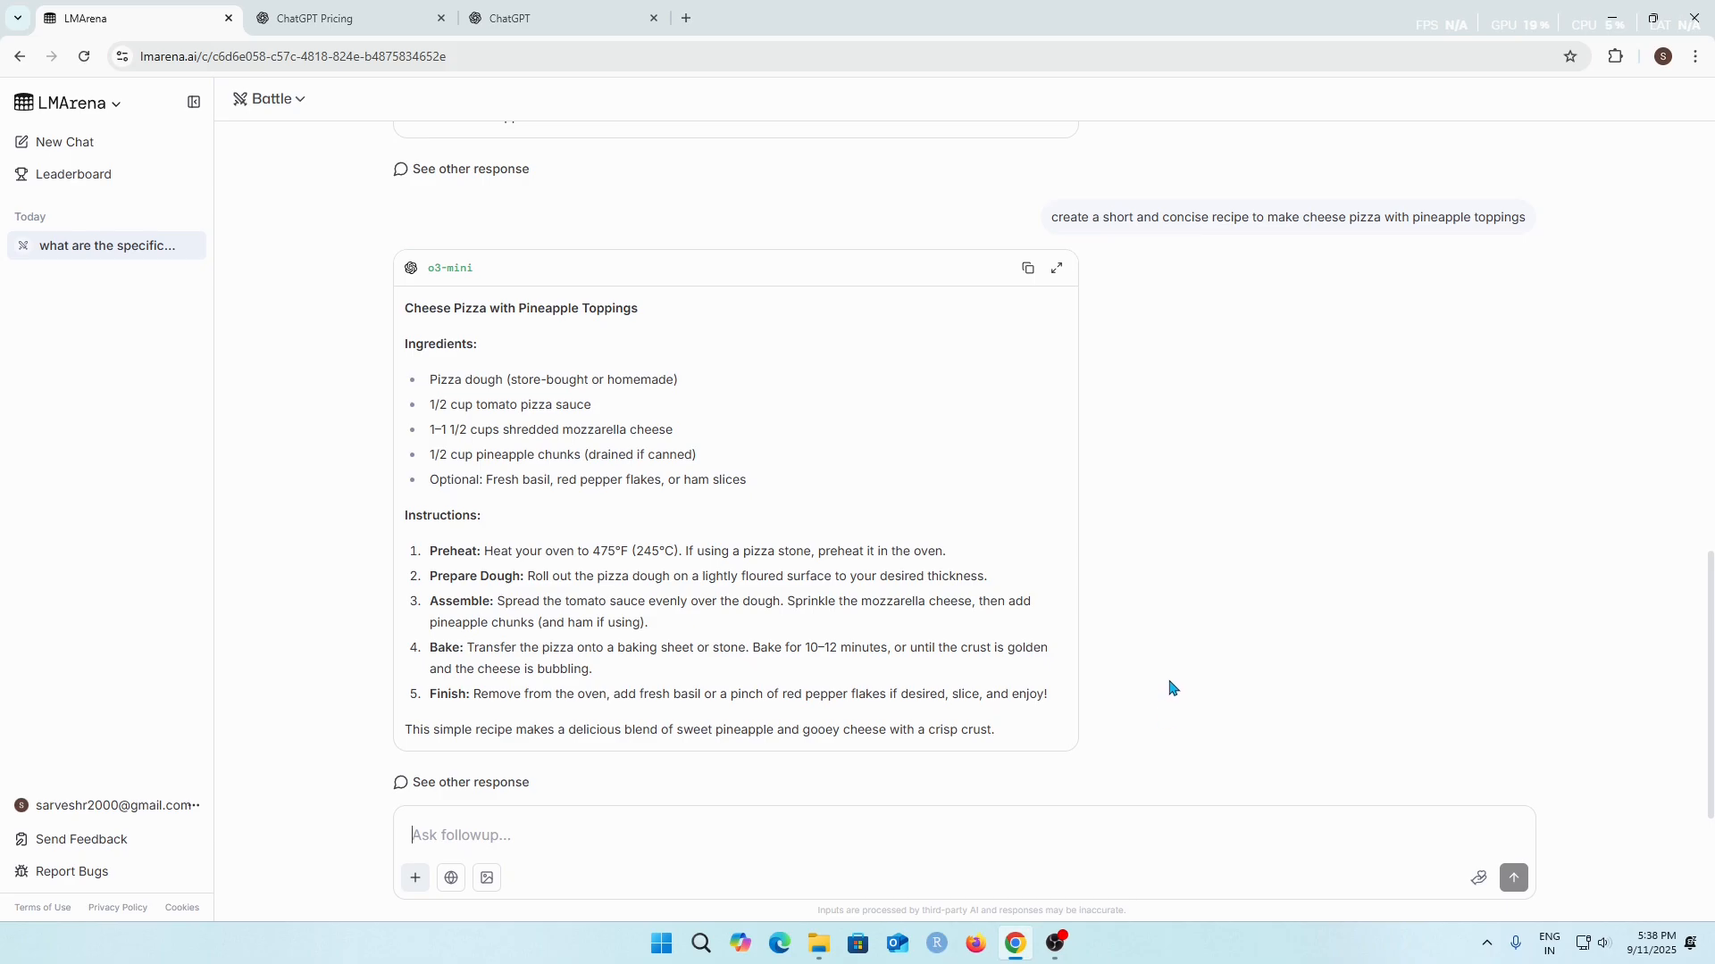
mouse_move(1142, 692)
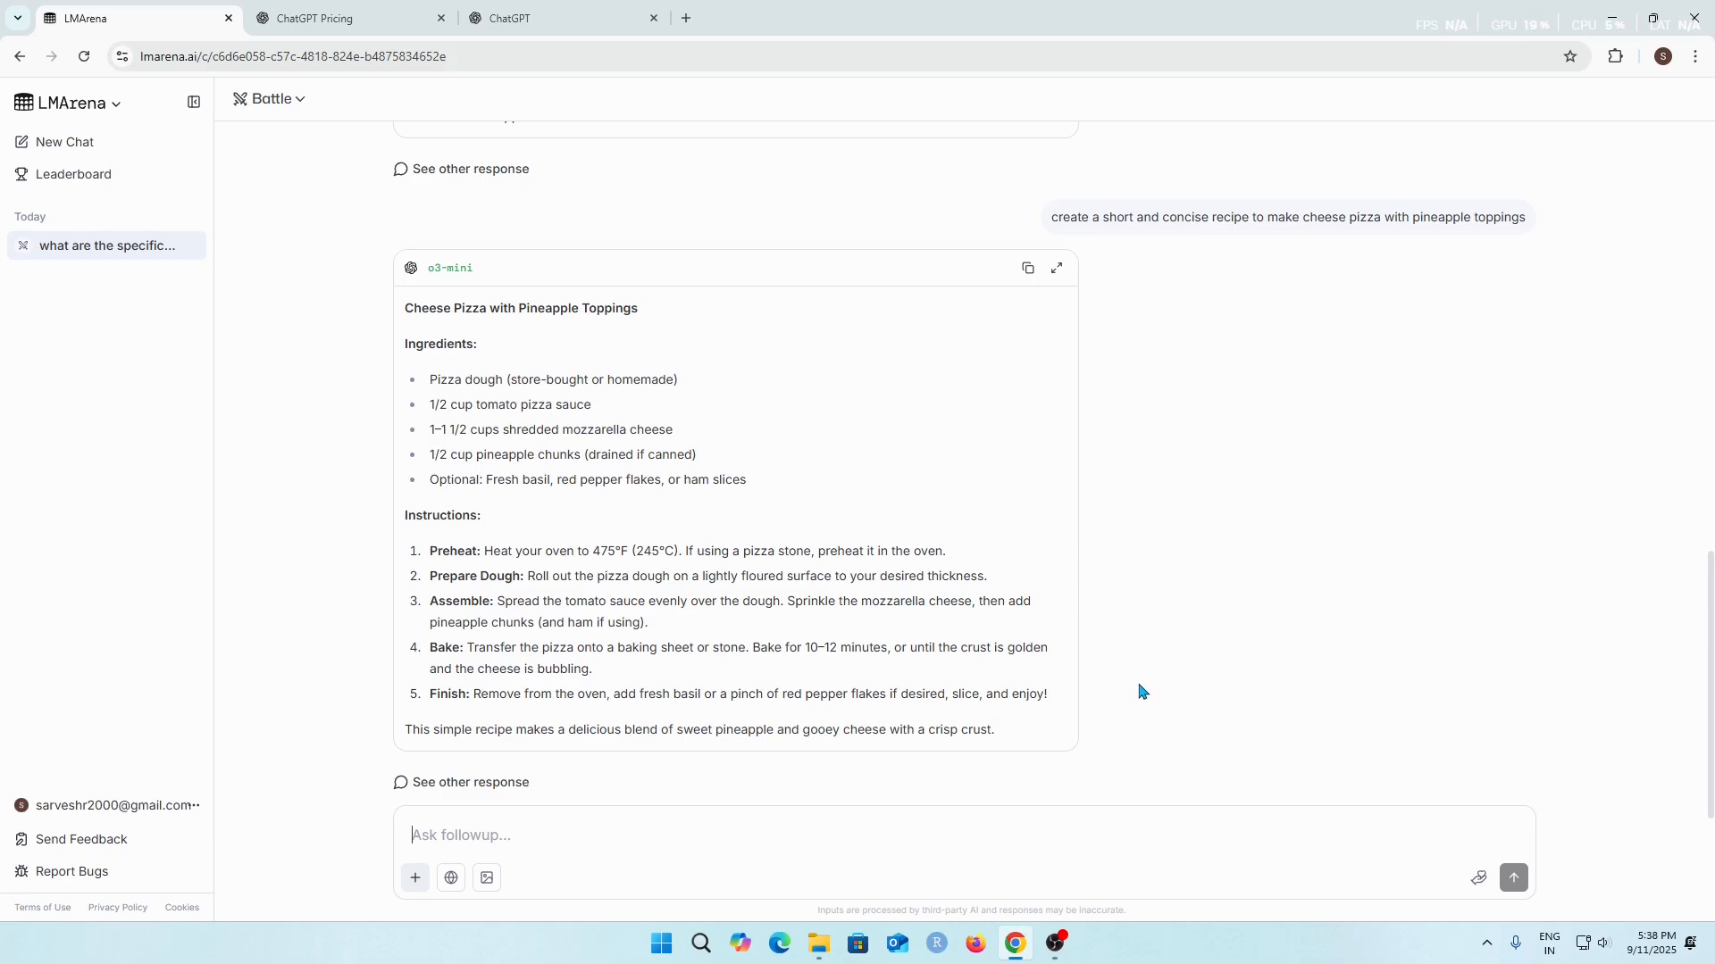
scroll(up, 3)
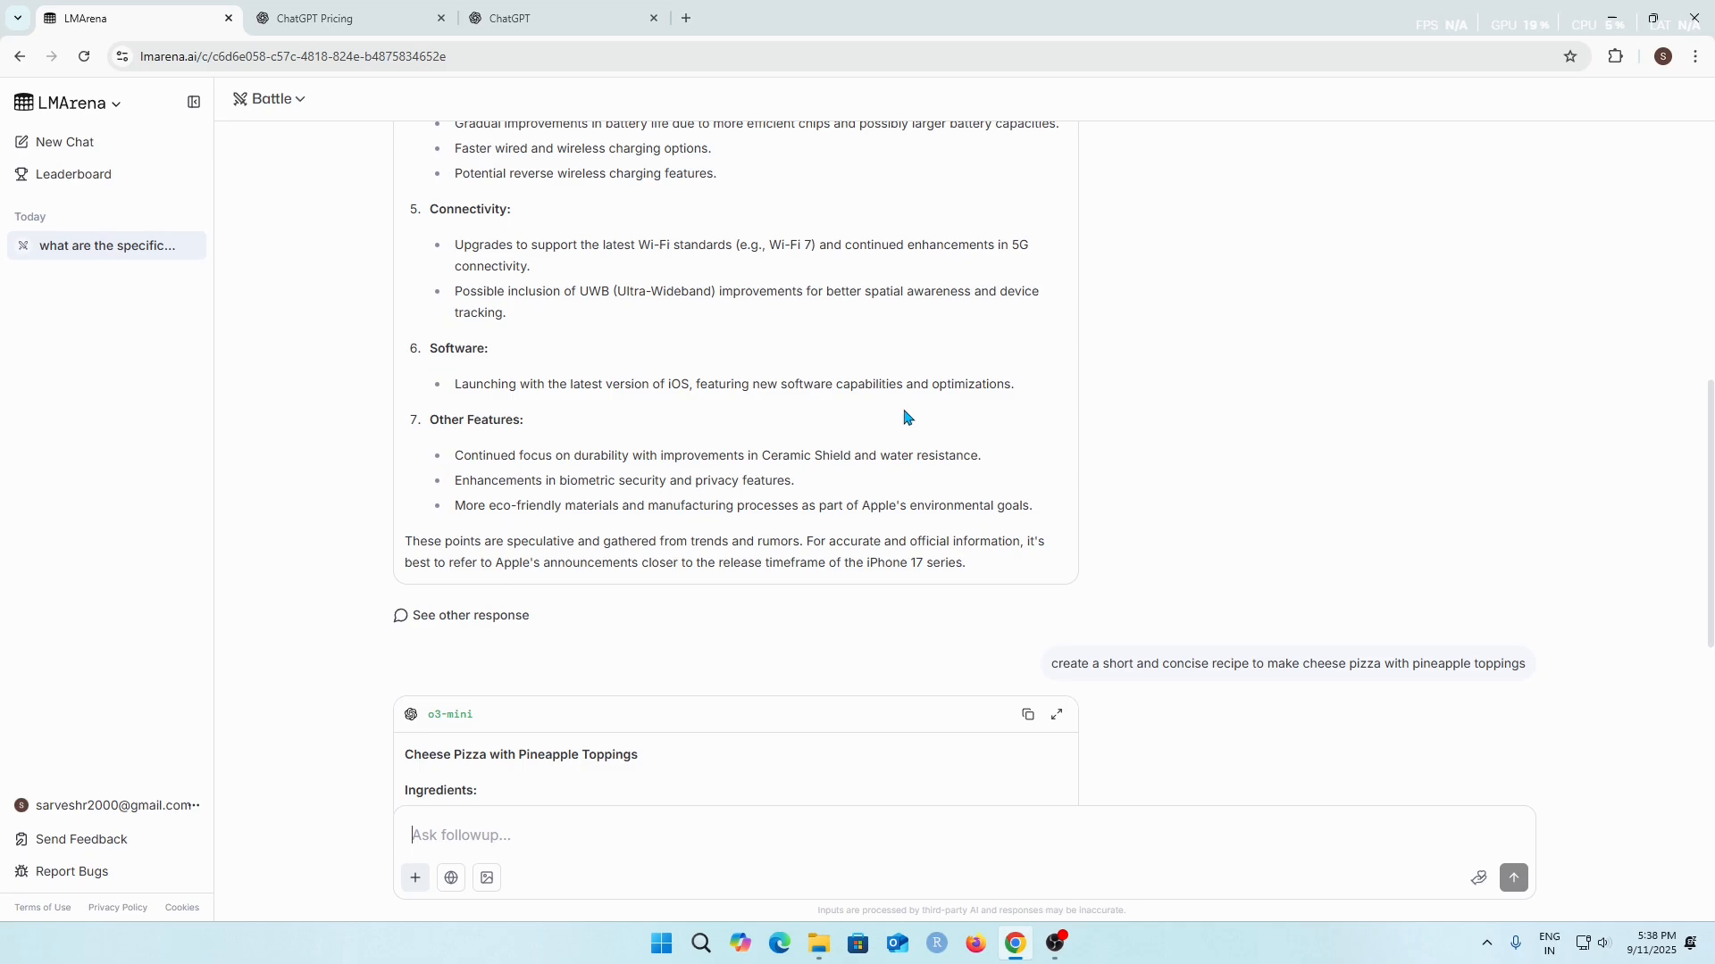
scroll(up, 3)
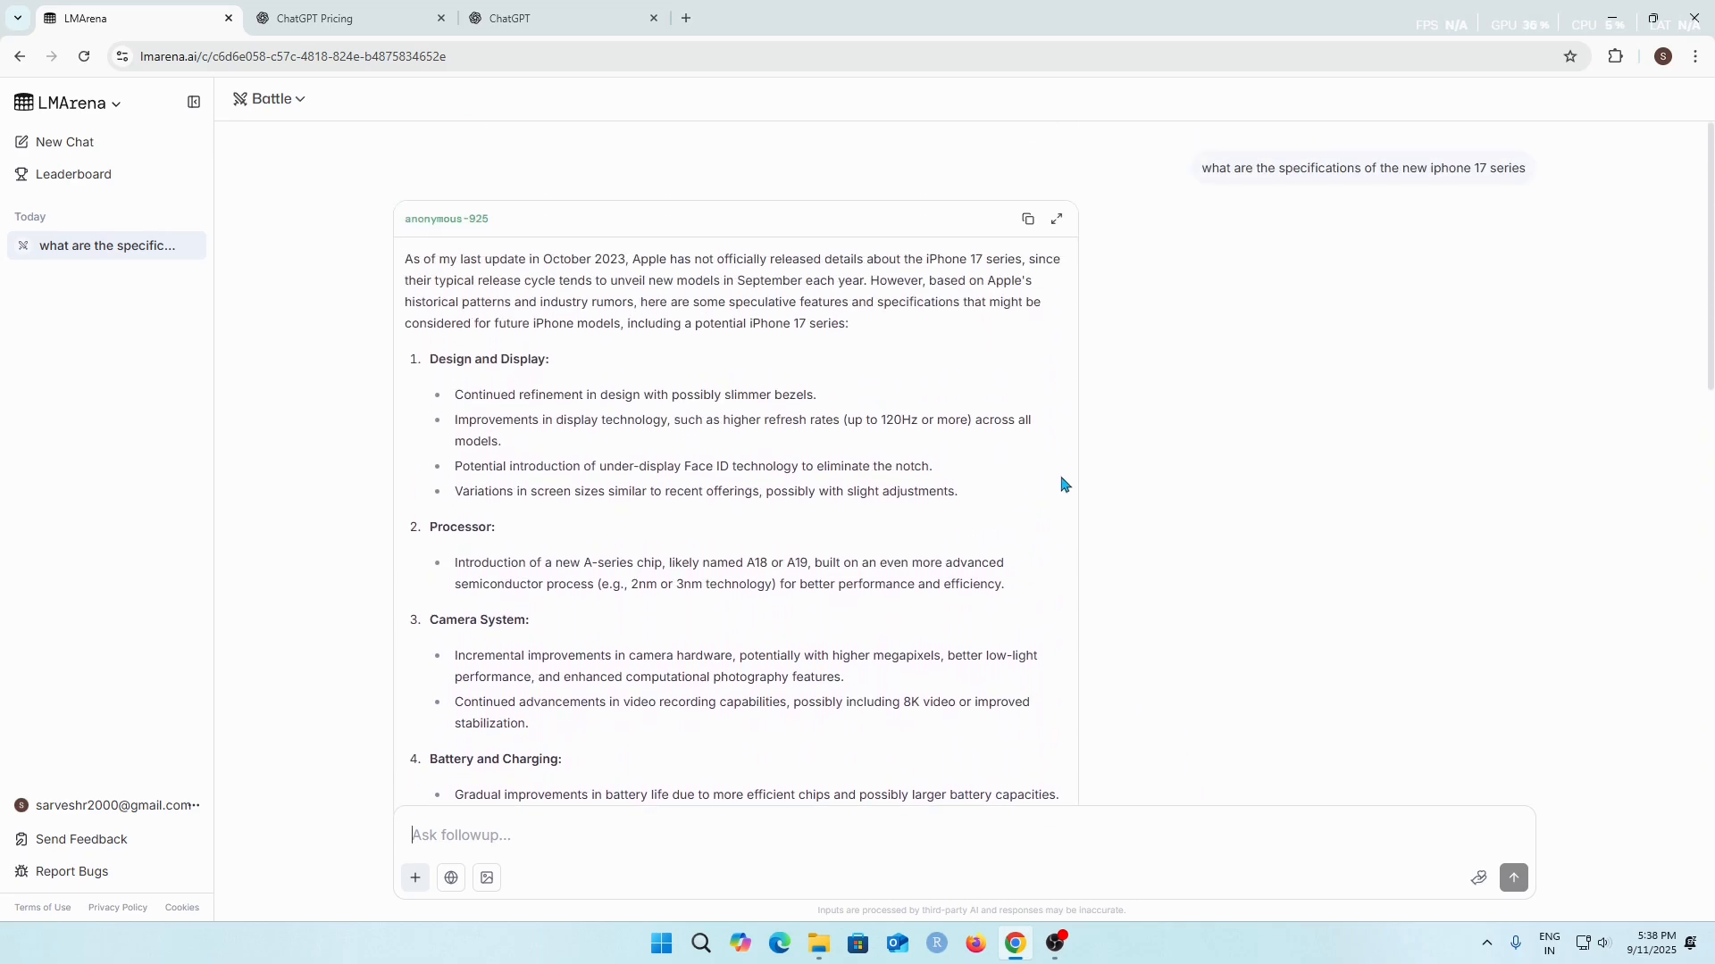
mouse_move(1127, 684)
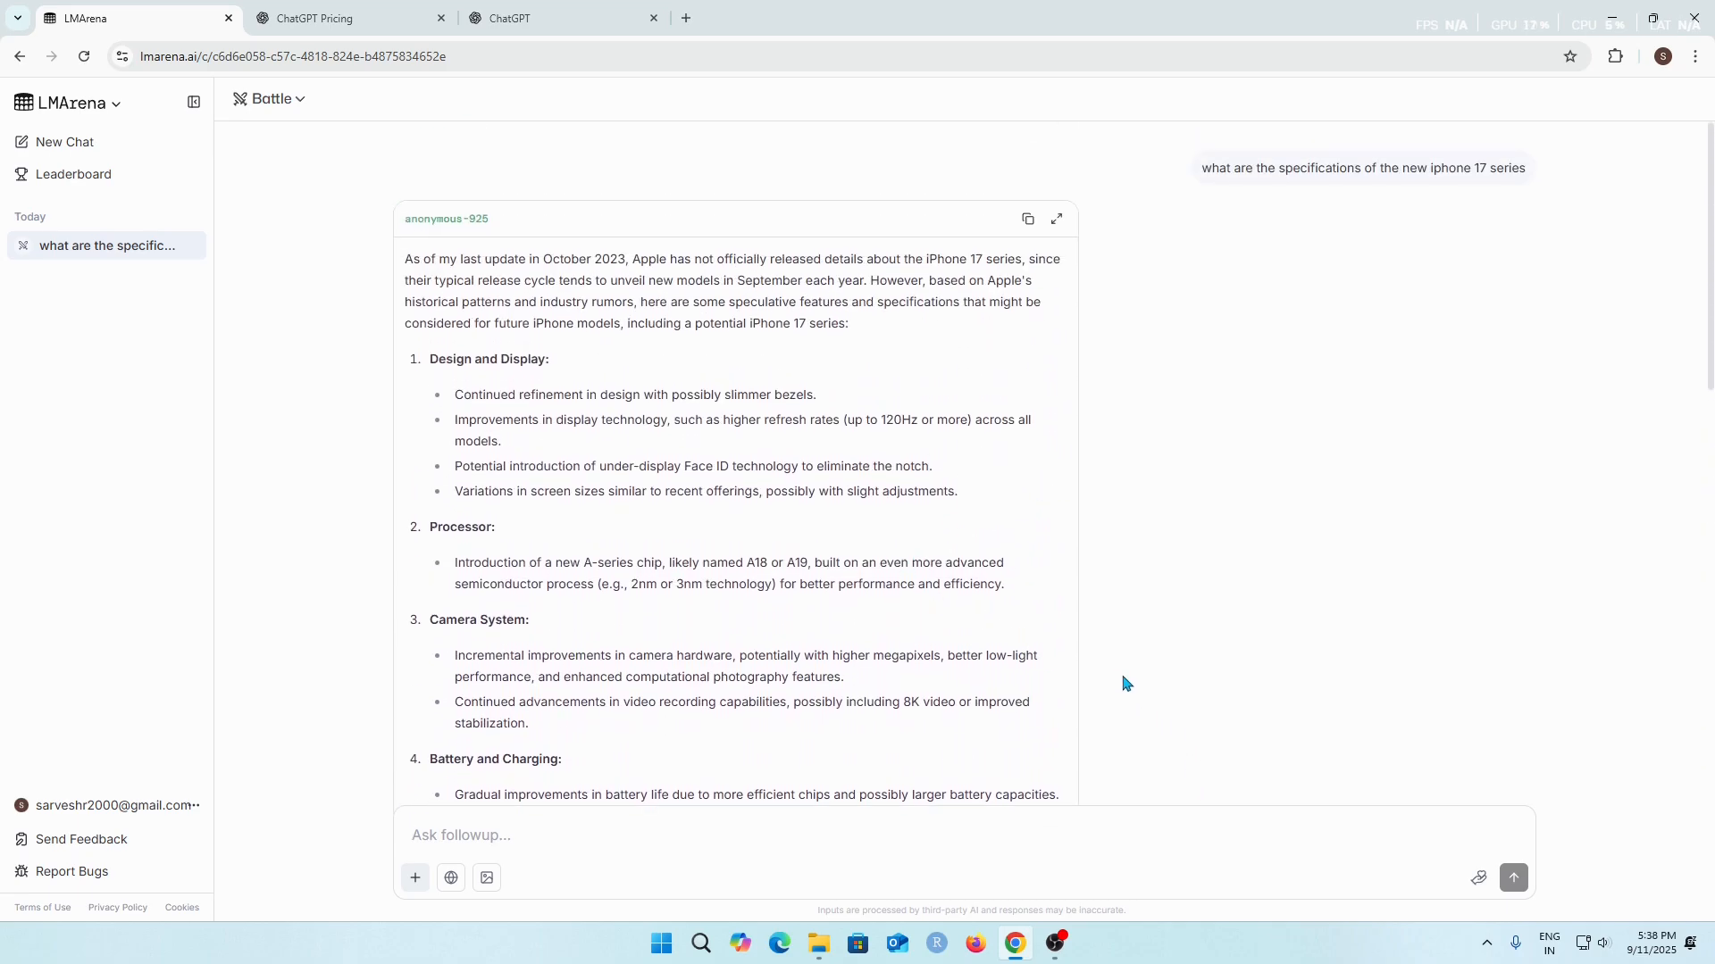
mouse_move(1127, 699)
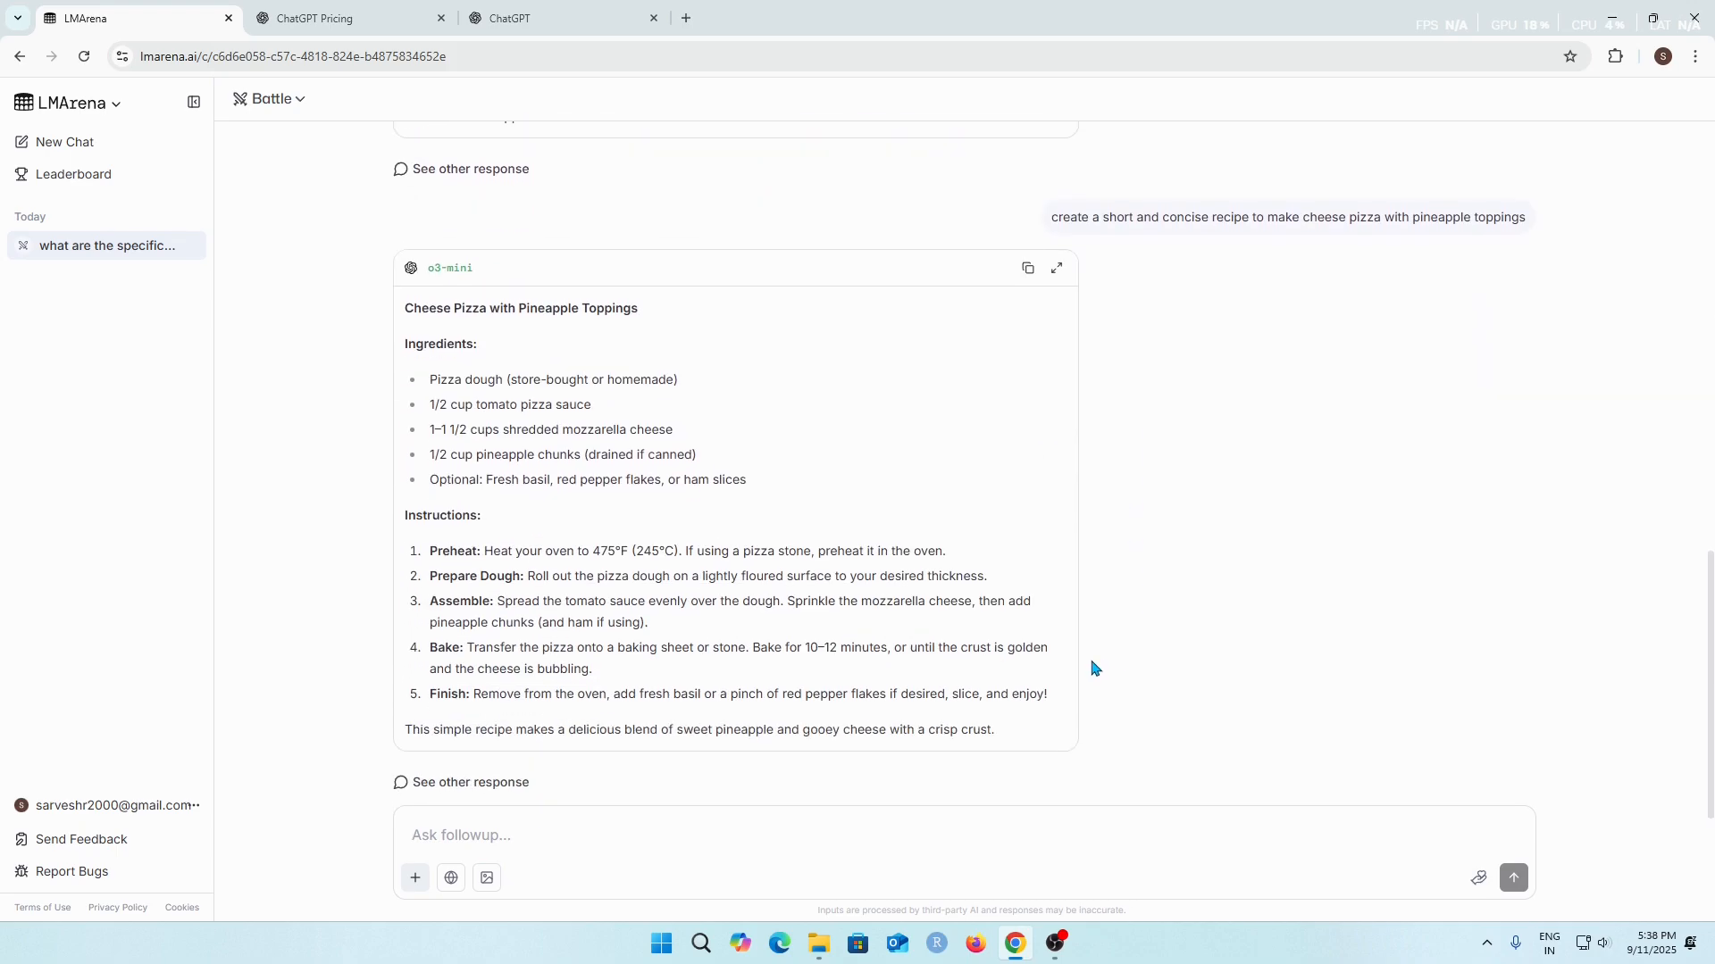
mouse_move(119, 323)
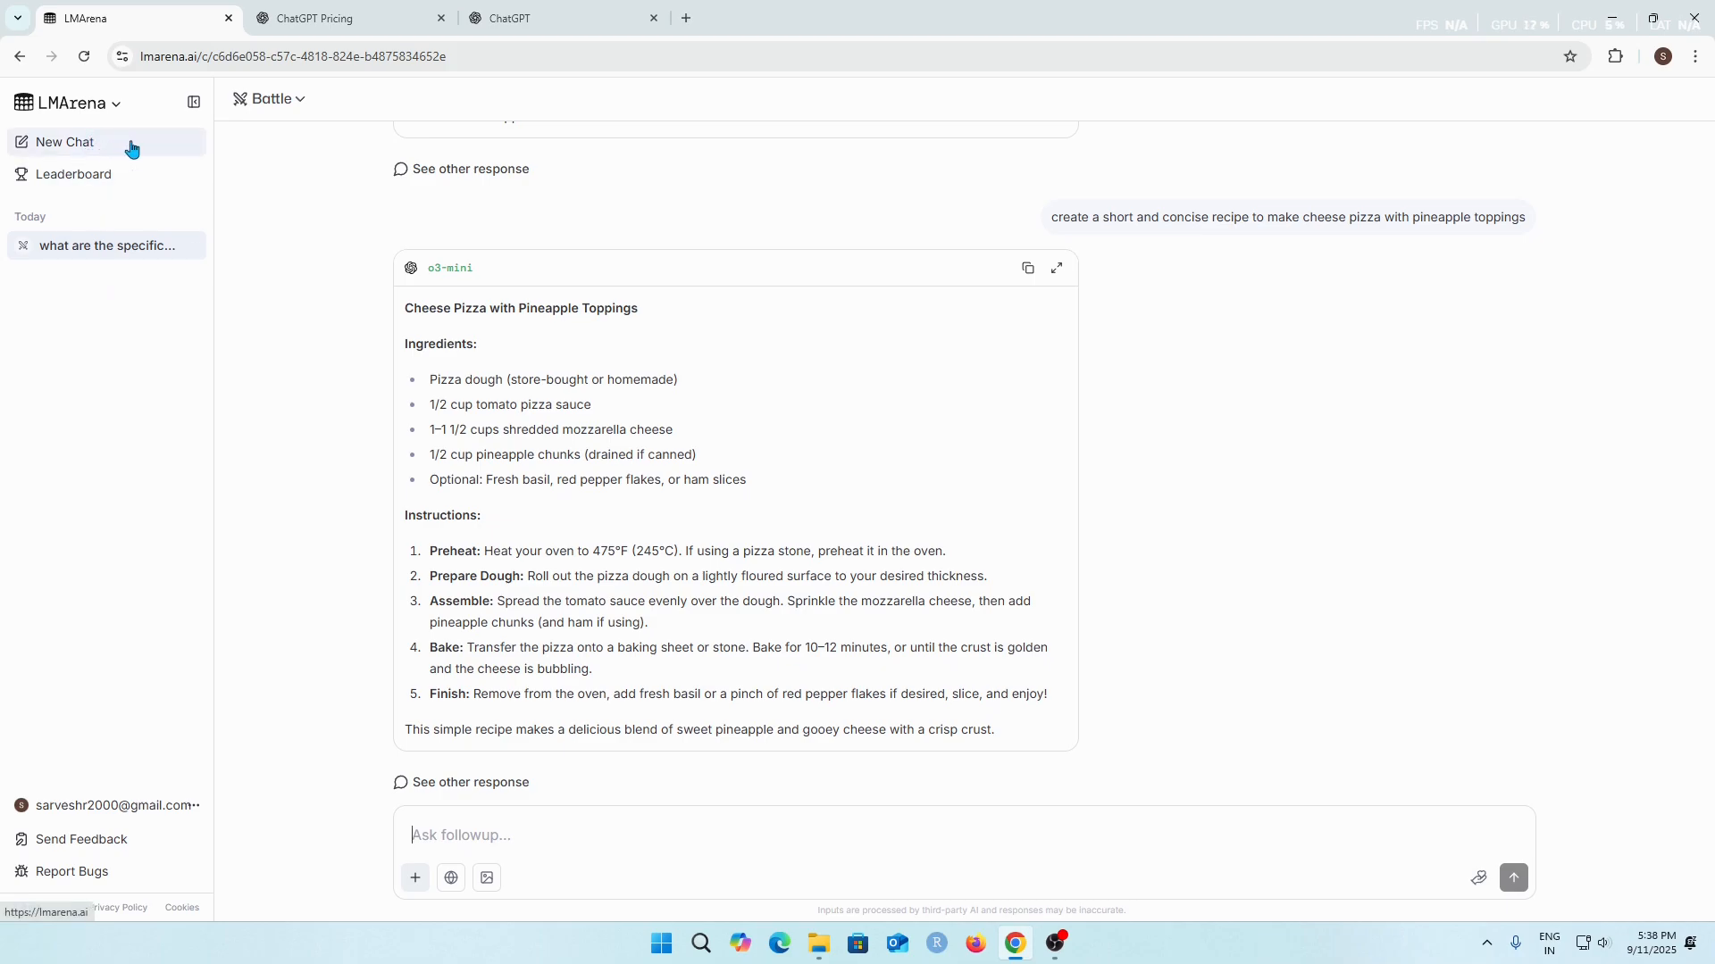
Step: Show the chat mode list (Battle, Side by Side, Direct Chat) over the battle conversation
click(65, 141)
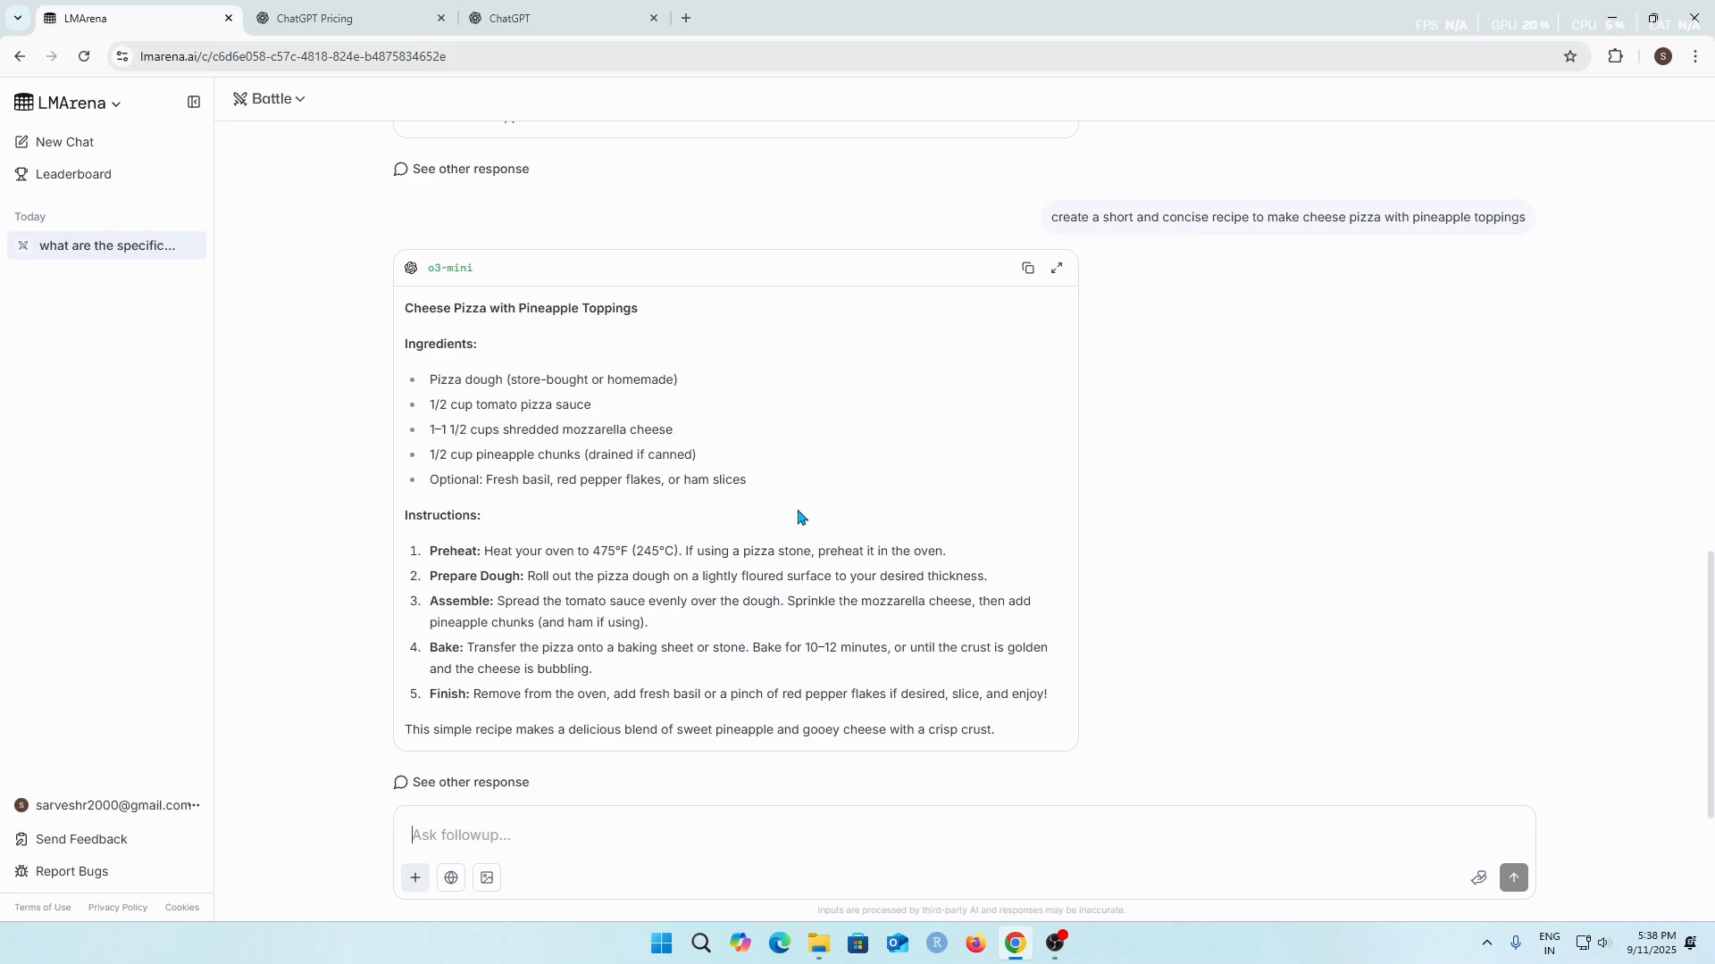
mouse_move(1090, 566)
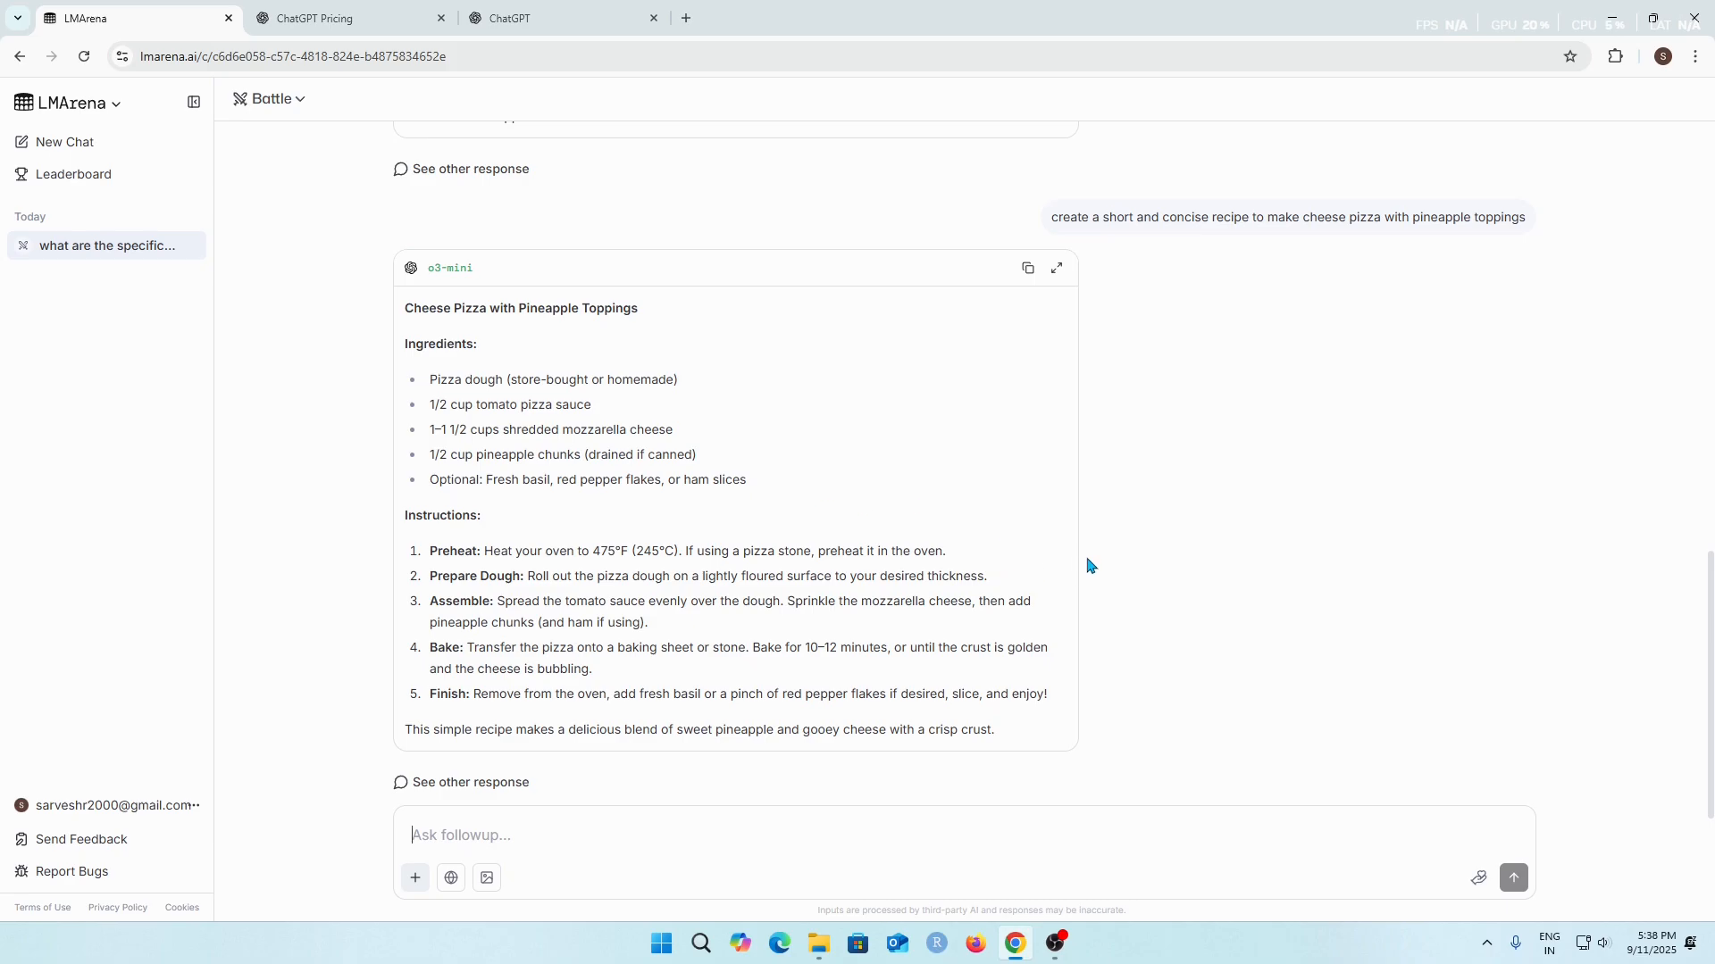
mouse_move(1159, 636)
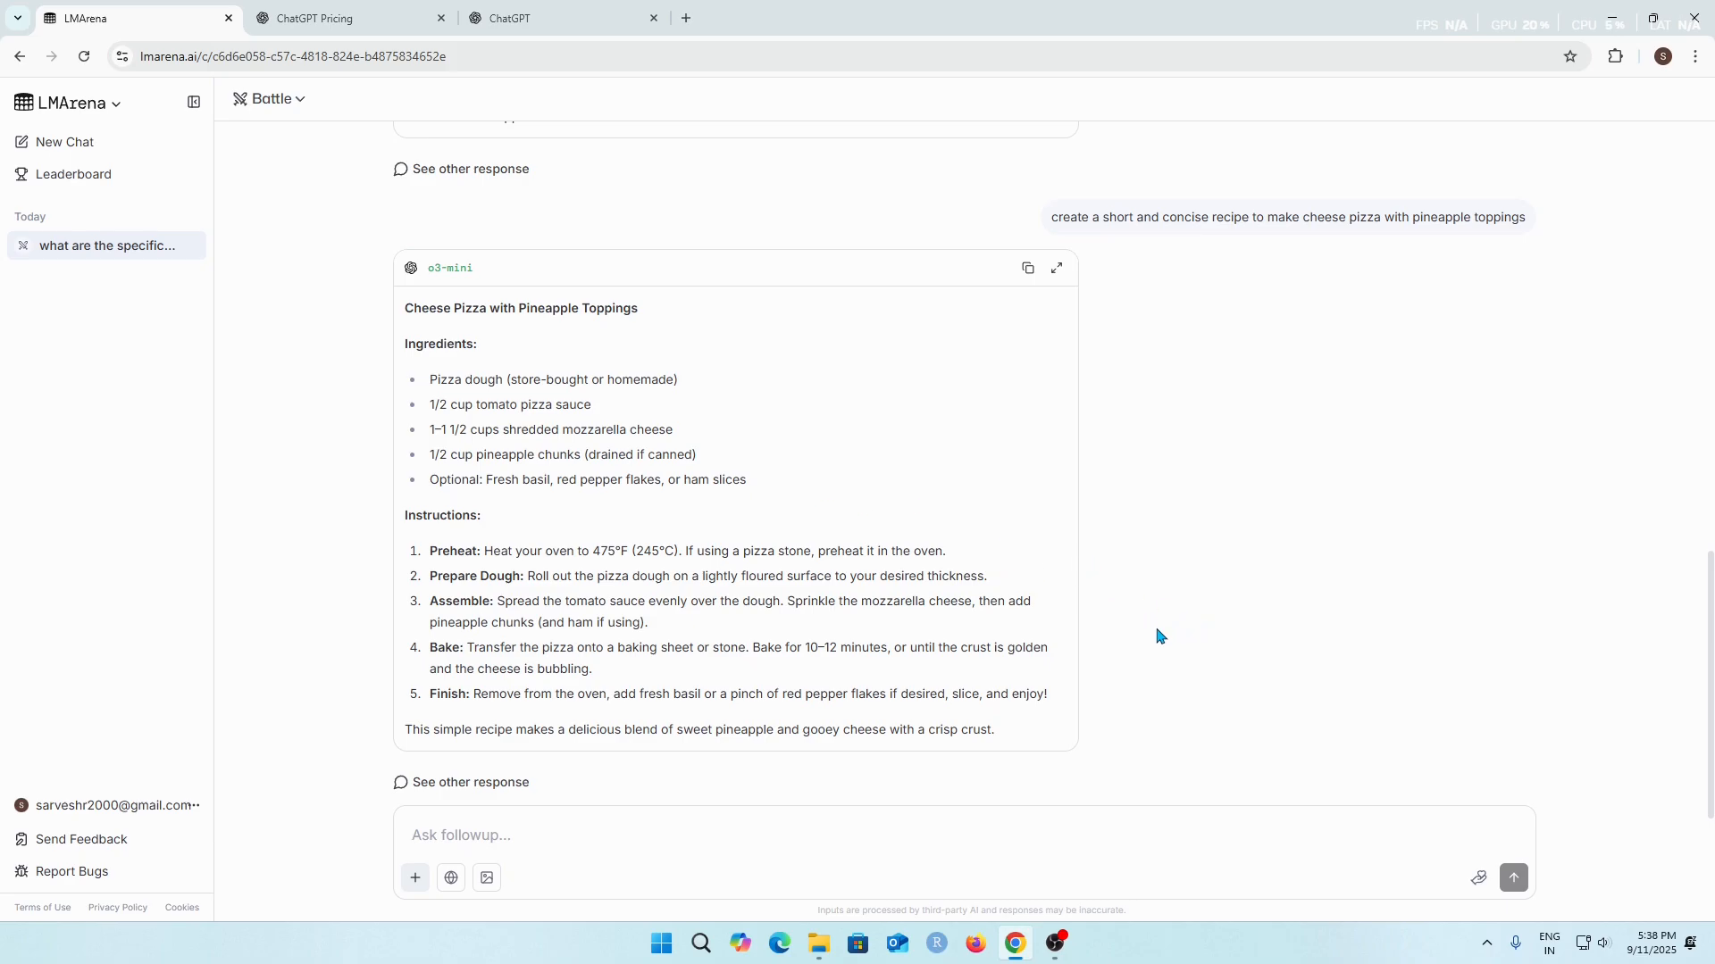
mouse_move(1145, 671)
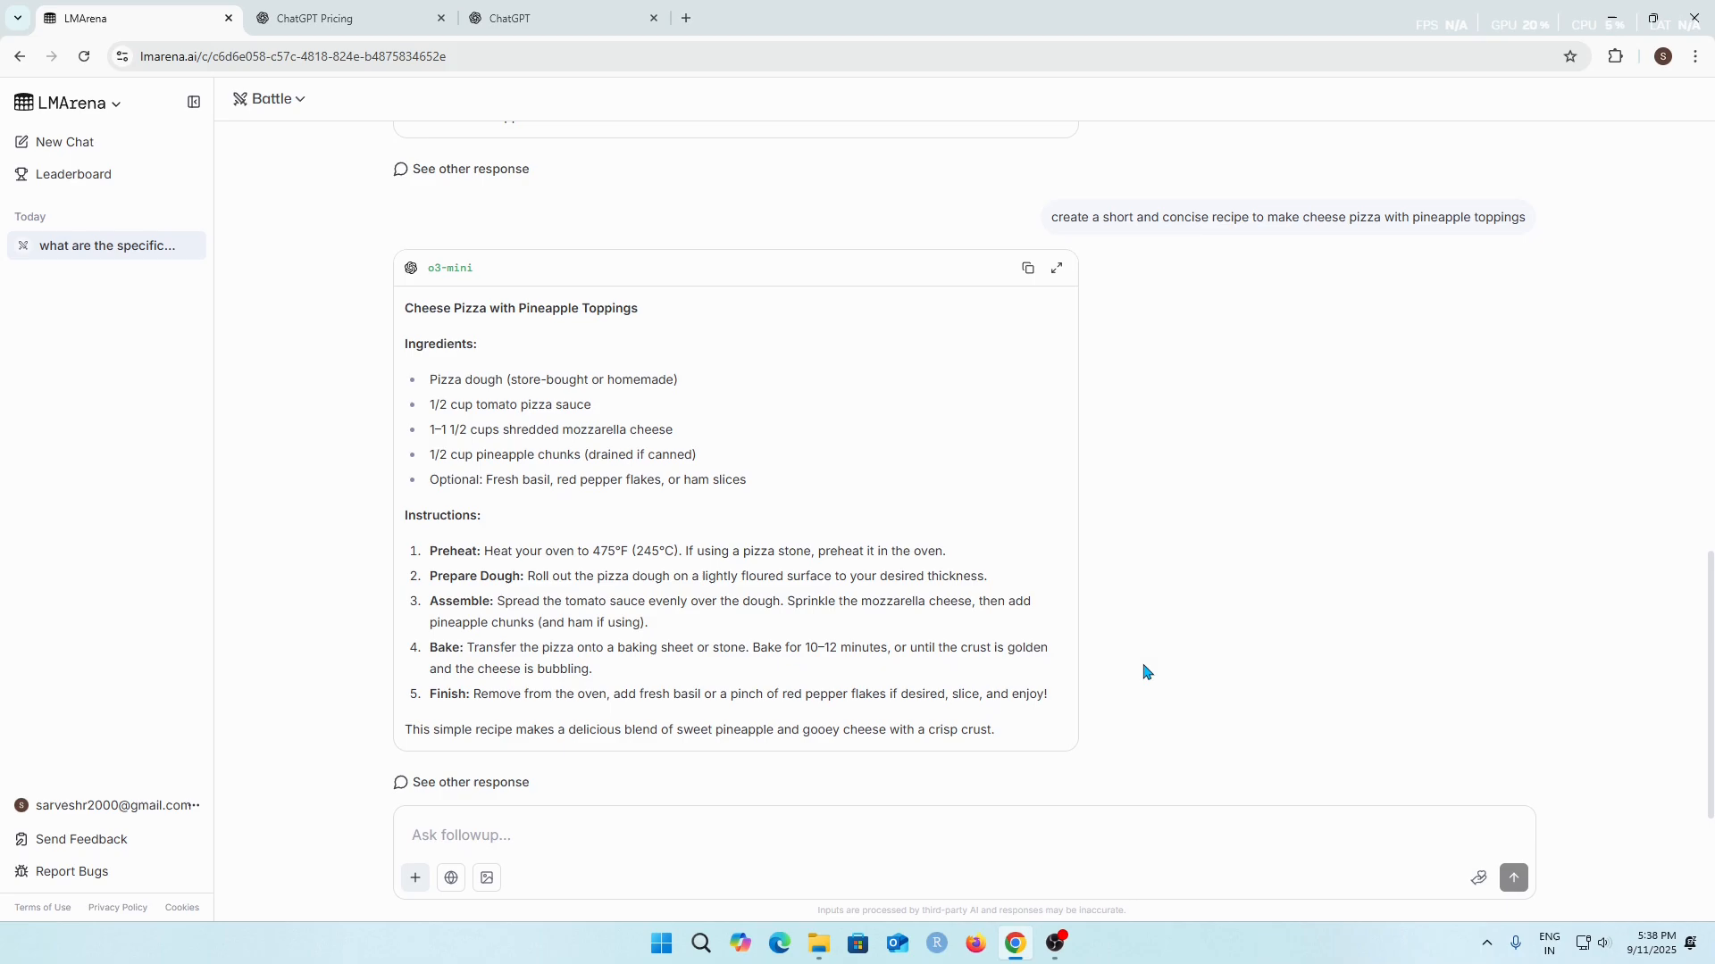
mouse_move(1141, 678)
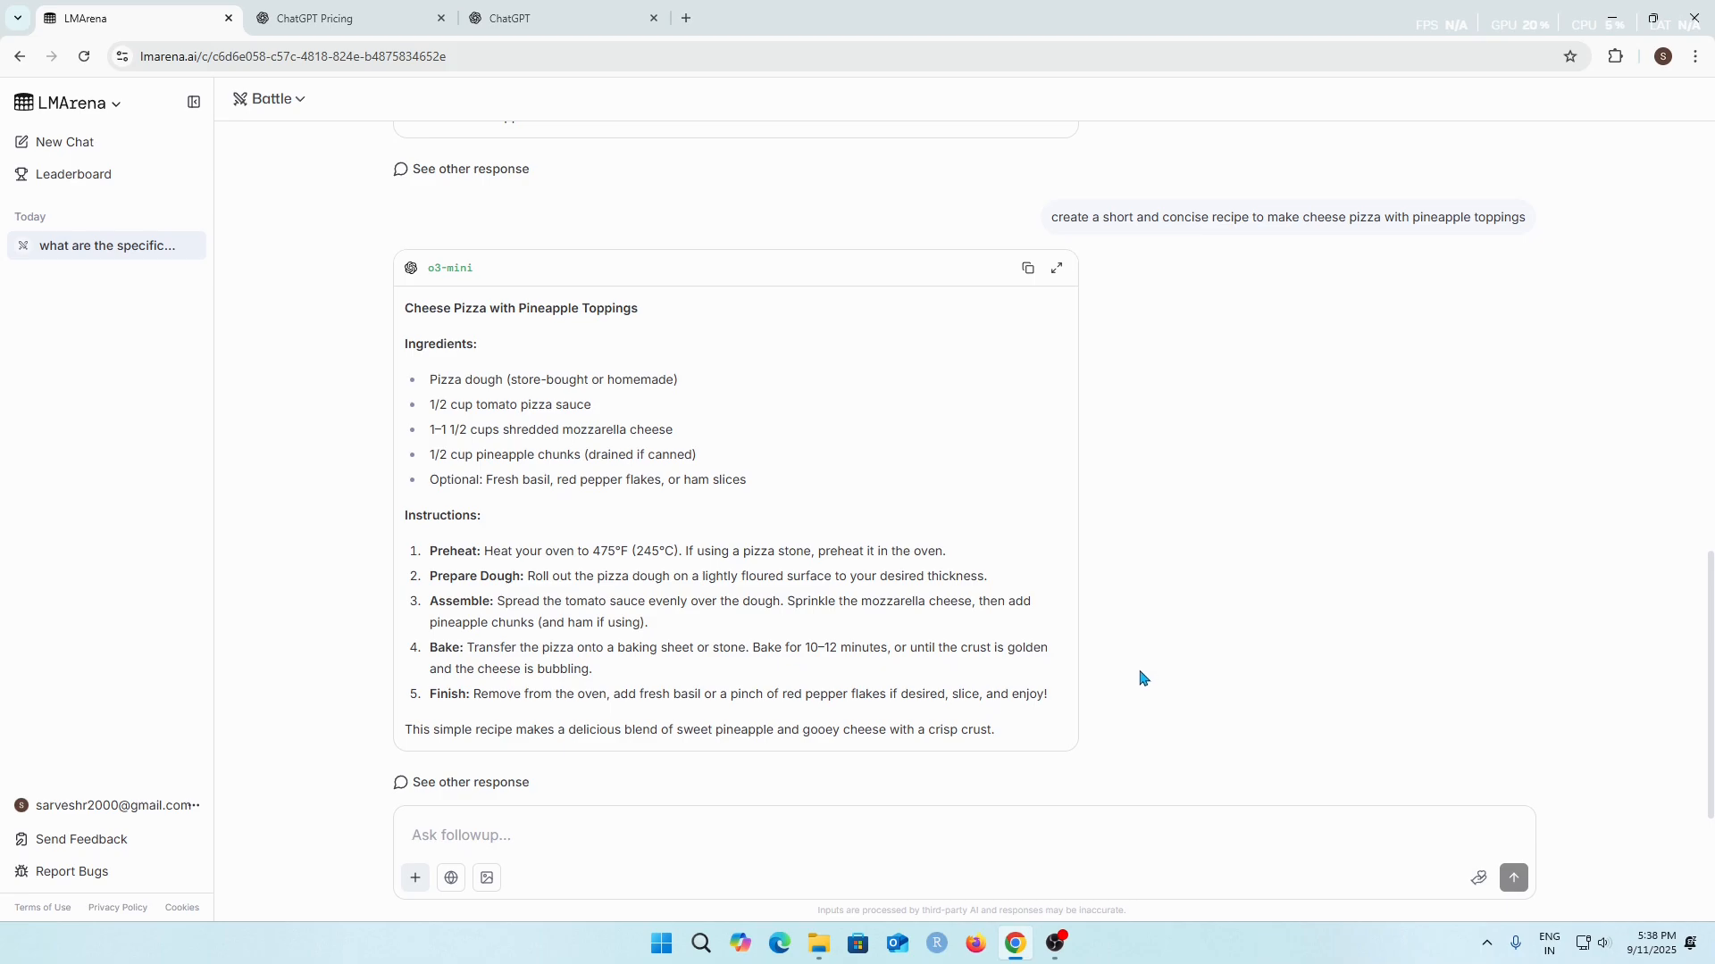
mouse_move(306, 109)
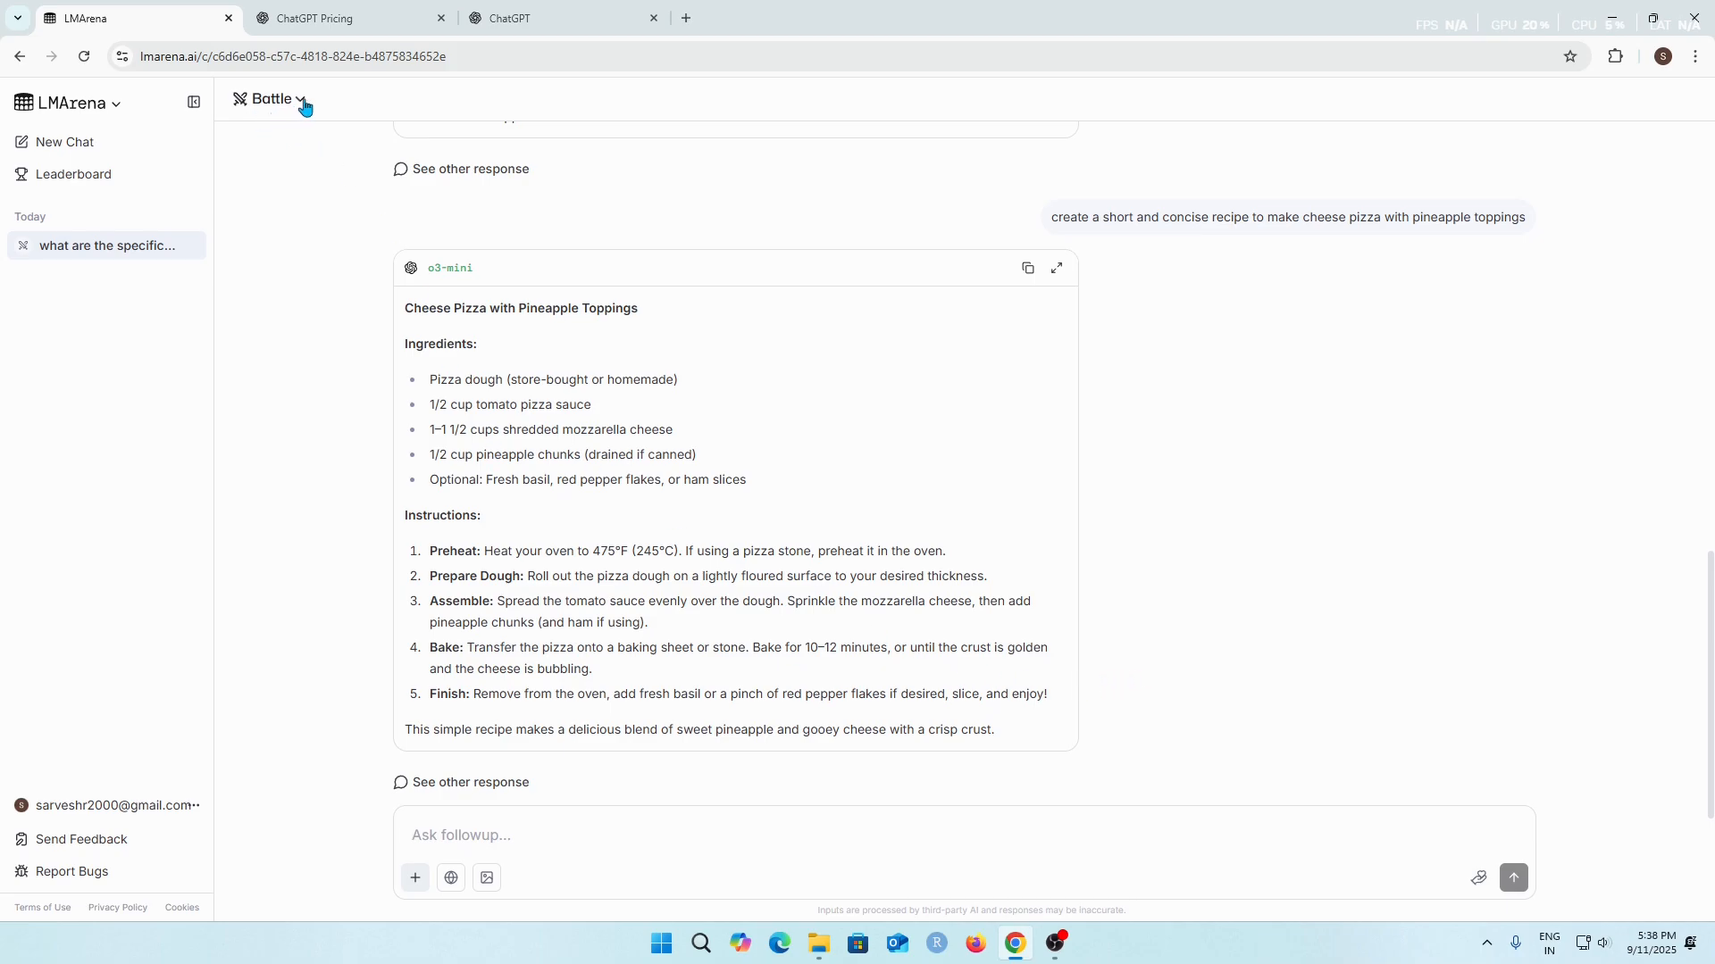
click(268, 98)
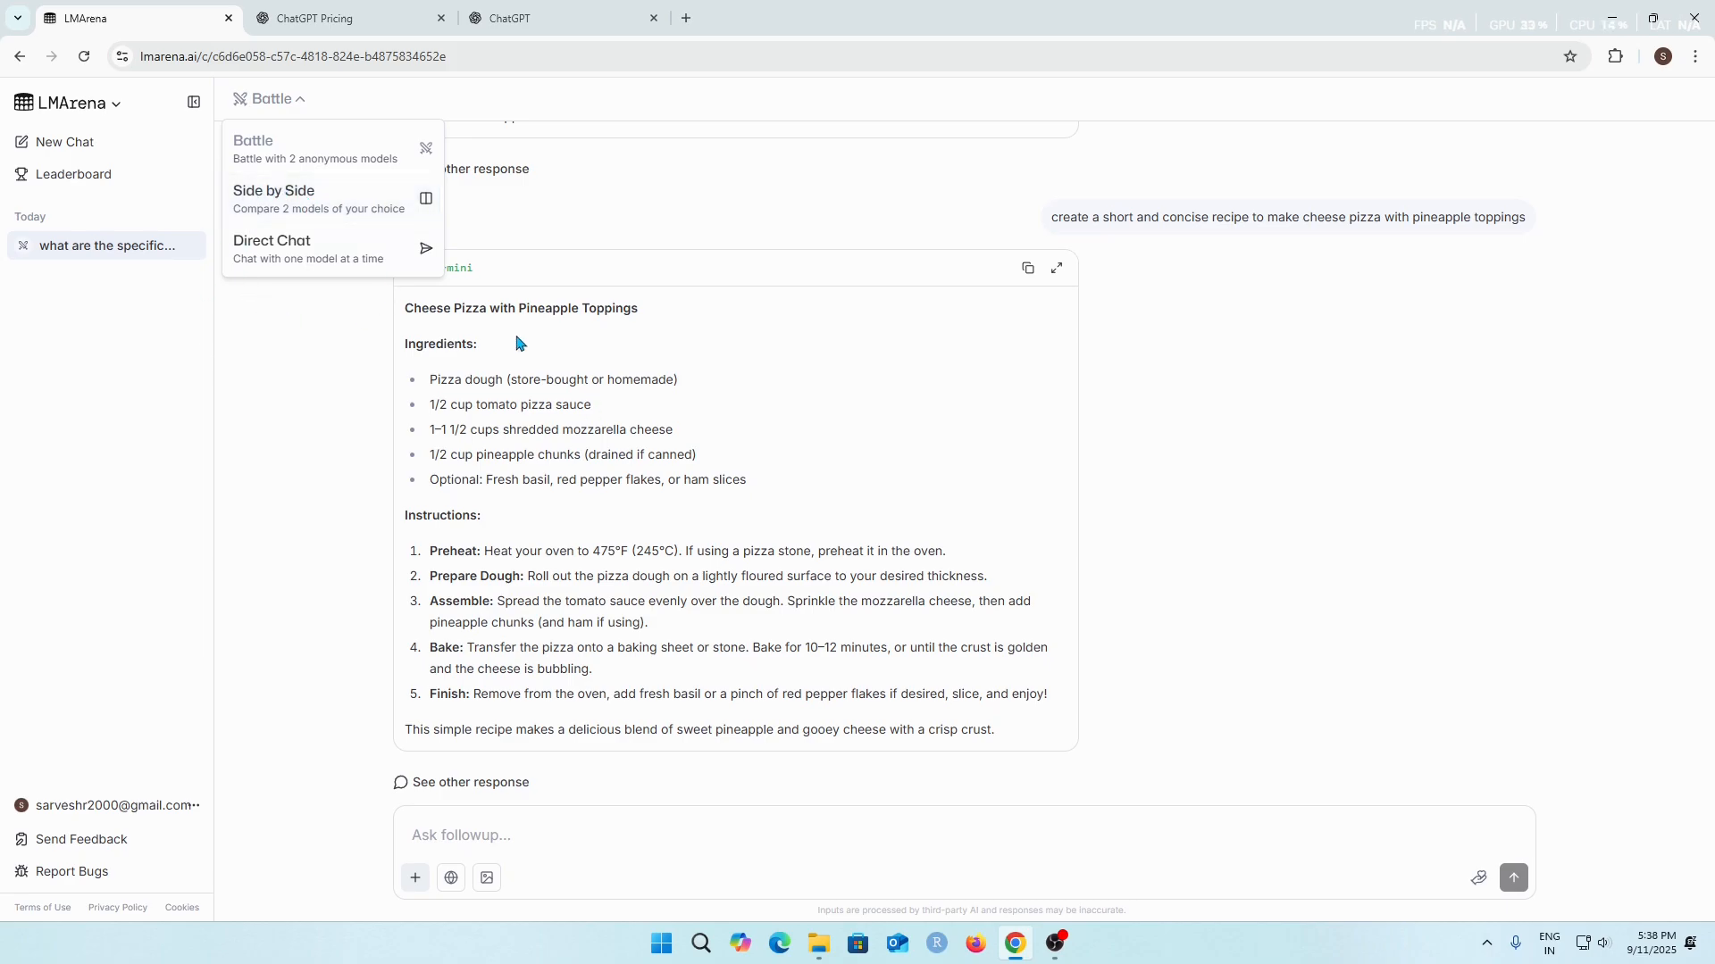